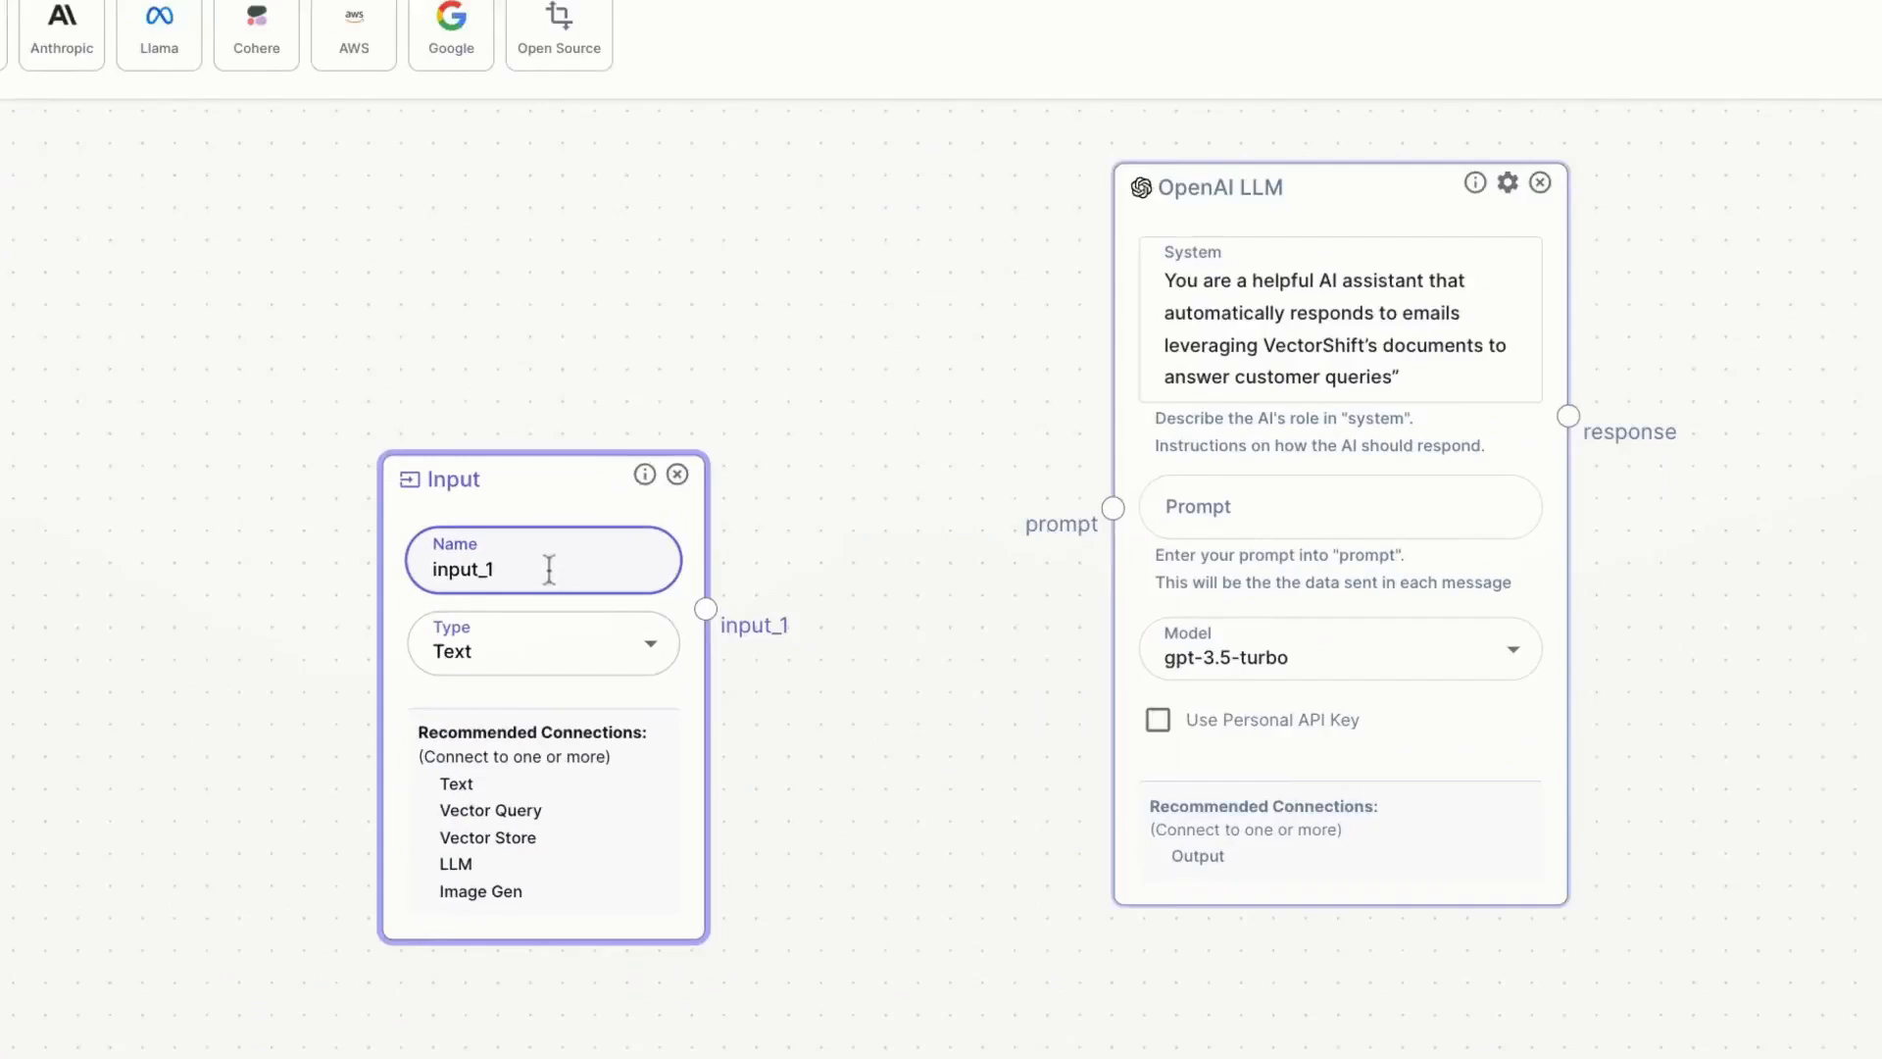
Name the input User_Query and add a Vector Store Reader using VectorShift Documentation, opening its settings
{"action": "type", "text": "User_Query"}
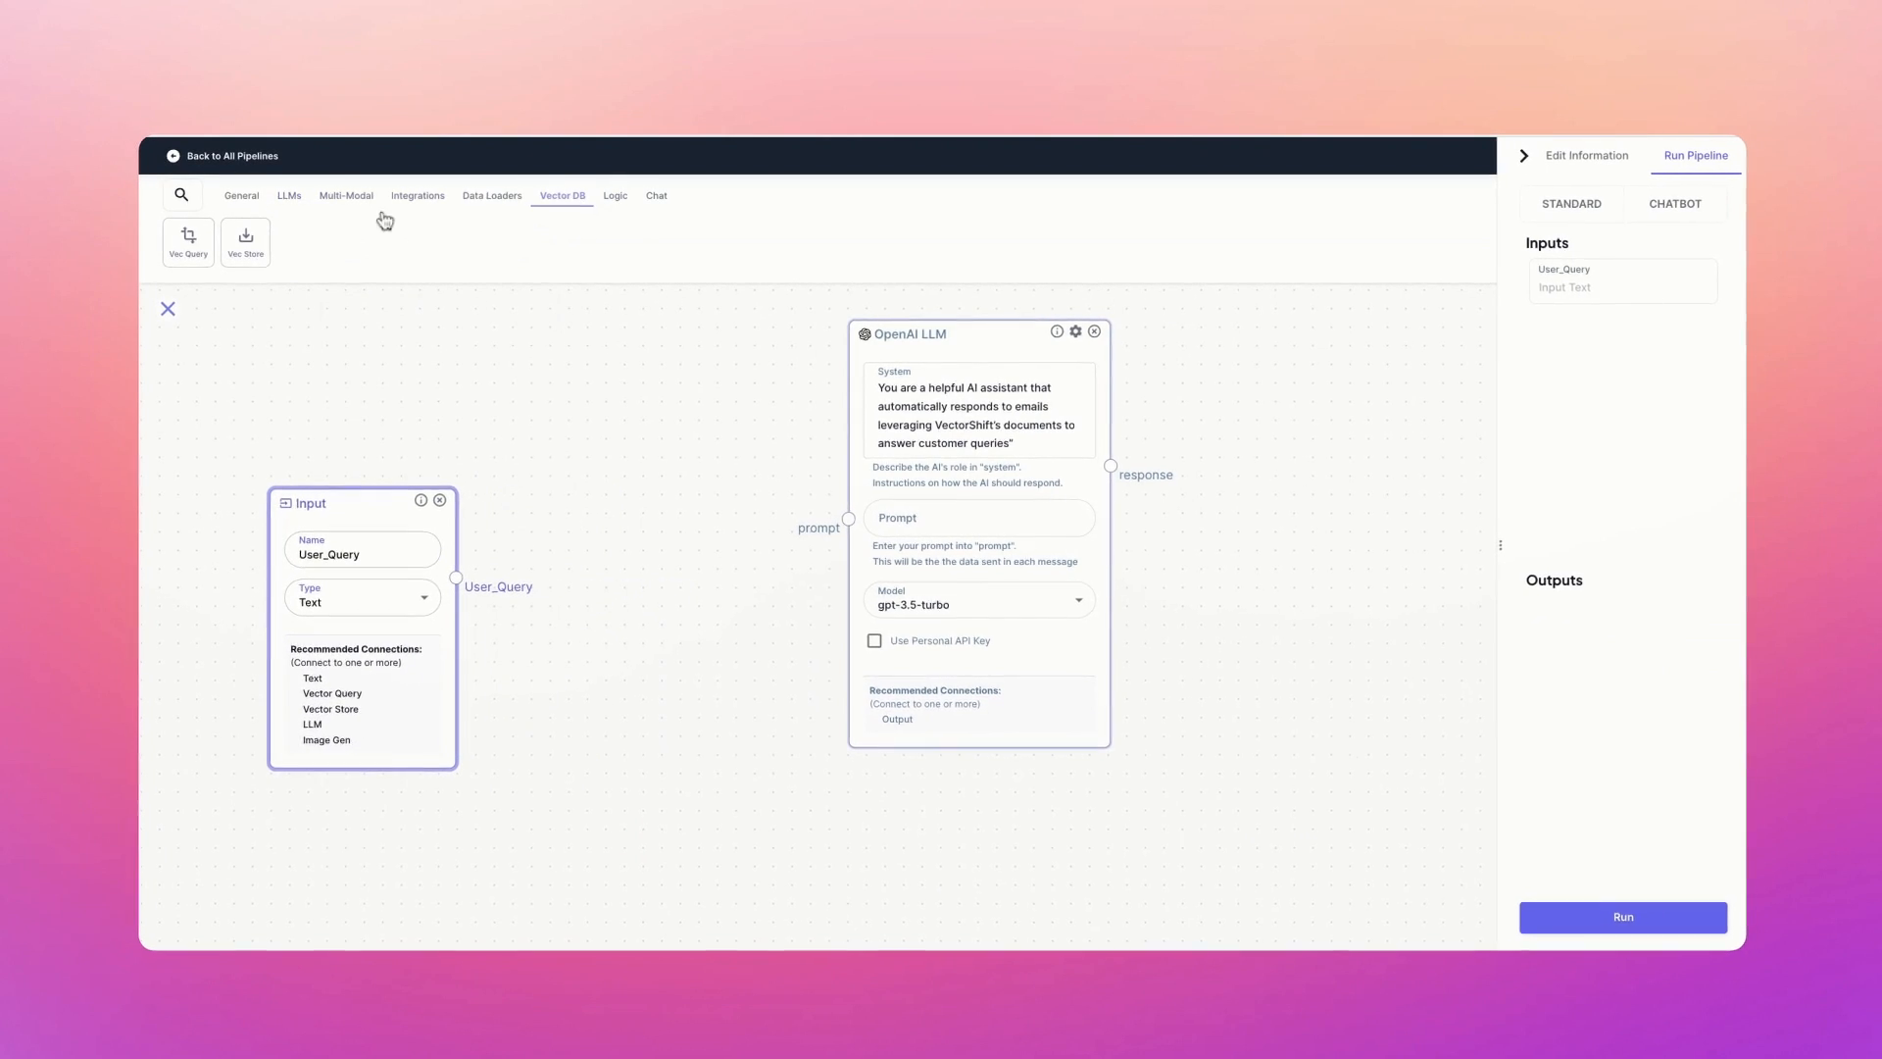
{"action": "left_click", "coordinate": [246, 237]}
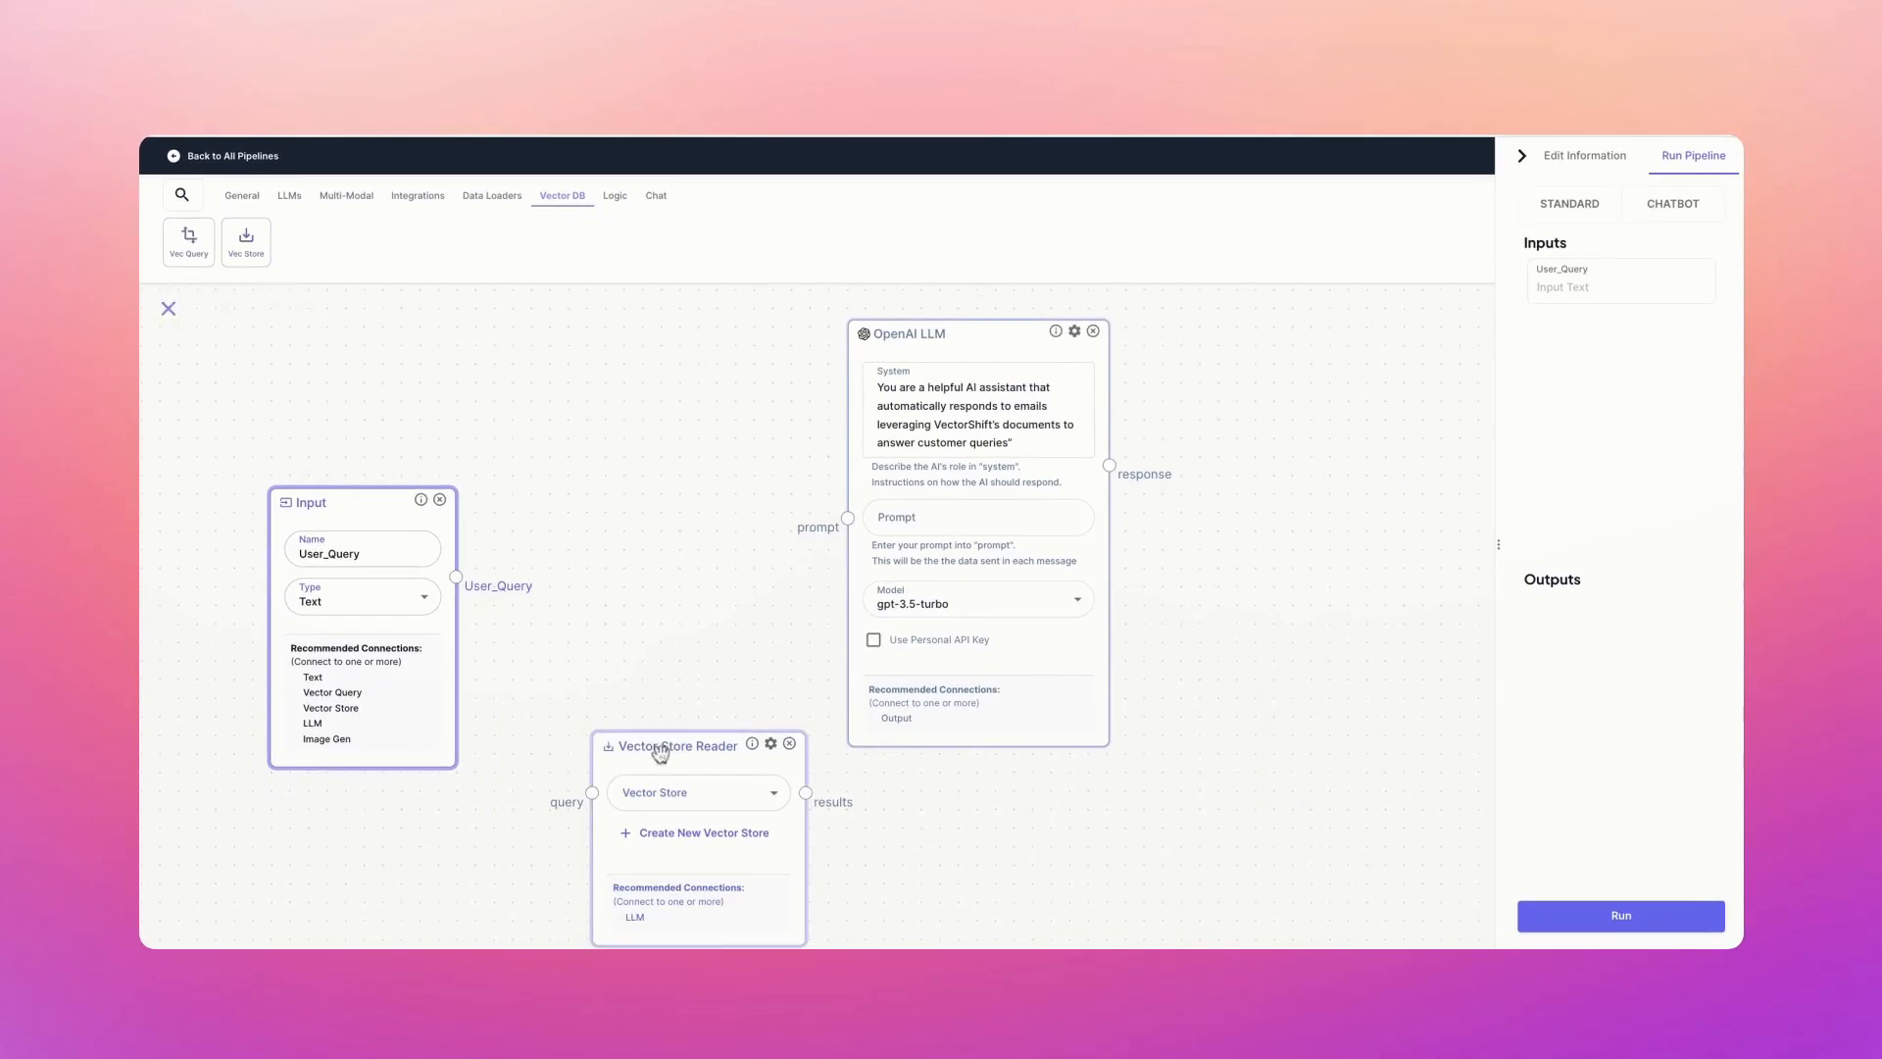
{"action": "type", "text": "vectorsh"}
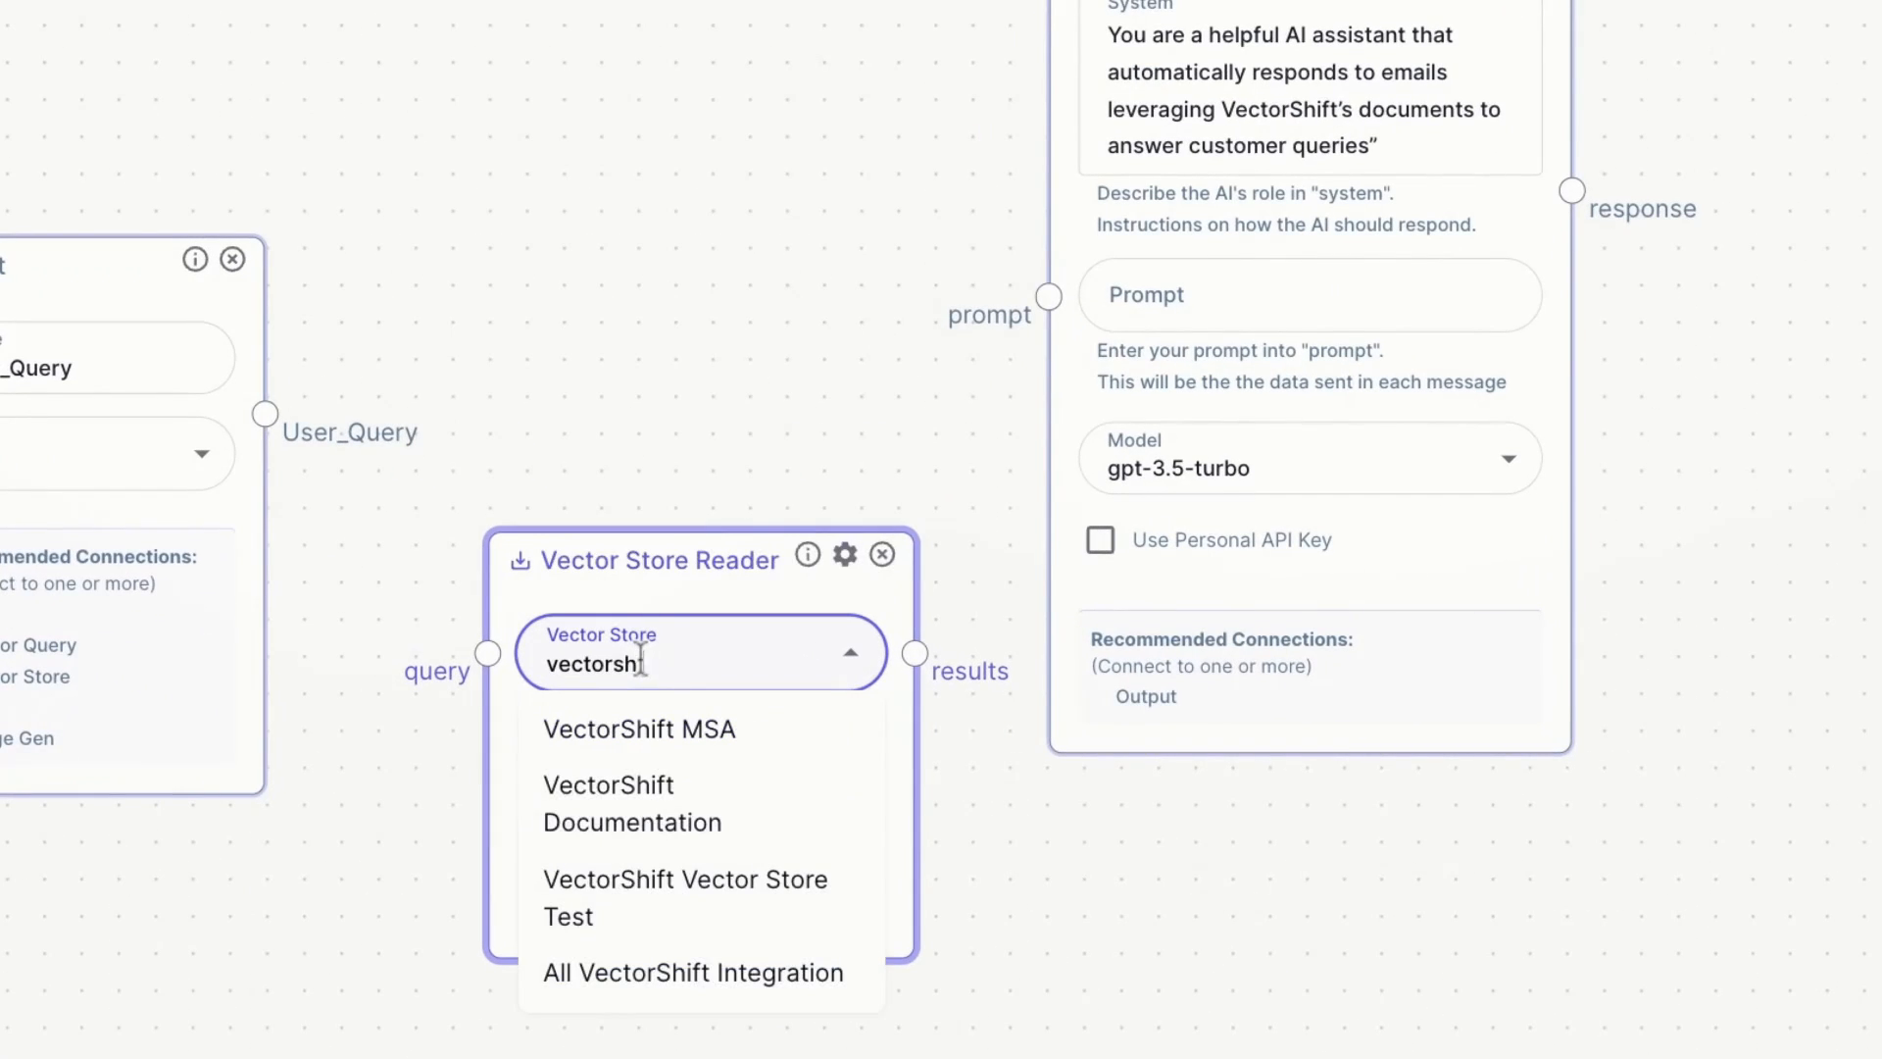
{"action": "left_click", "coordinate": [632, 803]}
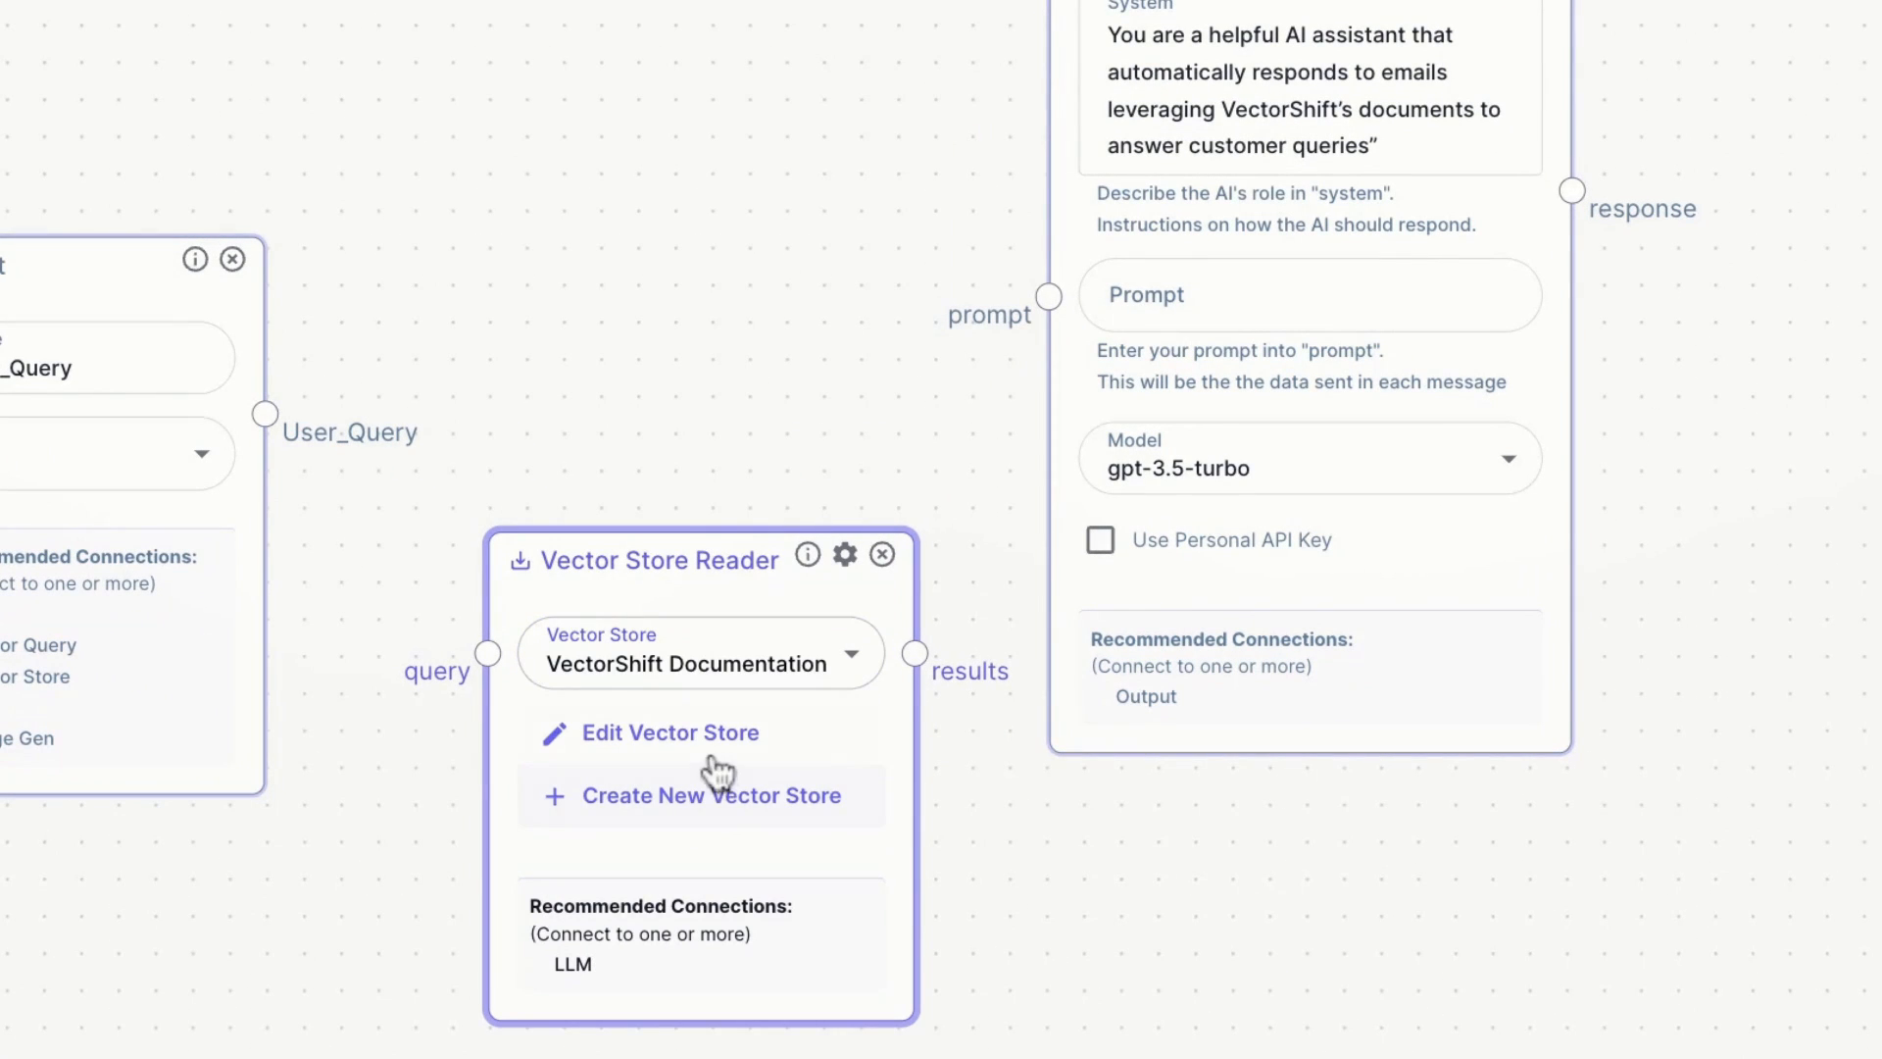
{"action": "left_click", "coordinate": [670, 732]}
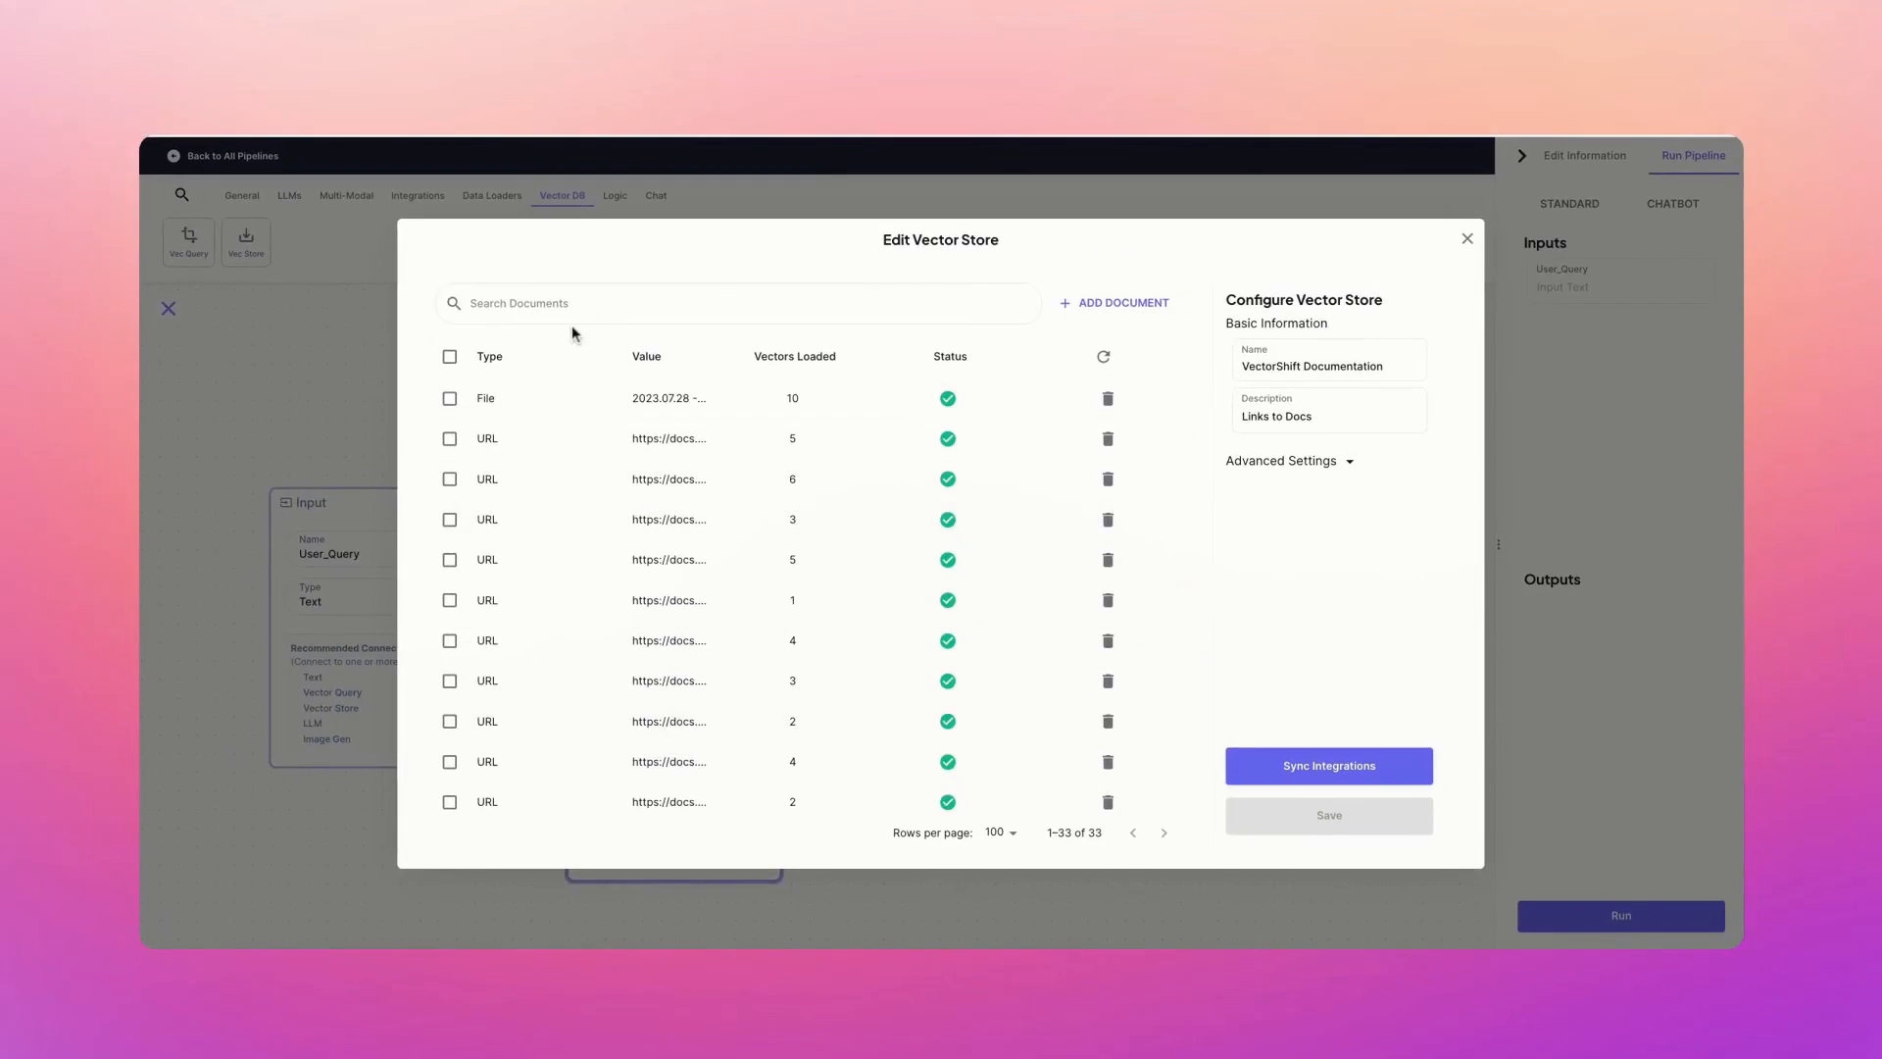
Add a Notion integration document to the VectorShift Documentation store and close its settings
{"action": "left_click", "coordinate": [1119, 303]}
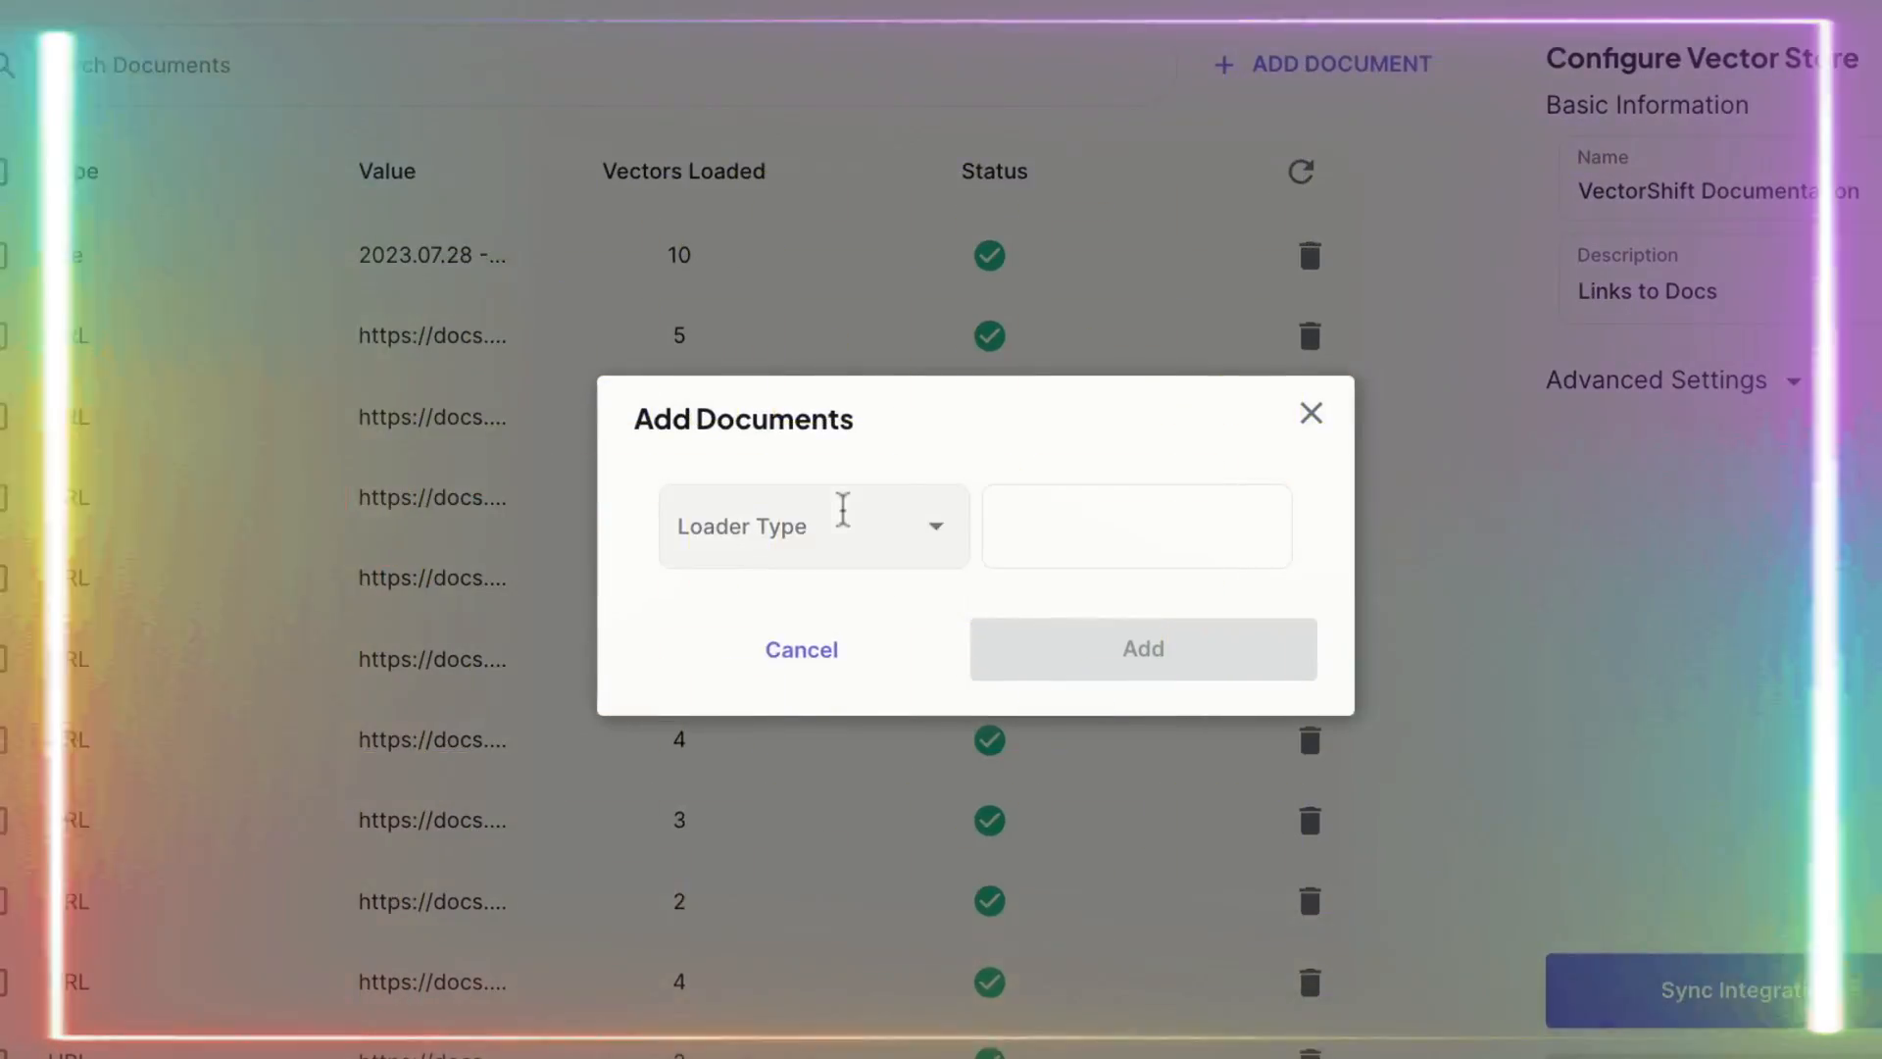
{"action": "left_click", "coordinate": [812, 525]}
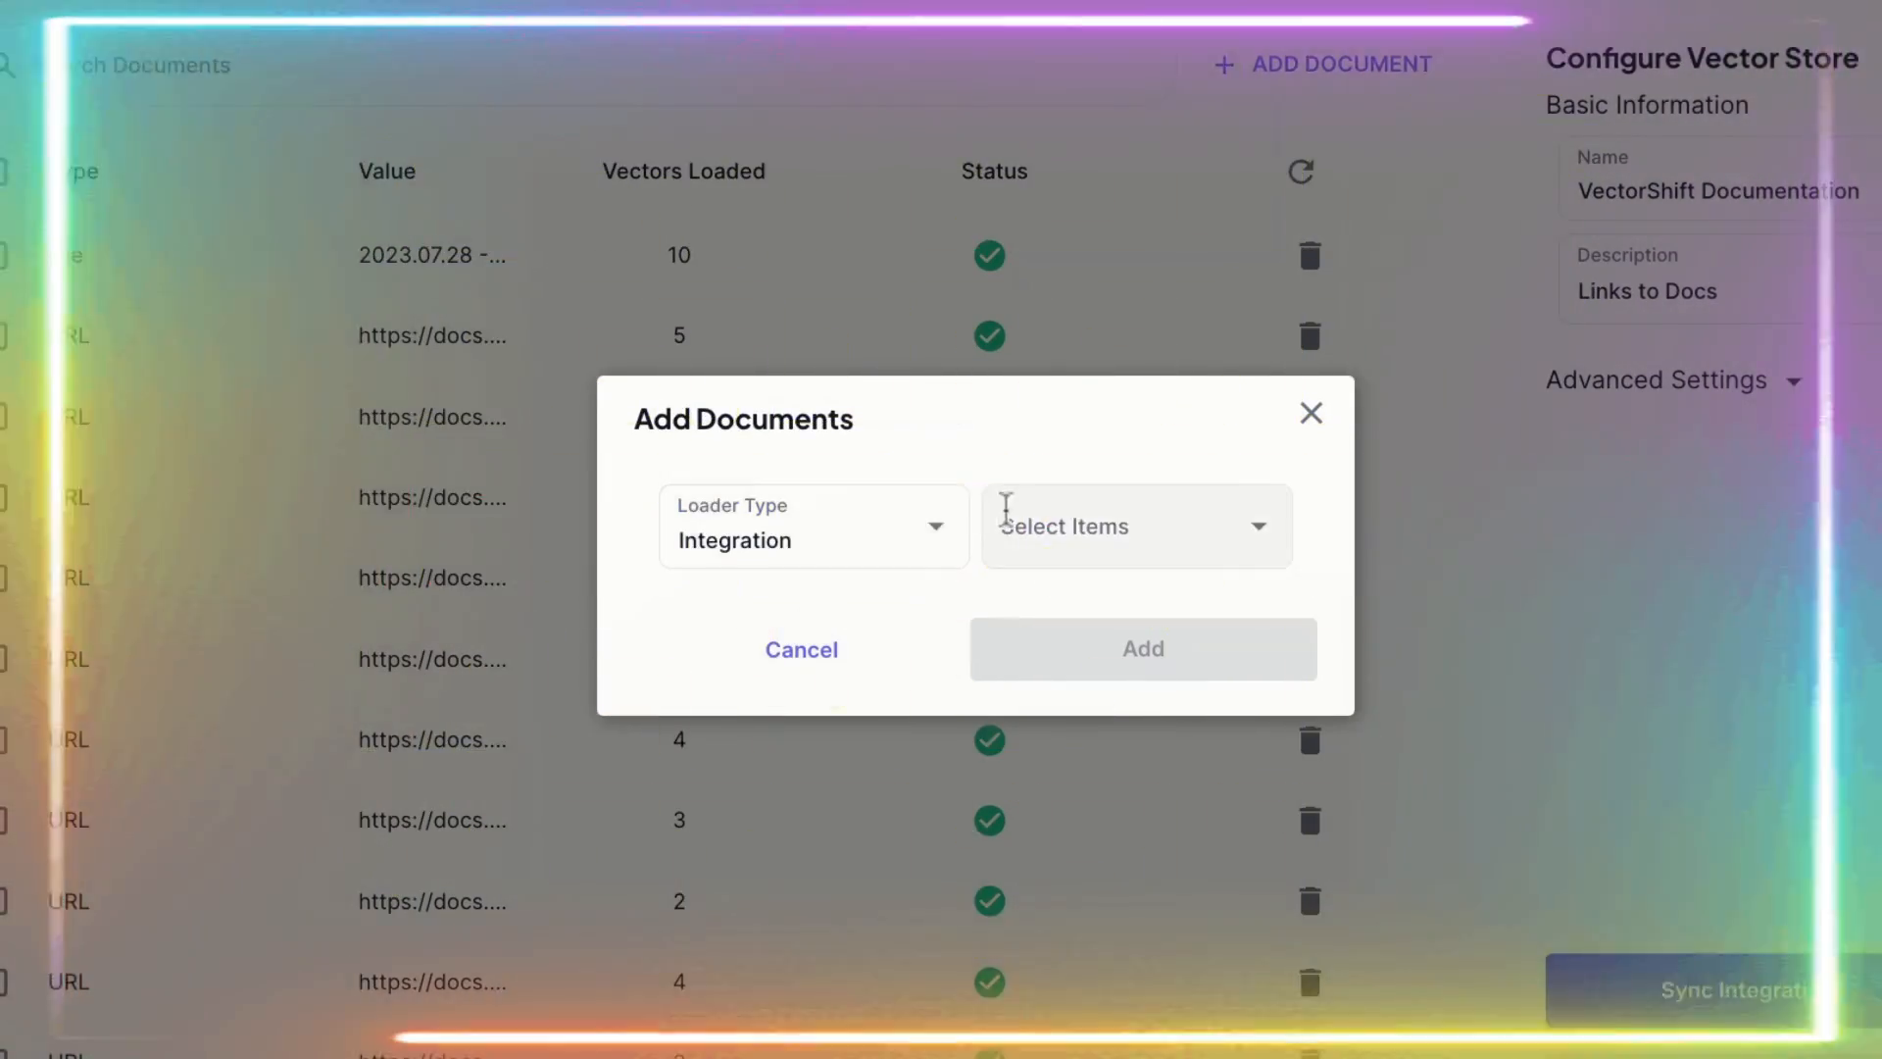
{"action": "left_click", "coordinate": [1133, 525]}
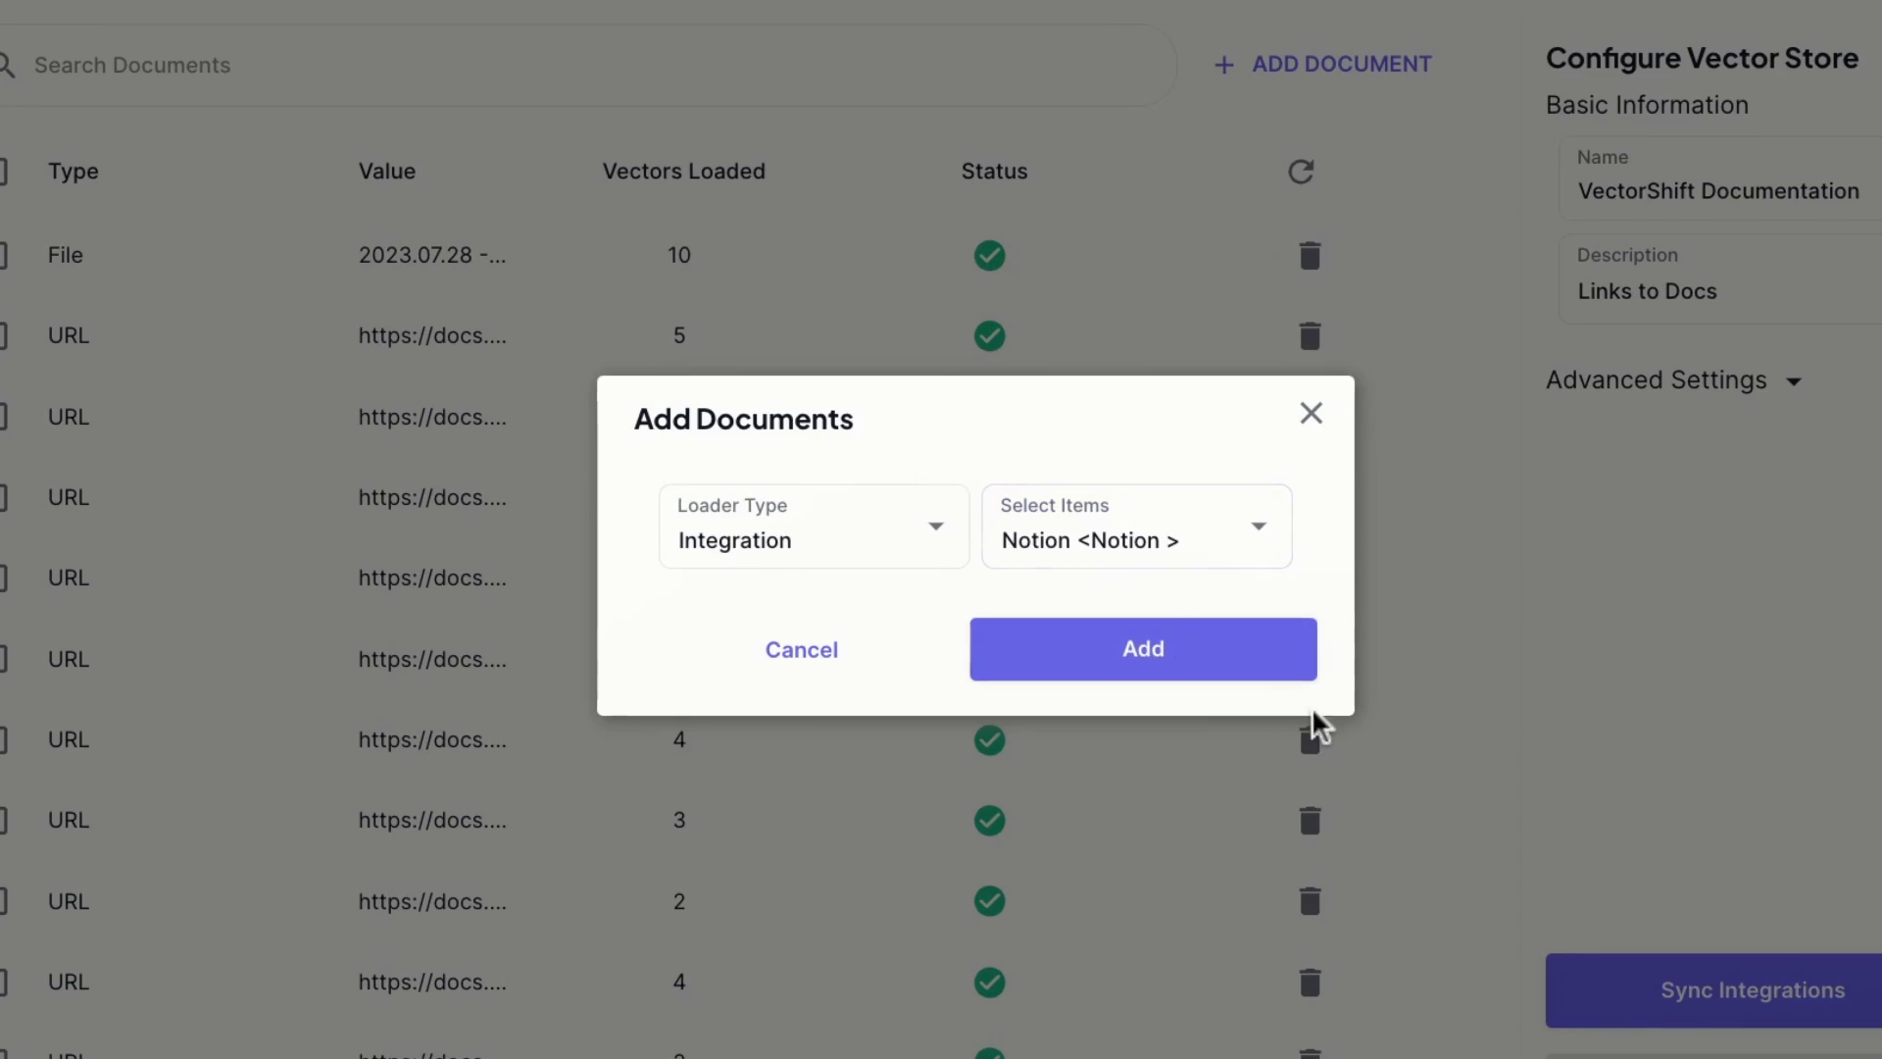
{"action": "left_click", "coordinate": [1140, 648]}
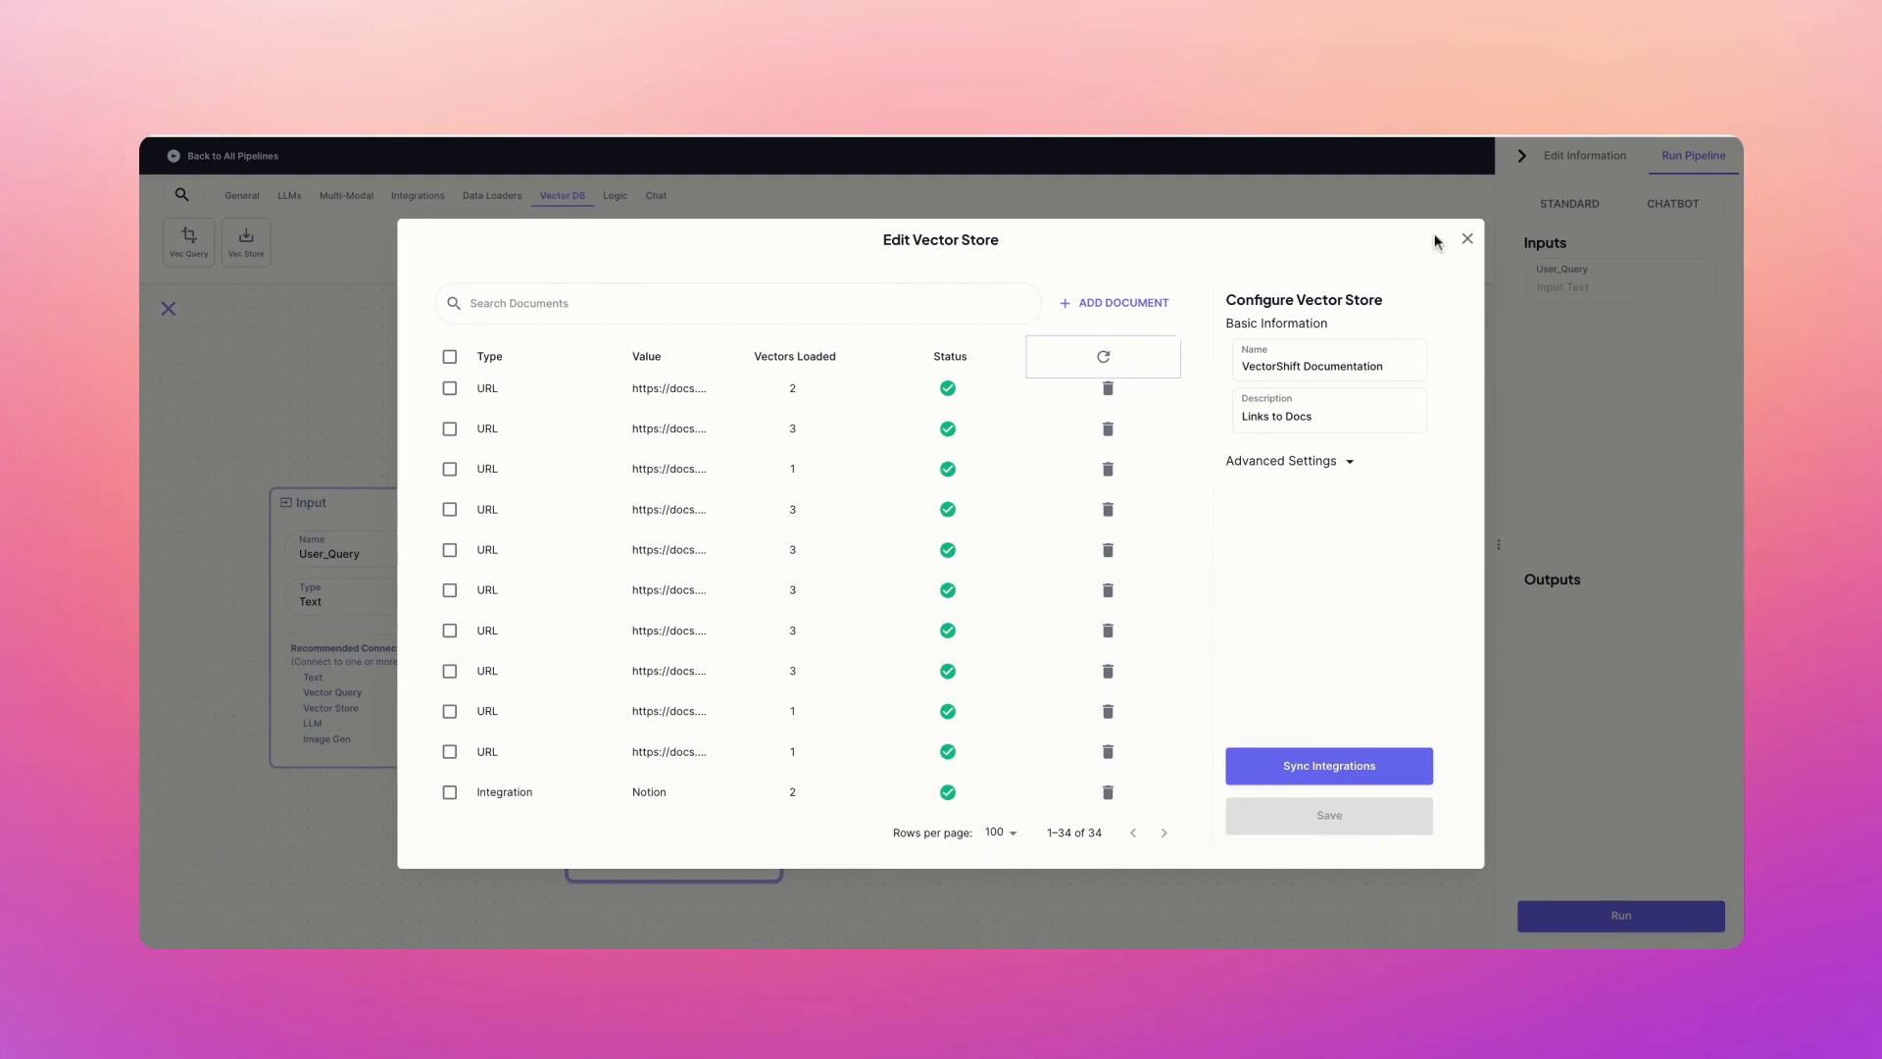
{"action": "left_click", "coordinate": [1466, 239]}
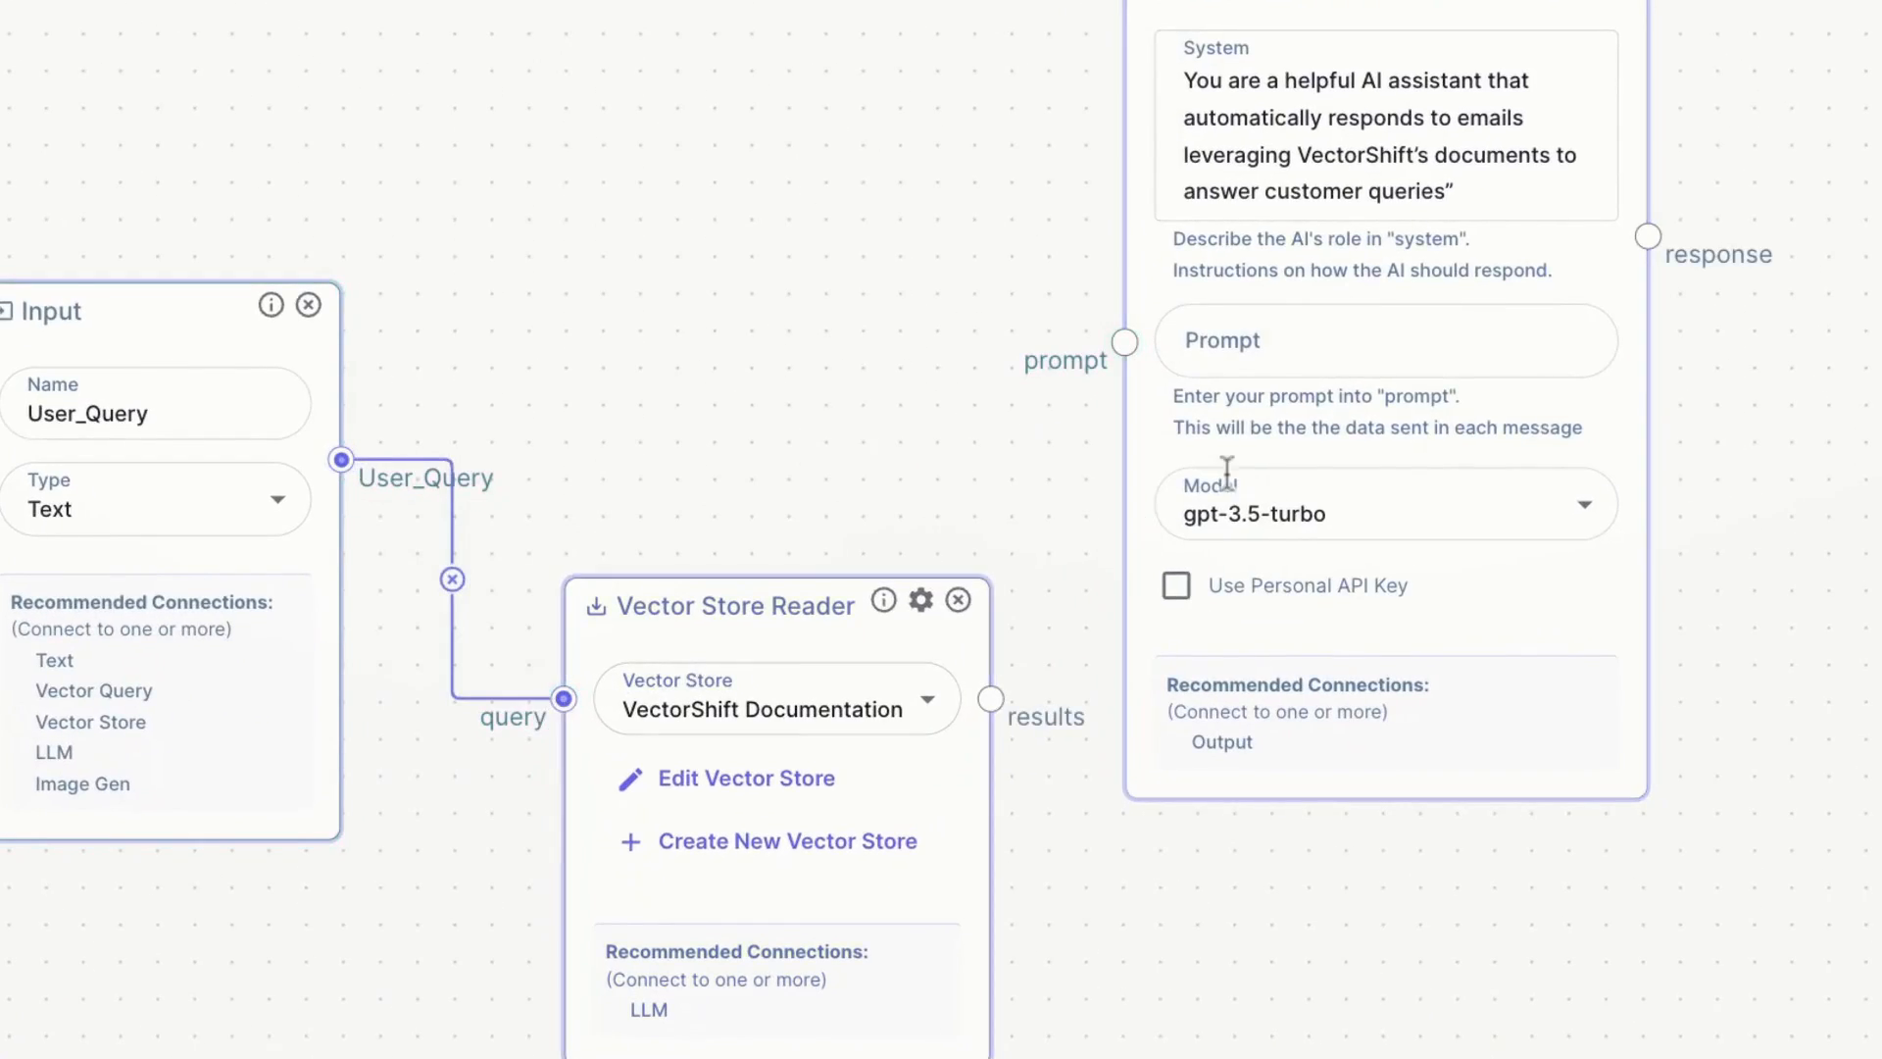
Write the prompt with a 'Question {{Question}}' line followed by a 'Context {{' line
{"action": "type", "text": "Question"}
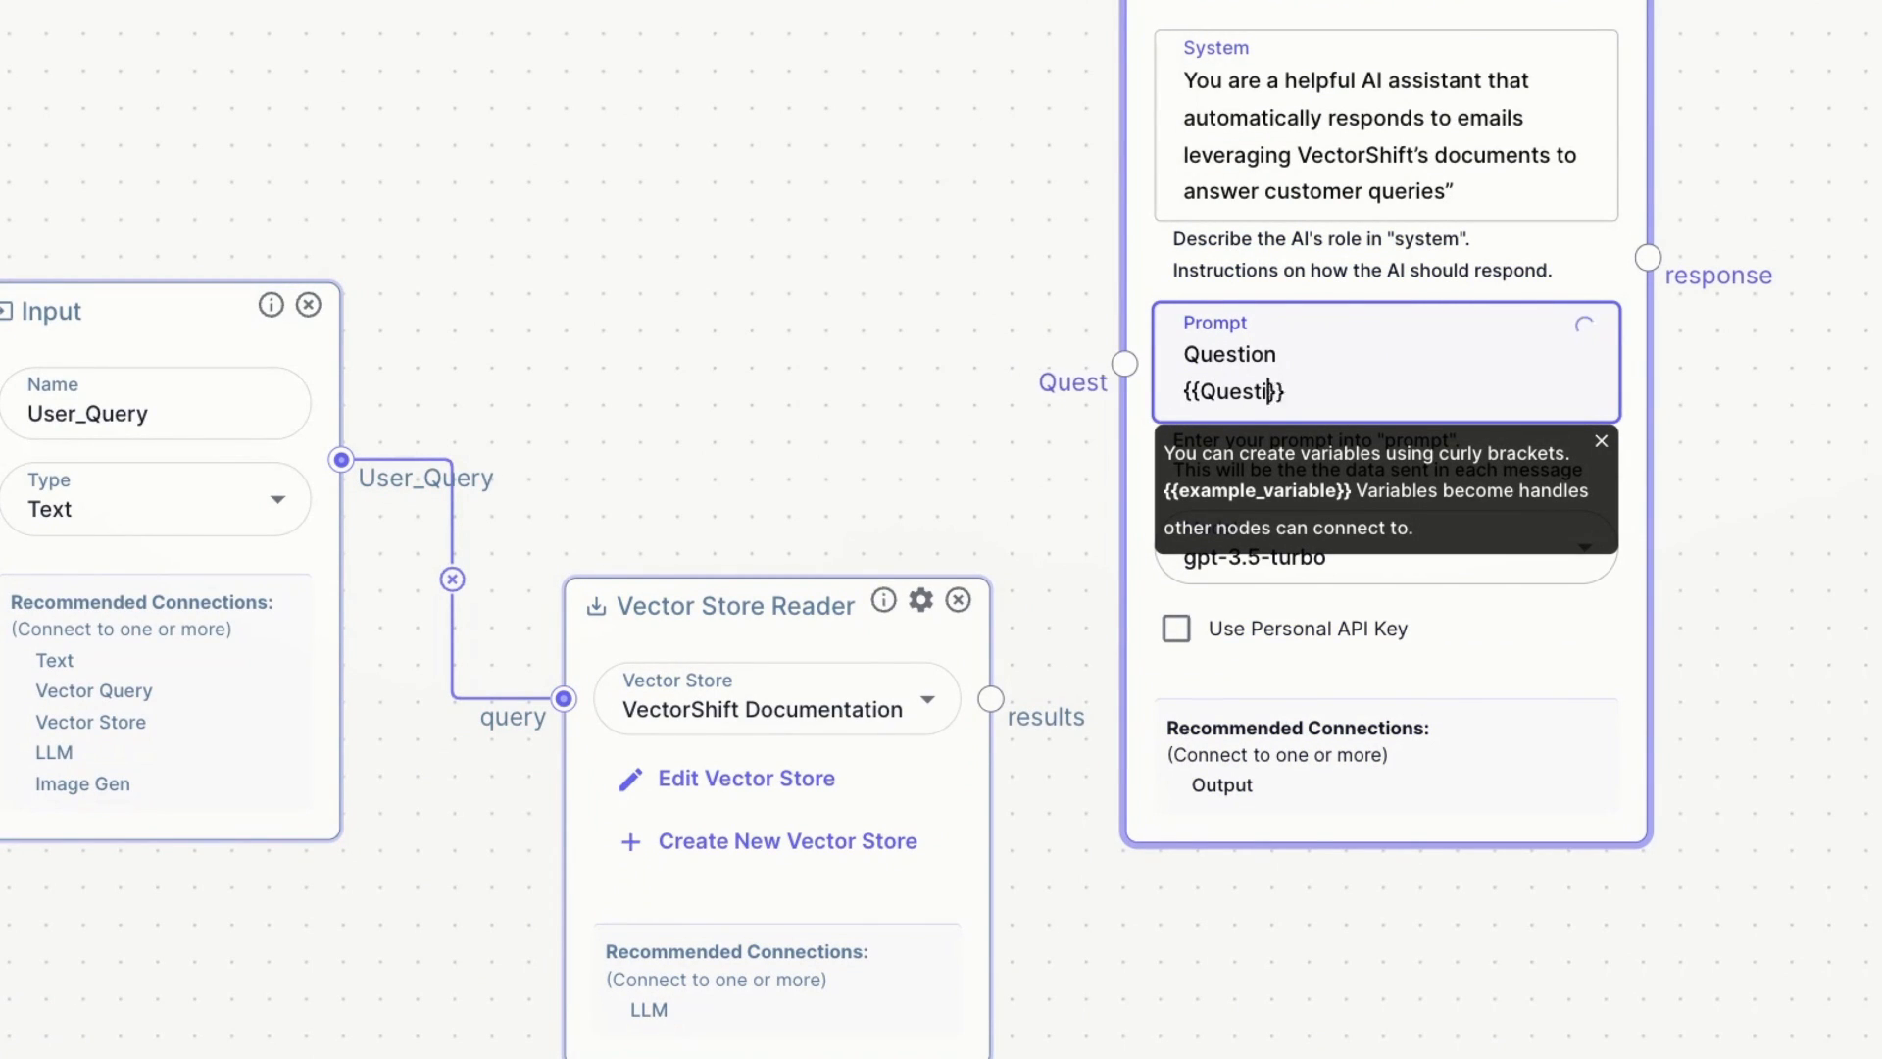
{"action": "key", "text": "enter"}
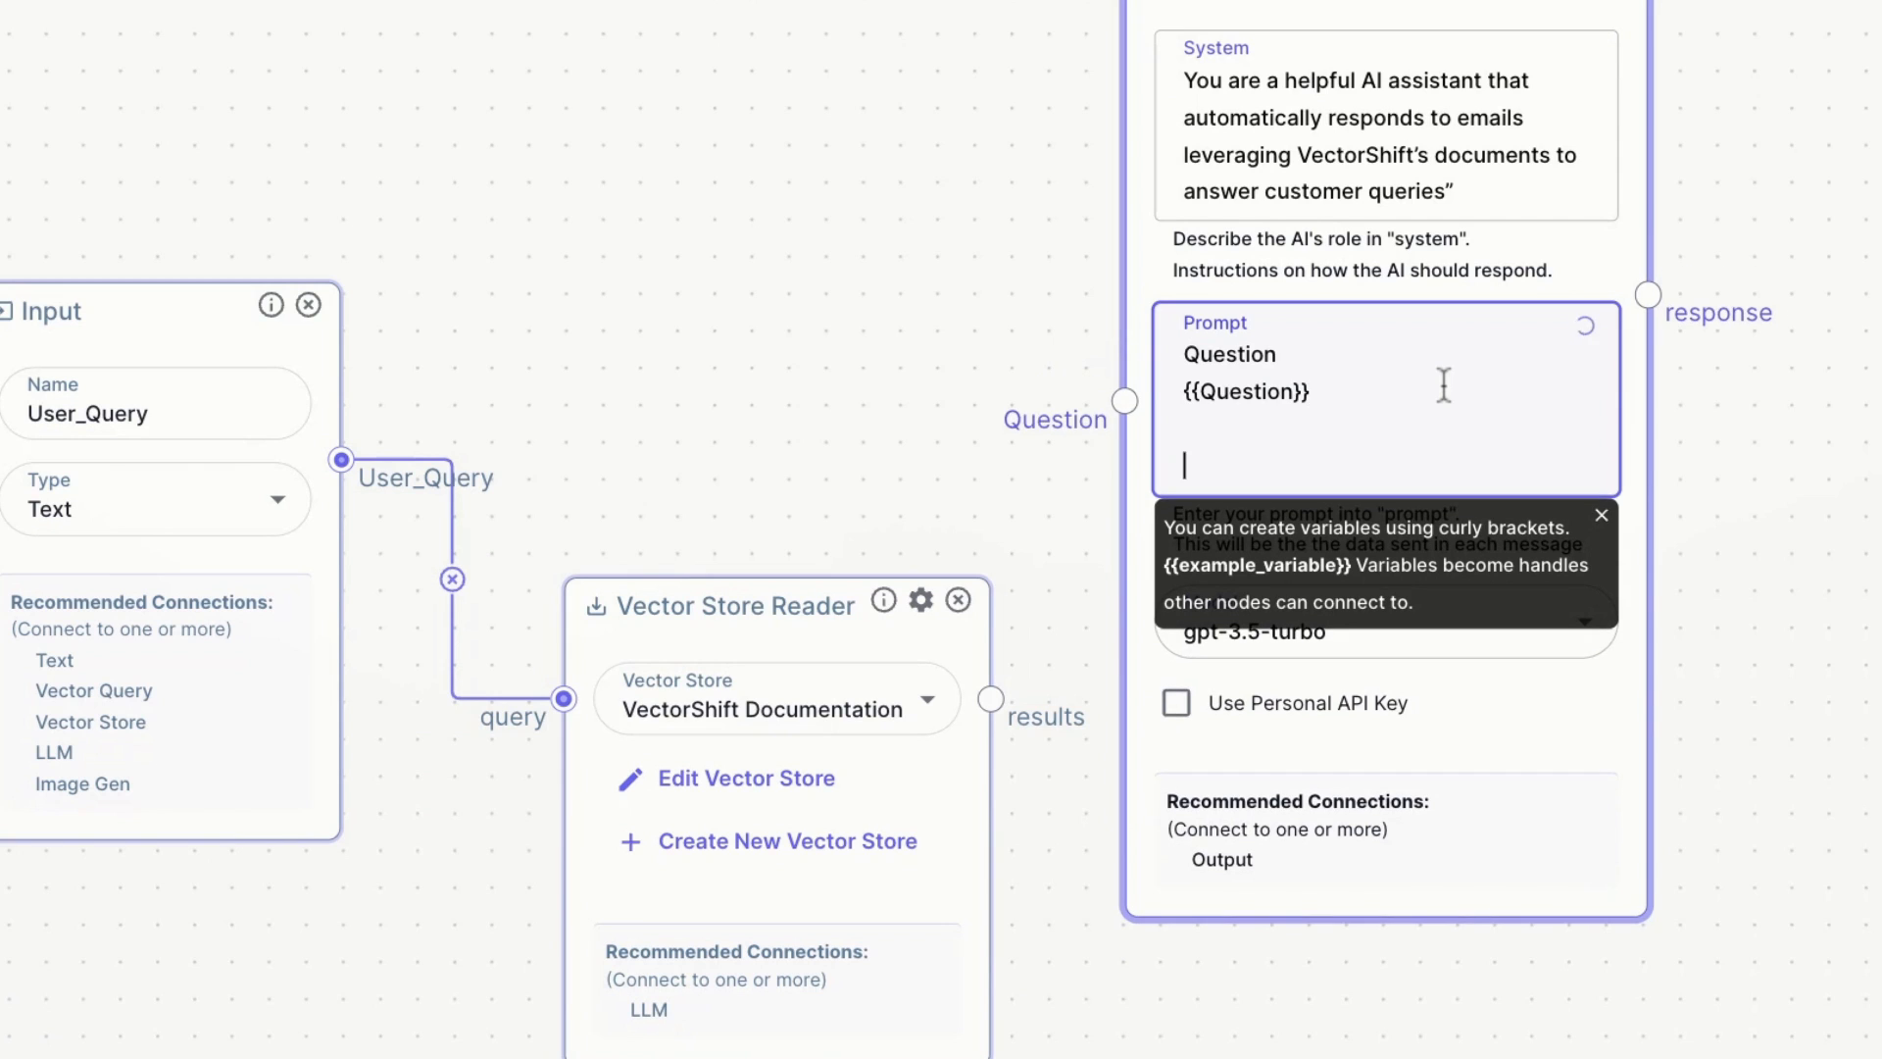
{"action": "type", "text": "Context"}
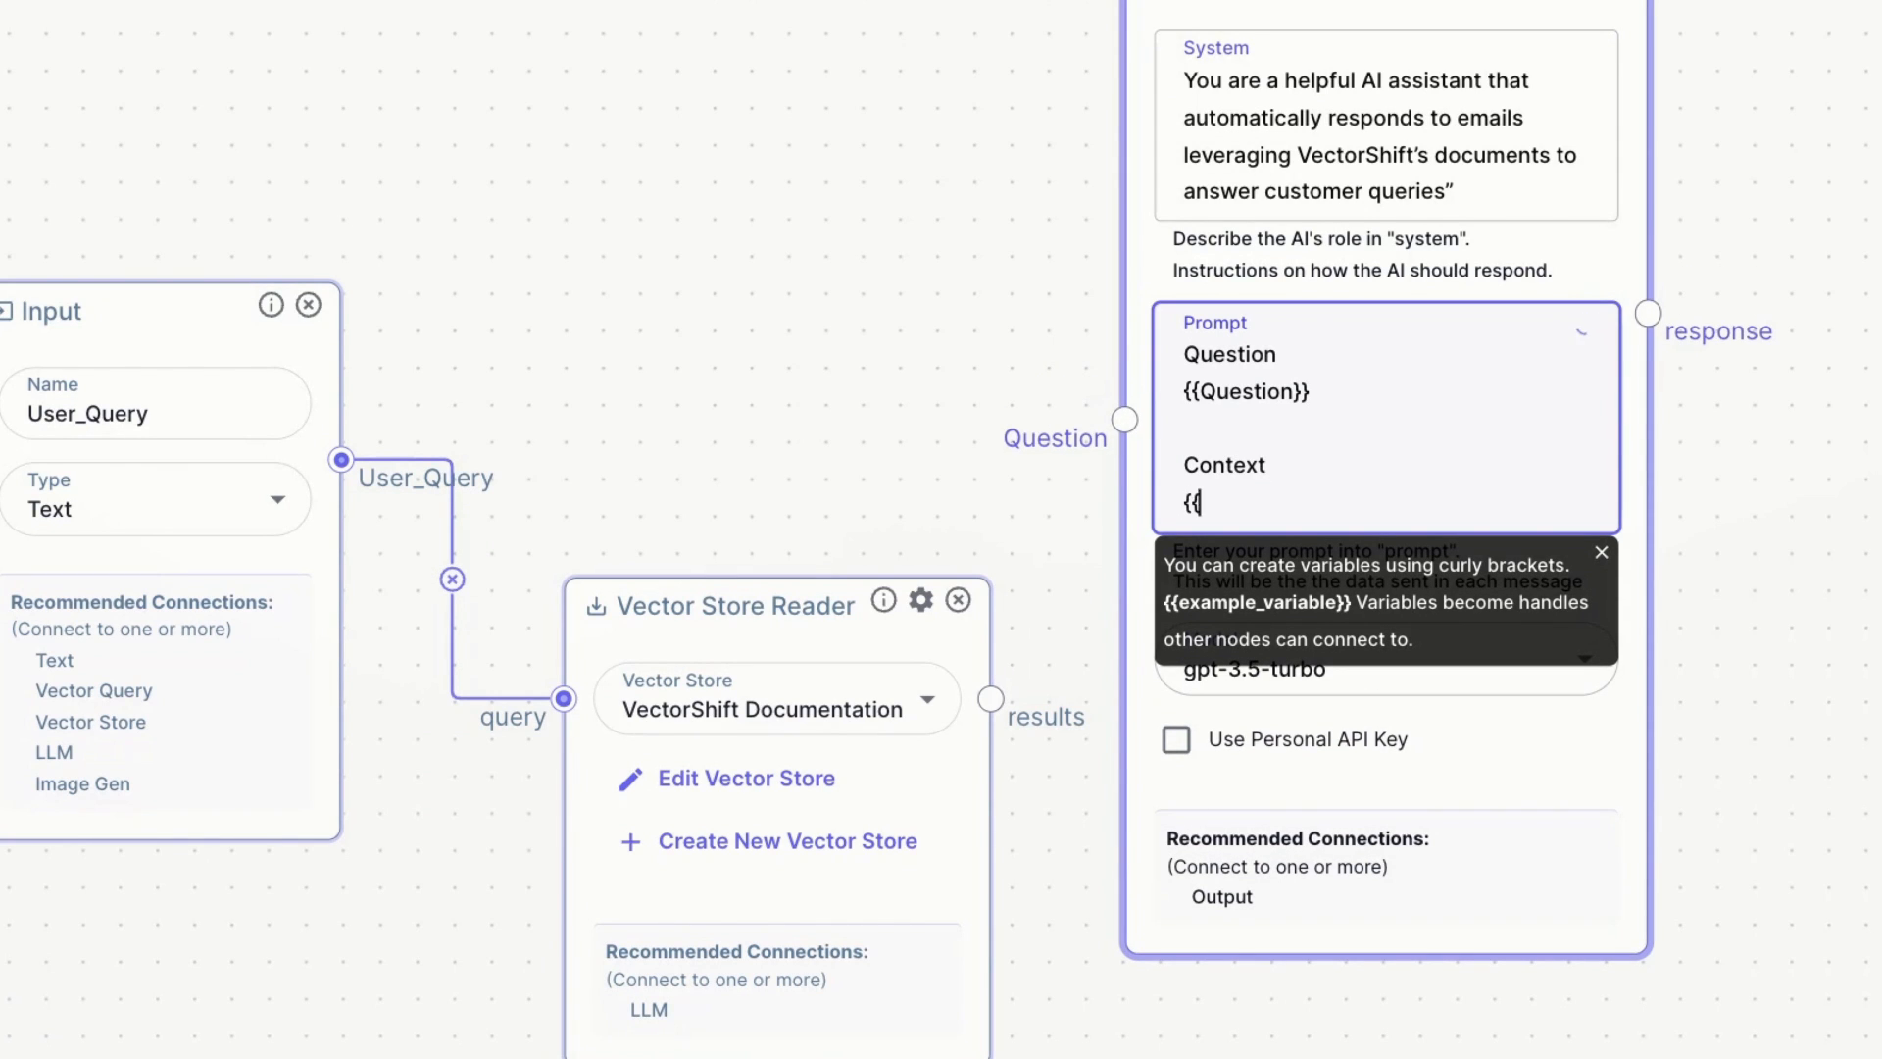
{"action": "type", "text": "C"}
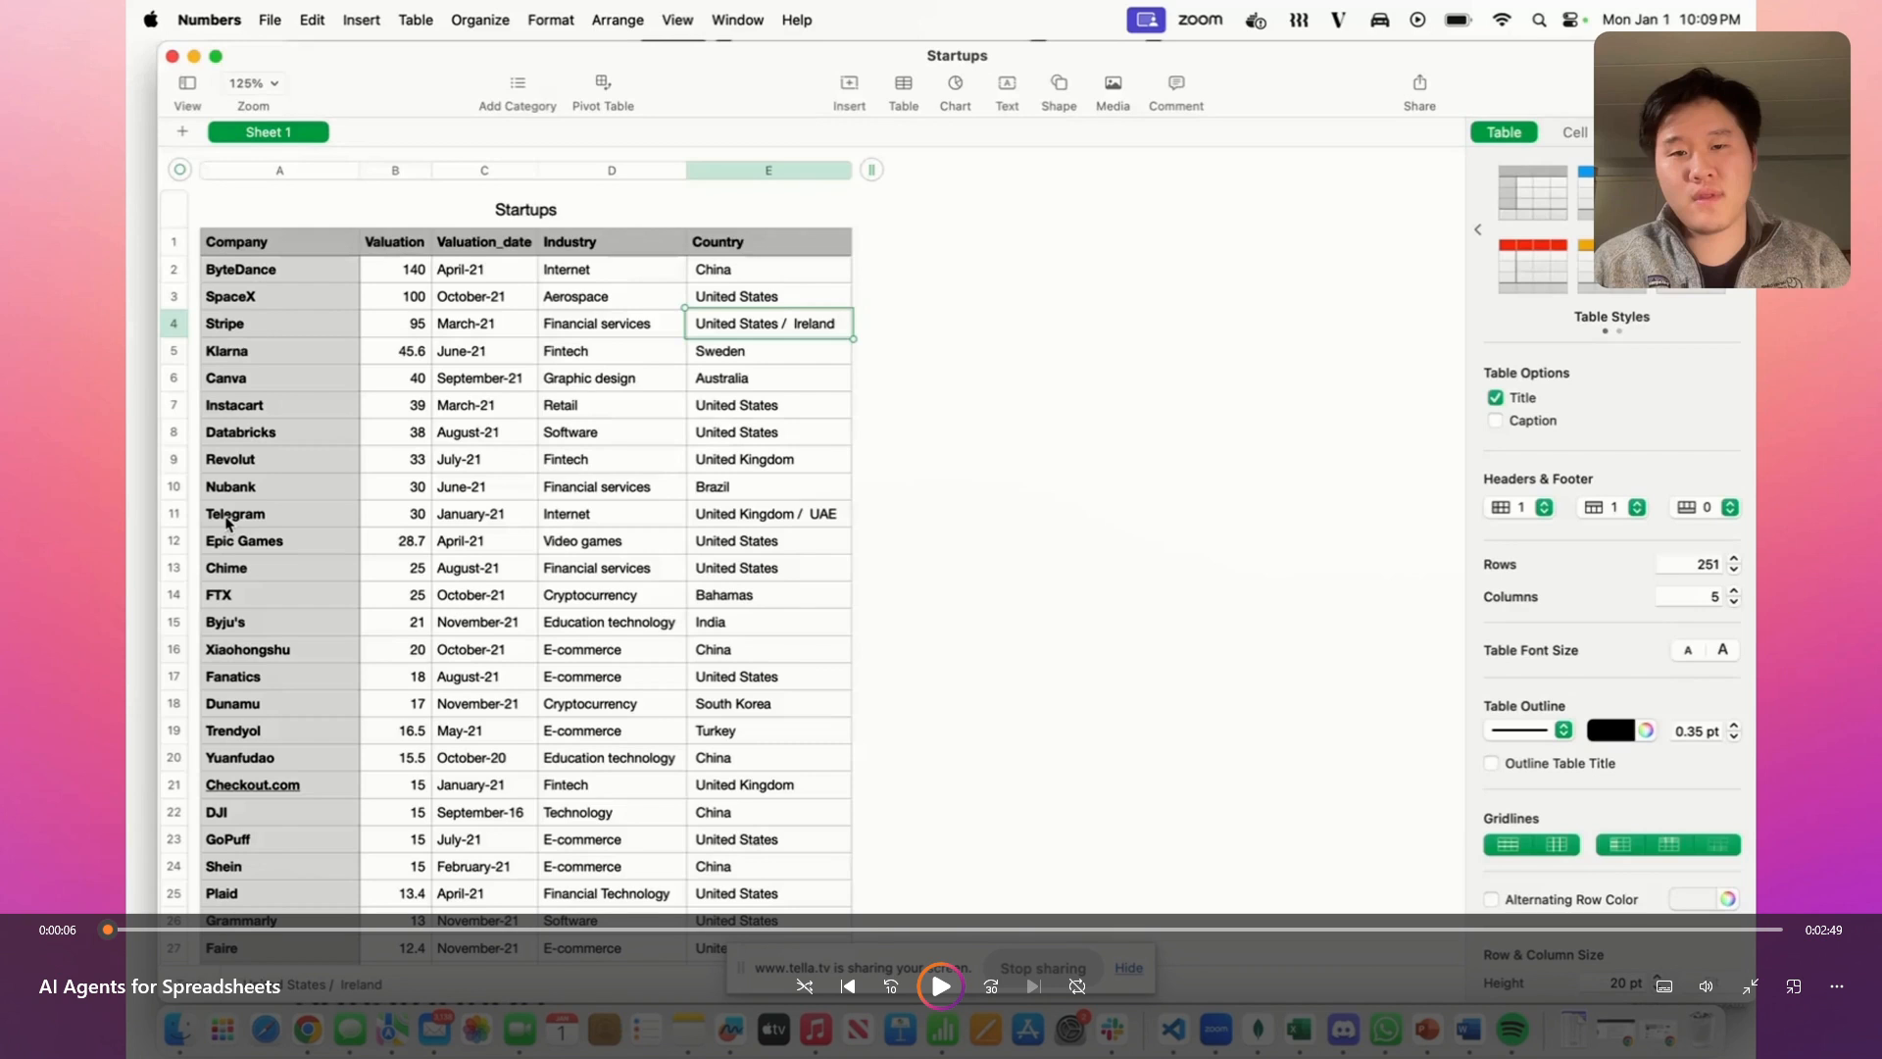
Bring up the Startups sheet in Numbers and select company names in column A
{"action": "left_click", "coordinate": [940, 985]}
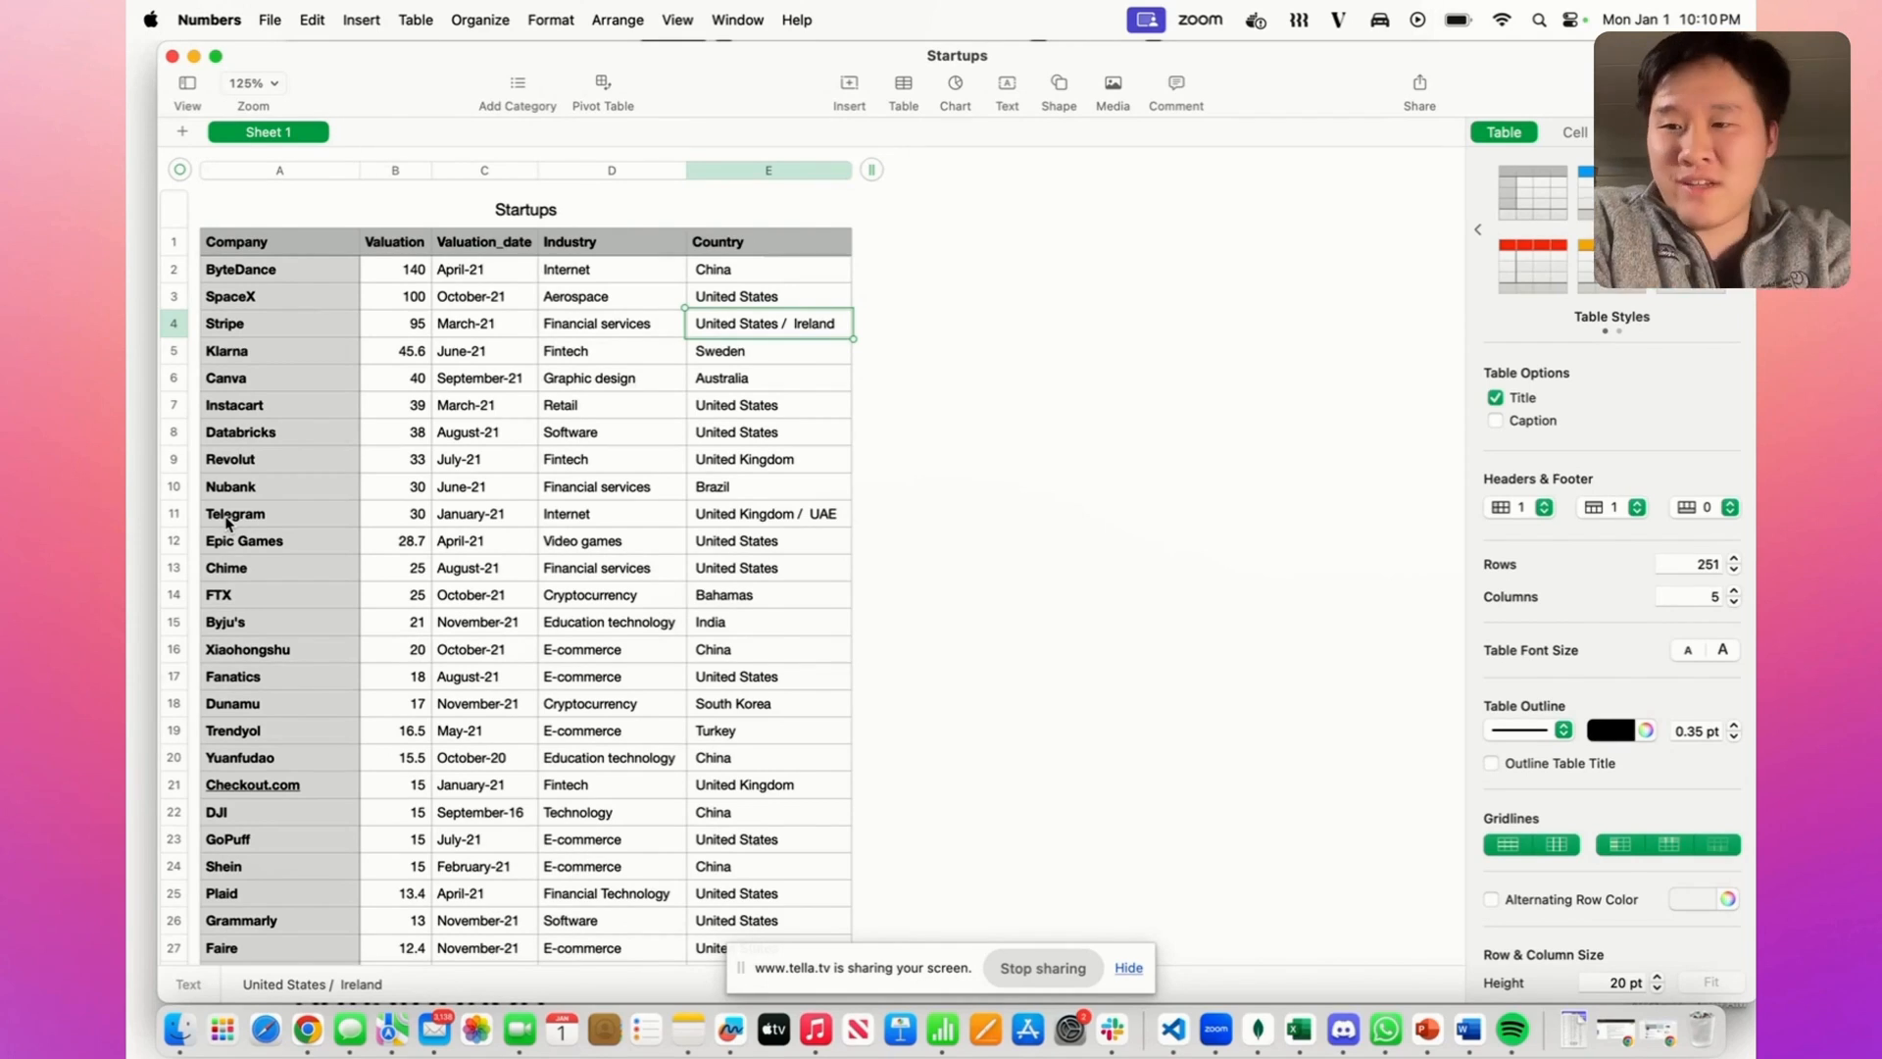
{"action": "left_click", "coordinate": [279, 296]}
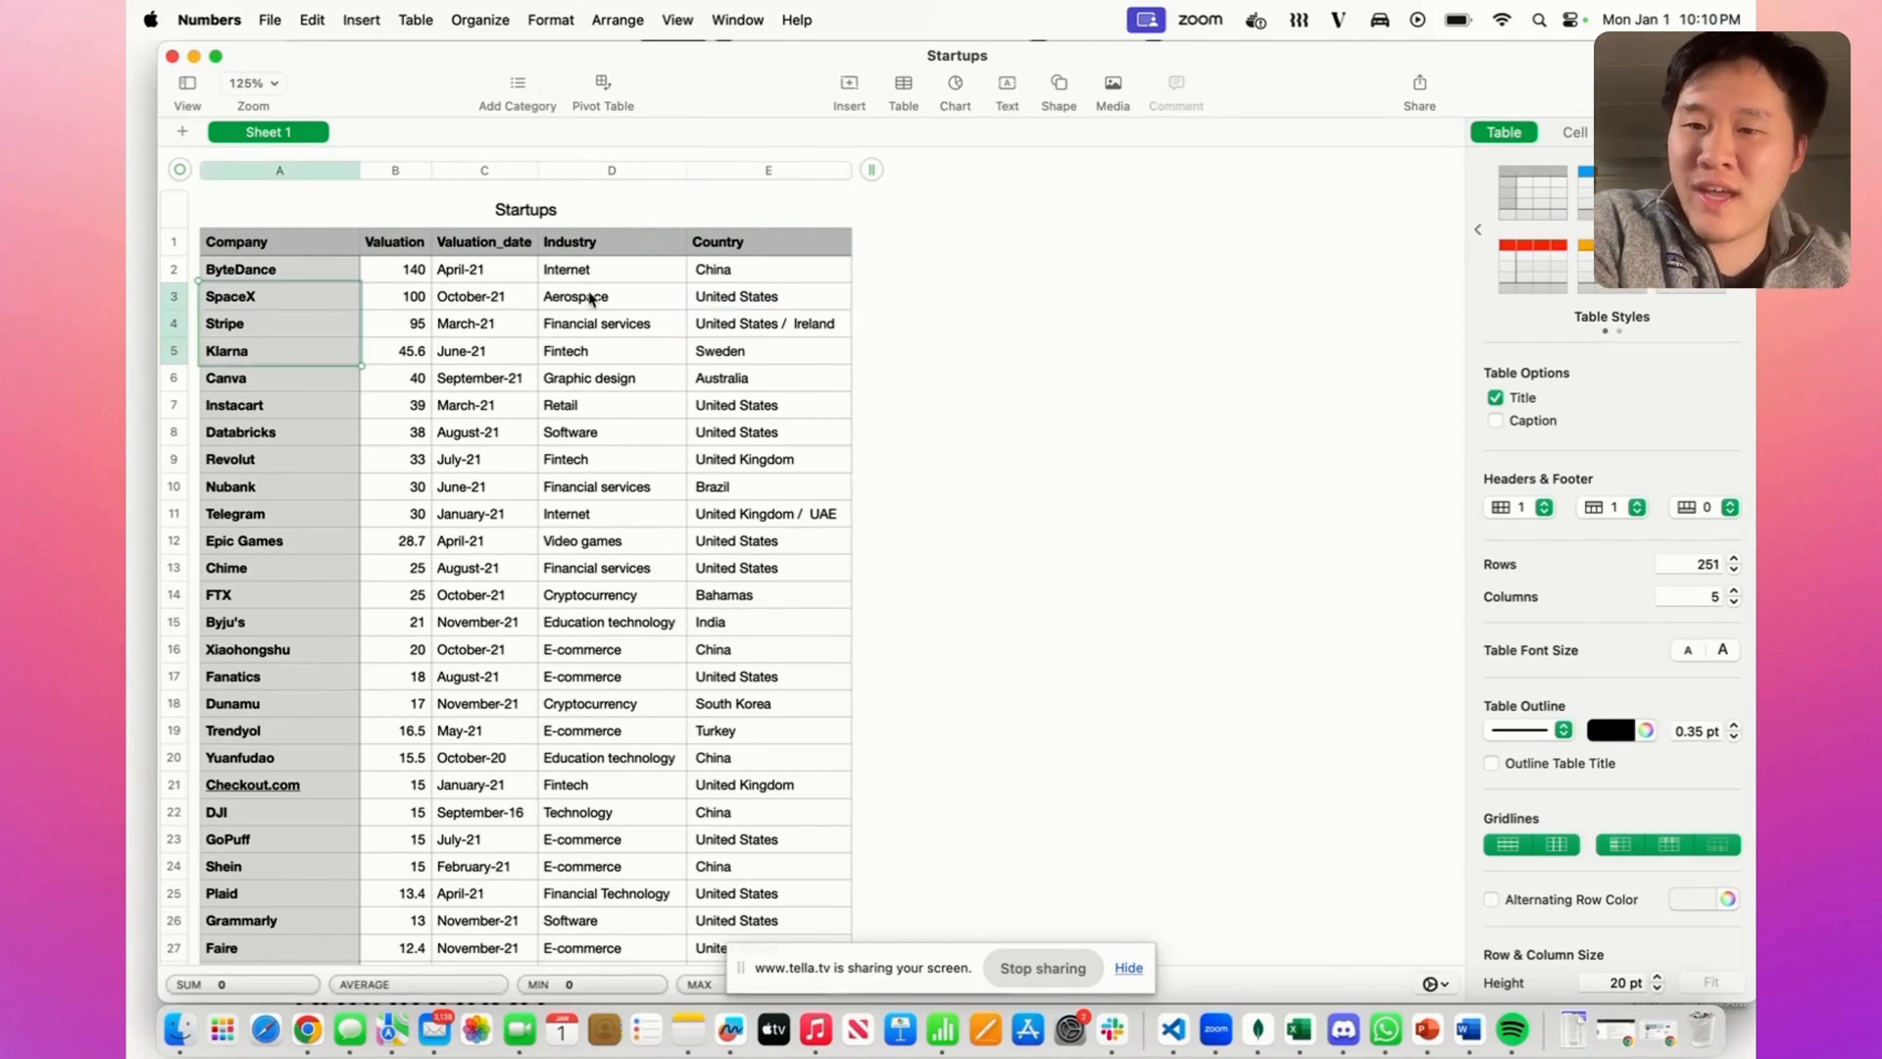
{"action": "left_click", "coordinate": [767, 169]}
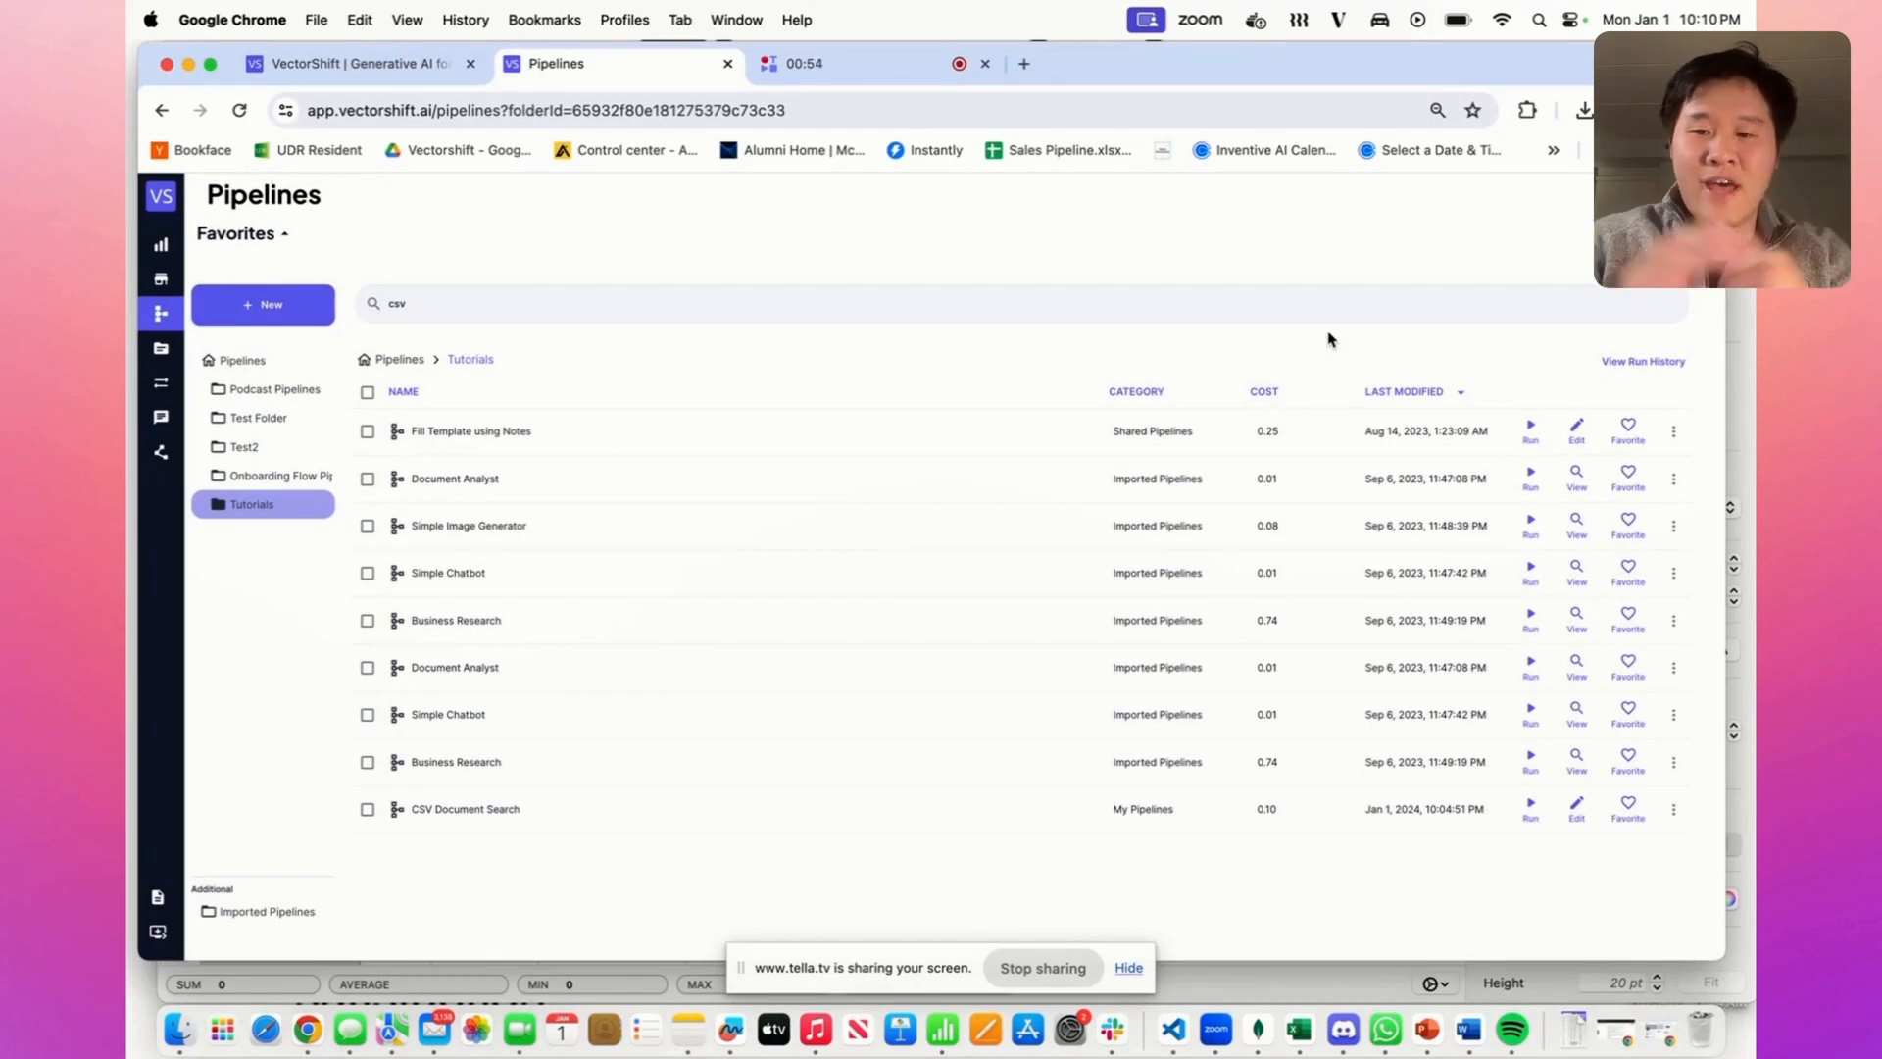
{"action": "mouse_move", "coordinate": [552, 808]}
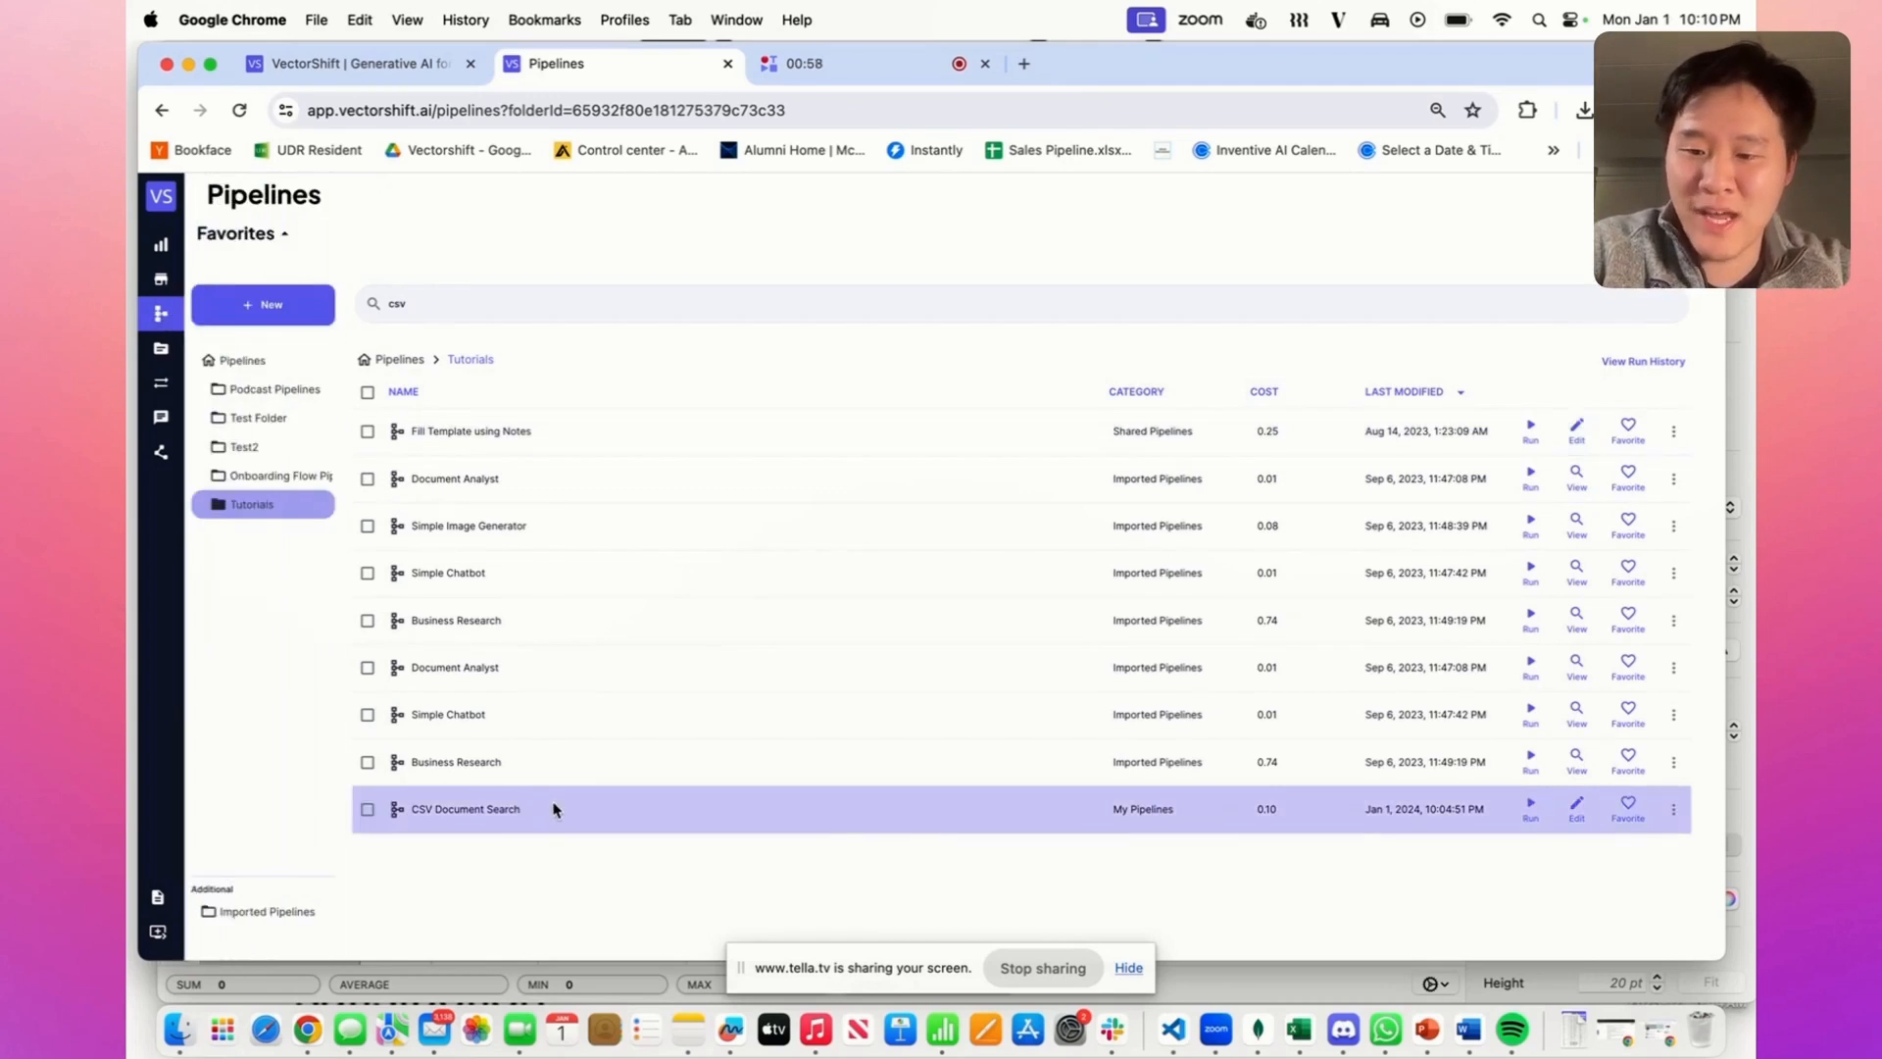
Run CSV Document Search on Startups.csv asking 'Which company has the highest value'
{"action": "left_click", "coordinate": [1576, 807]}
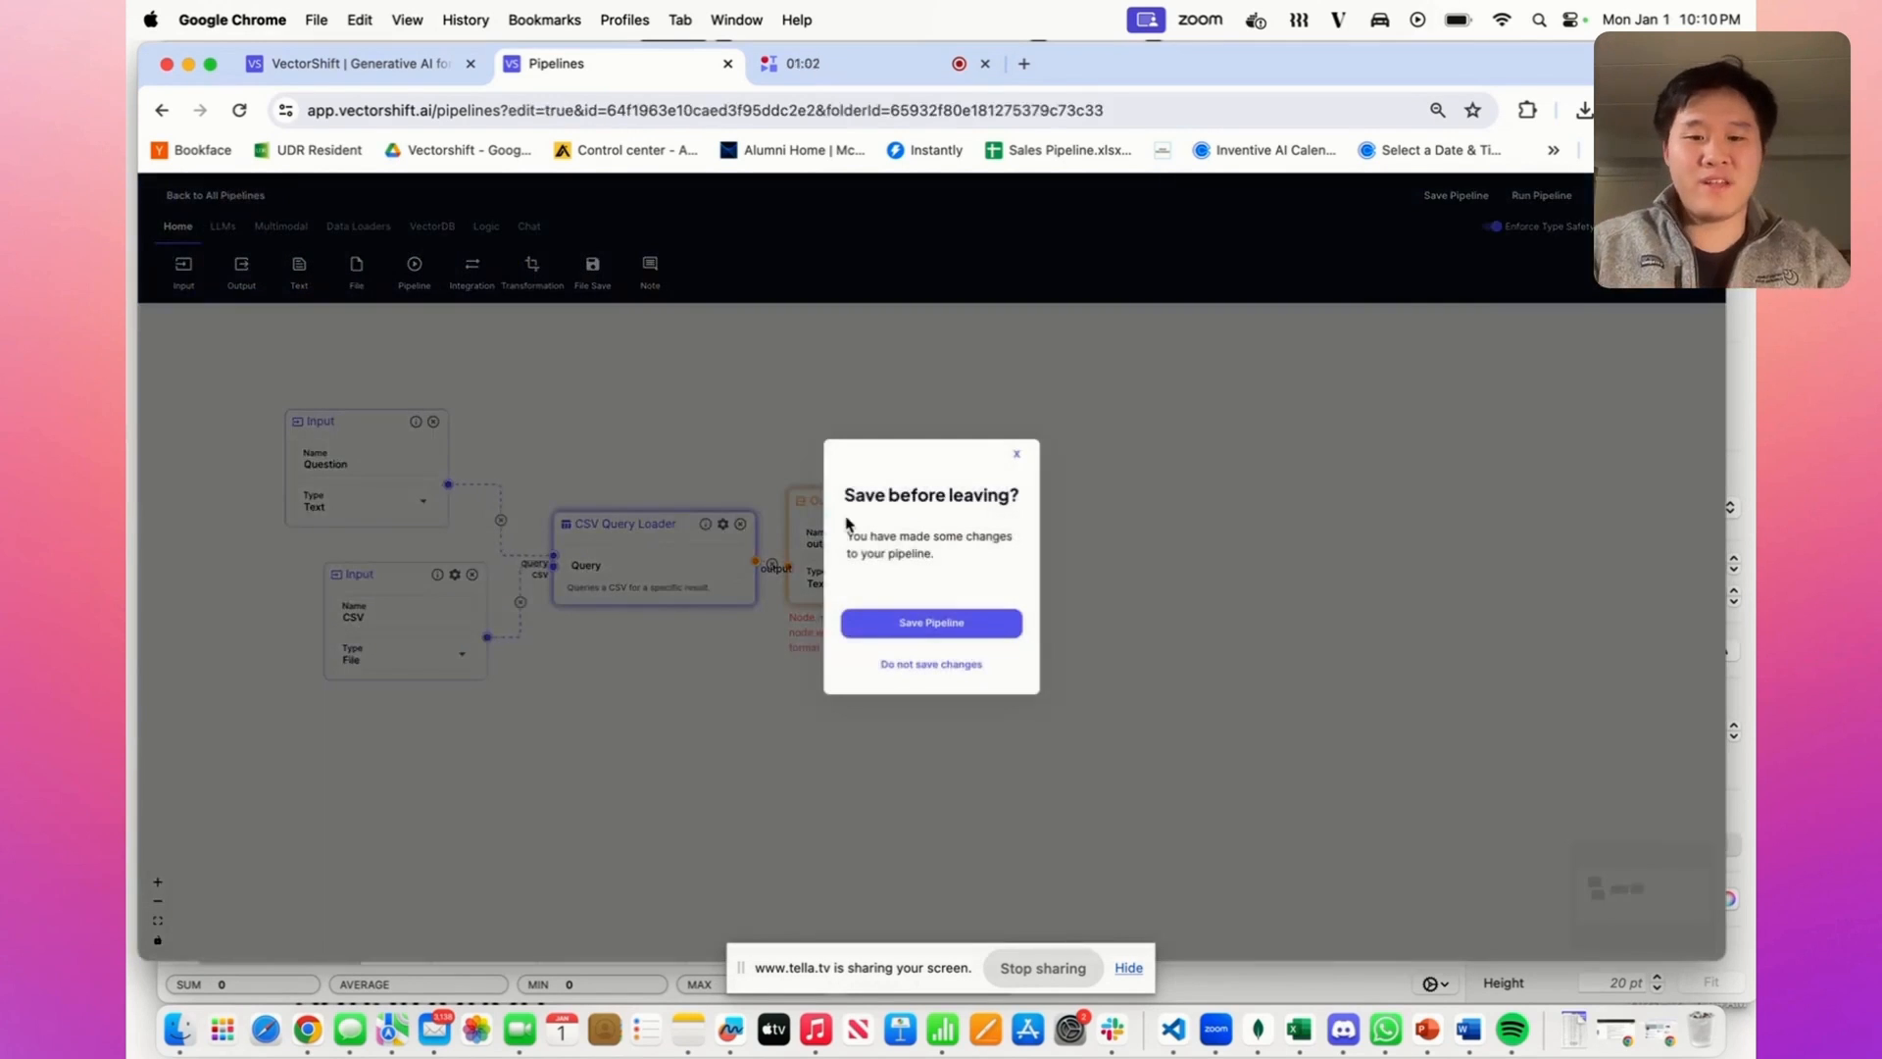
{"action": "left_click", "coordinate": [930, 663]}
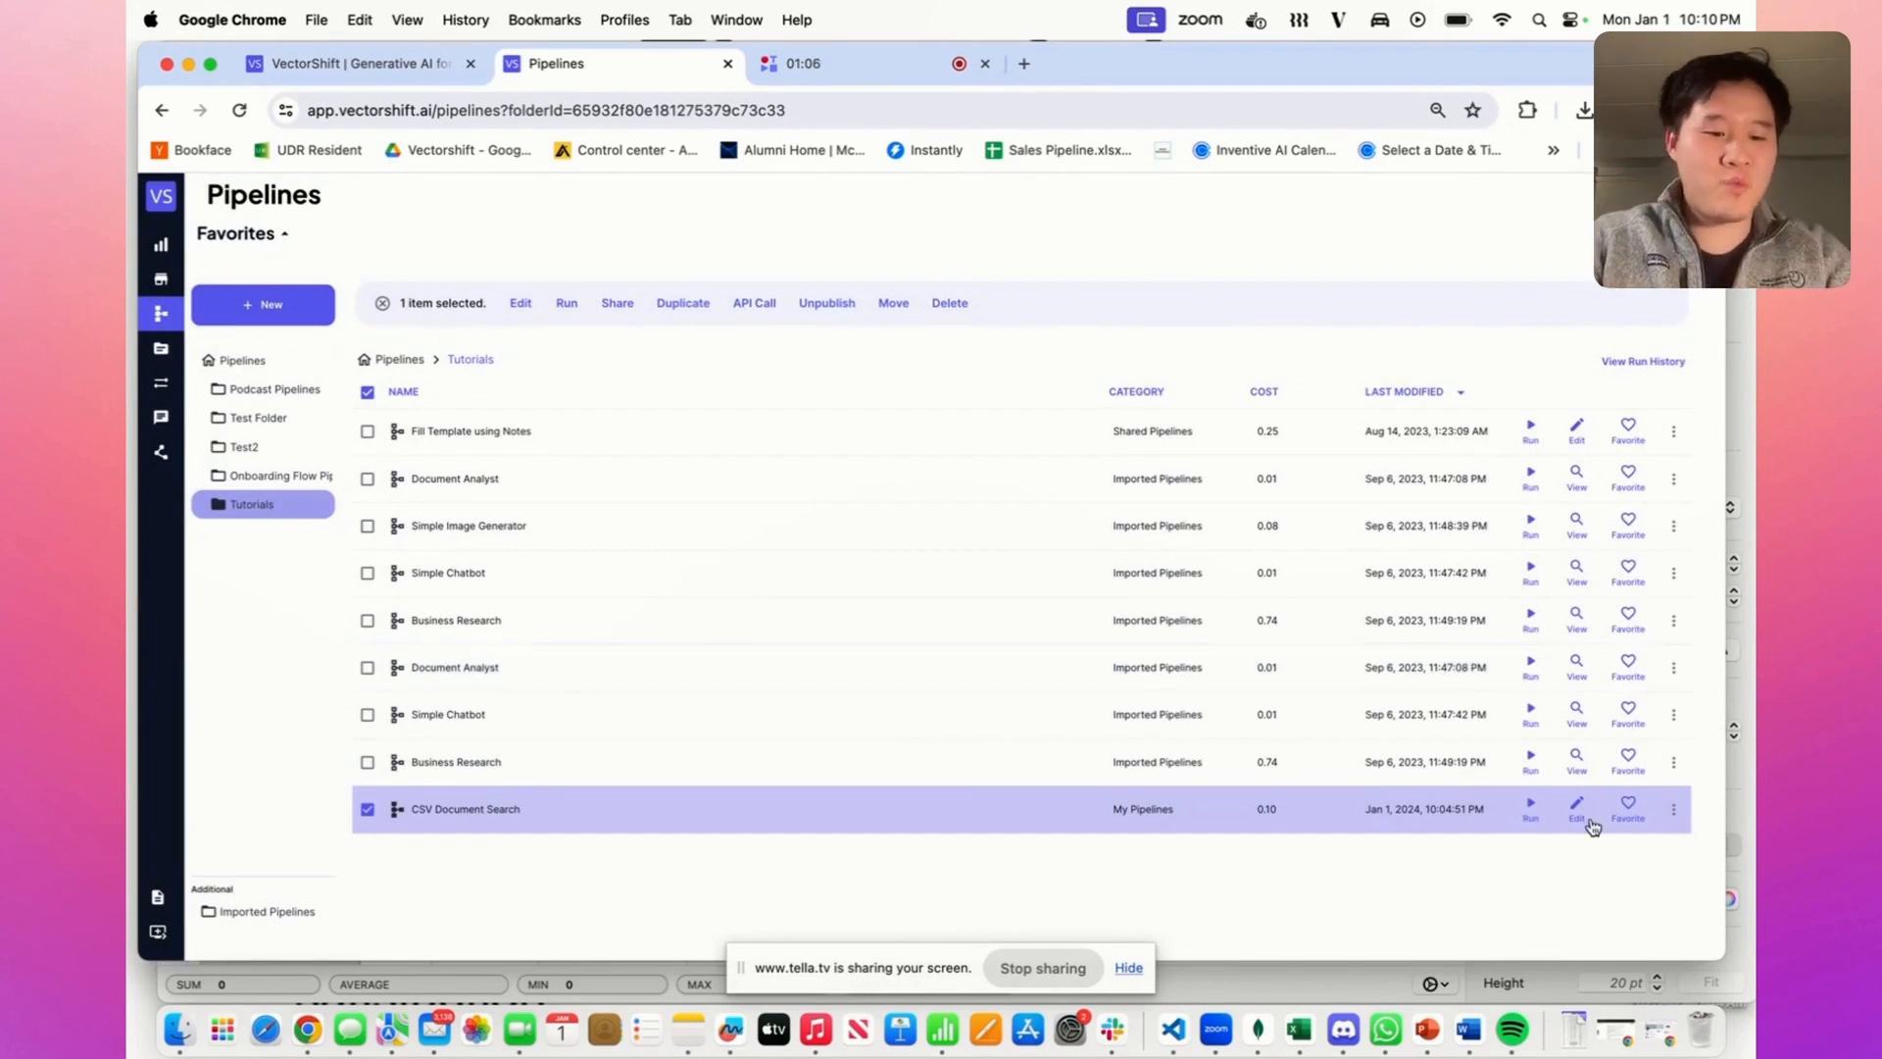
{"action": "left_click", "coordinate": [1530, 808]}
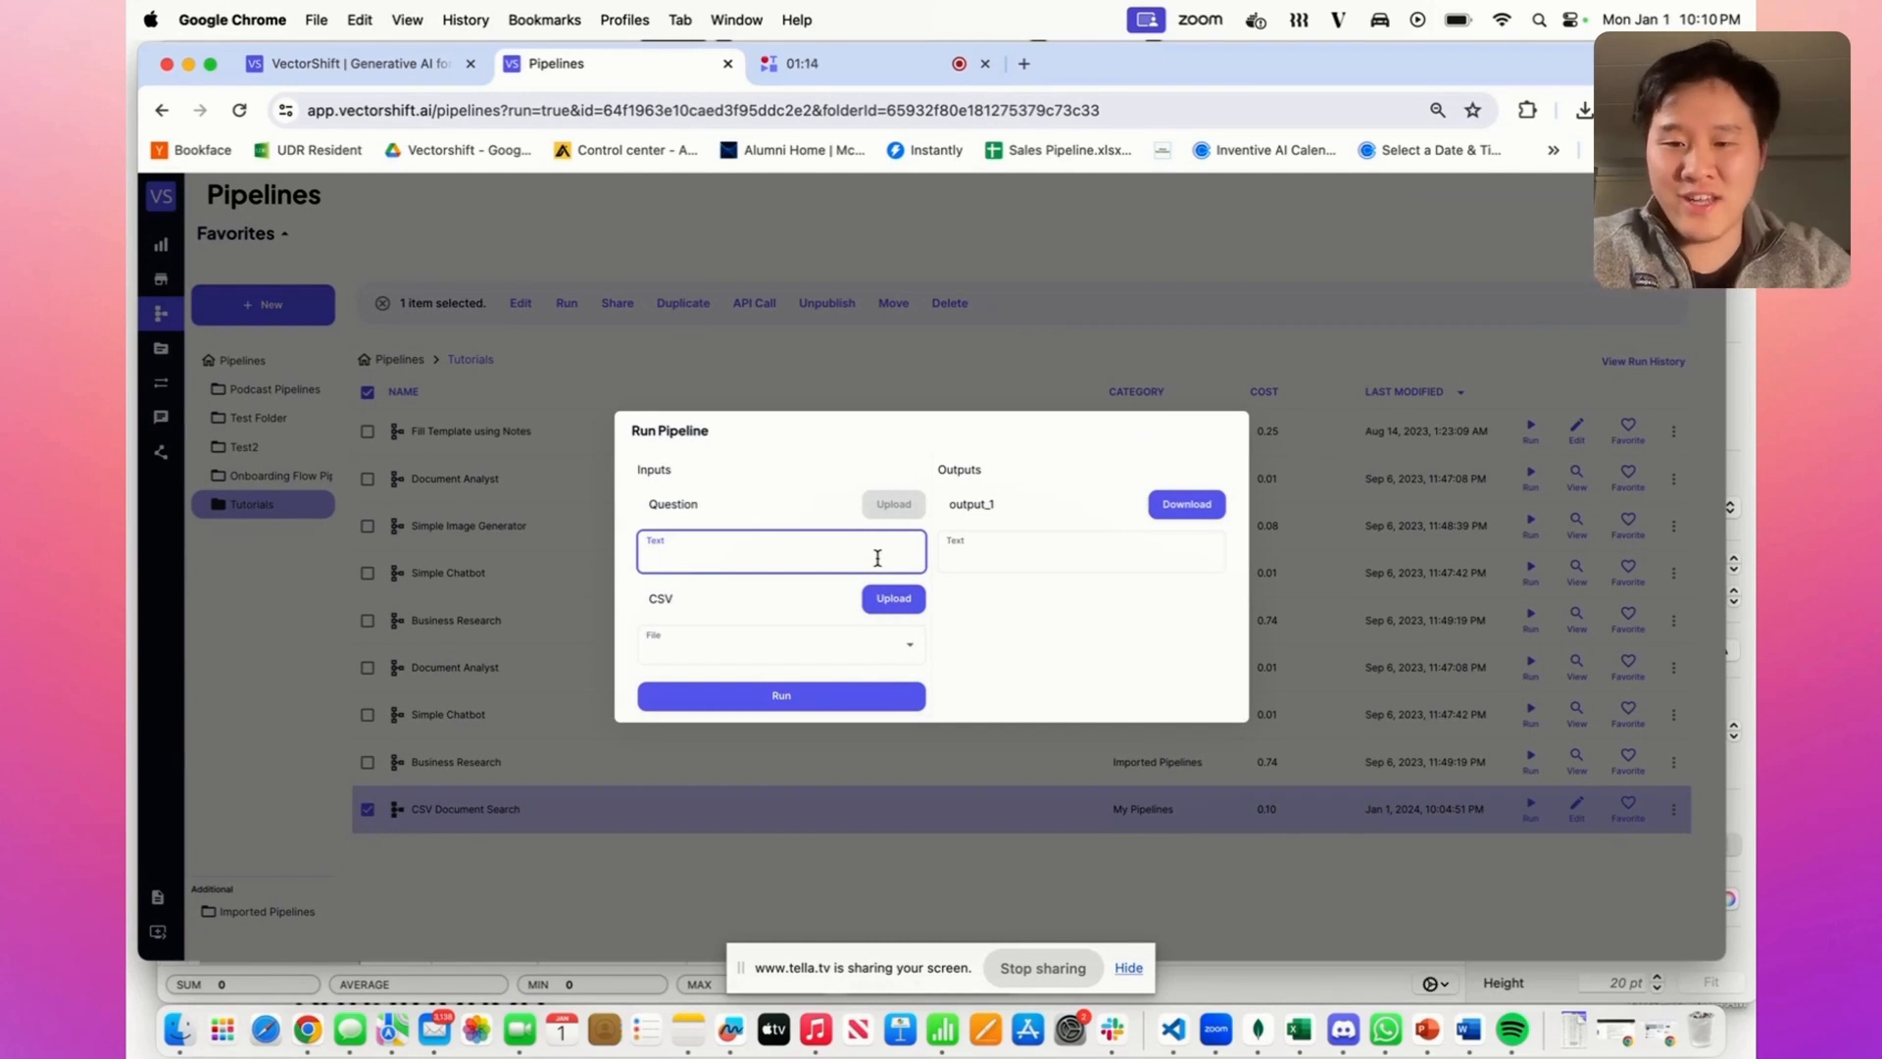
{"action": "type", "text": "Which company has the highest value"}
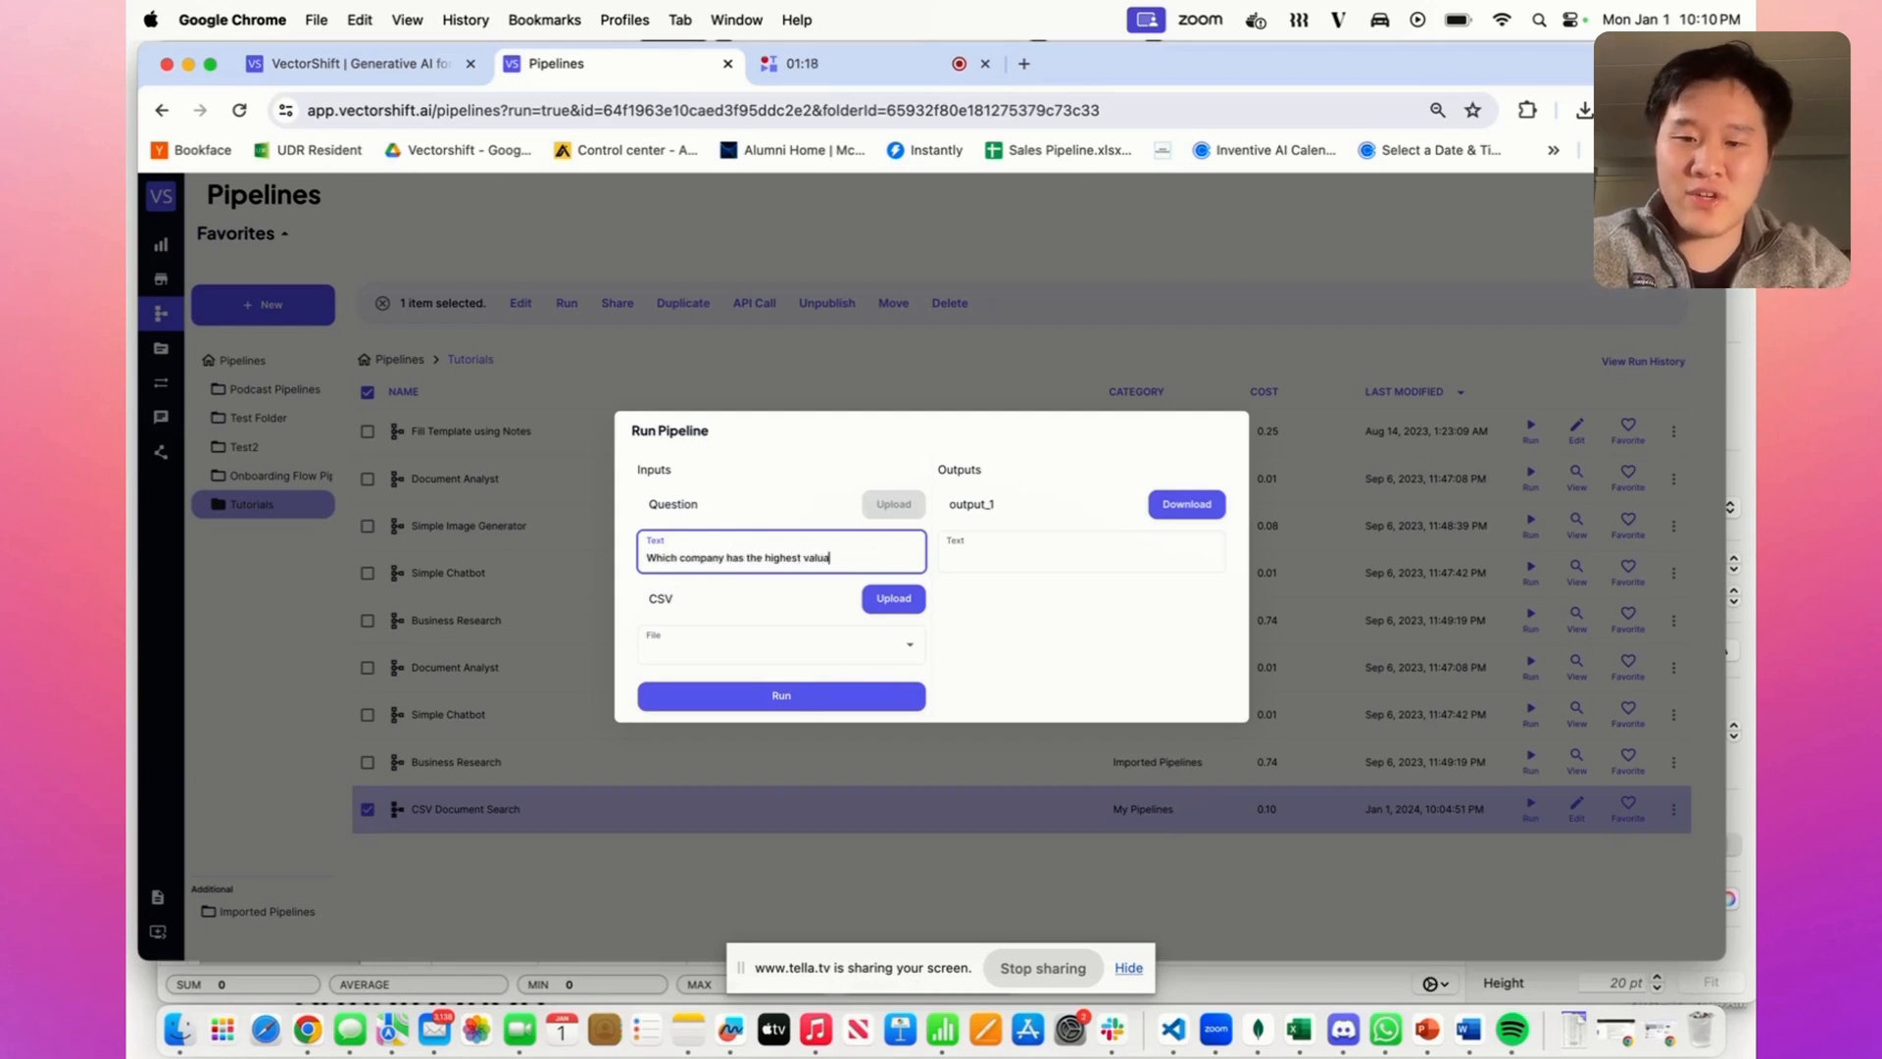
{"action": "left_click", "coordinate": [891, 597]}
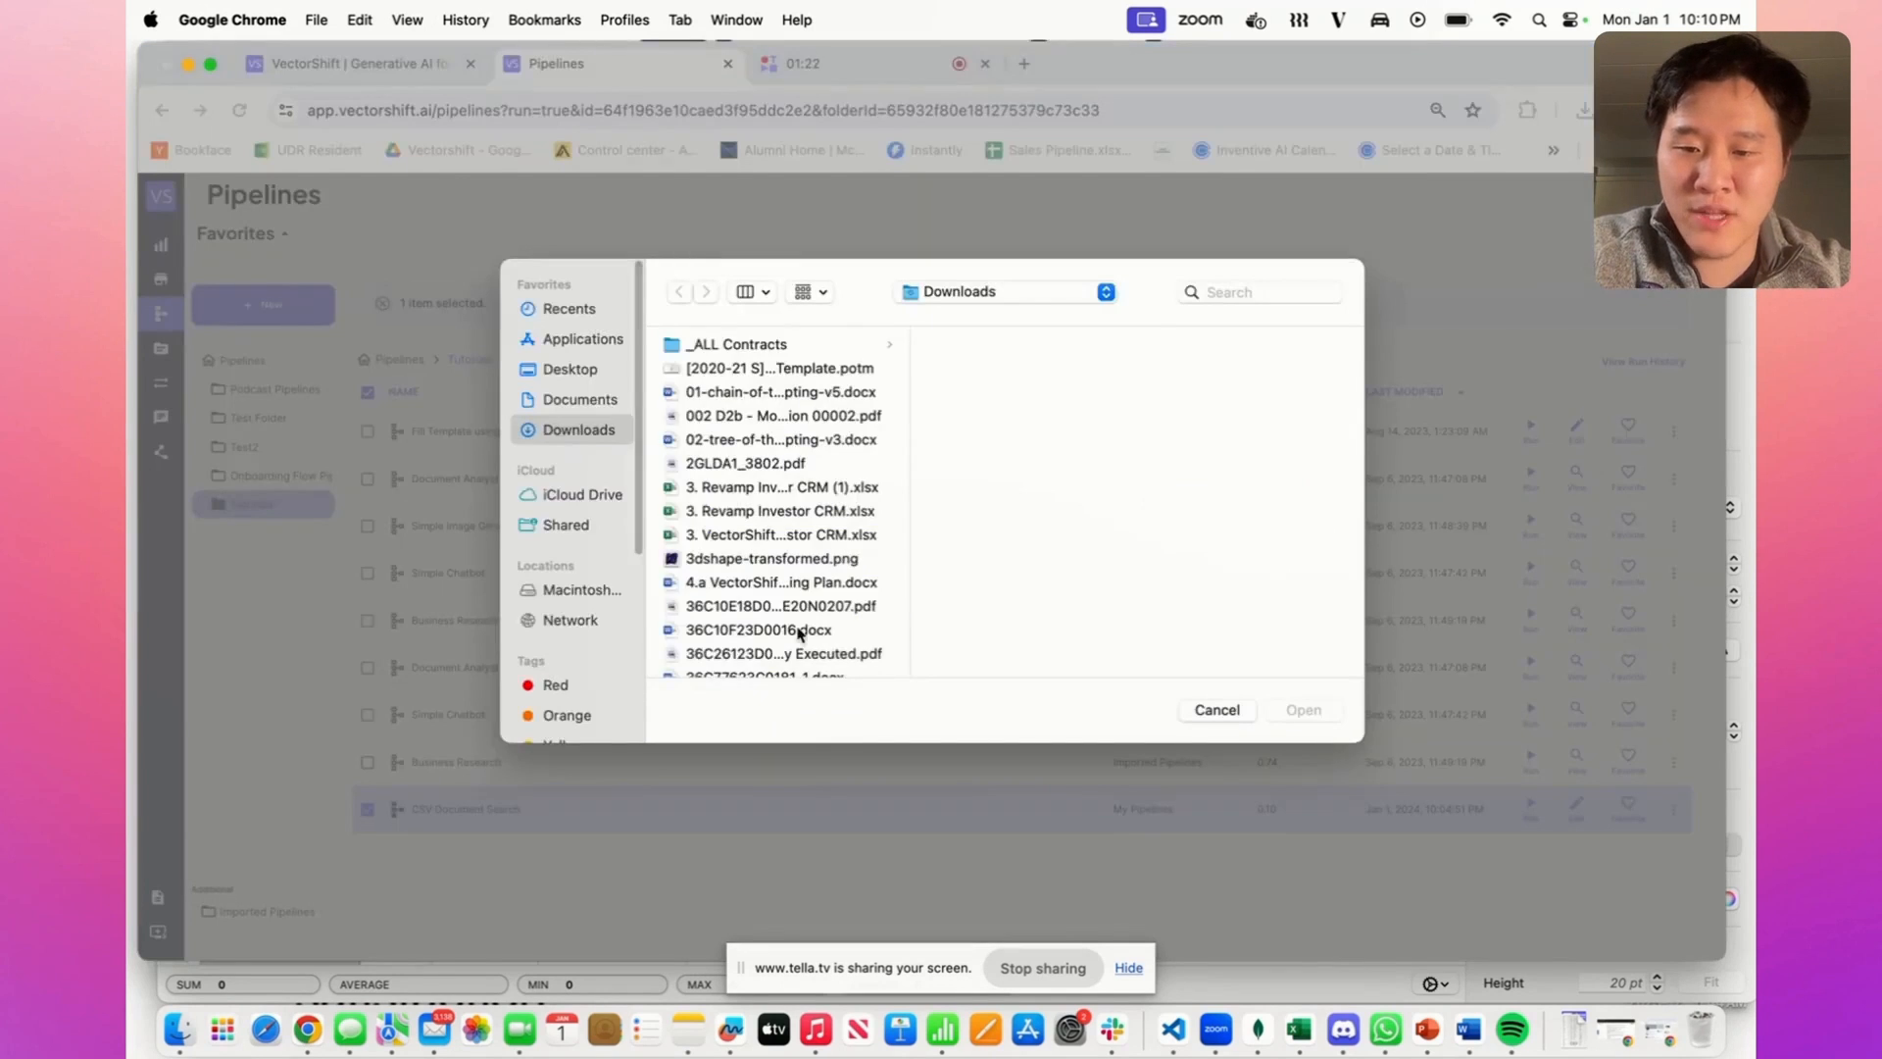
{"action": "left_click", "coordinate": [1215, 709]}
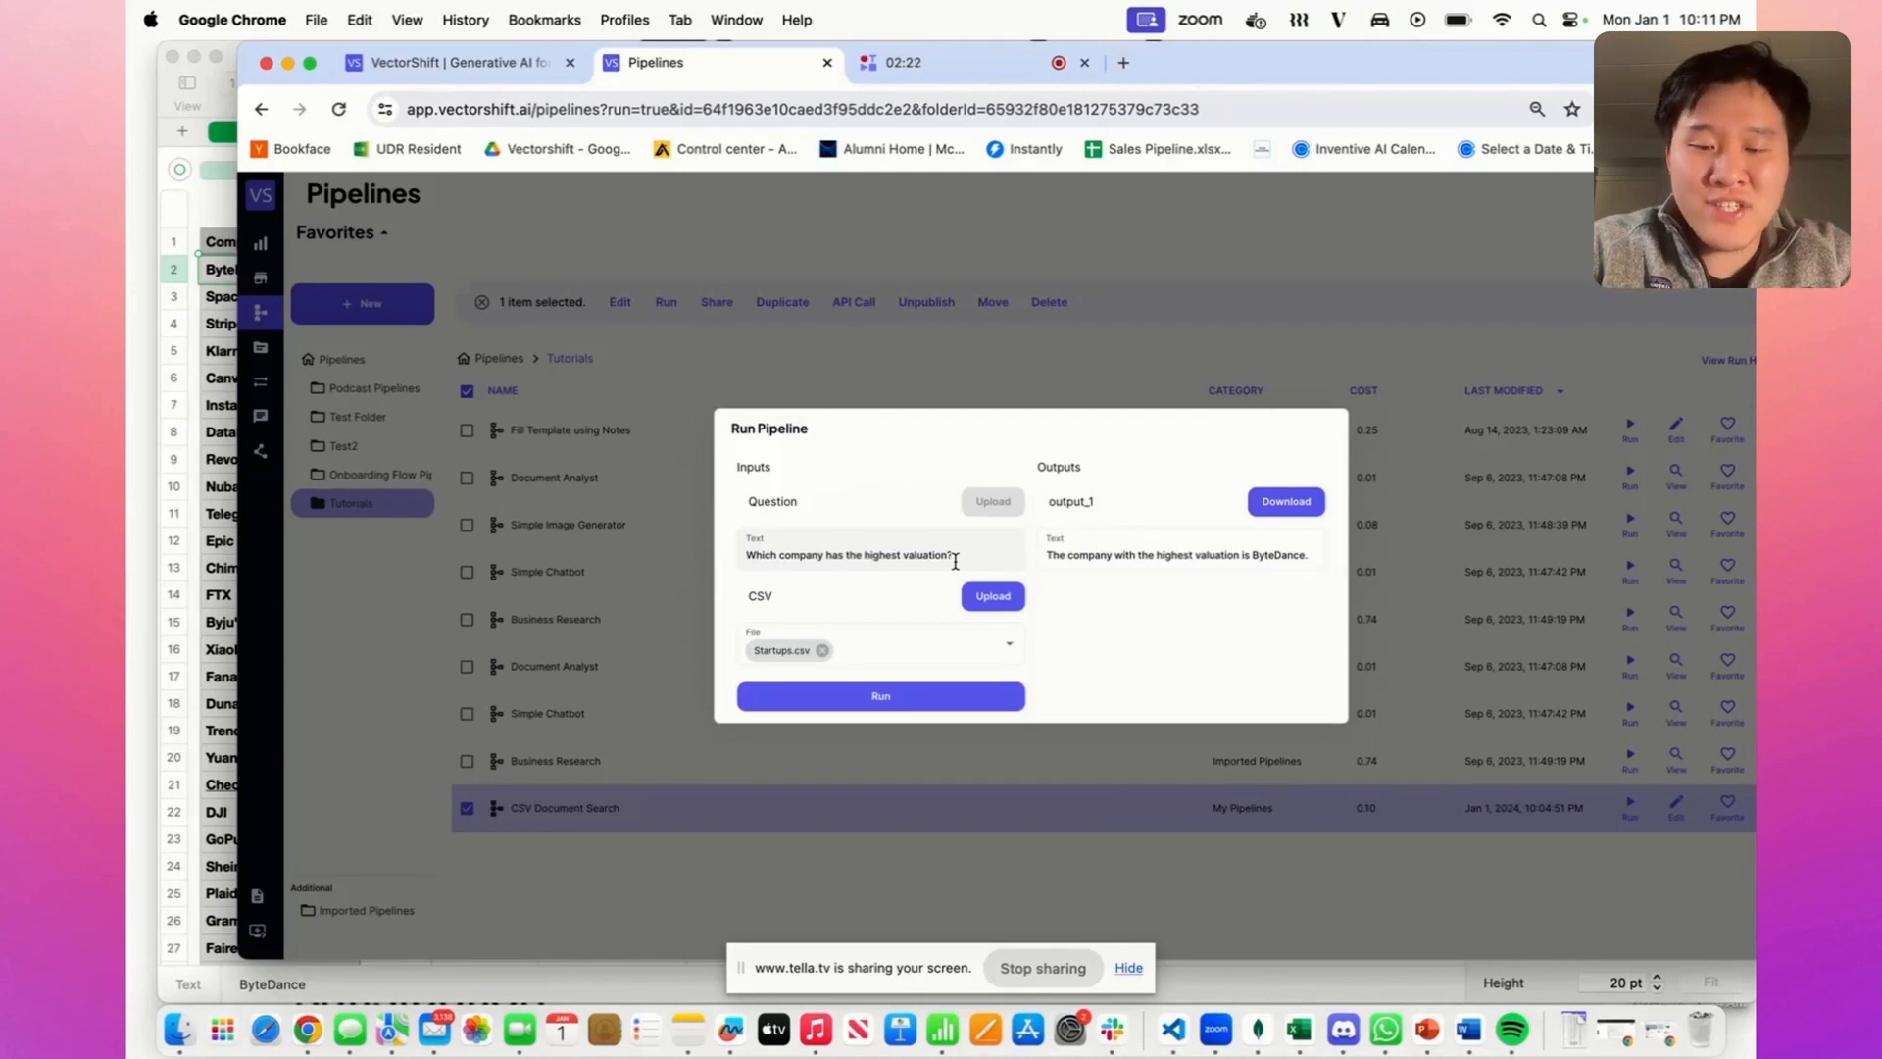
{"action": "left_click", "coordinate": [880, 555]}
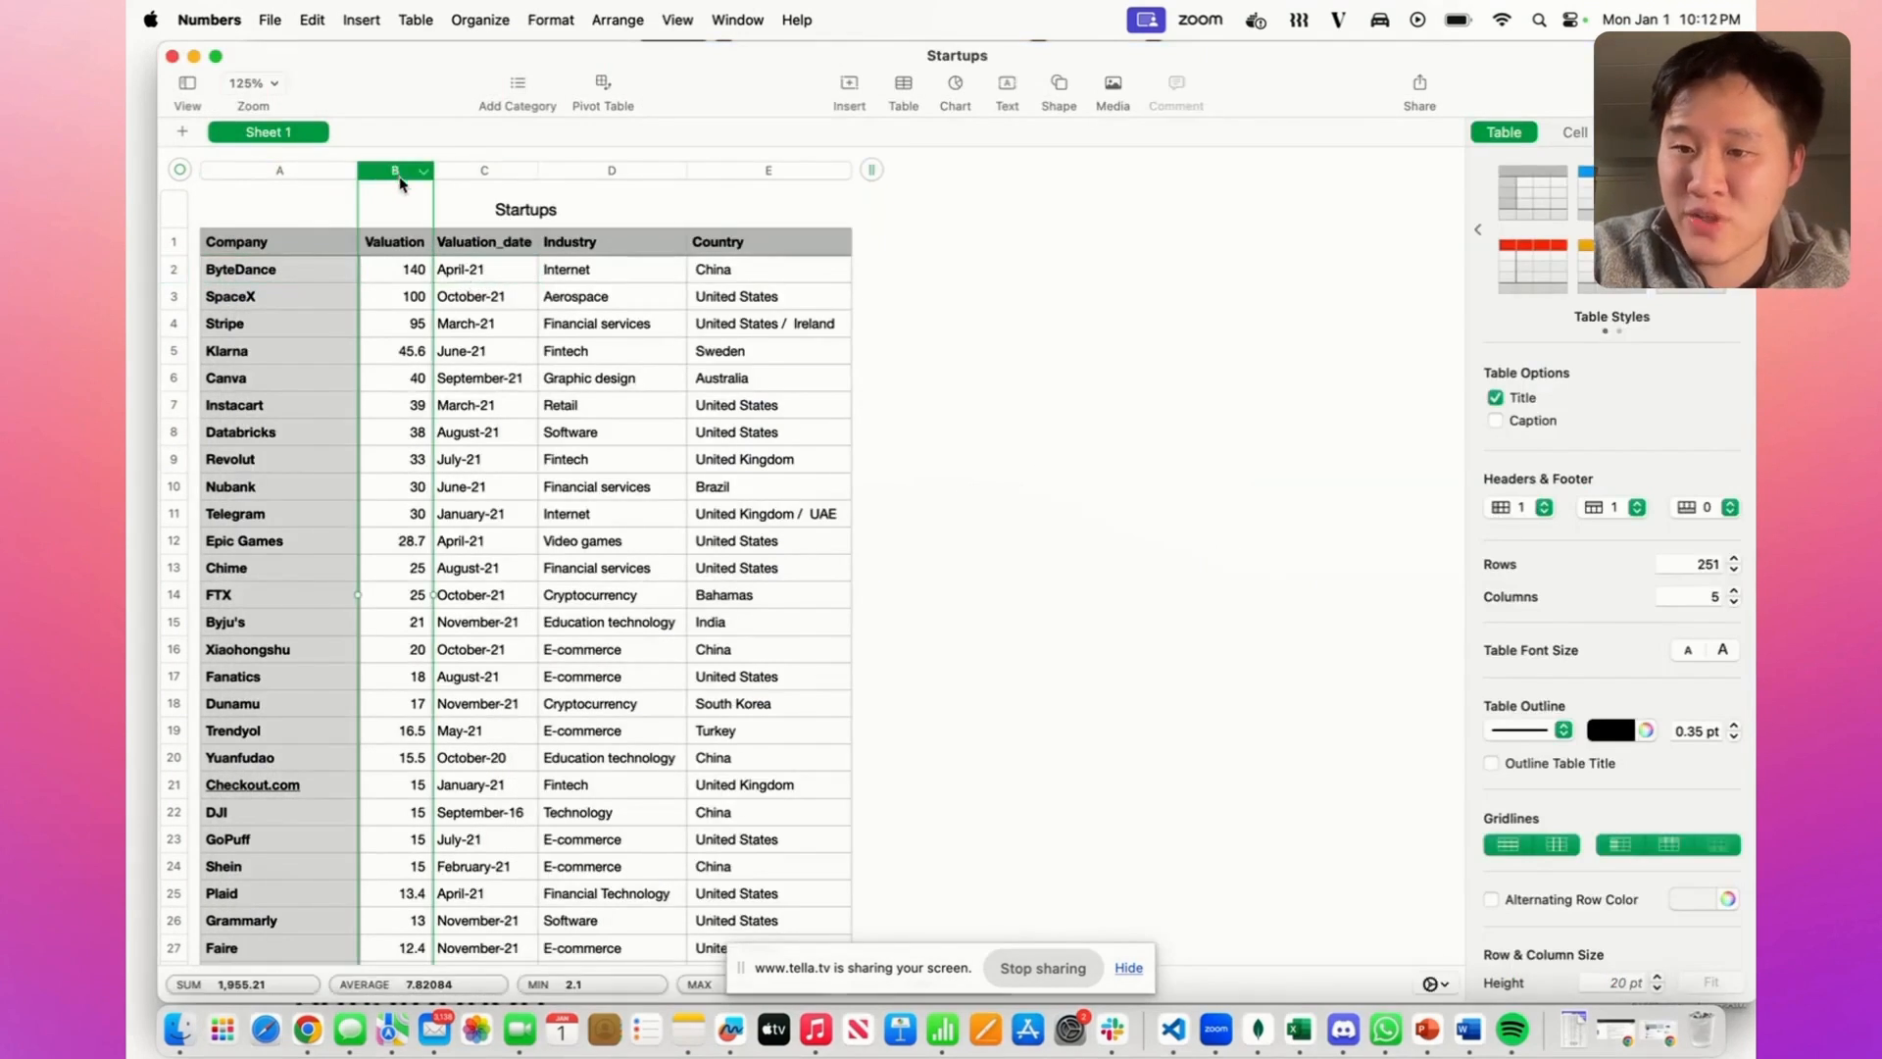
Check ByteDance's valuation of 140 in the Startups sheet's Valuation column
{"action": "left_click", "coordinate": [395, 268]}
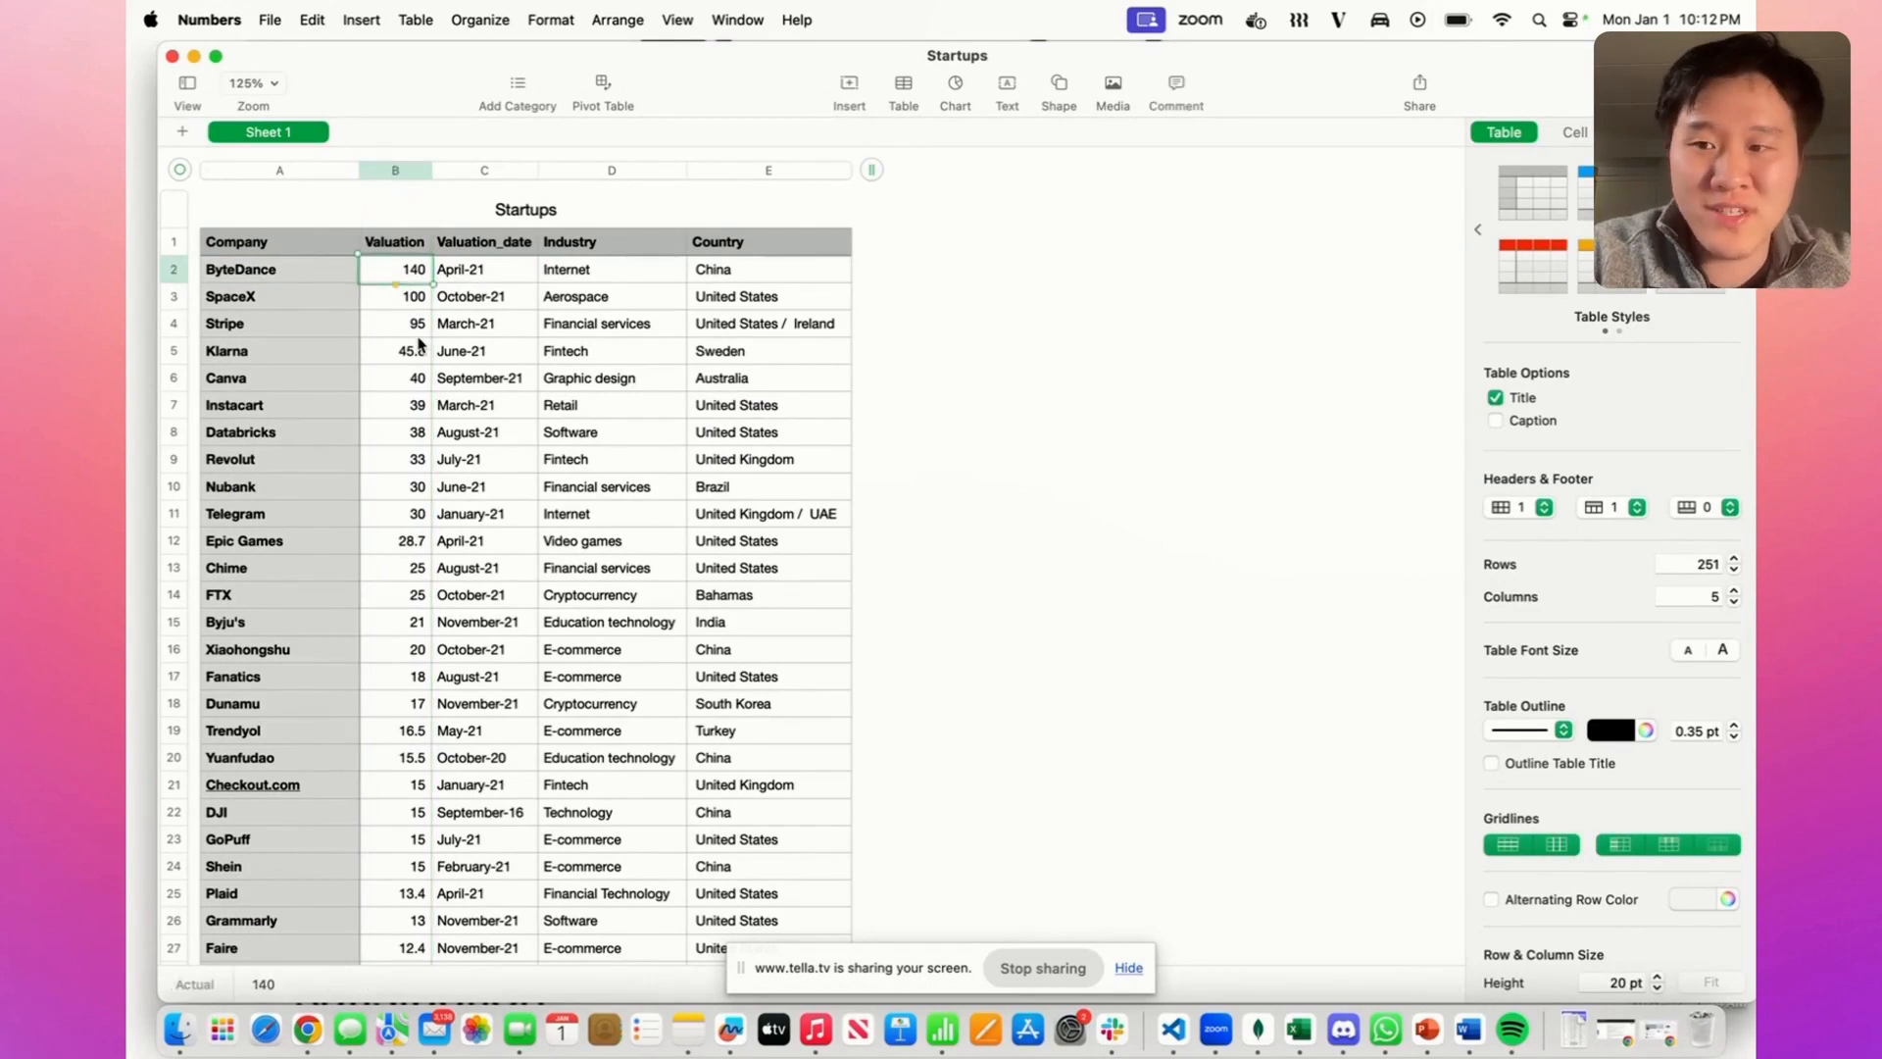
{"action": "scroll", "scroll_direction": "down", "scroll_amount": 3}
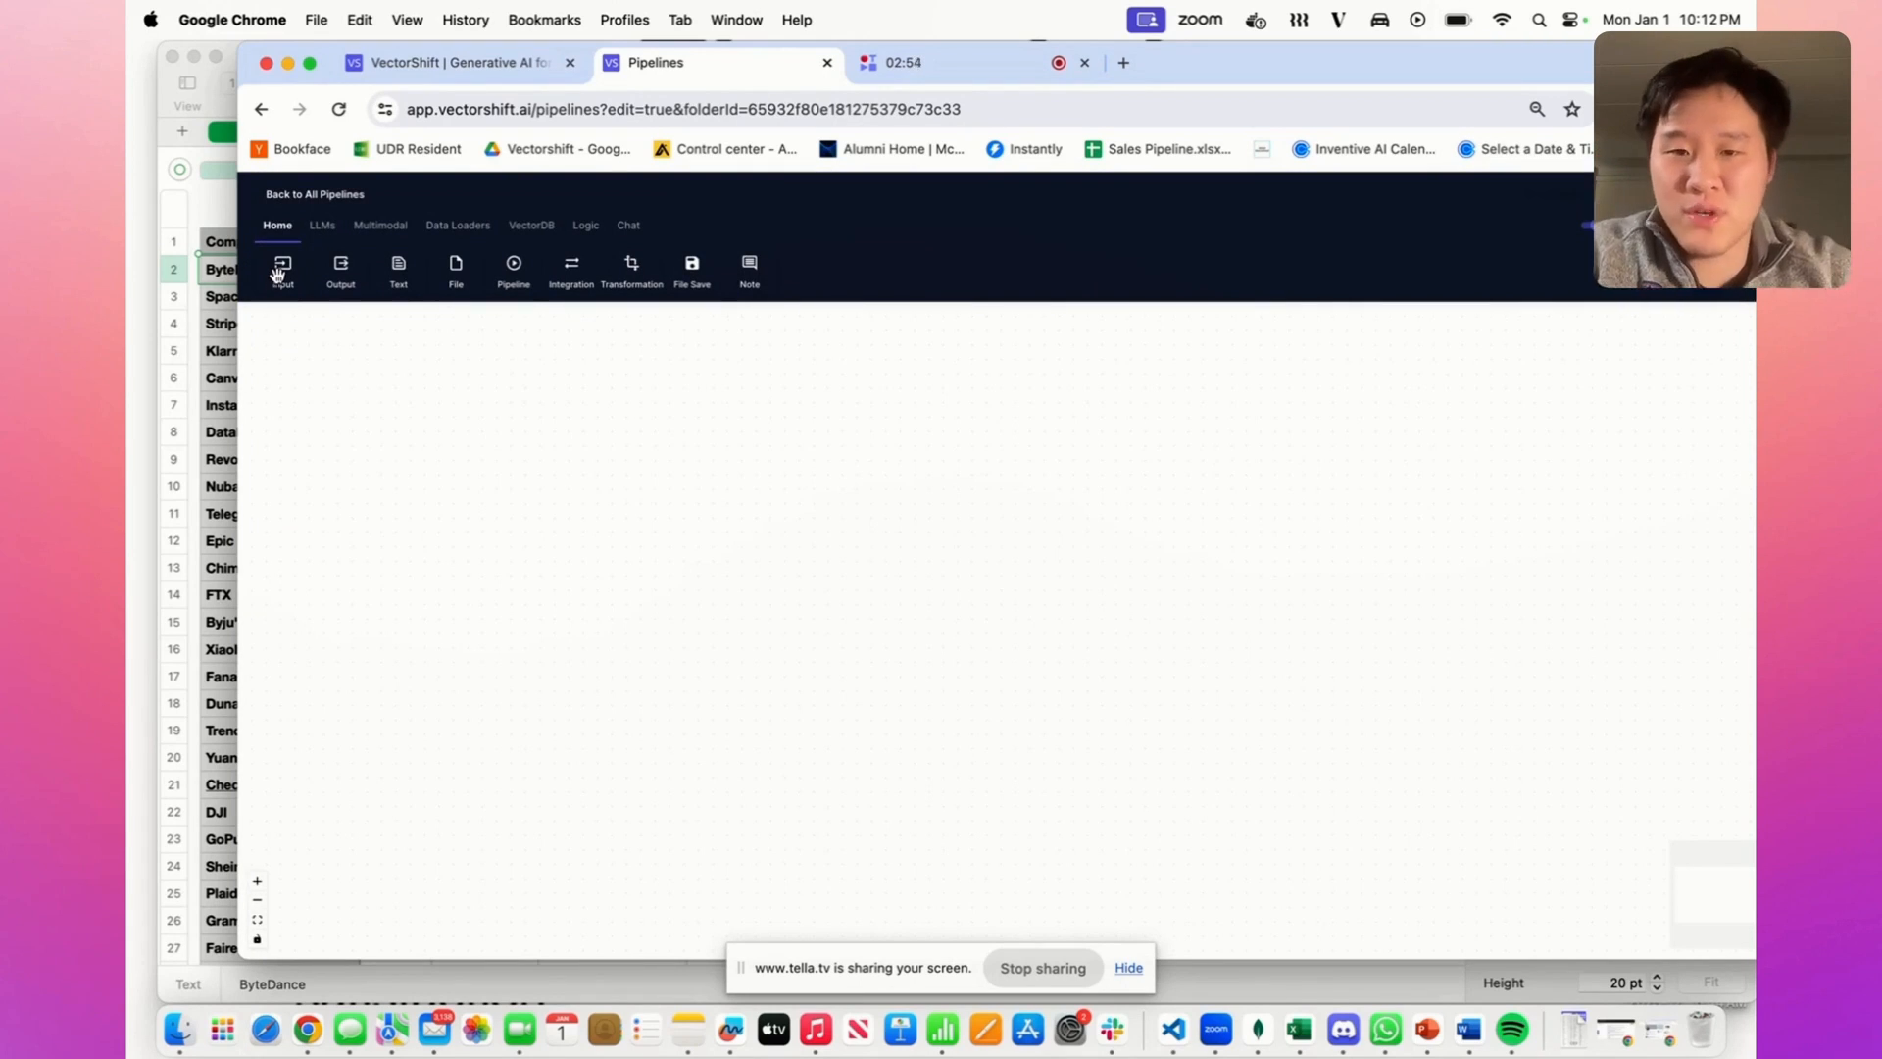
Add a File Input node named CSV beside the CSV Query Loader and user_Question input
{"action": "left_click", "coordinate": [282, 265]}
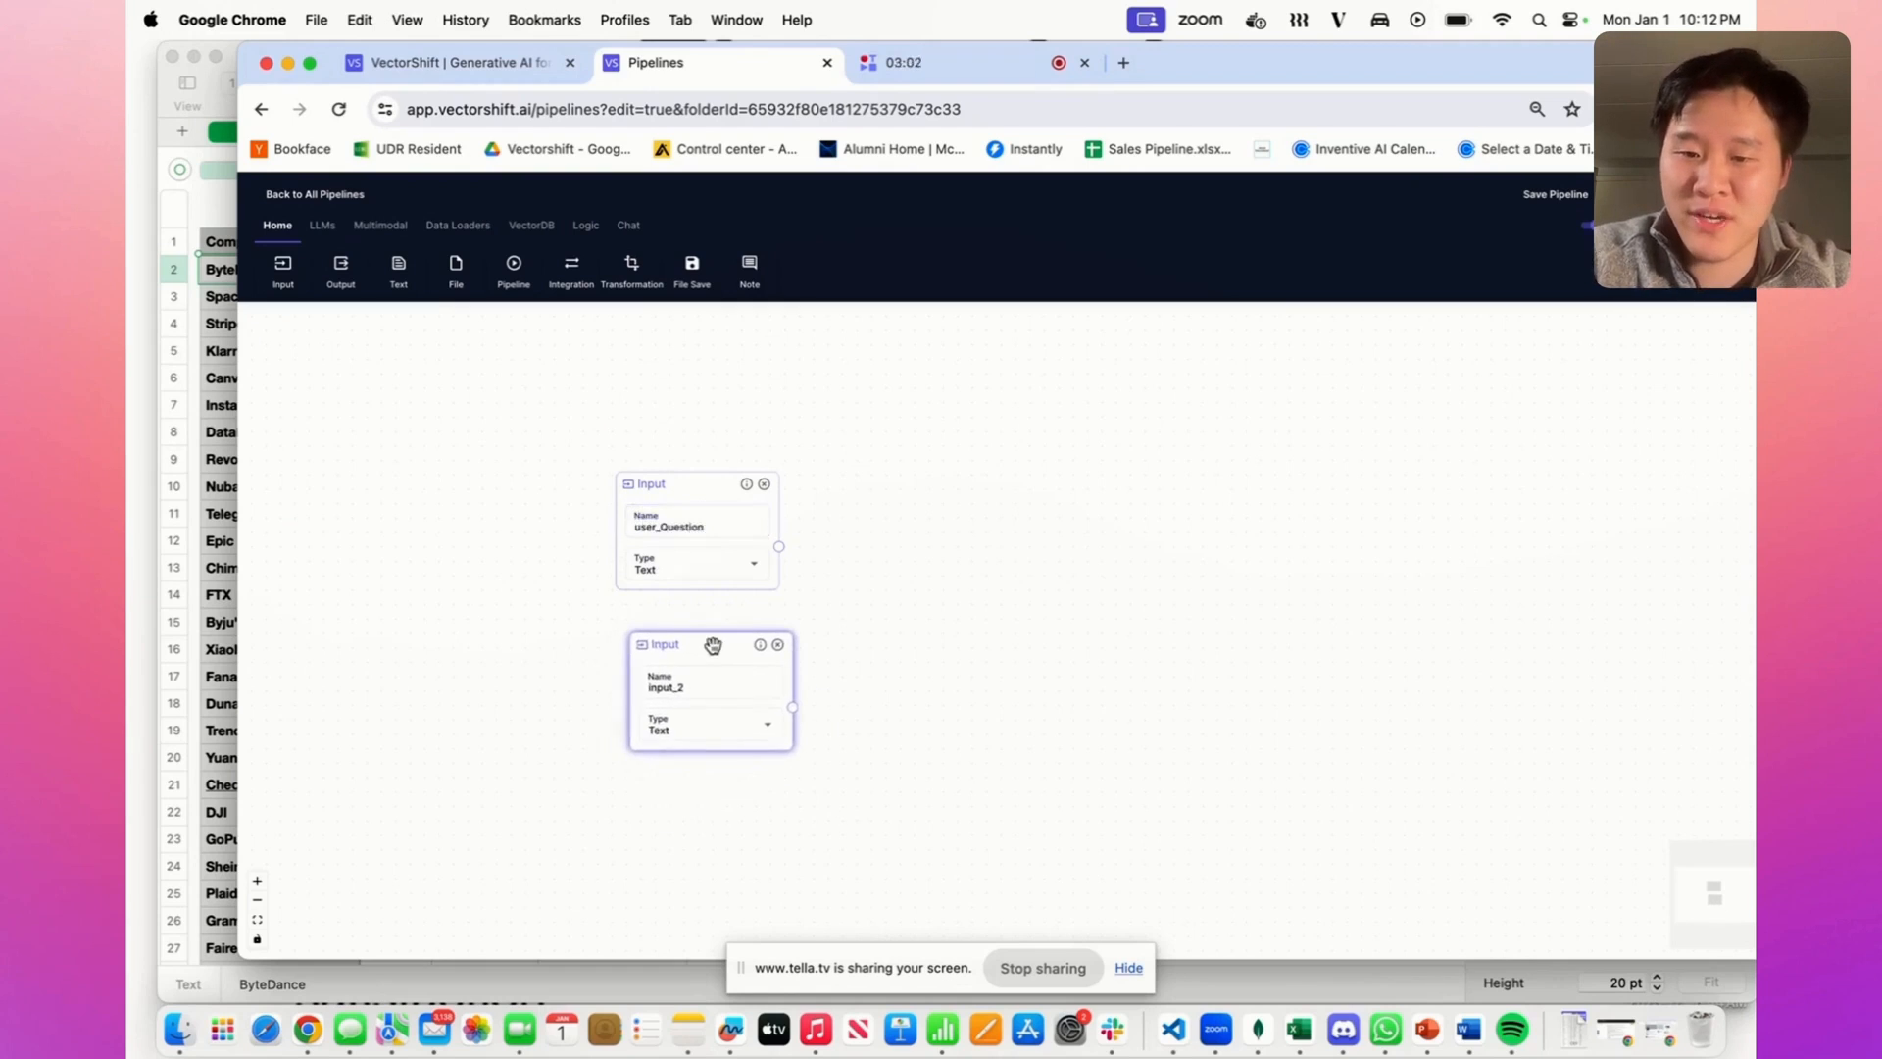
{"action": "type", "text": "CSV"}
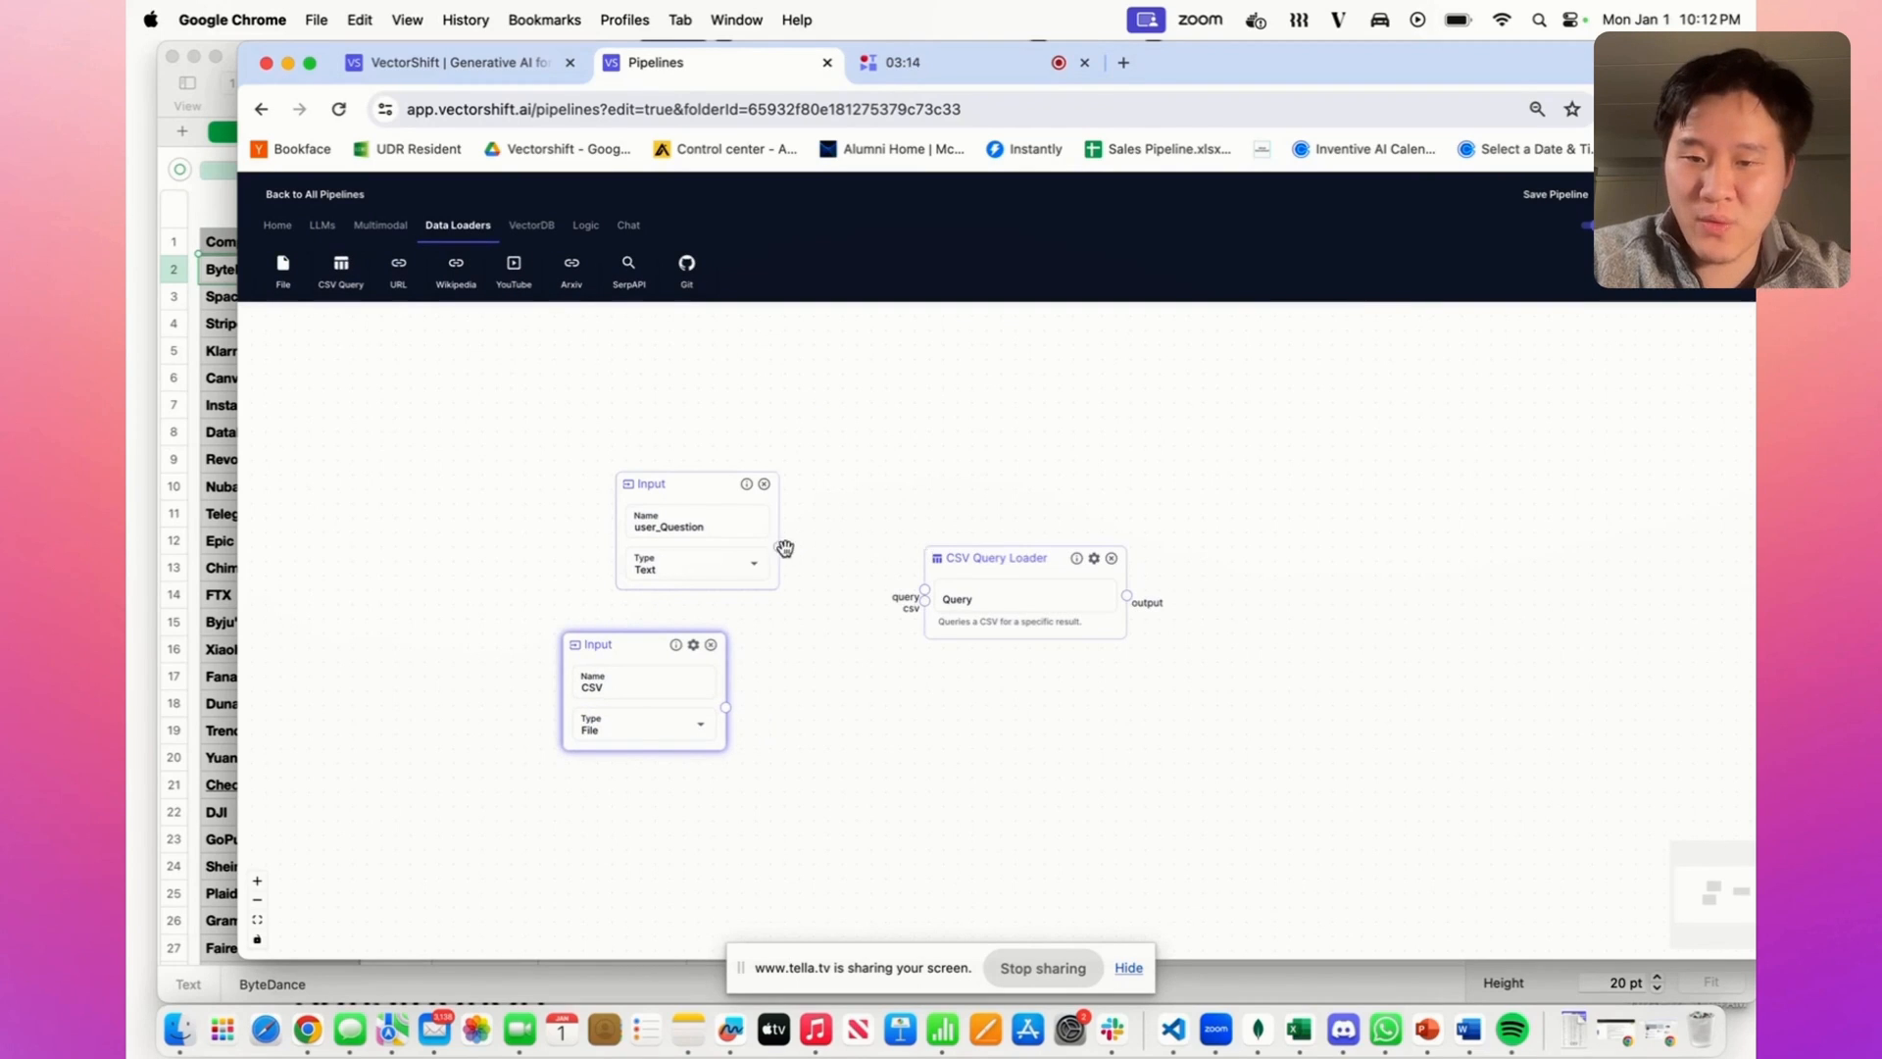
{"action": "left_click_drag", "start_coordinate": [725, 706], "coordinate": [925, 598]}
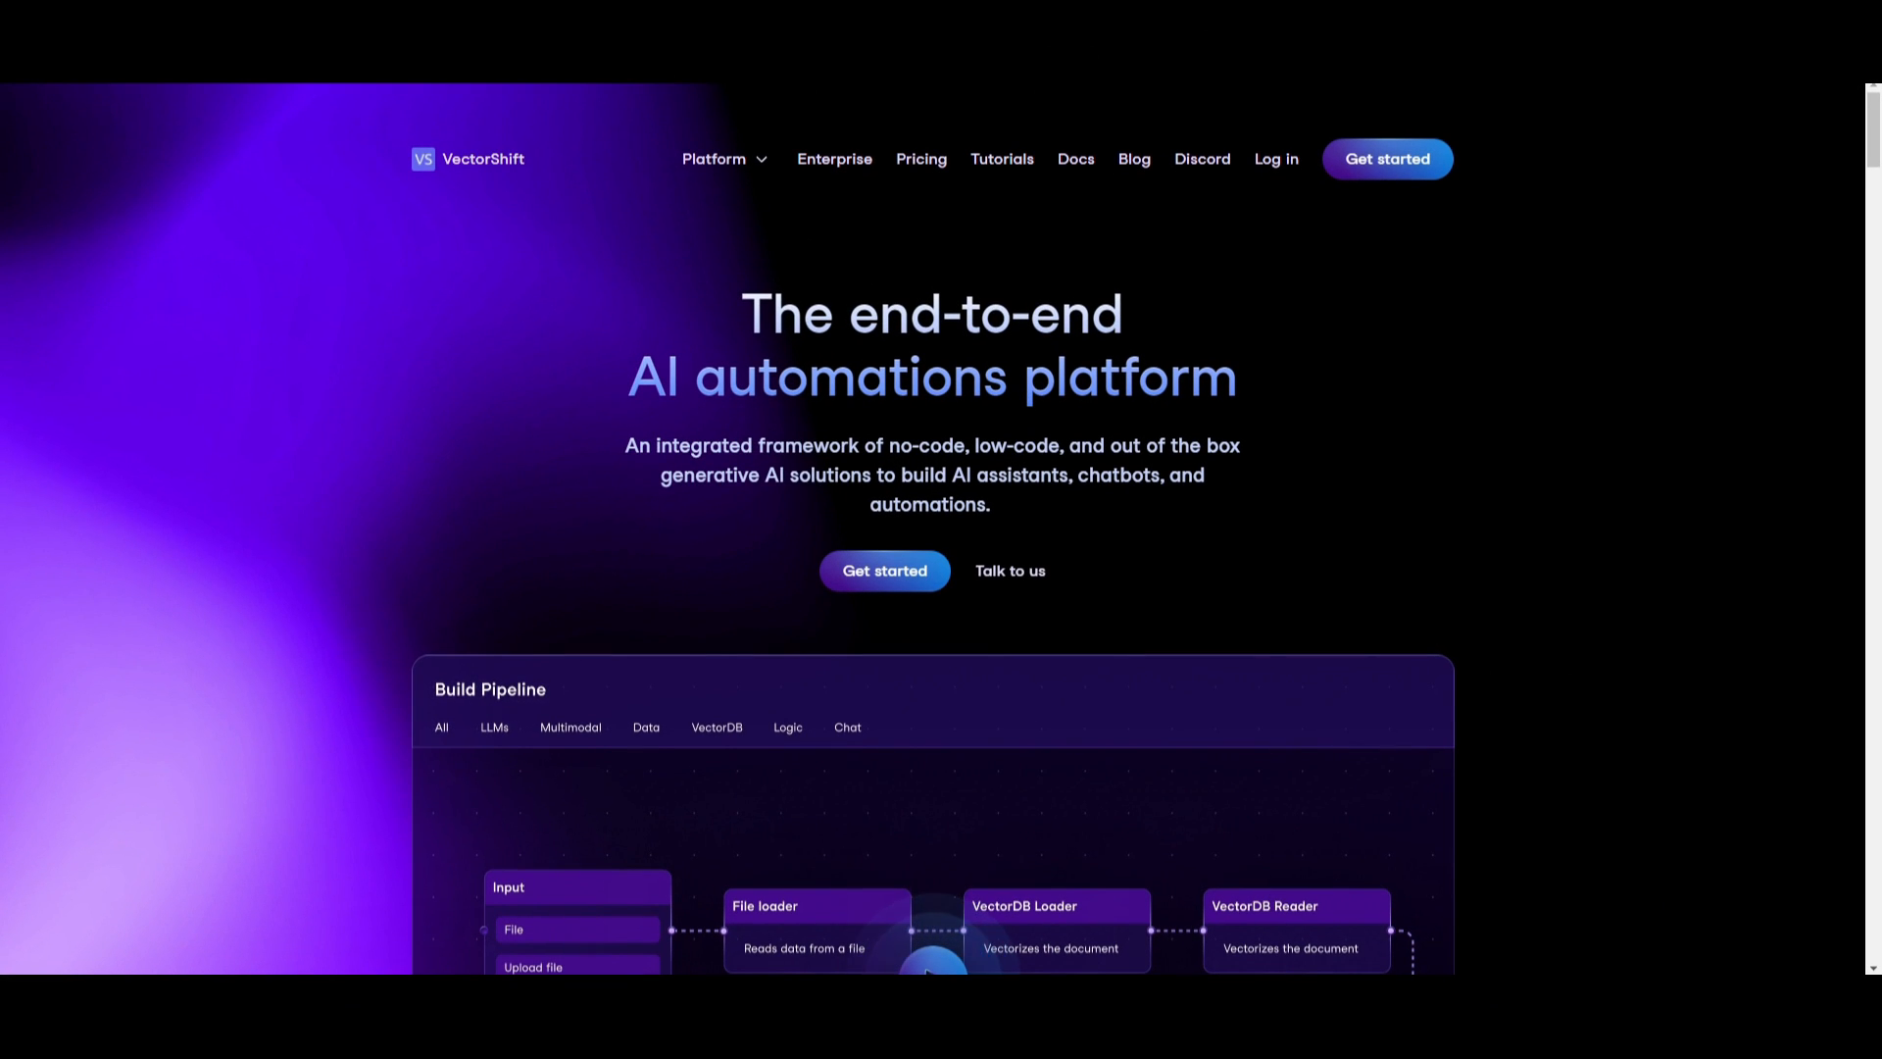
{"action": "scroll", "scroll_direction": "down", "scroll_amount": 3}
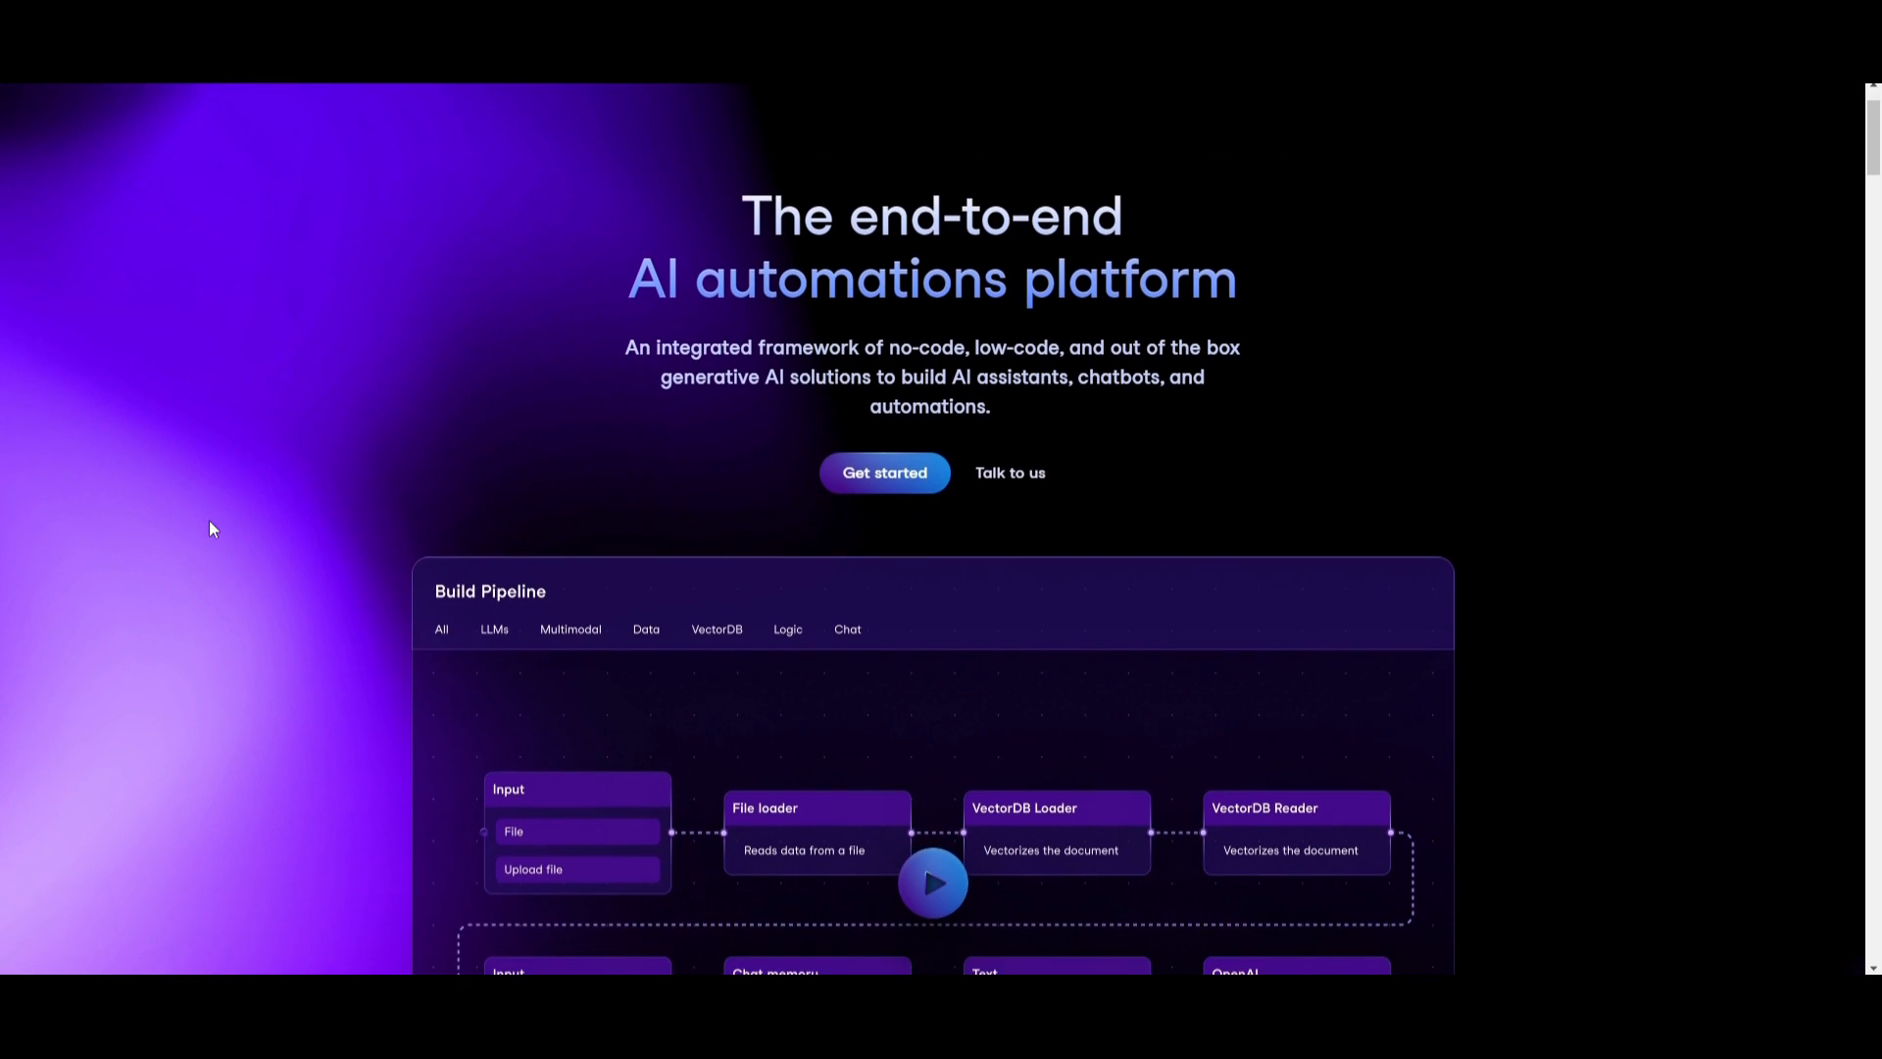
{"action": "scroll", "scroll_direction": "down", "scroll_amount": 3}
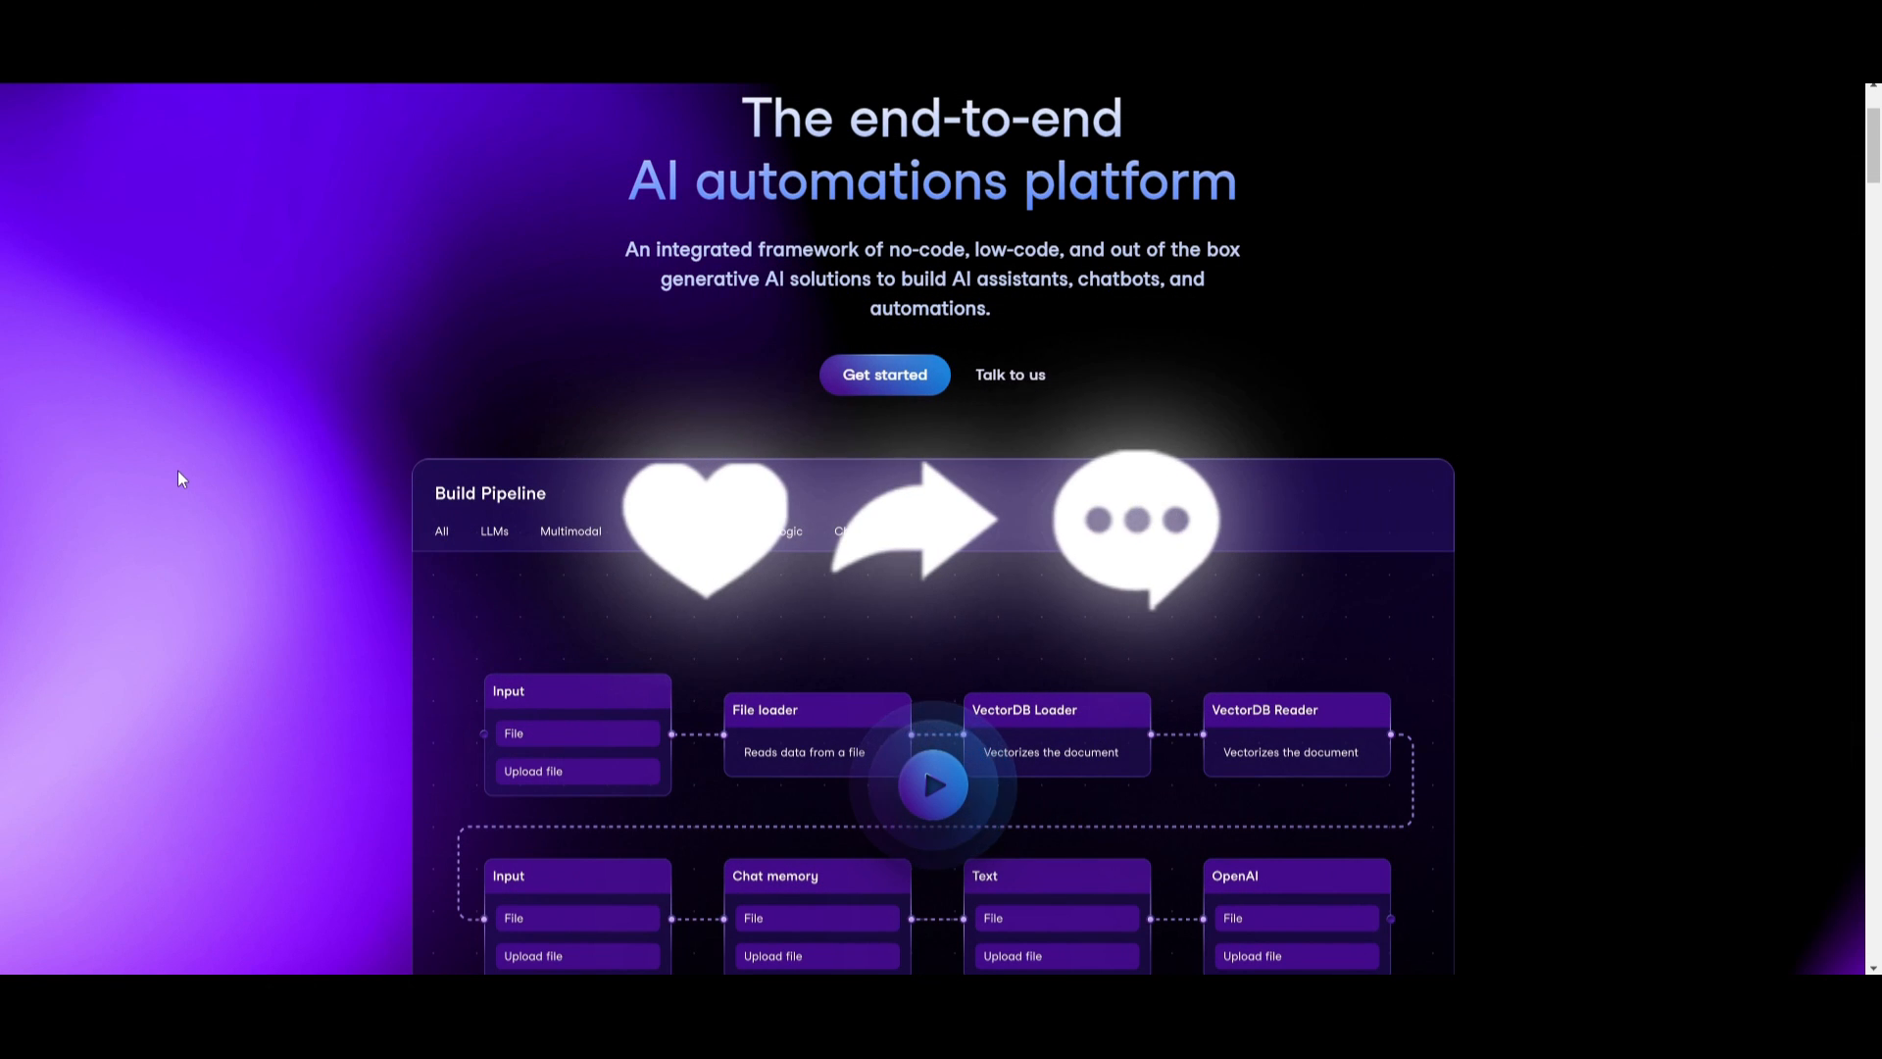
{"action": "scroll", "scroll_direction": "down", "scroll_amount": 3}
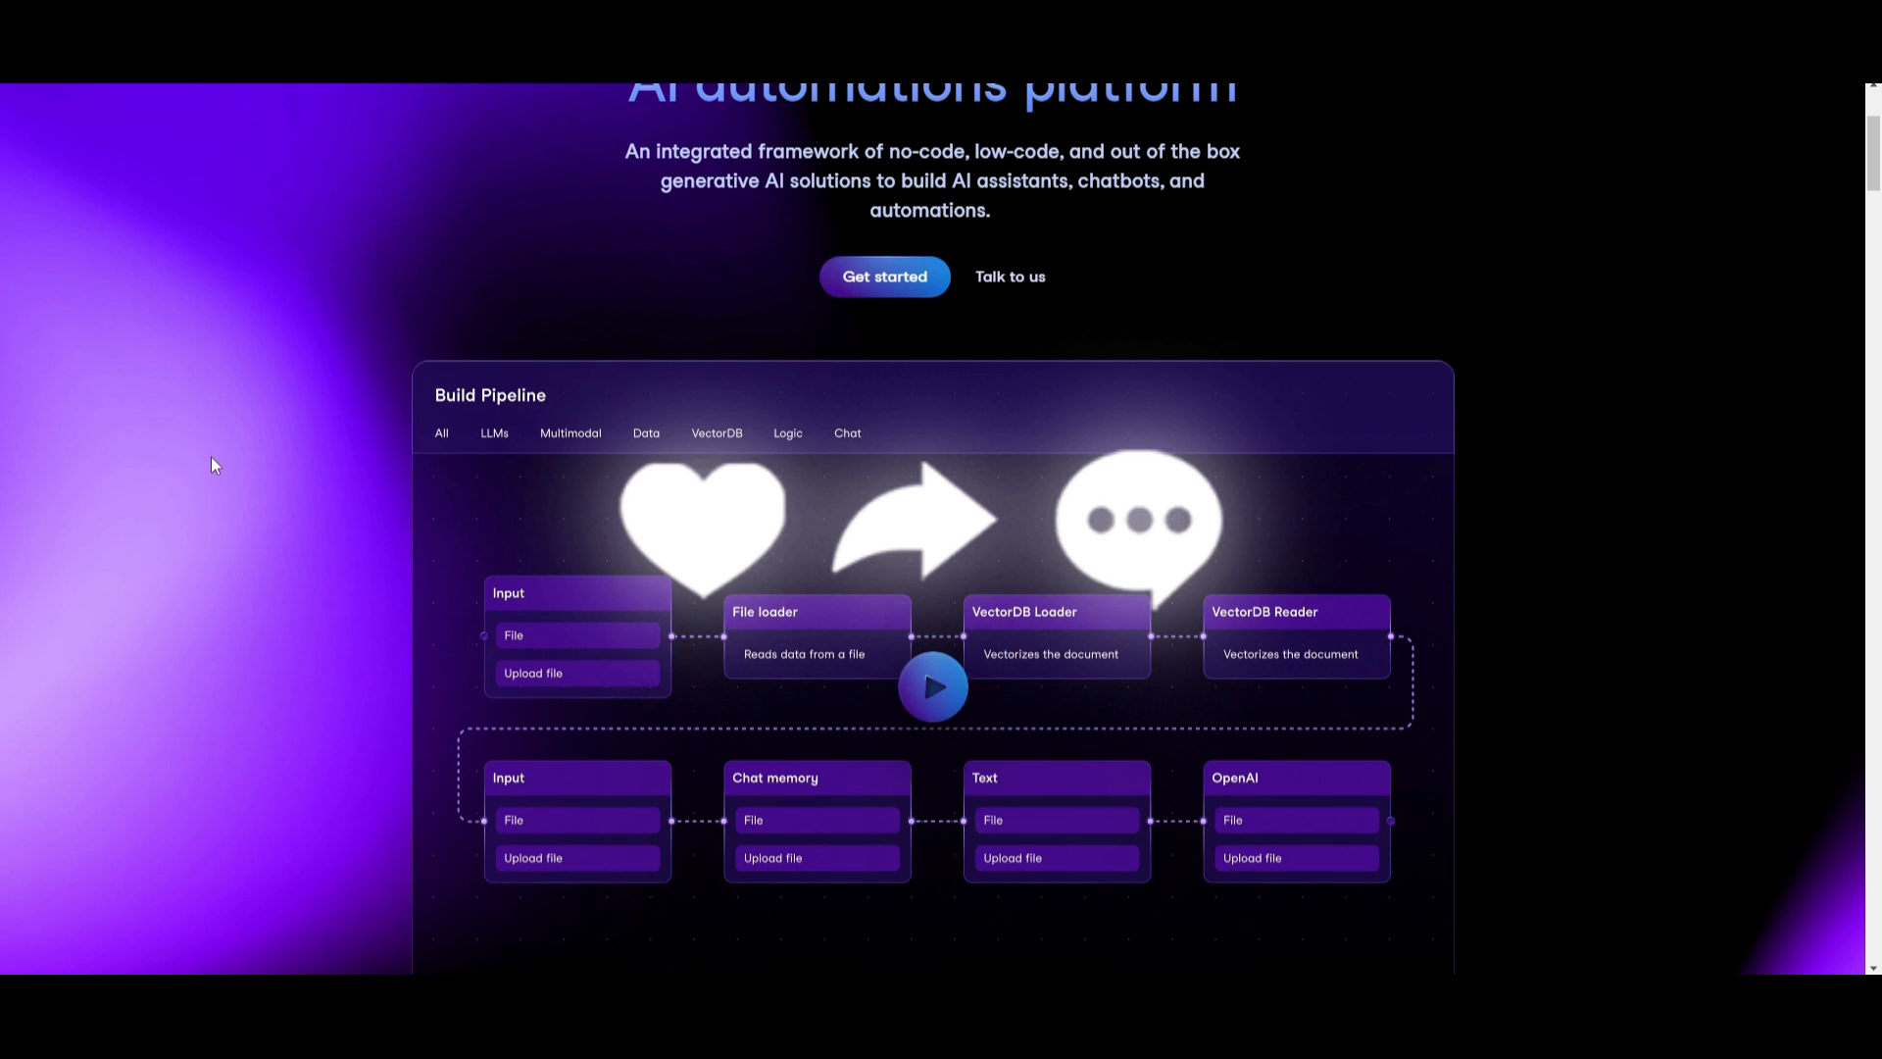
{"action": "mouse_move", "coordinate": [213, 418]}
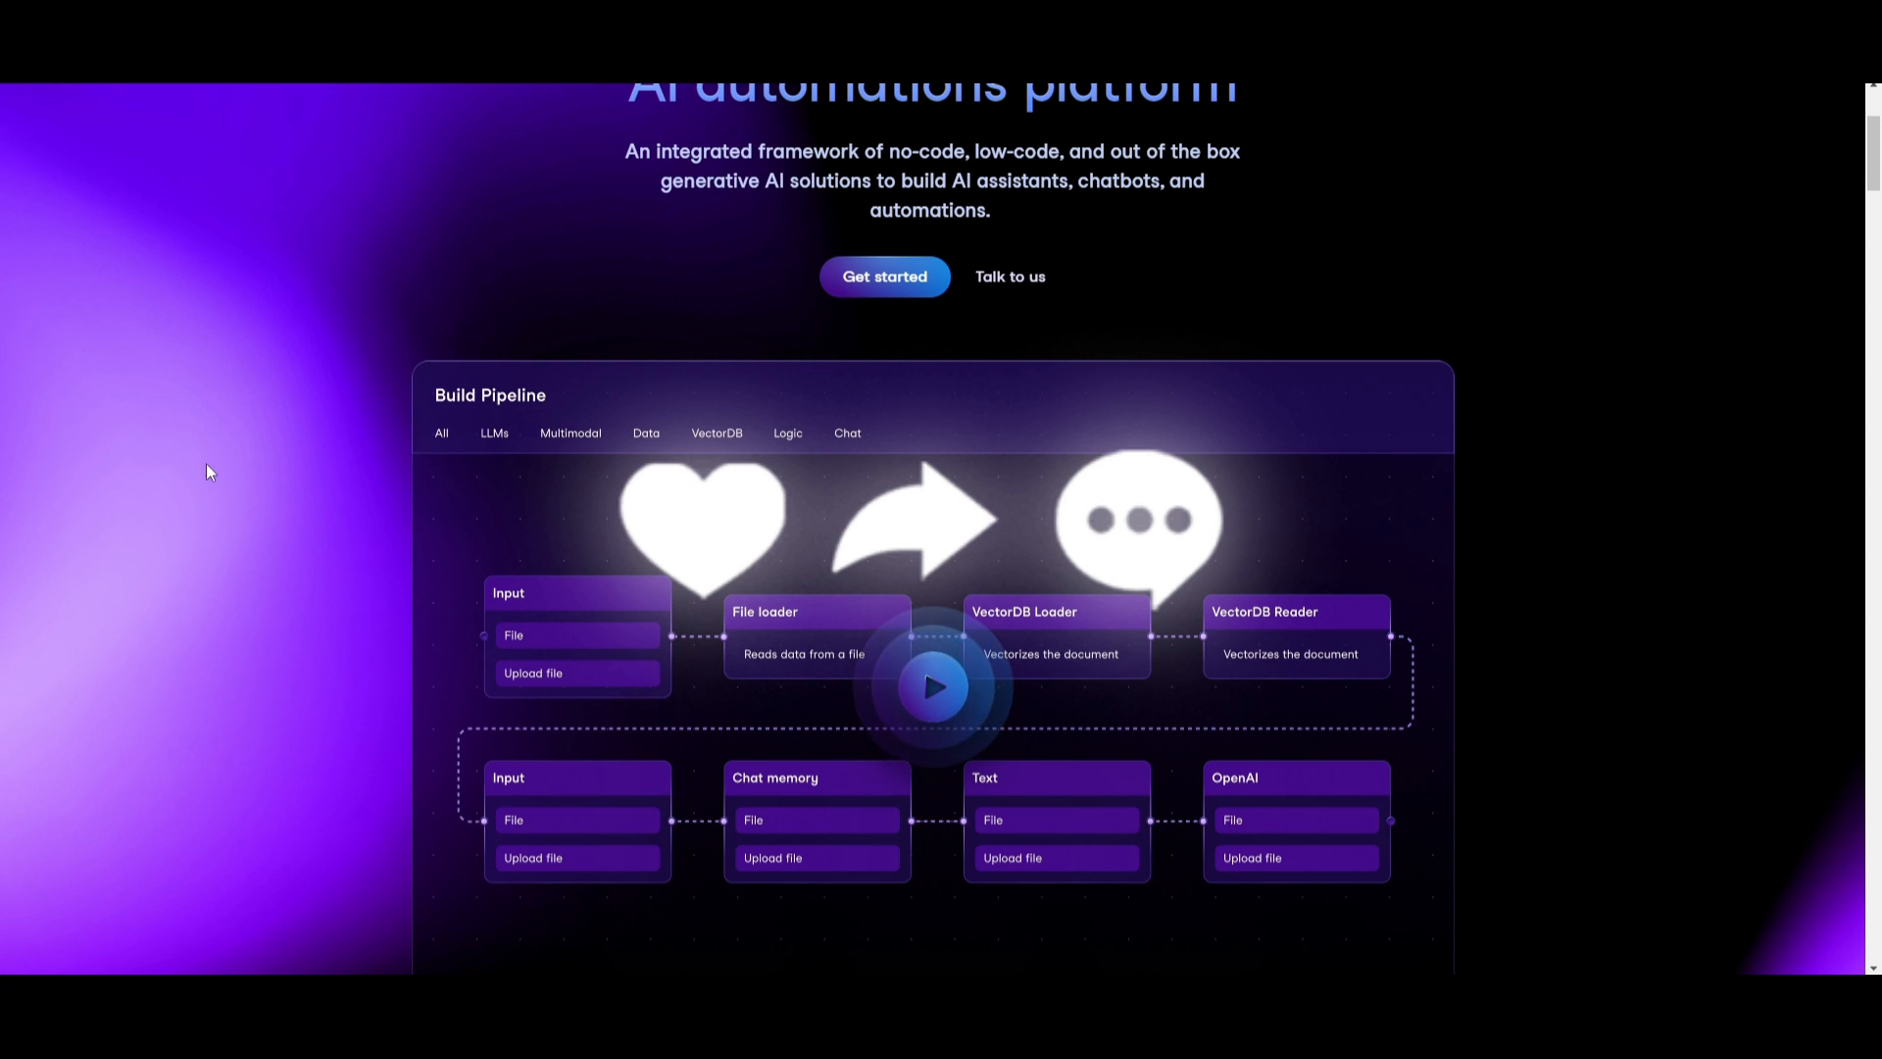
{"action": "scroll", "scroll_direction": "down", "scroll_amount": 3}
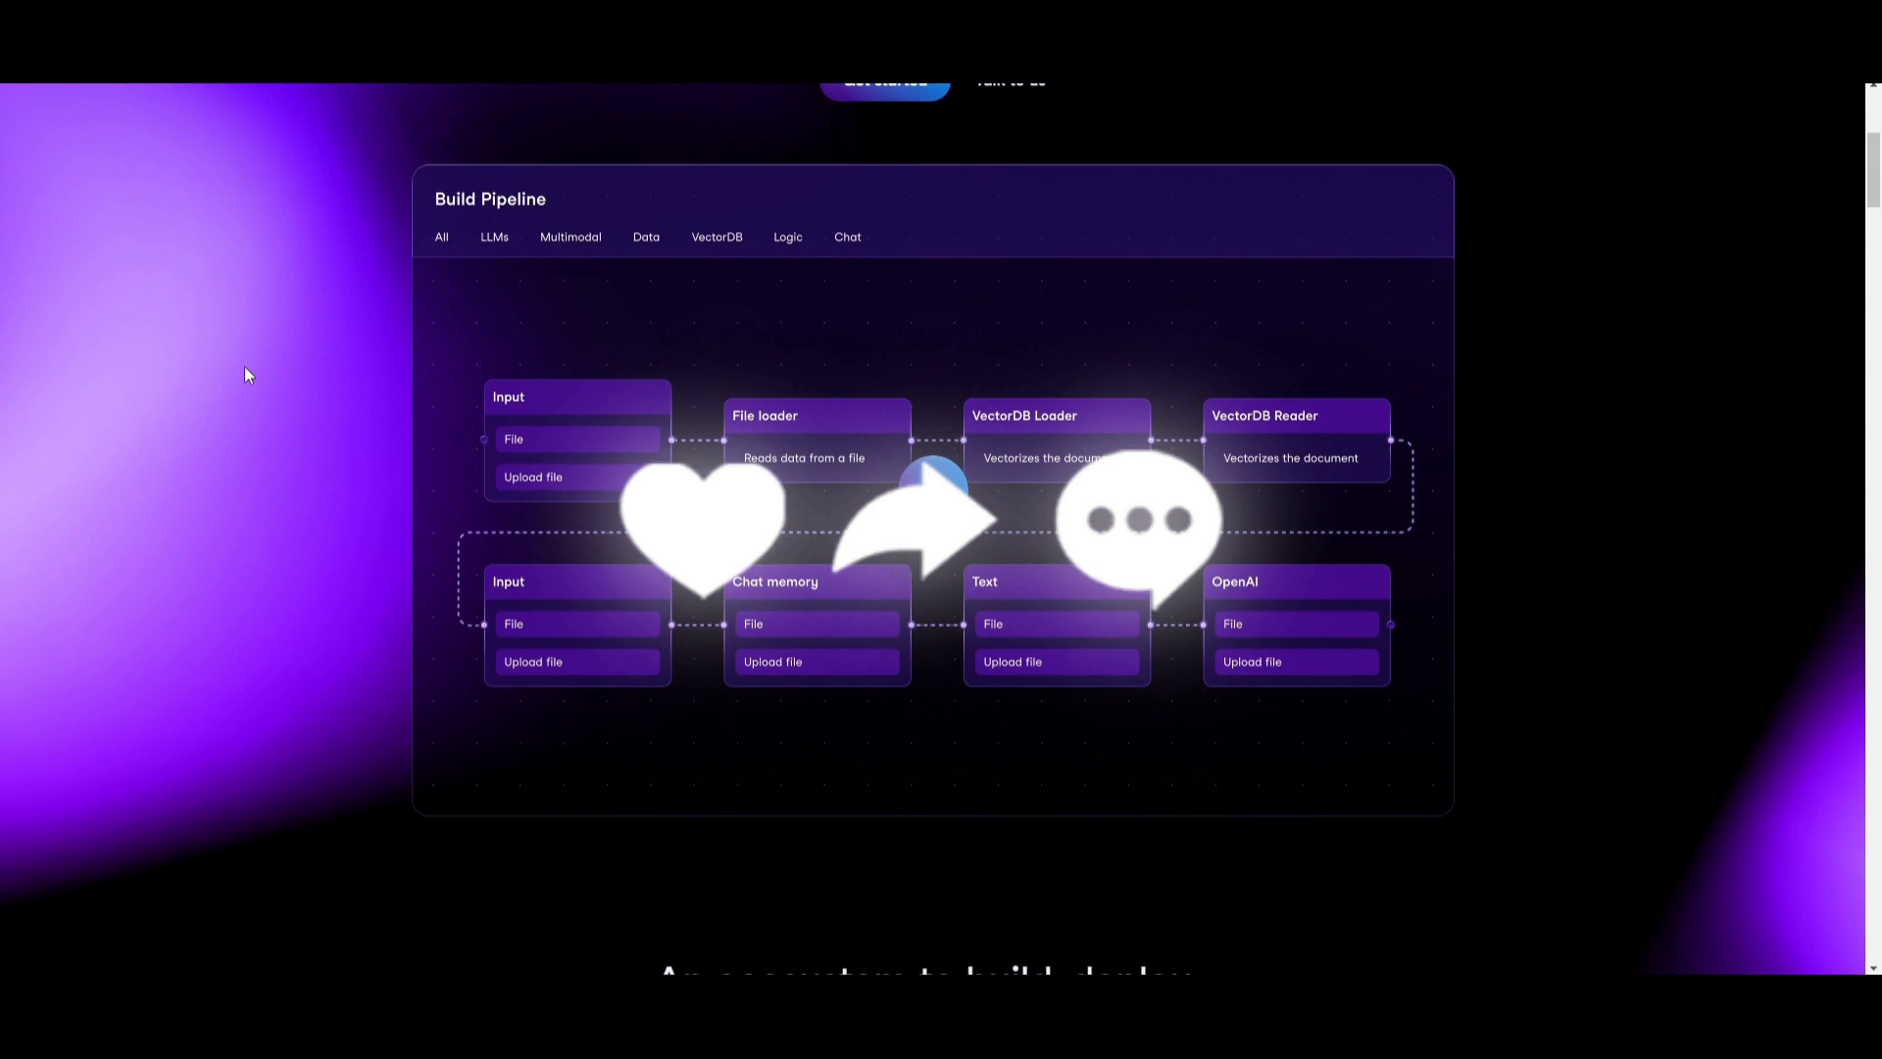
{"action": "scroll", "scroll_direction": "down", "scroll_amount": 3}
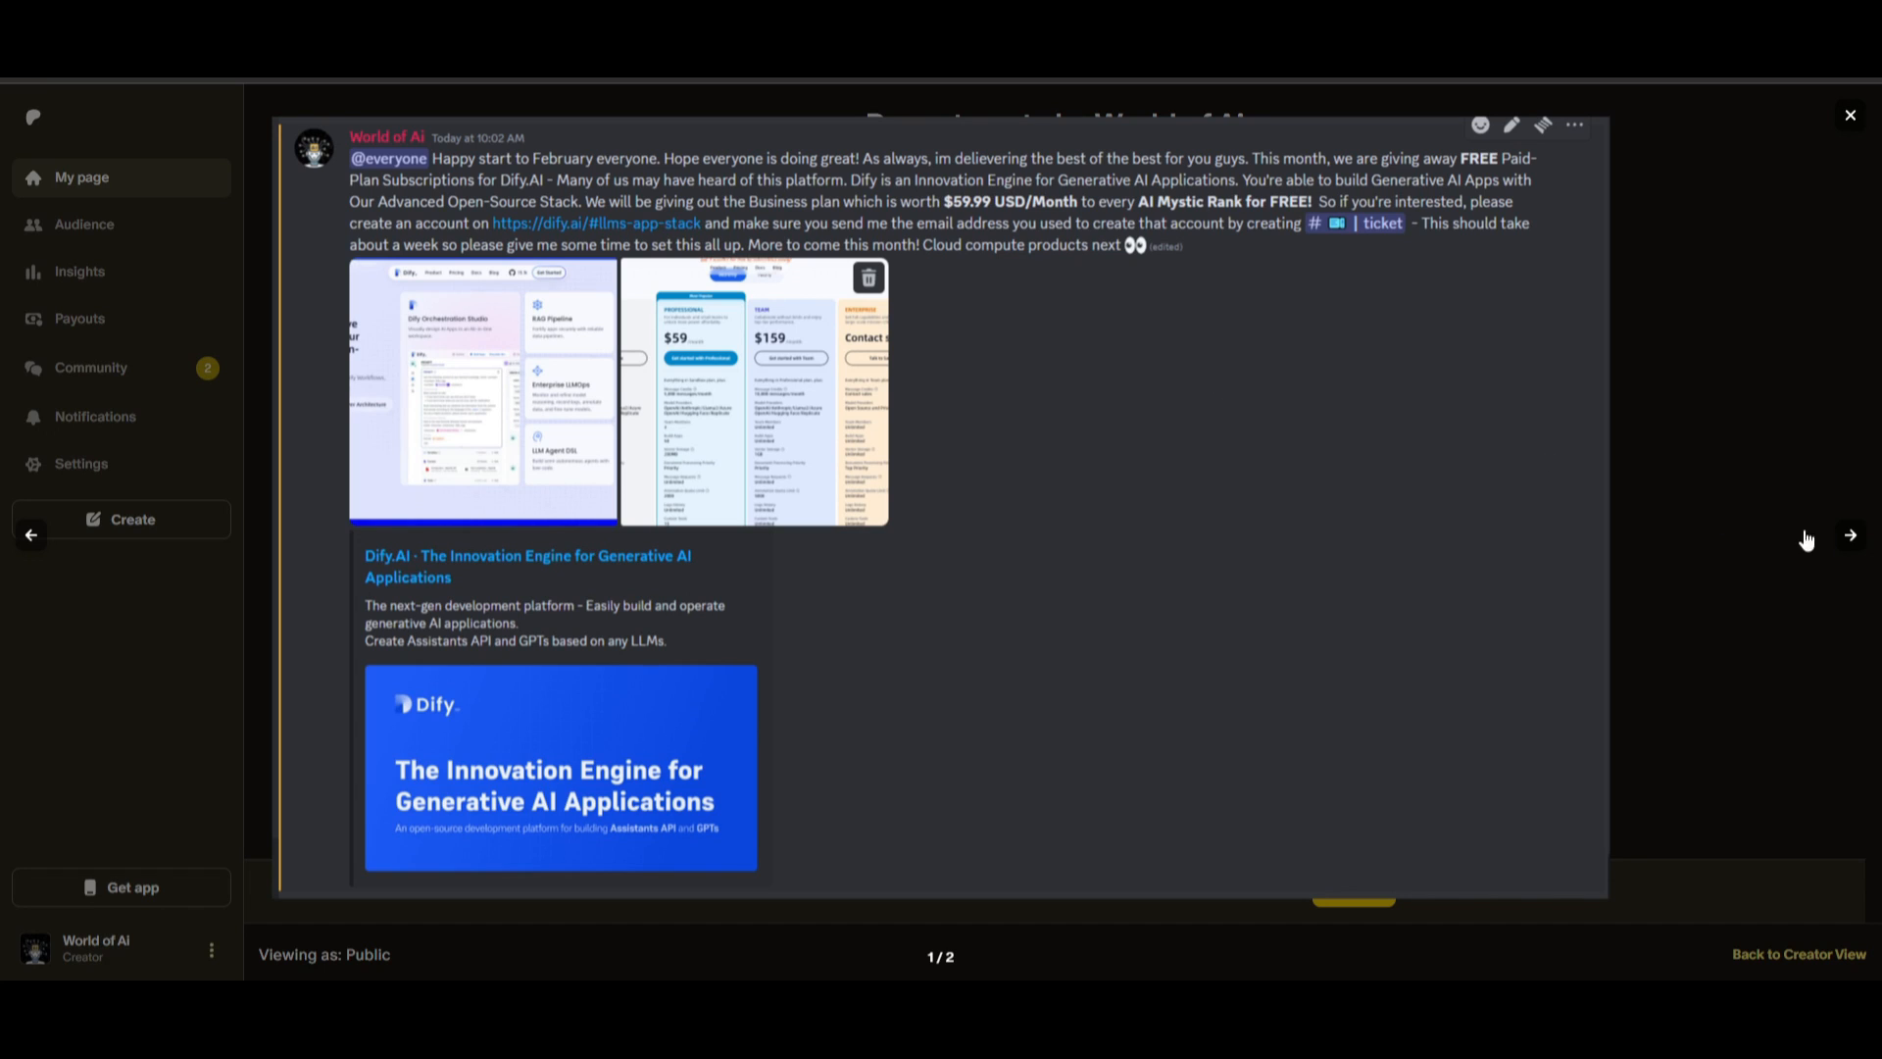
{"action": "mouse_move", "coordinate": [1855, 544]}
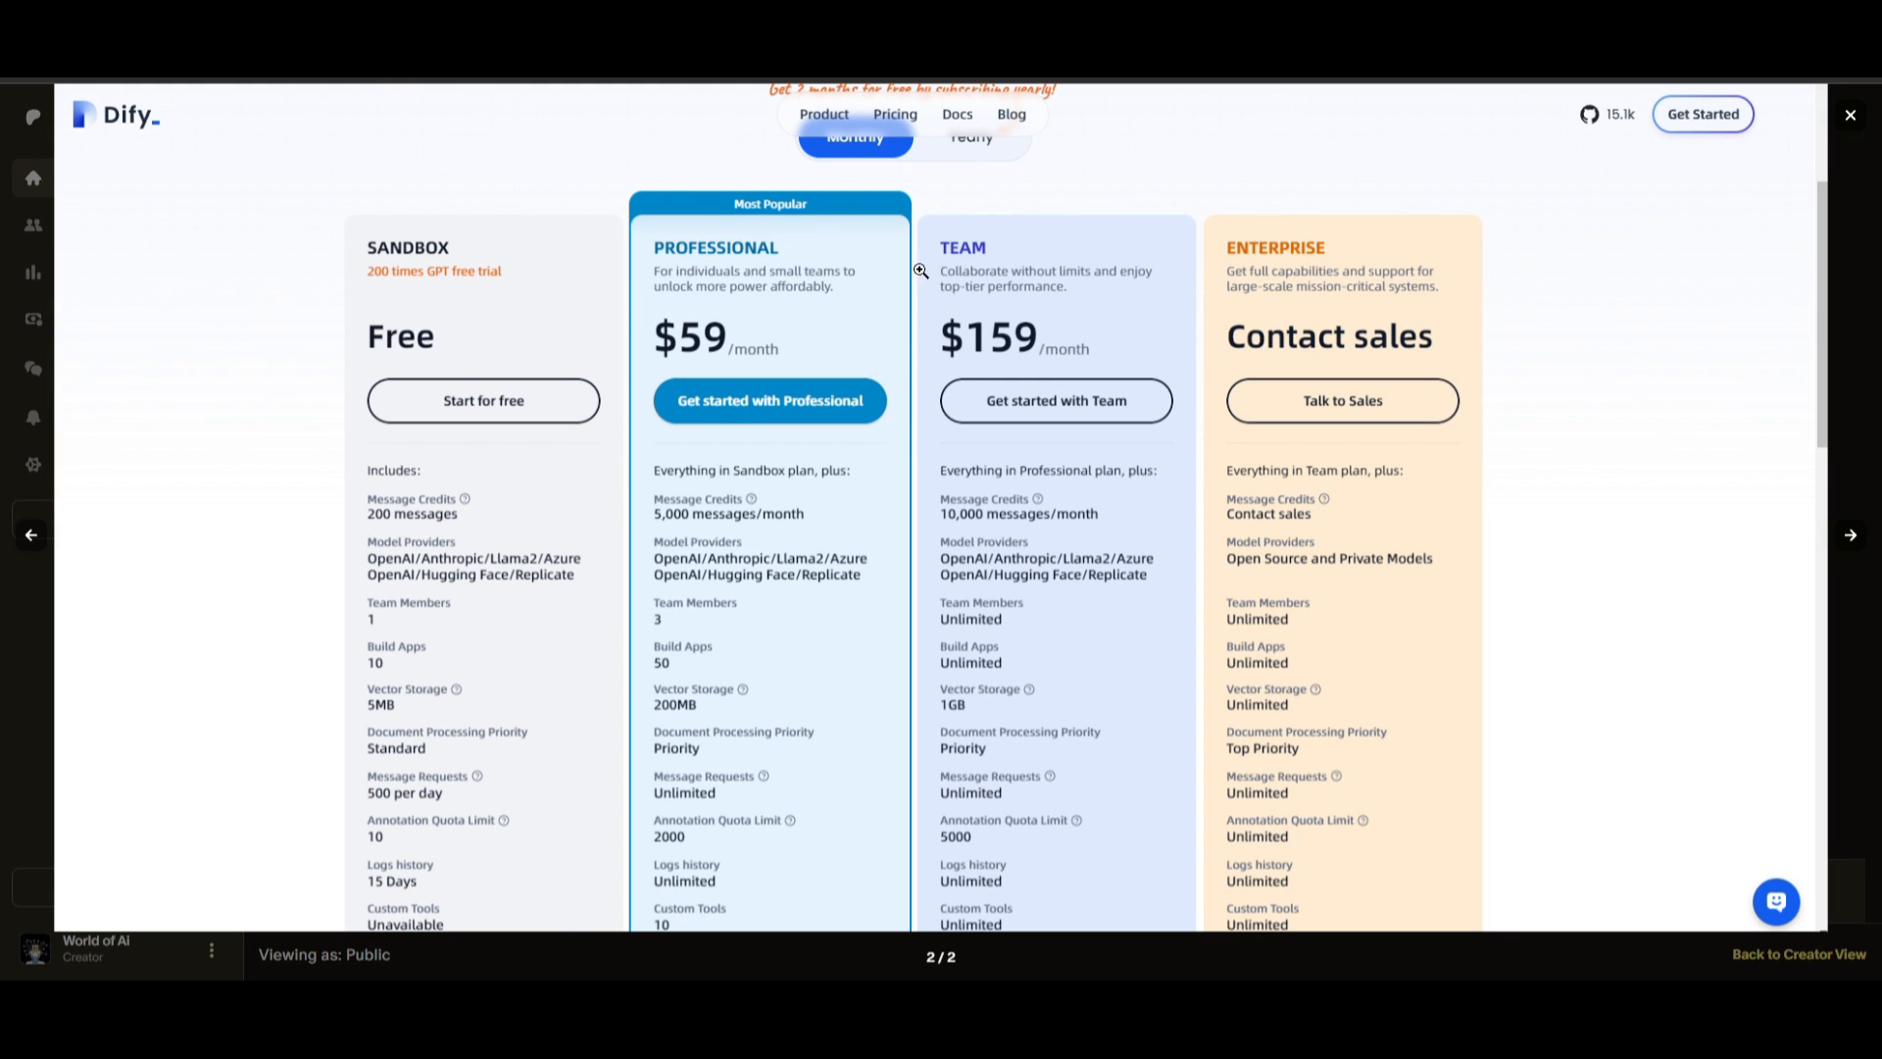
Page through World of AI's Patreon giveaway posts from Dify to the Dataku announcement
{"action": "left_click", "coordinate": [1849, 114]}
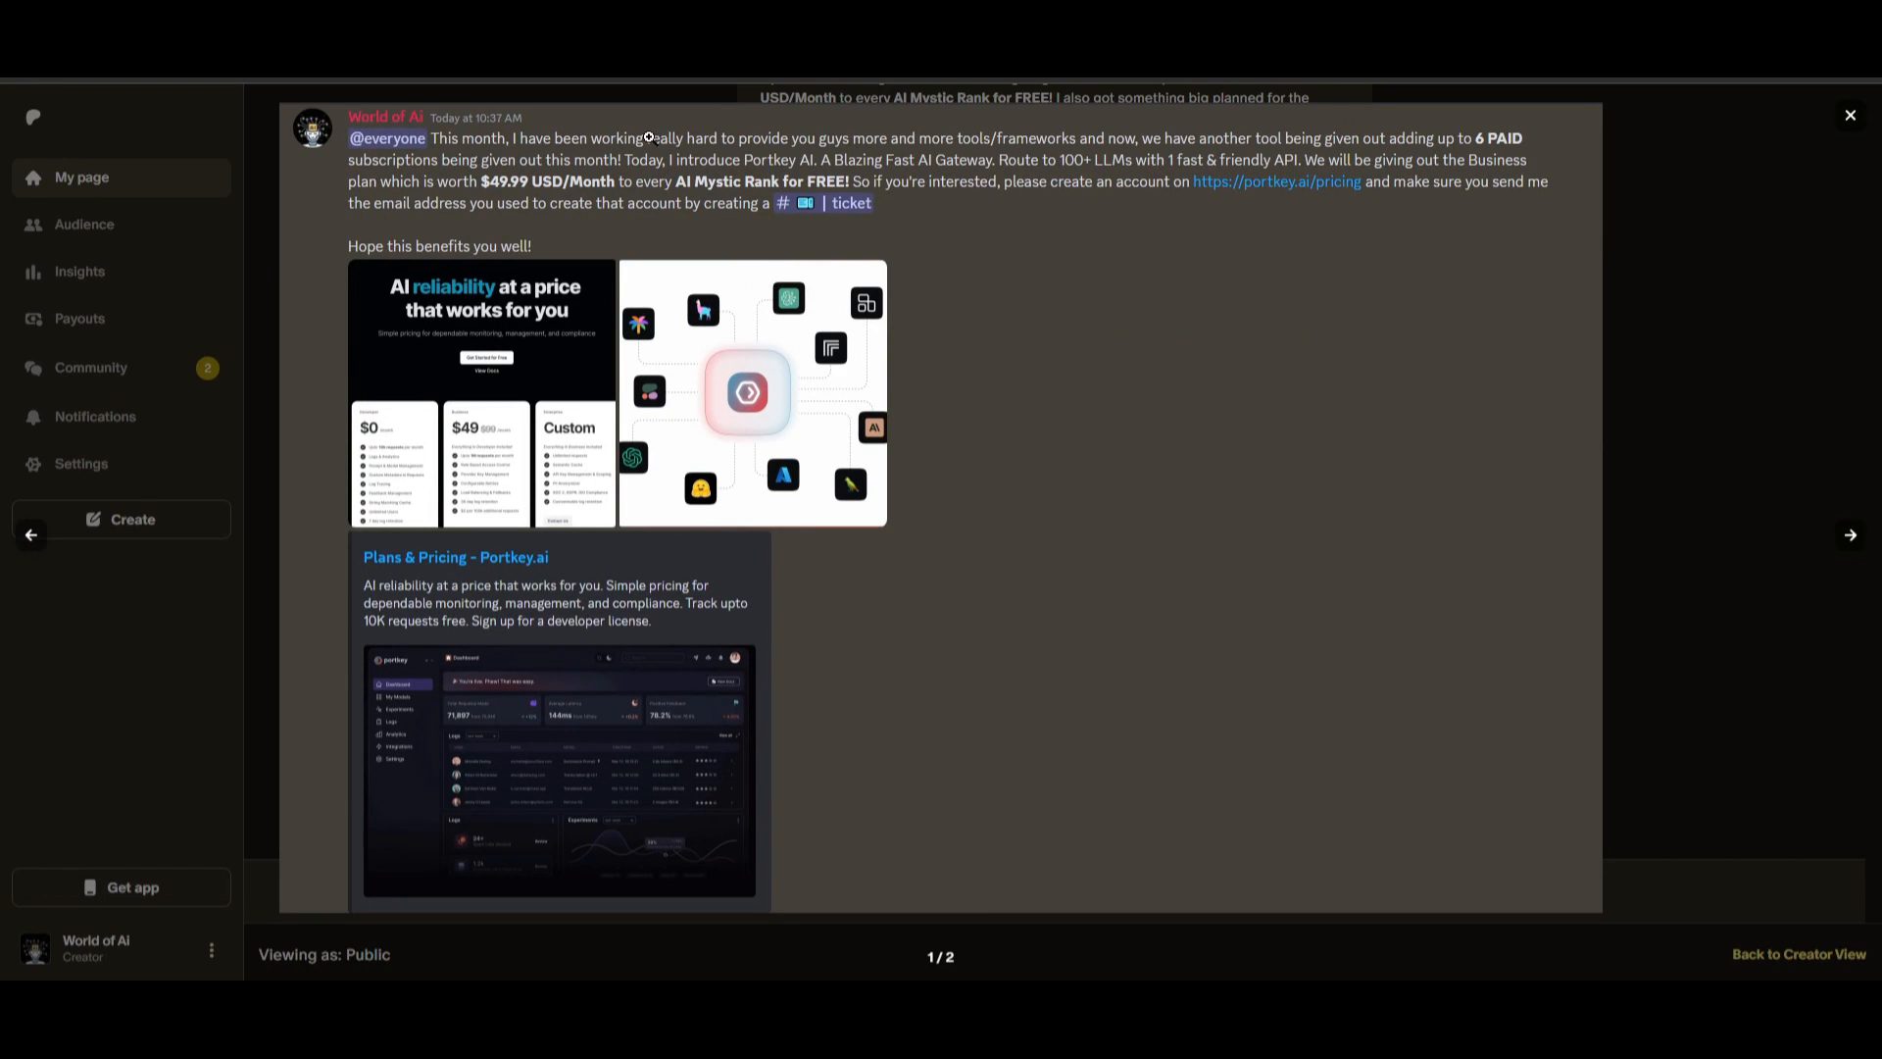
{"action": "mouse_move", "coordinate": [242, 292]}
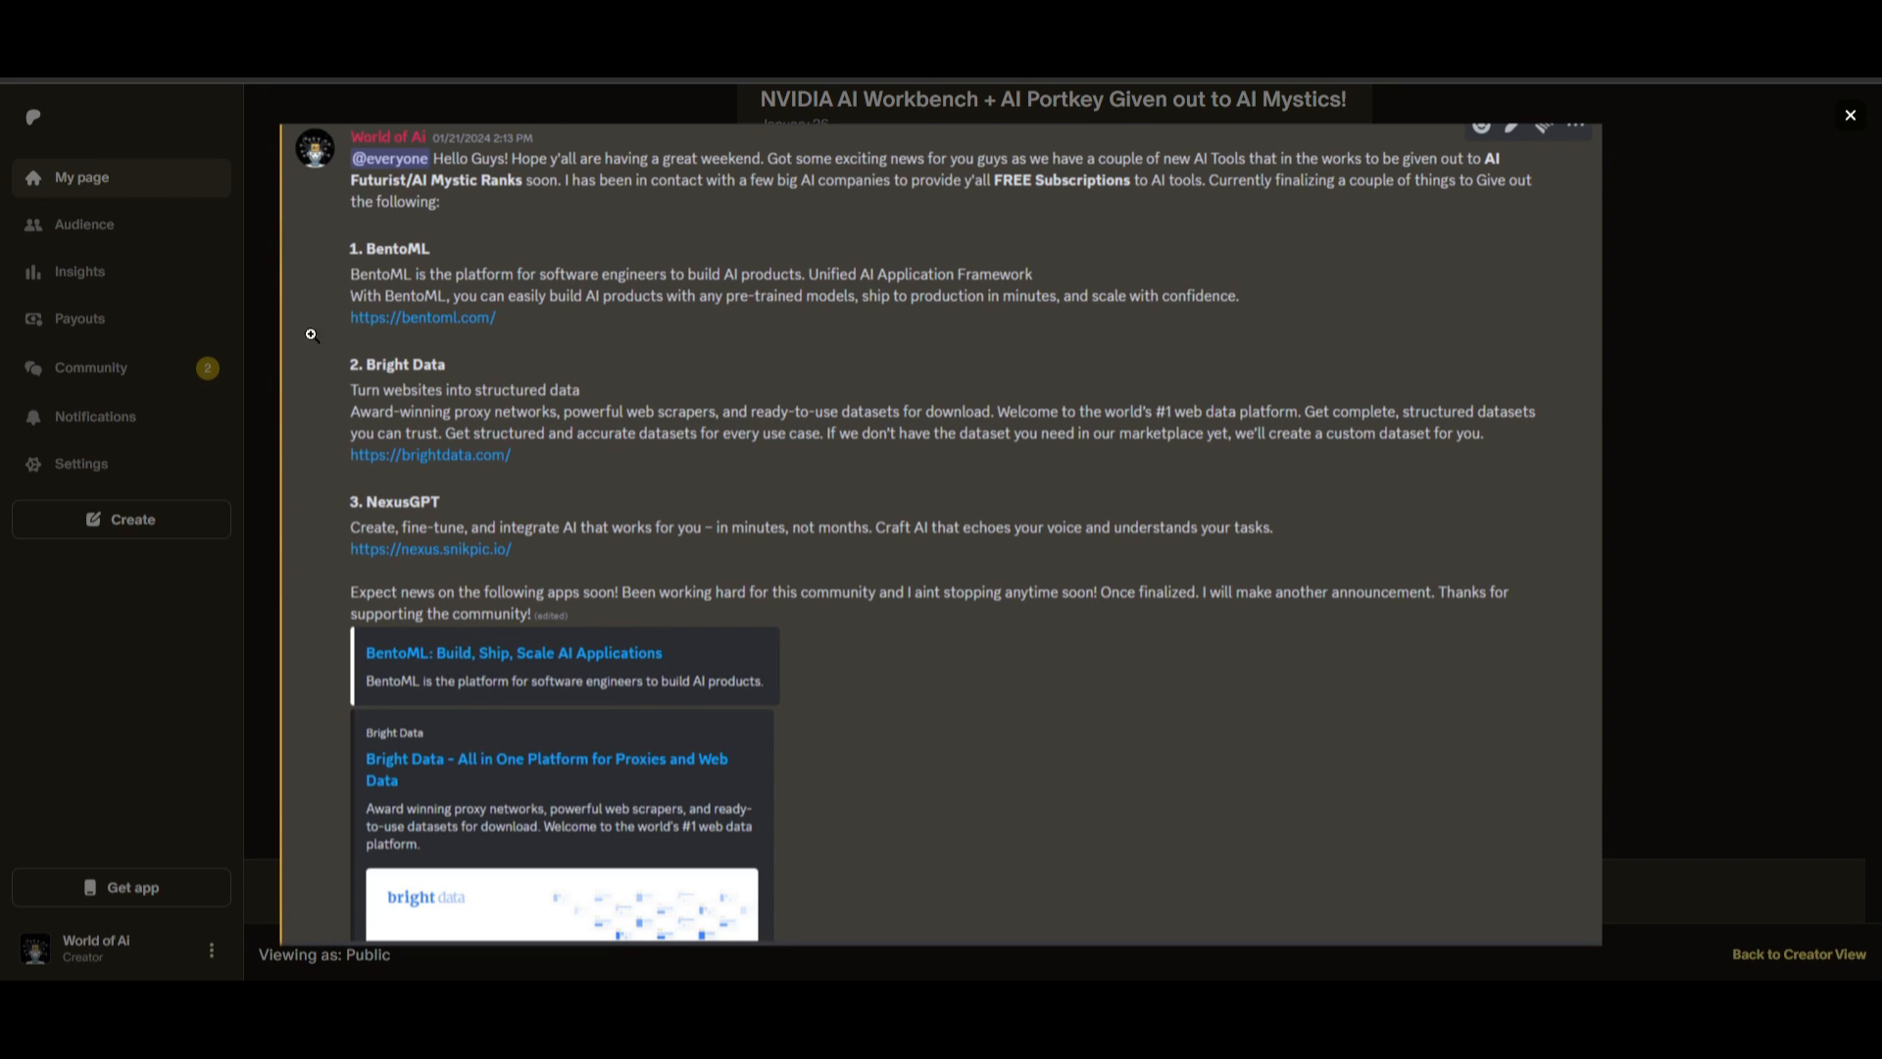
{"action": "mouse_move", "coordinate": [1600, 615]}
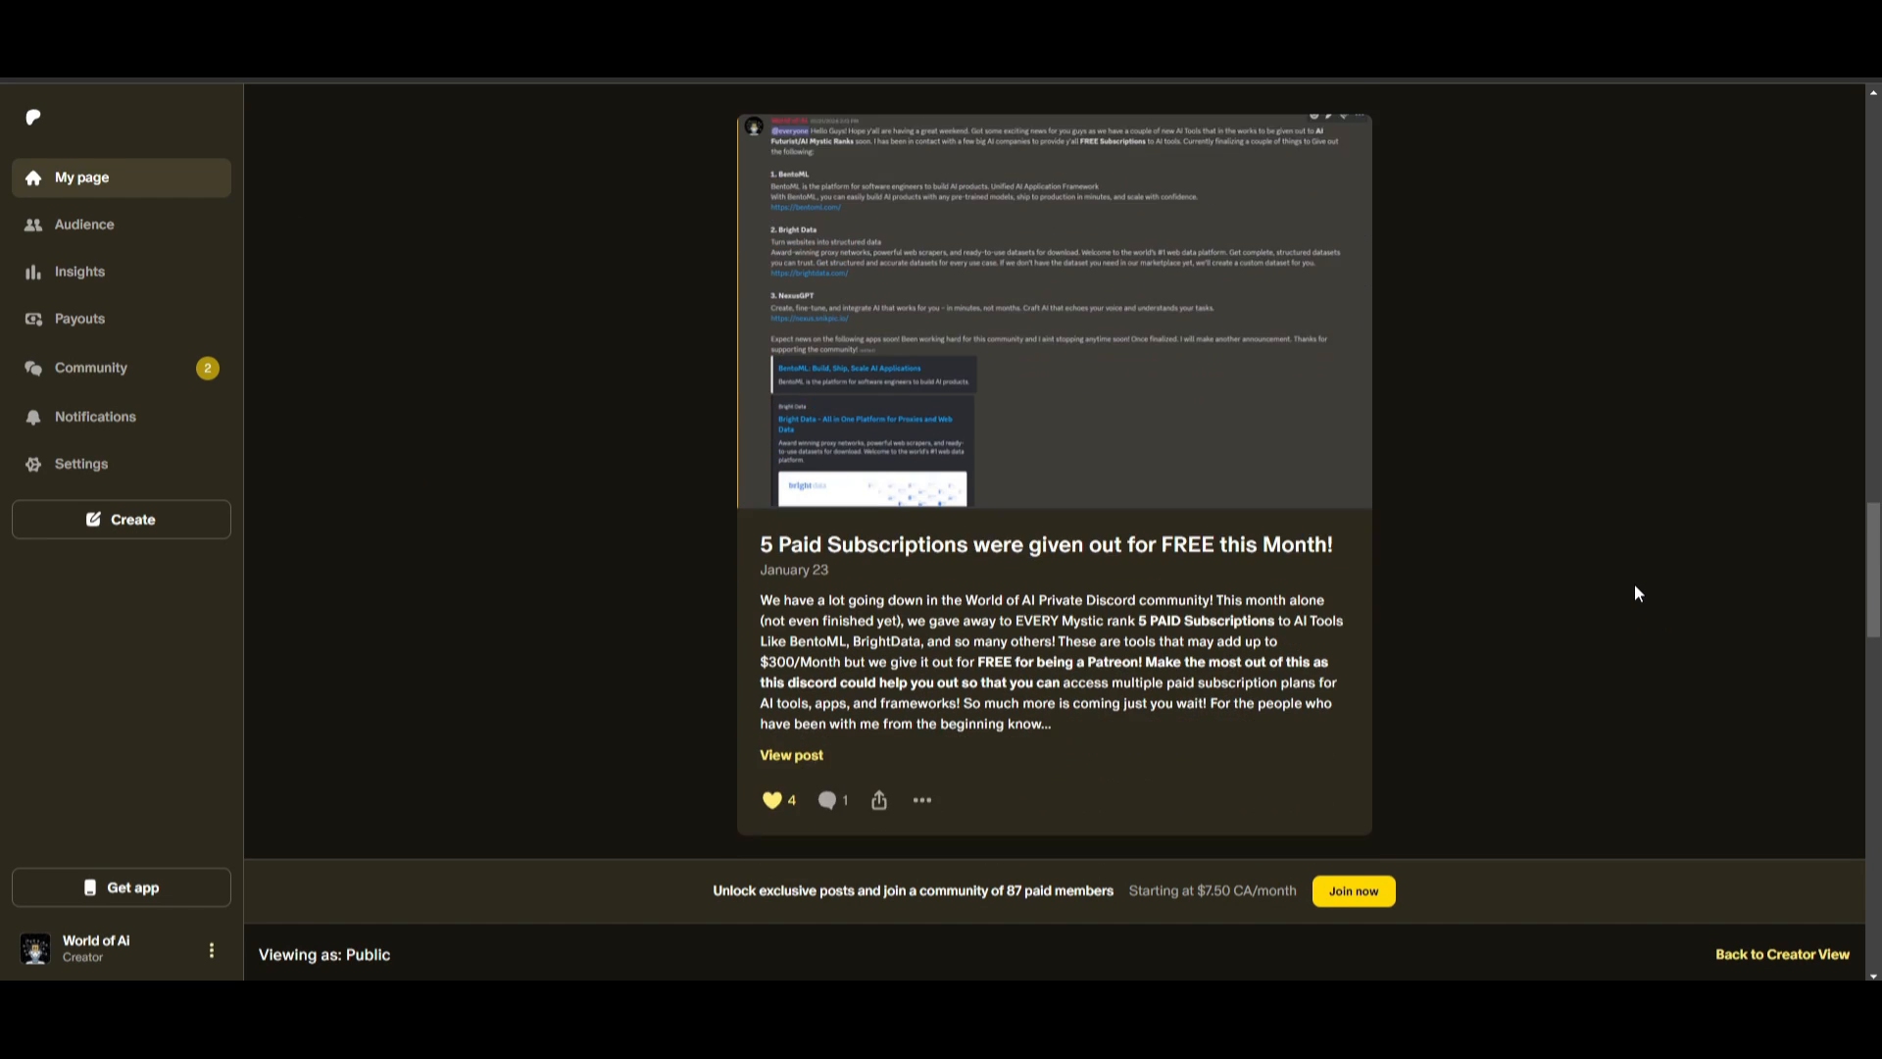
{"action": "scroll", "scroll_direction": "down", "scroll_amount": 3}
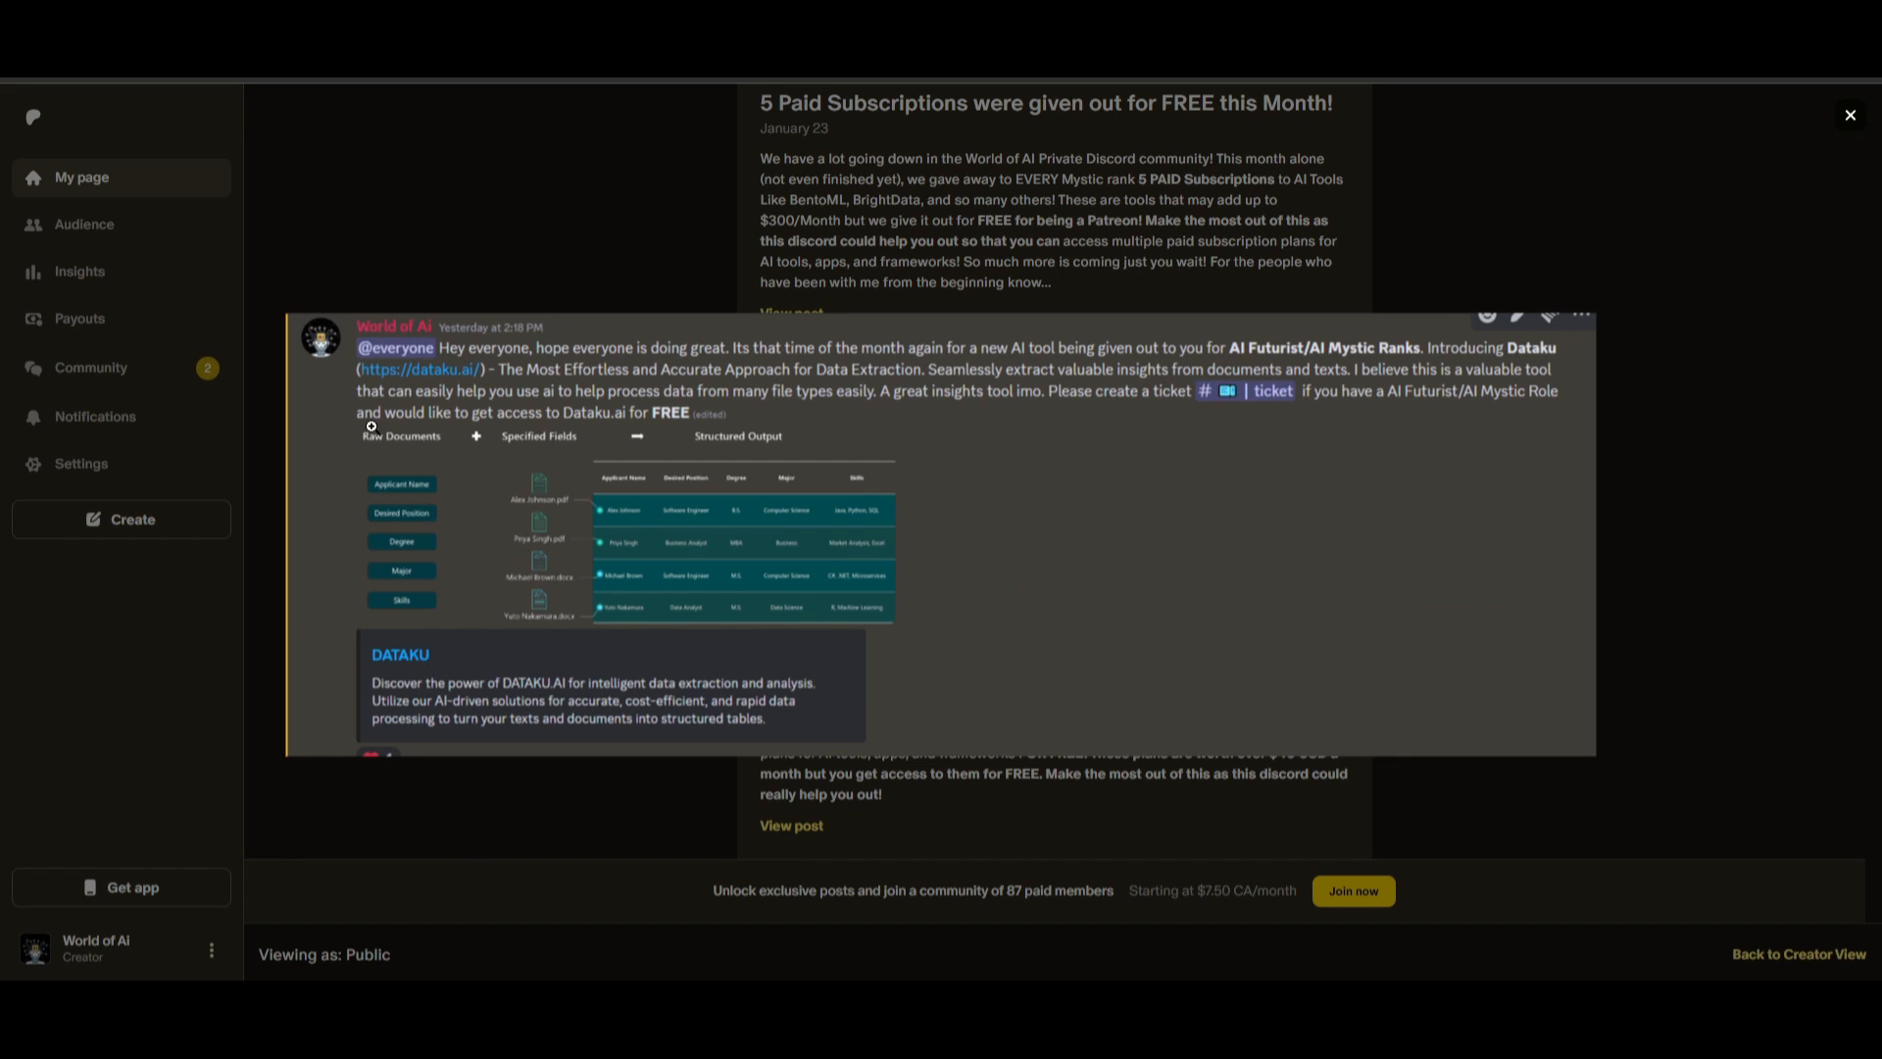
{"action": "mouse_move", "coordinate": [376, 553]}
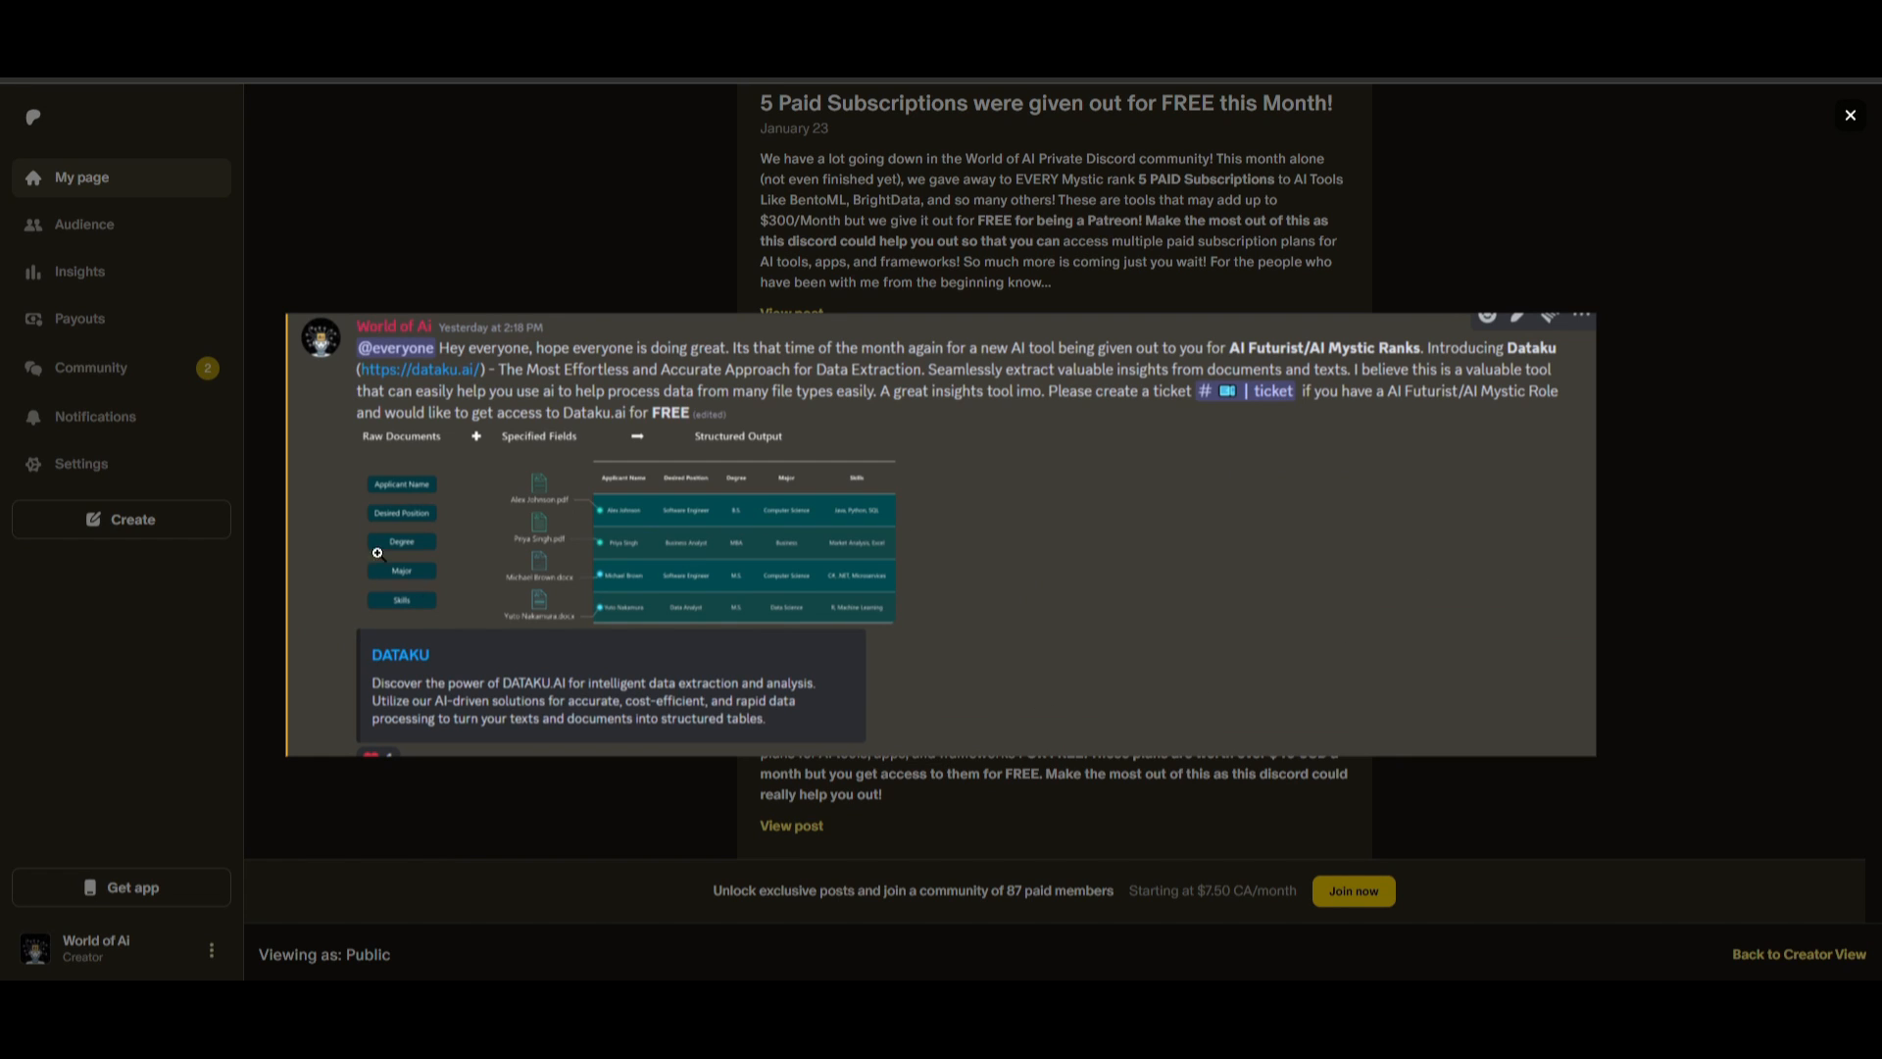
{"action": "mouse_move", "coordinate": [637, 613]}
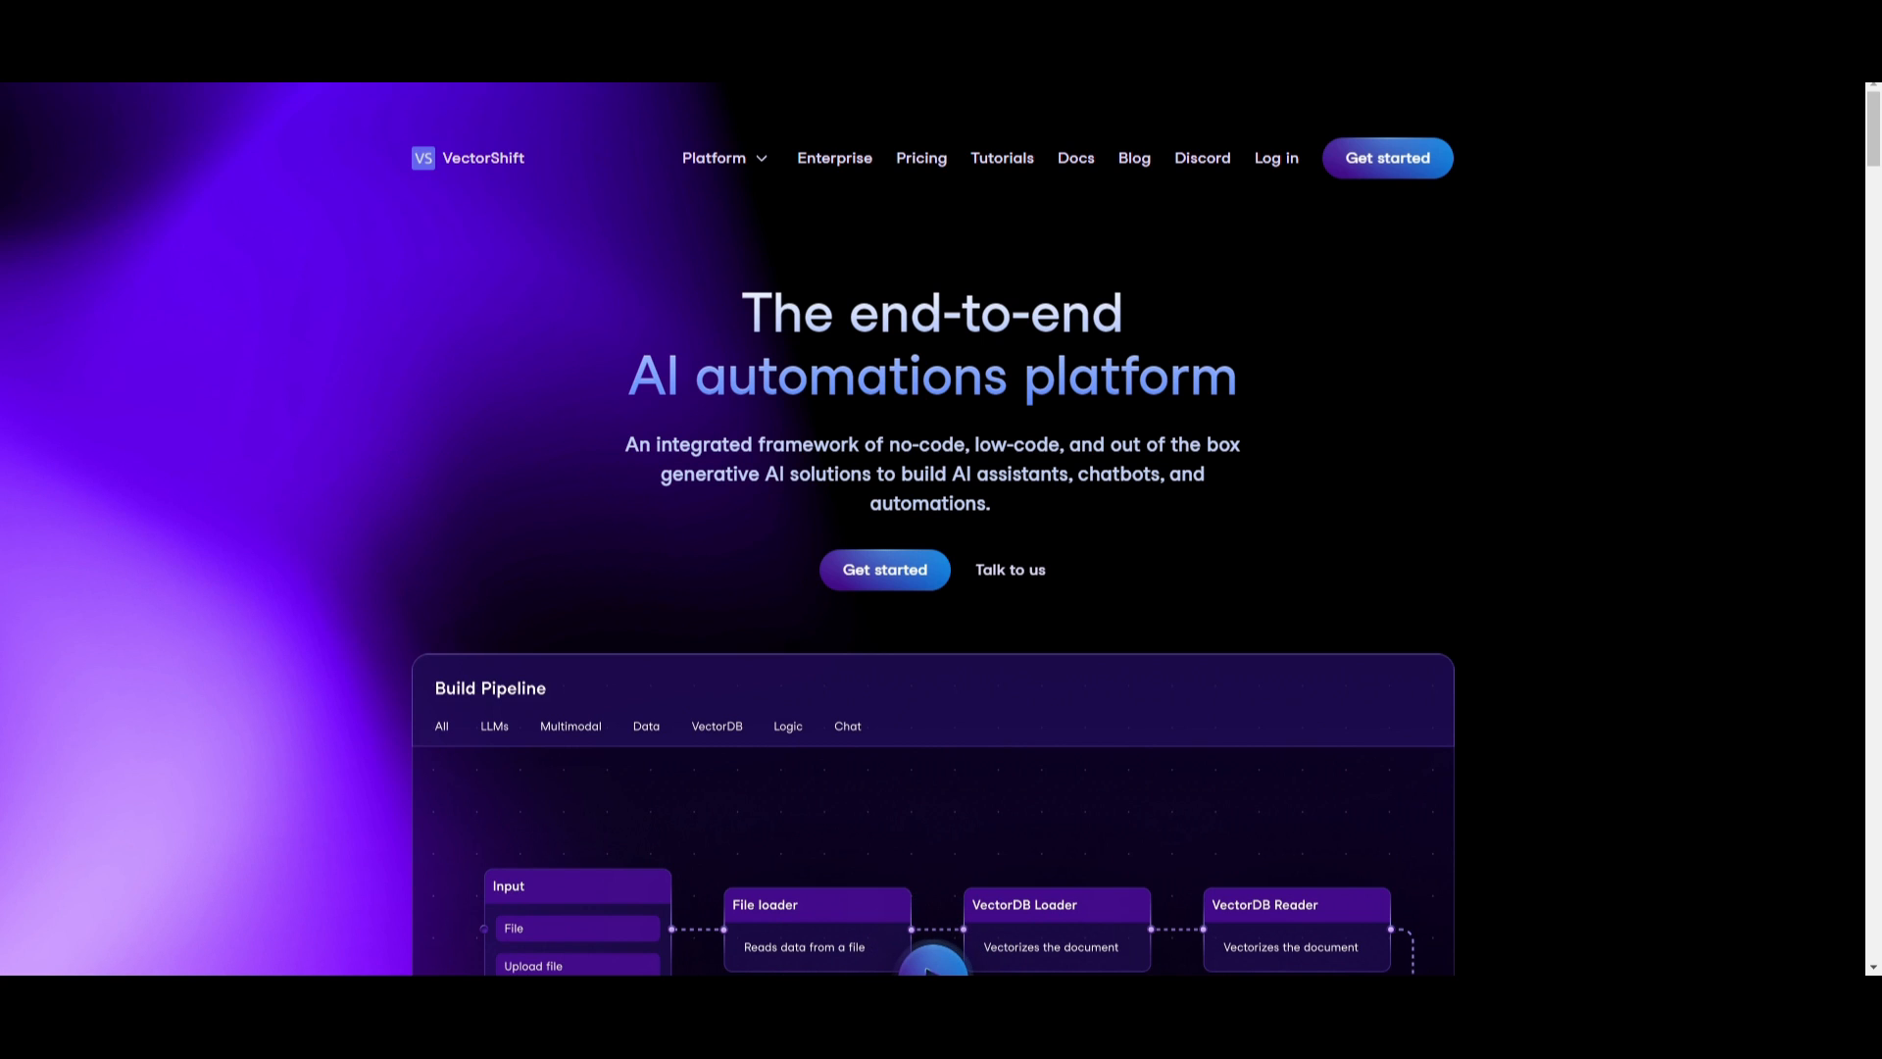
{"action": "mouse_move", "coordinate": [188, 317]}
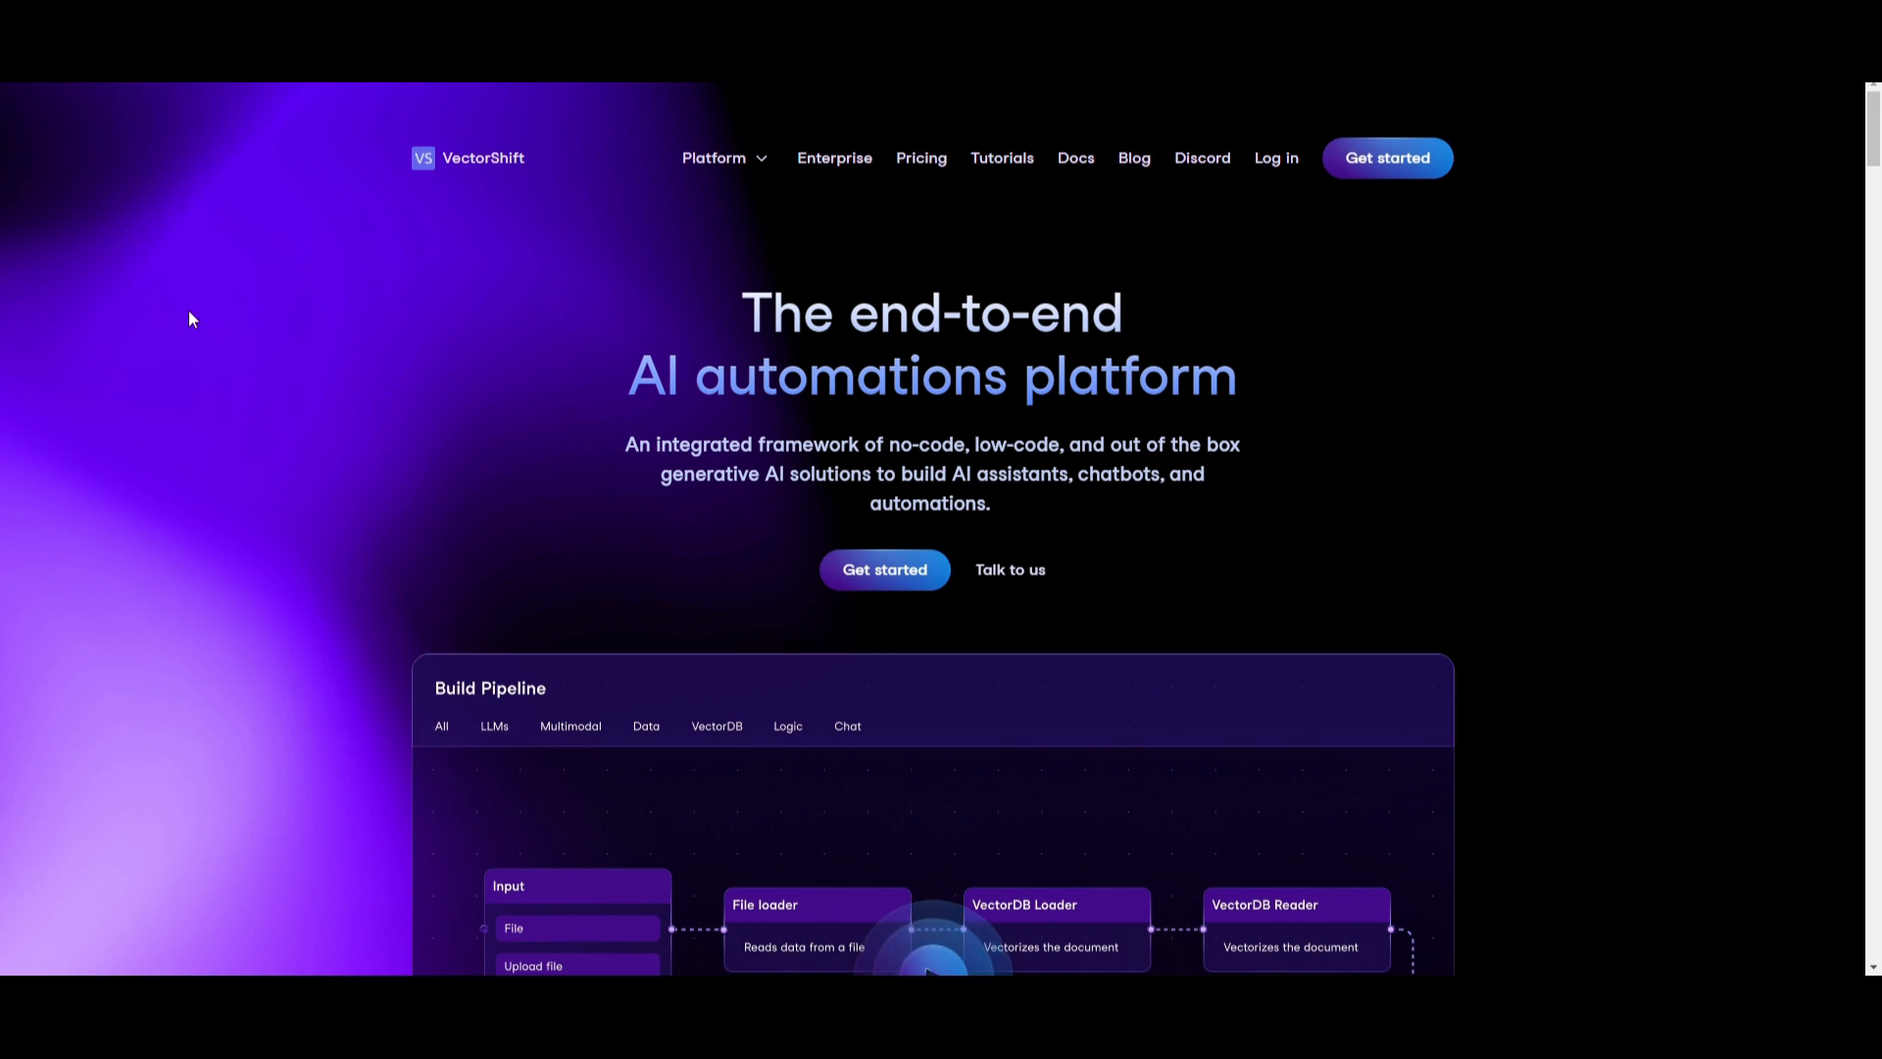
{"action": "mouse_move", "coordinate": [199, 381]}
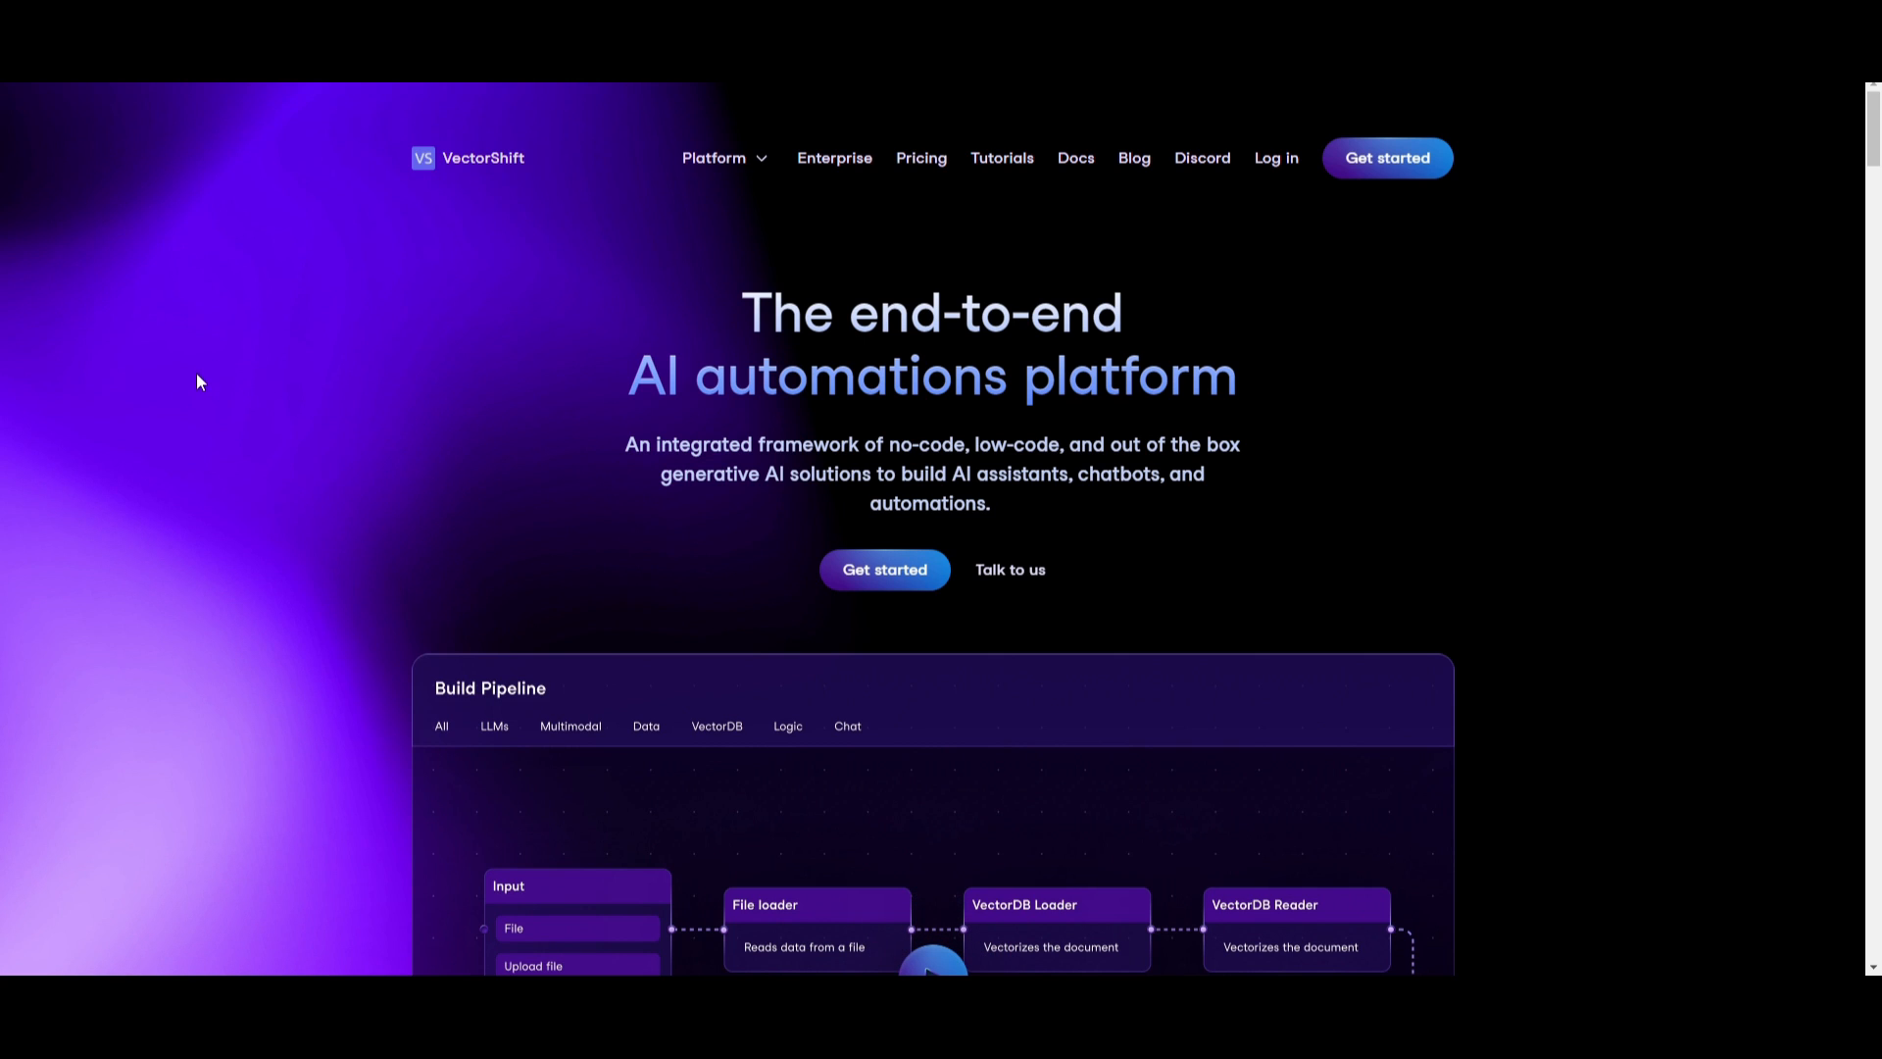
{"action": "mouse_move", "coordinate": [219, 337]}
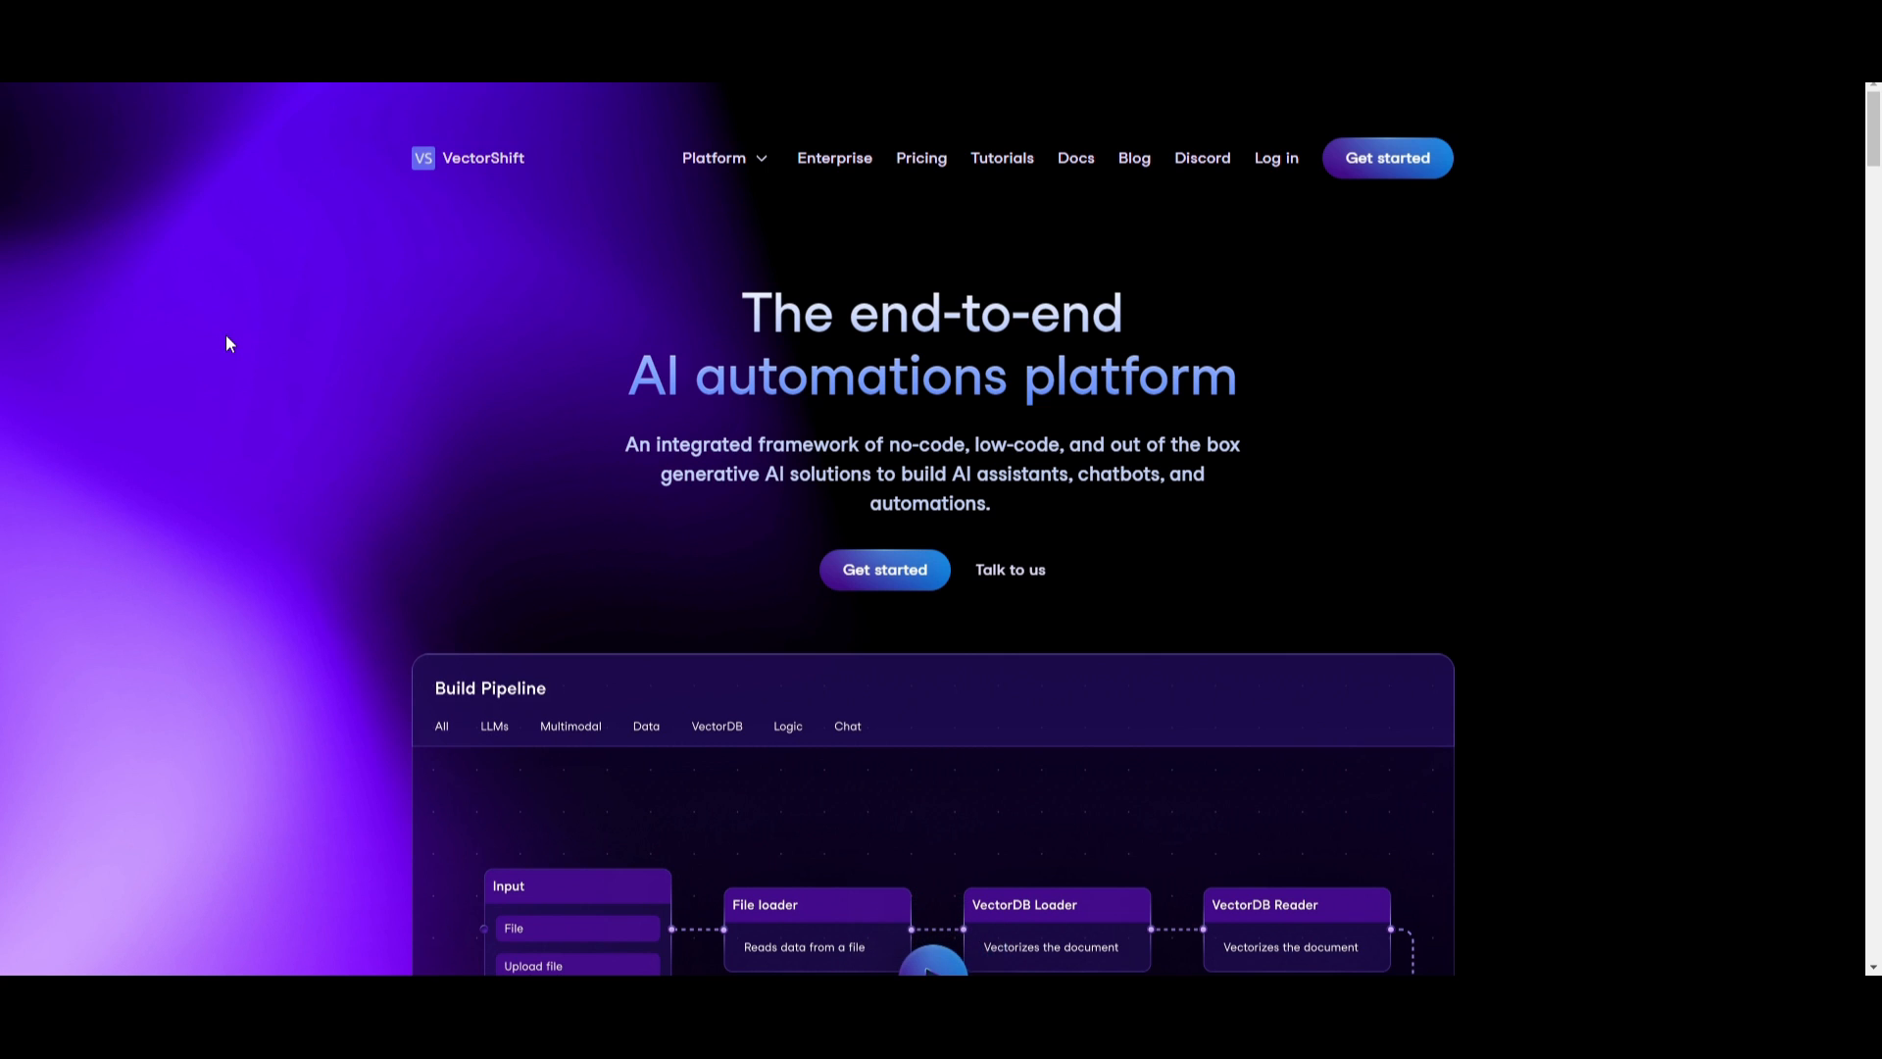
{"action": "scroll", "scroll_direction": "down", "scroll_amount": 3}
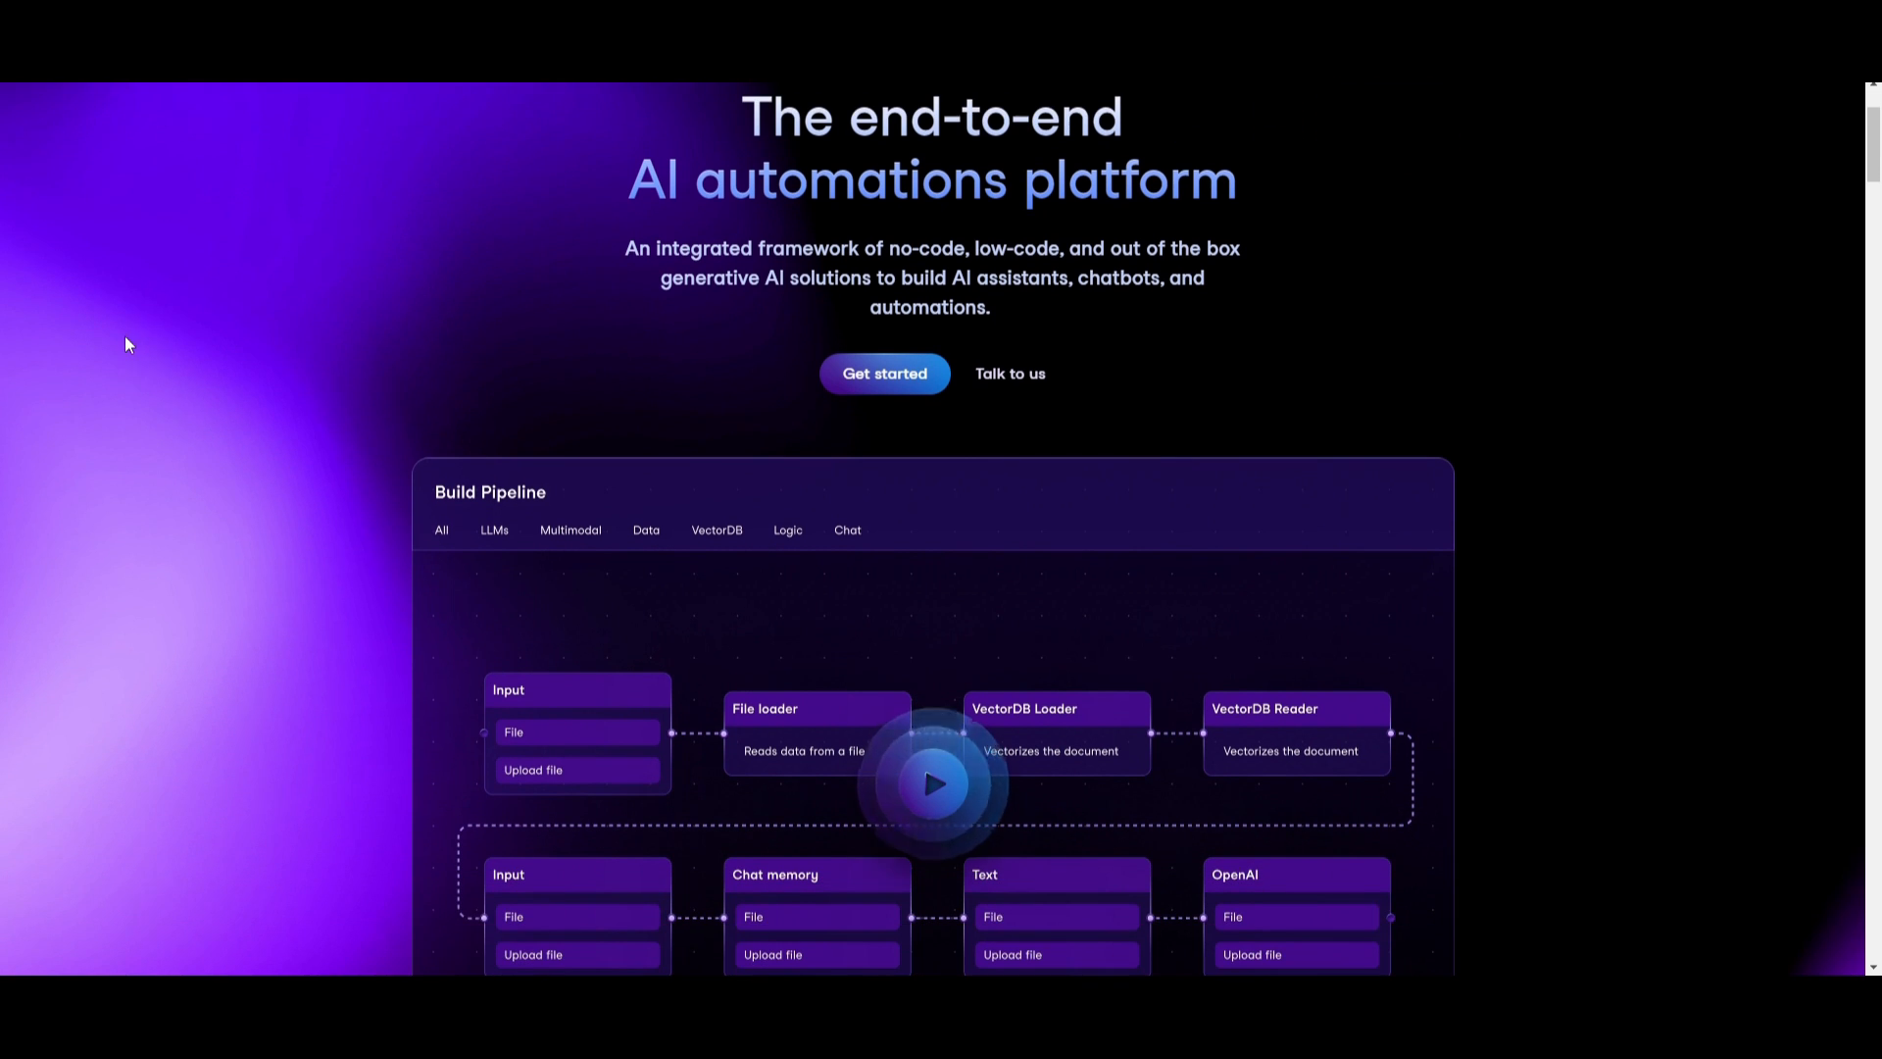
{"action": "scroll", "scroll_direction": "down", "scroll_amount": 3}
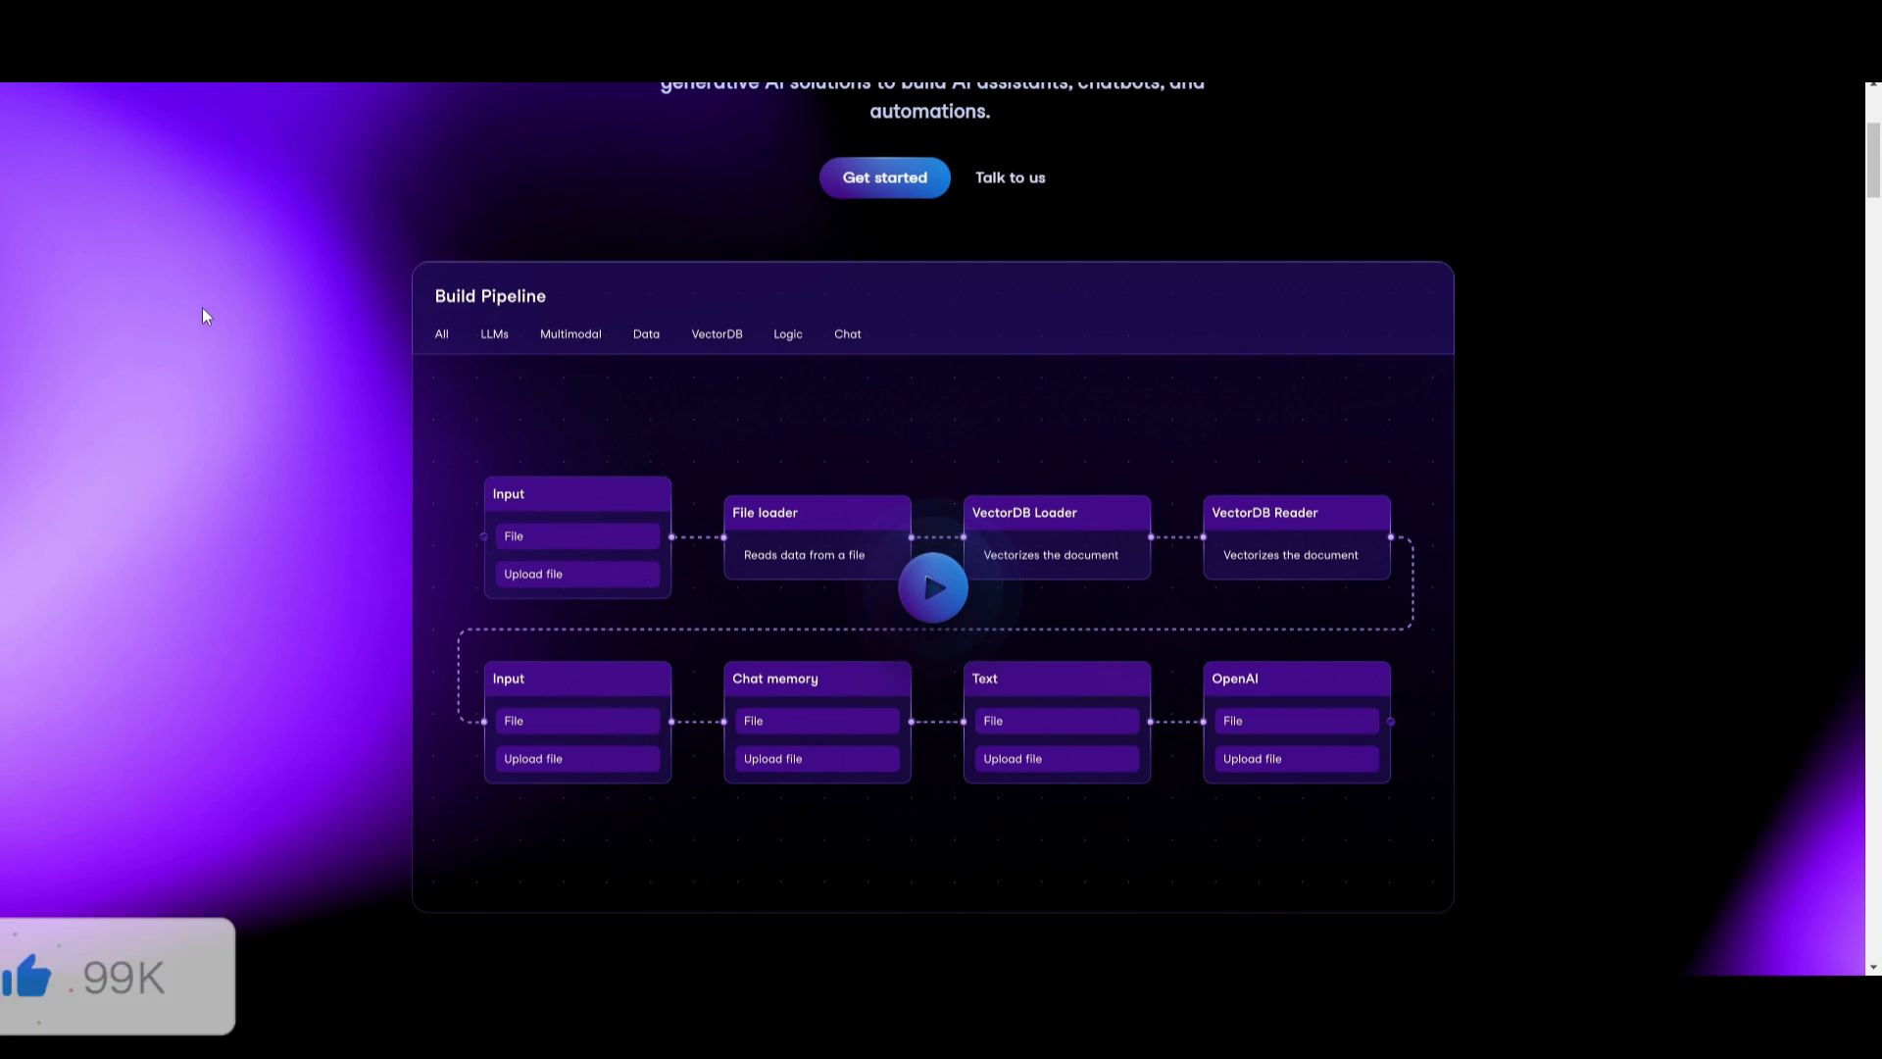
{"action": "scroll", "scroll_direction": "down", "scroll_amount": 3}
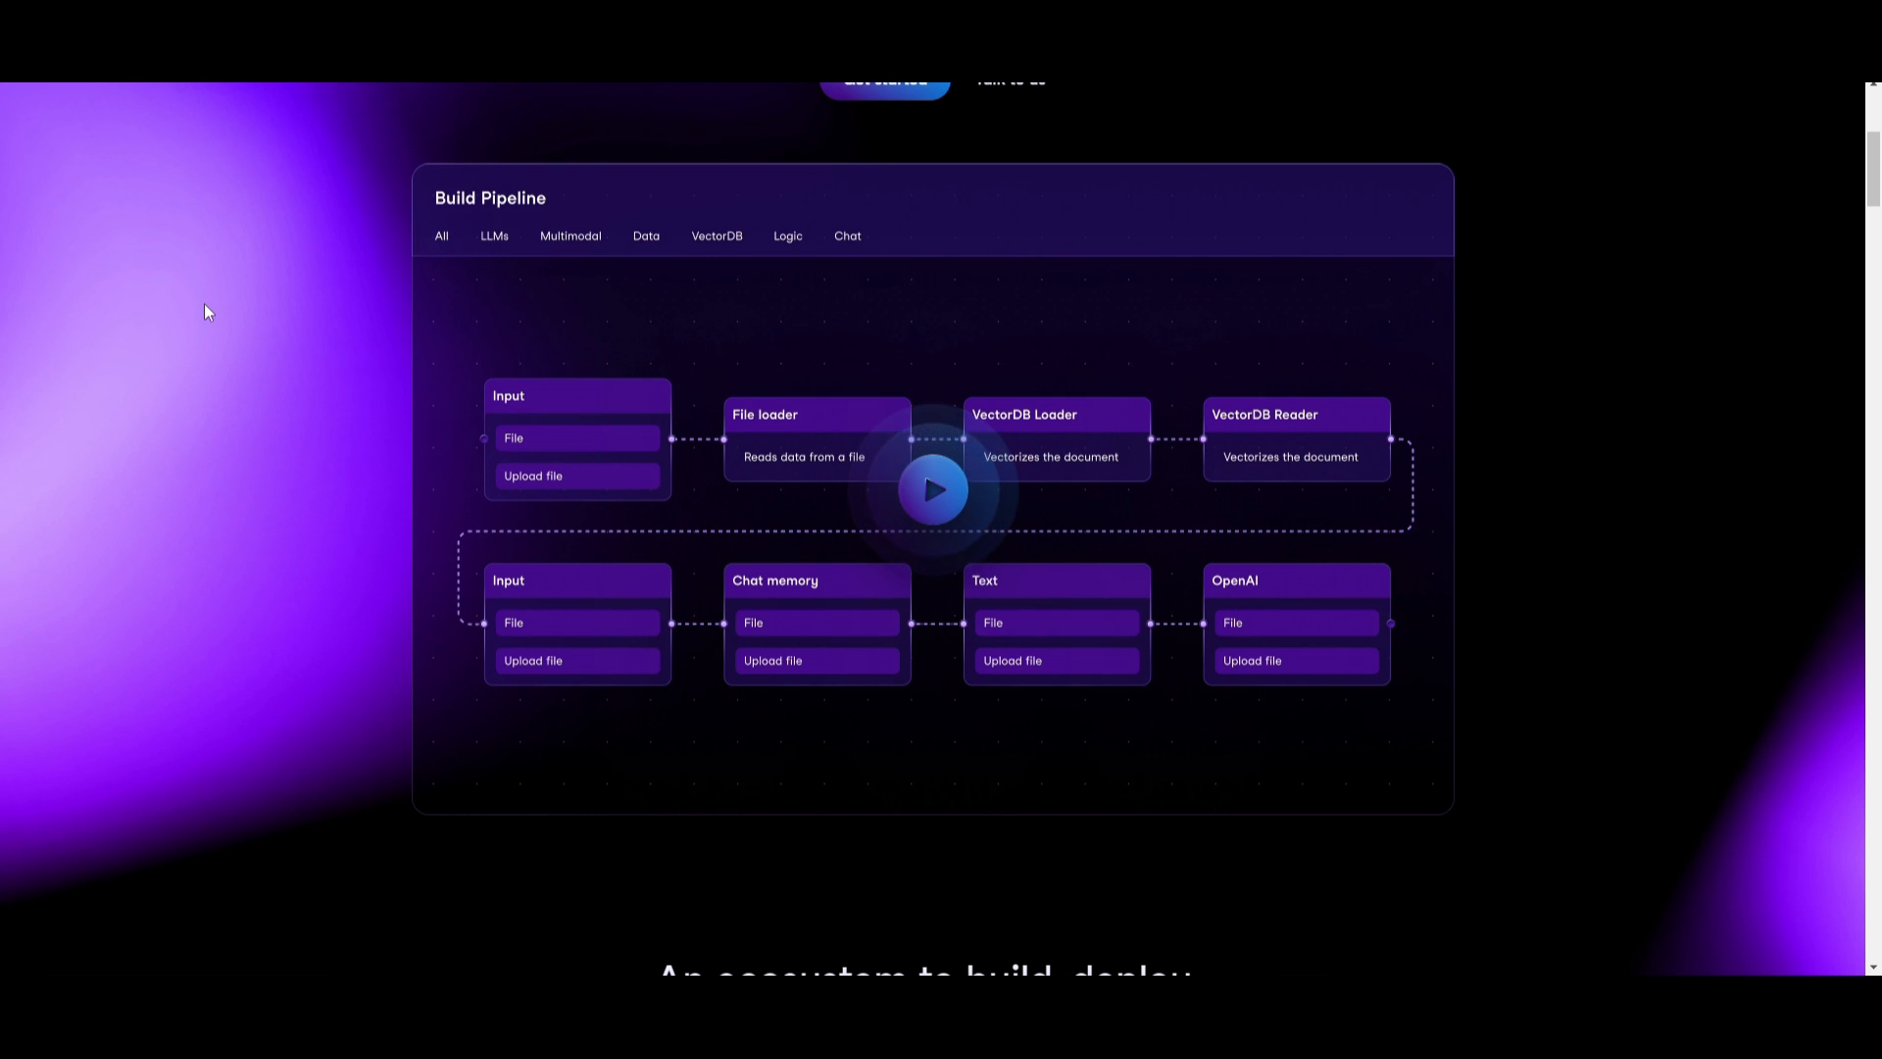
{"action": "scroll", "scroll_direction": "down", "scroll_amount": 3}
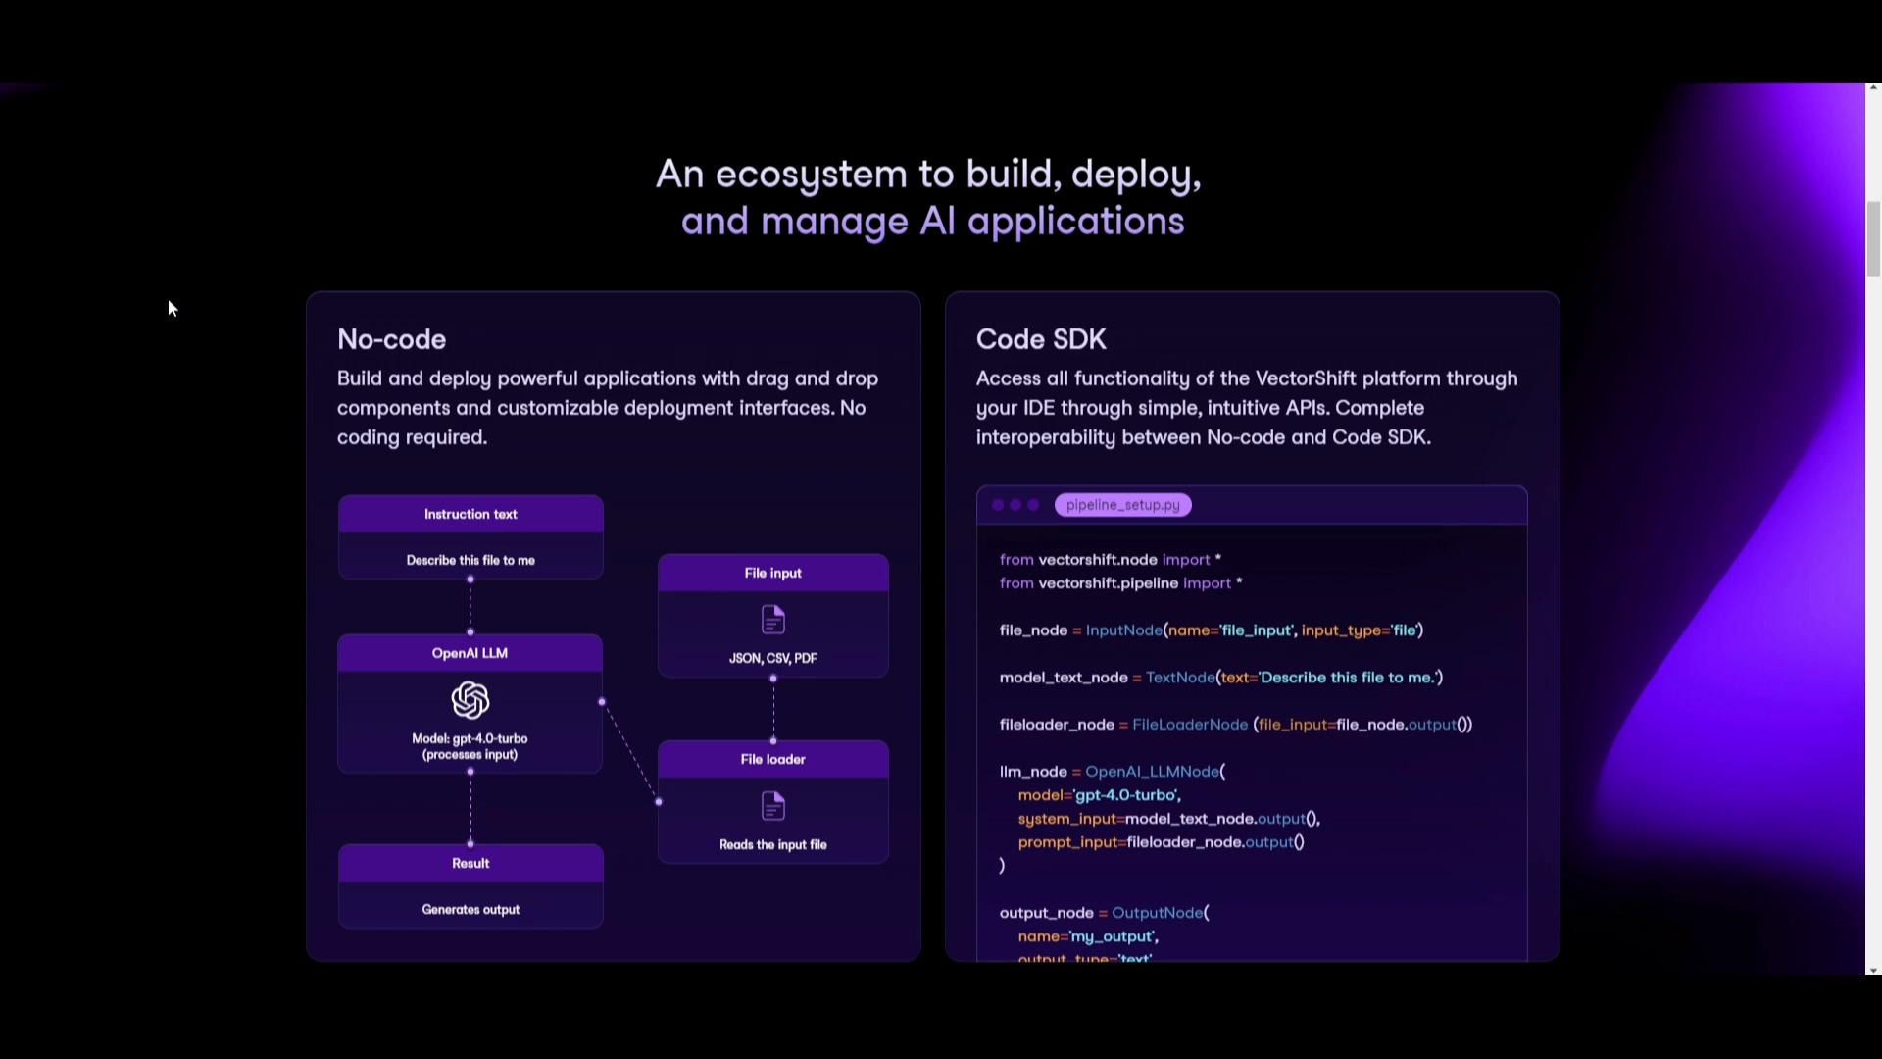
Scroll the homepage down to the Marketplace, Agents and Search feature cards
{"action": "scroll", "scroll_direction": "down", "scroll_amount": 3}
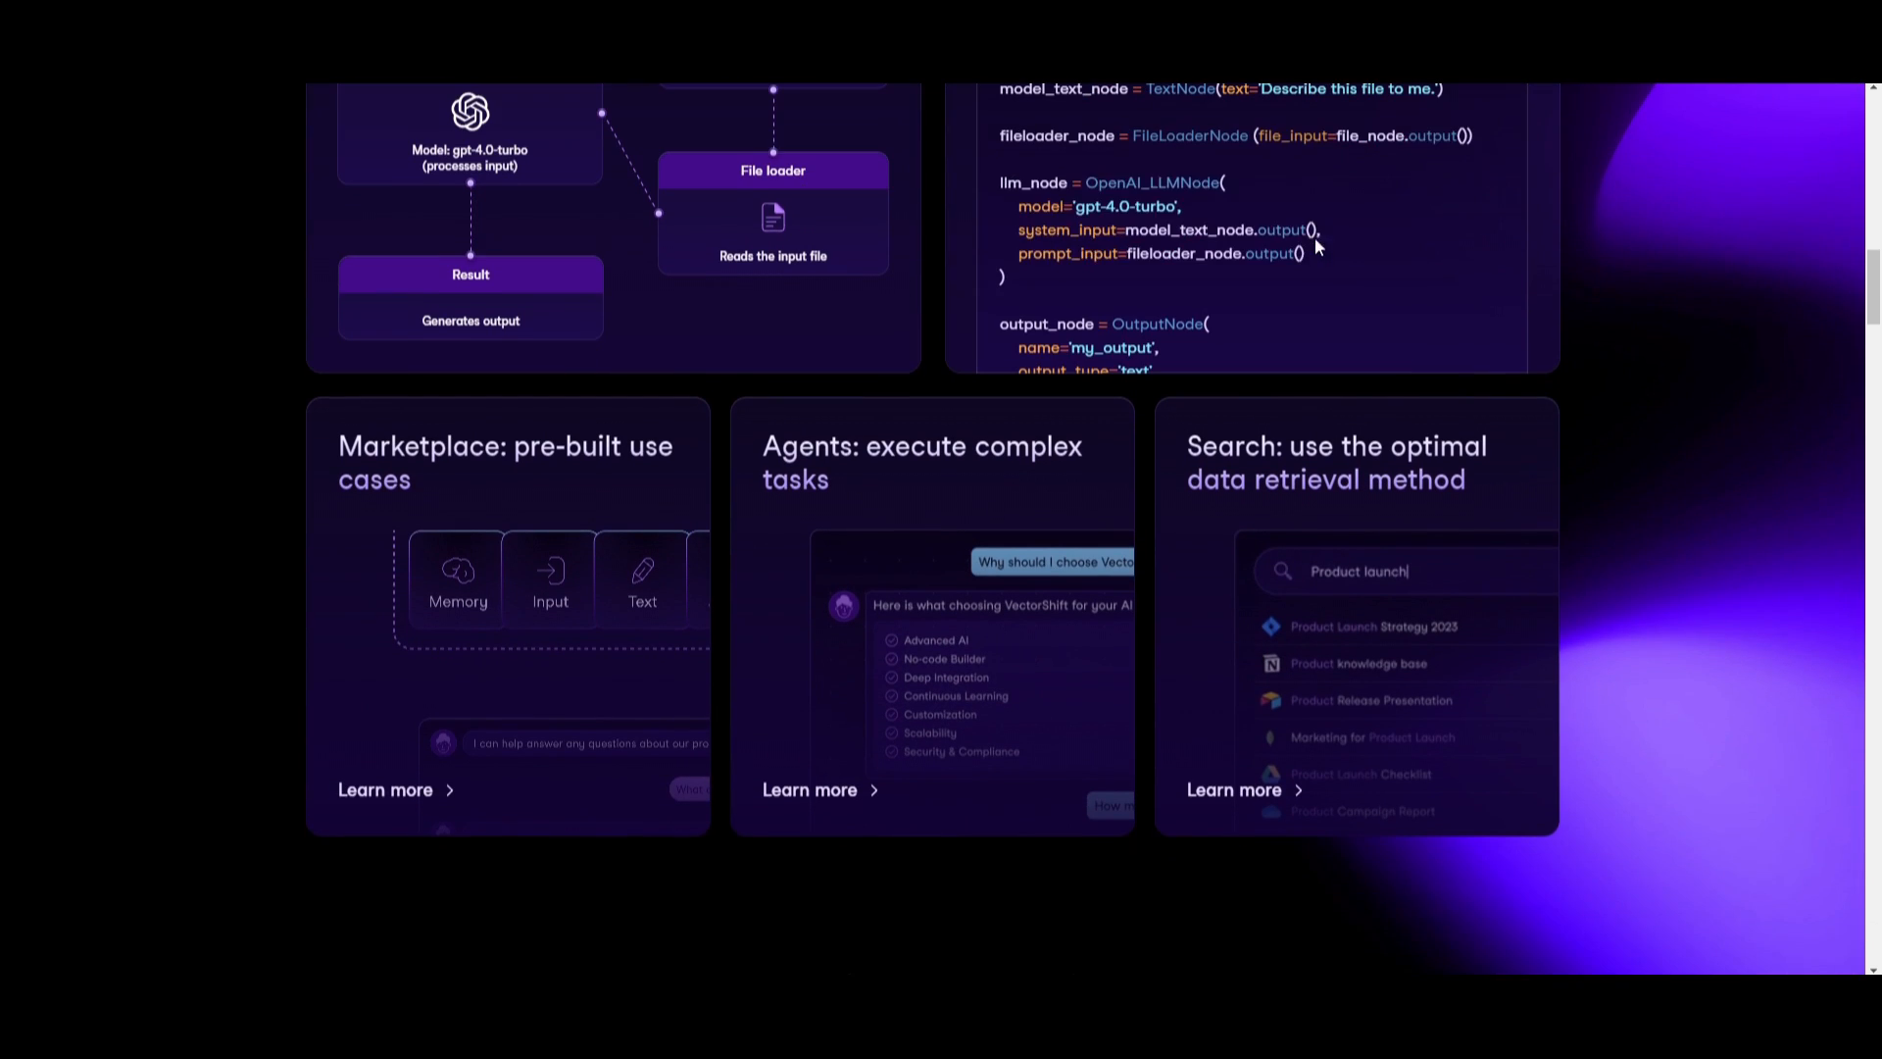
{"action": "mouse_move", "coordinate": [105, 304]}
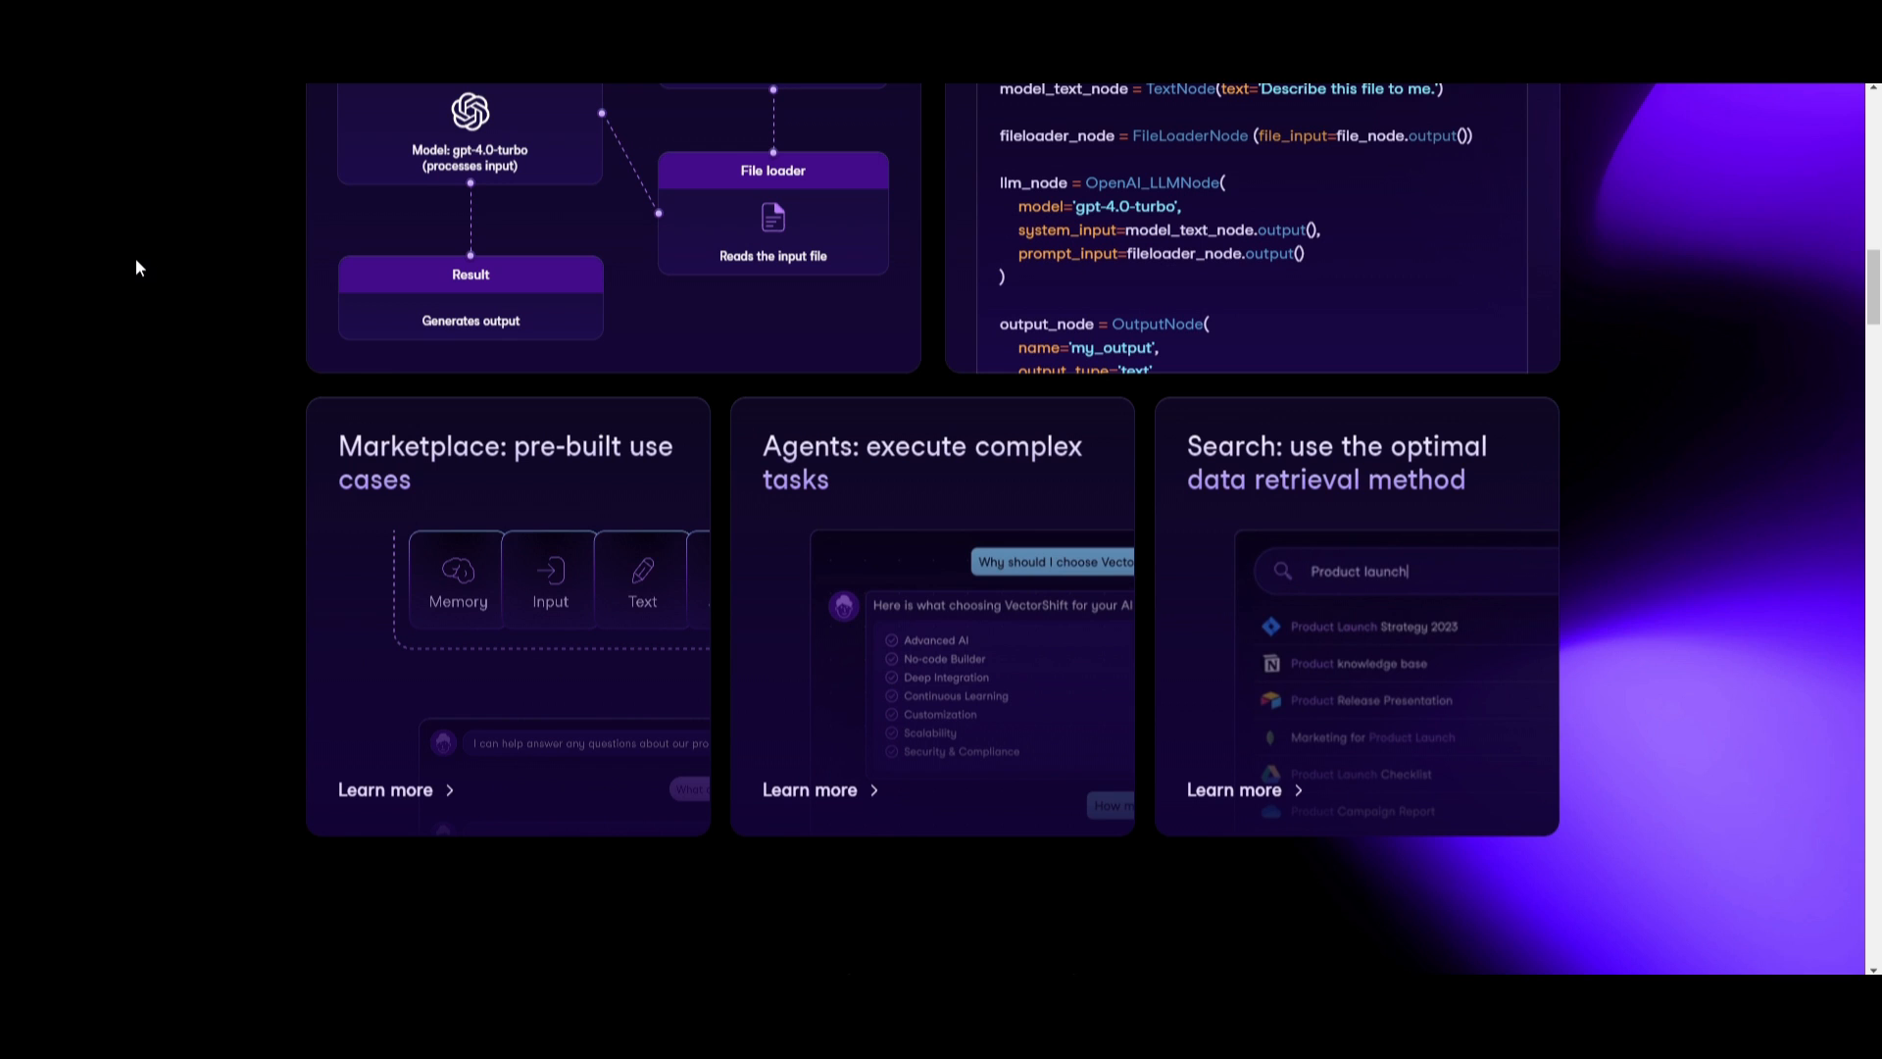
{"action": "mouse_move", "coordinate": [129, 266]}
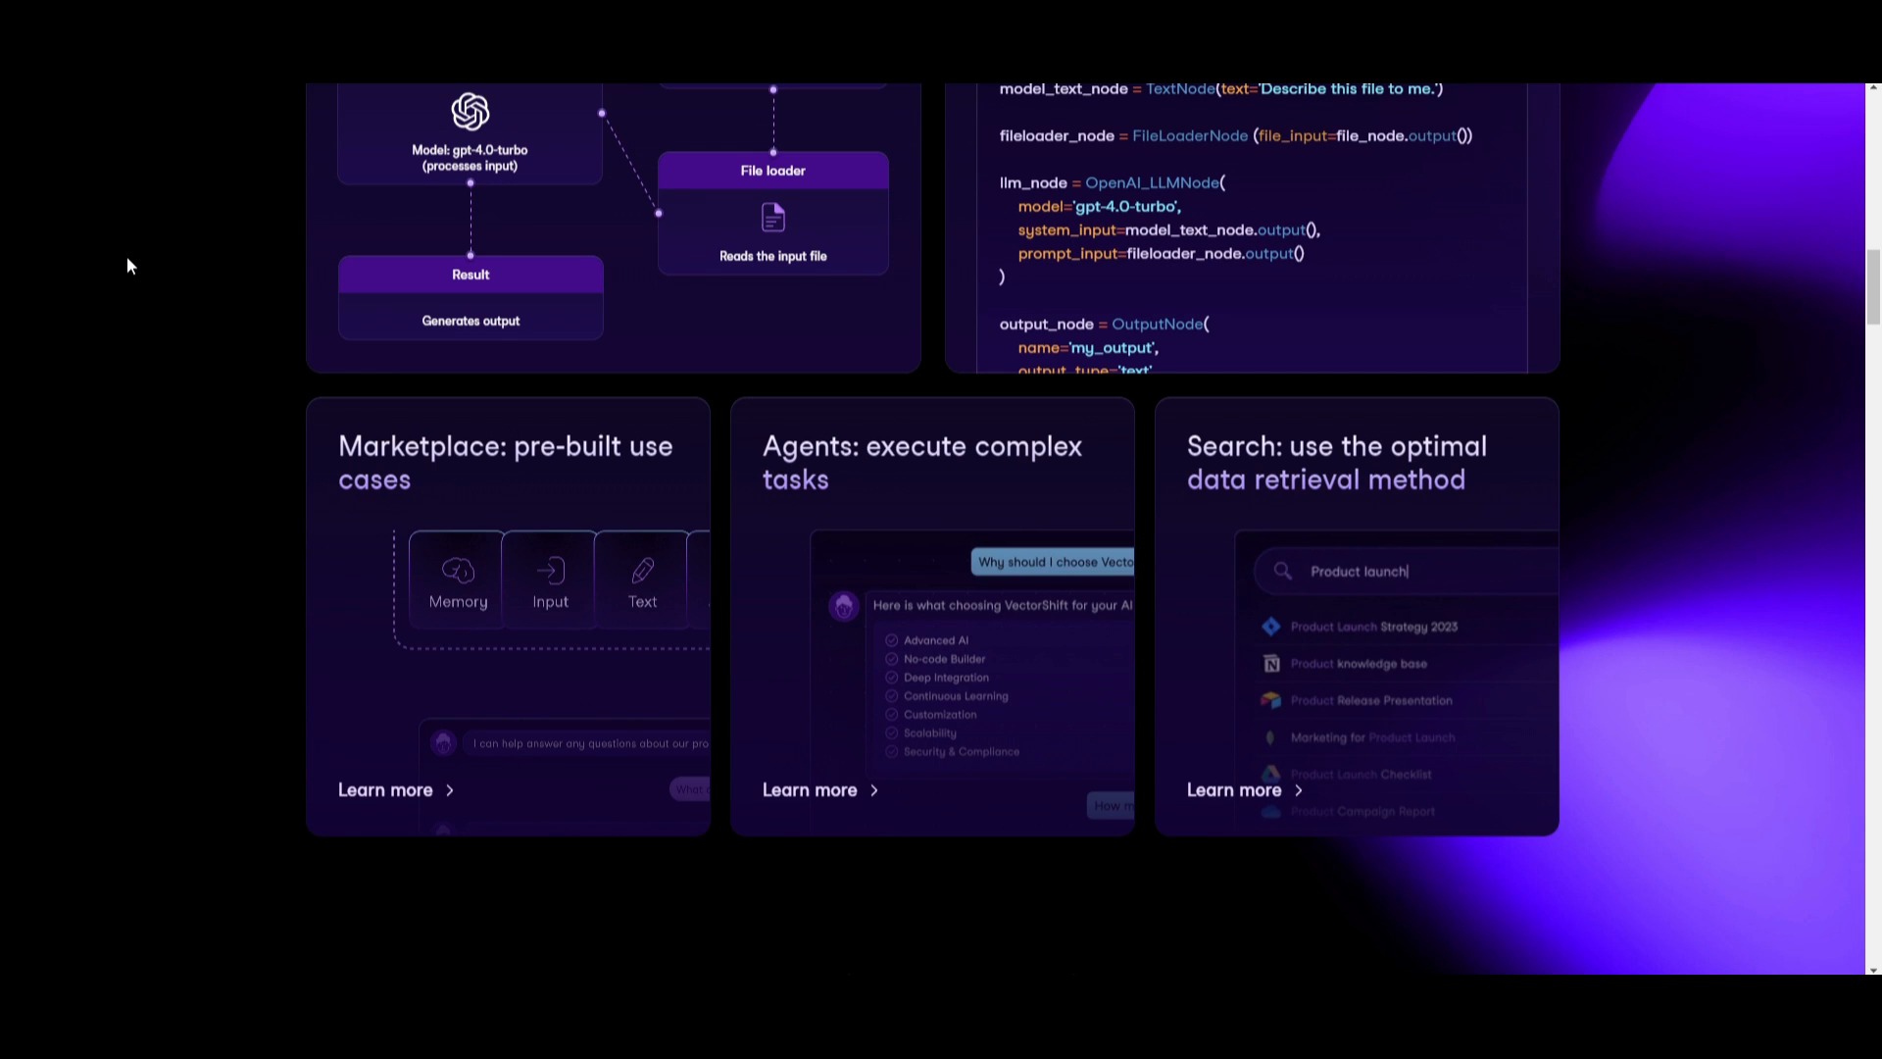
{"action": "mouse_move", "coordinate": [120, 280]}
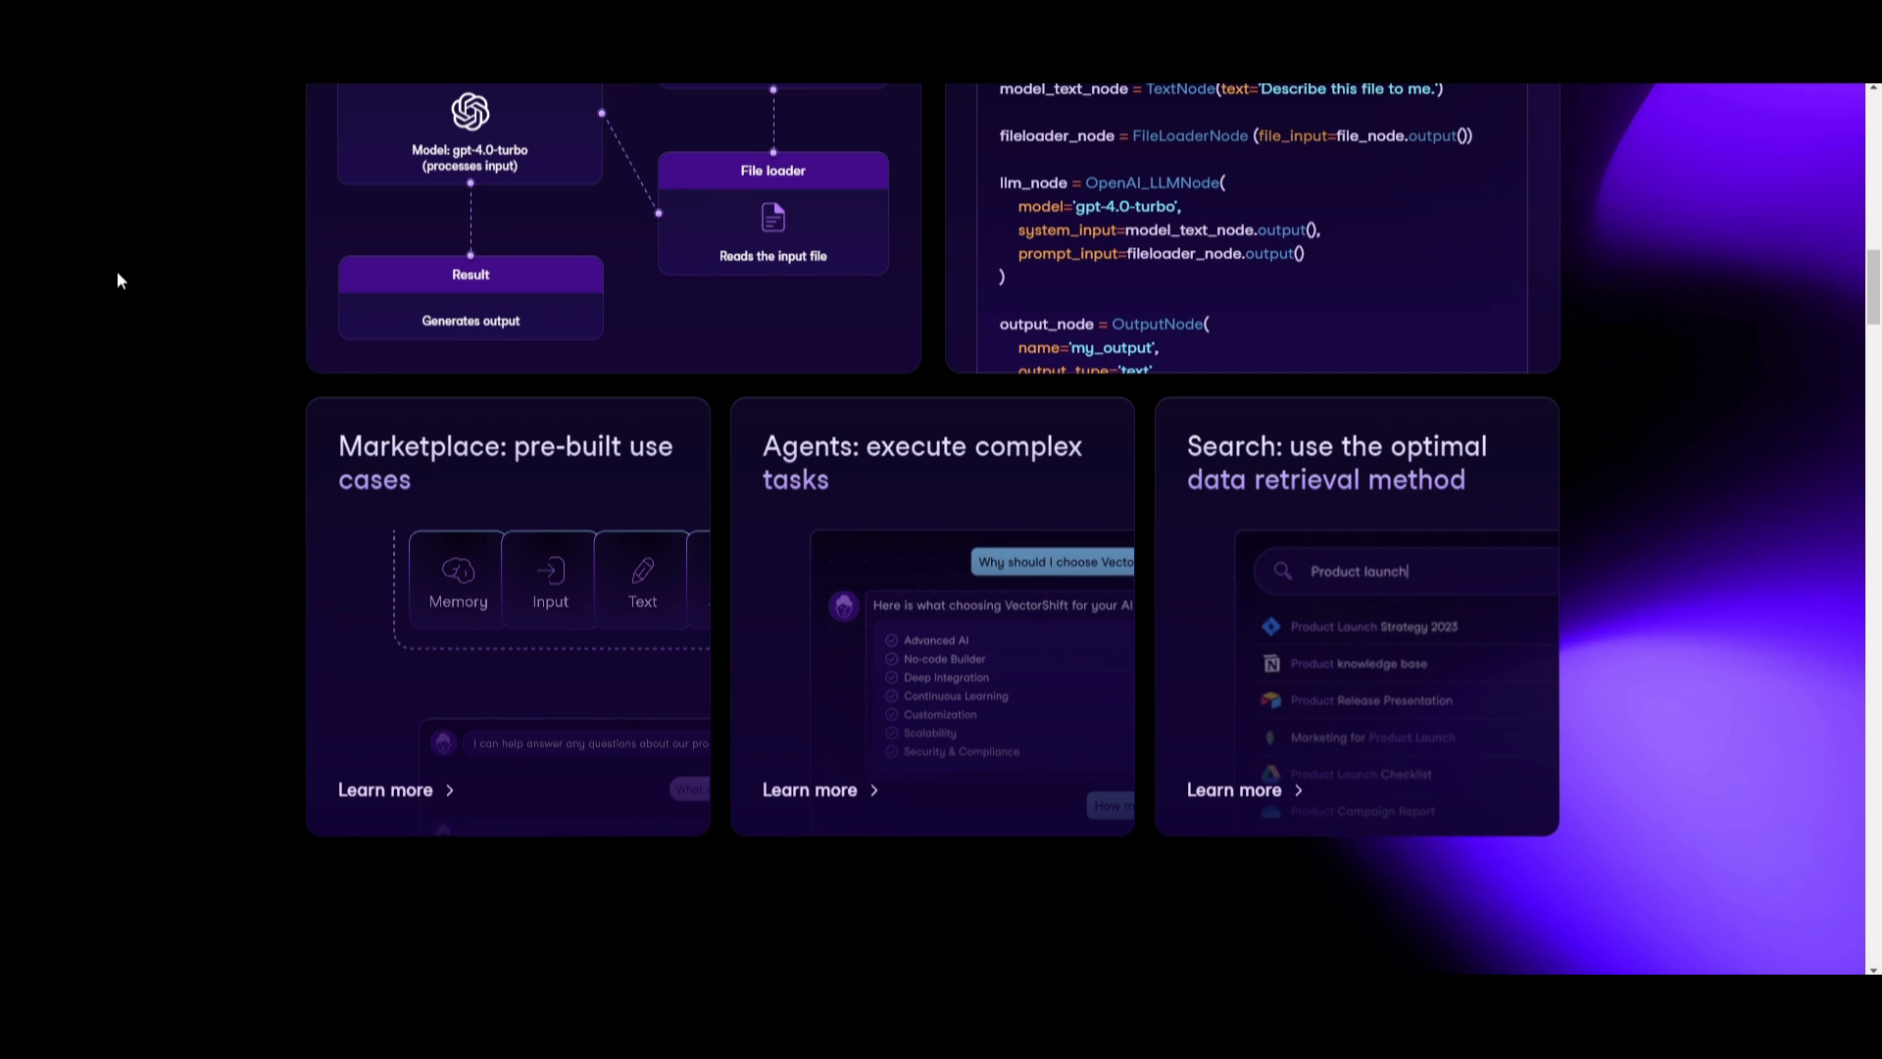
{"action": "mouse_move", "coordinate": [139, 282]}
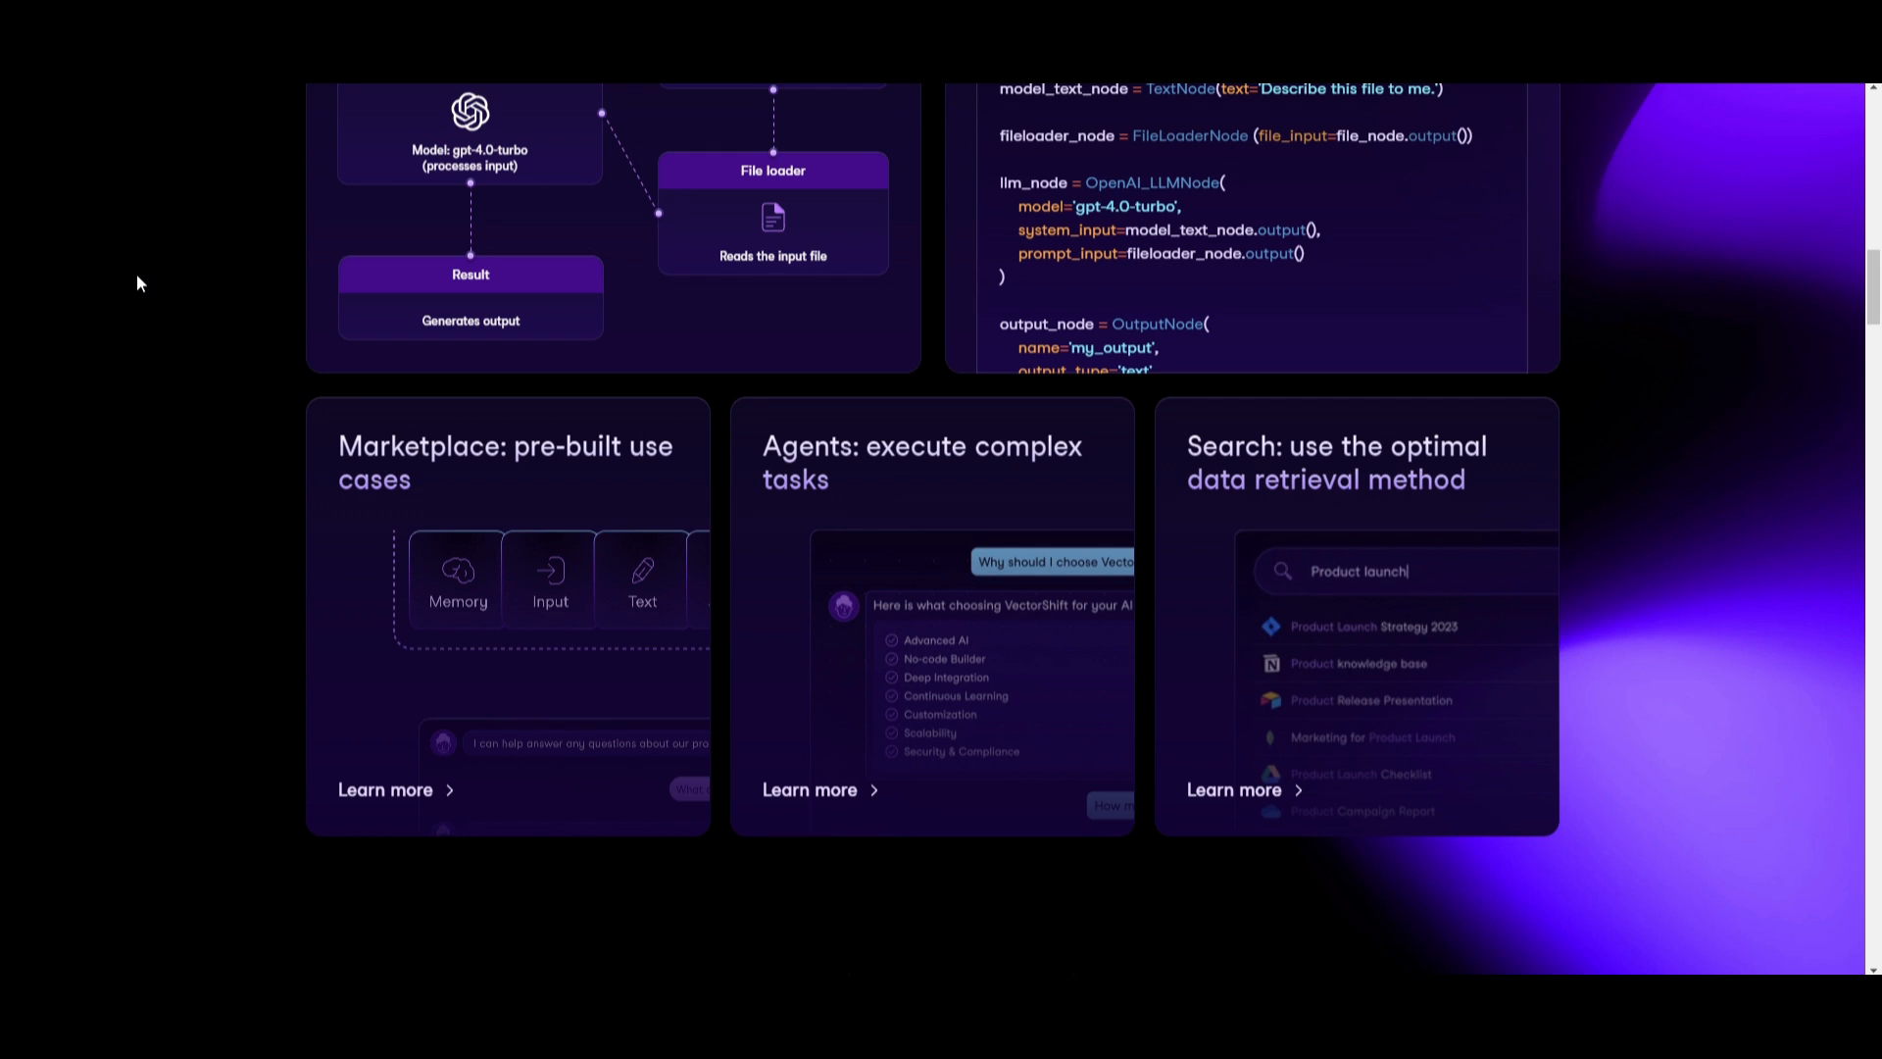
{"action": "mouse_move", "coordinate": [128, 349]}
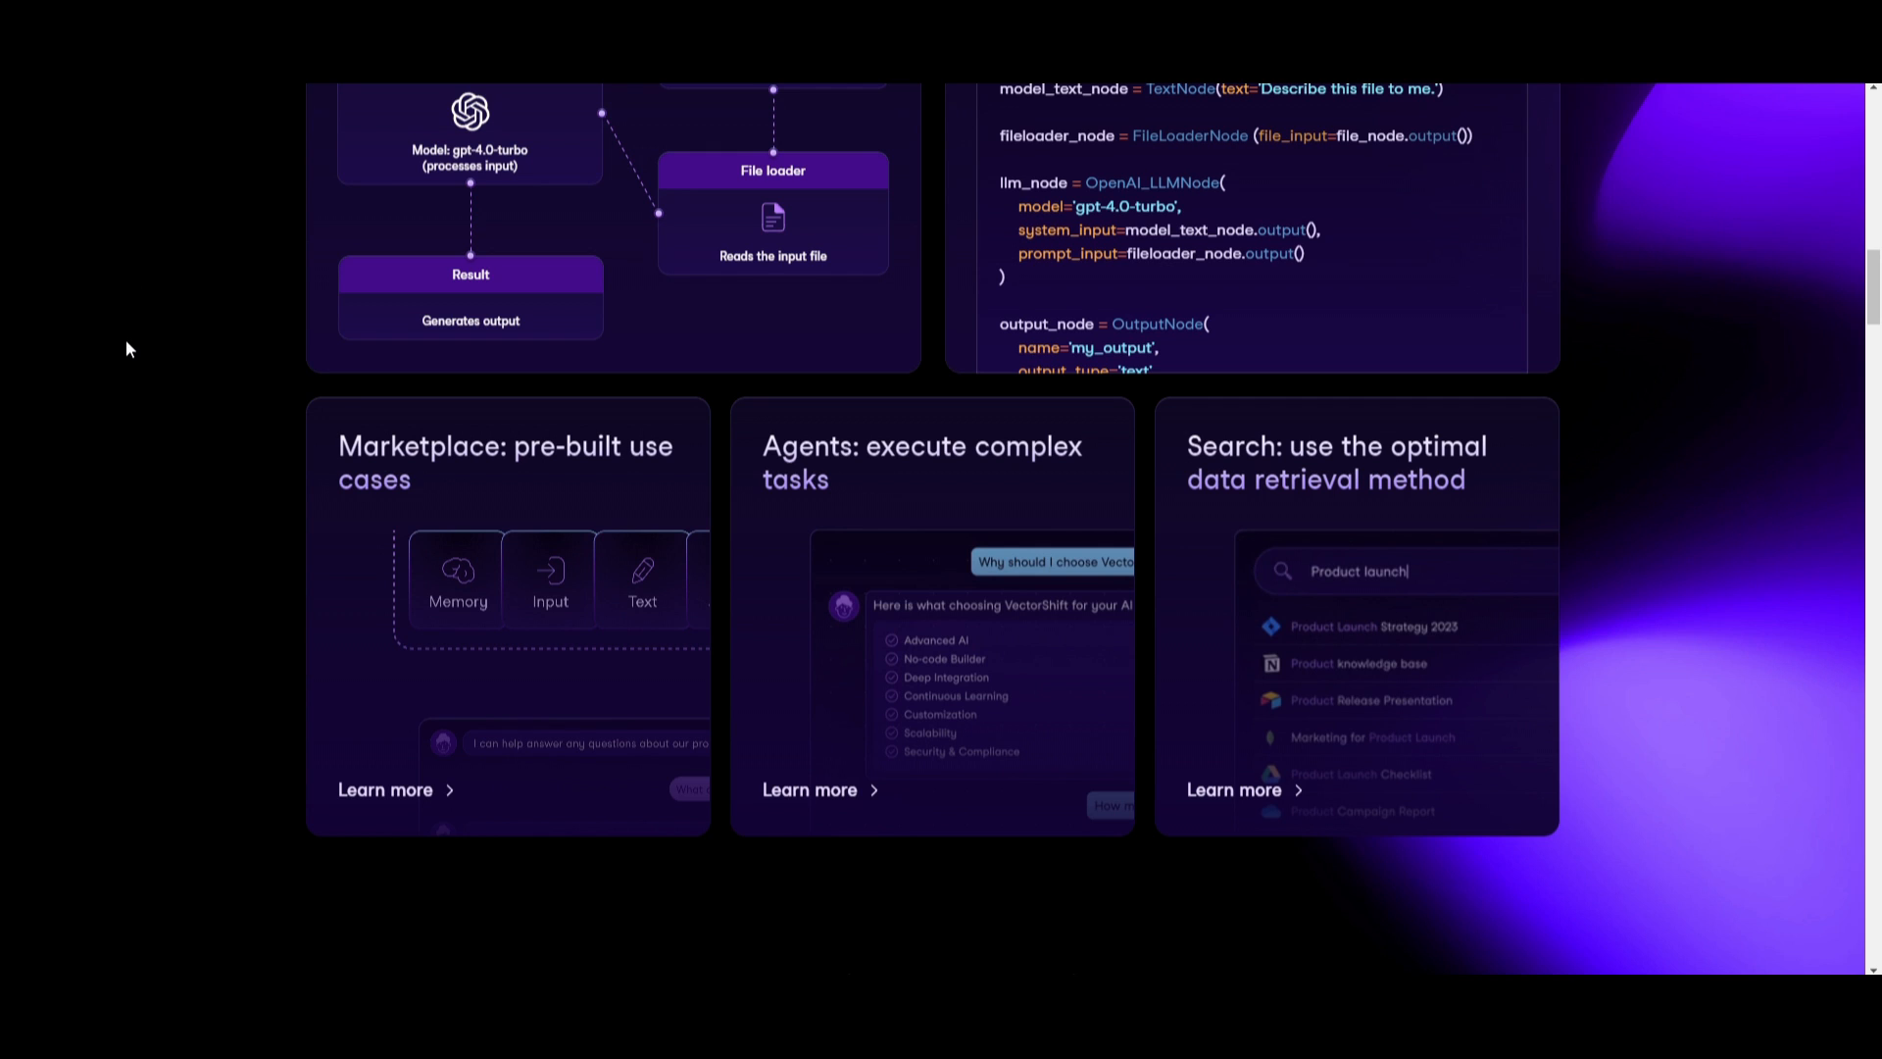
{"action": "mouse_move", "coordinate": [953, 330]}
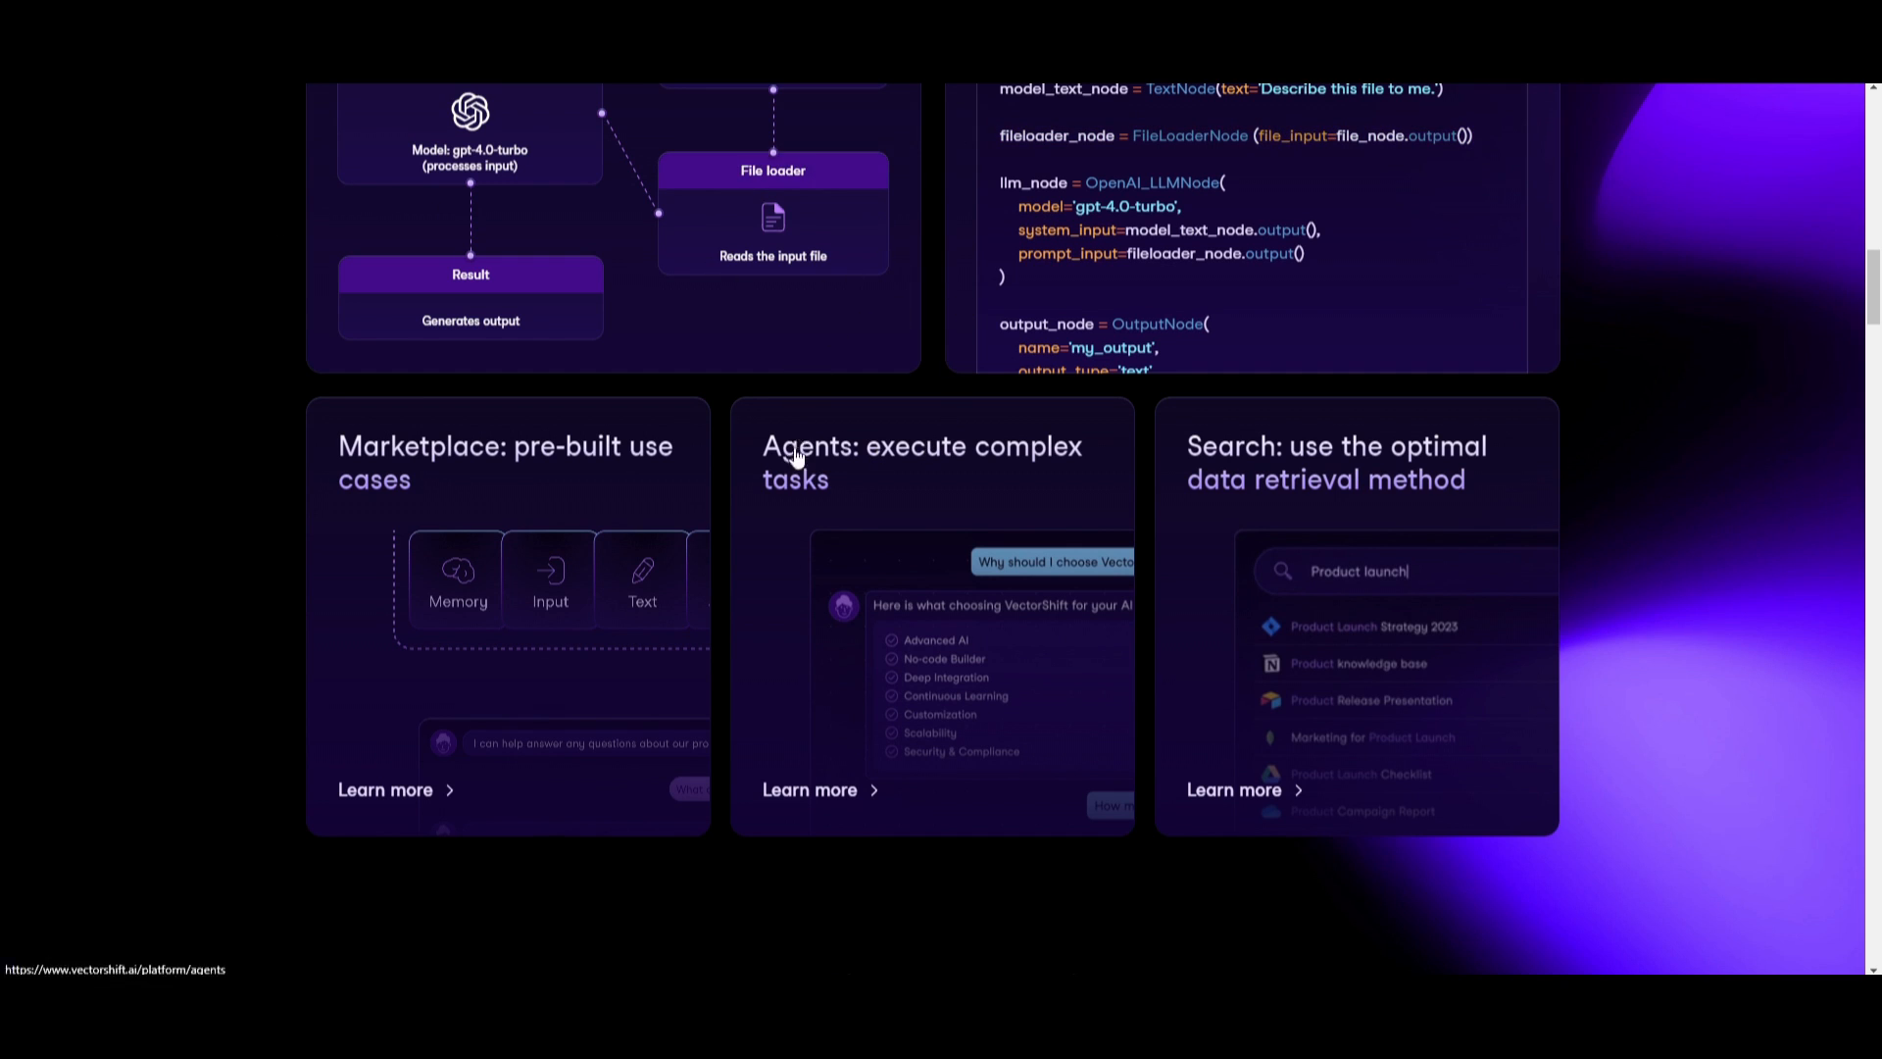
{"action": "mouse_move", "coordinate": [802, 418]}
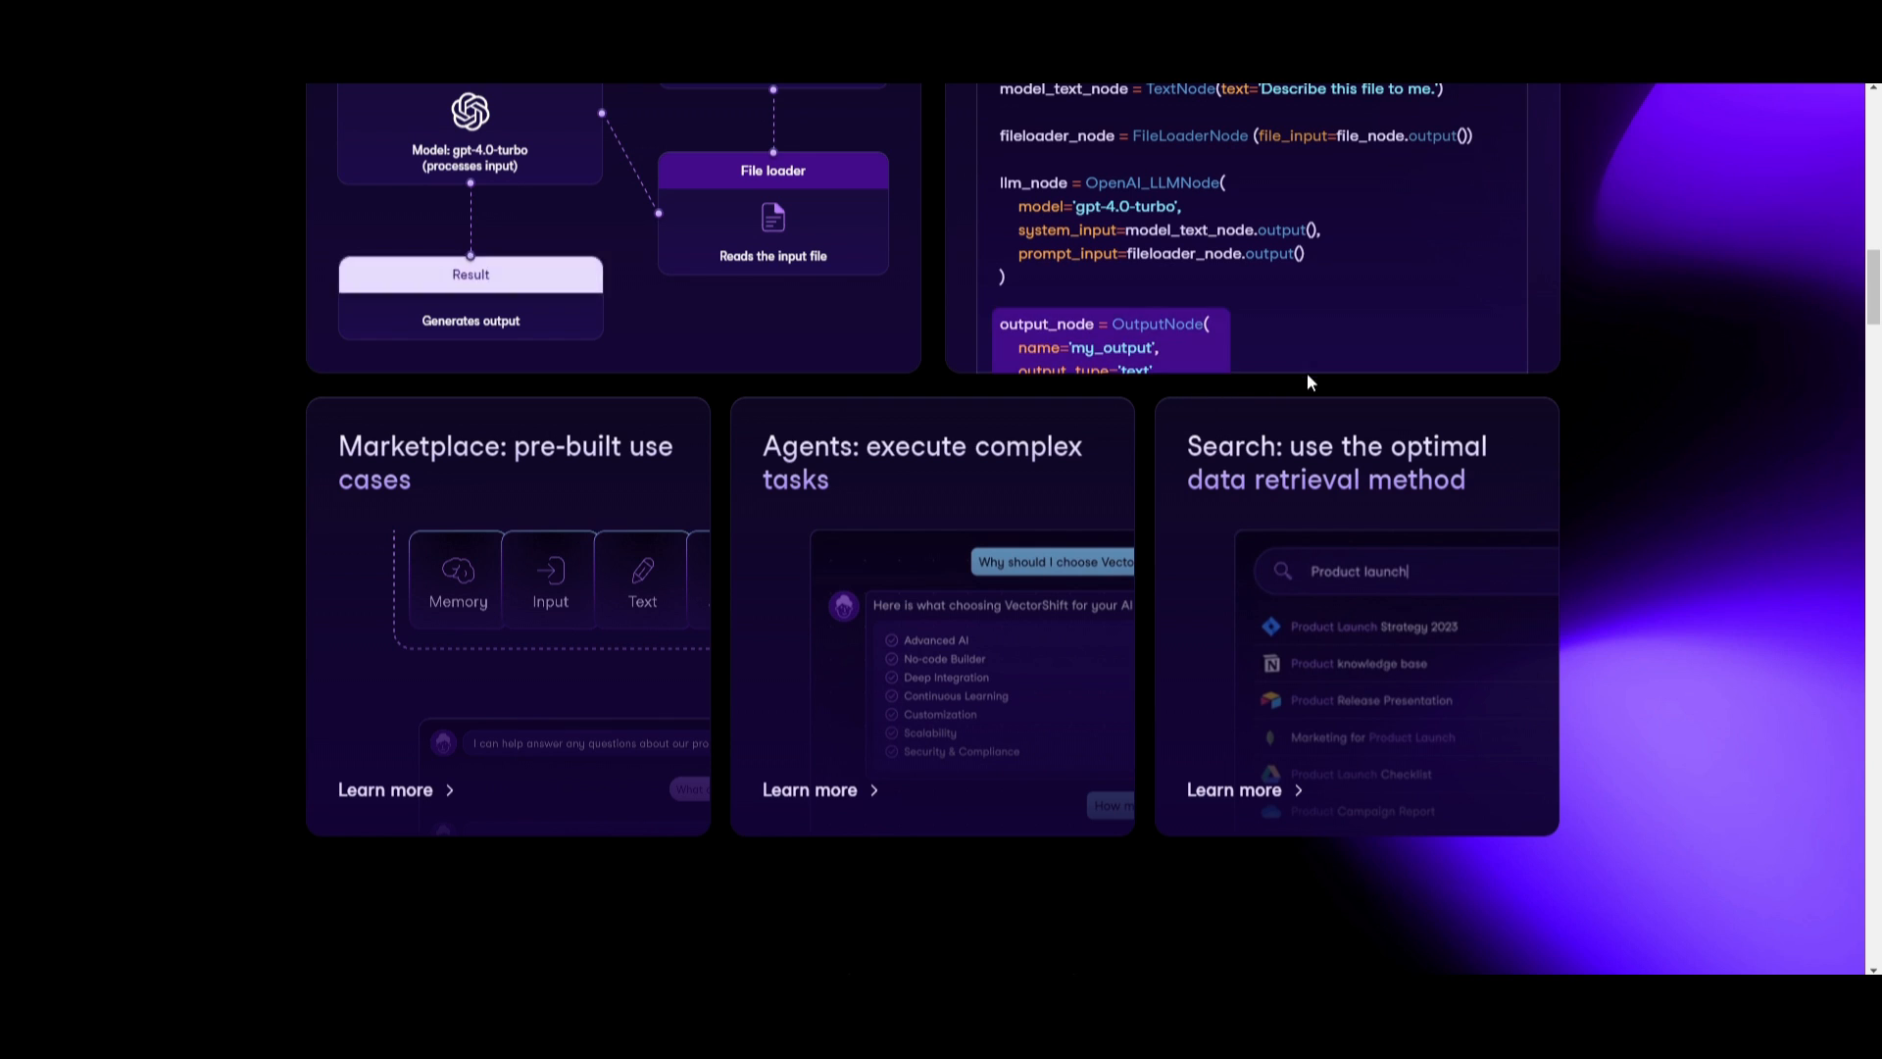
{"action": "mouse_move", "coordinate": [1453, 422]}
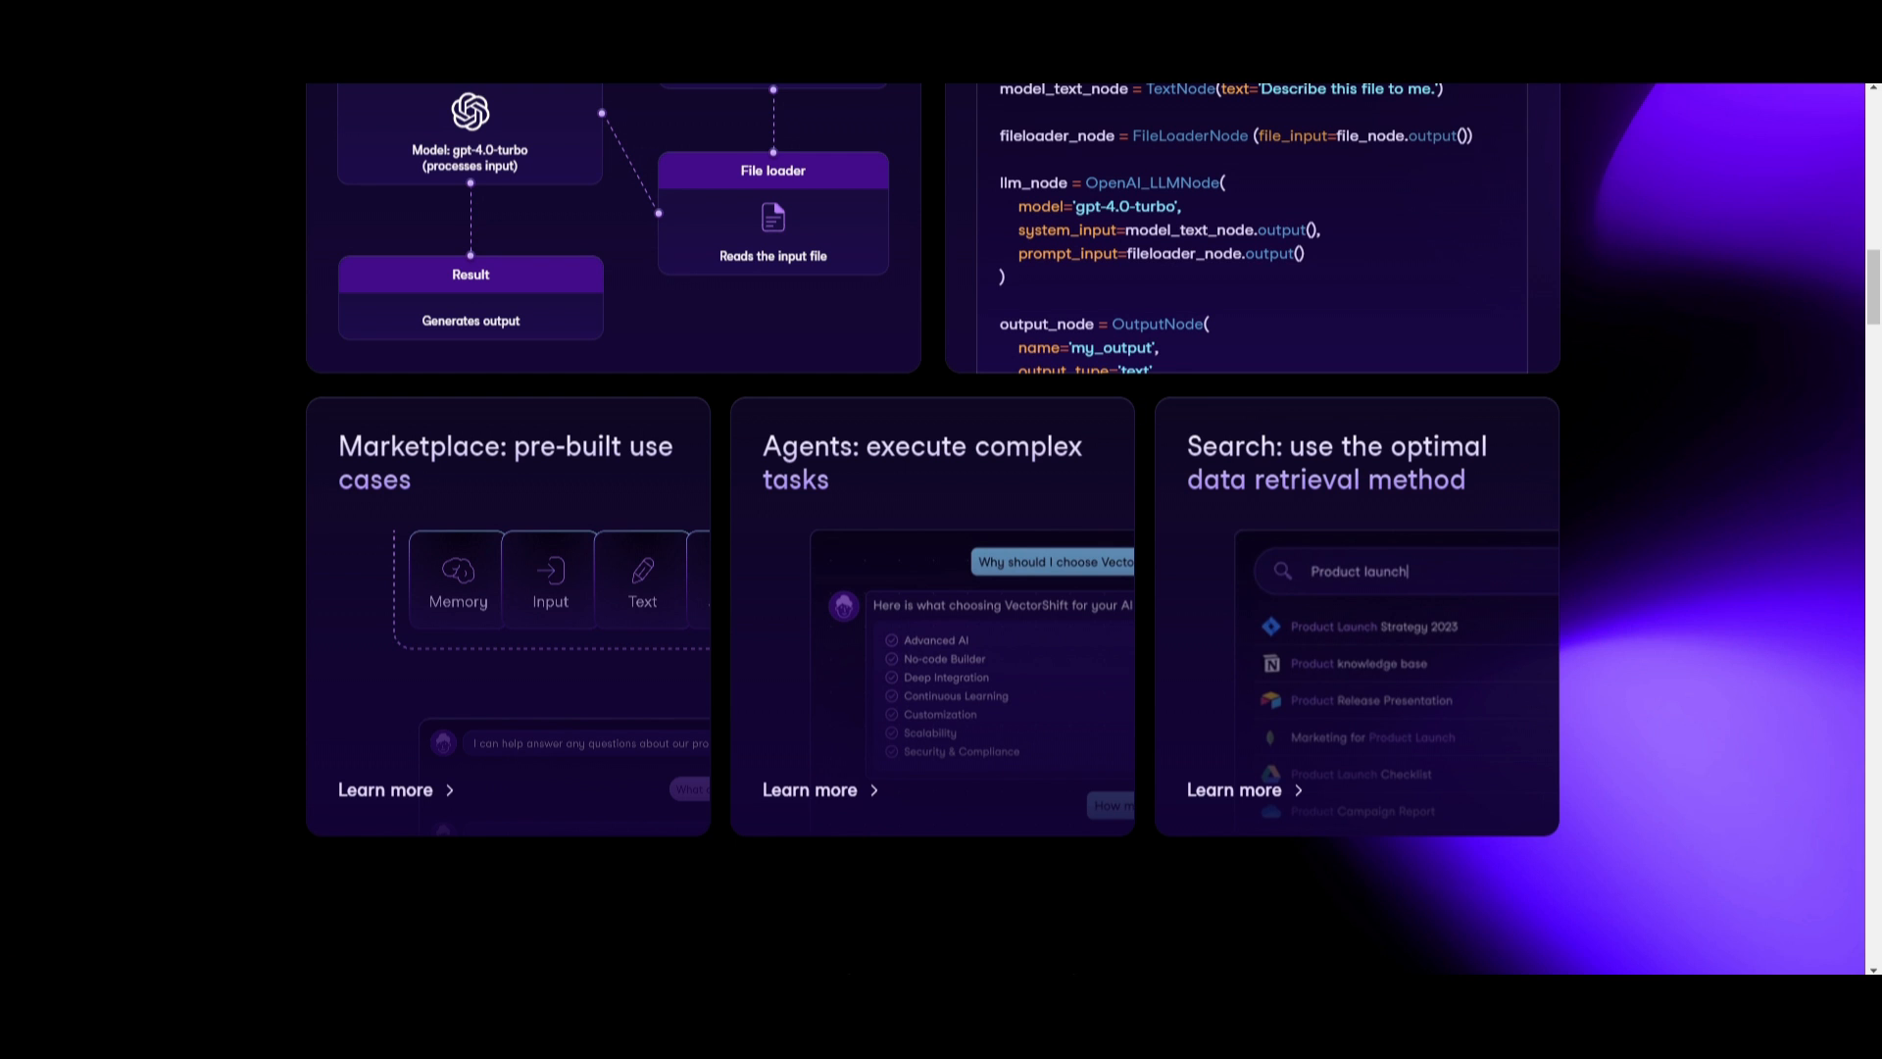
{"action": "scroll", "scroll_direction": "down", "scroll_amount": 3}
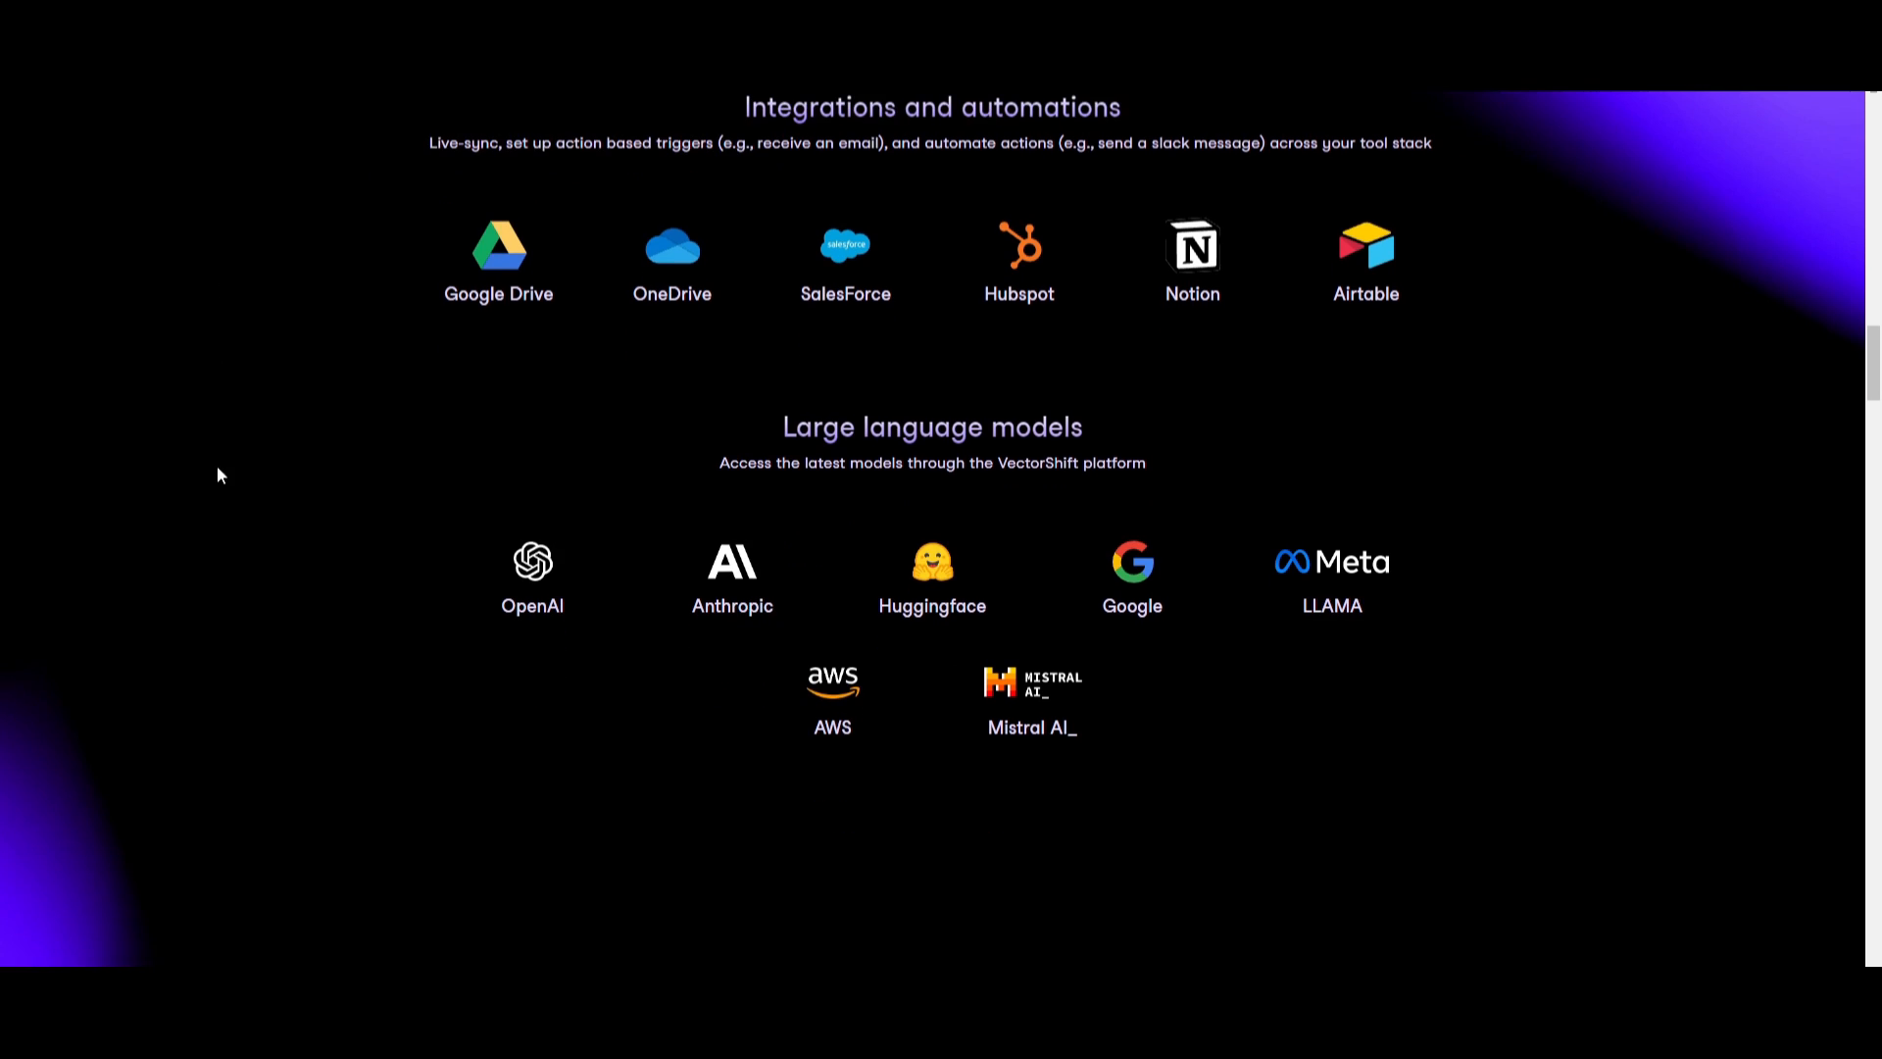
{"action": "mouse_move", "coordinate": [223, 461]}
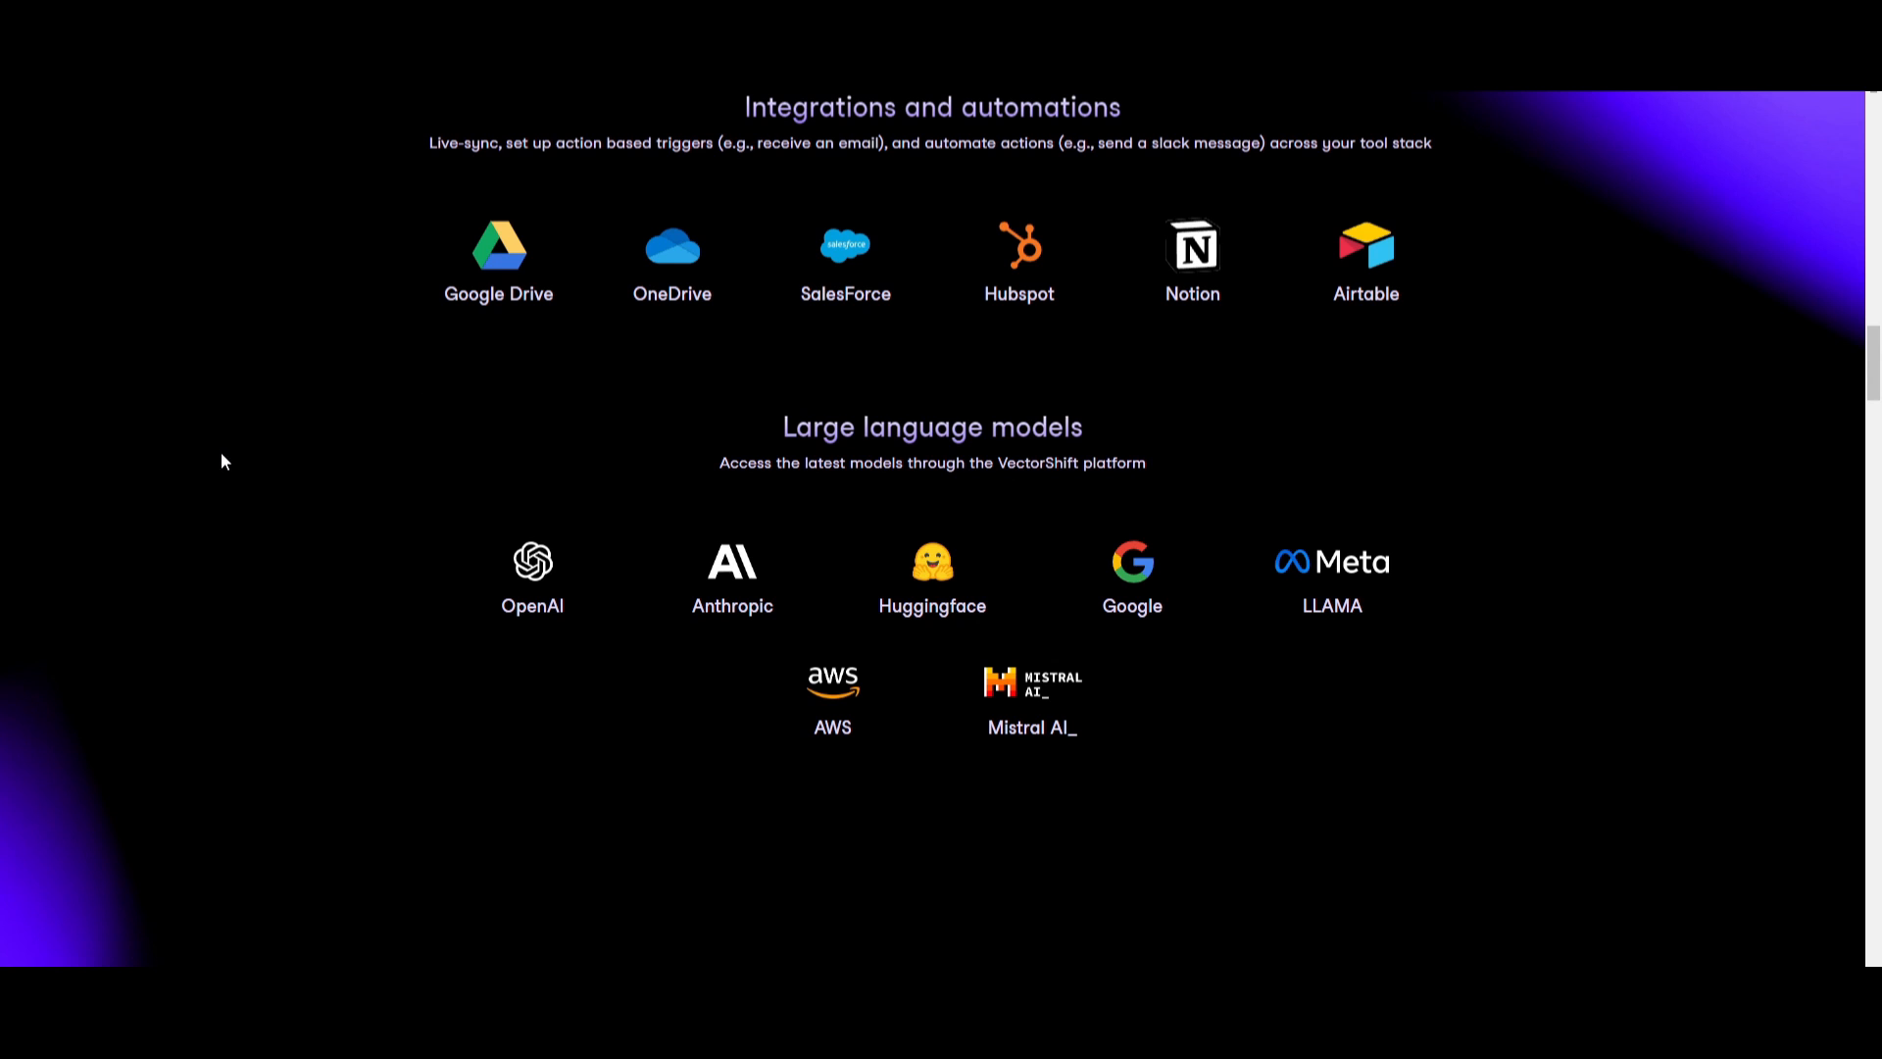
{"action": "mouse_move", "coordinate": [200, 460]}
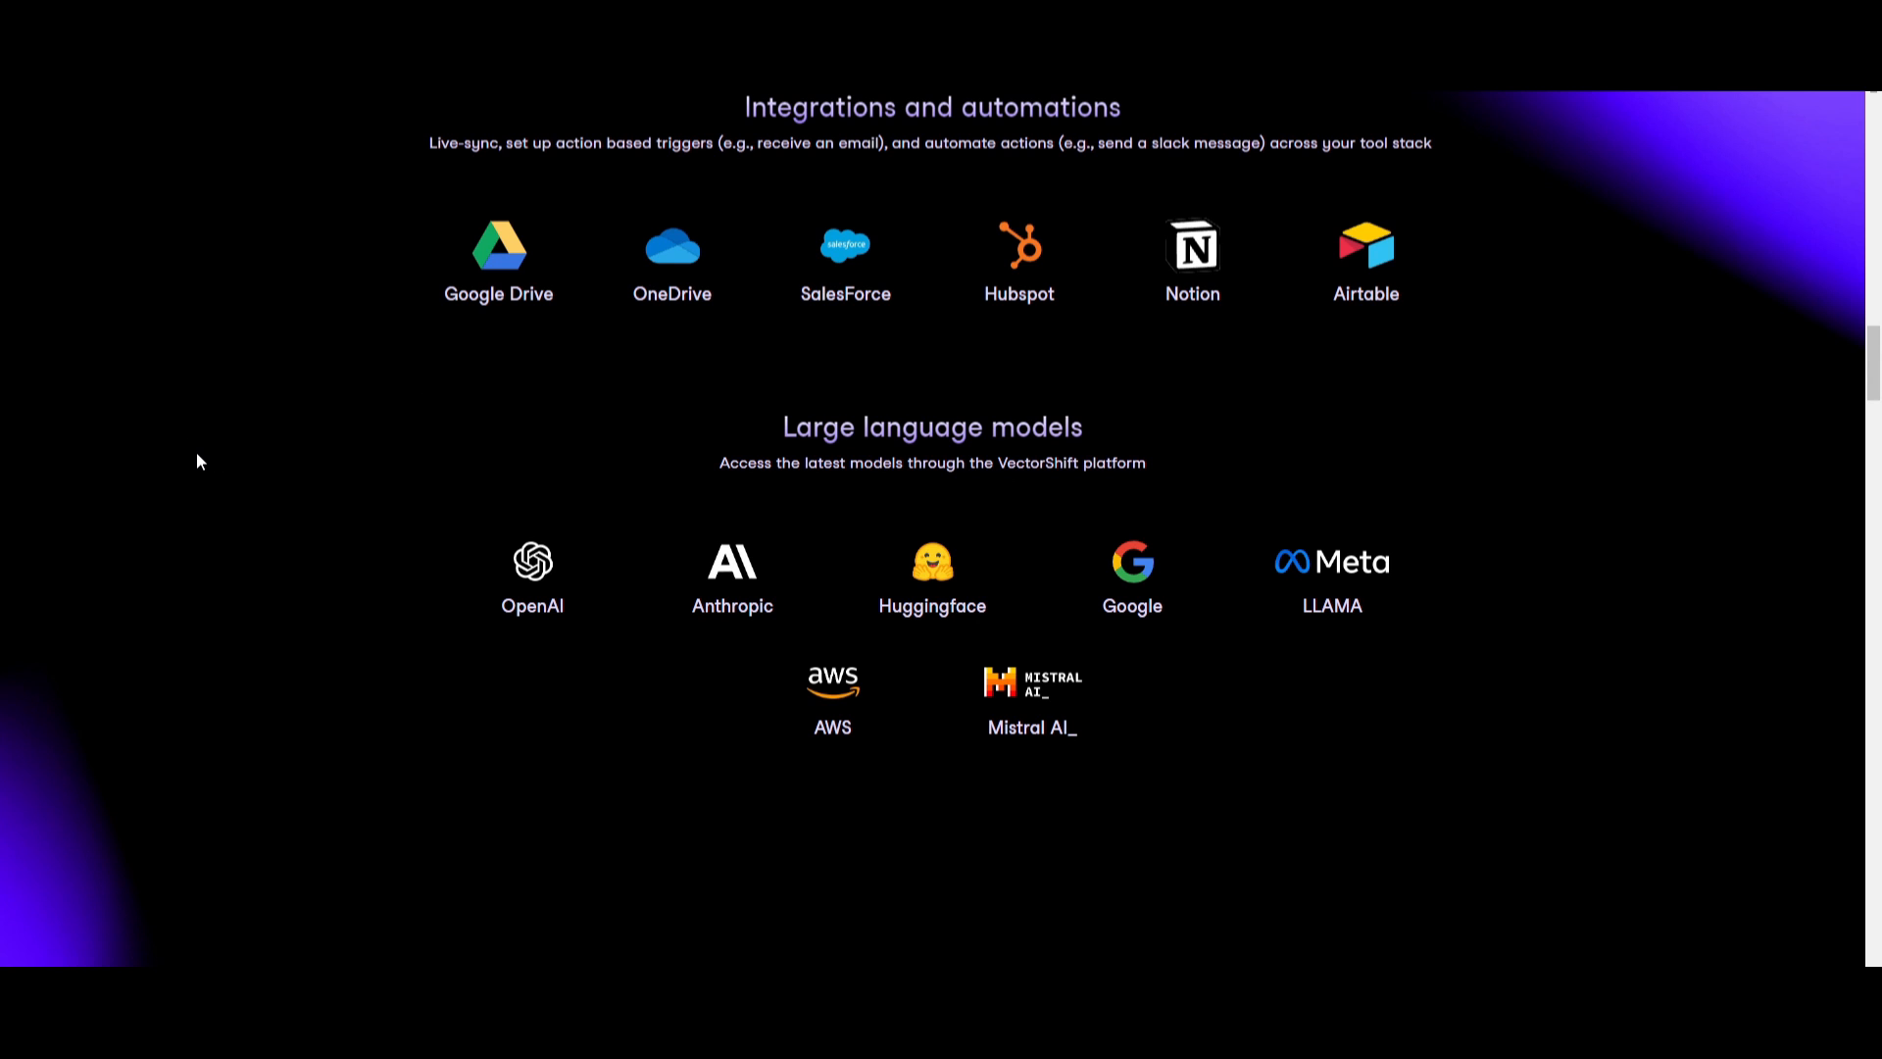
Scroll back up from the integrations and LLM sections to the homepage headline
{"action": "scroll", "scroll_direction": "up", "scroll_amount": 3}
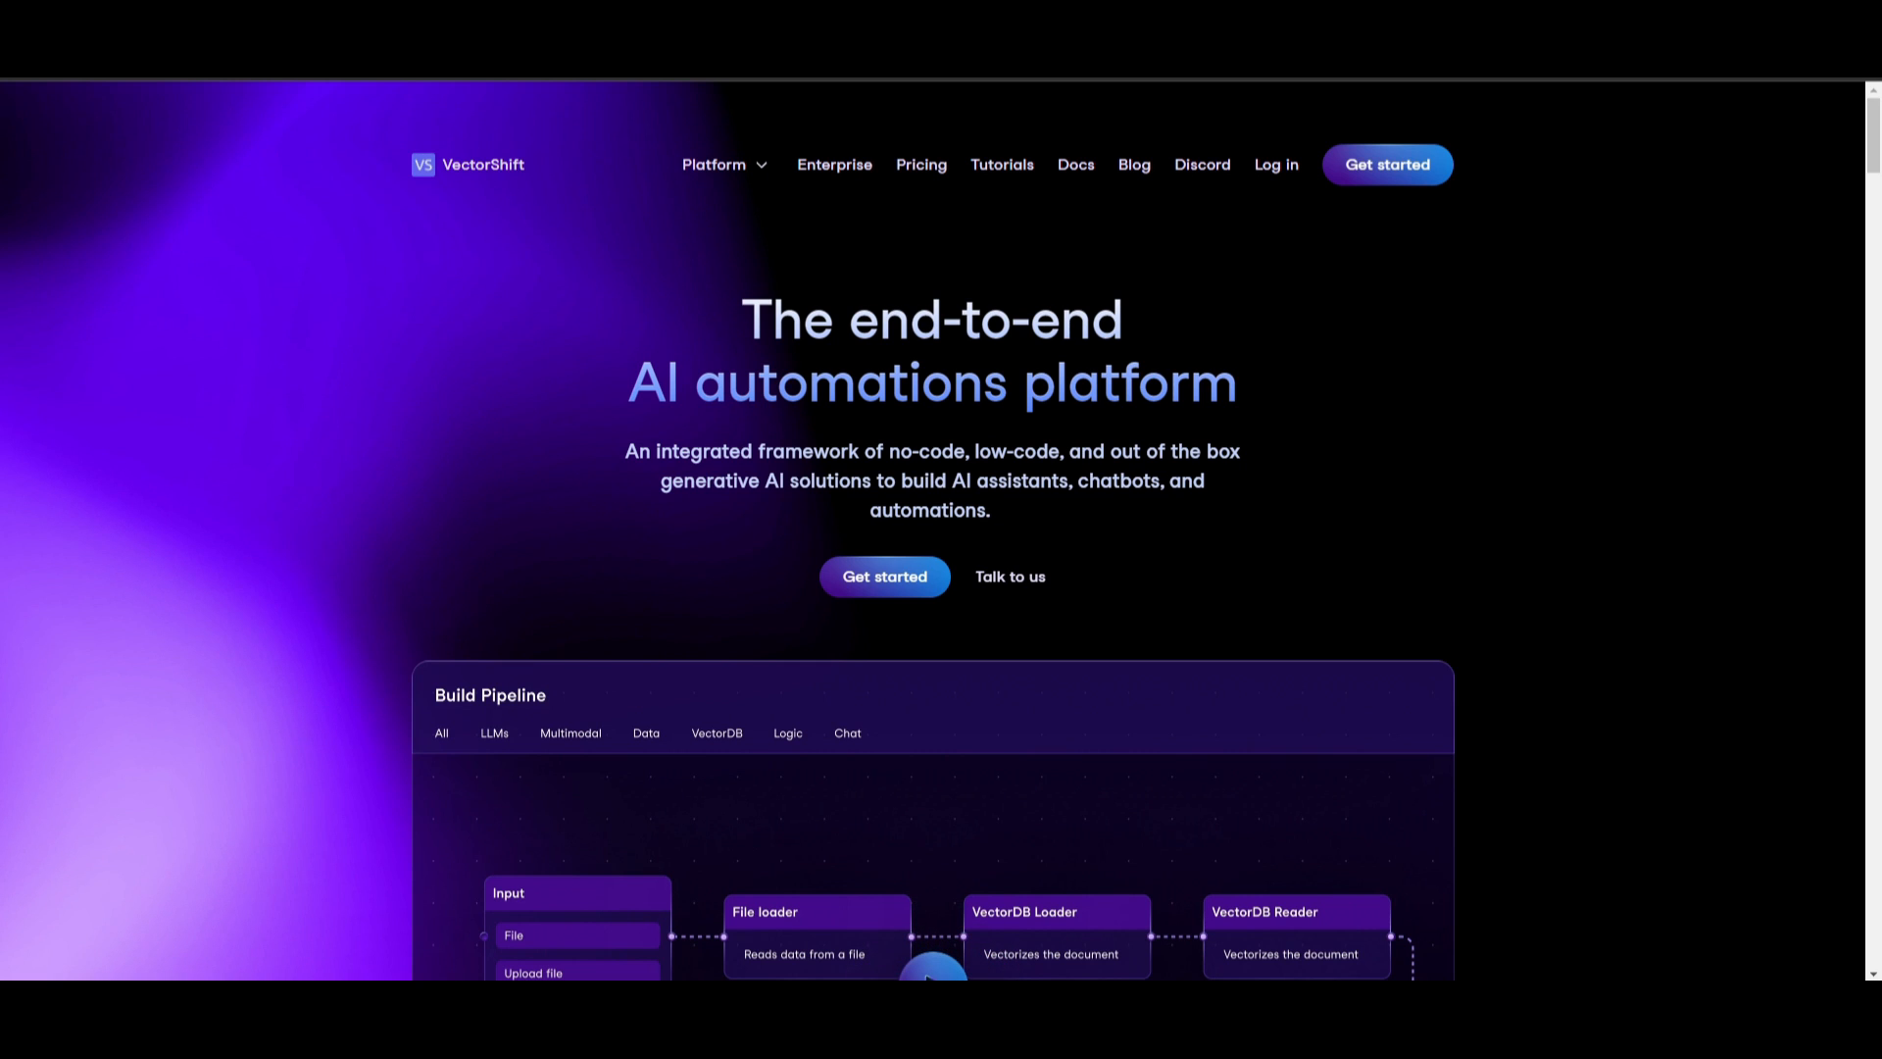
{"action": "mouse_move", "coordinate": [984, 581]}
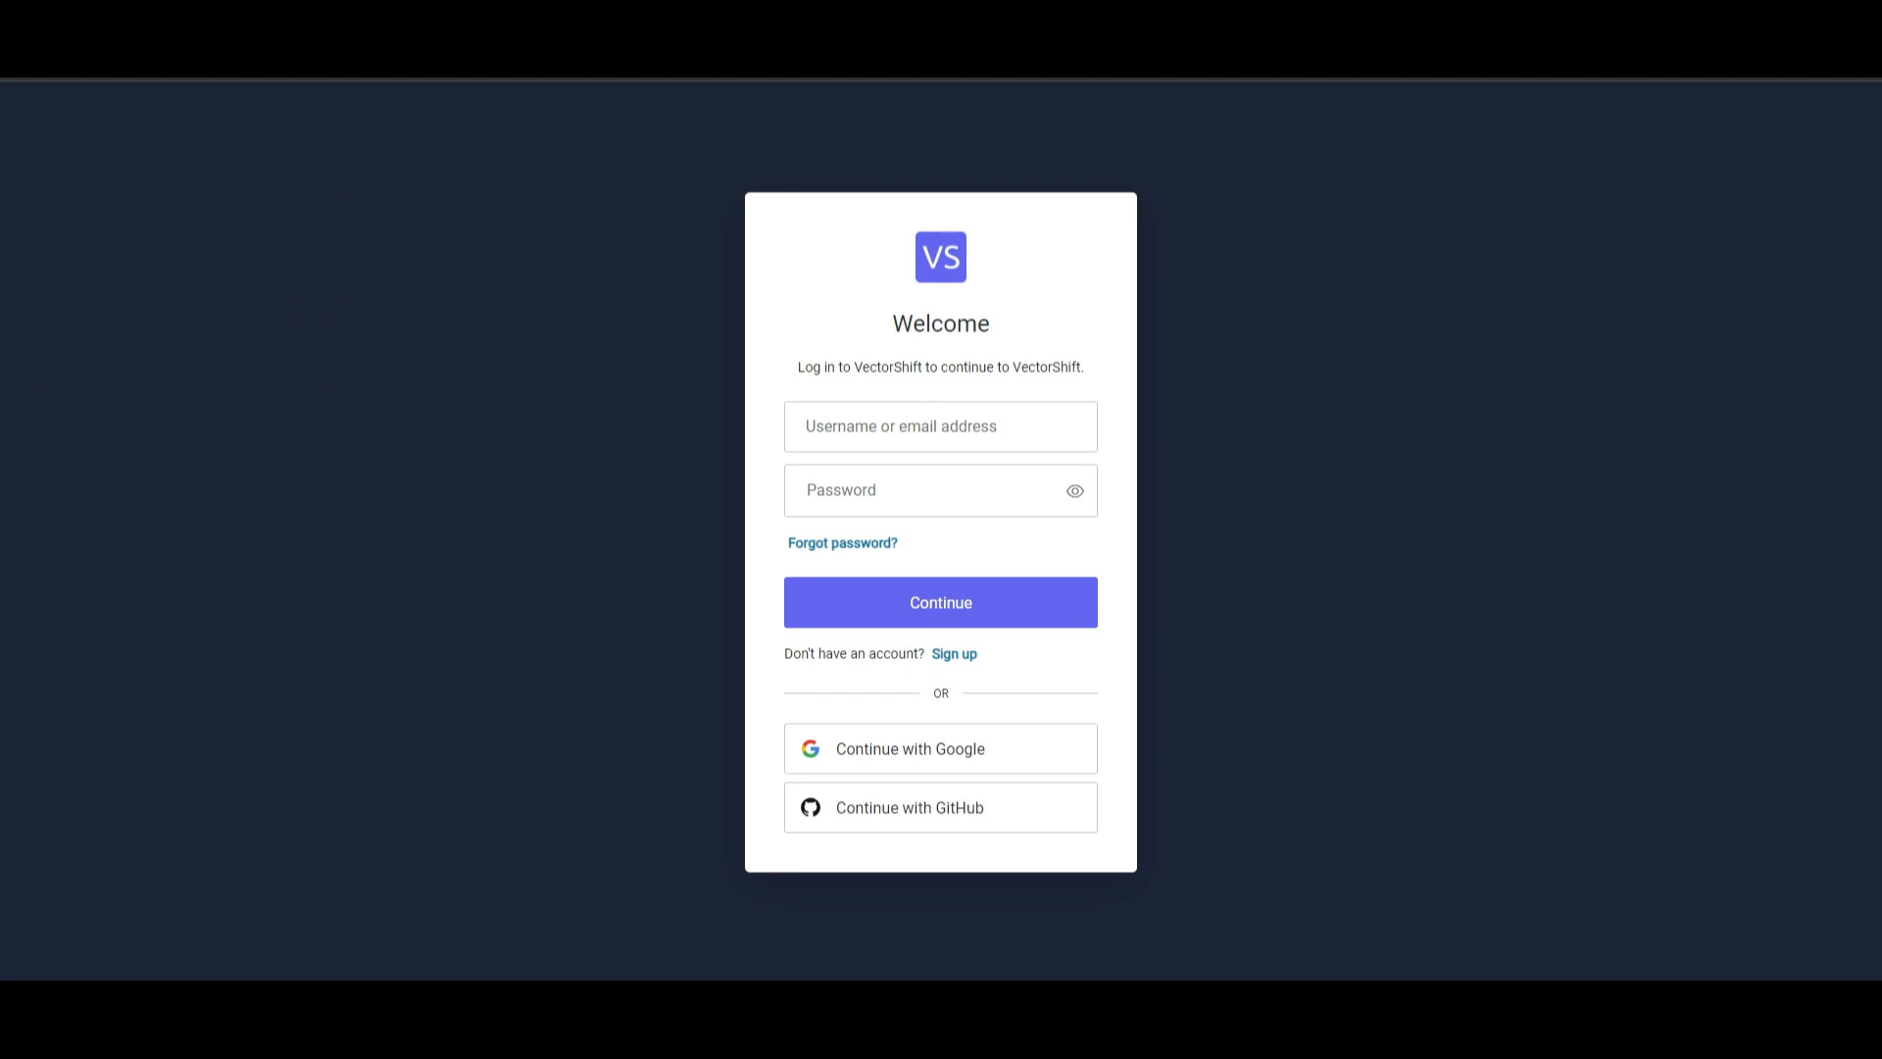
{"action": "mouse_move", "coordinate": [572, 189]}
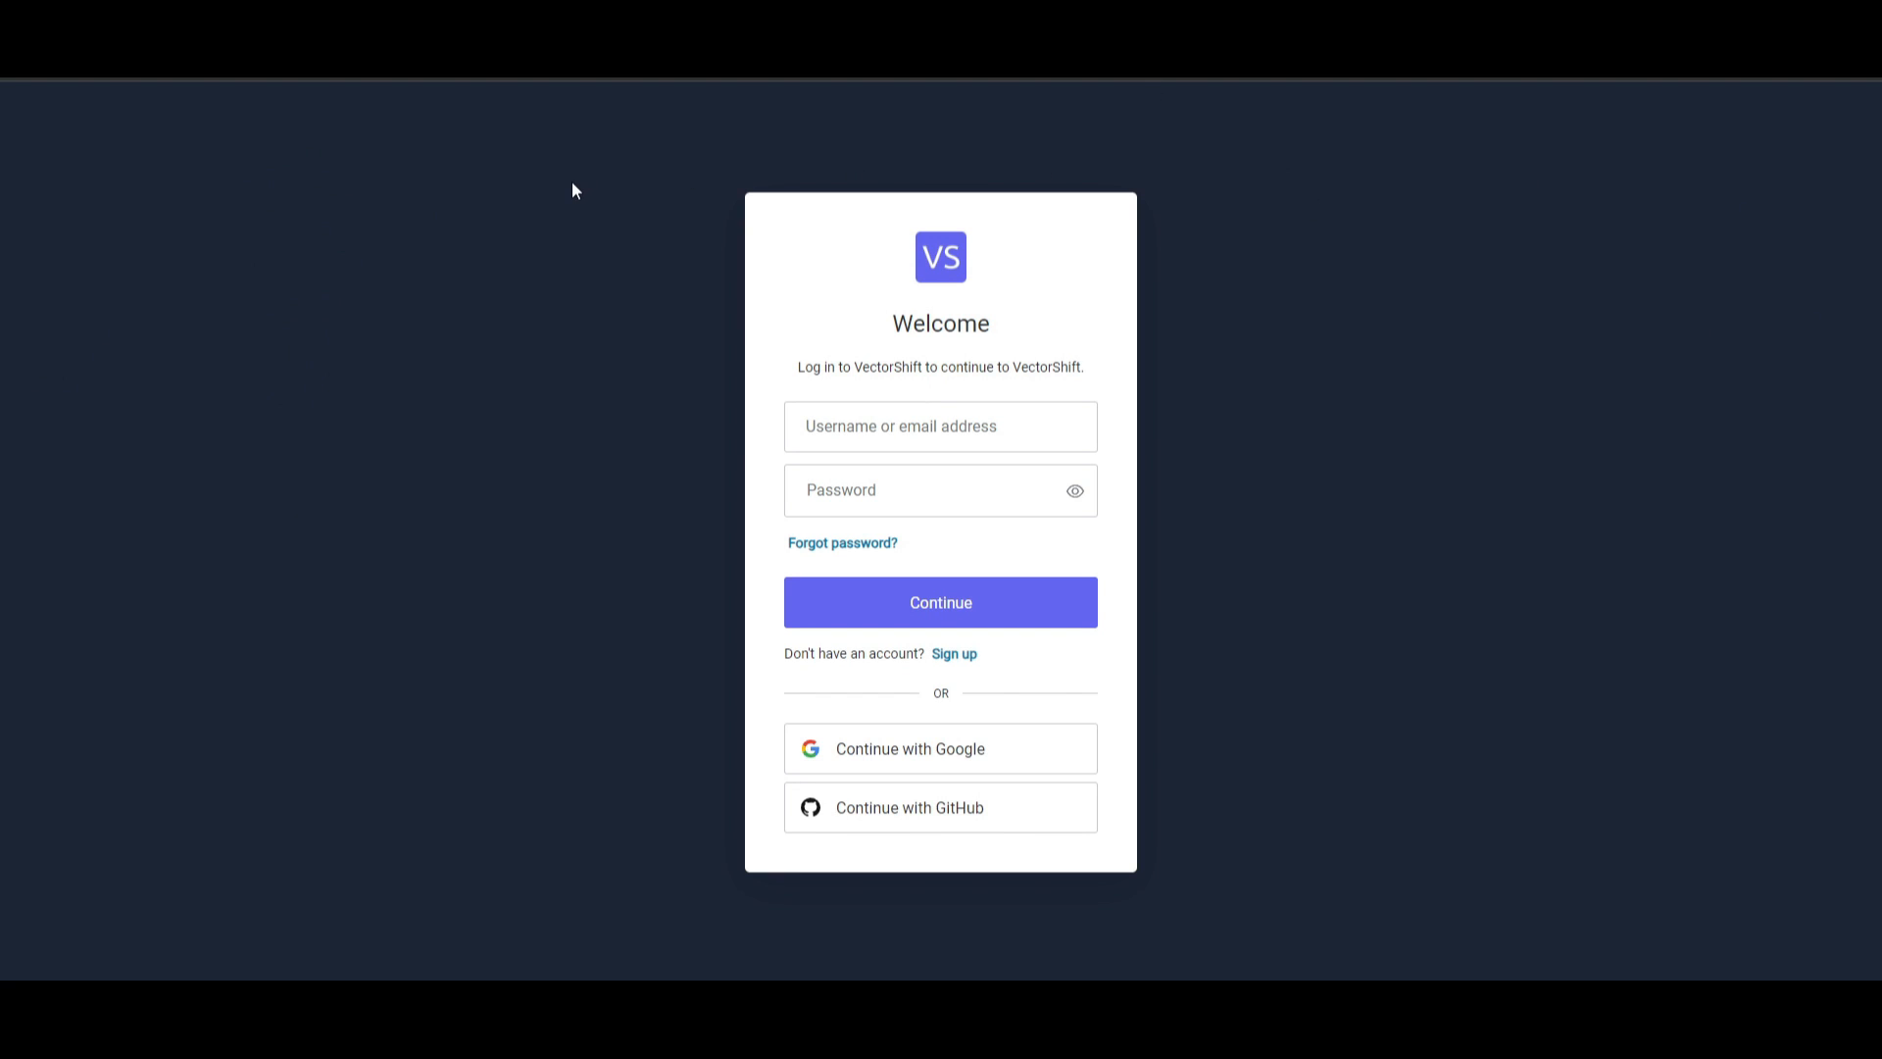
{"action": "mouse_move", "coordinate": [149, 359]}
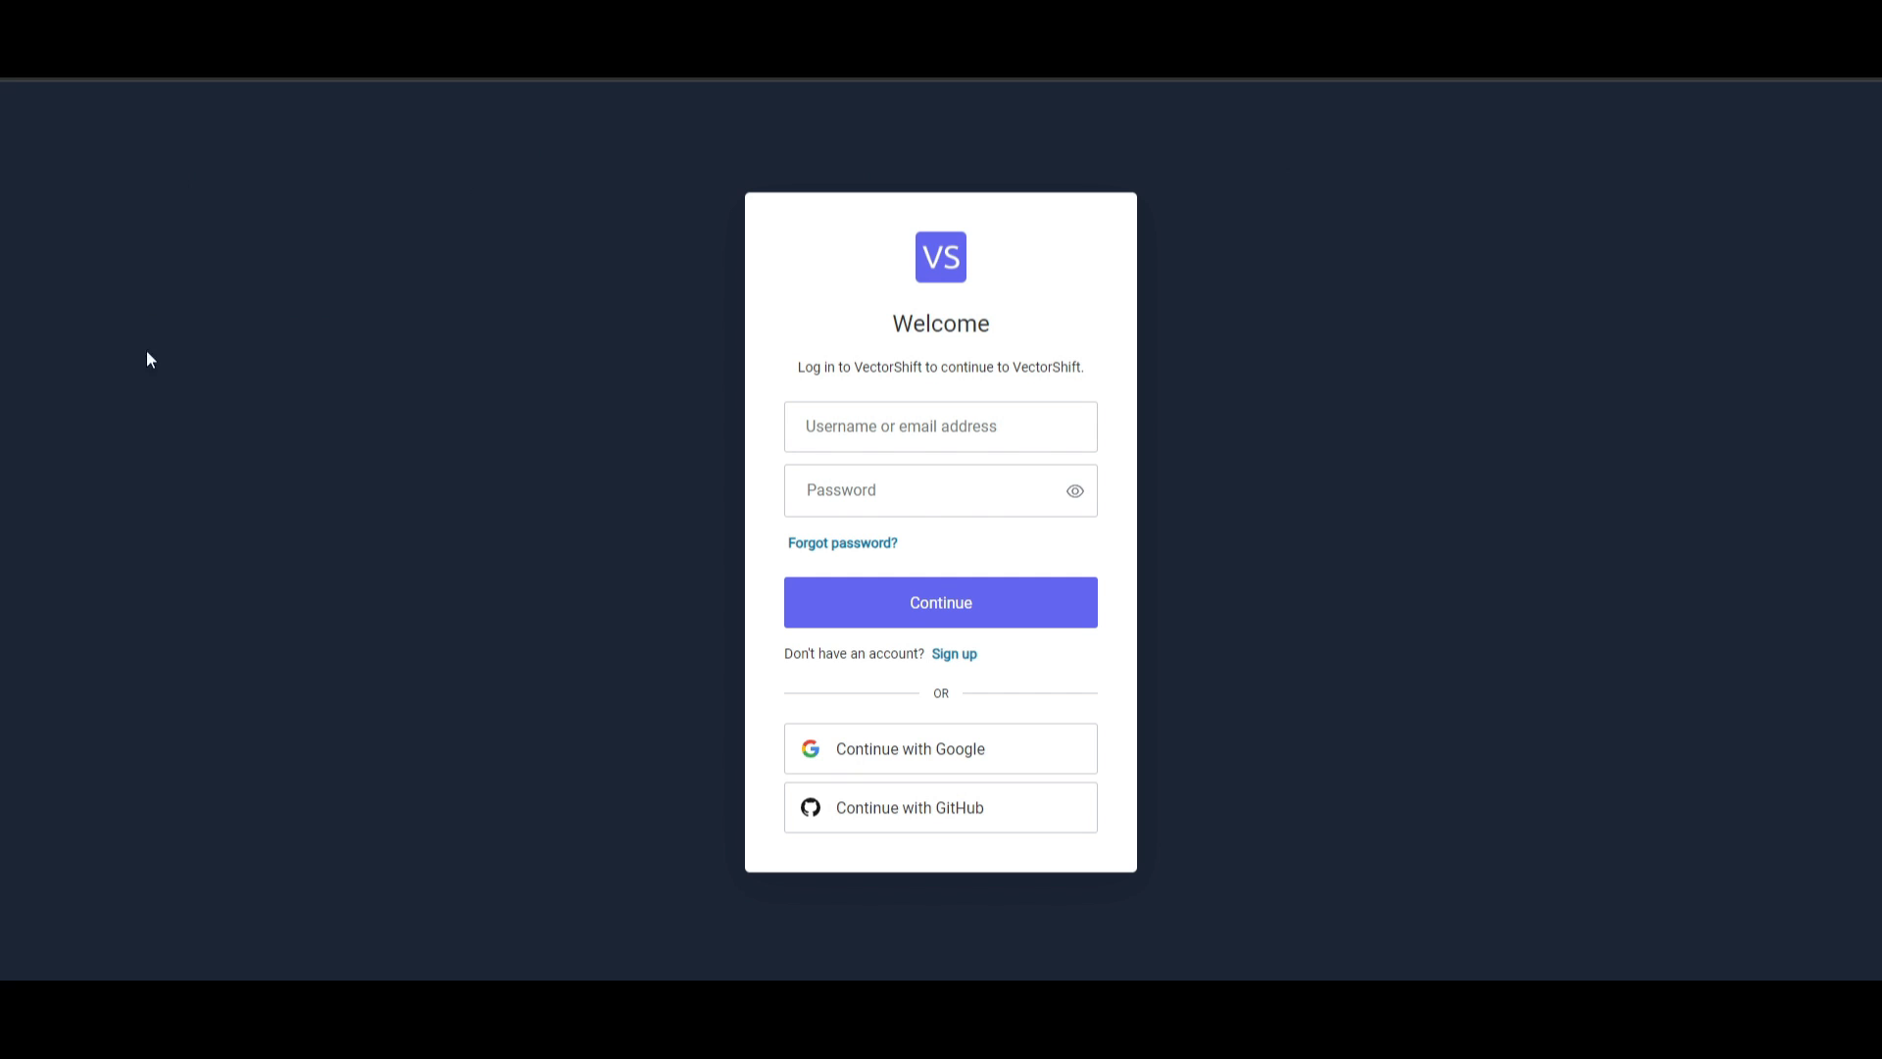
{"action": "mouse_move", "coordinate": [848, 748]}
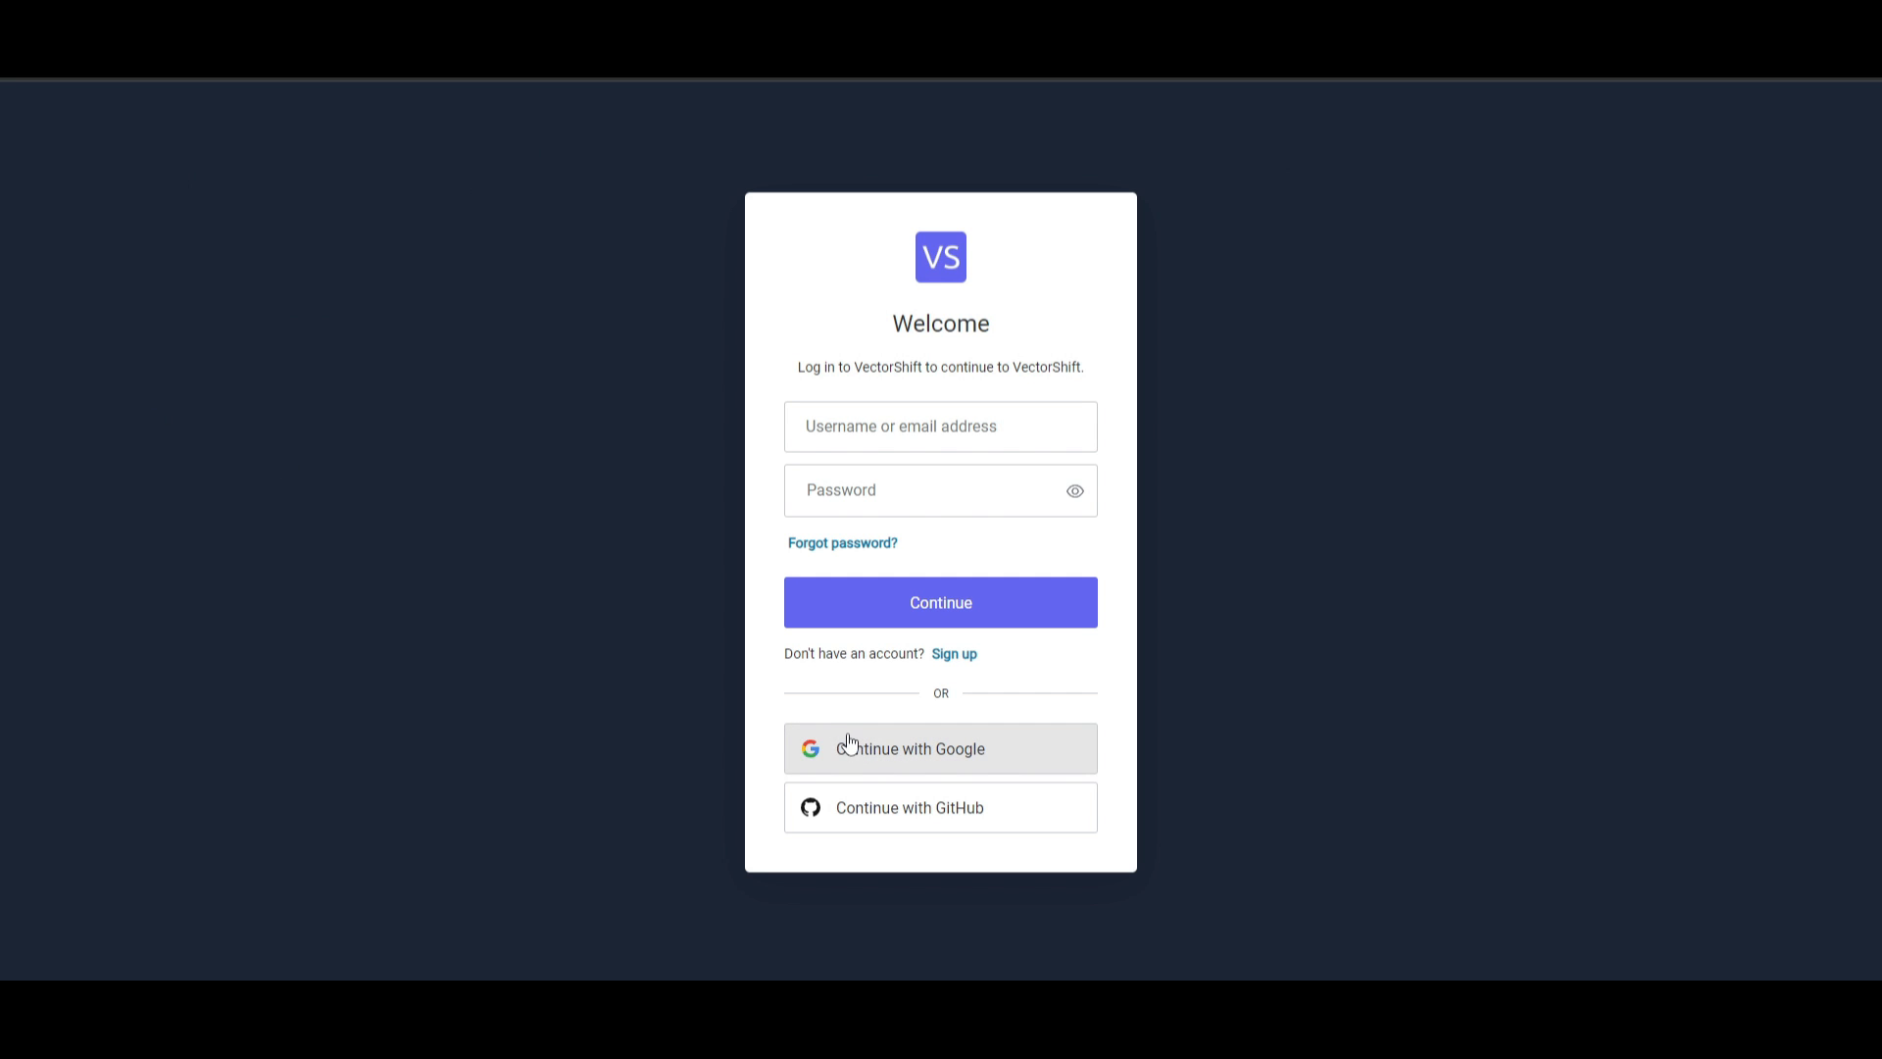
{"action": "mouse_move", "coordinate": [1486, 577]}
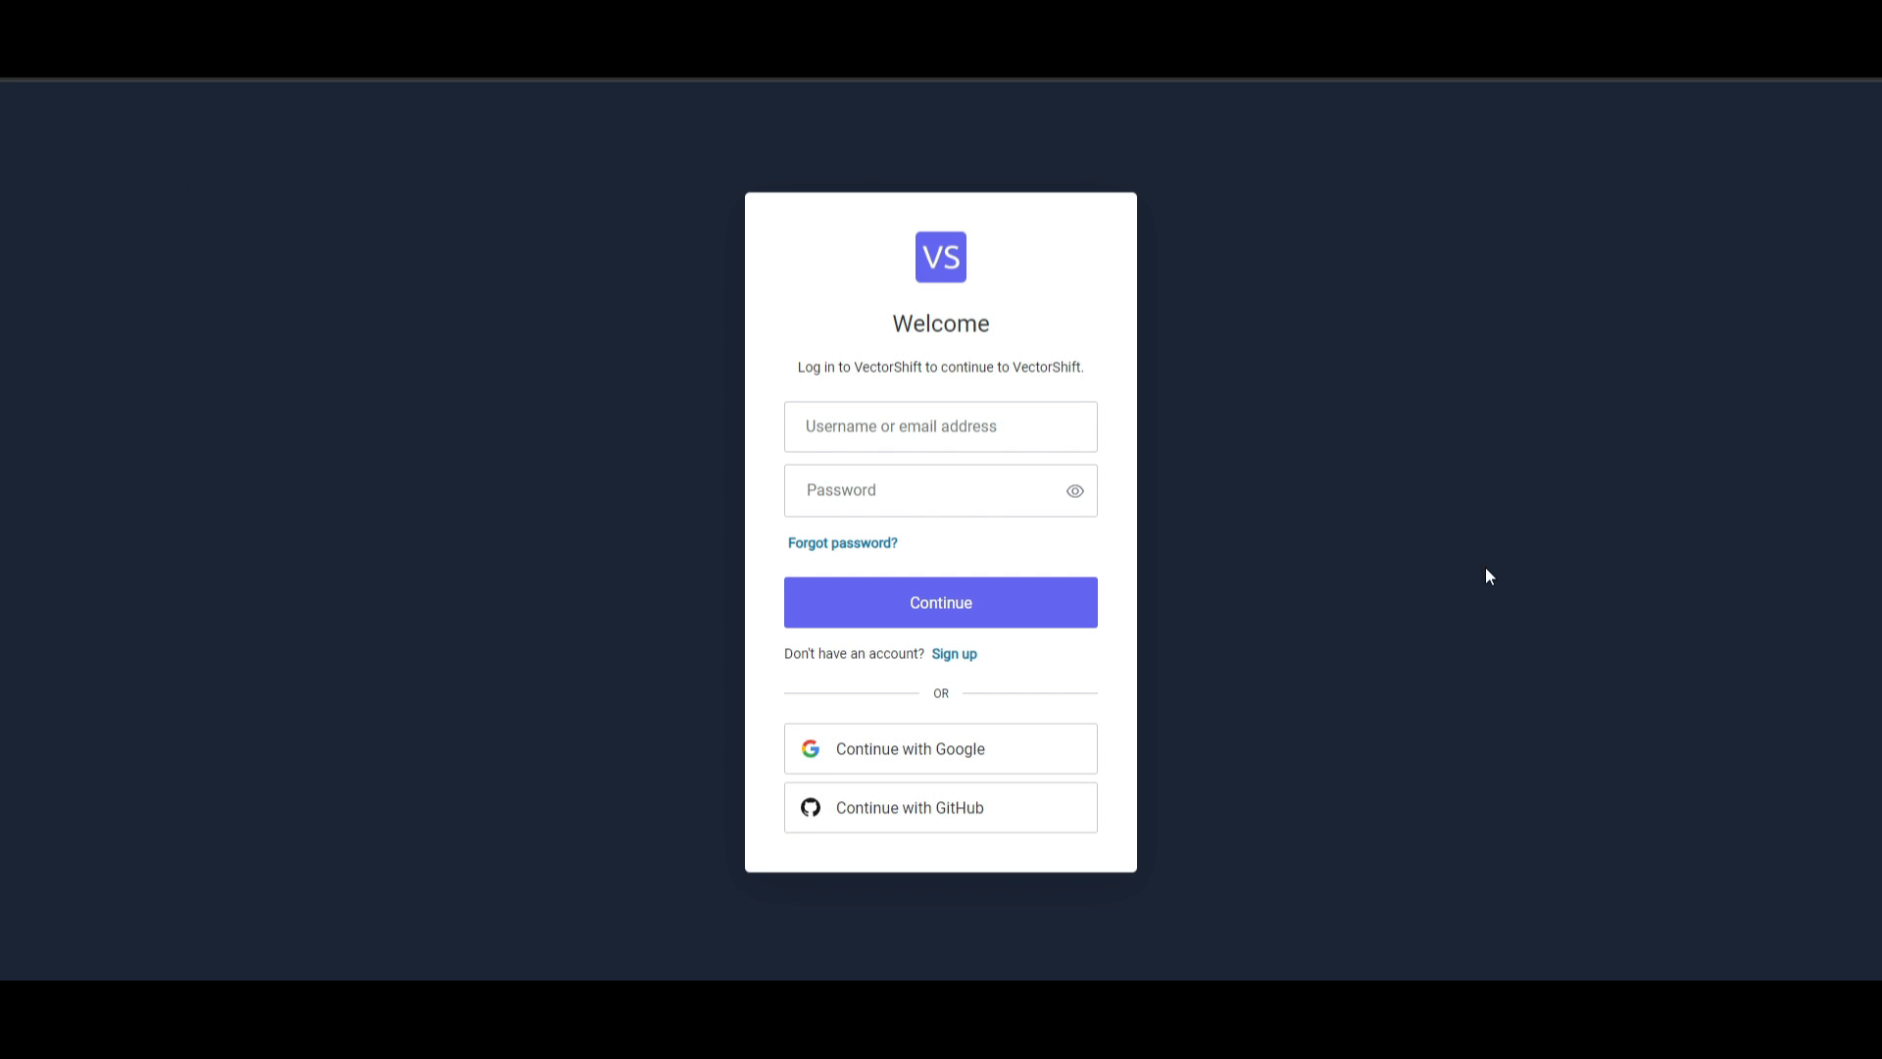
{"action": "mouse_move", "coordinate": [1449, 493]}
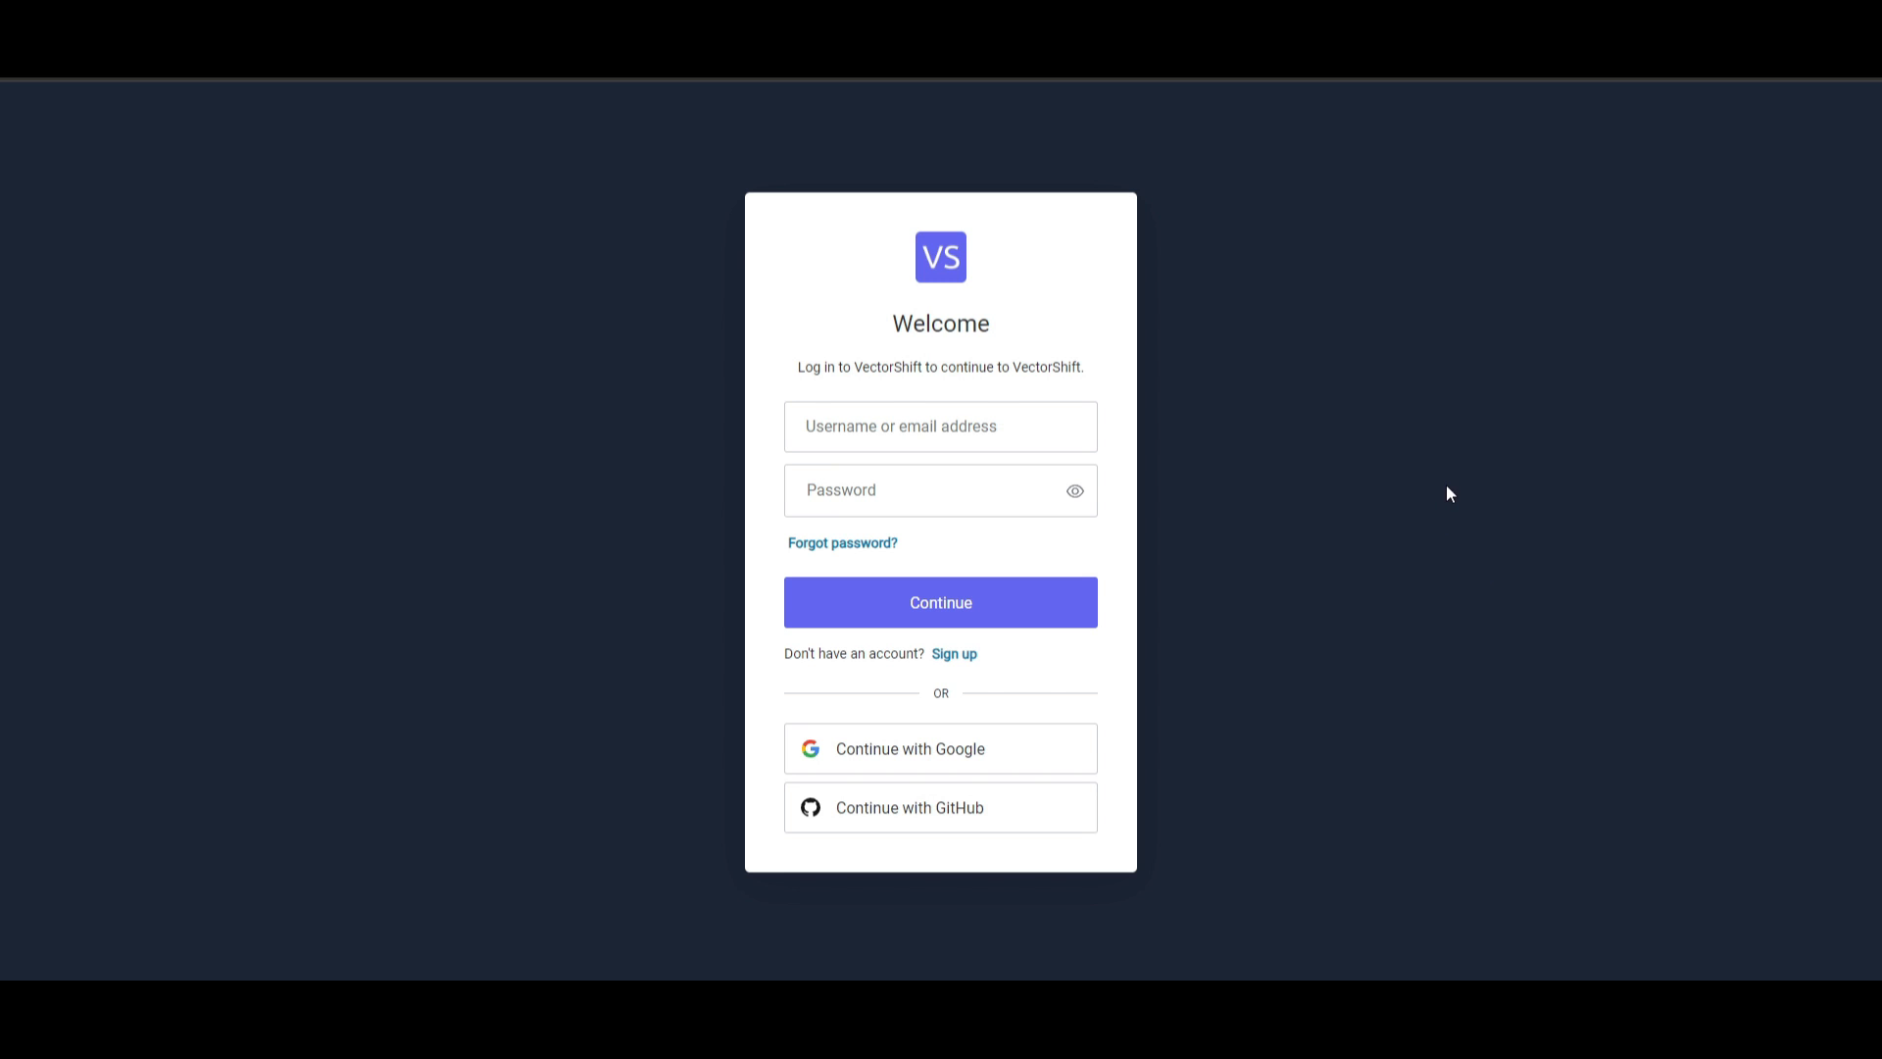
{"action": "mouse_move", "coordinate": [1235, 343]}
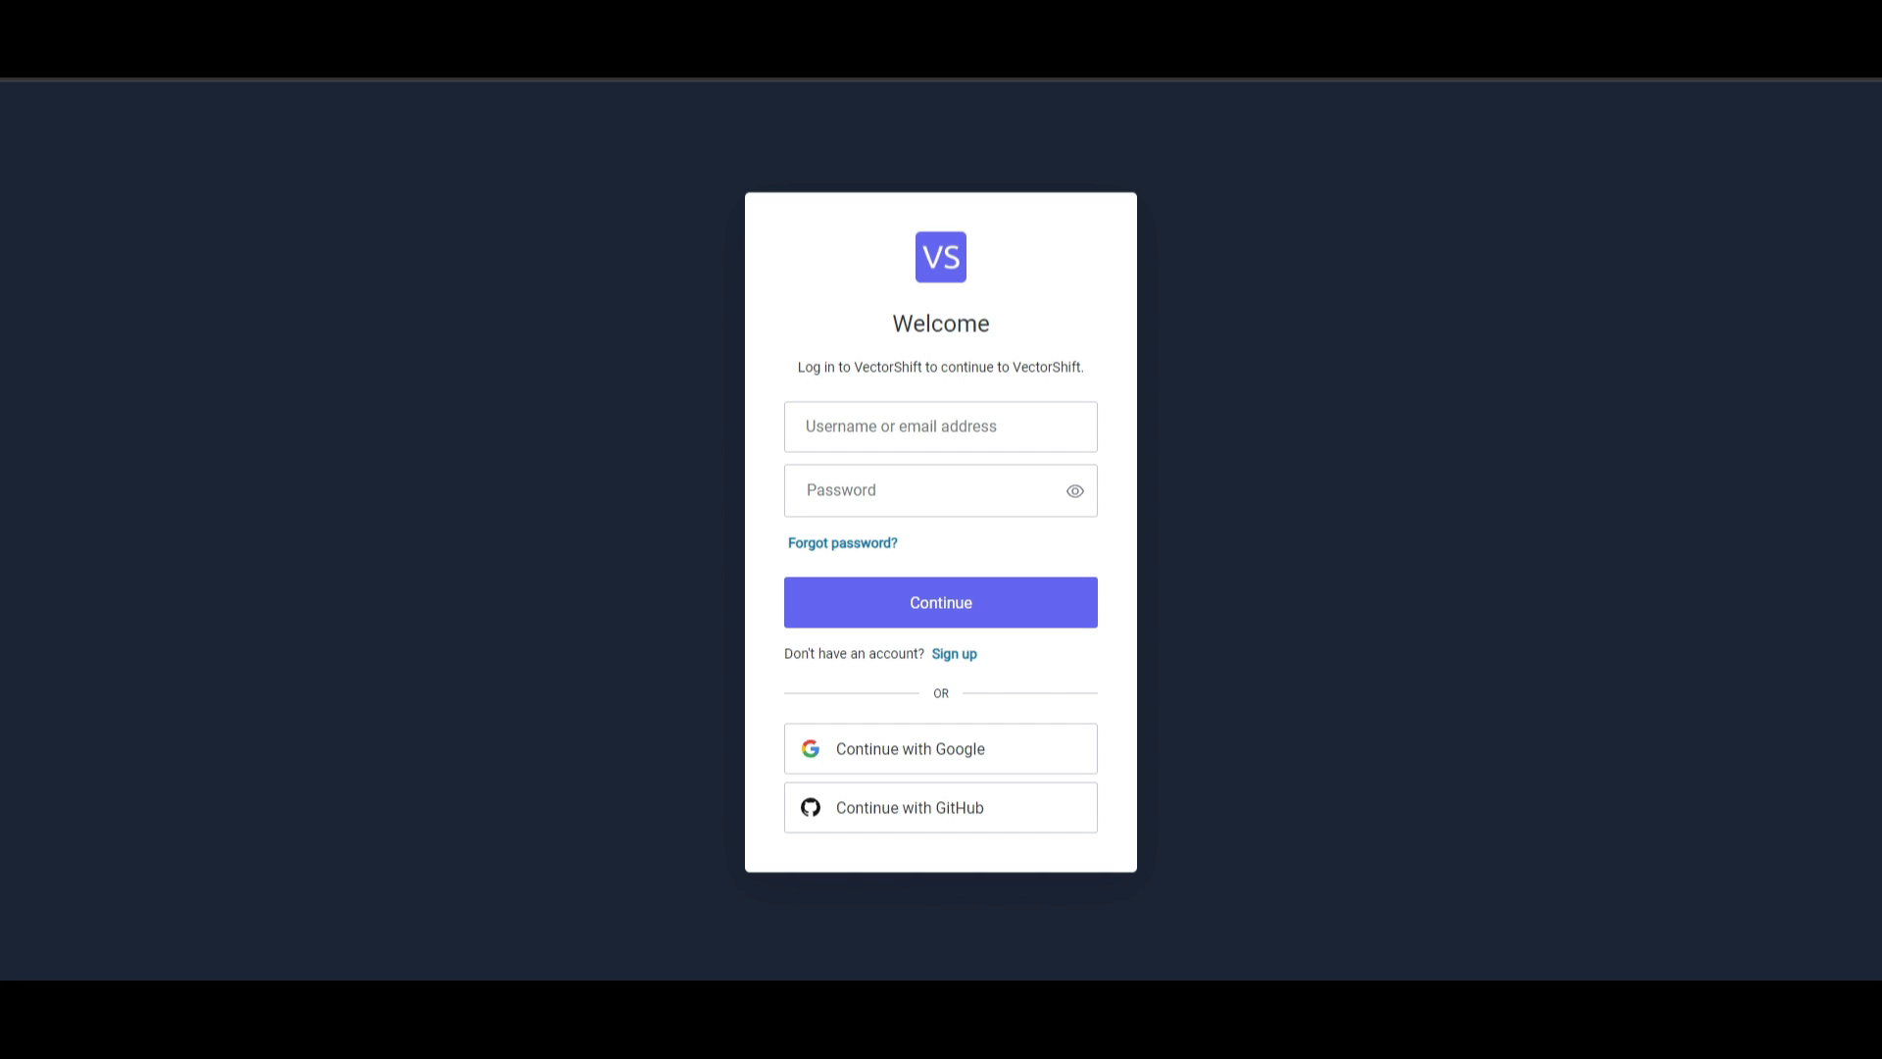
Sign in to VectorShift with Google to reach the Pipelines template dashboard
{"action": "left_click", "coordinate": [940, 600]}
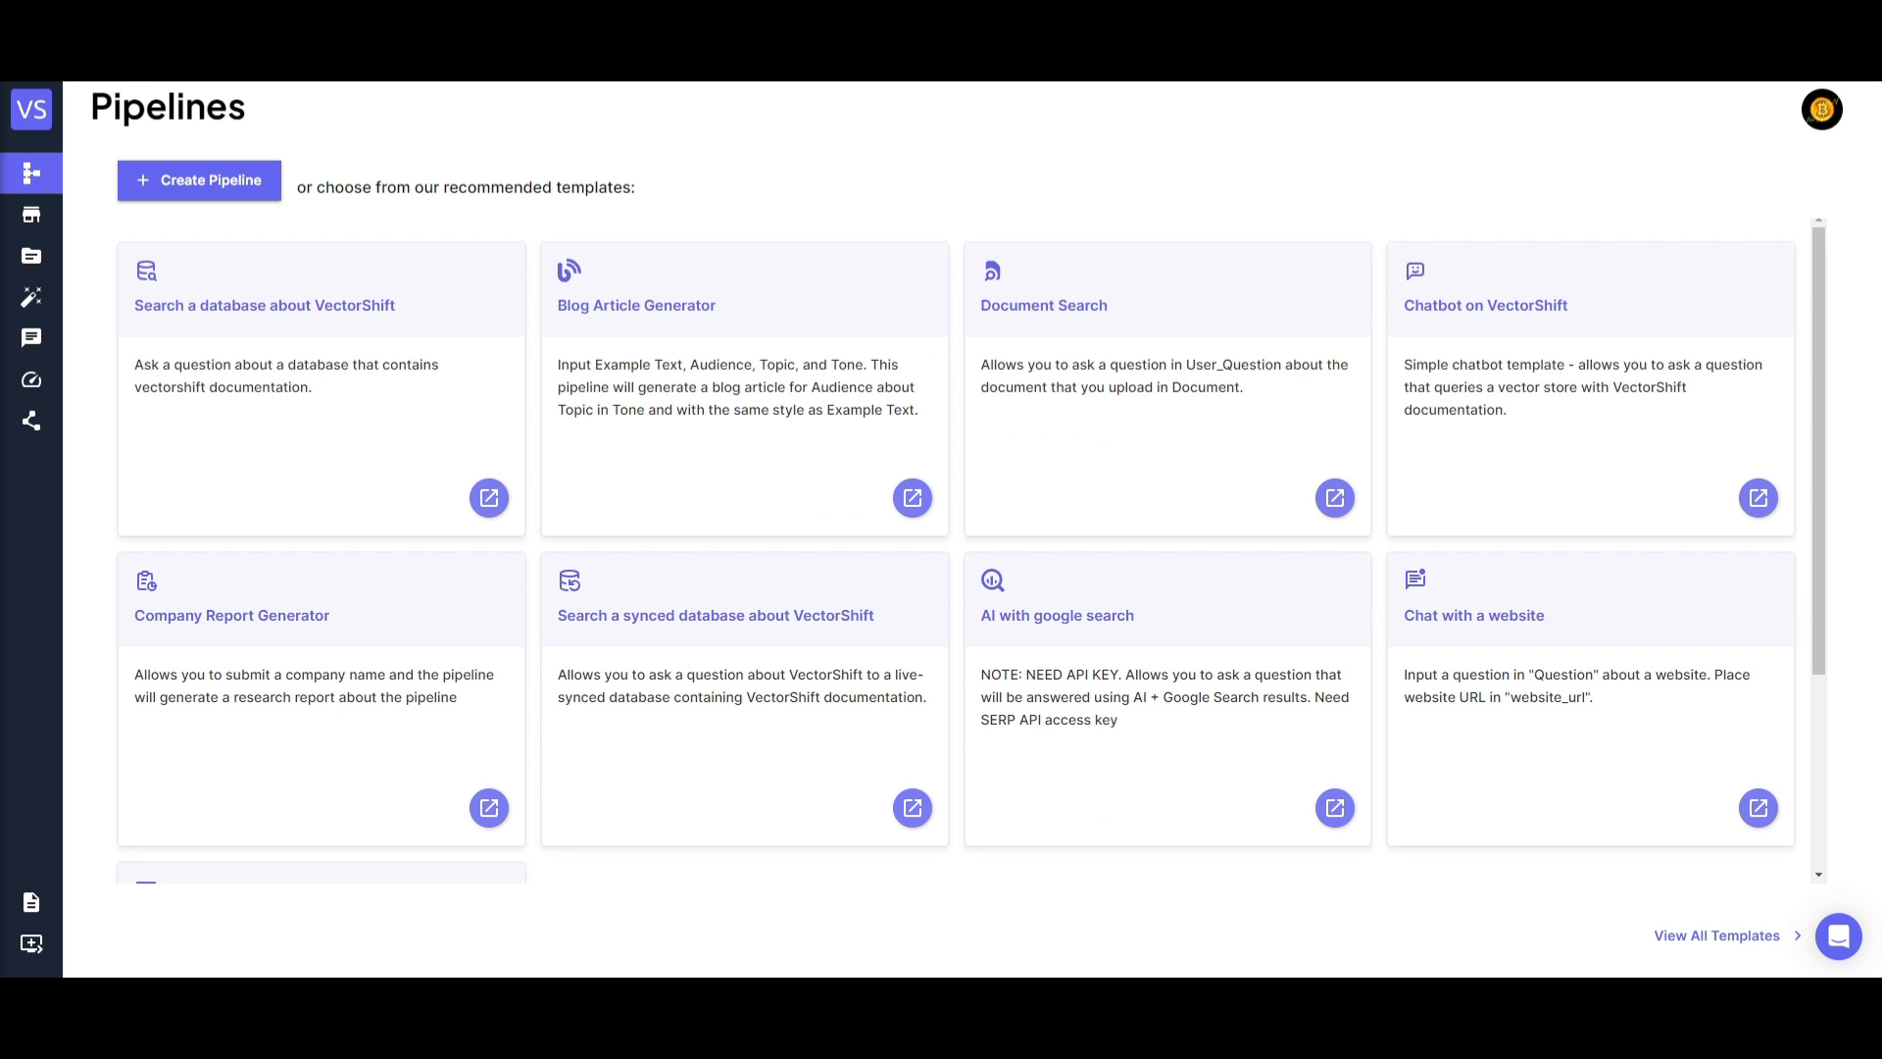
{"action": "mouse_move", "coordinate": [1743, 541]}
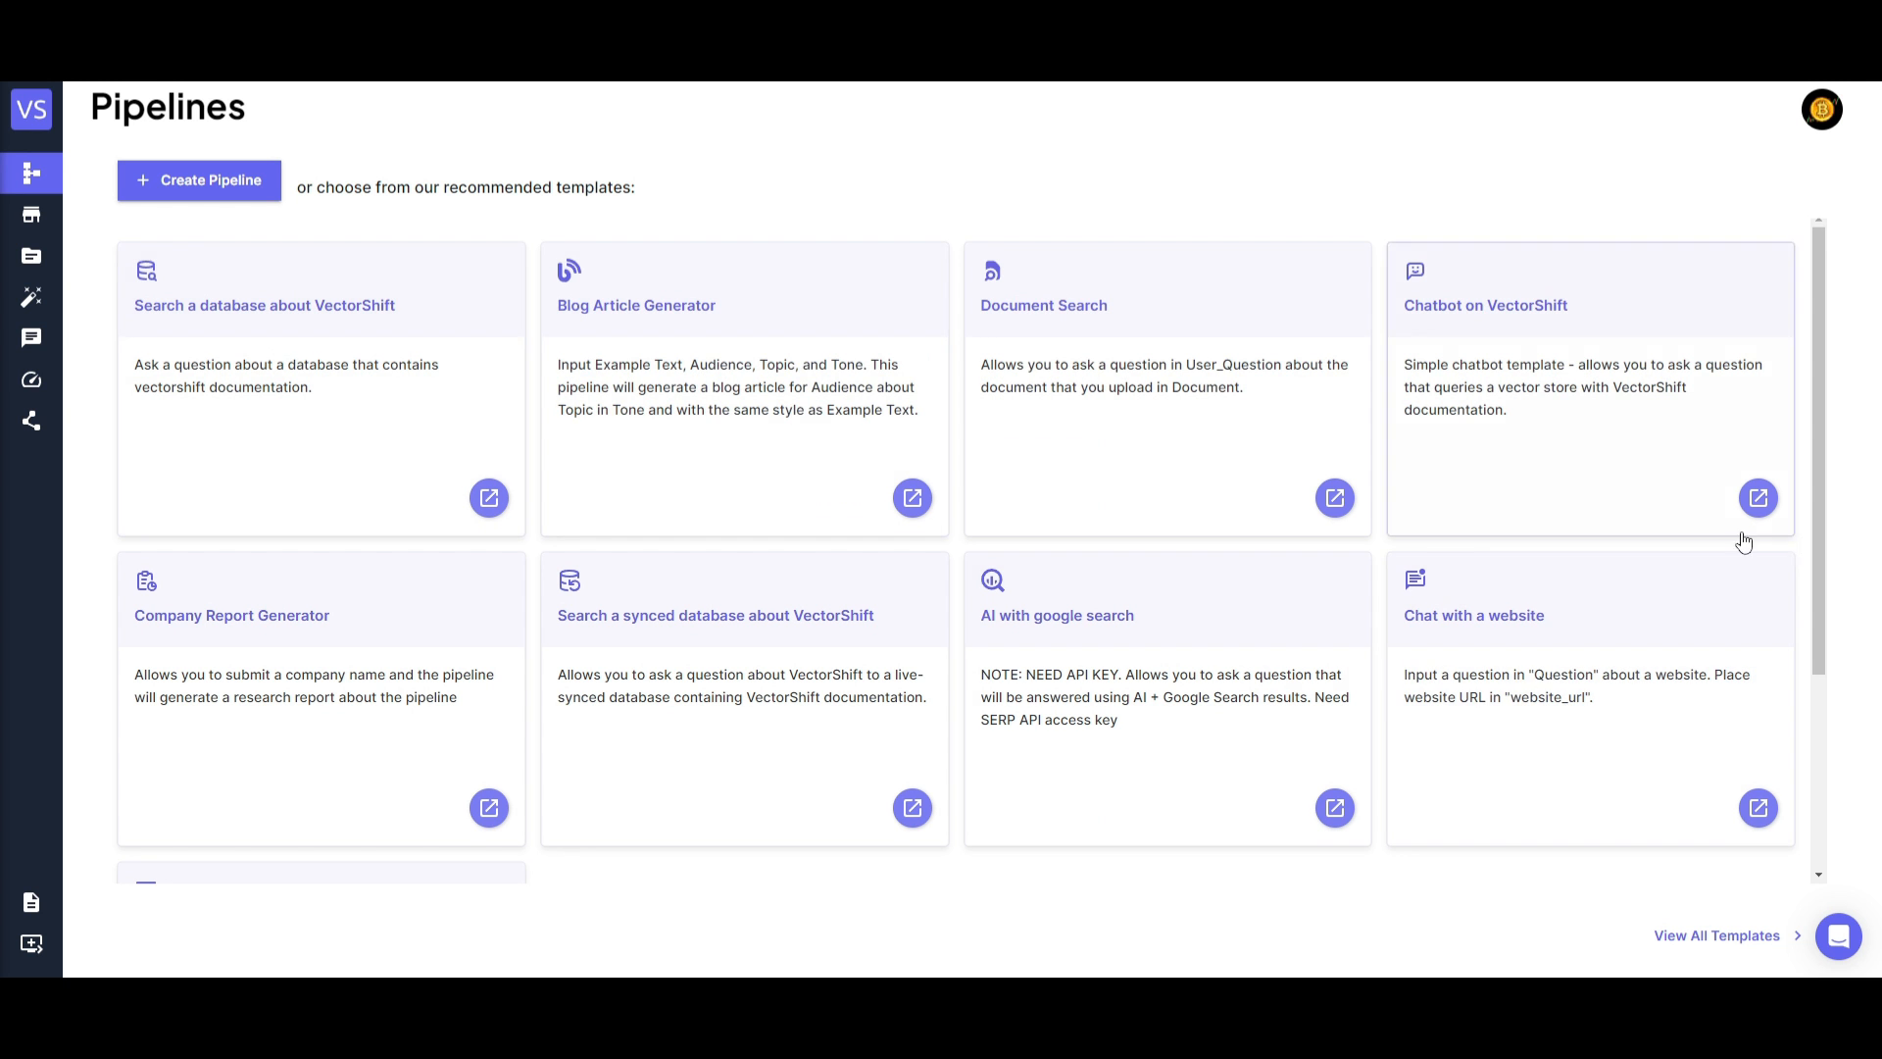
{"action": "mouse_move", "coordinate": [1481, 565]}
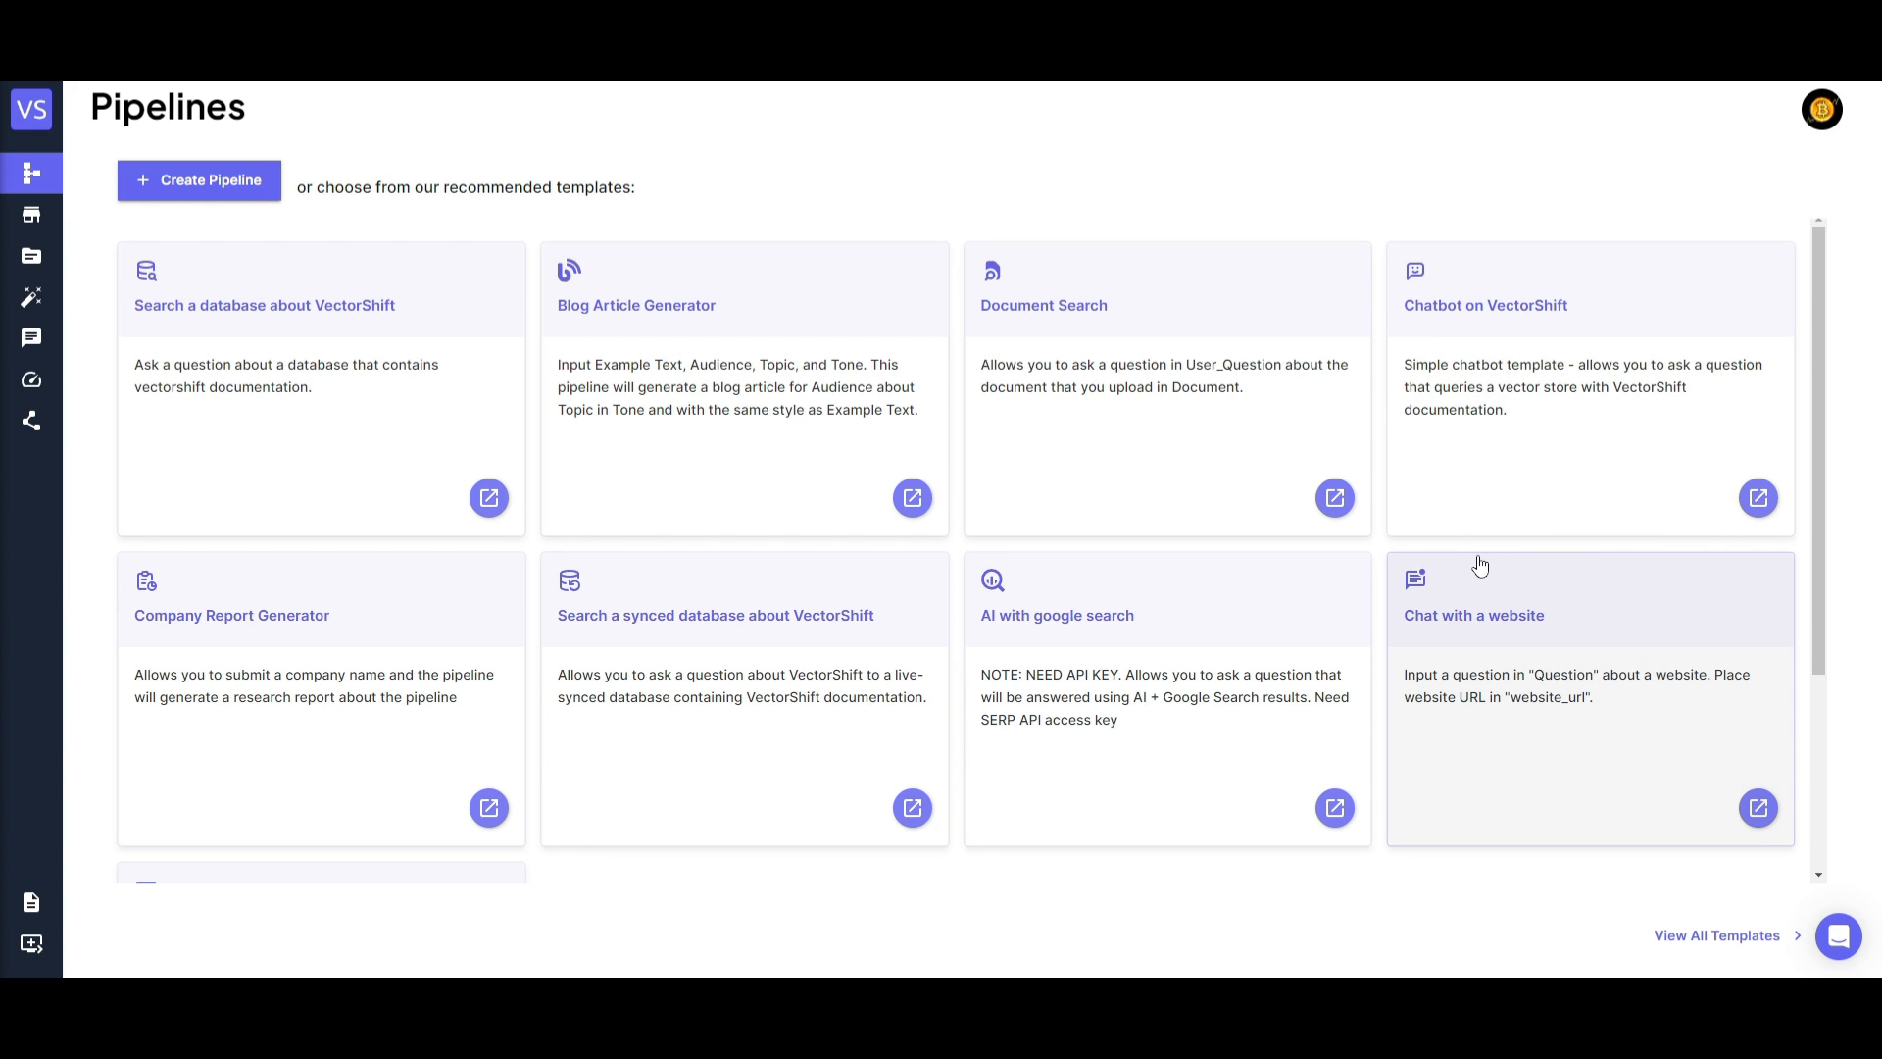
{"action": "mouse_move", "coordinate": [902, 331]}
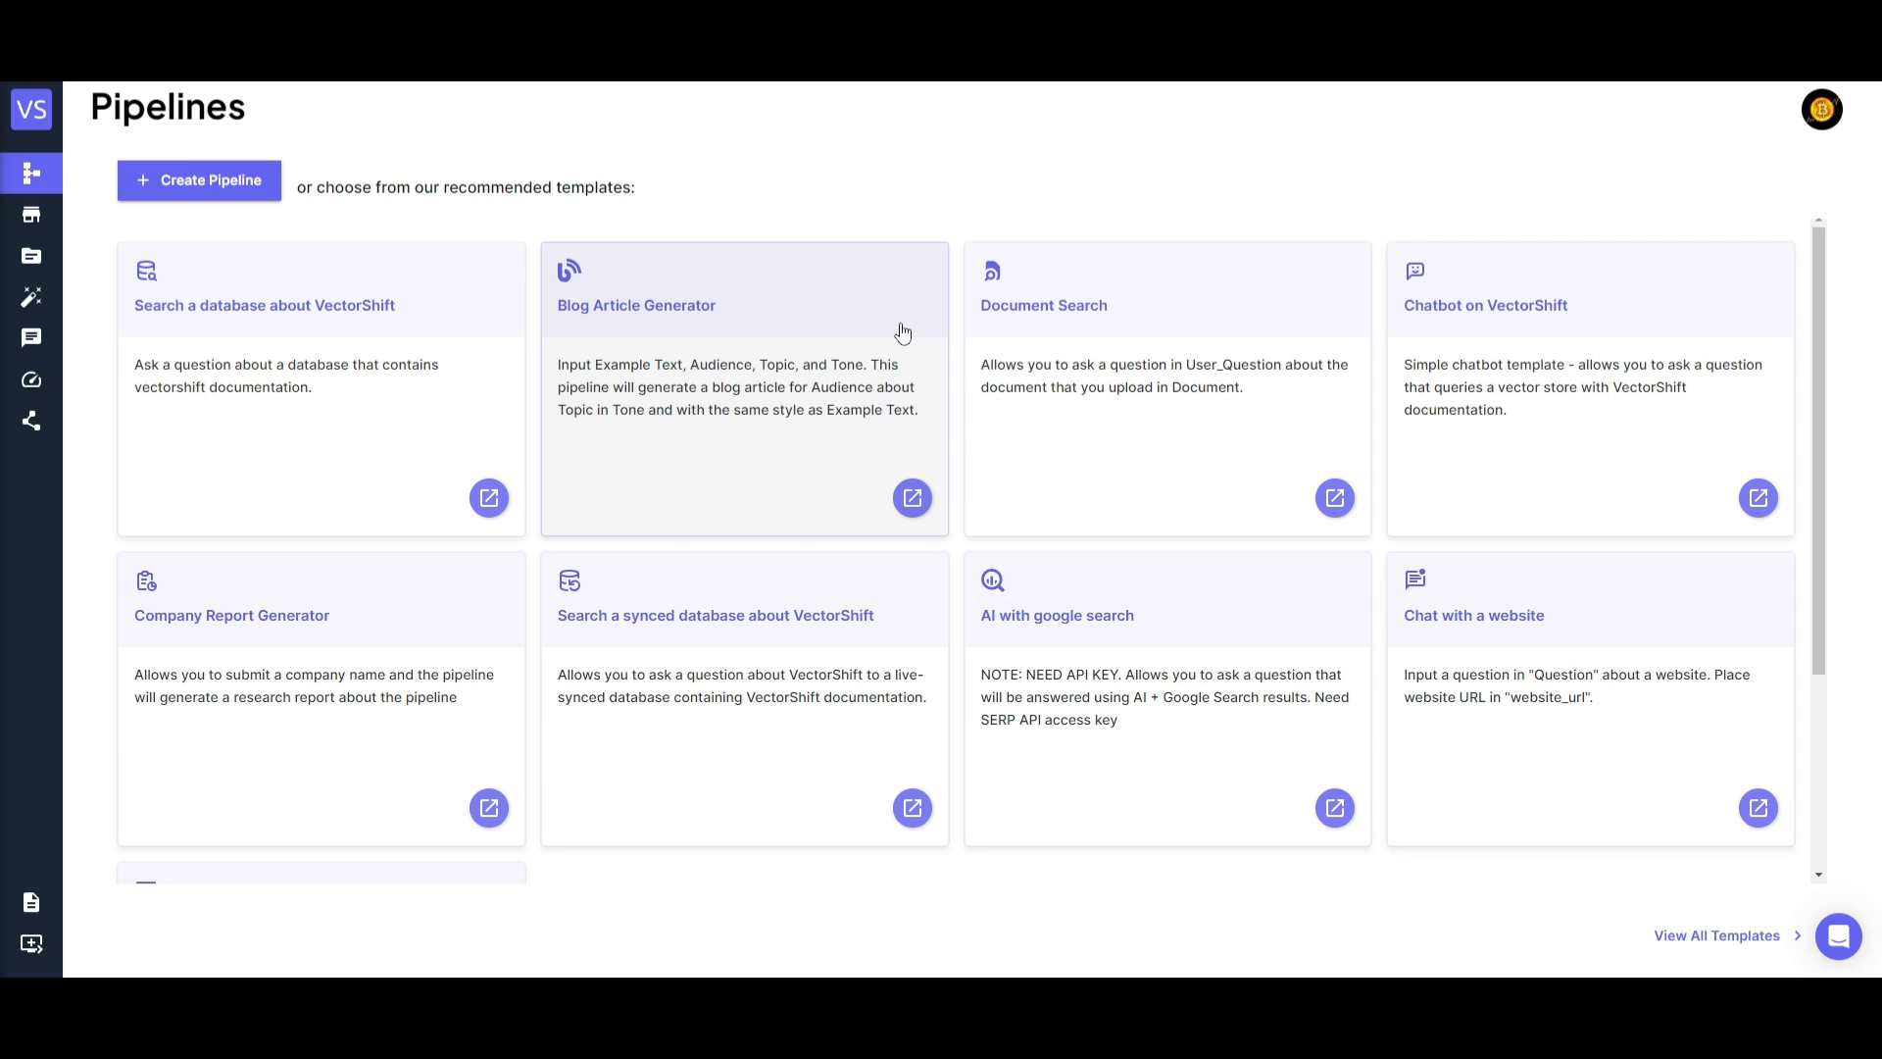
{"action": "mouse_move", "coordinate": [887, 329]}
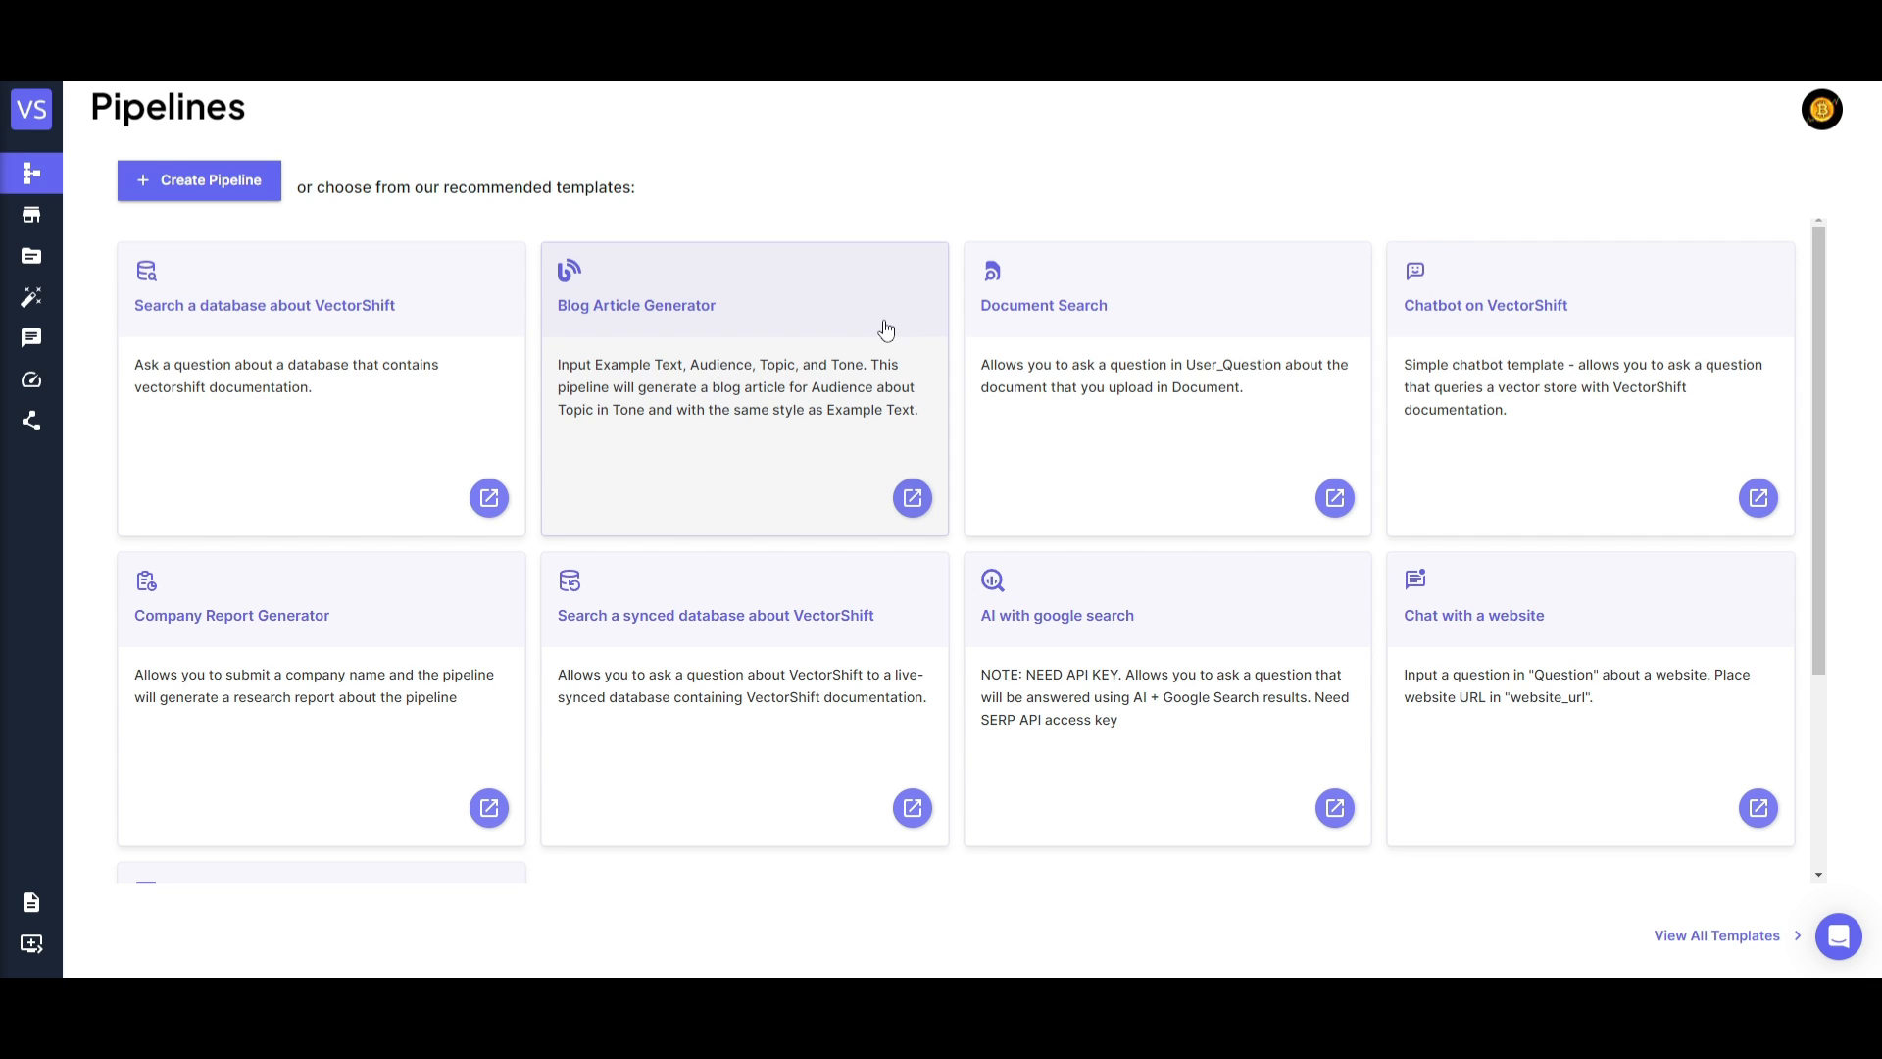
{"action": "mouse_move", "coordinate": [634, 311]}
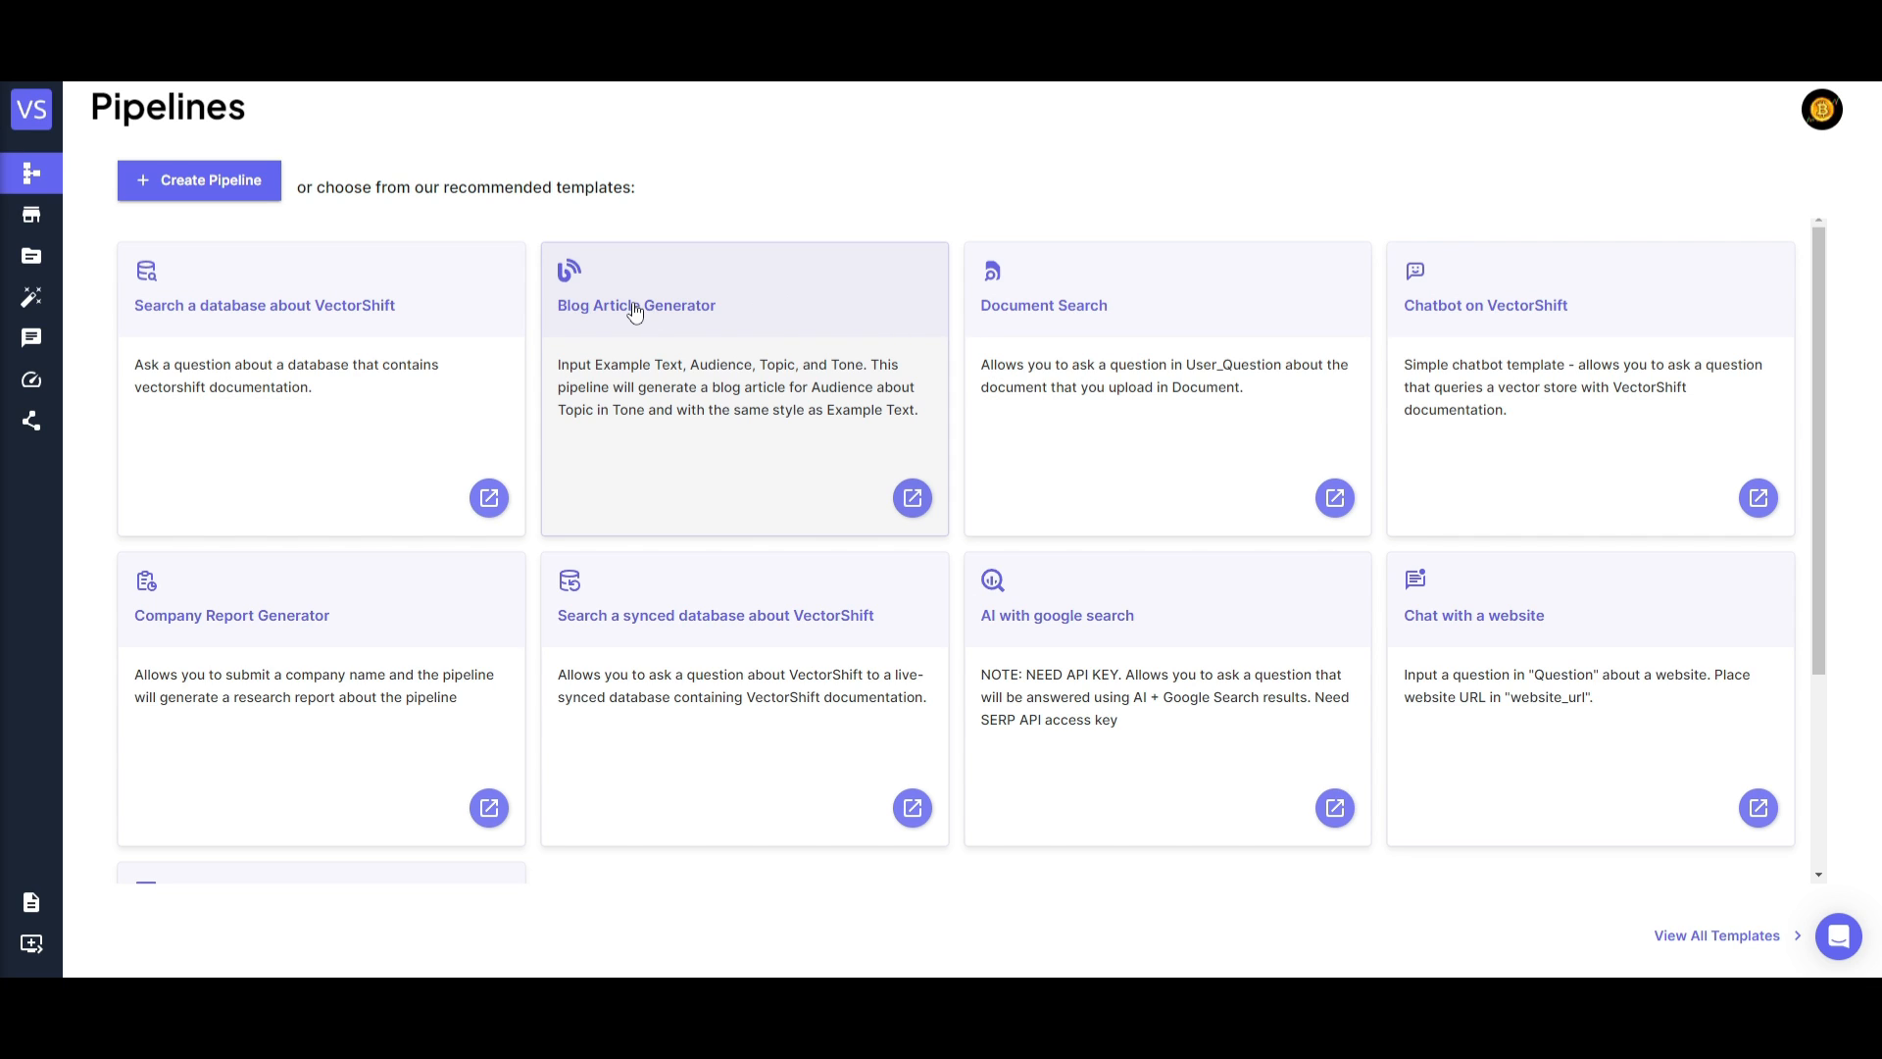
{"action": "mouse_move", "coordinate": [643, 394]}
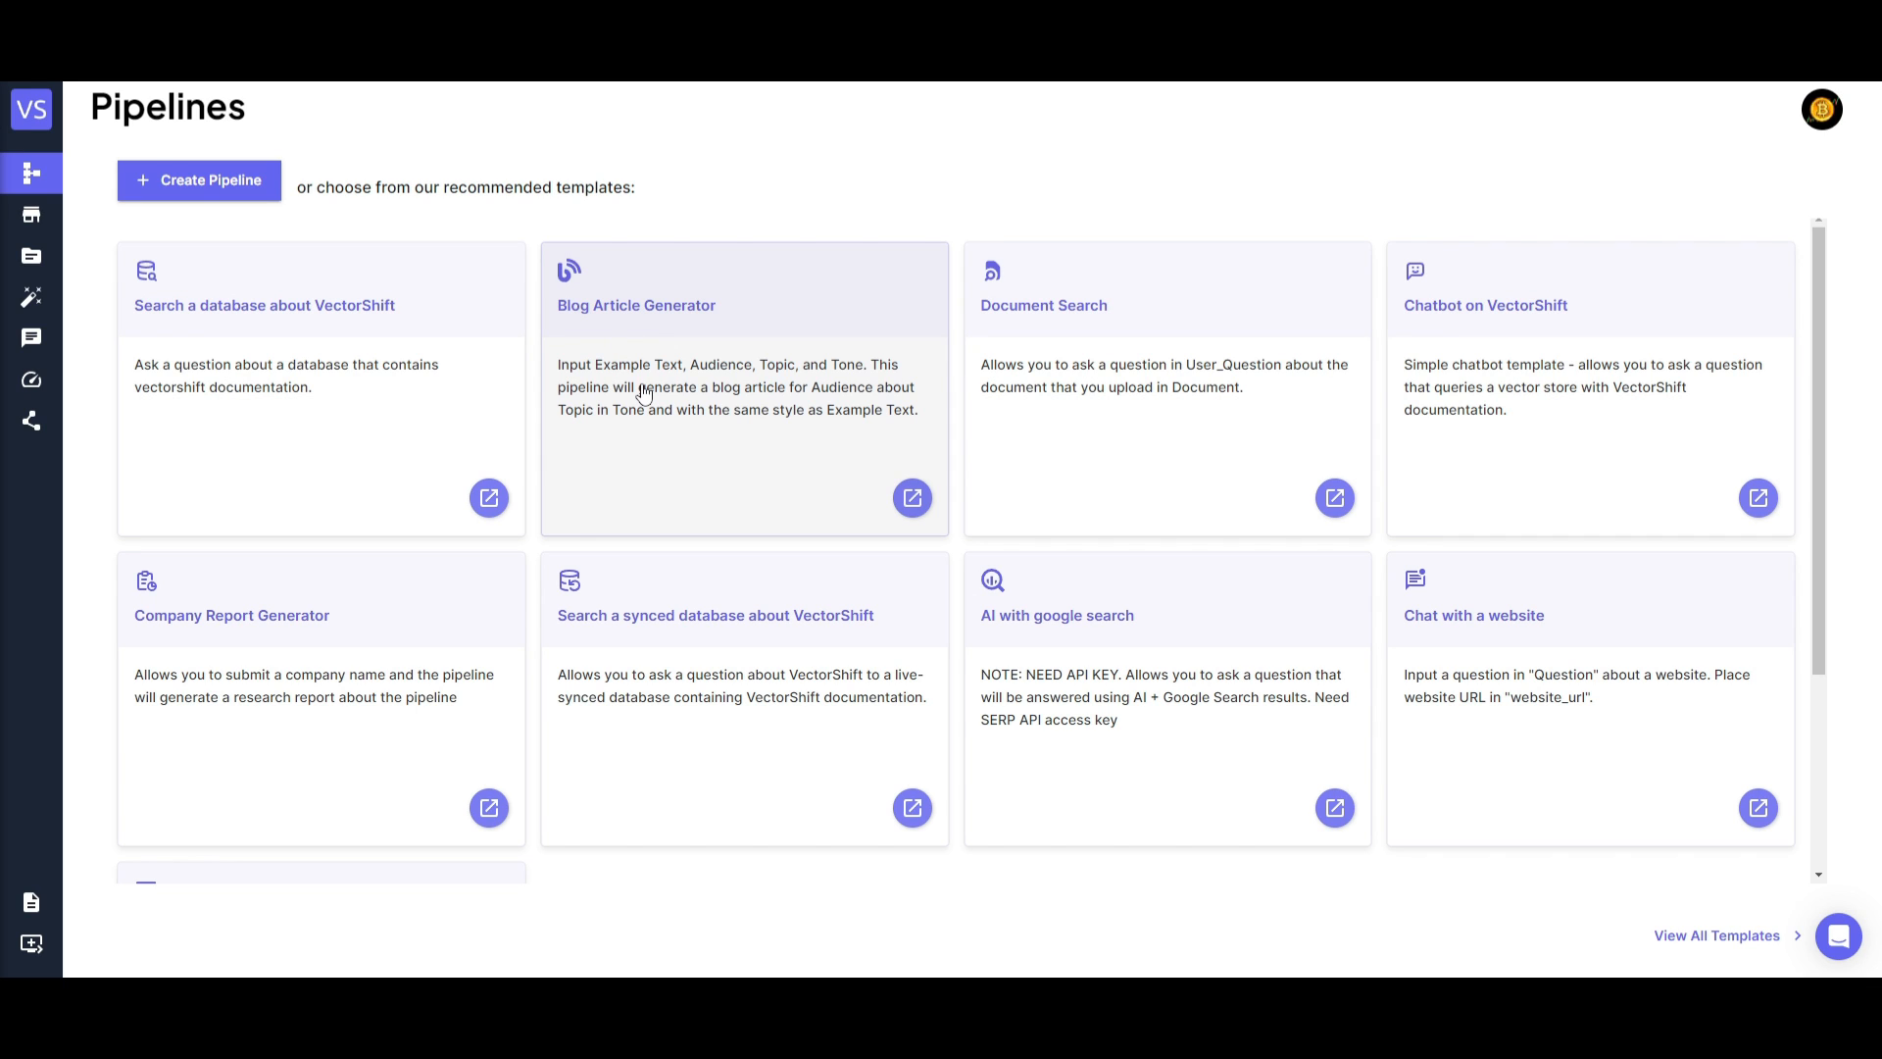
{"action": "mouse_move", "coordinate": [626, 413]}
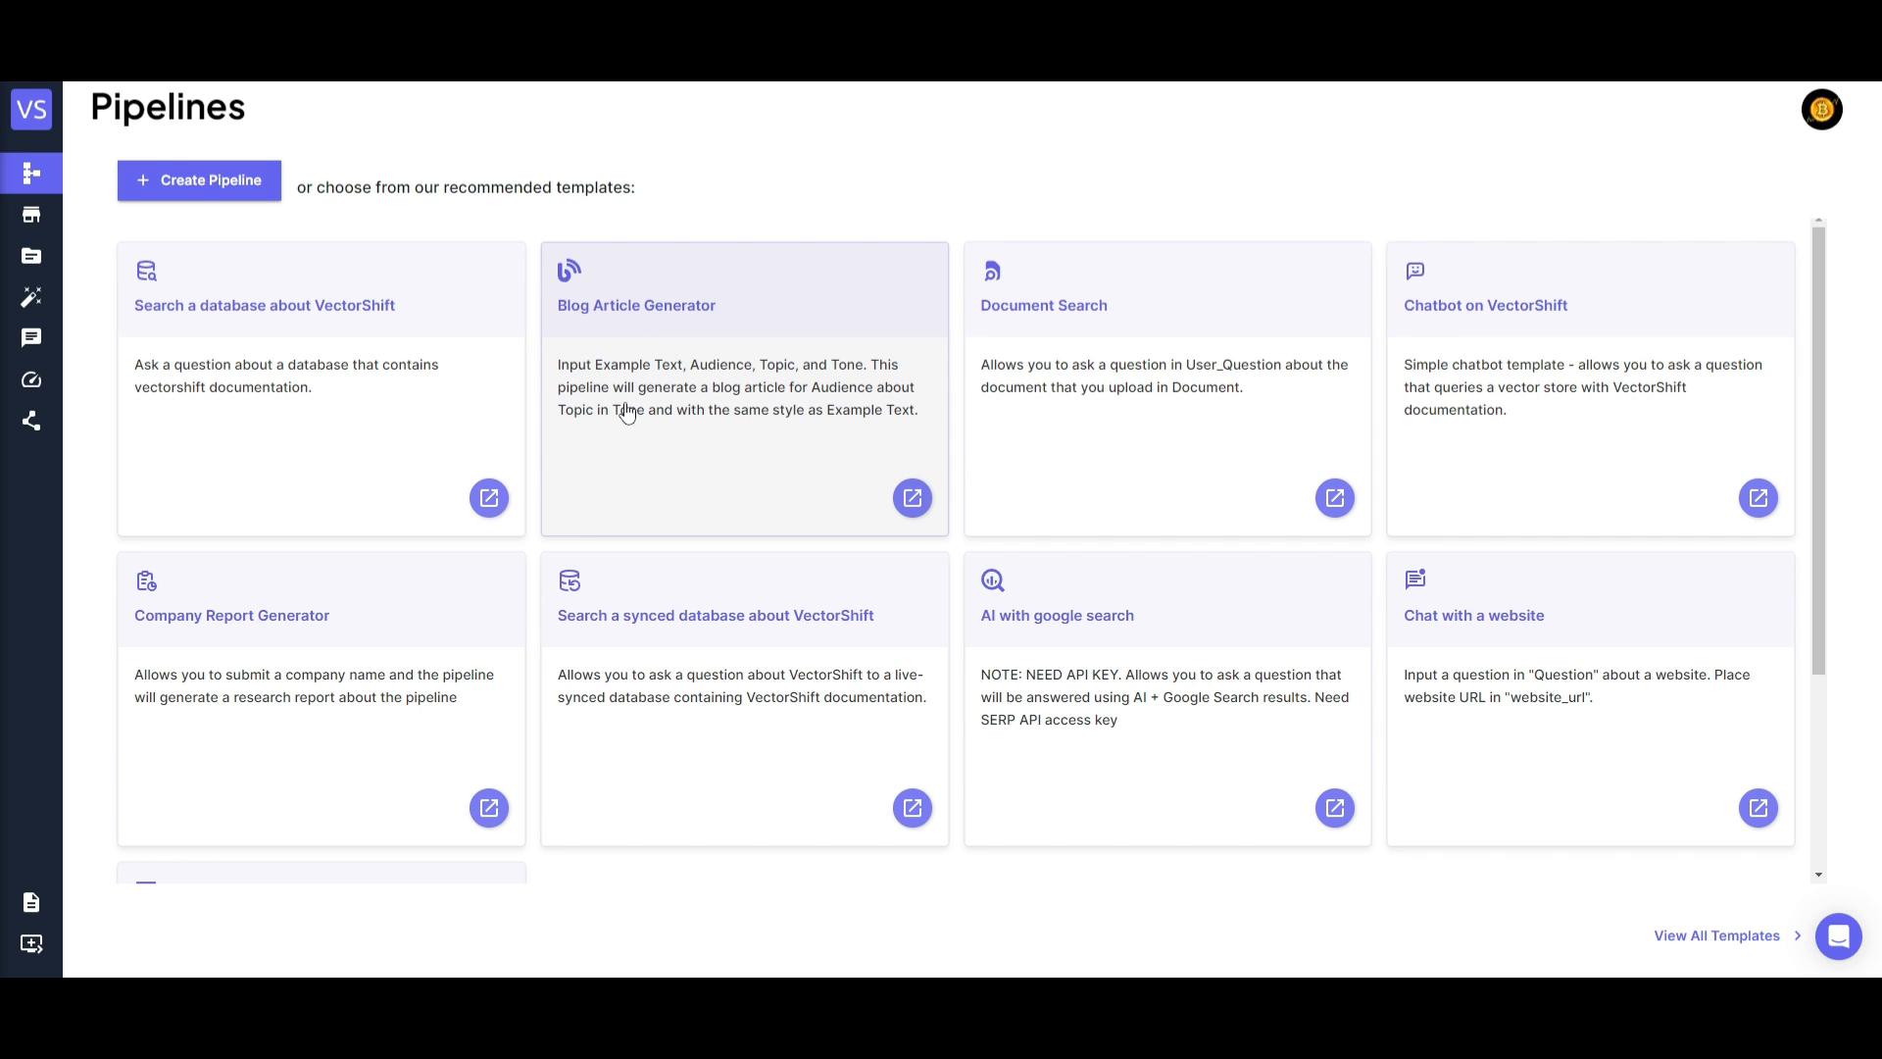
{"action": "mouse_move", "coordinate": [610, 448]}
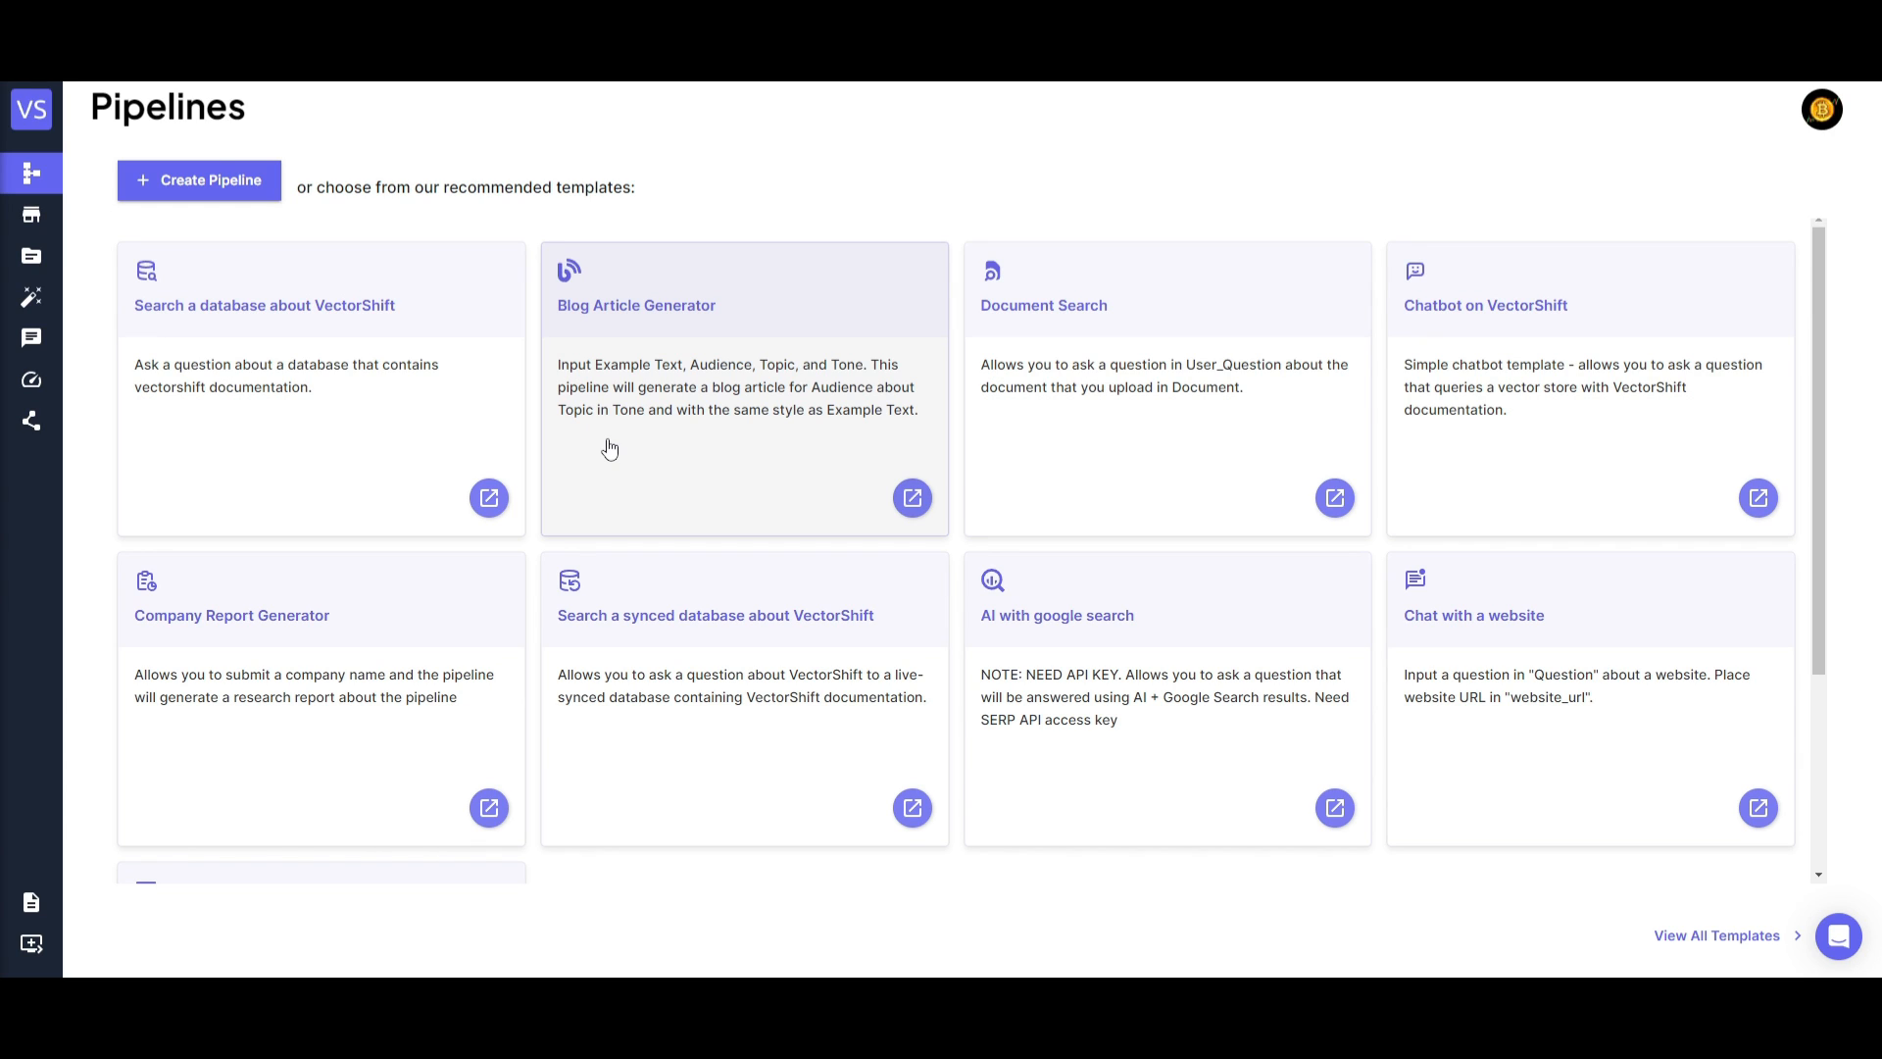
{"action": "mouse_move", "coordinate": [597, 448]}
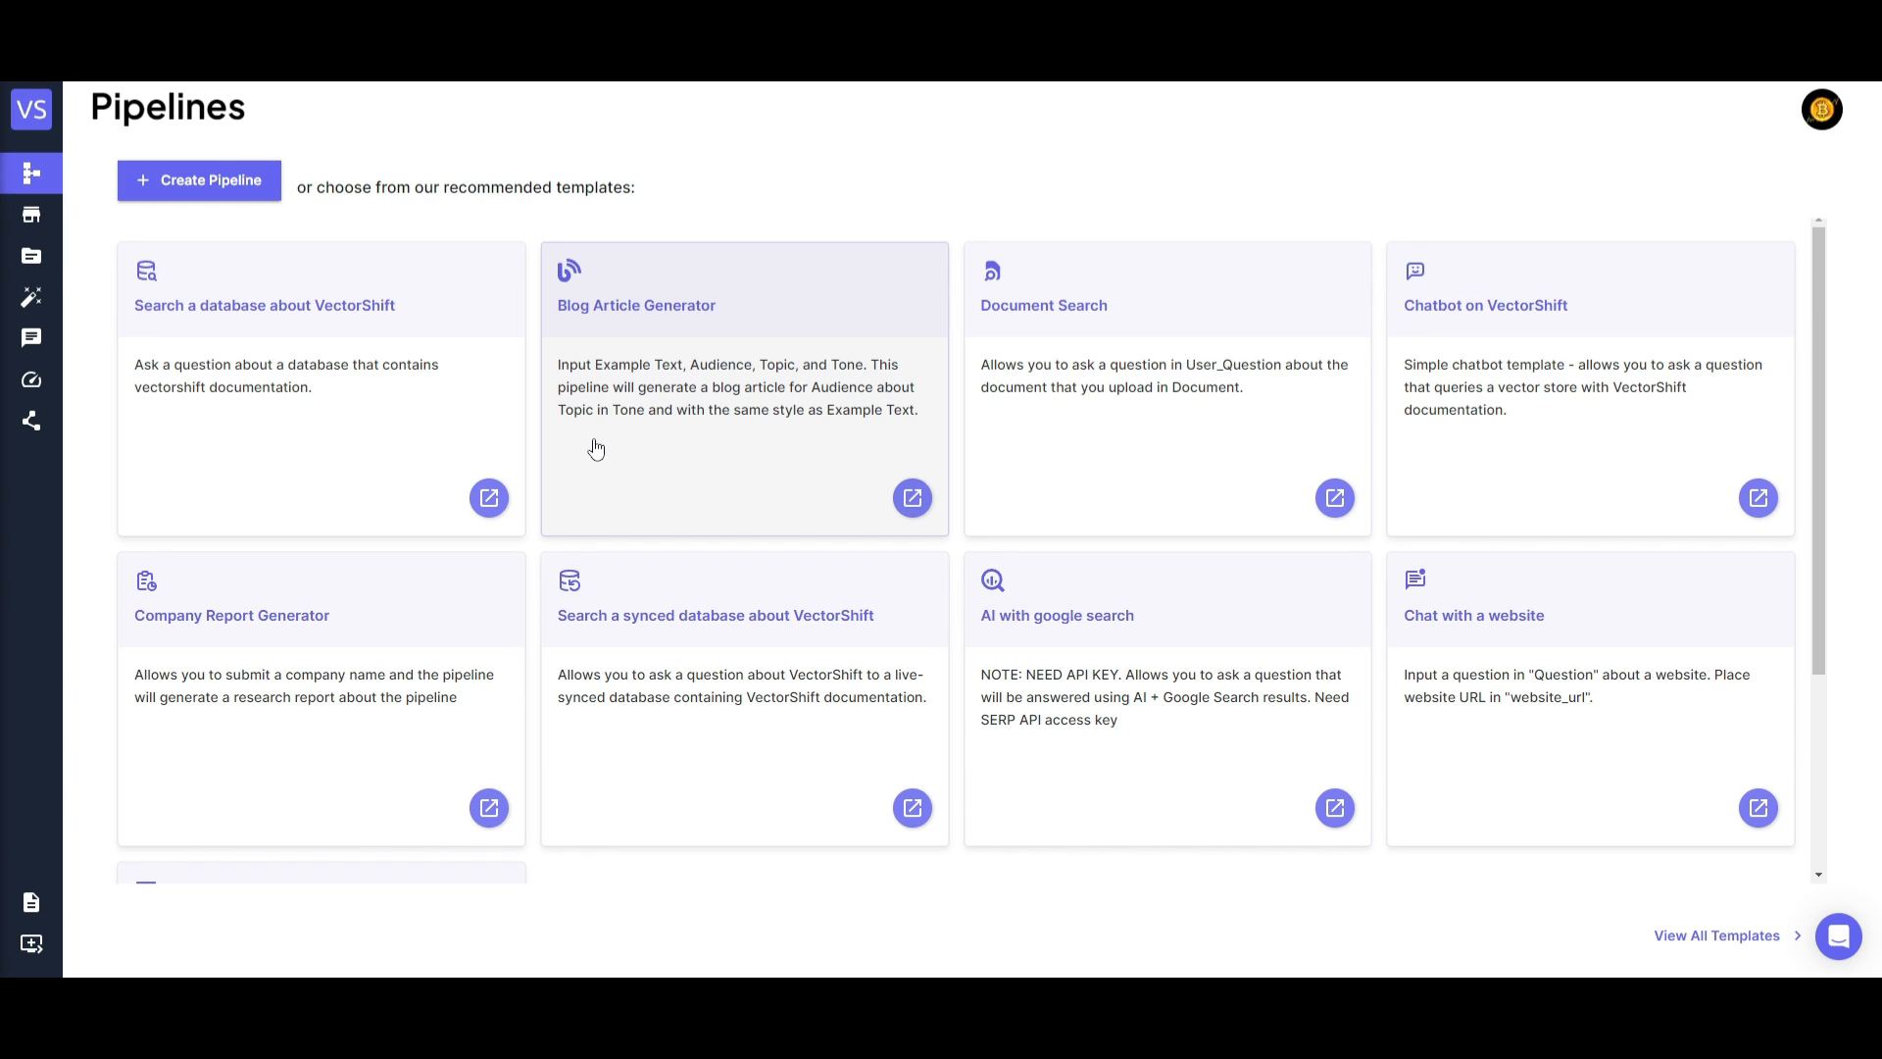
{"action": "mouse_move", "coordinate": [696, 486]}
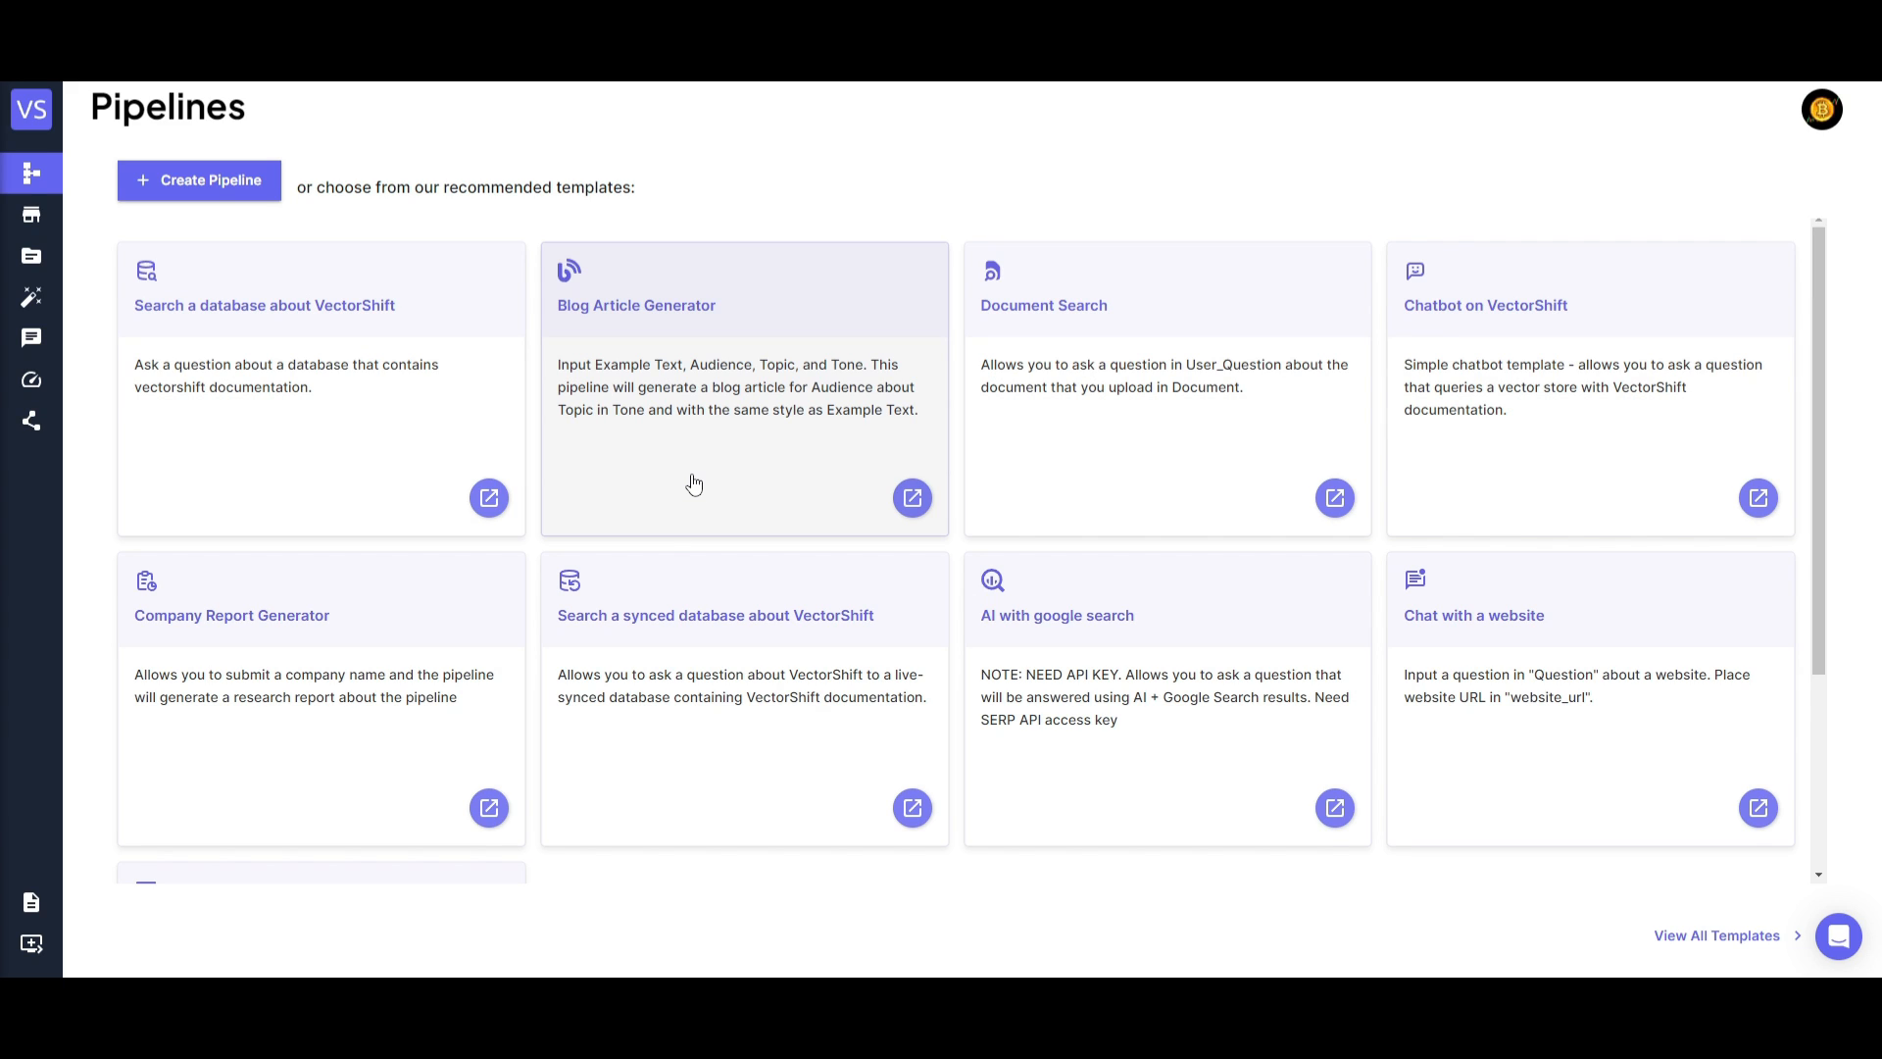
{"action": "mouse_move", "coordinate": [625, 488]}
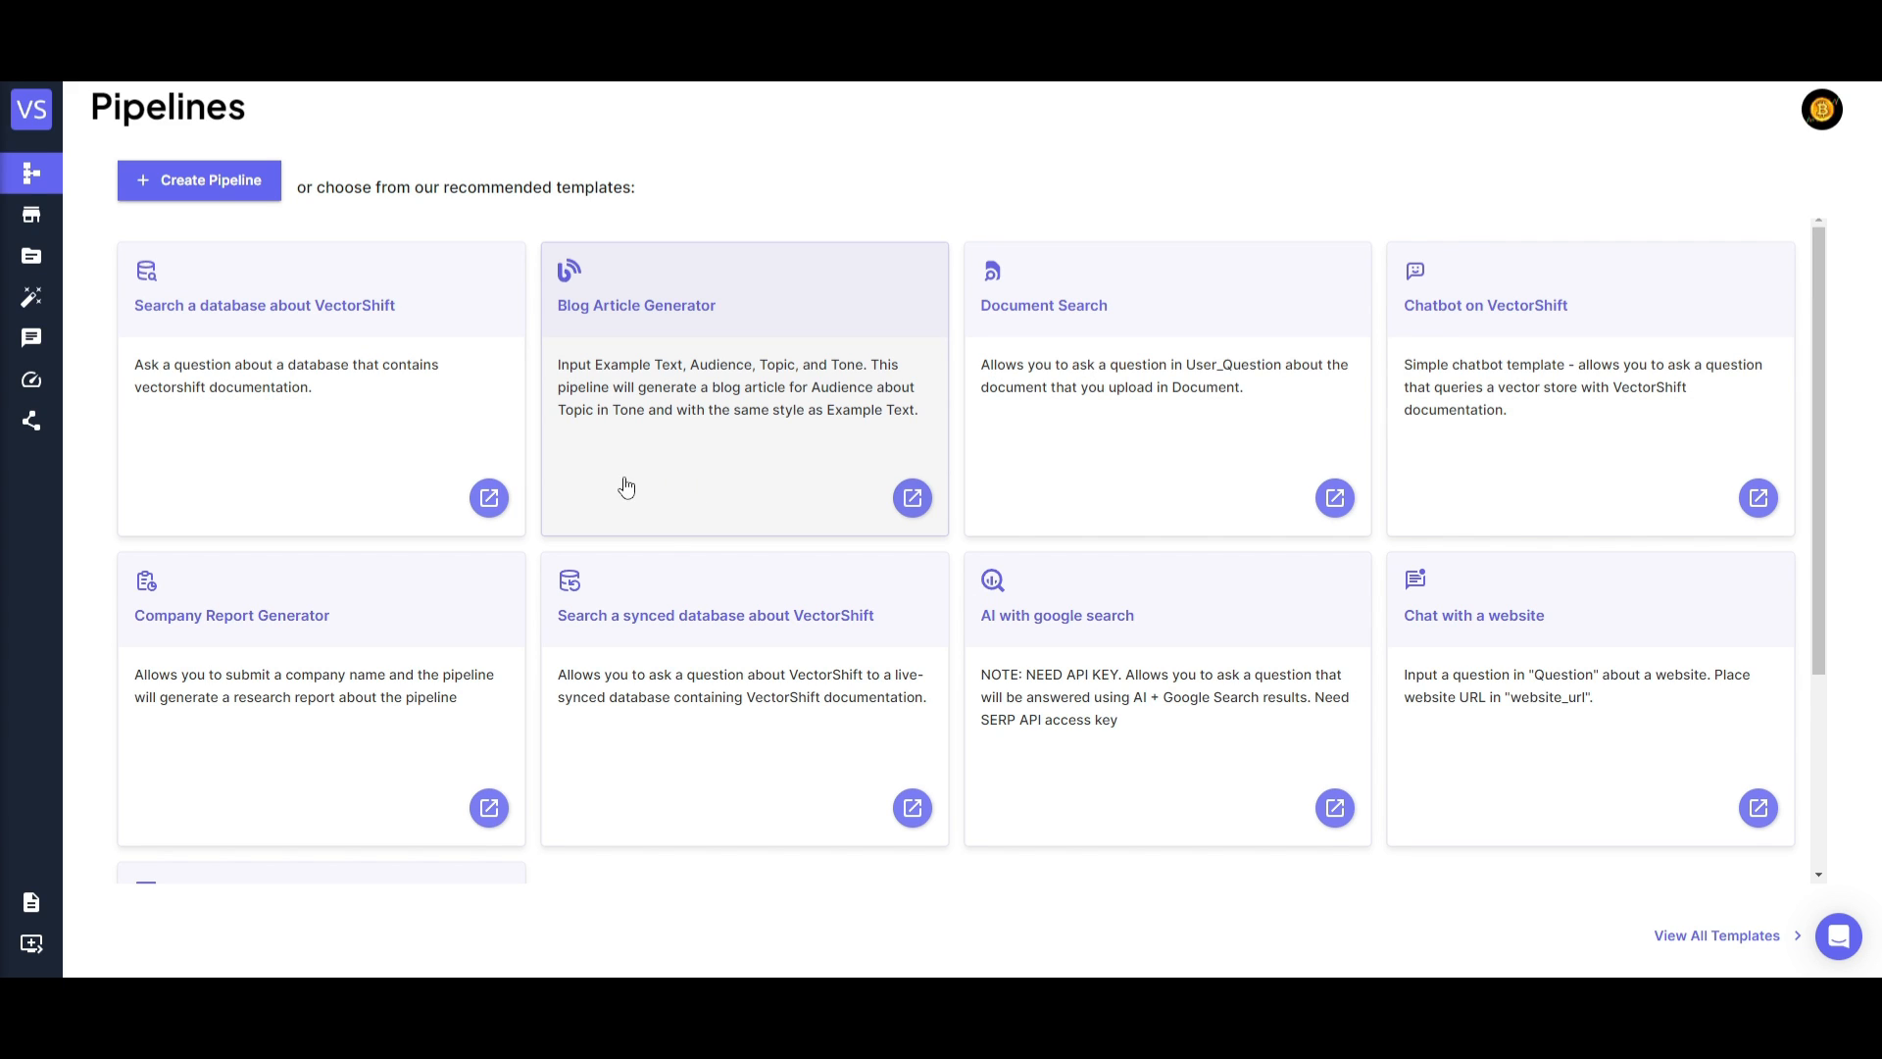
{"action": "mouse_move", "coordinate": [609, 492]}
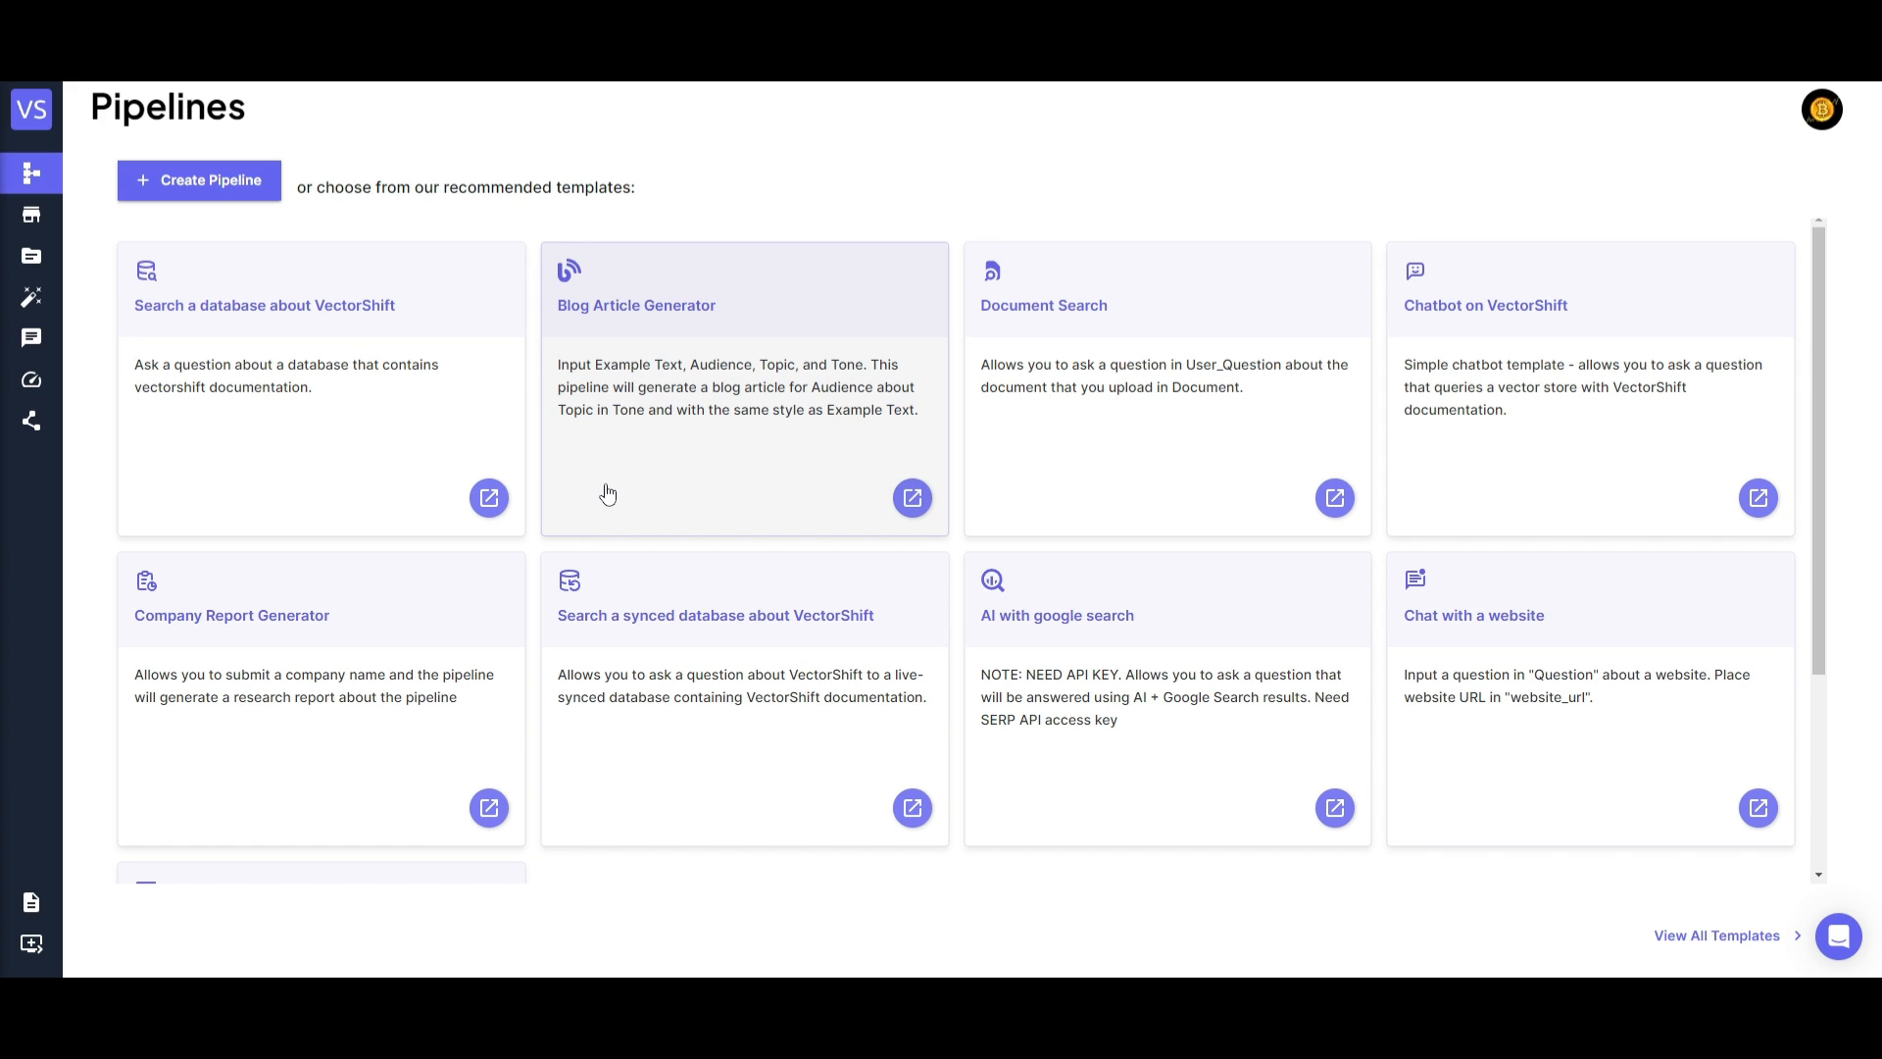
{"action": "mouse_move", "coordinate": [614, 479]}
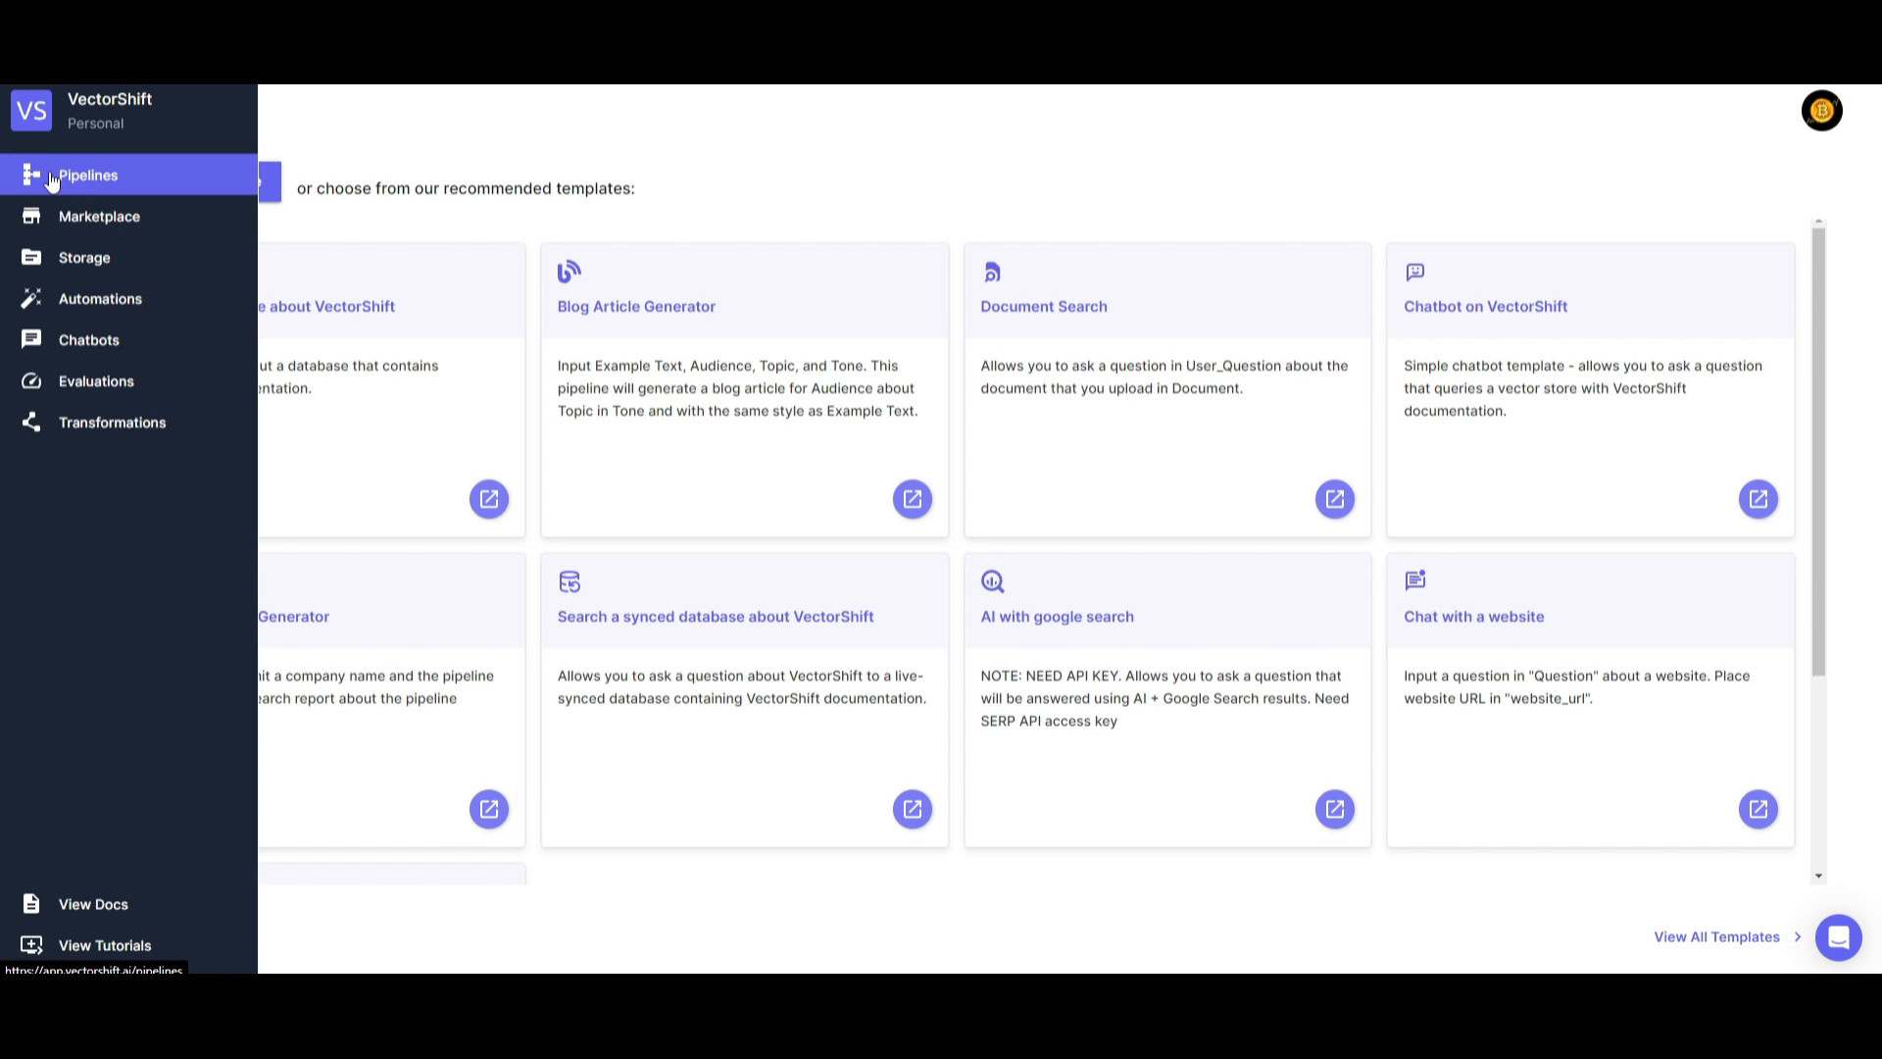
{"action": "mouse_move", "coordinate": [85, 166]}
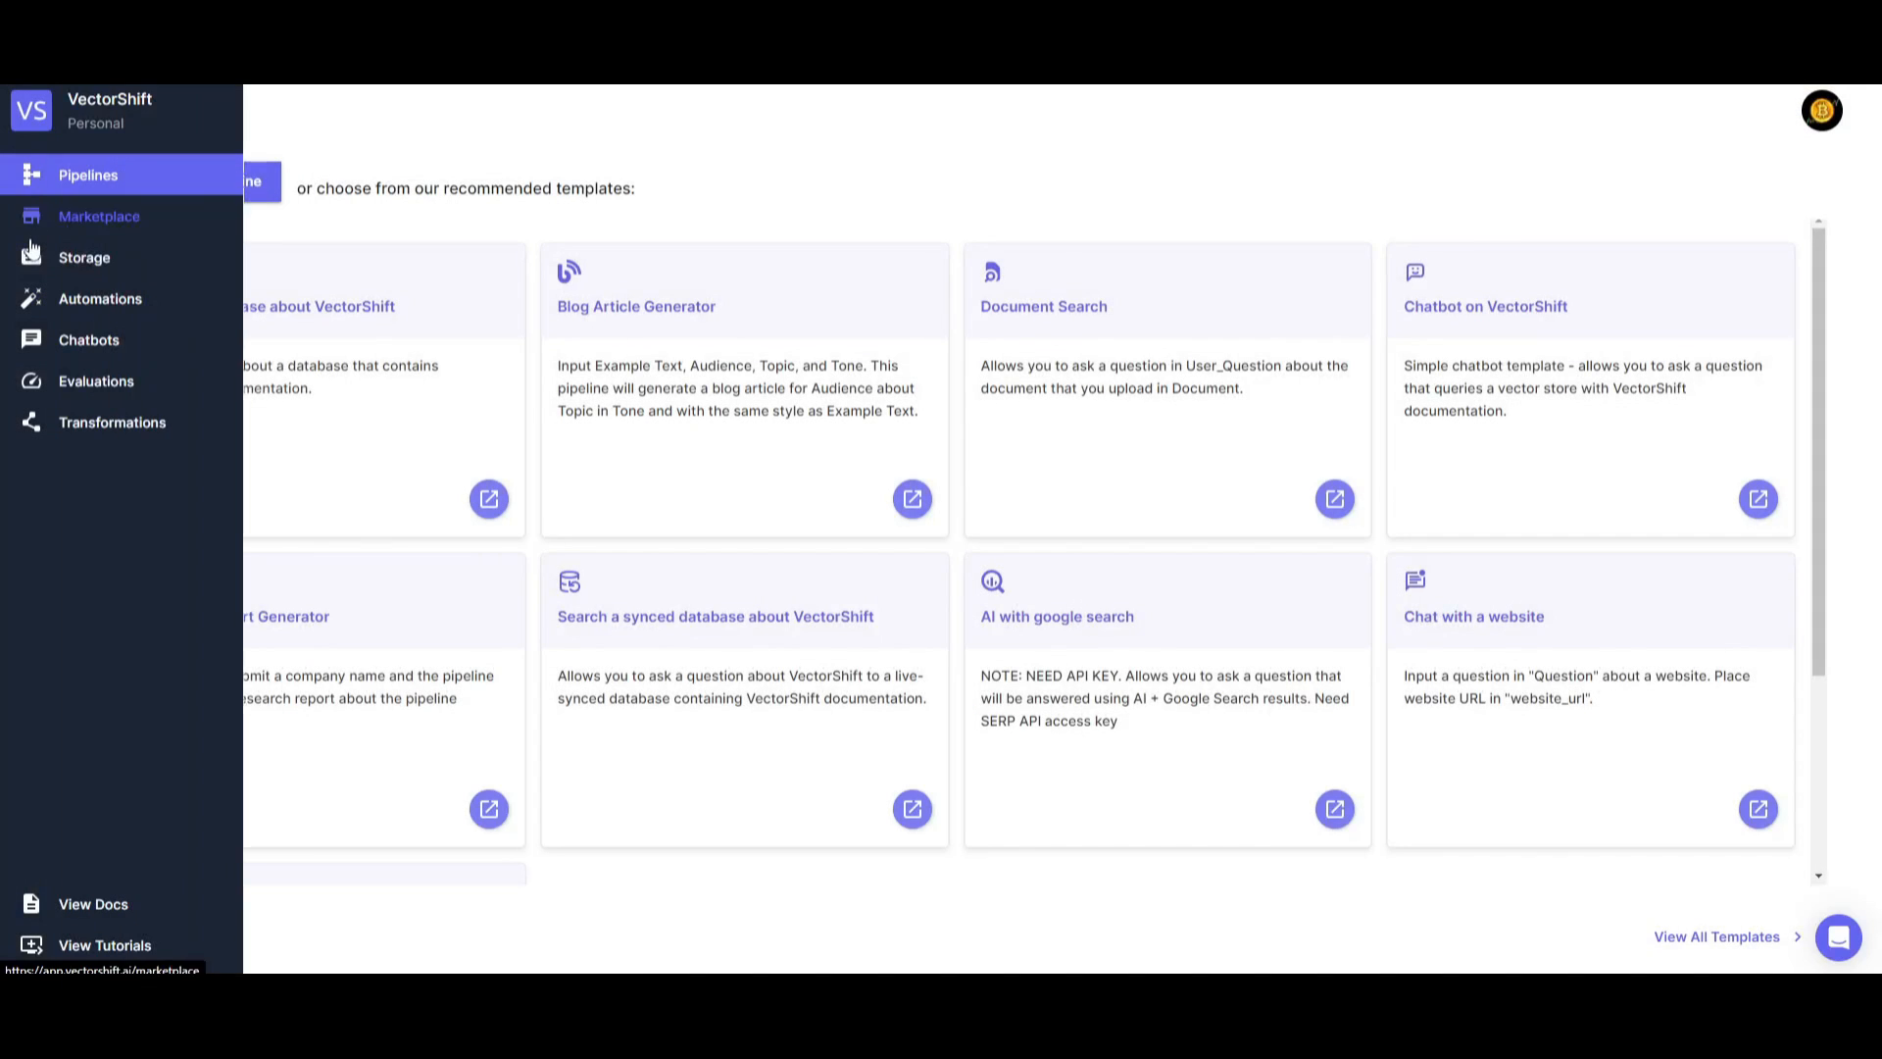
{"action": "left_click", "coordinate": [100, 216]}
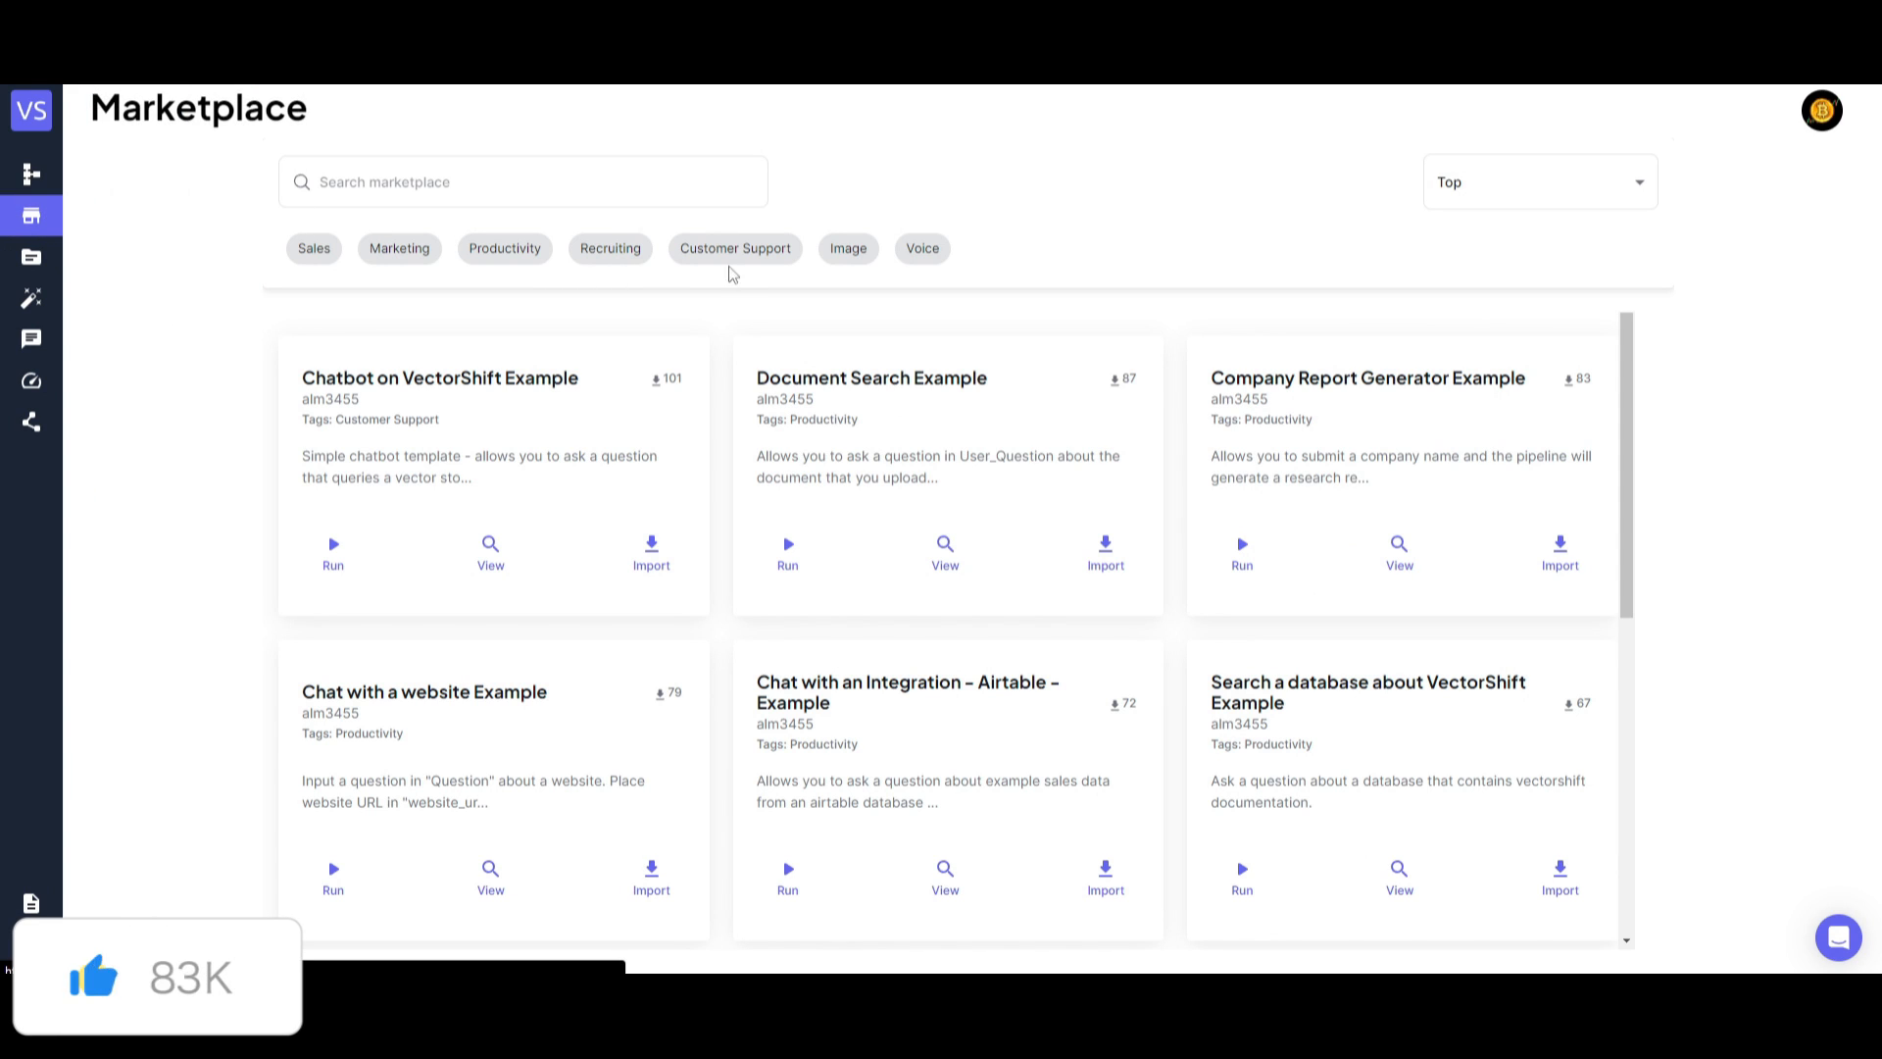
{"action": "mouse_move", "coordinate": [610, 248]}
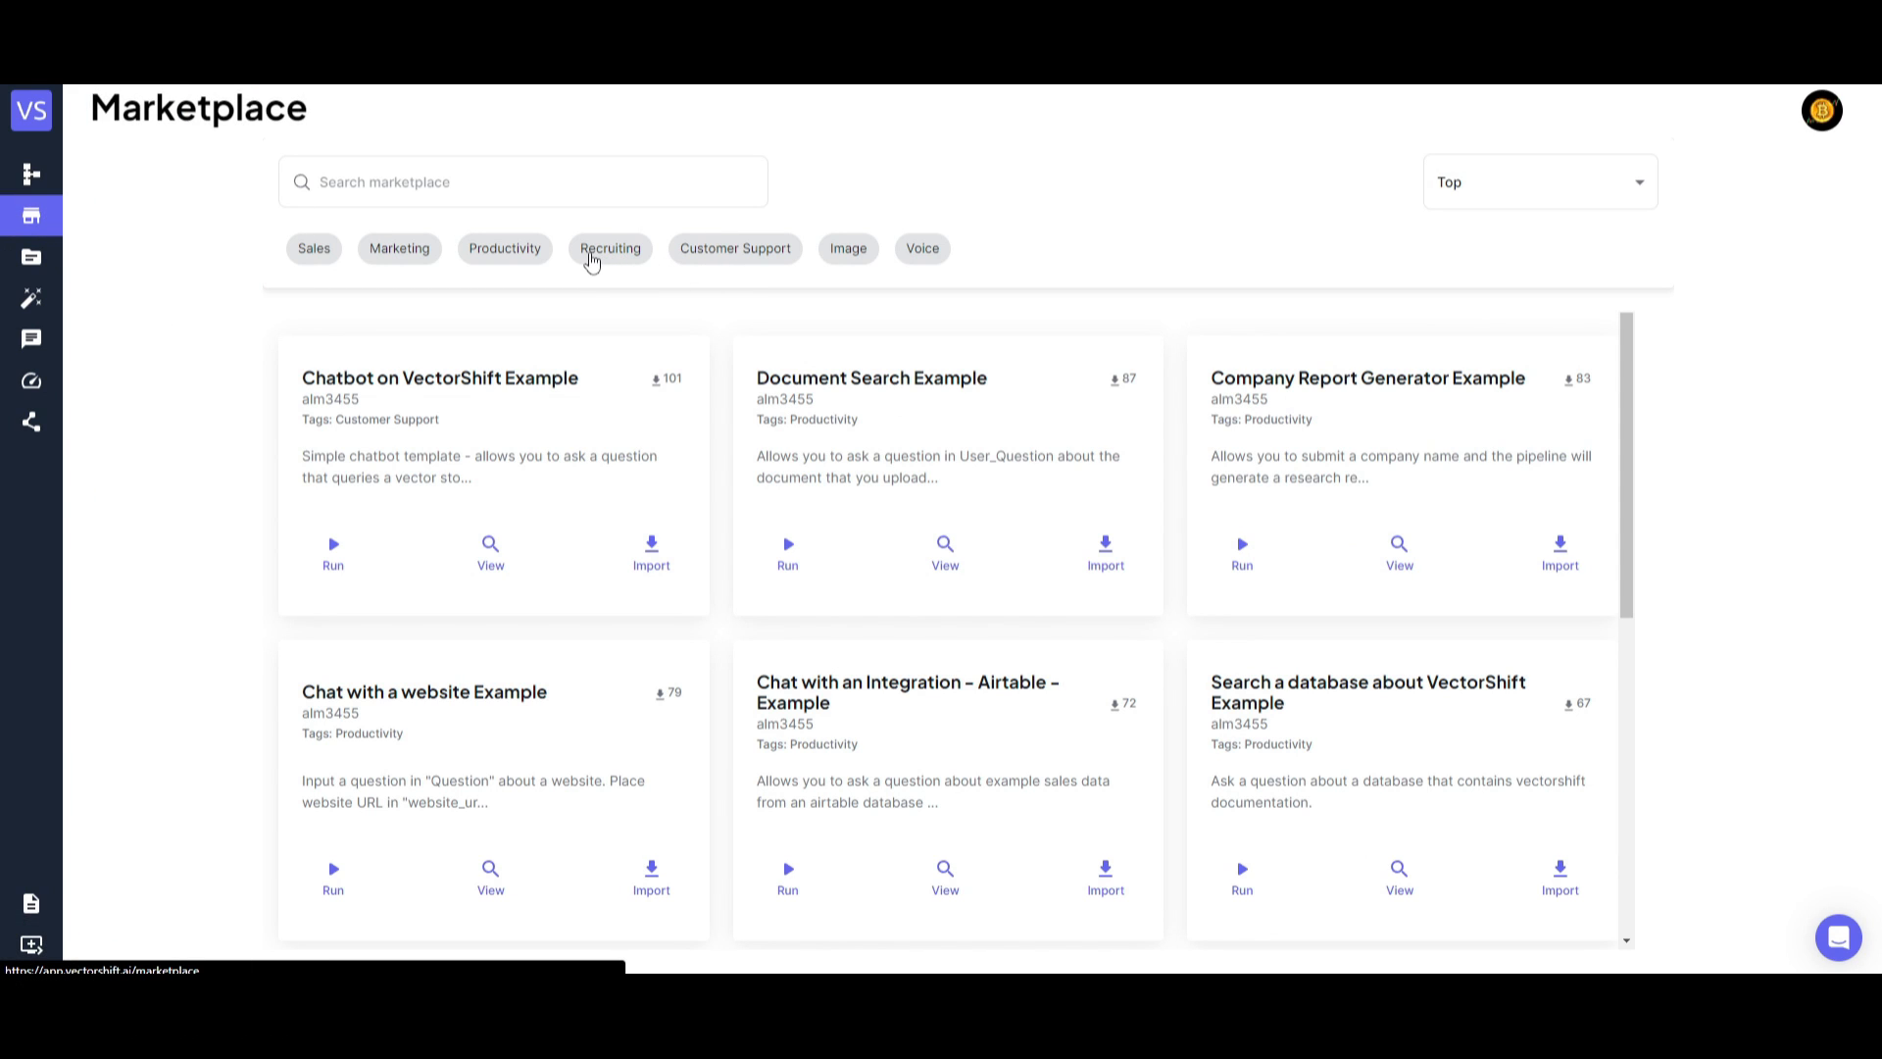
{"action": "mouse_move", "coordinate": [652, 558]}
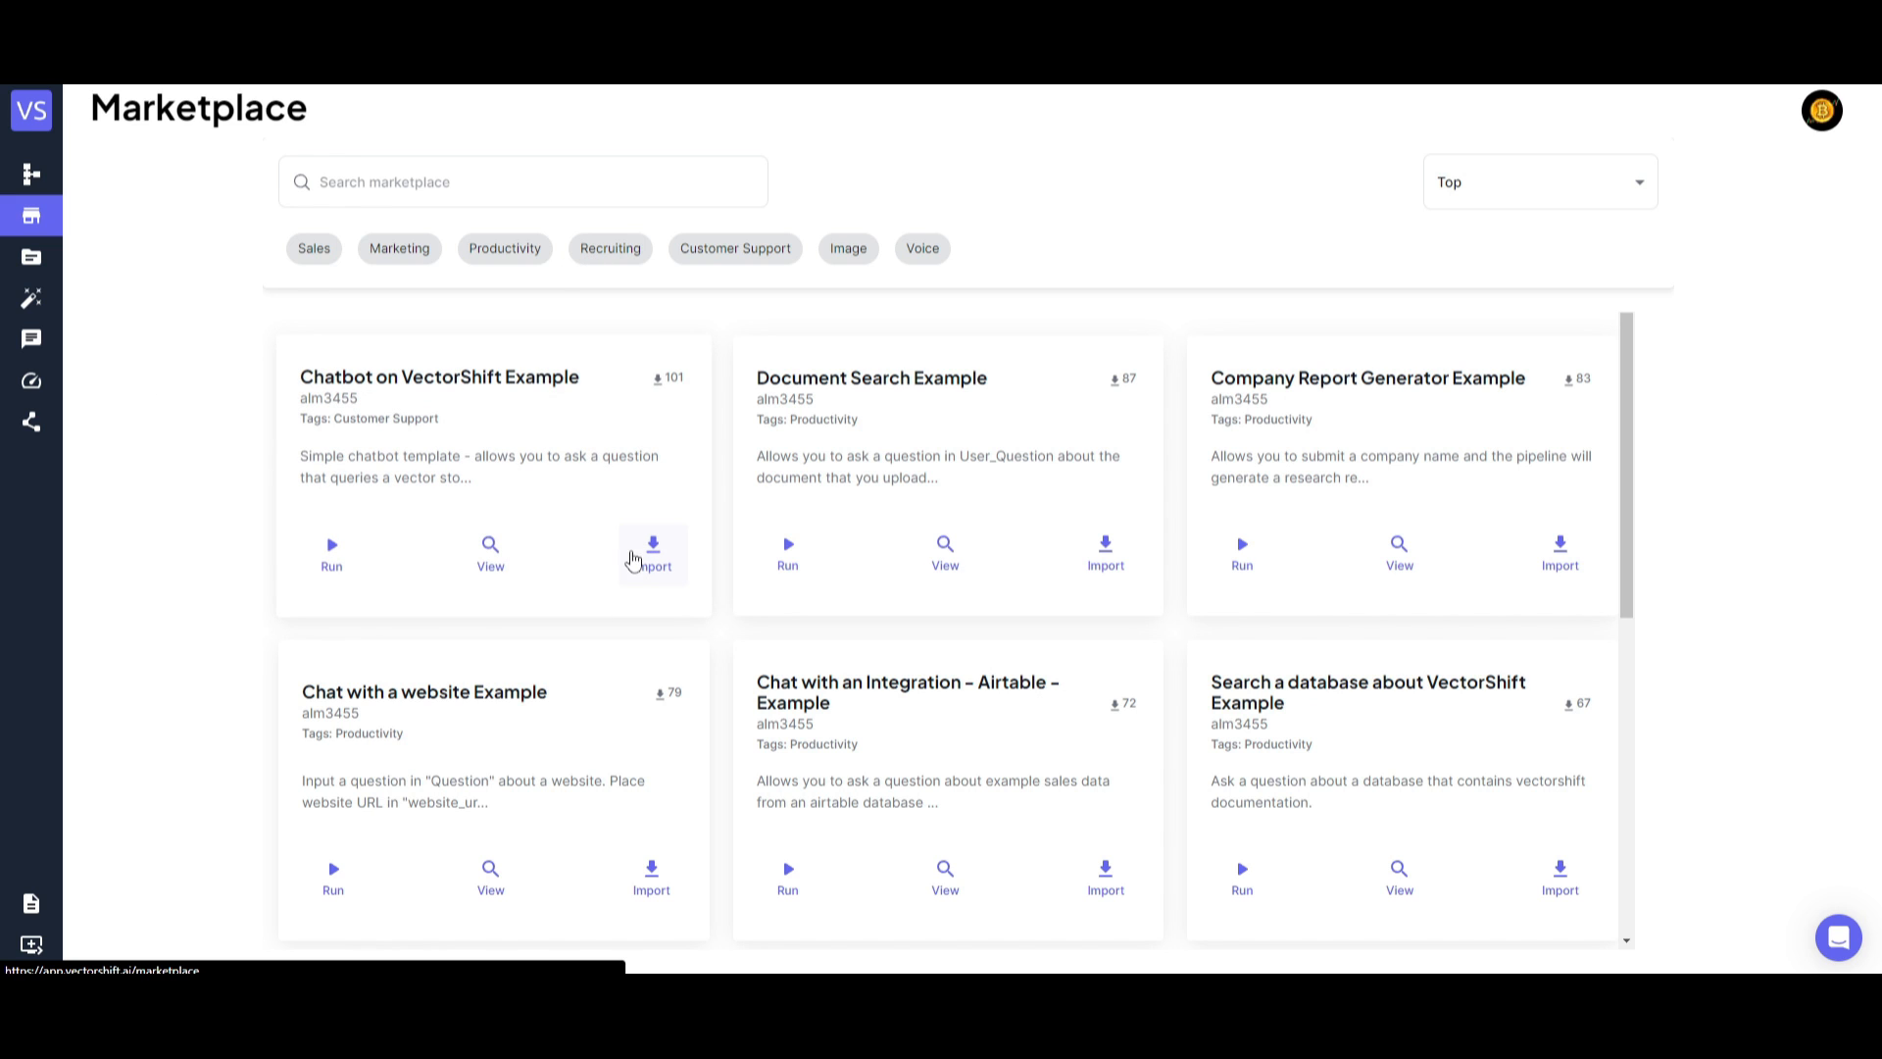
{"action": "scroll", "scroll_direction": "down", "scroll_amount": 3}
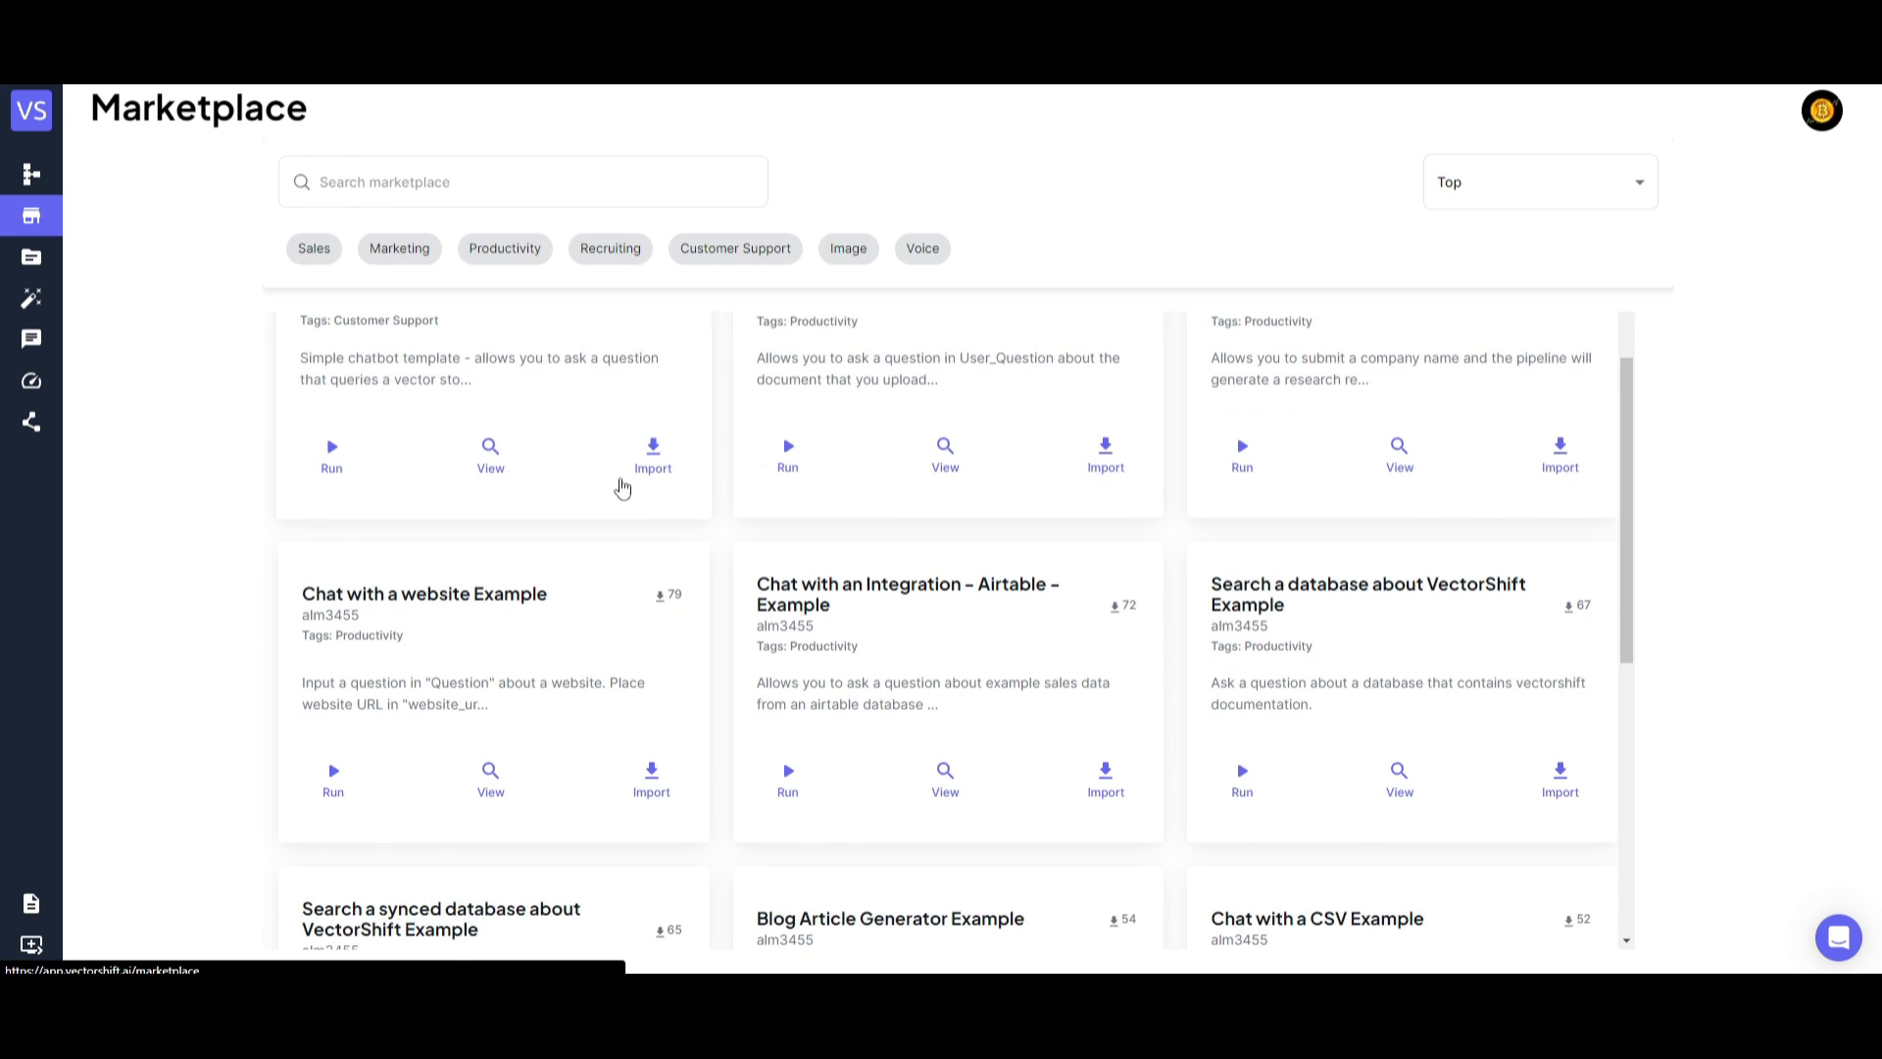
{"action": "scroll", "scroll_direction": "down", "scroll_amount": 3}
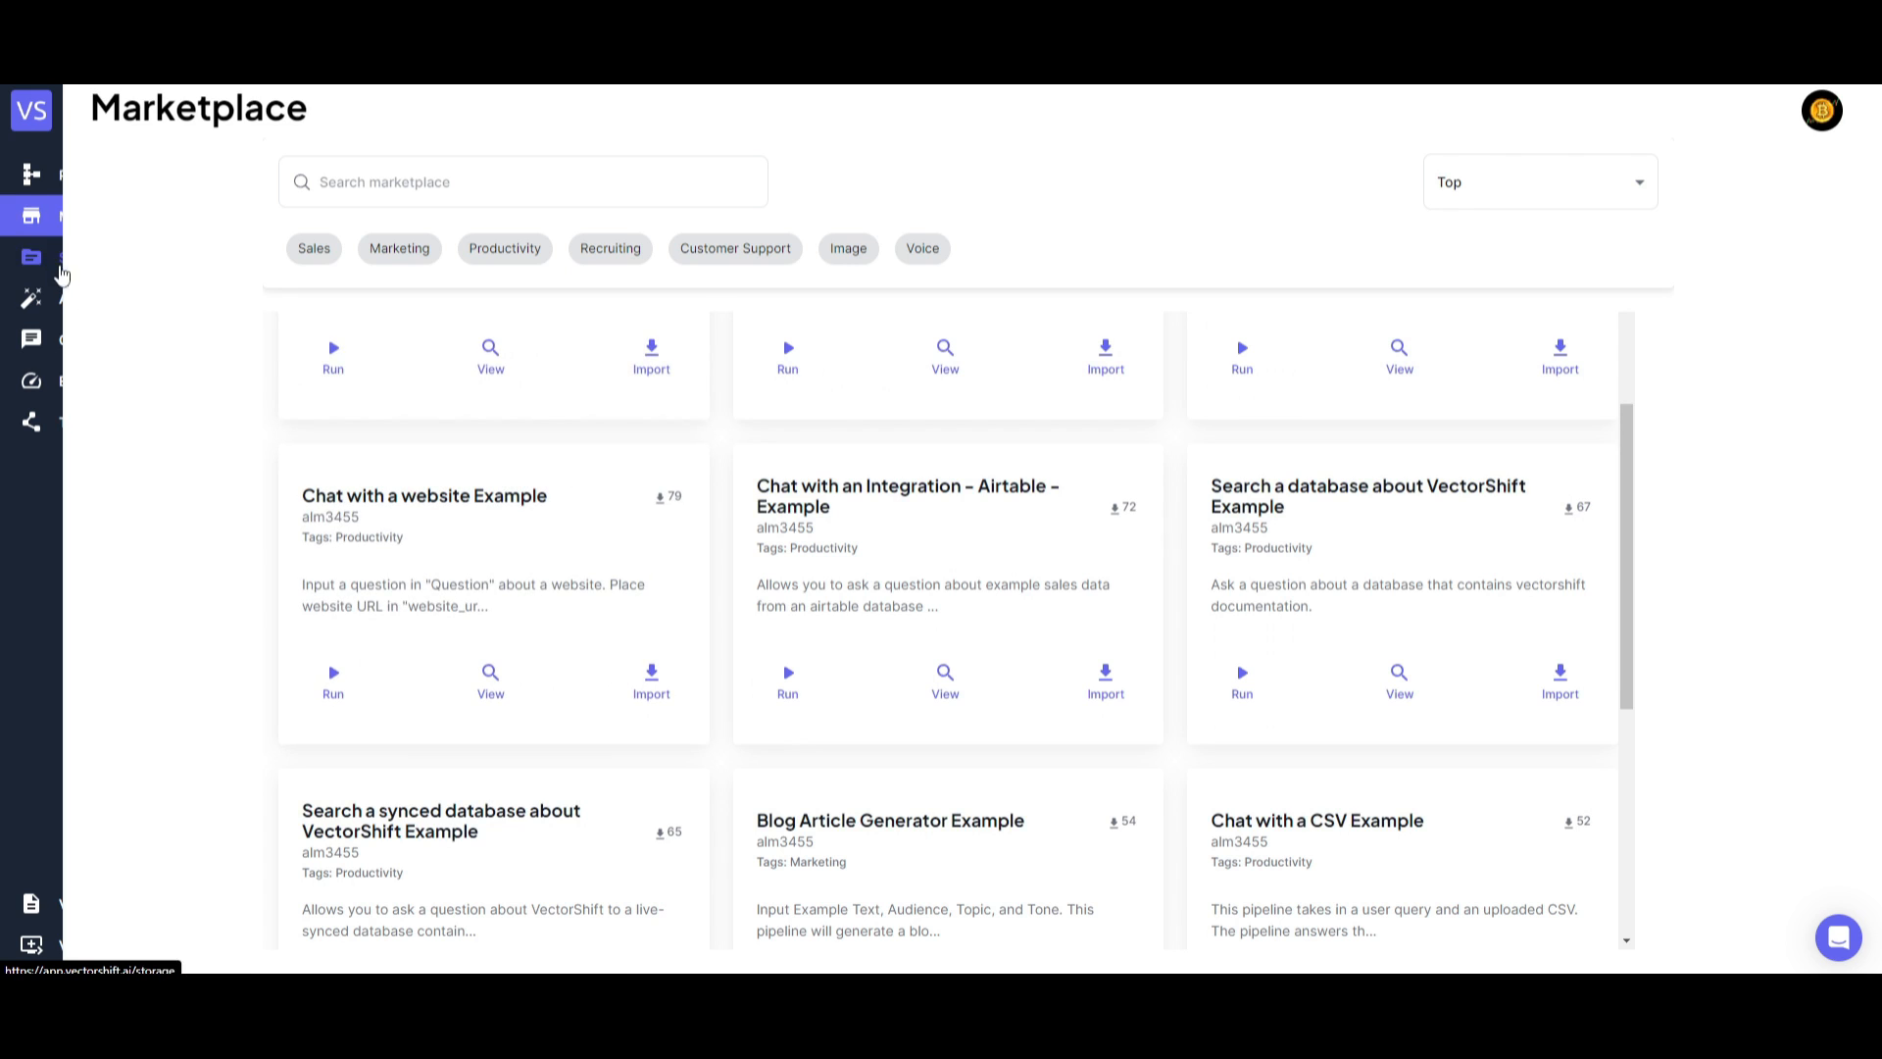
Open Storage from the sidebar to view the empty My Vector Stores list
{"action": "left_click", "coordinate": [31, 257]}
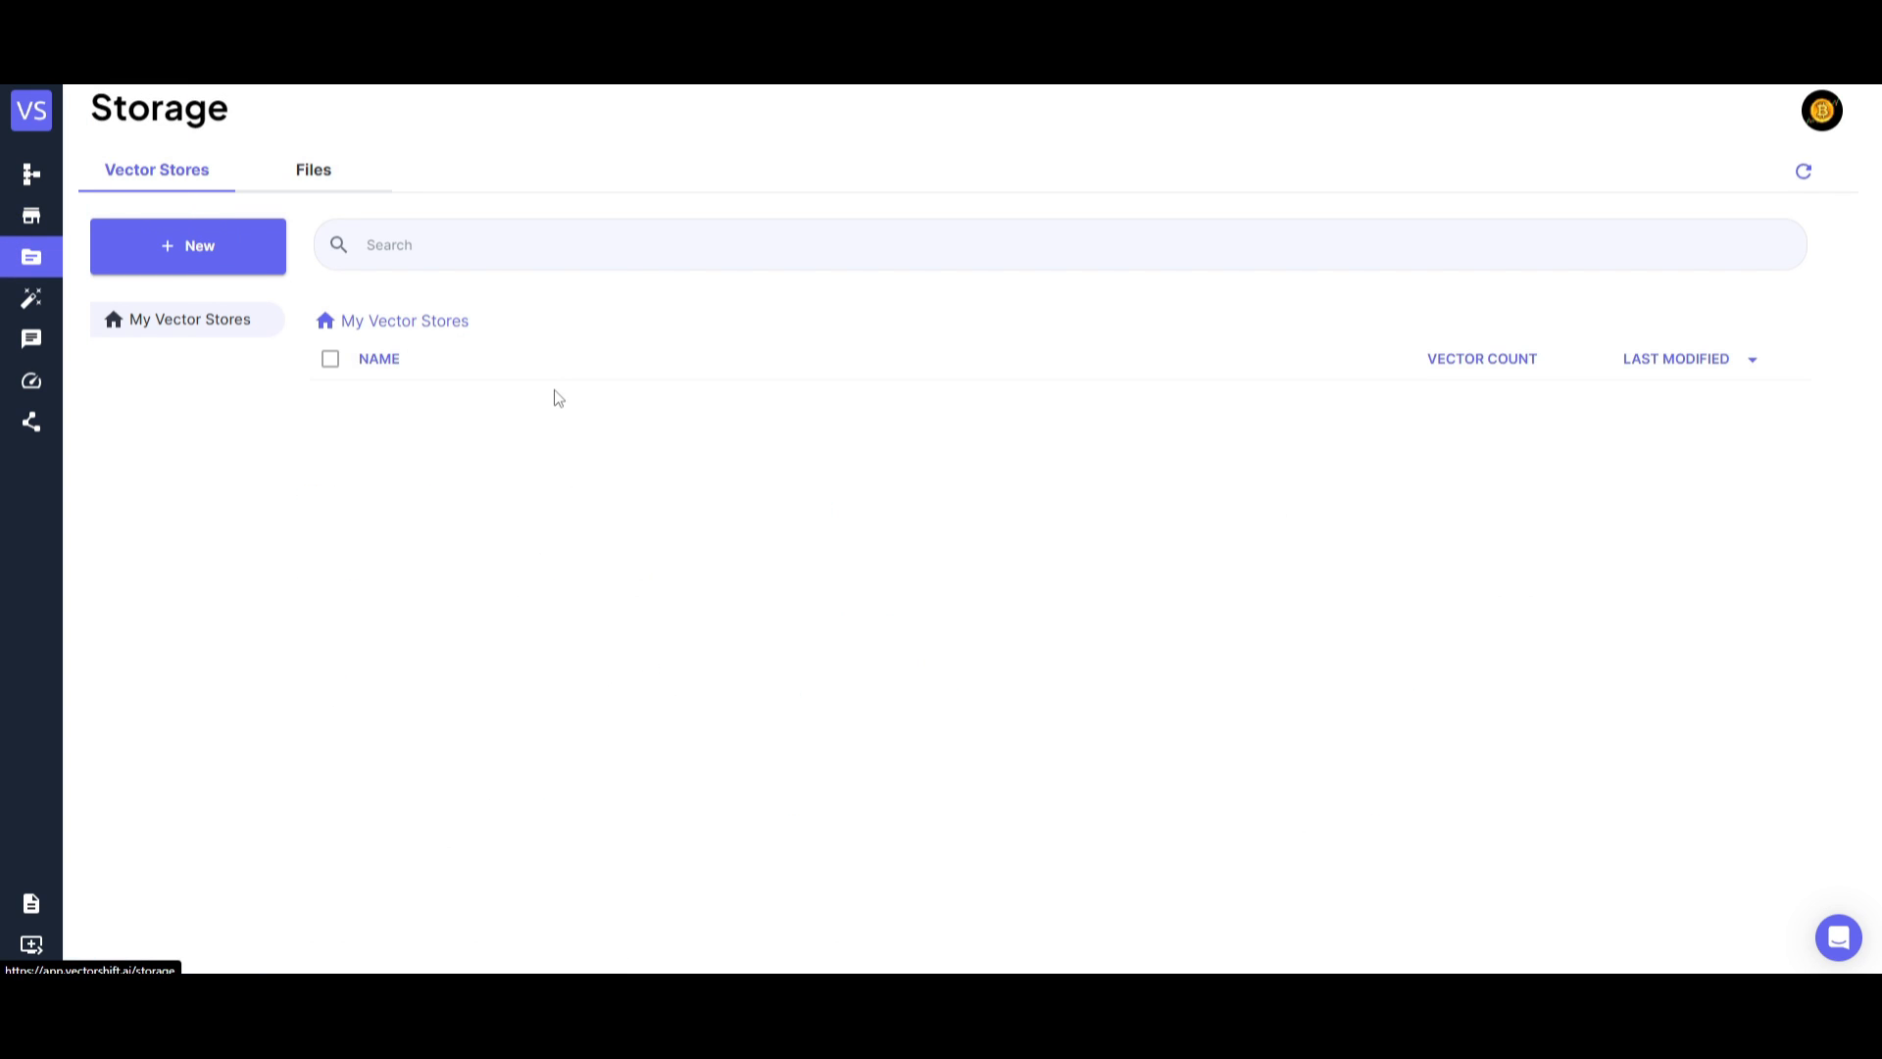
{"action": "mouse_move", "coordinate": [560, 391]}
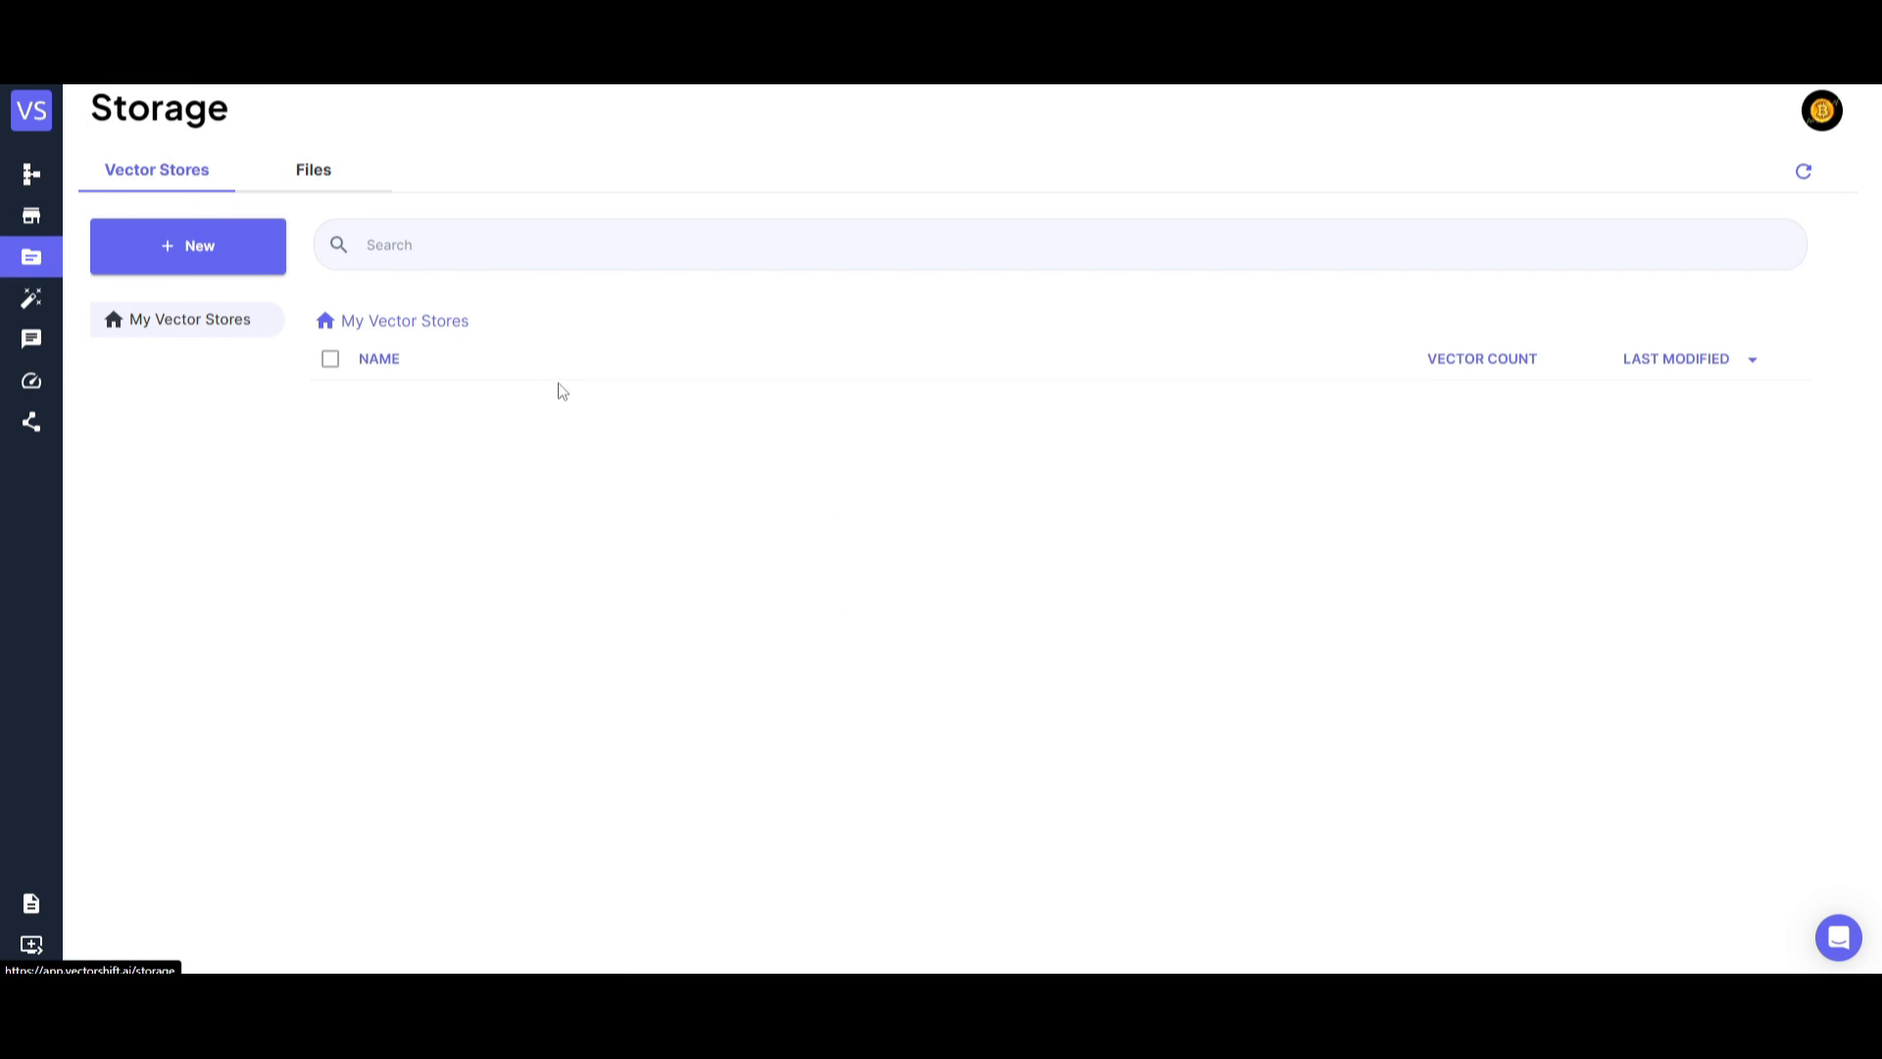
{"action": "mouse_move", "coordinate": [544, 397]}
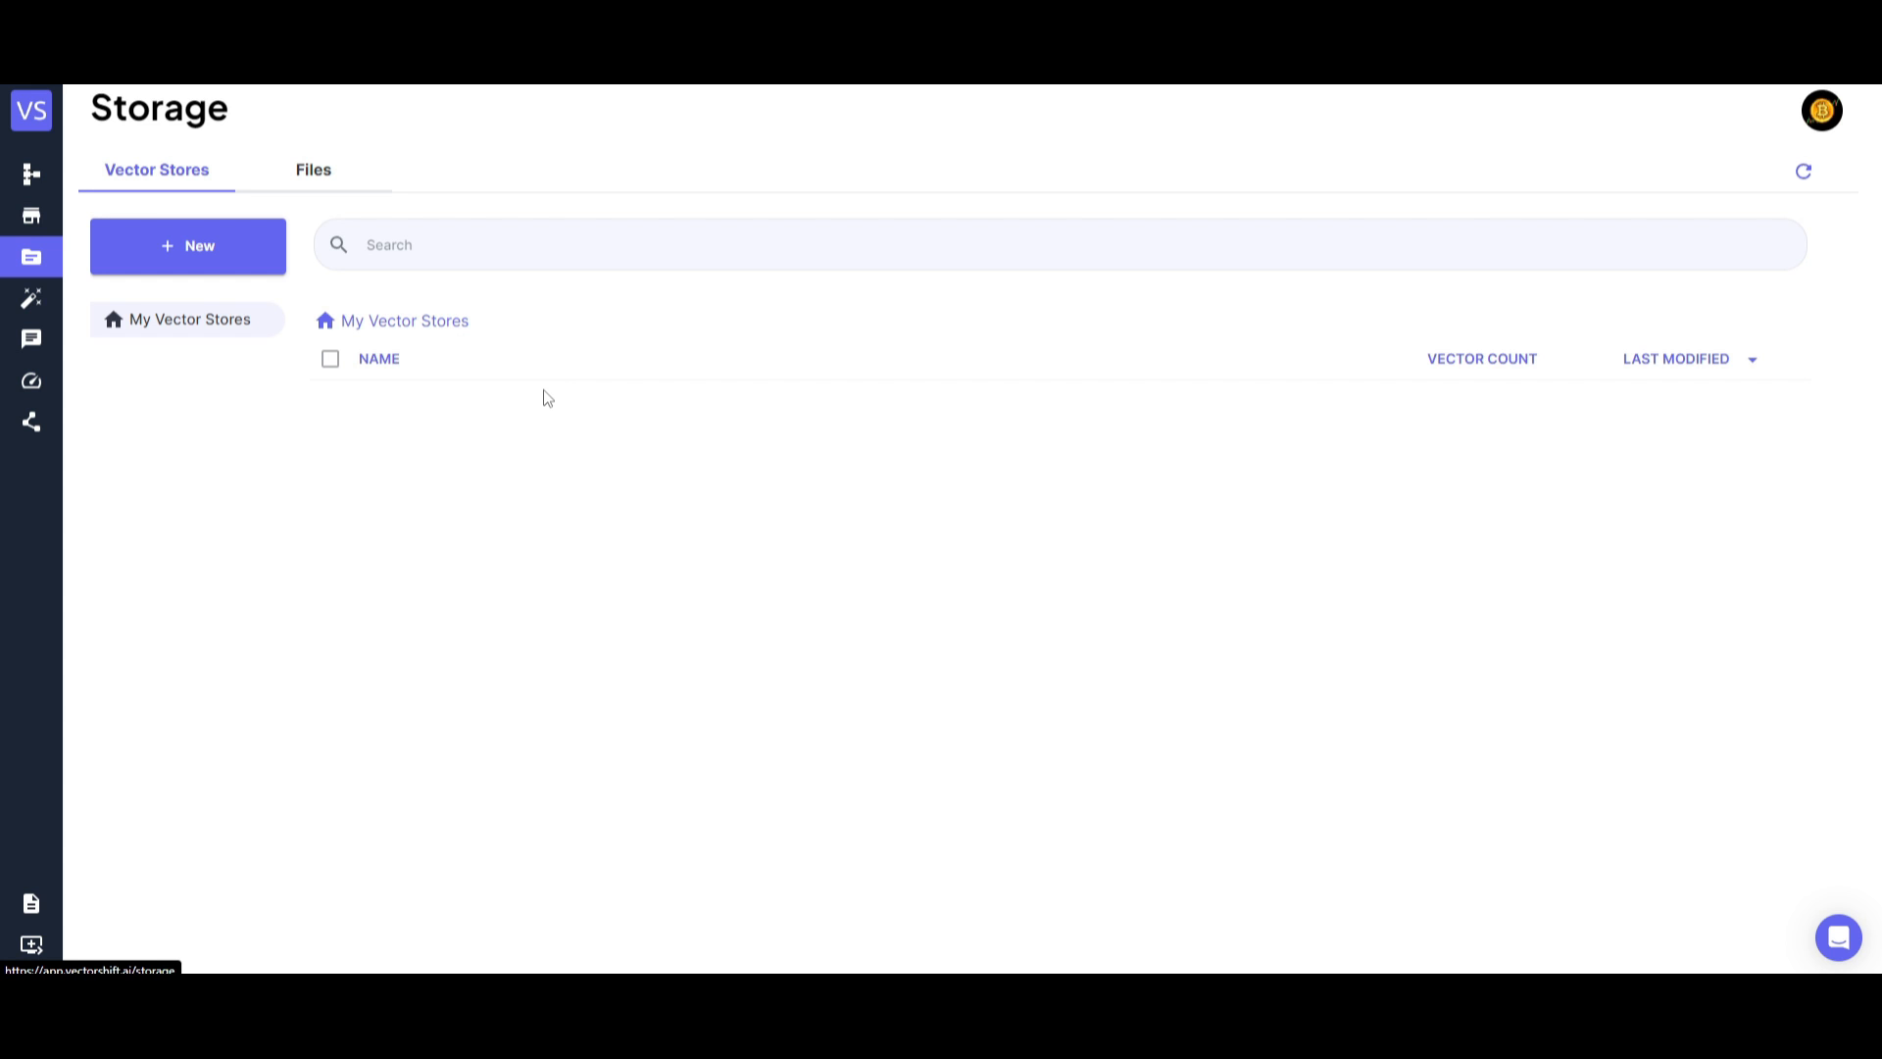
{"action": "mouse_move", "coordinate": [643, 437]}
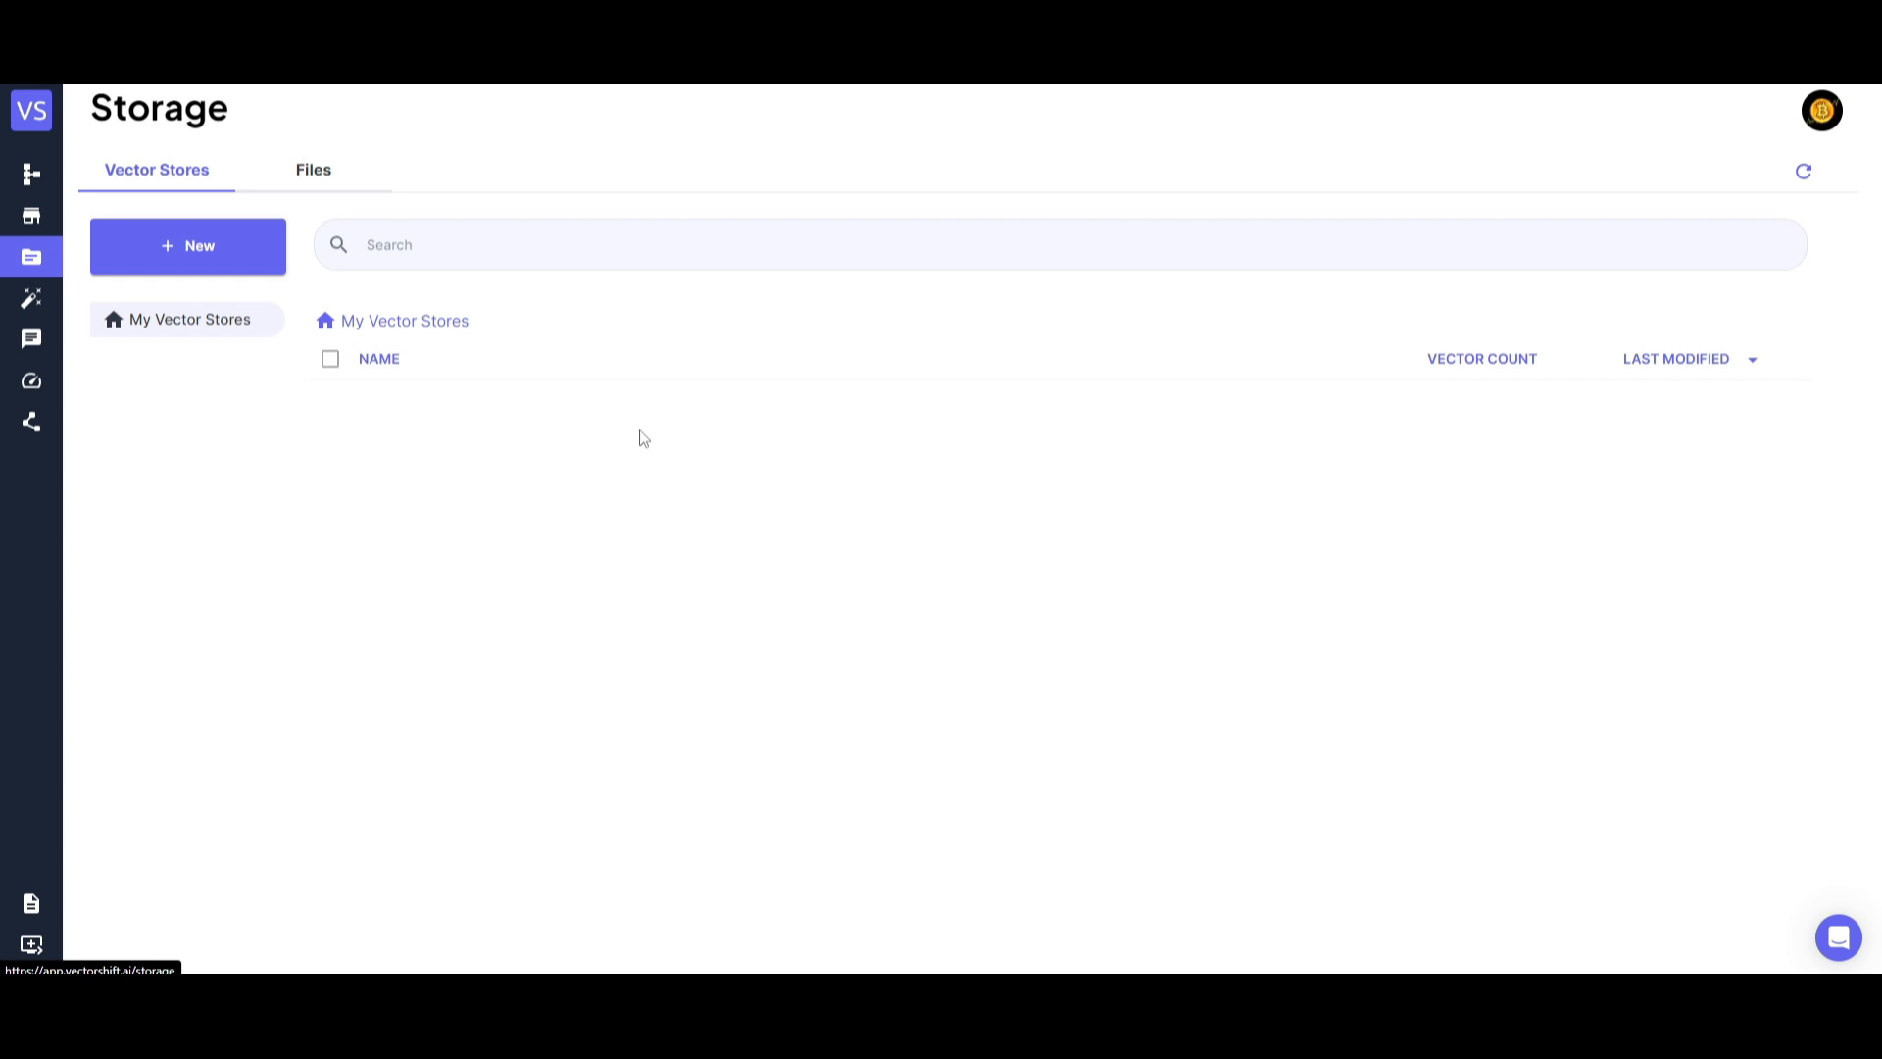
{"action": "mouse_move", "coordinate": [684, 454]}
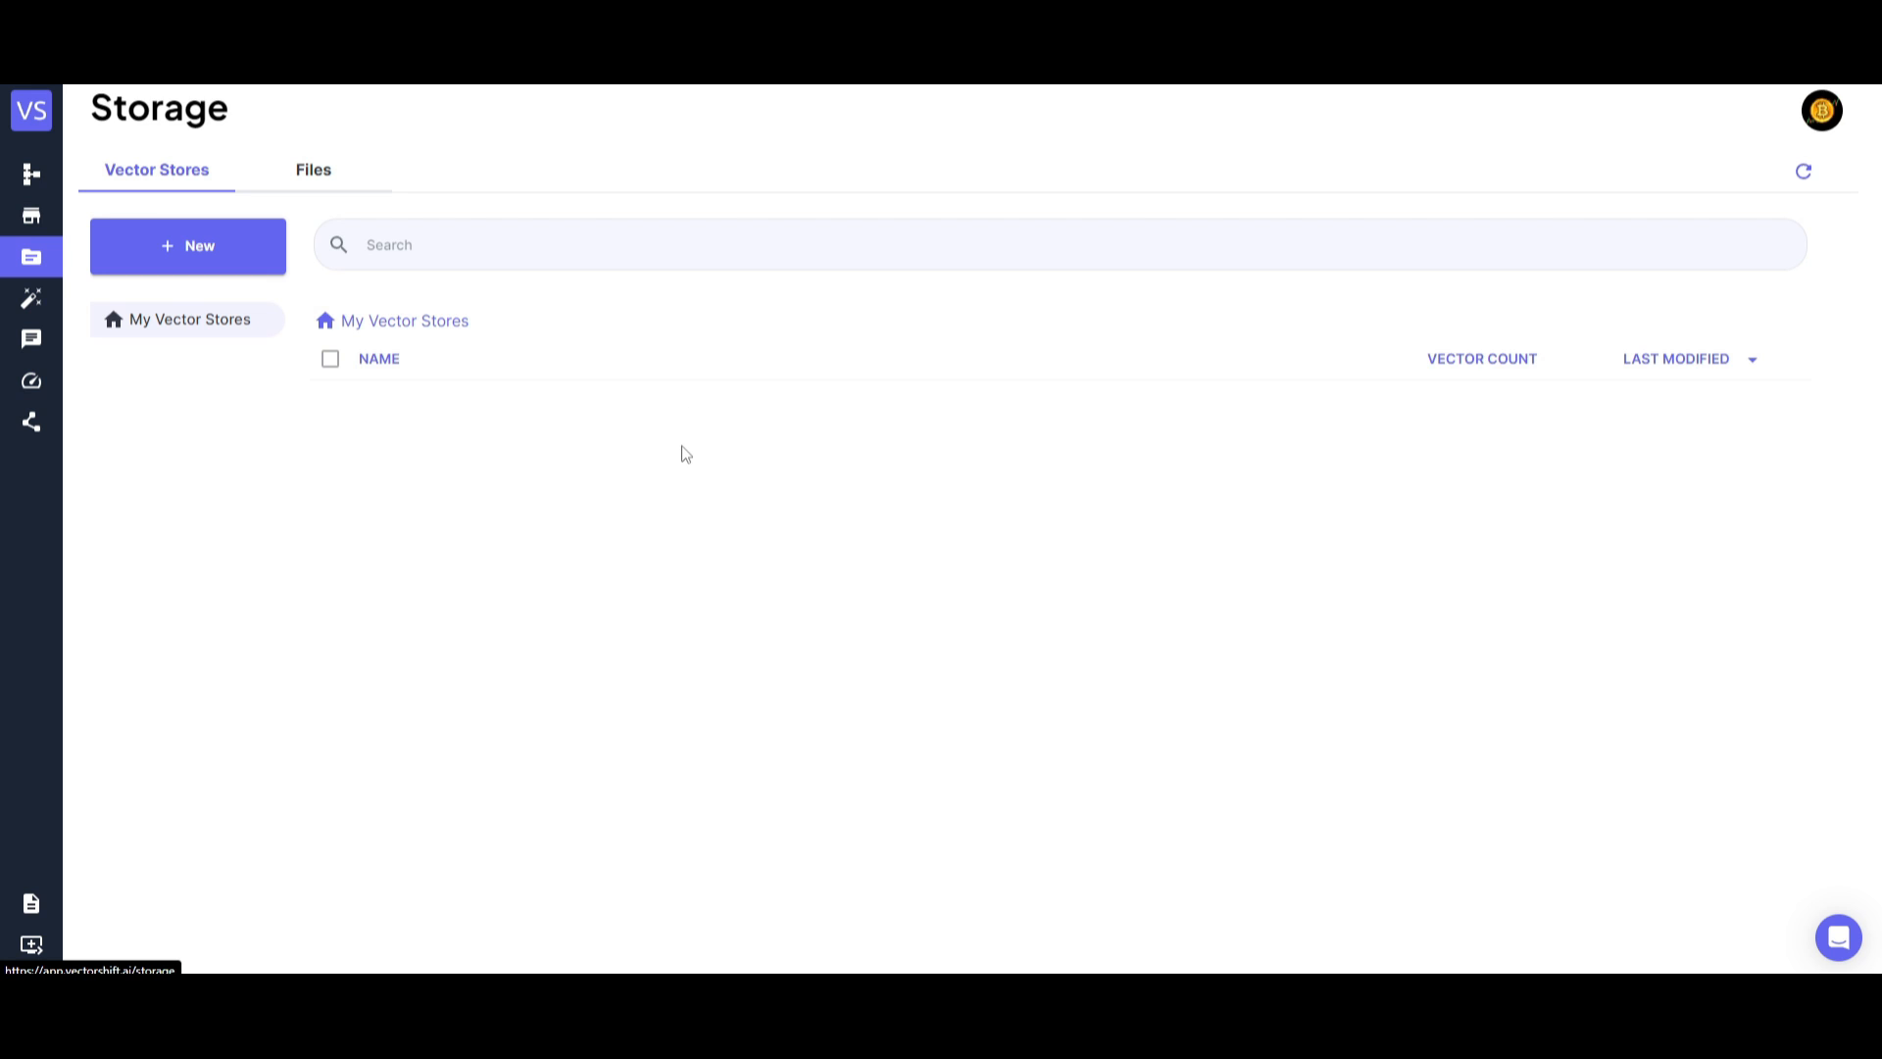
{"action": "mouse_move", "coordinate": [828, 426]}
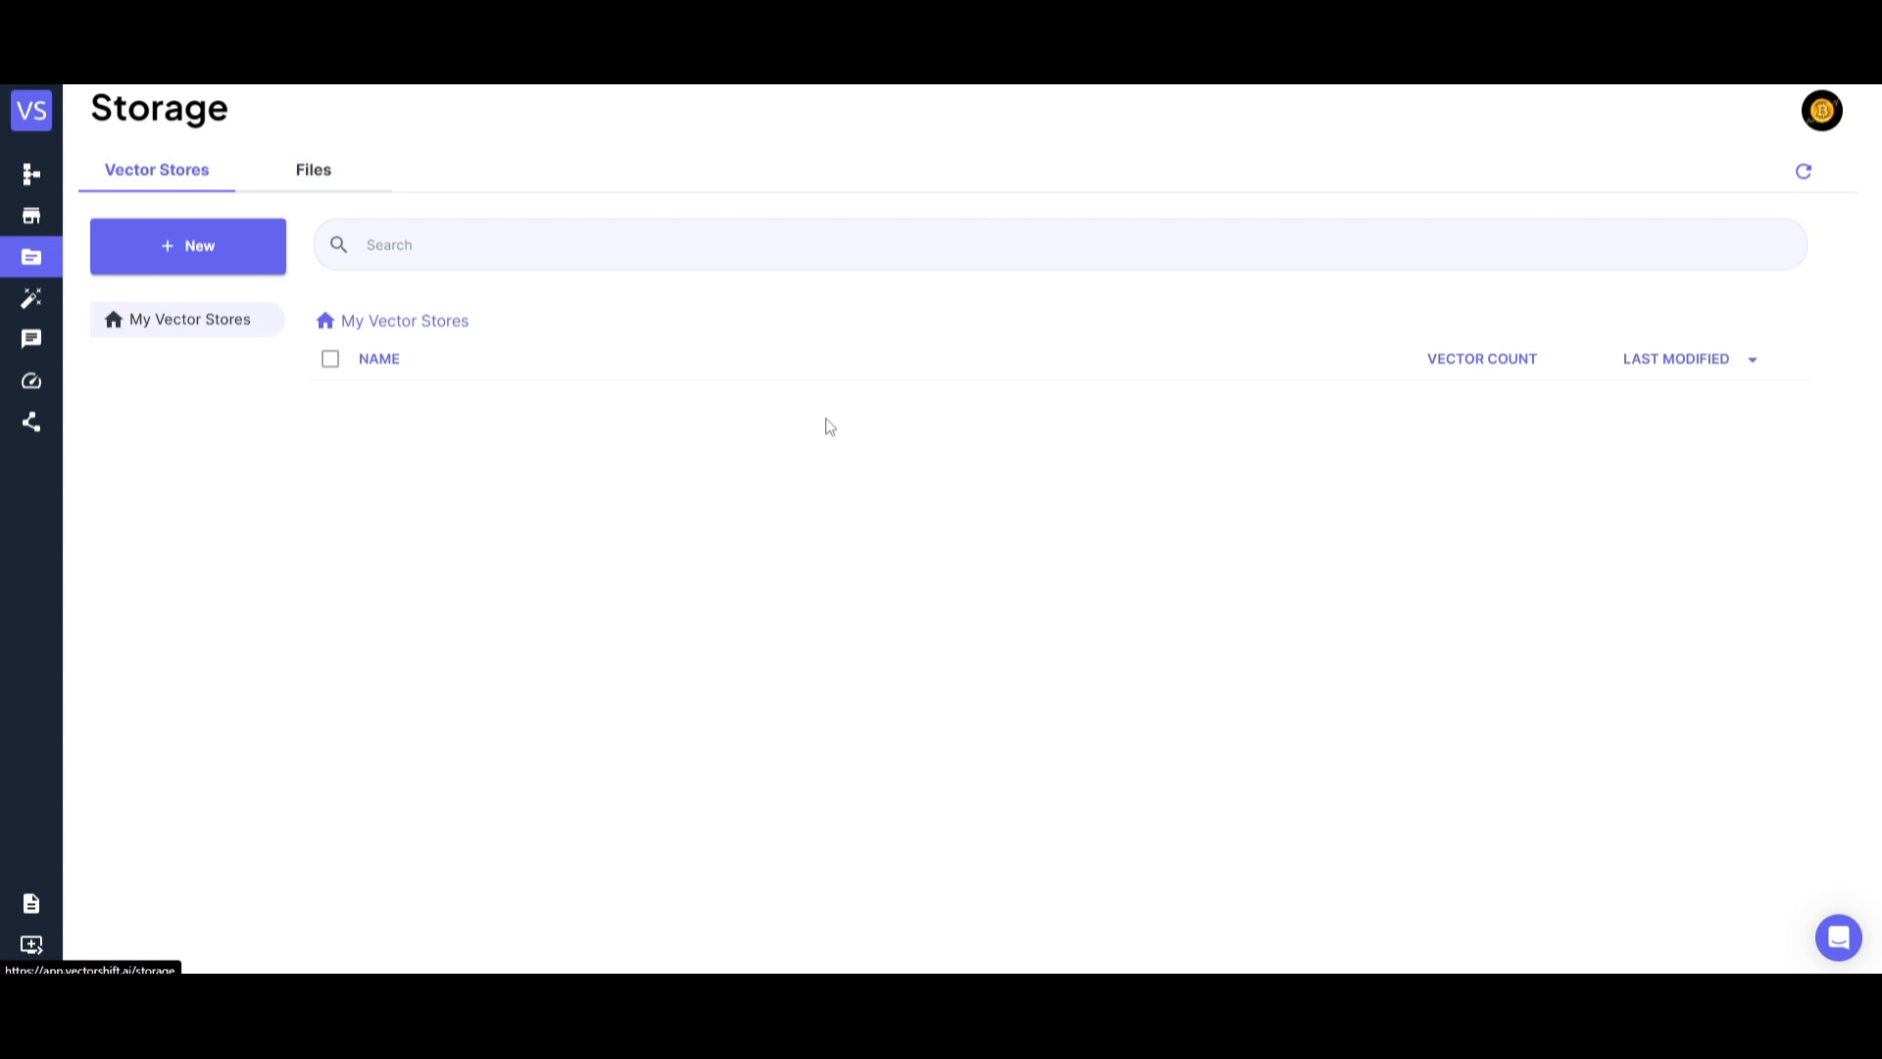
{"action": "mouse_move", "coordinate": [480, 487]}
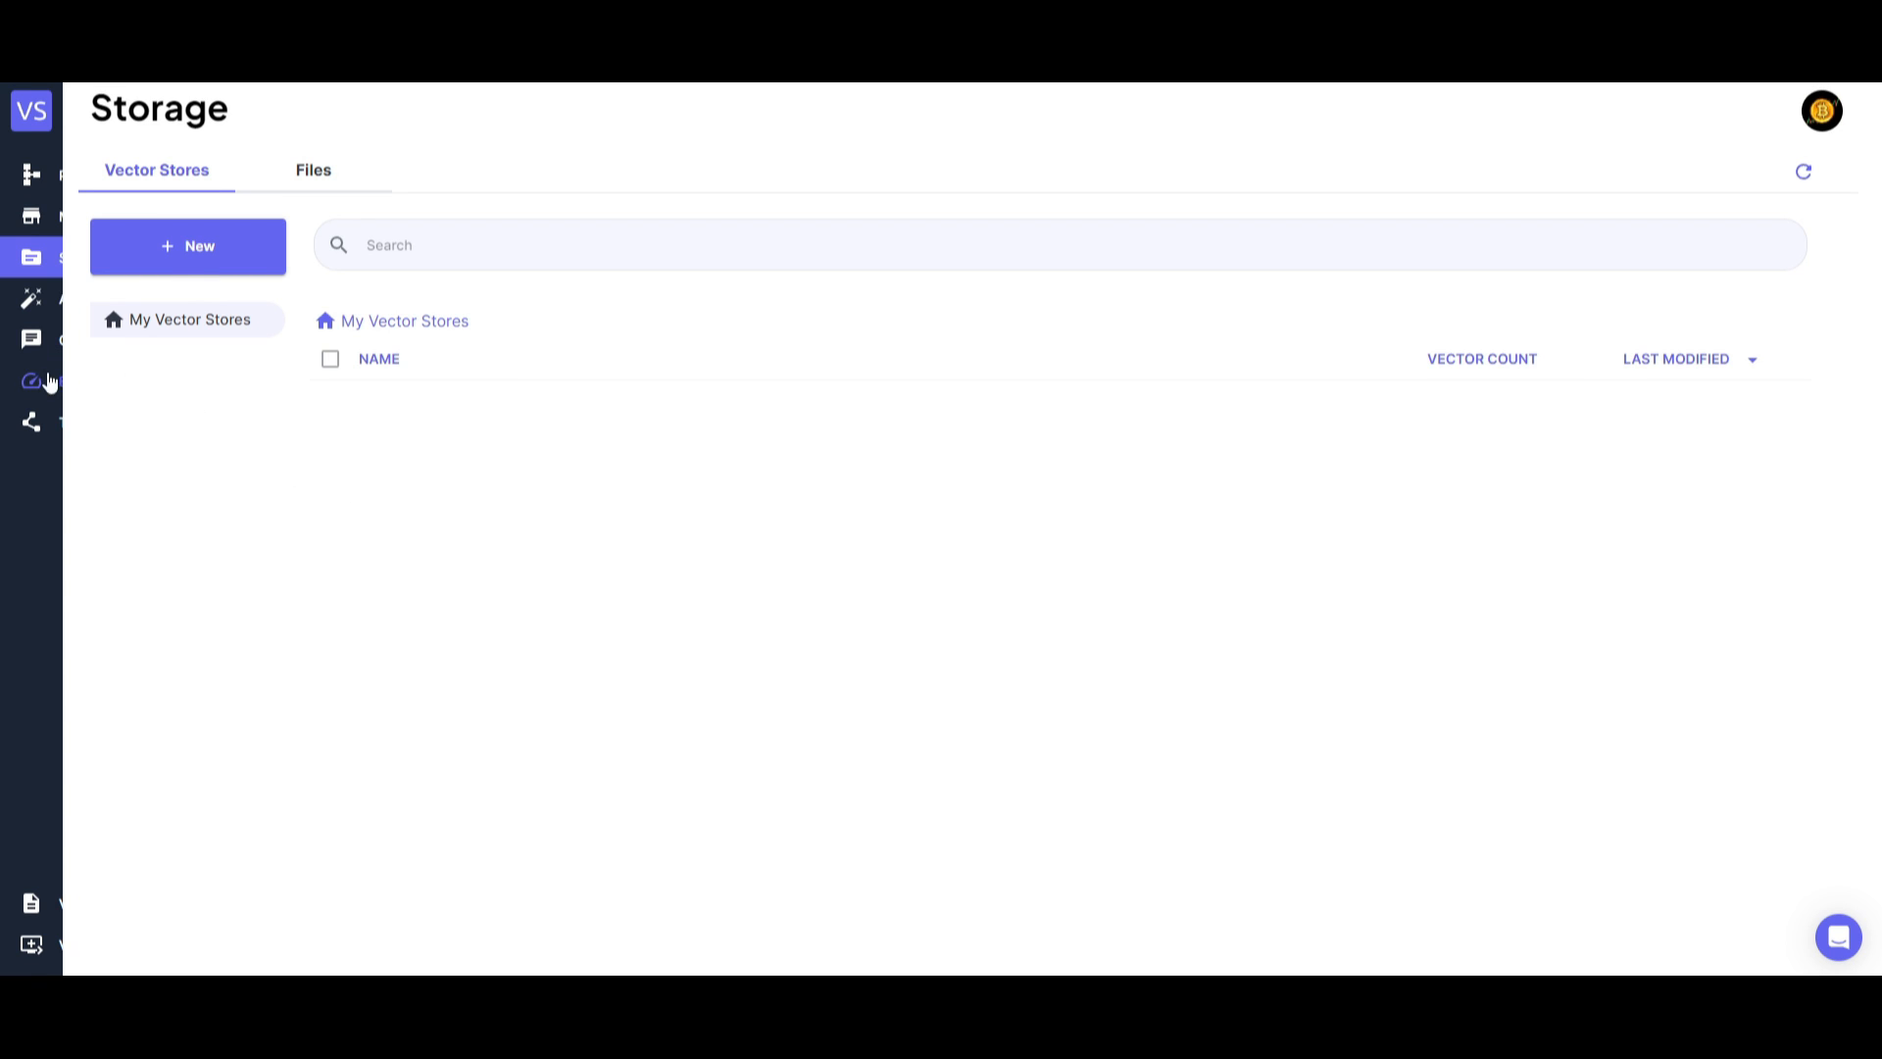
Open Automations, start New > Create Automation, then dismiss the dialog
{"action": "left_click", "coordinate": [31, 298]}
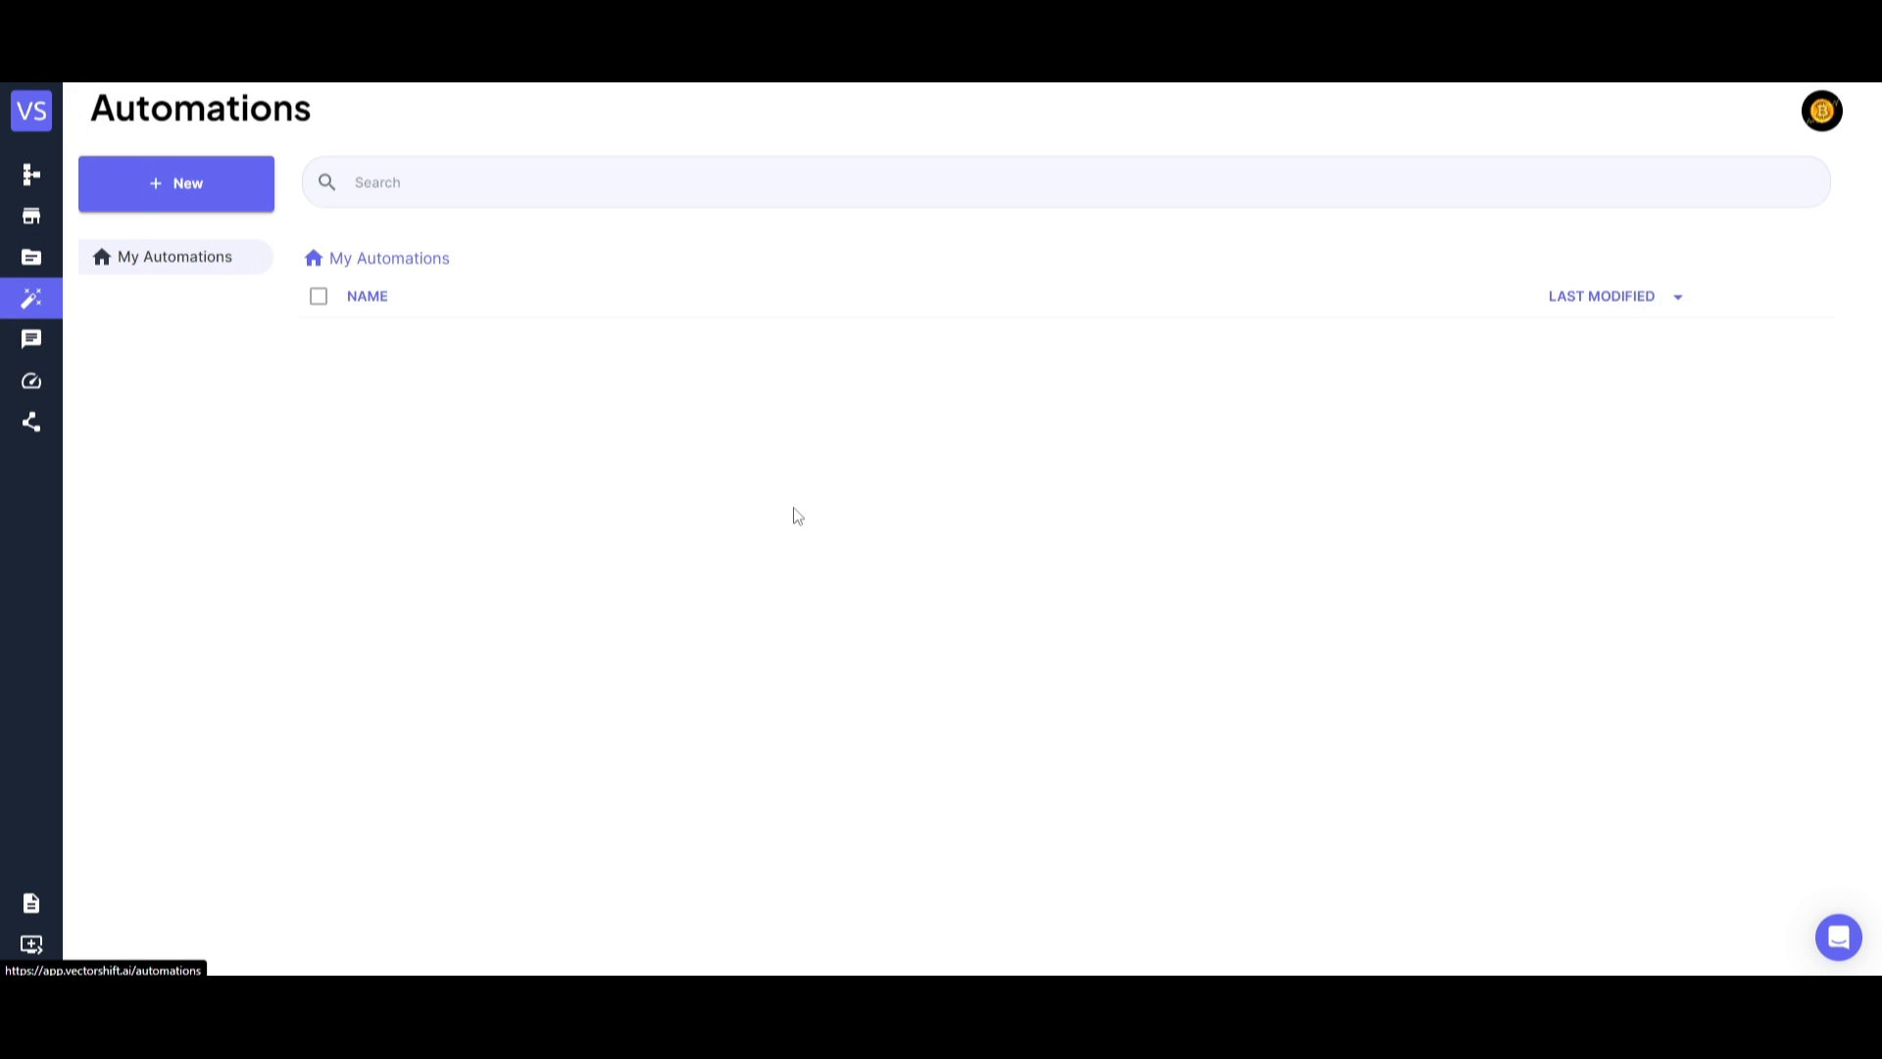
{"action": "mouse_move", "coordinate": [605, 488]}
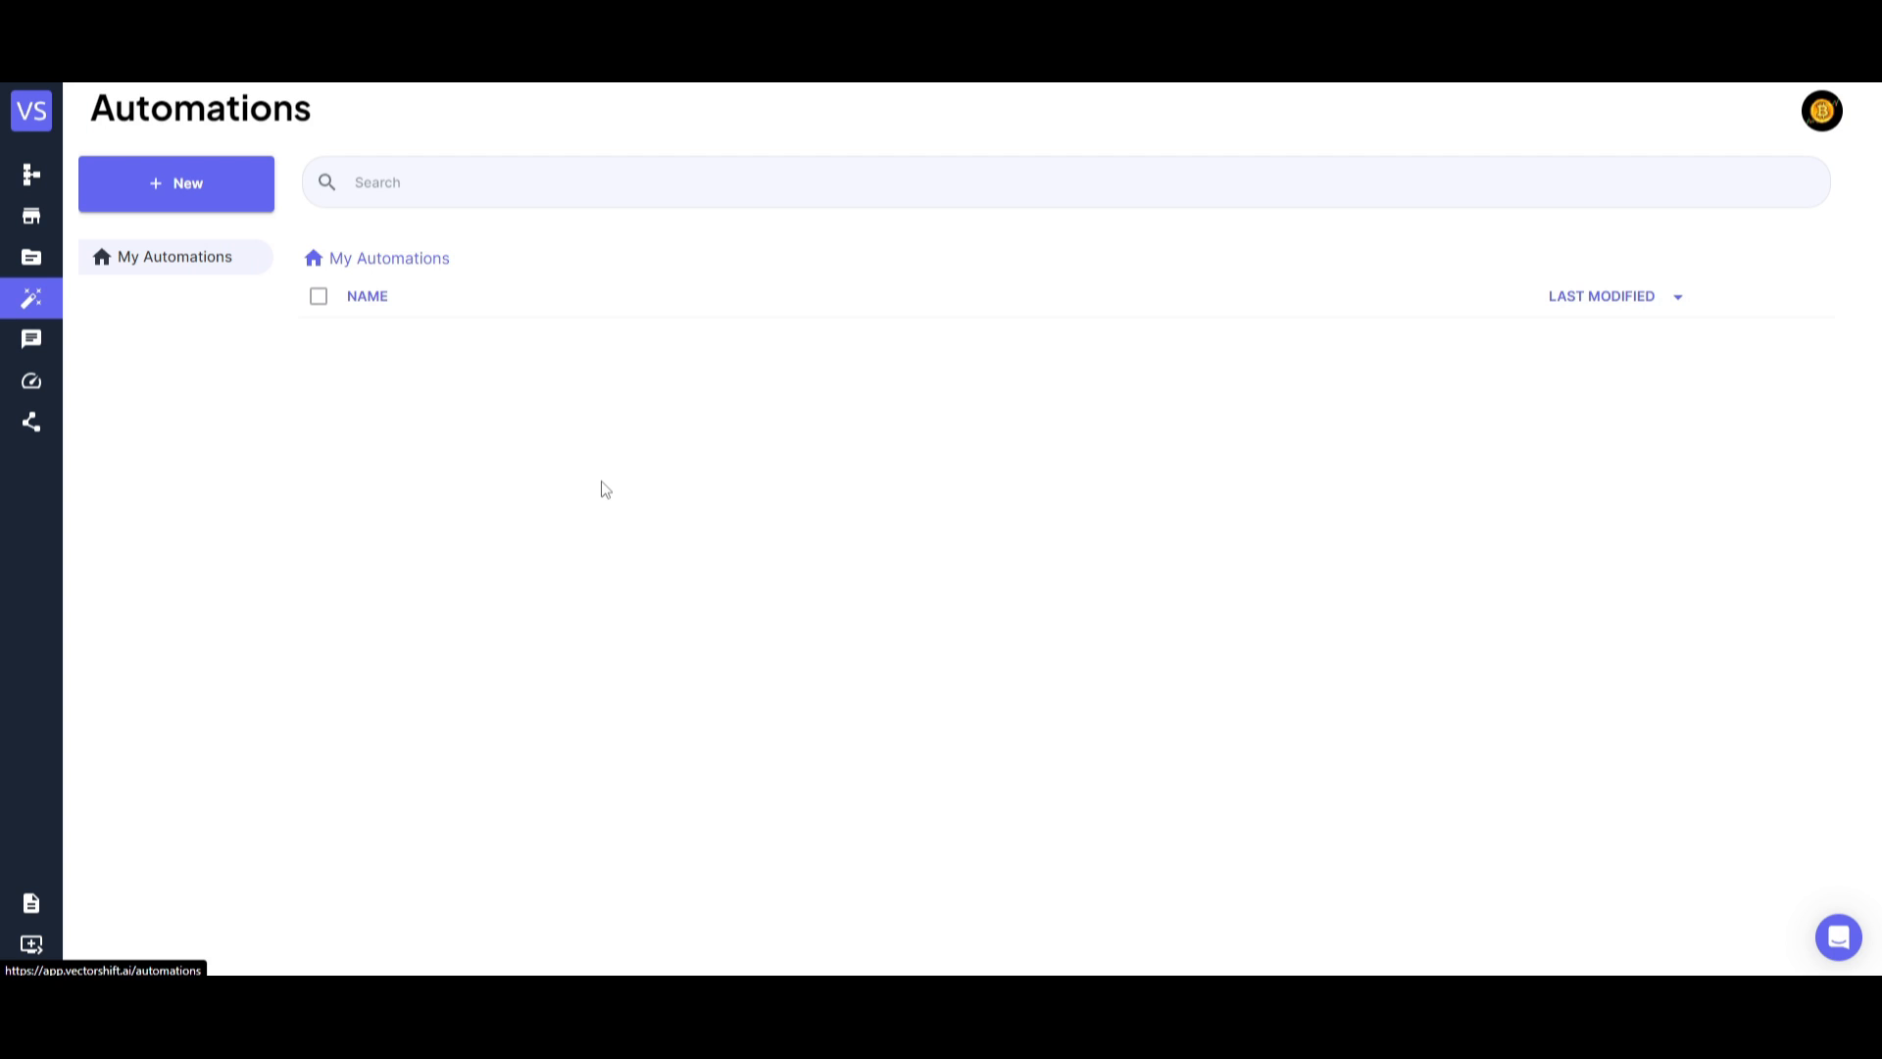
{"action": "mouse_move", "coordinate": [607, 485]}
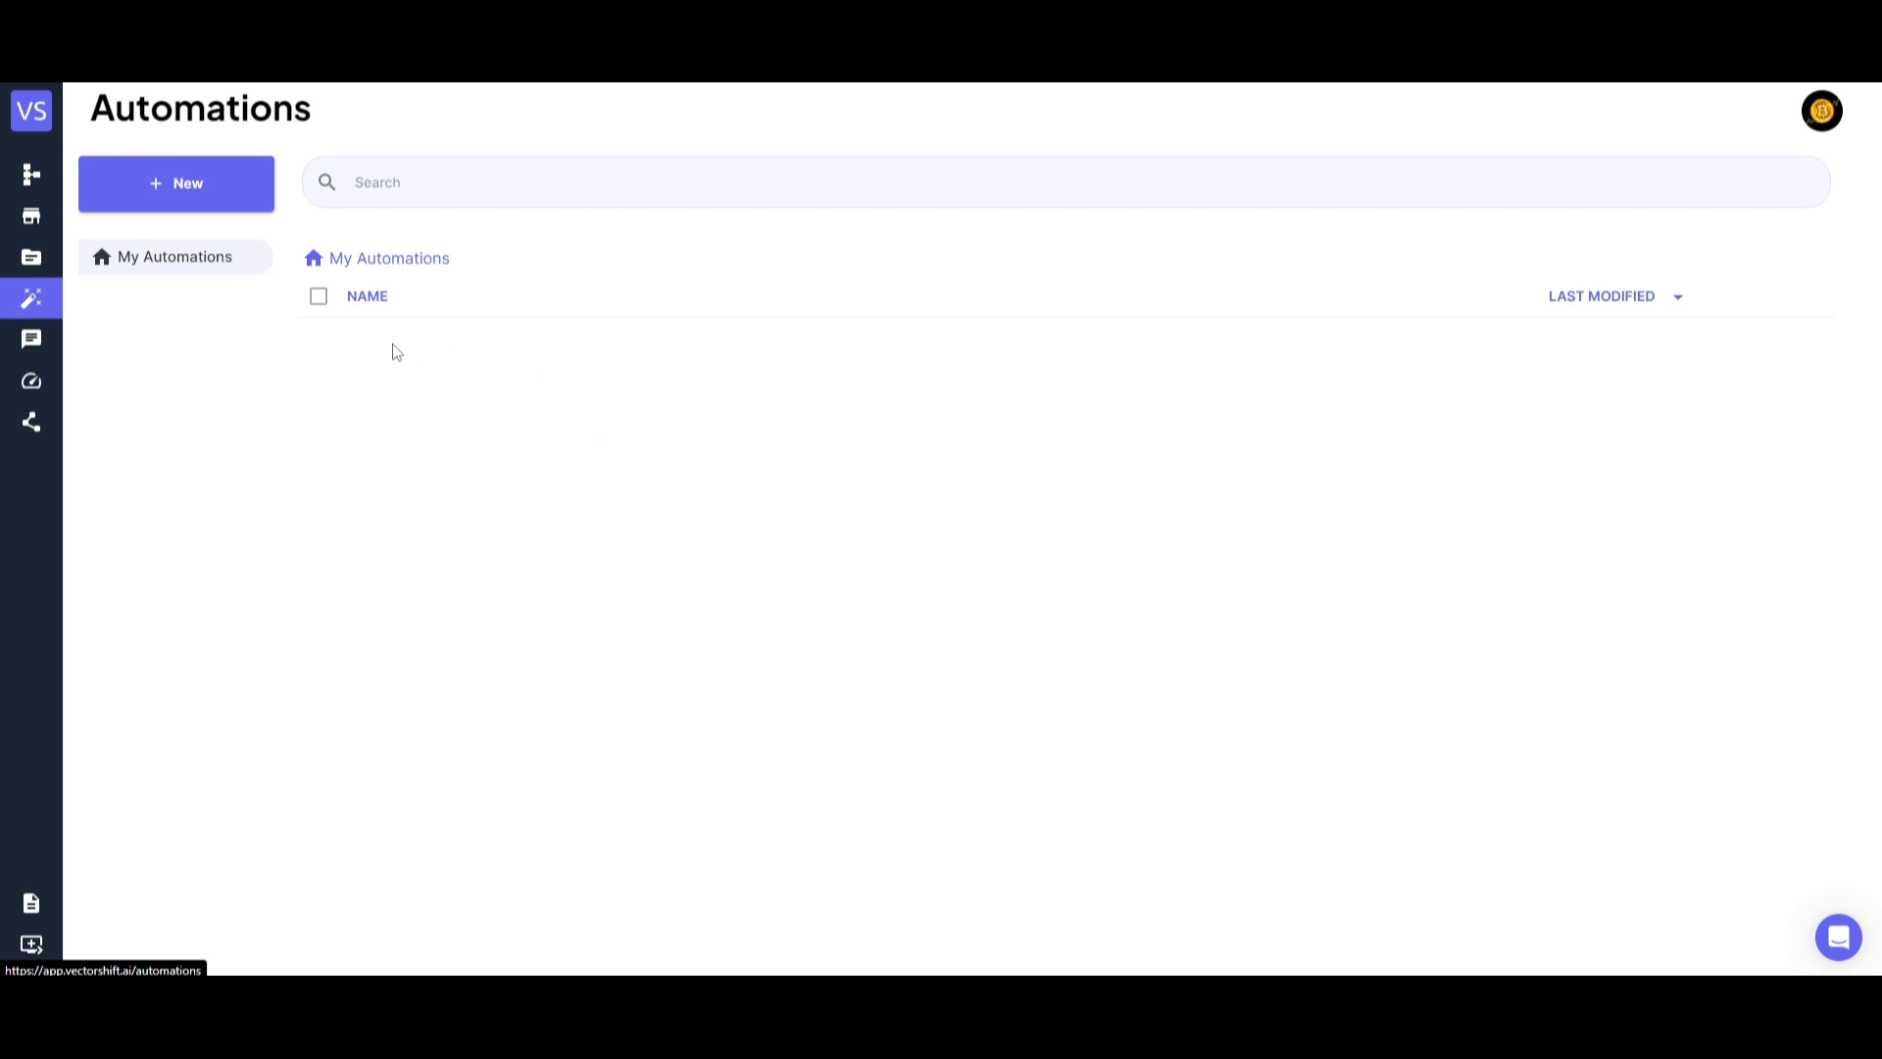
{"action": "left_click", "coordinate": [176, 183]}
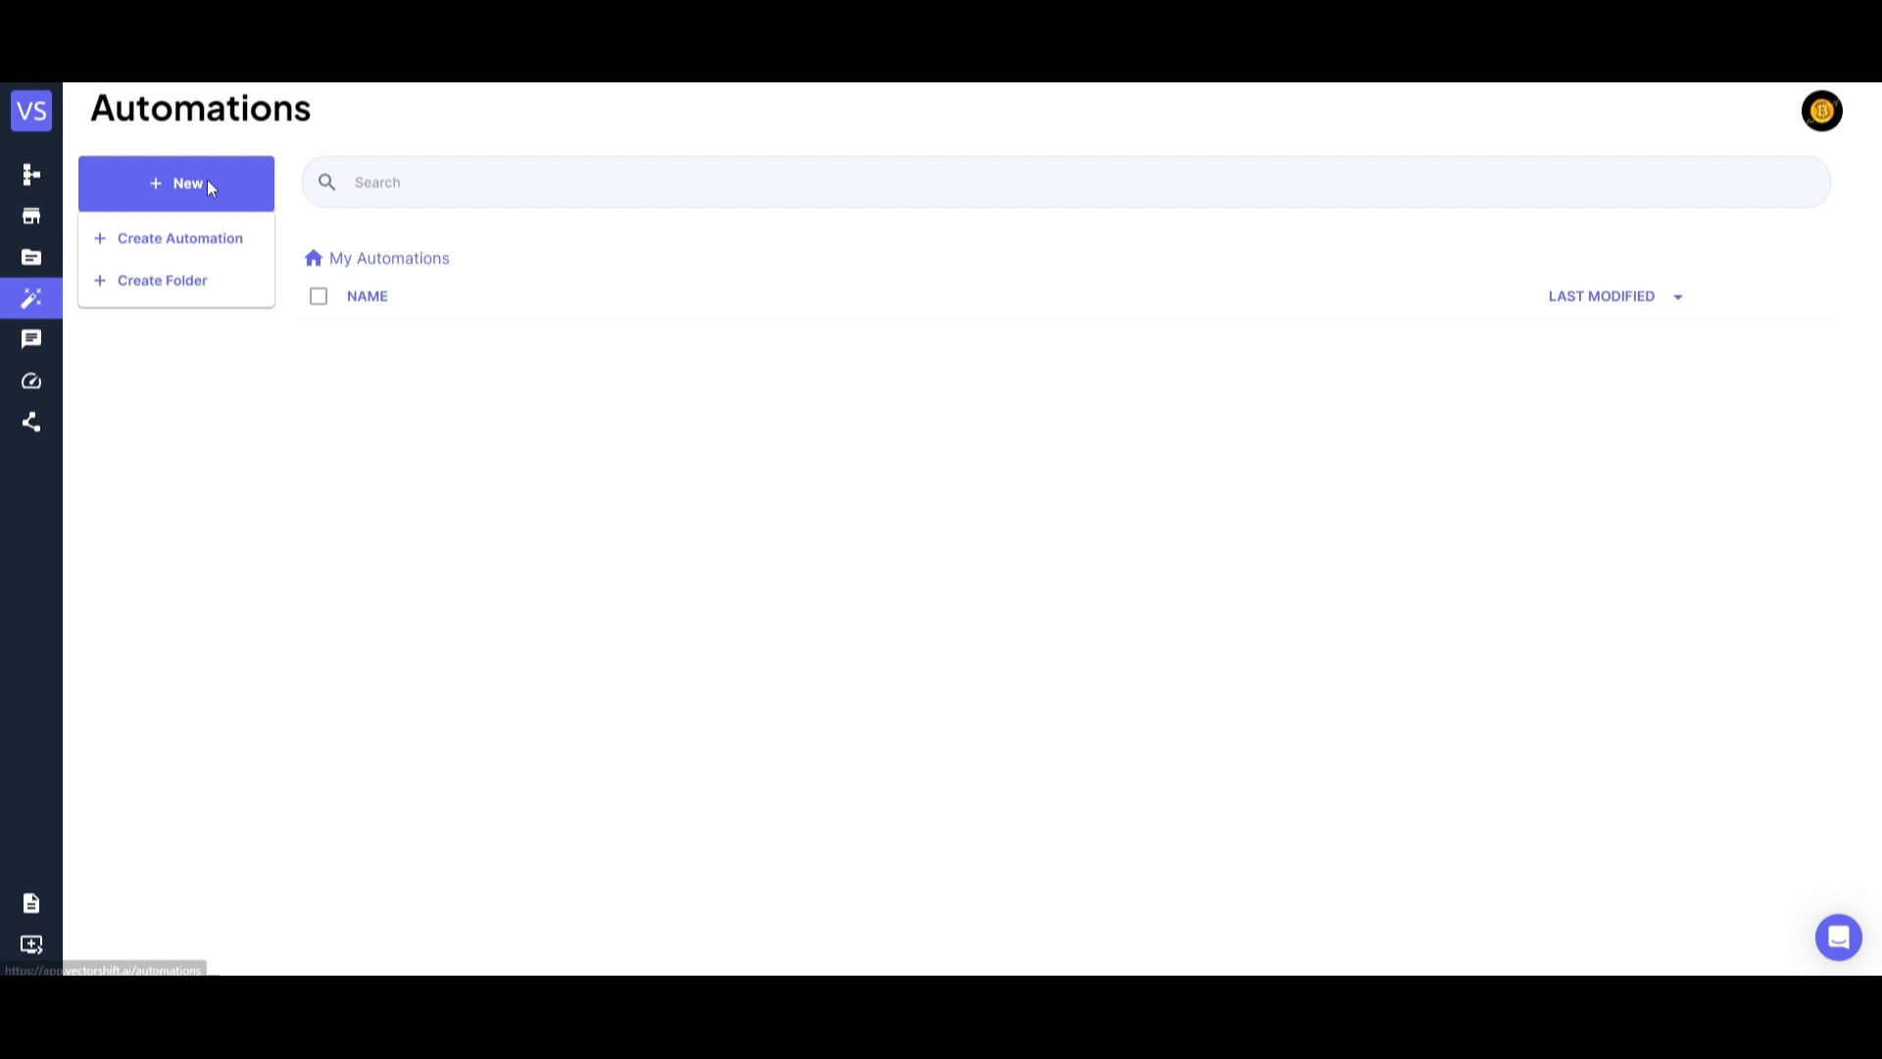
{"action": "mouse_move", "coordinate": [133, 239]}
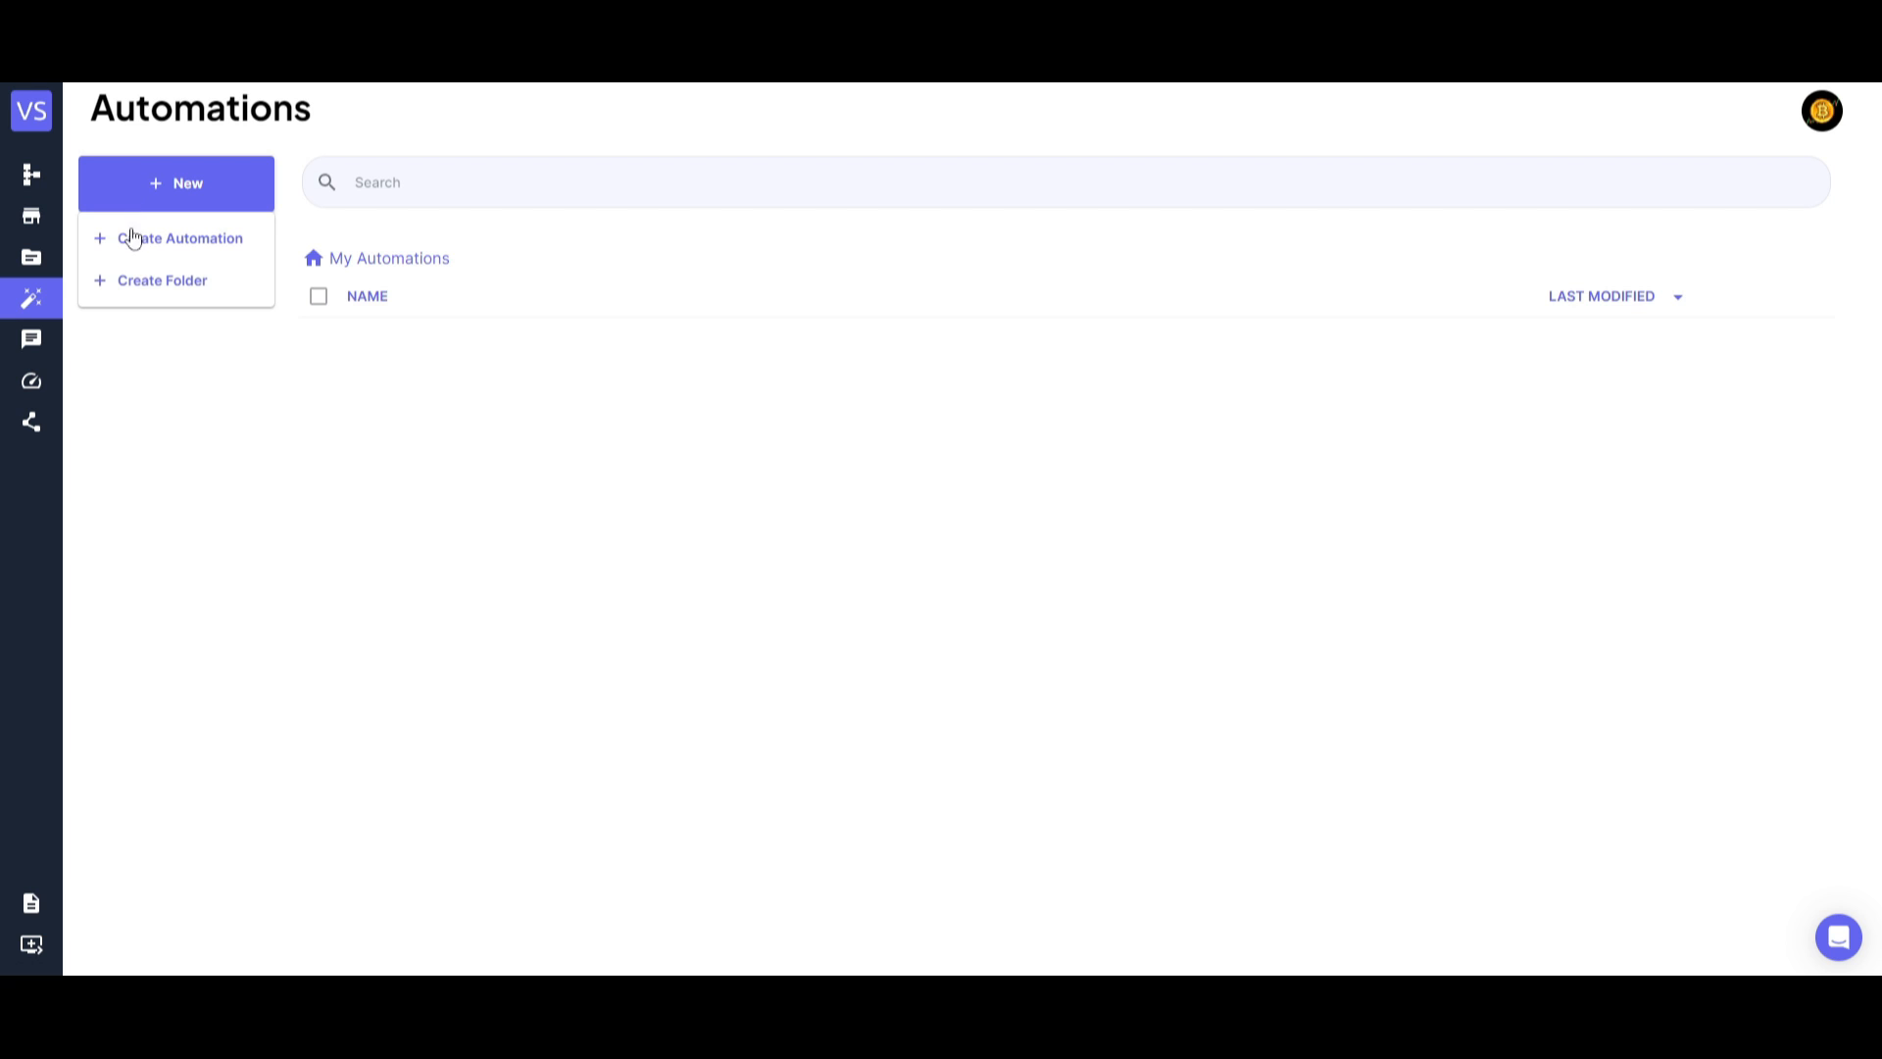
{"action": "left_click", "coordinate": [181, 237]}
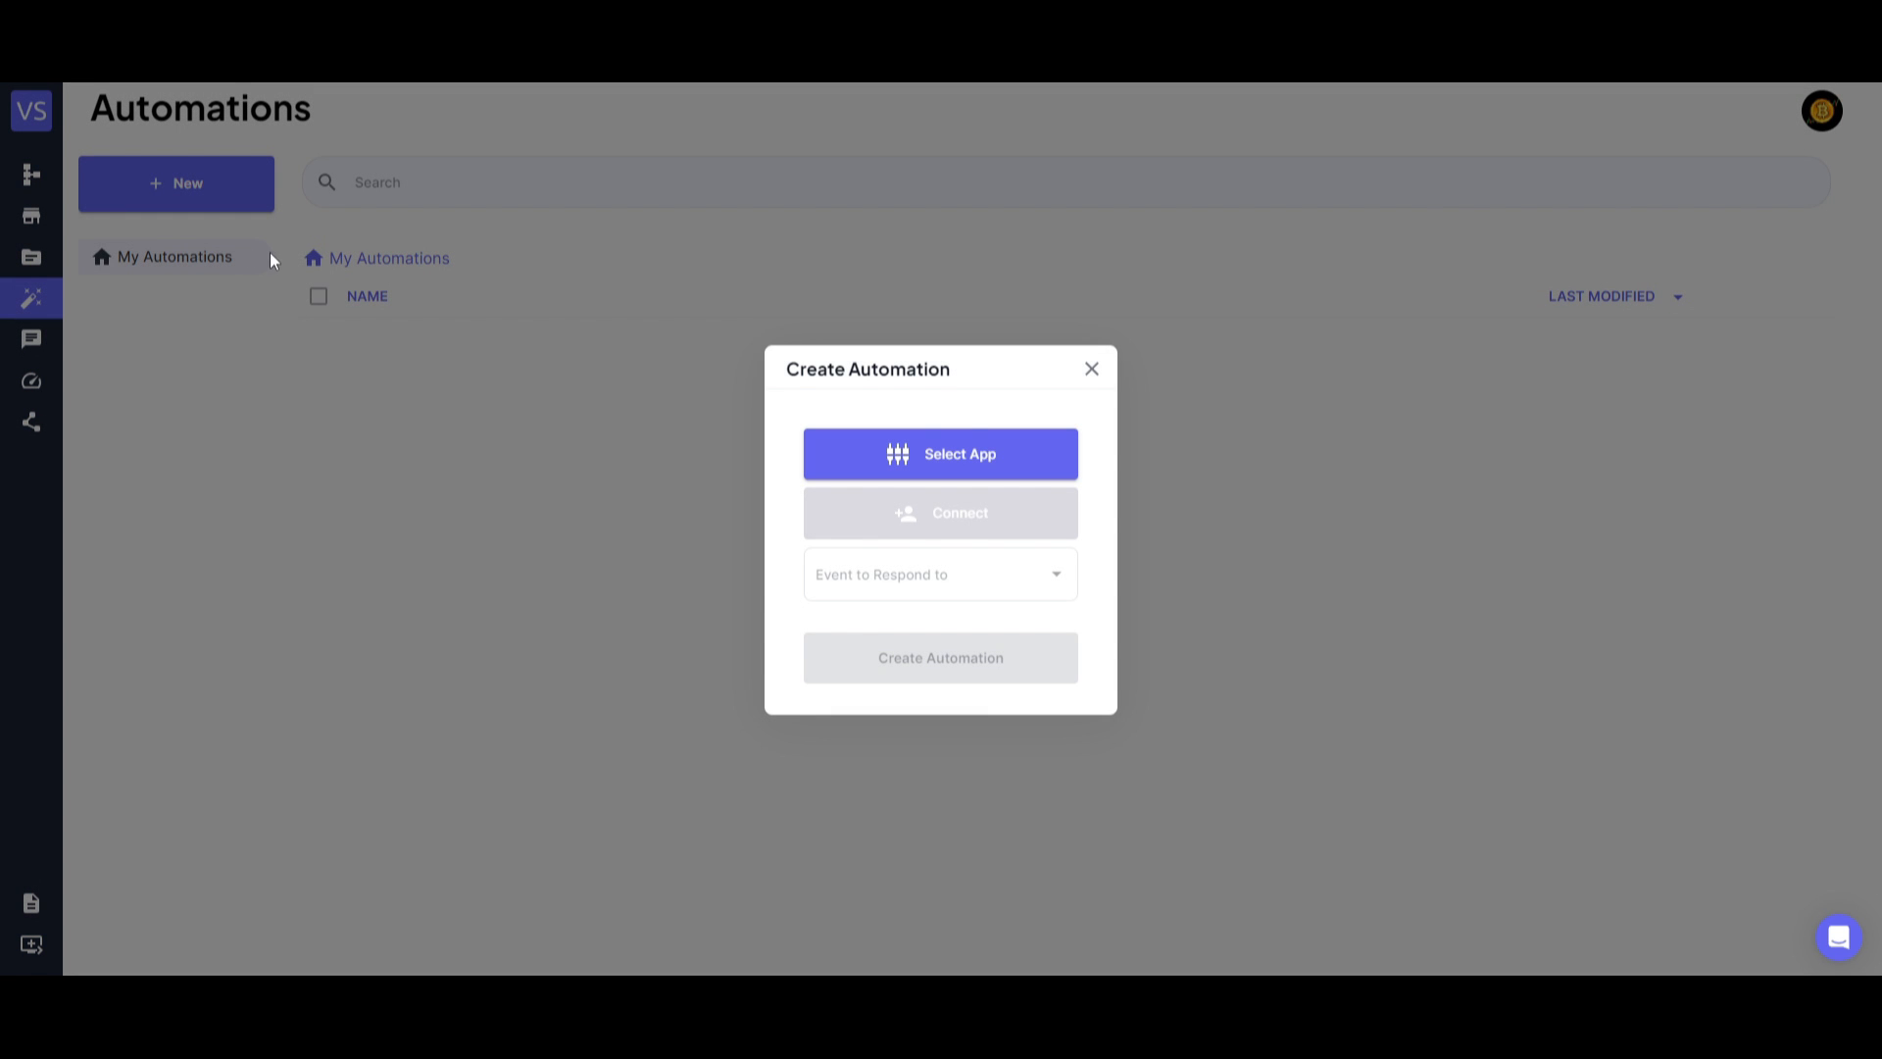
{"action": "mouse_move", "coordinate": [764, 486]}
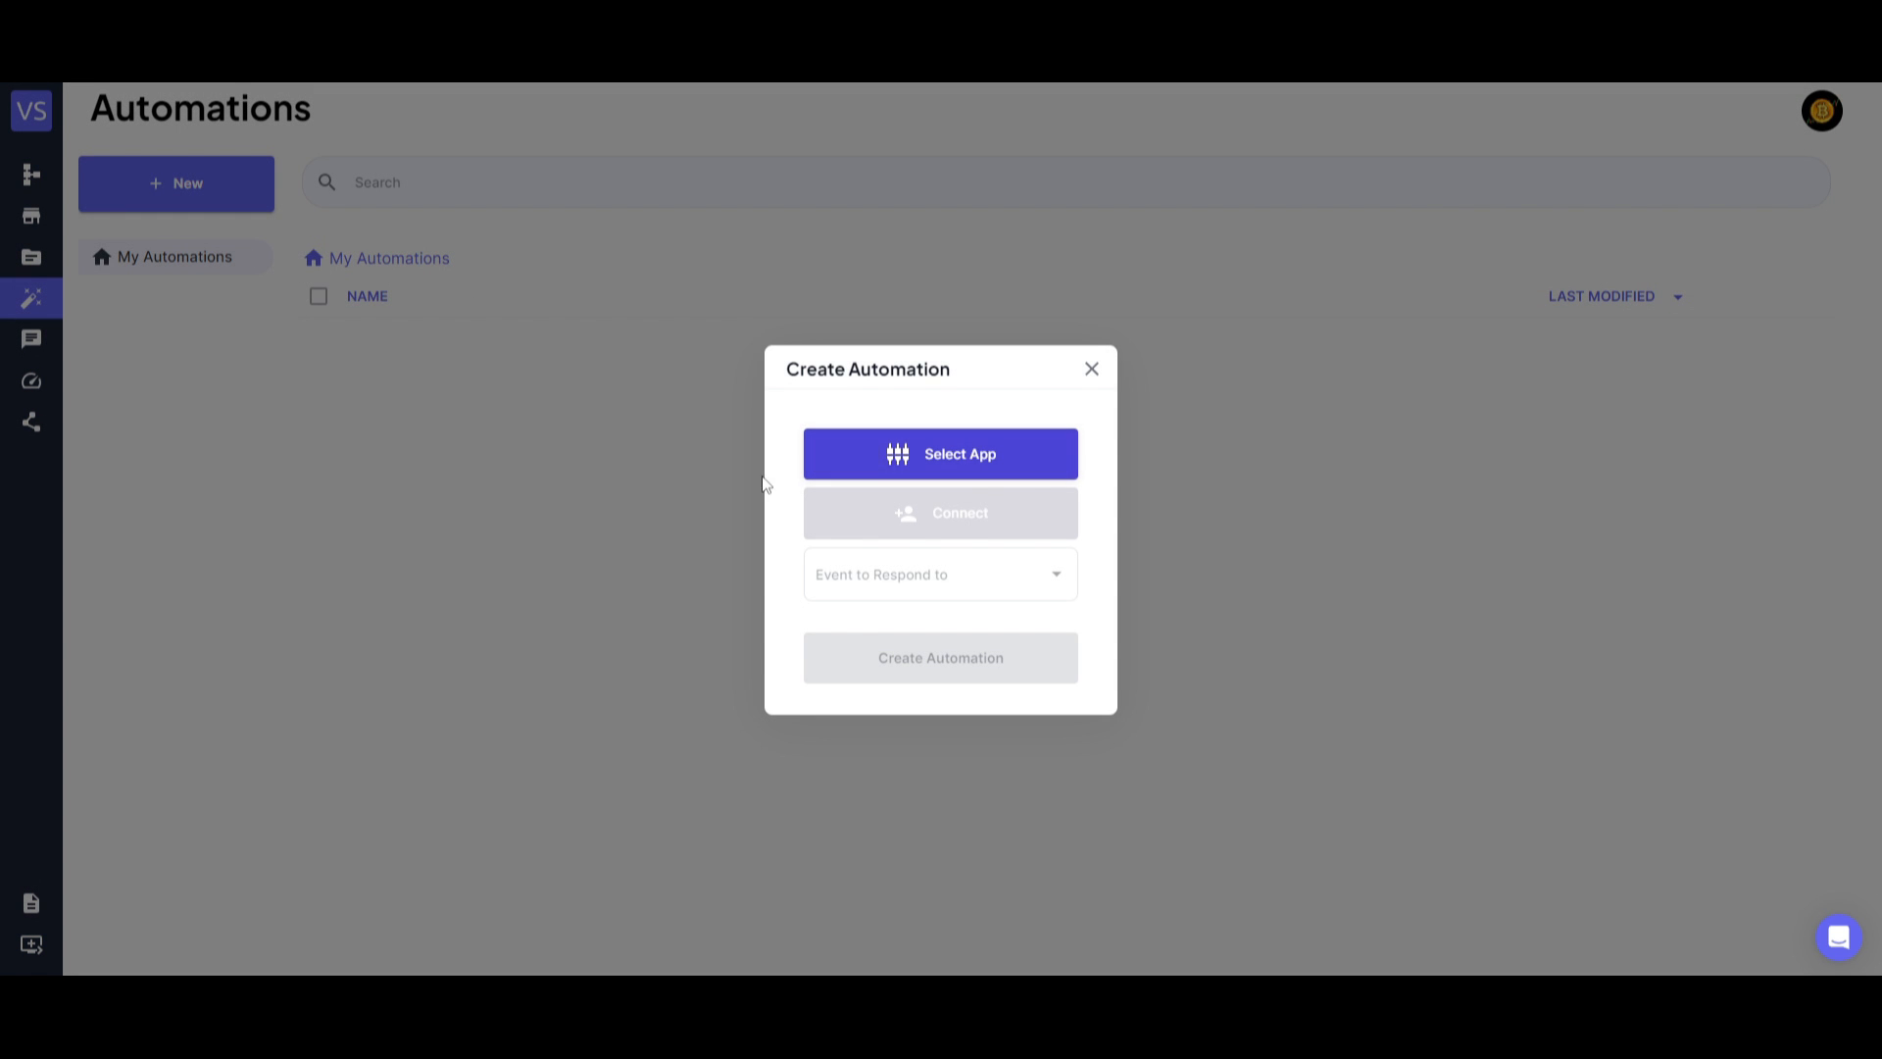
{"action": "left_click", "coordinate": [1090, 369]}
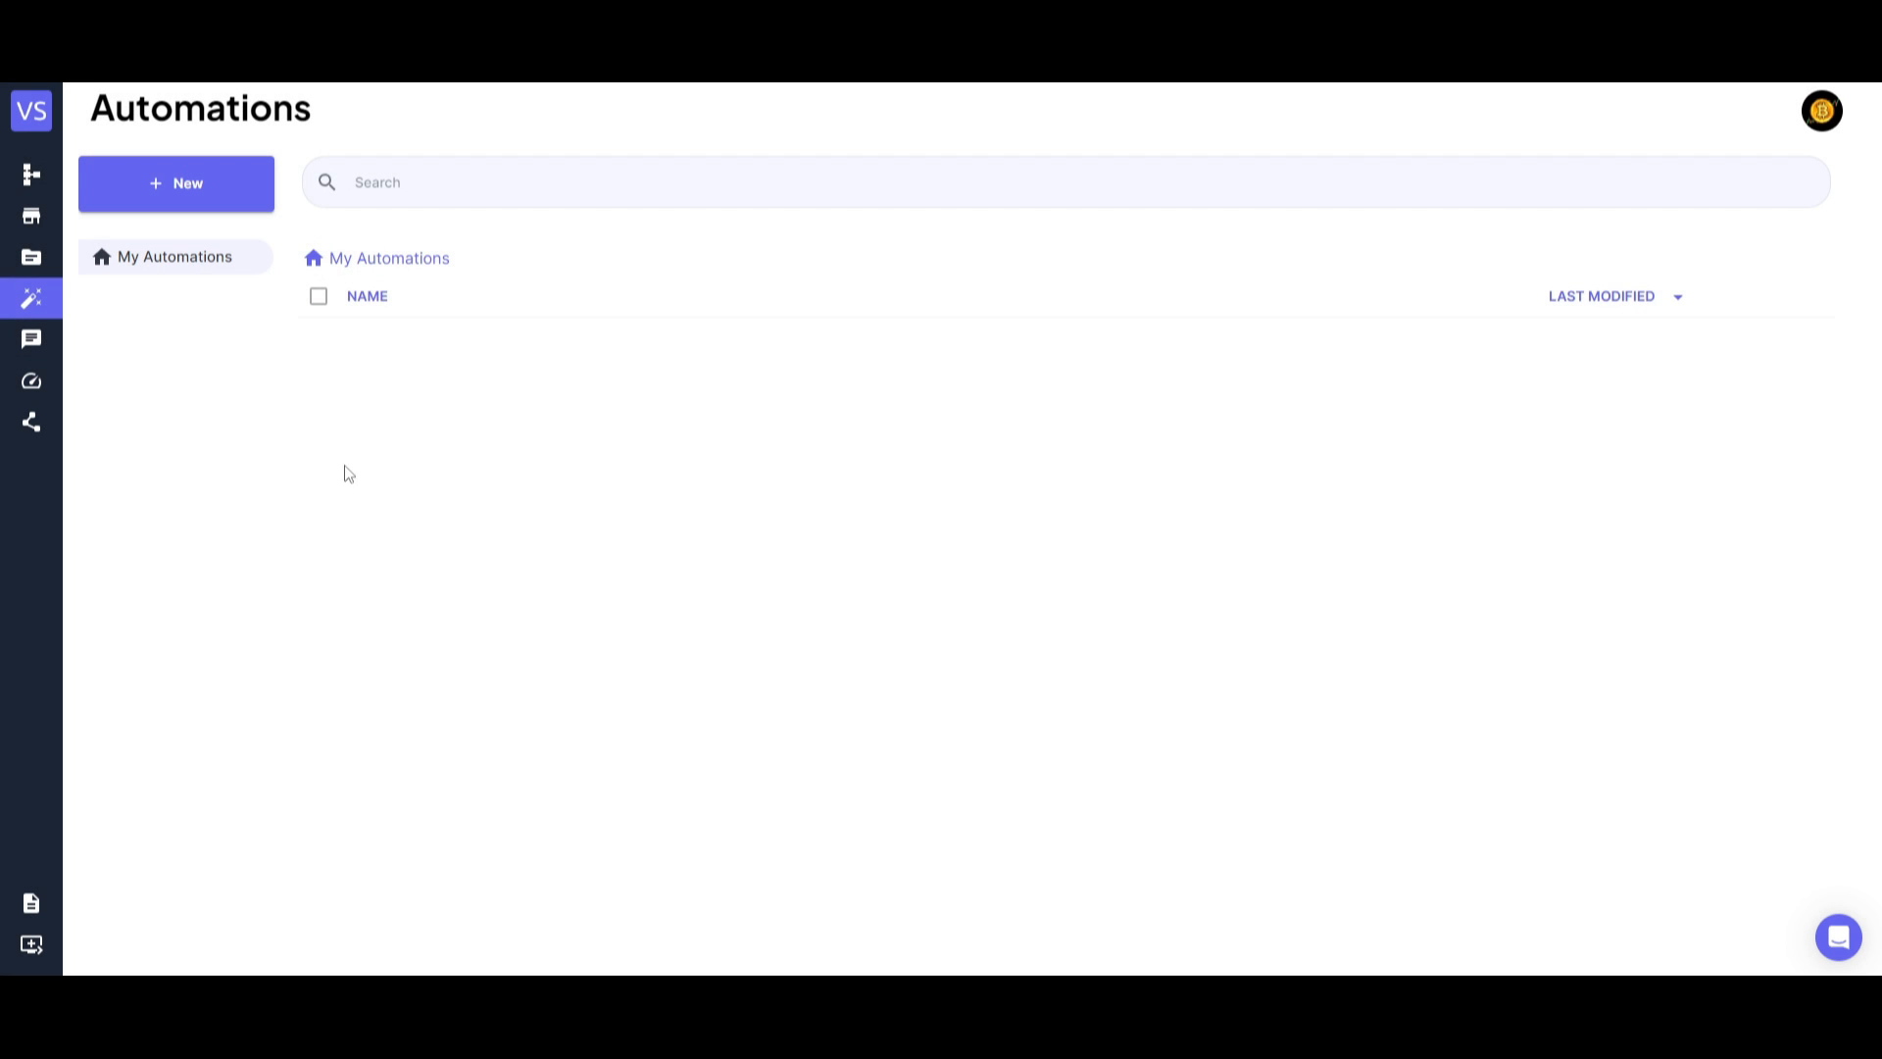
{"action": "mouse_move", "coordinate": [700, 392]}
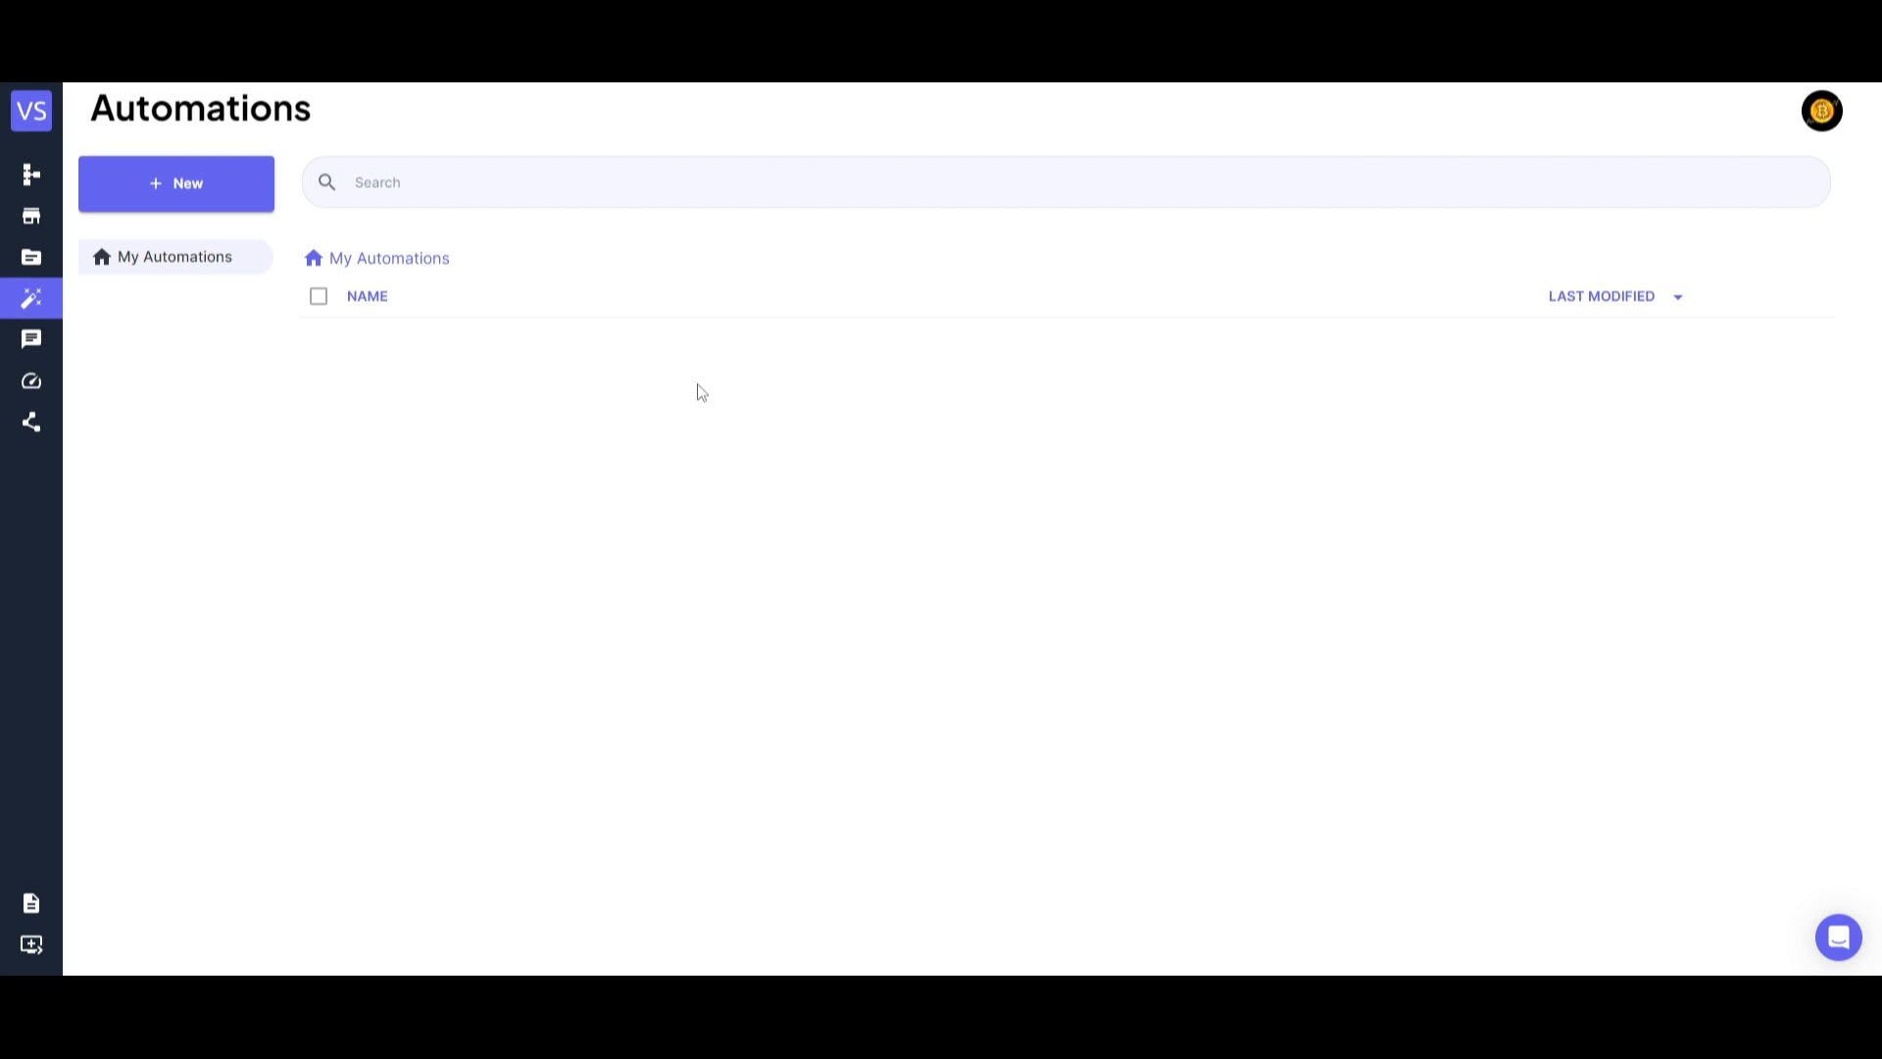
{"action": "mouse_move", "coordinate": [538, 411]}
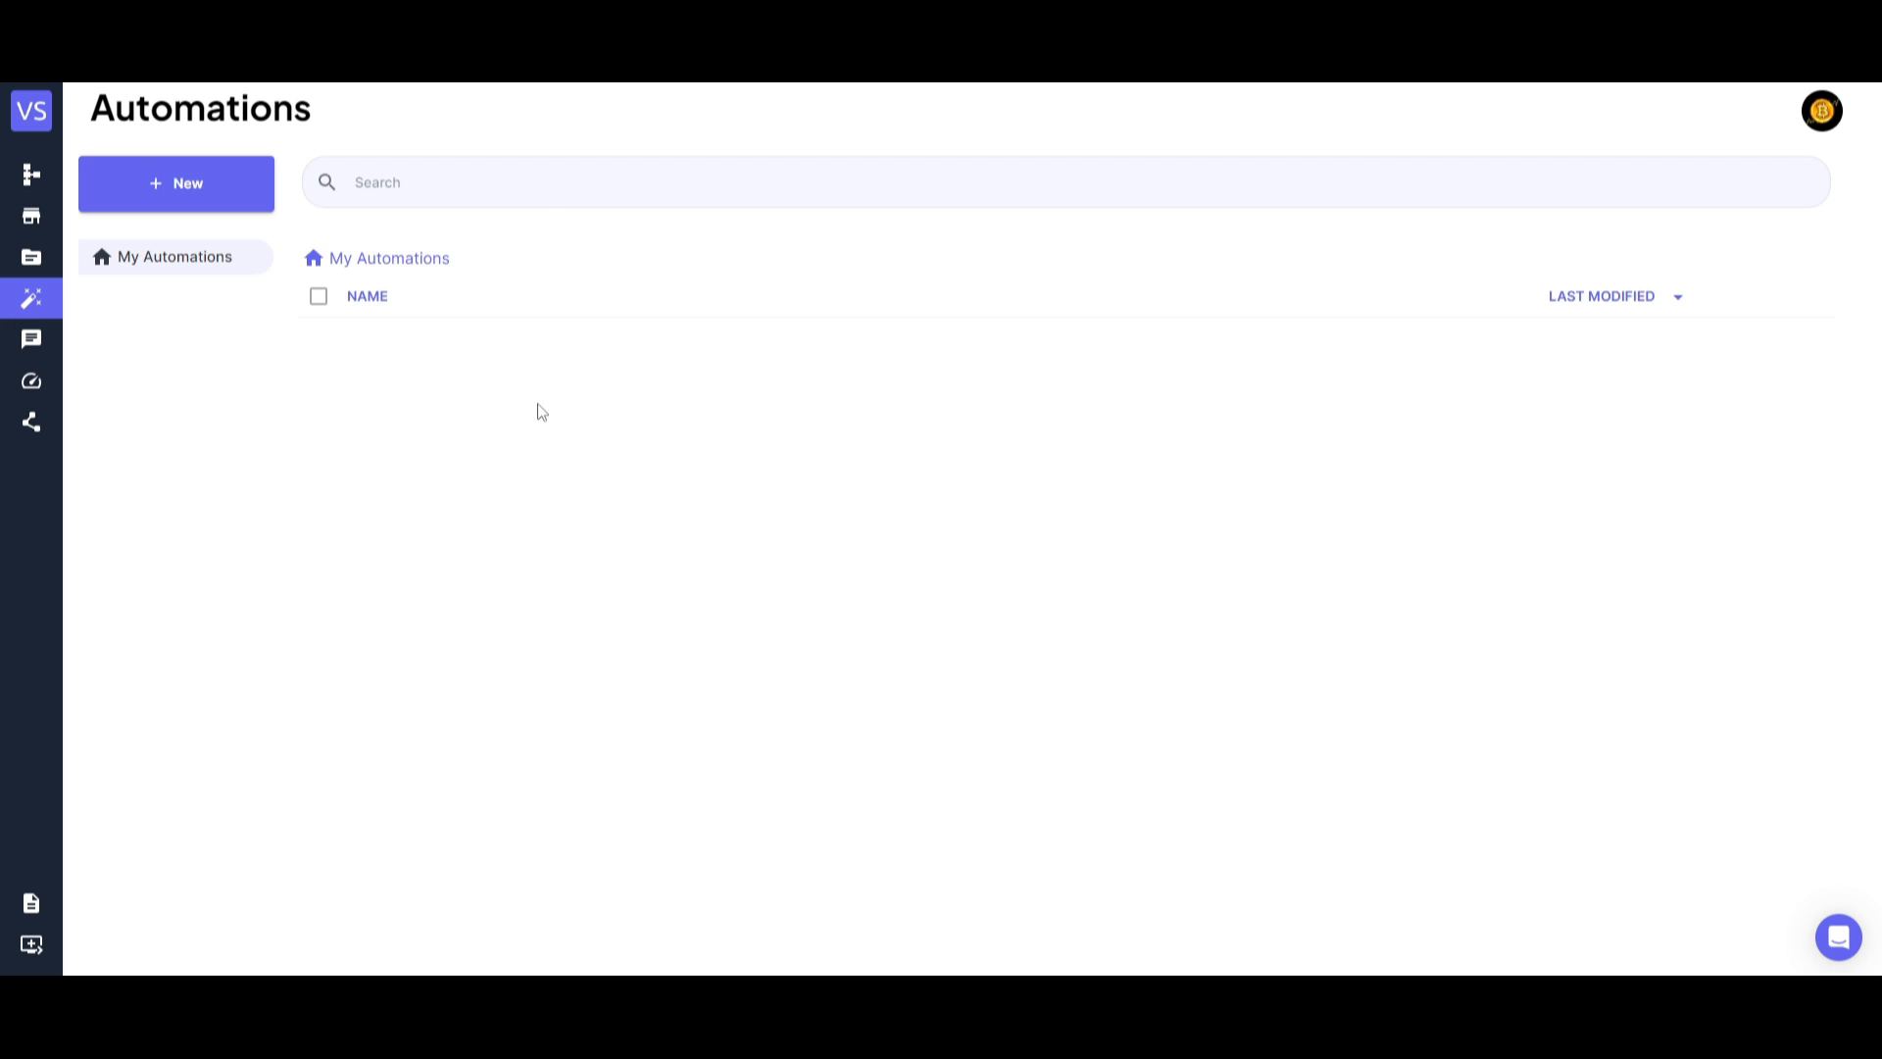
Open Evaluations from the sidebar to see the empty My Evaluations list
{"action": "left_click", "coordinate": [30, 338]}
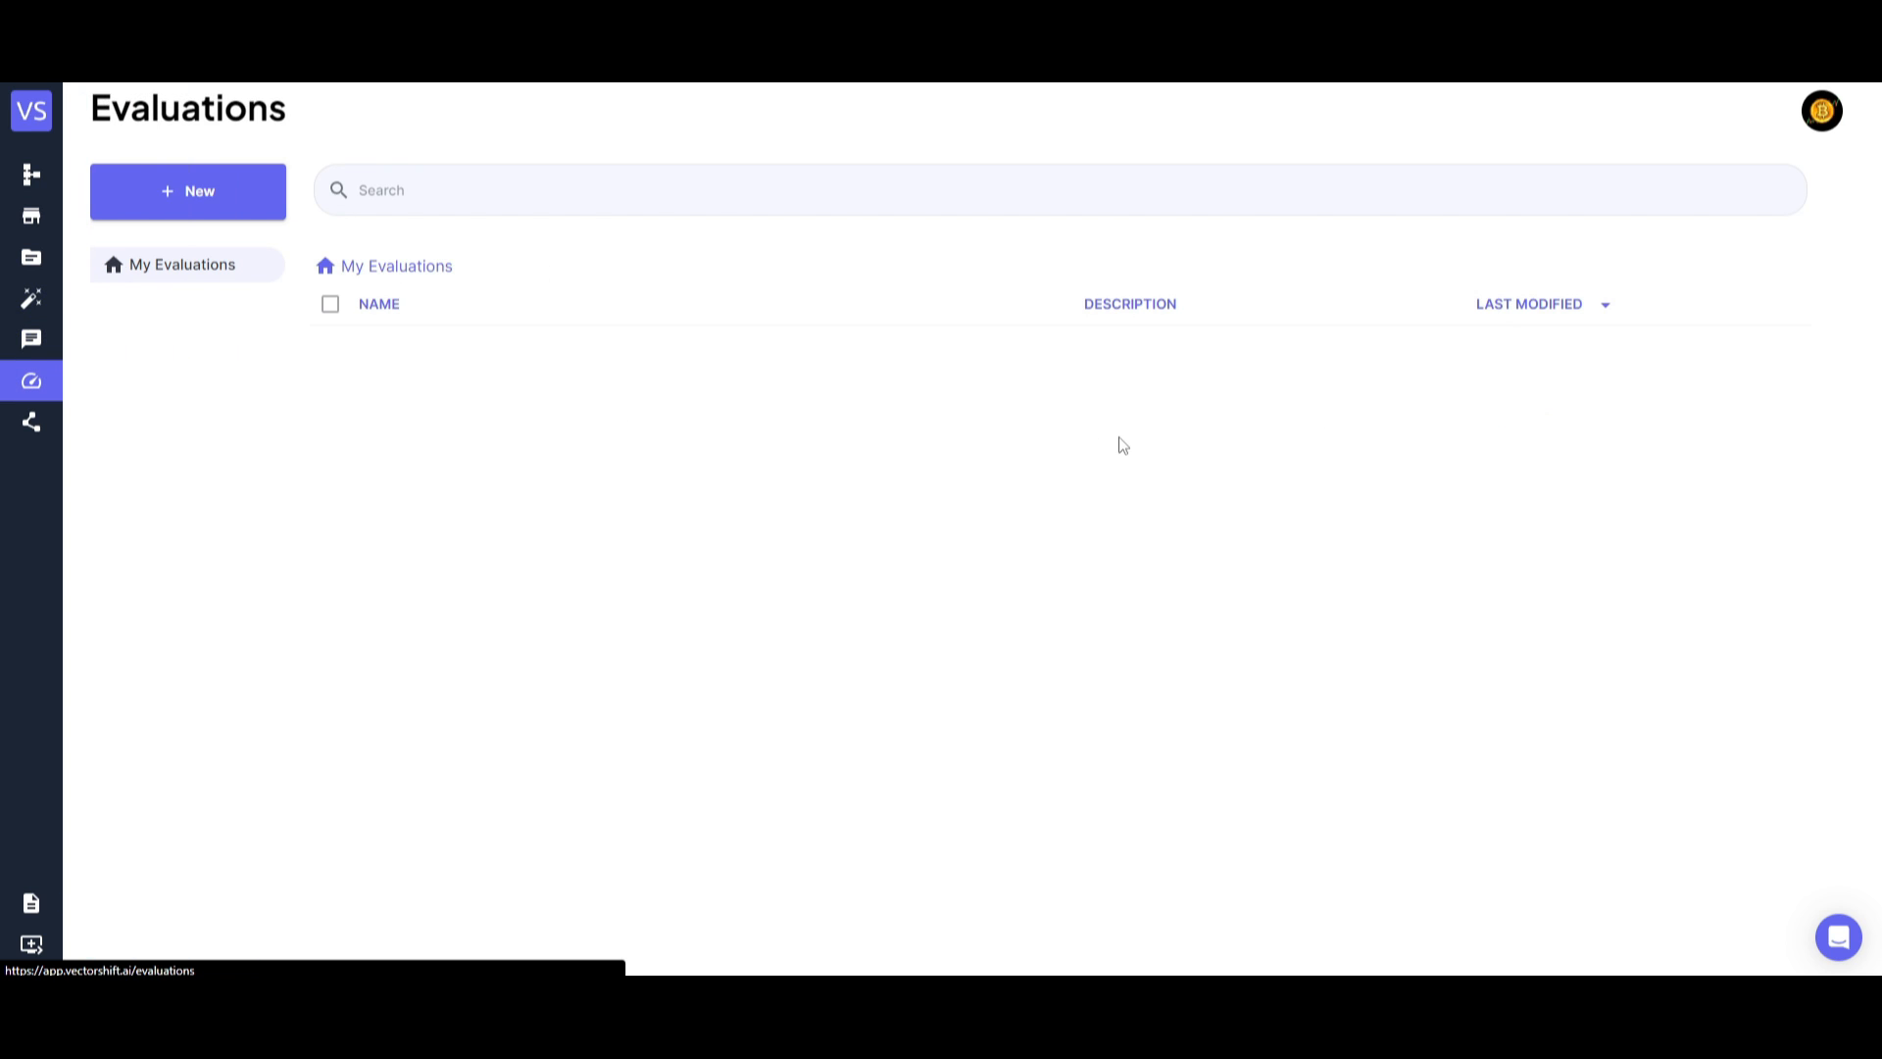
{"action": "mouse_move", "coordinate": [1138, 373]}
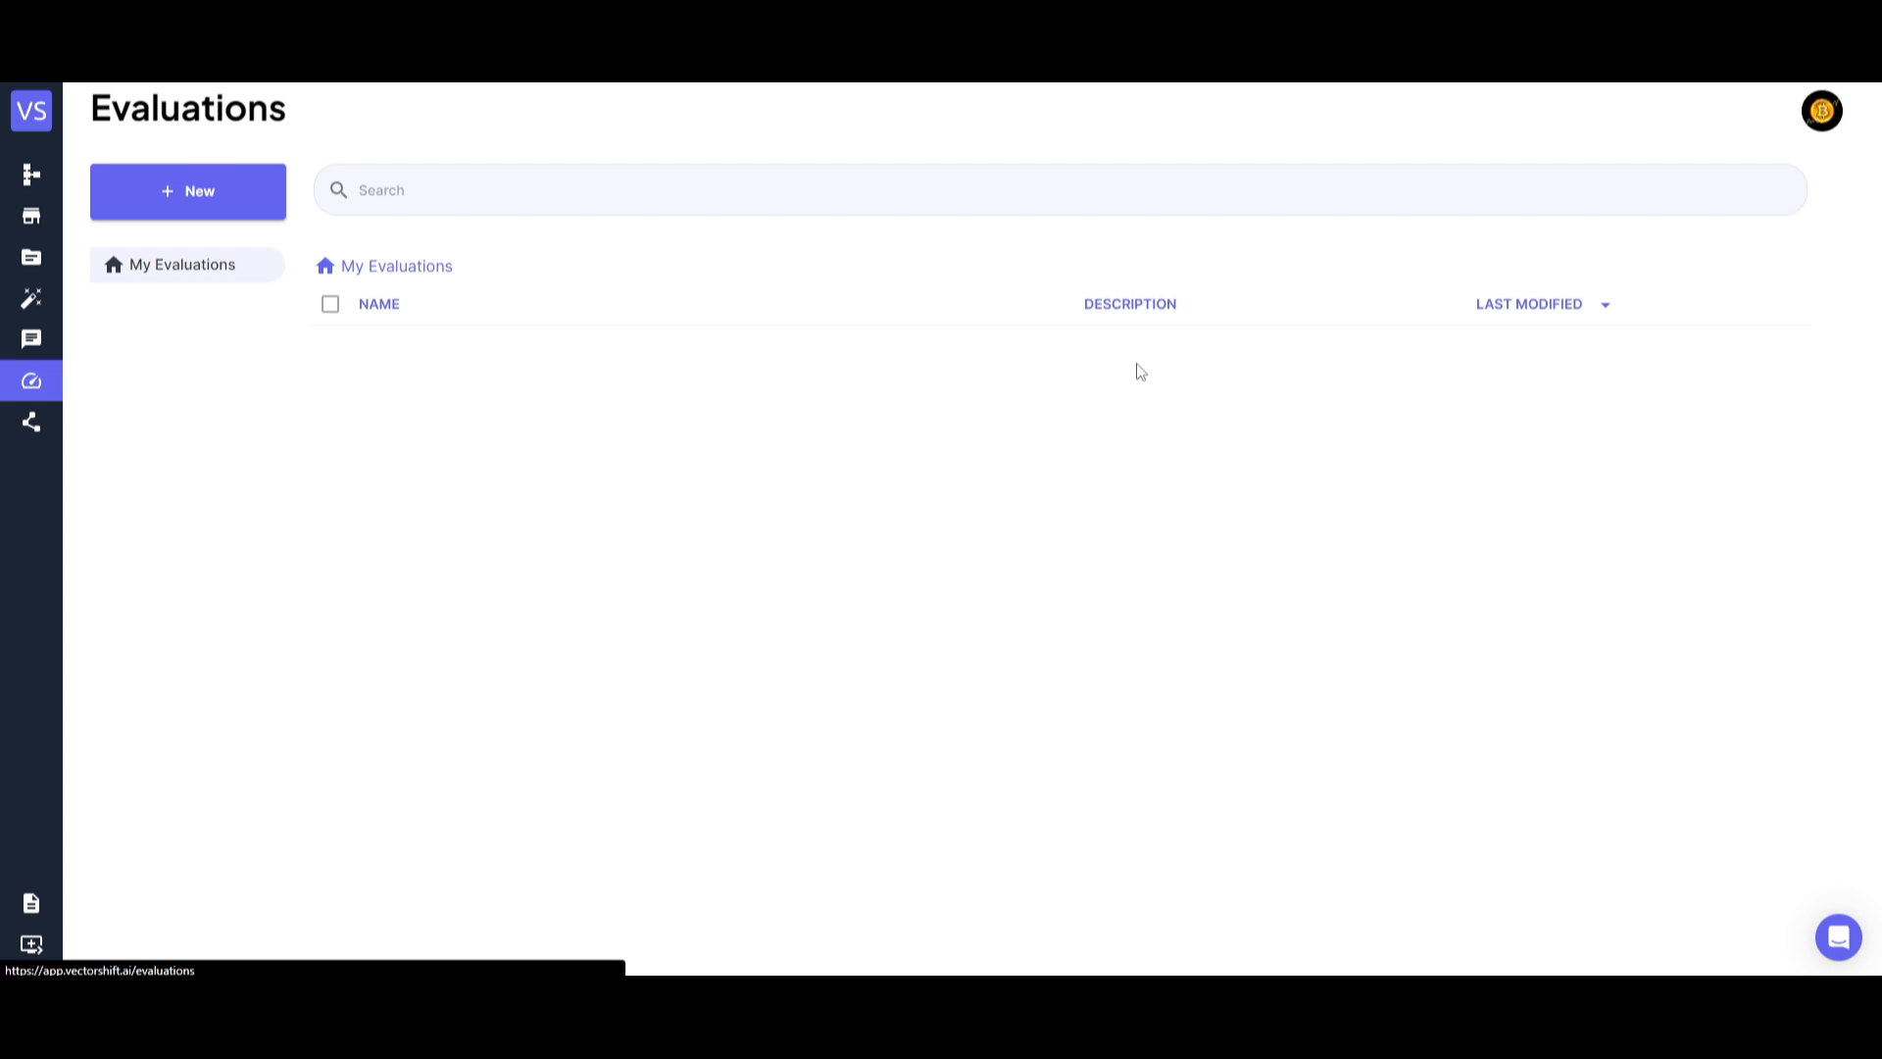
{"action": "mouse_move", "coordinate": [1133, 374]}
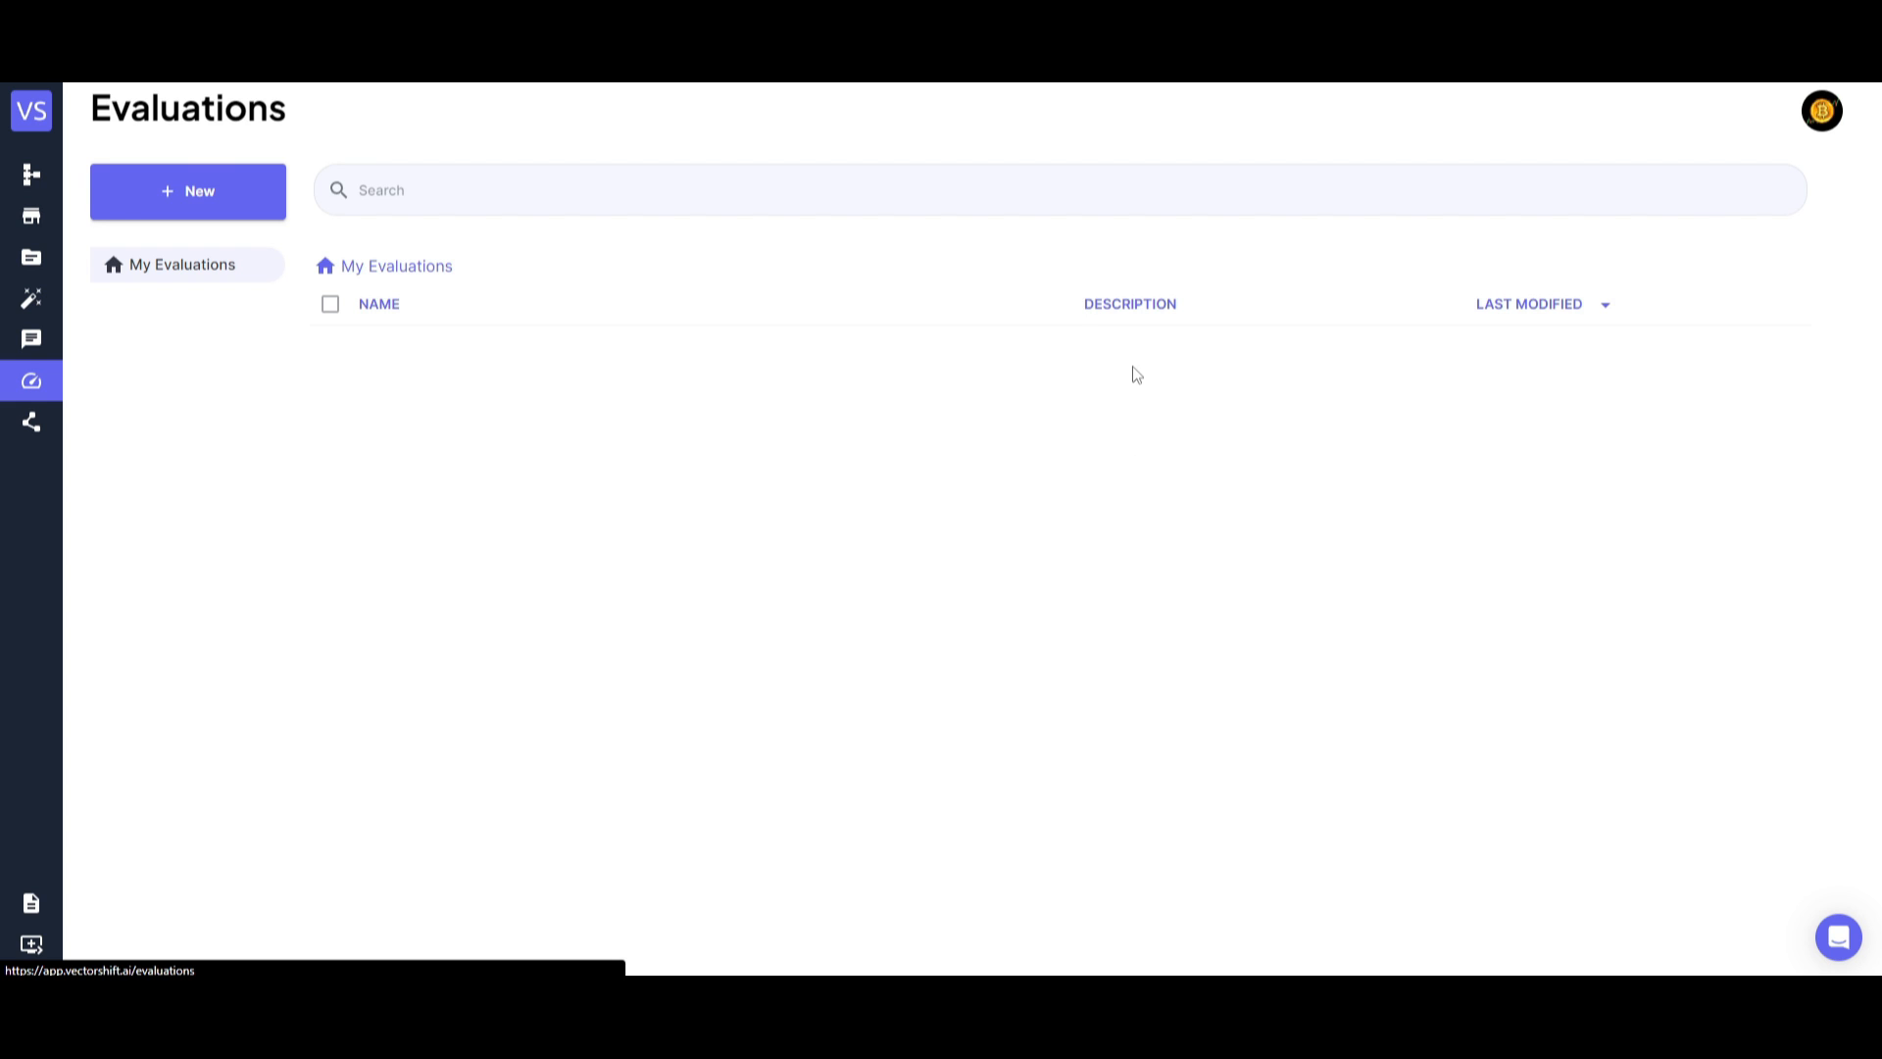
{"action": "mouse_move", "coordinate": [898, 423]}
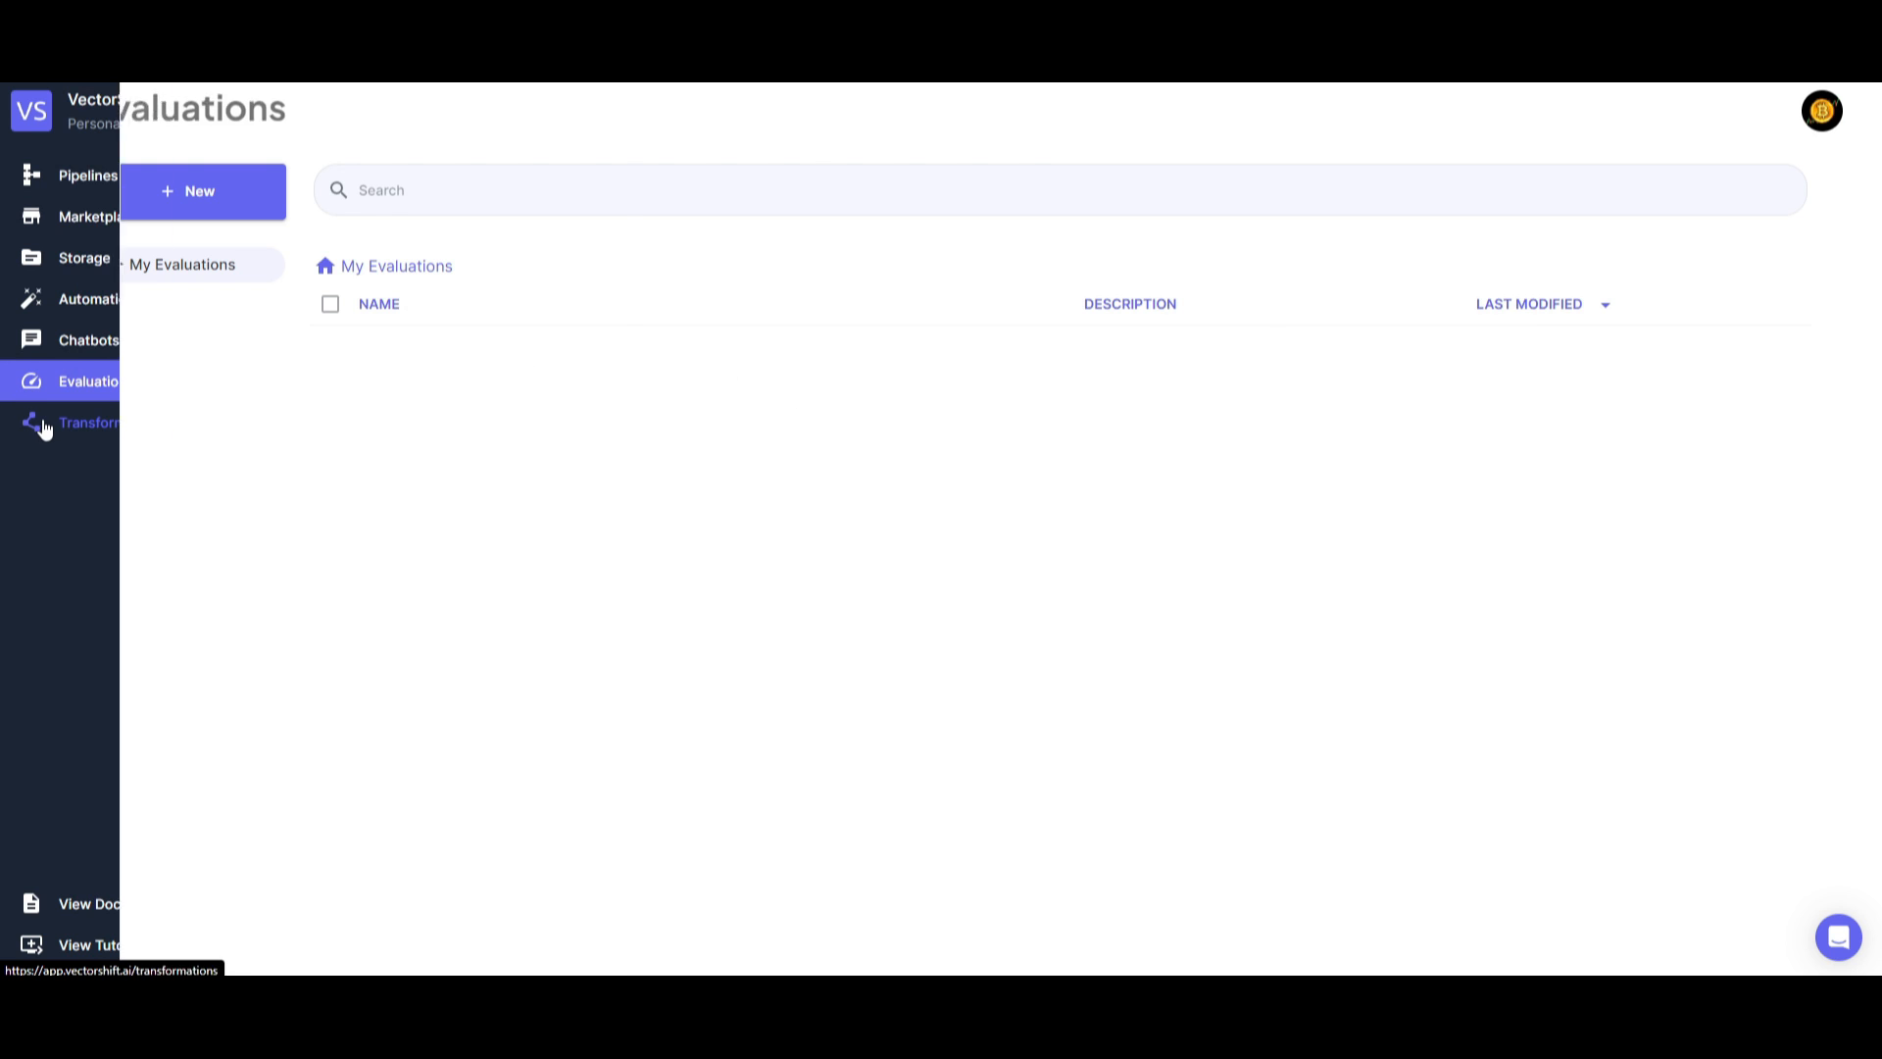
Open Transformations to view its empty list with name, inputs and outputs columns
{"action": "left_click", "coordinate": [112, 422]}
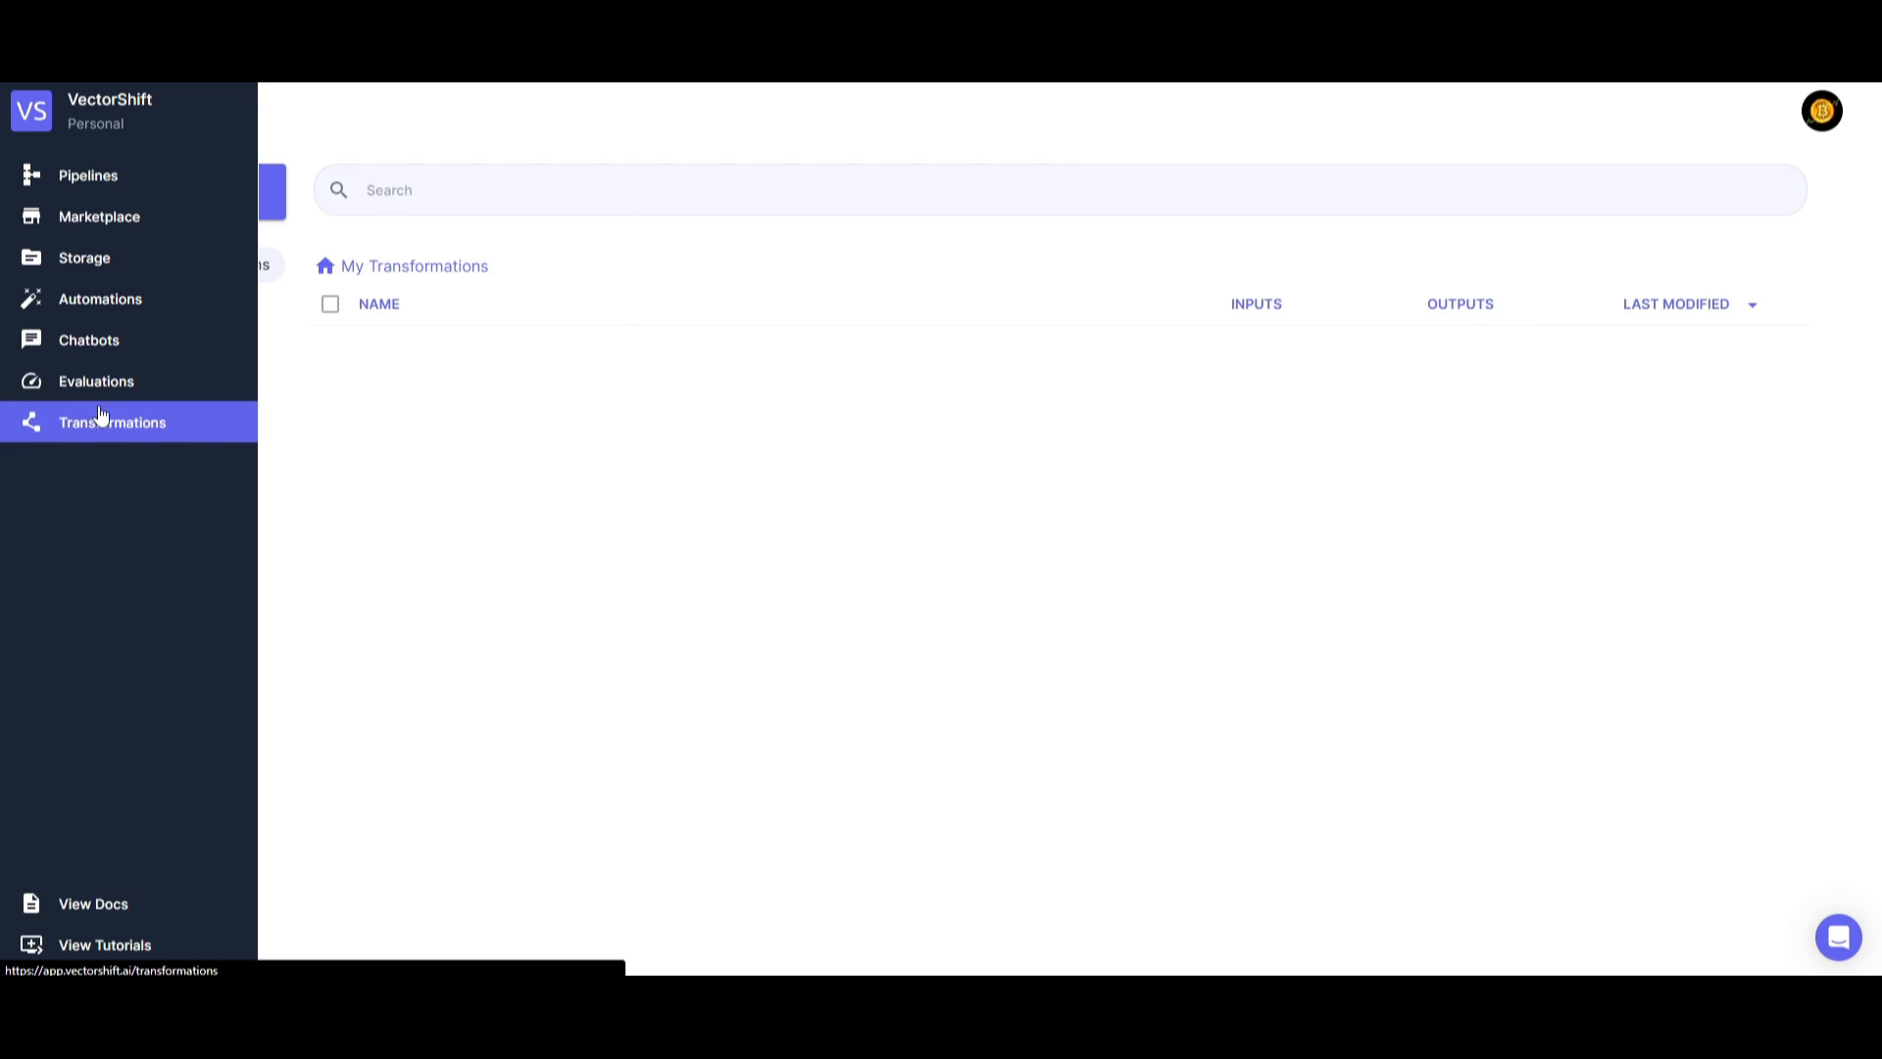
{"action": "mouse_move", "coordinate": [149, 428]}
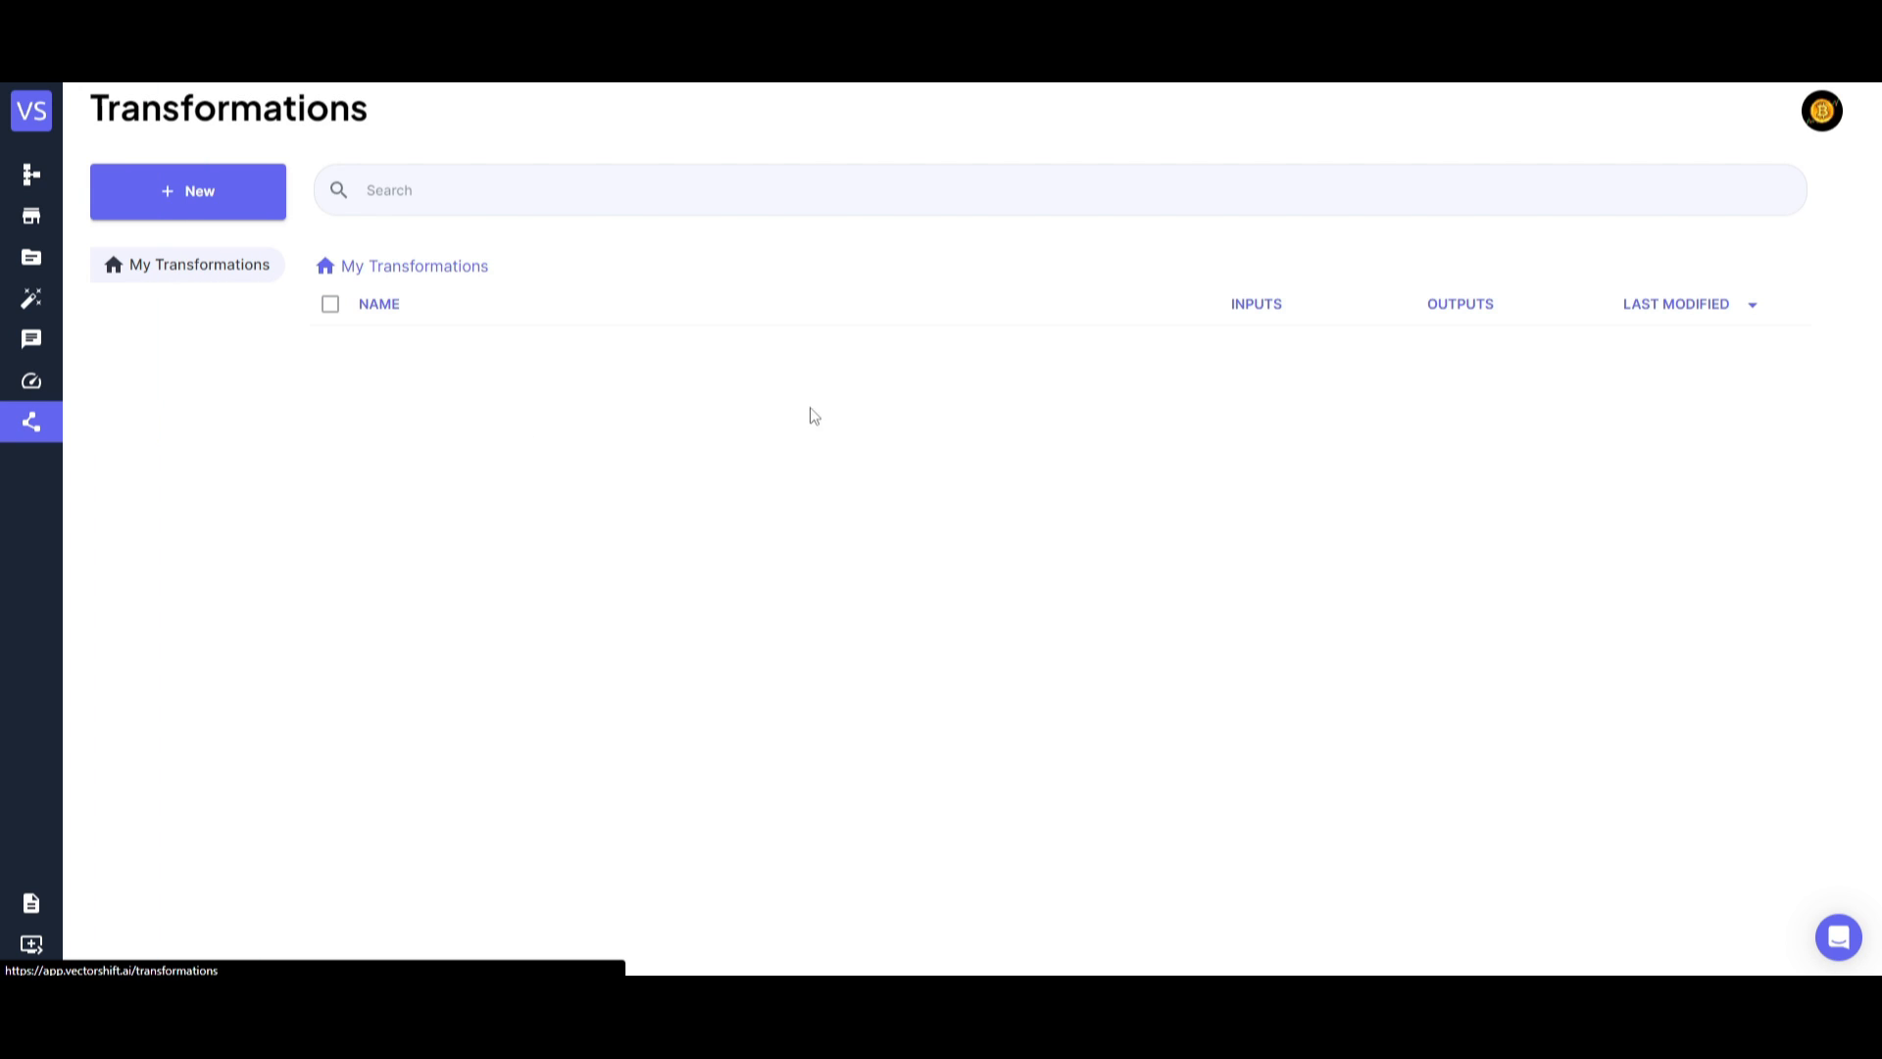
{"action": "mouse_move", "coordinate": [699, 316]}
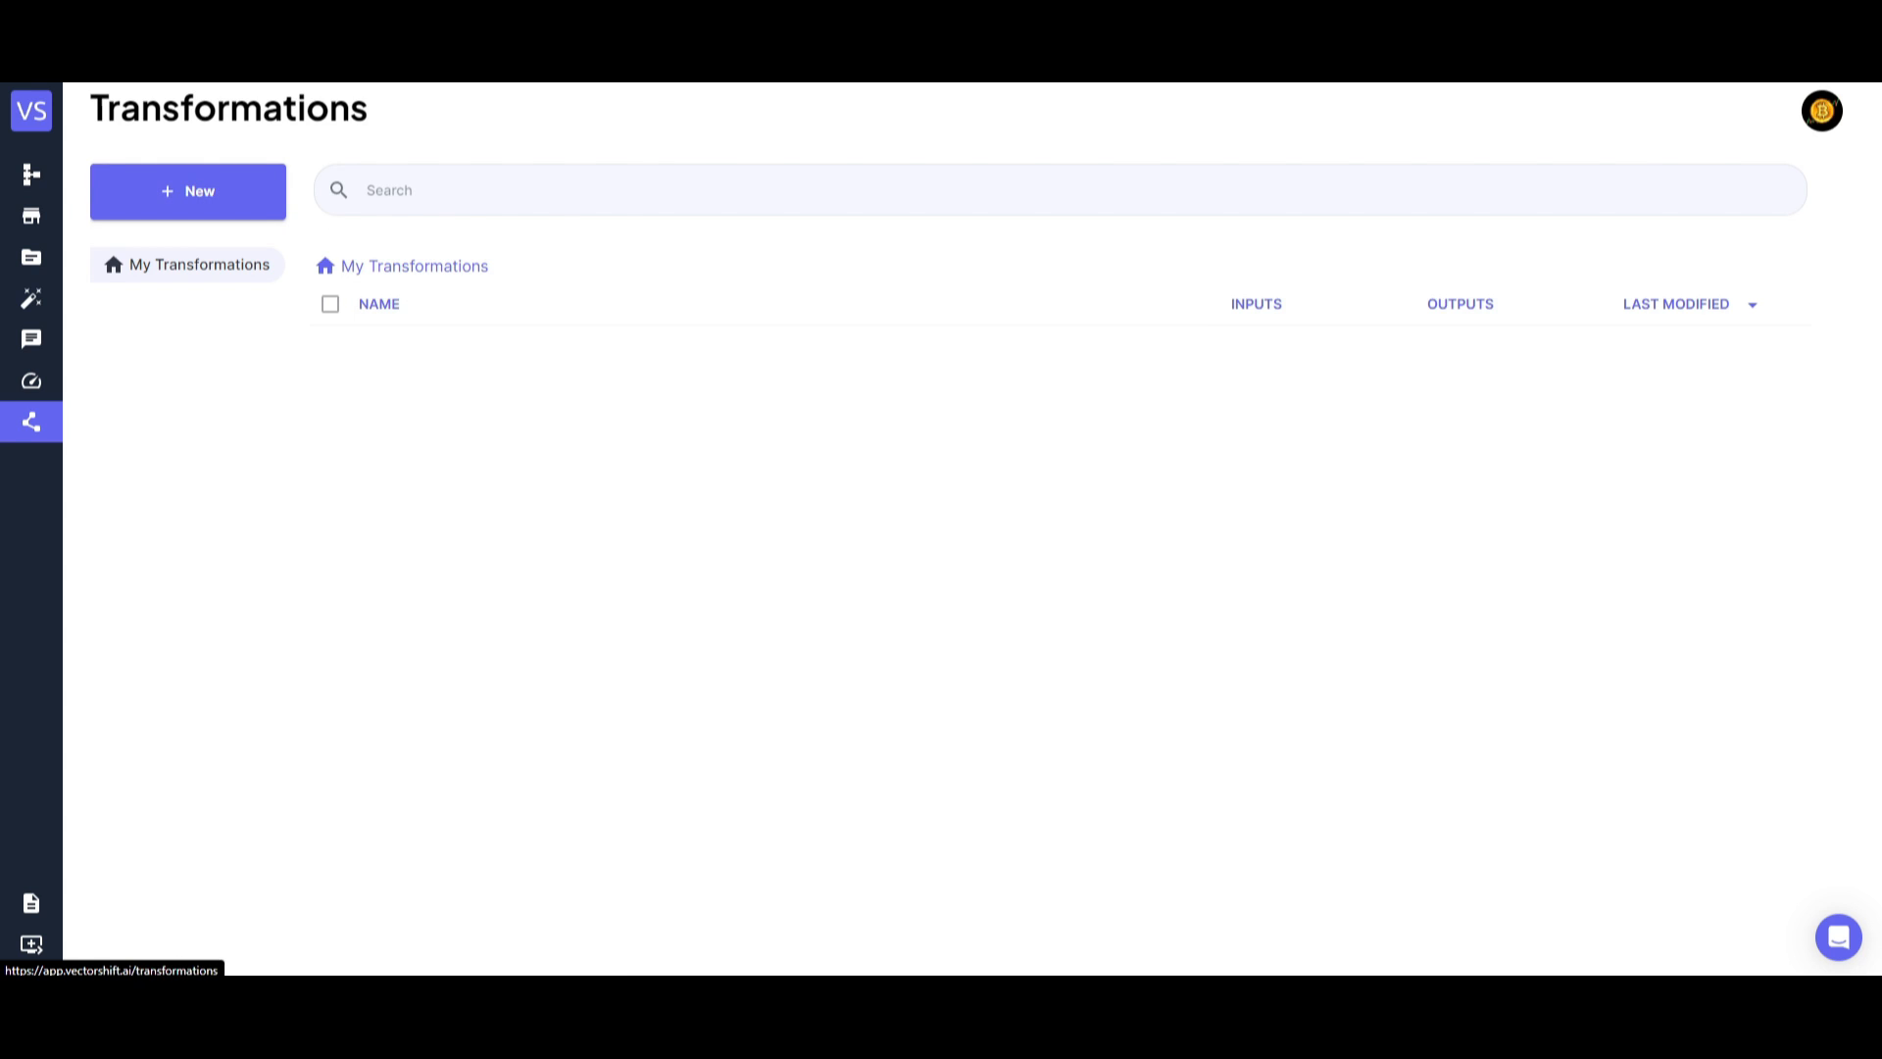
{"action": "left_click", "coordinate": [31, 174]}
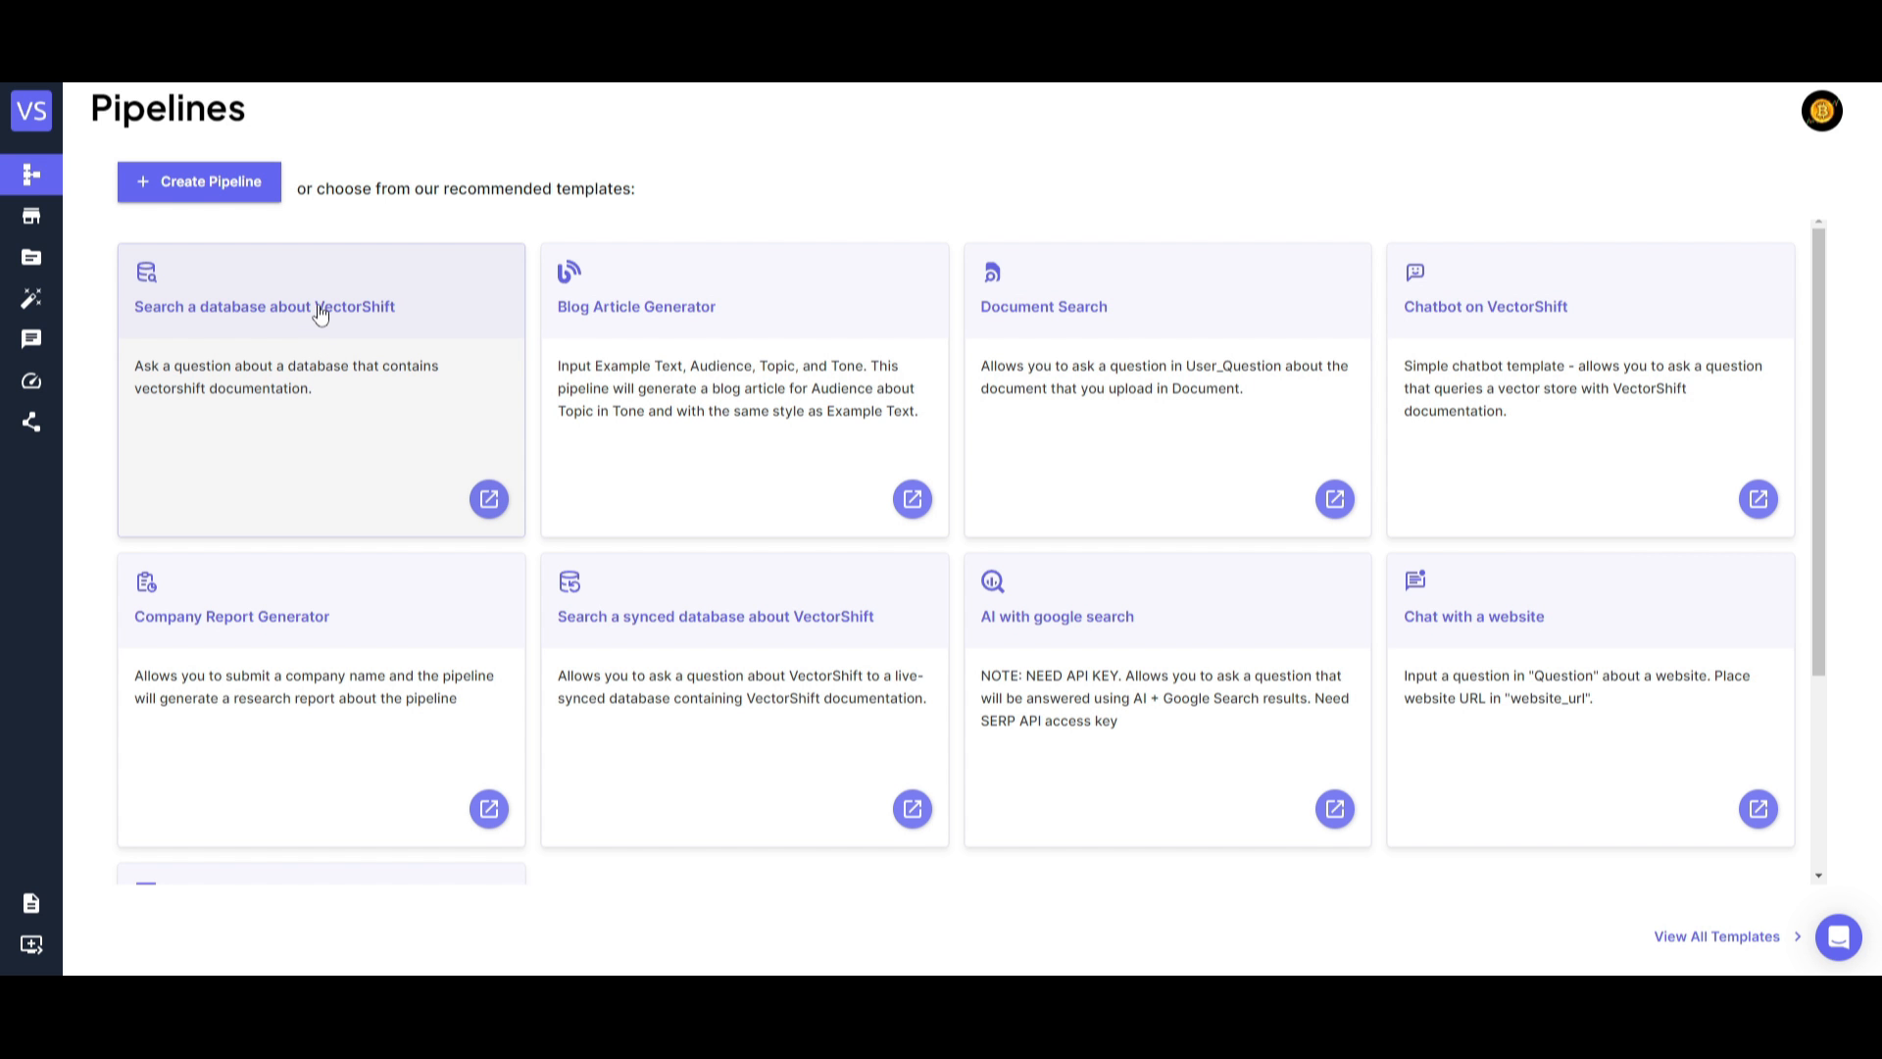
{"action": "mouse_move", "coordinate": [224, 285]}
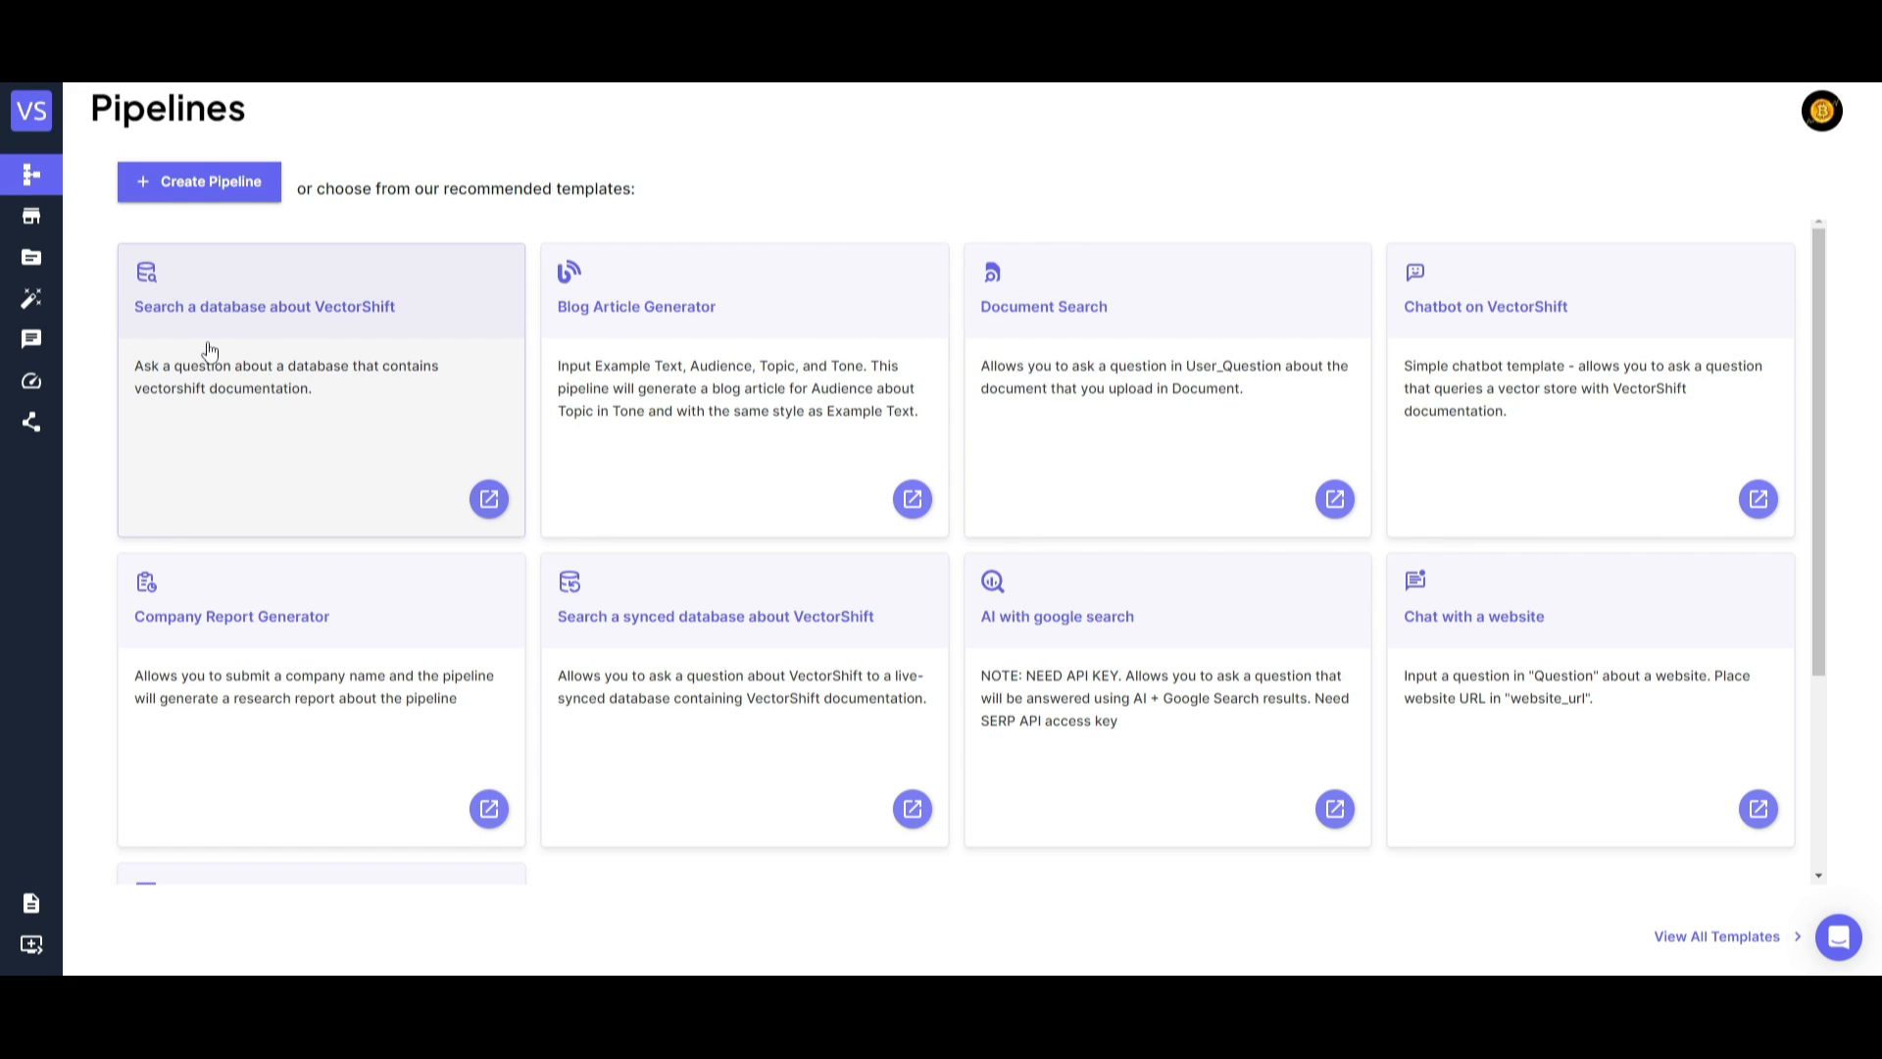
{"action": "mouse_move", "coordinate": [285, 461]}
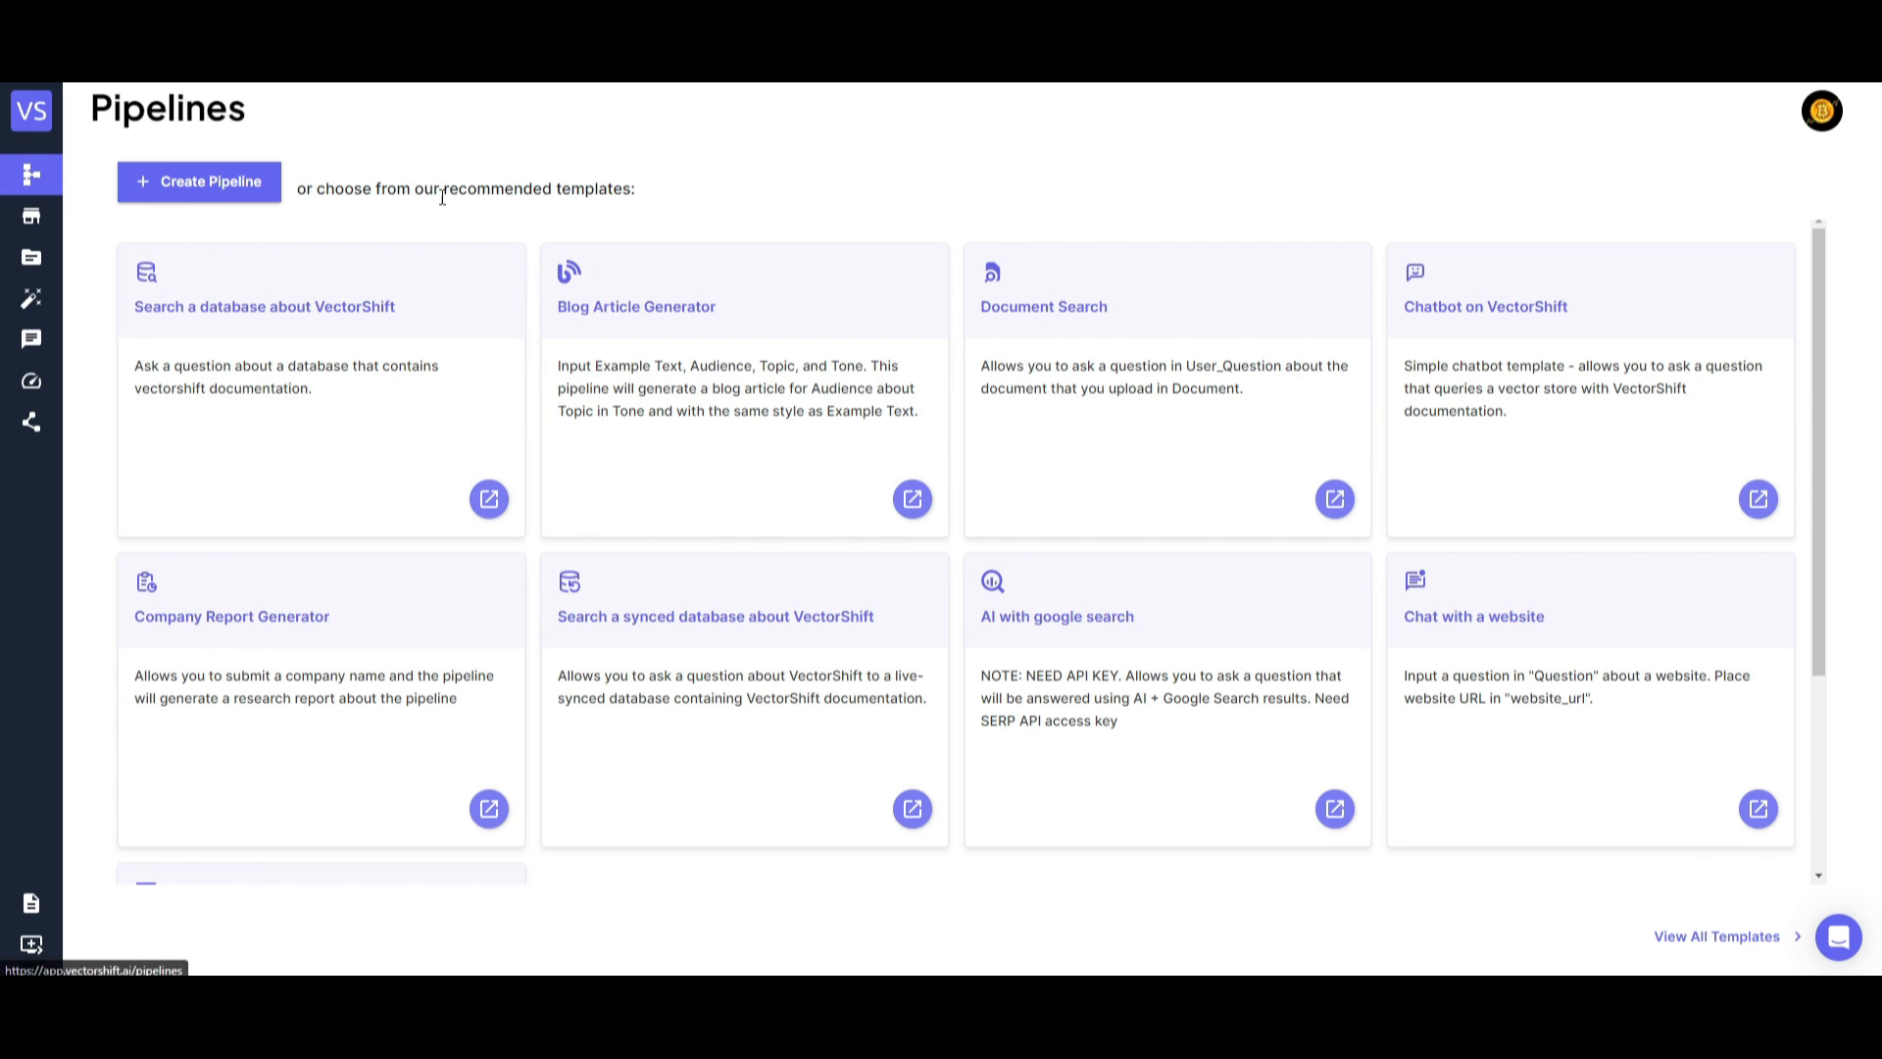
Create a blank pipeline with Input nodes input_1 and input_2, the second below the first
{"action": "left_click", "coordinate": [198, 182]}
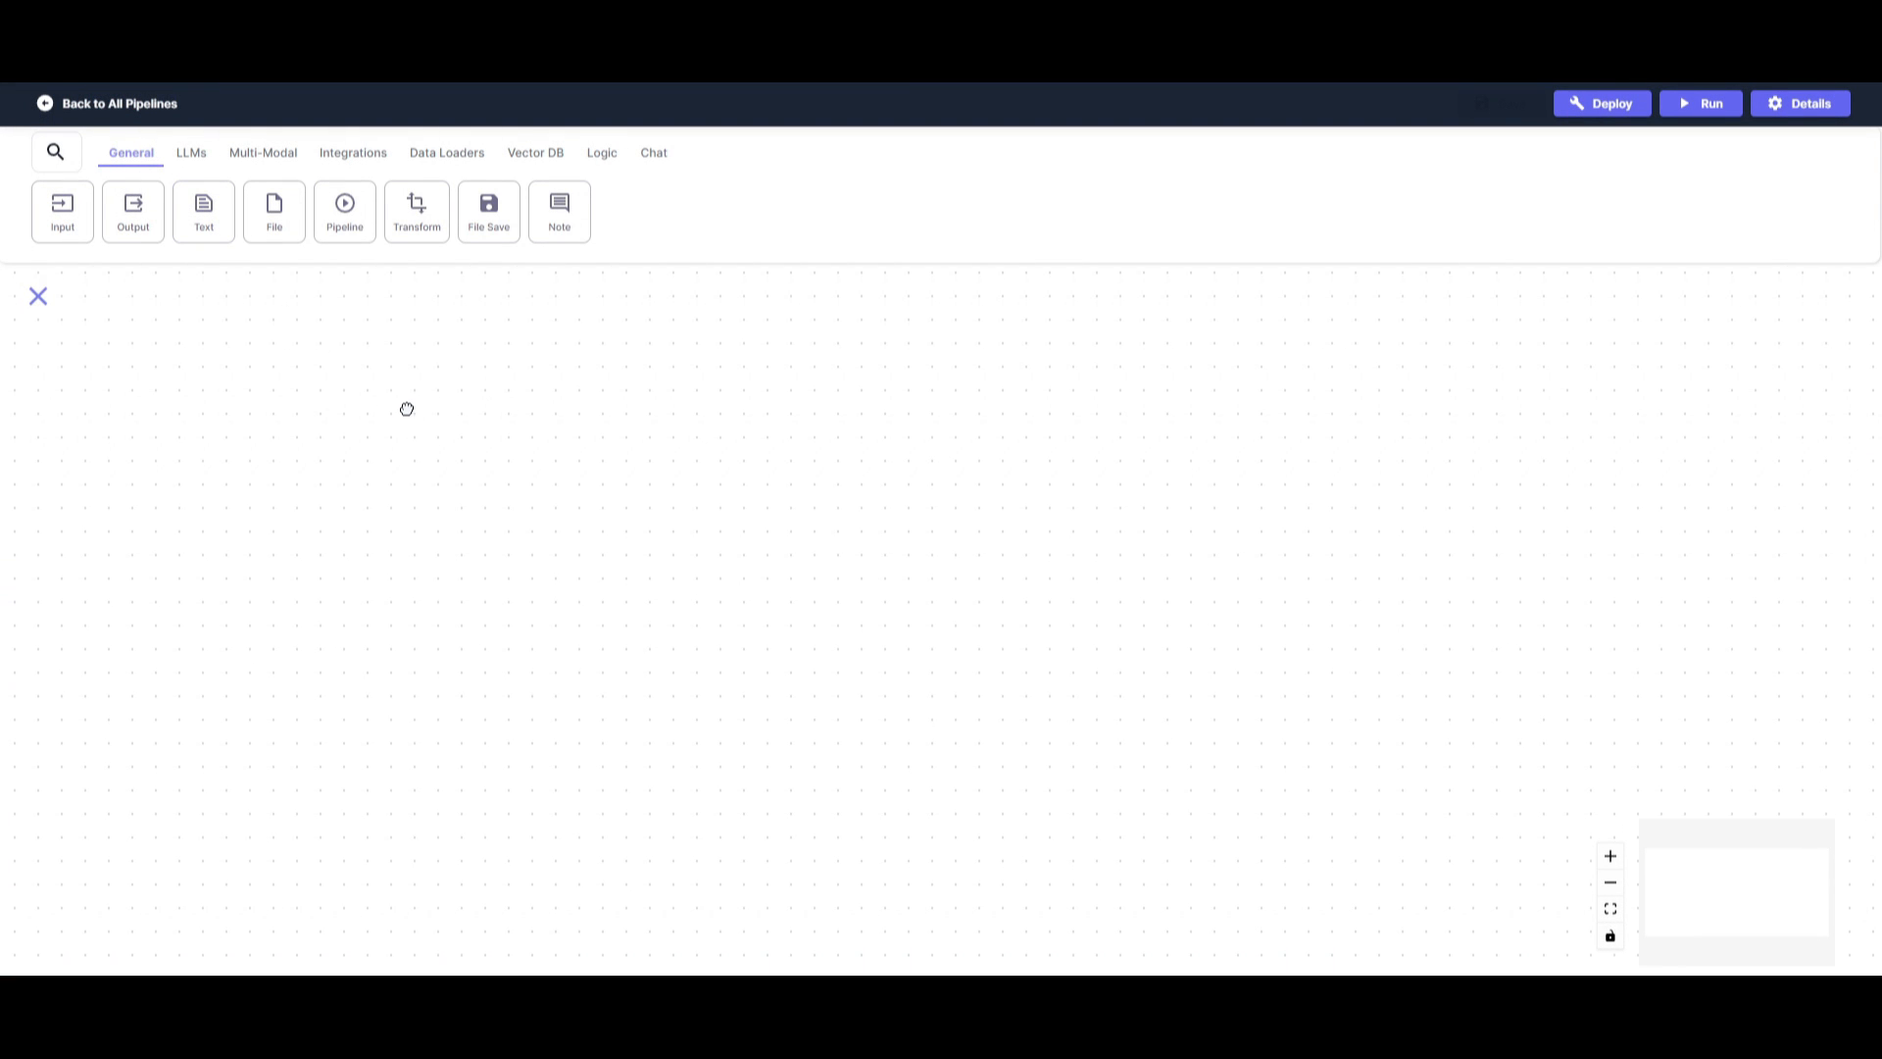
{"action": "mouse_move", "coordinate": [281, 402]}
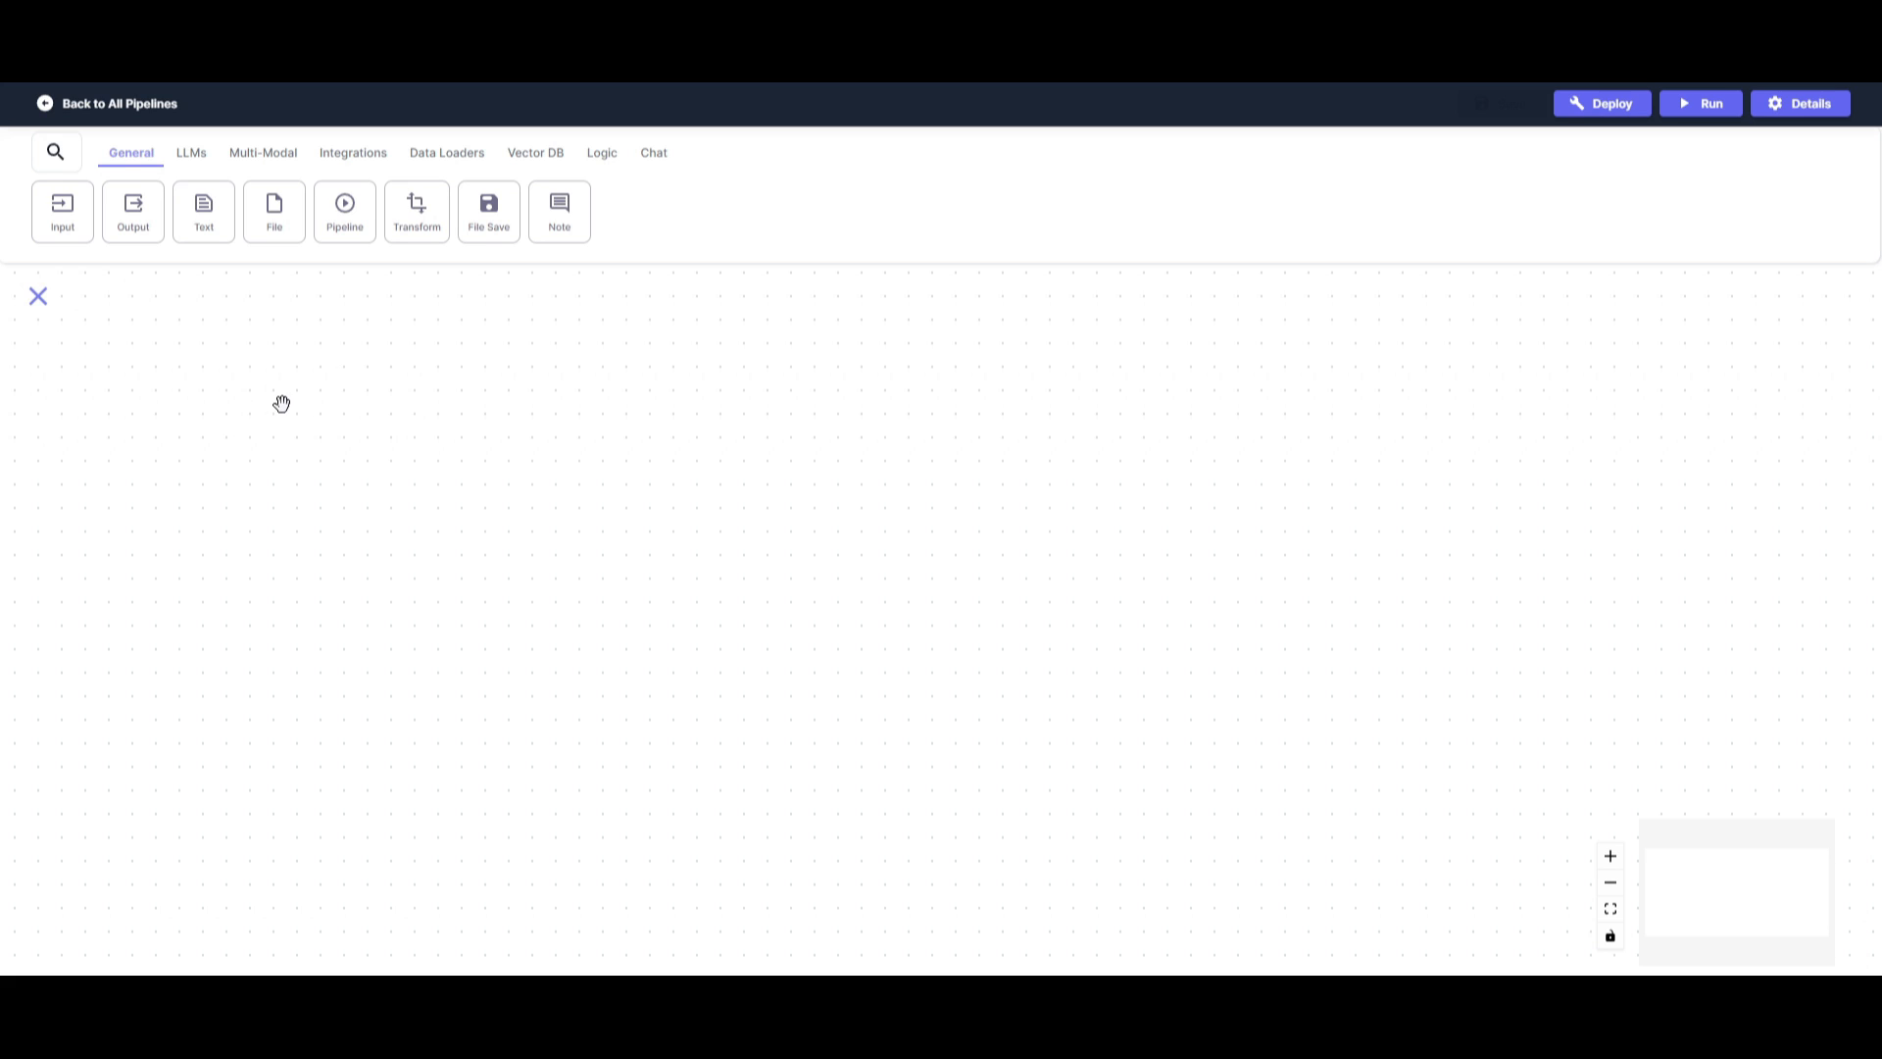
{"action": "mouse_move", "coordinate": [309, 388]}
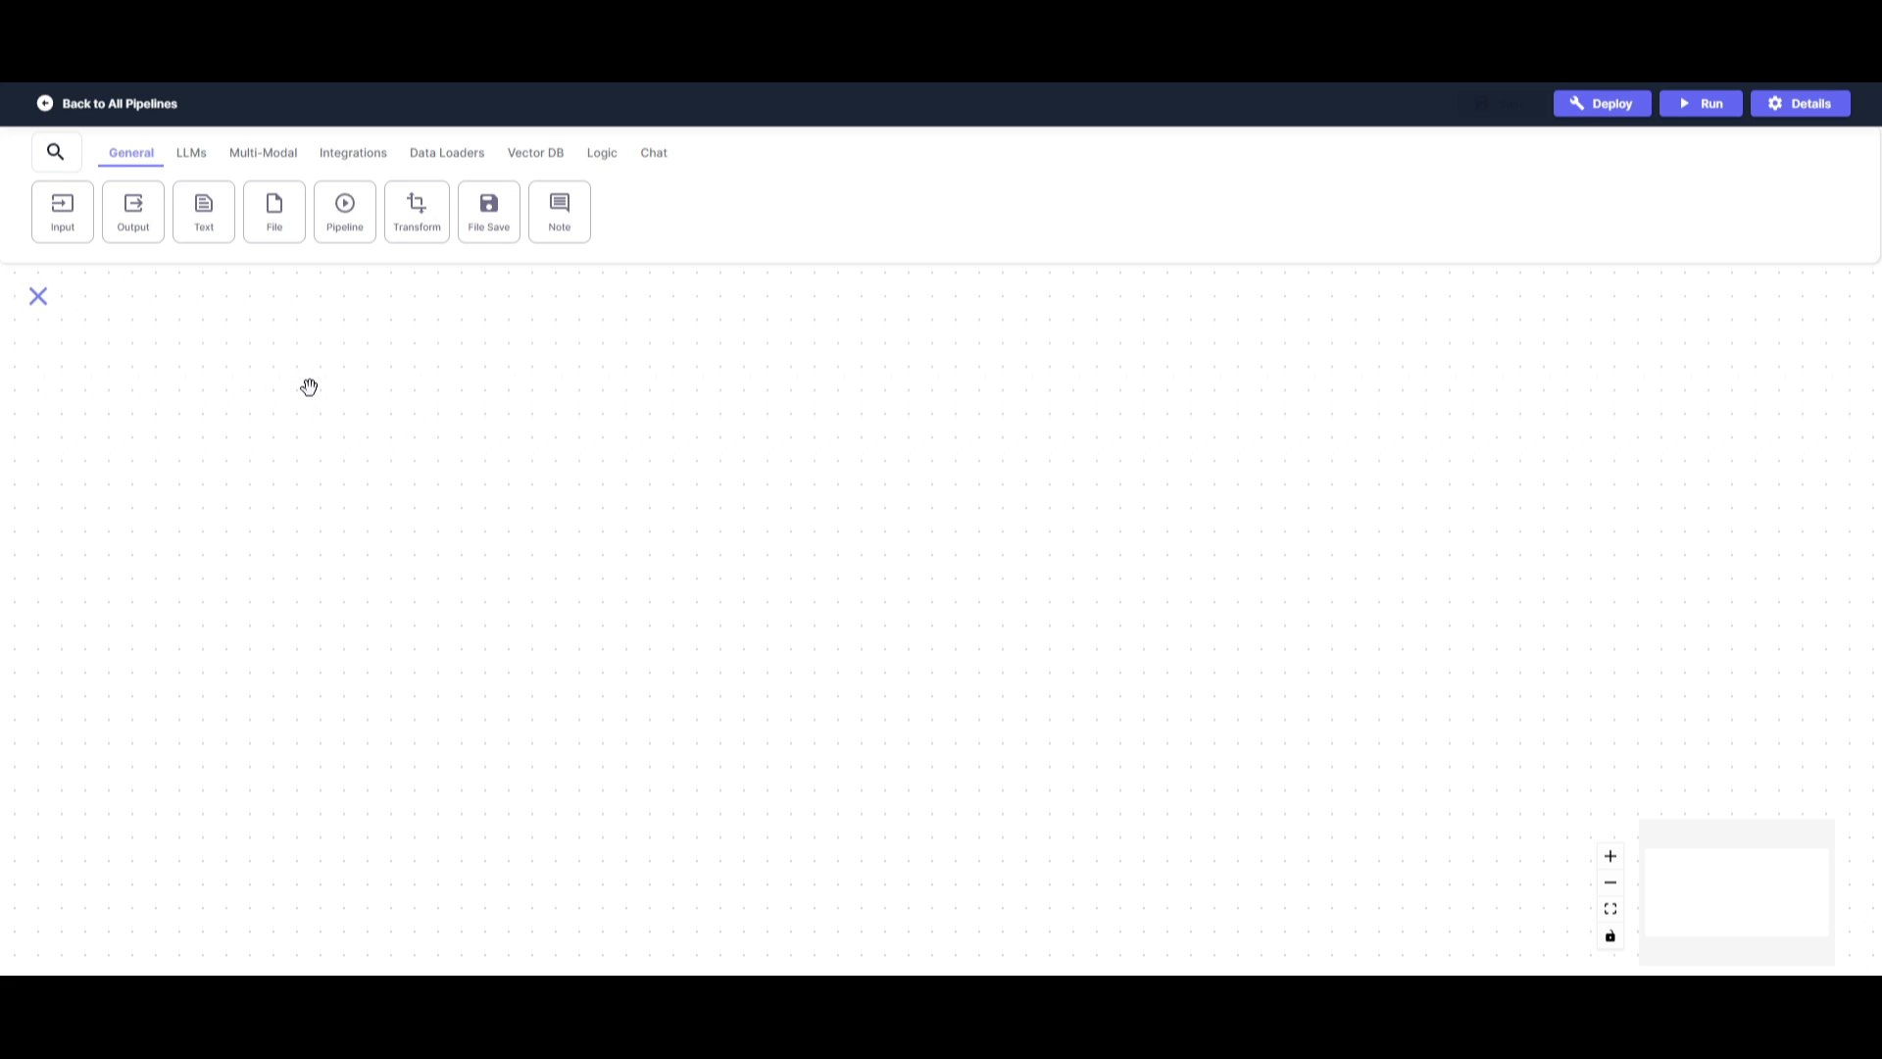
{"action": "left_click", "coordinate": [191, 153]}
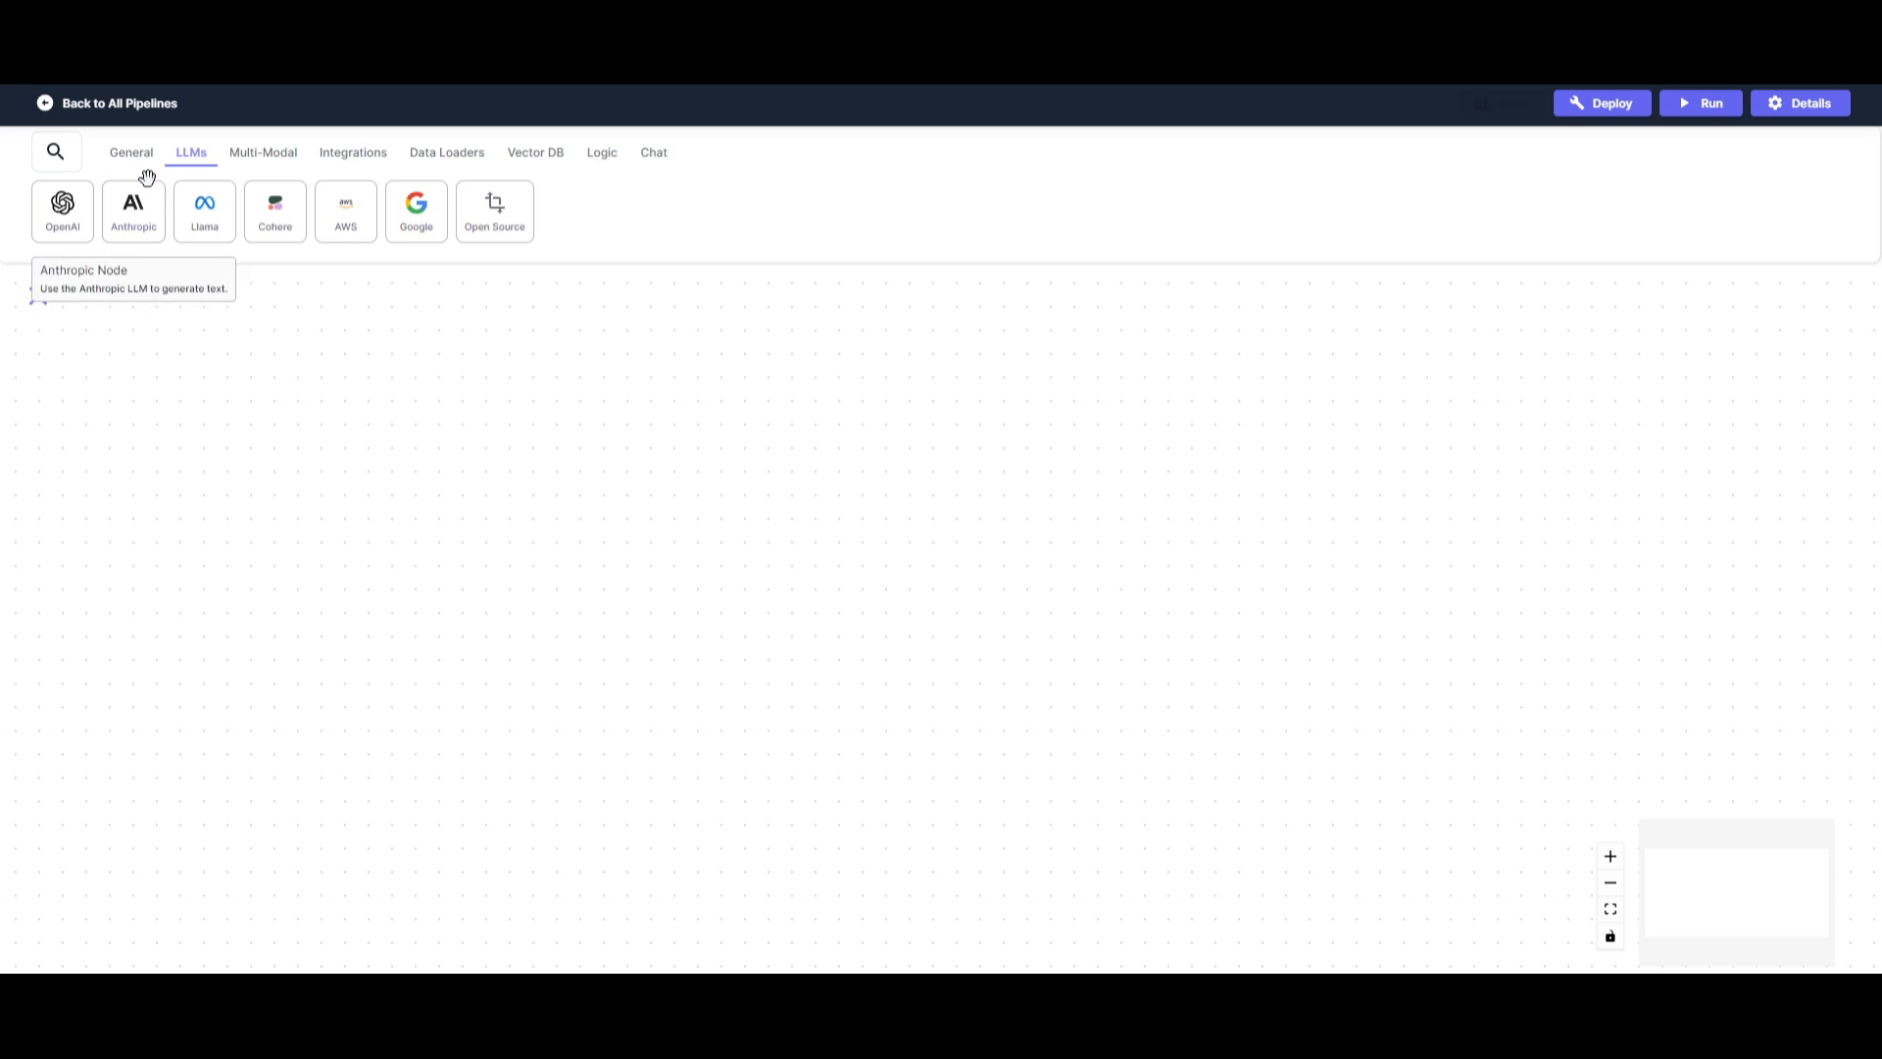
{"action": "left_click", "coordinate": [131, 153]}
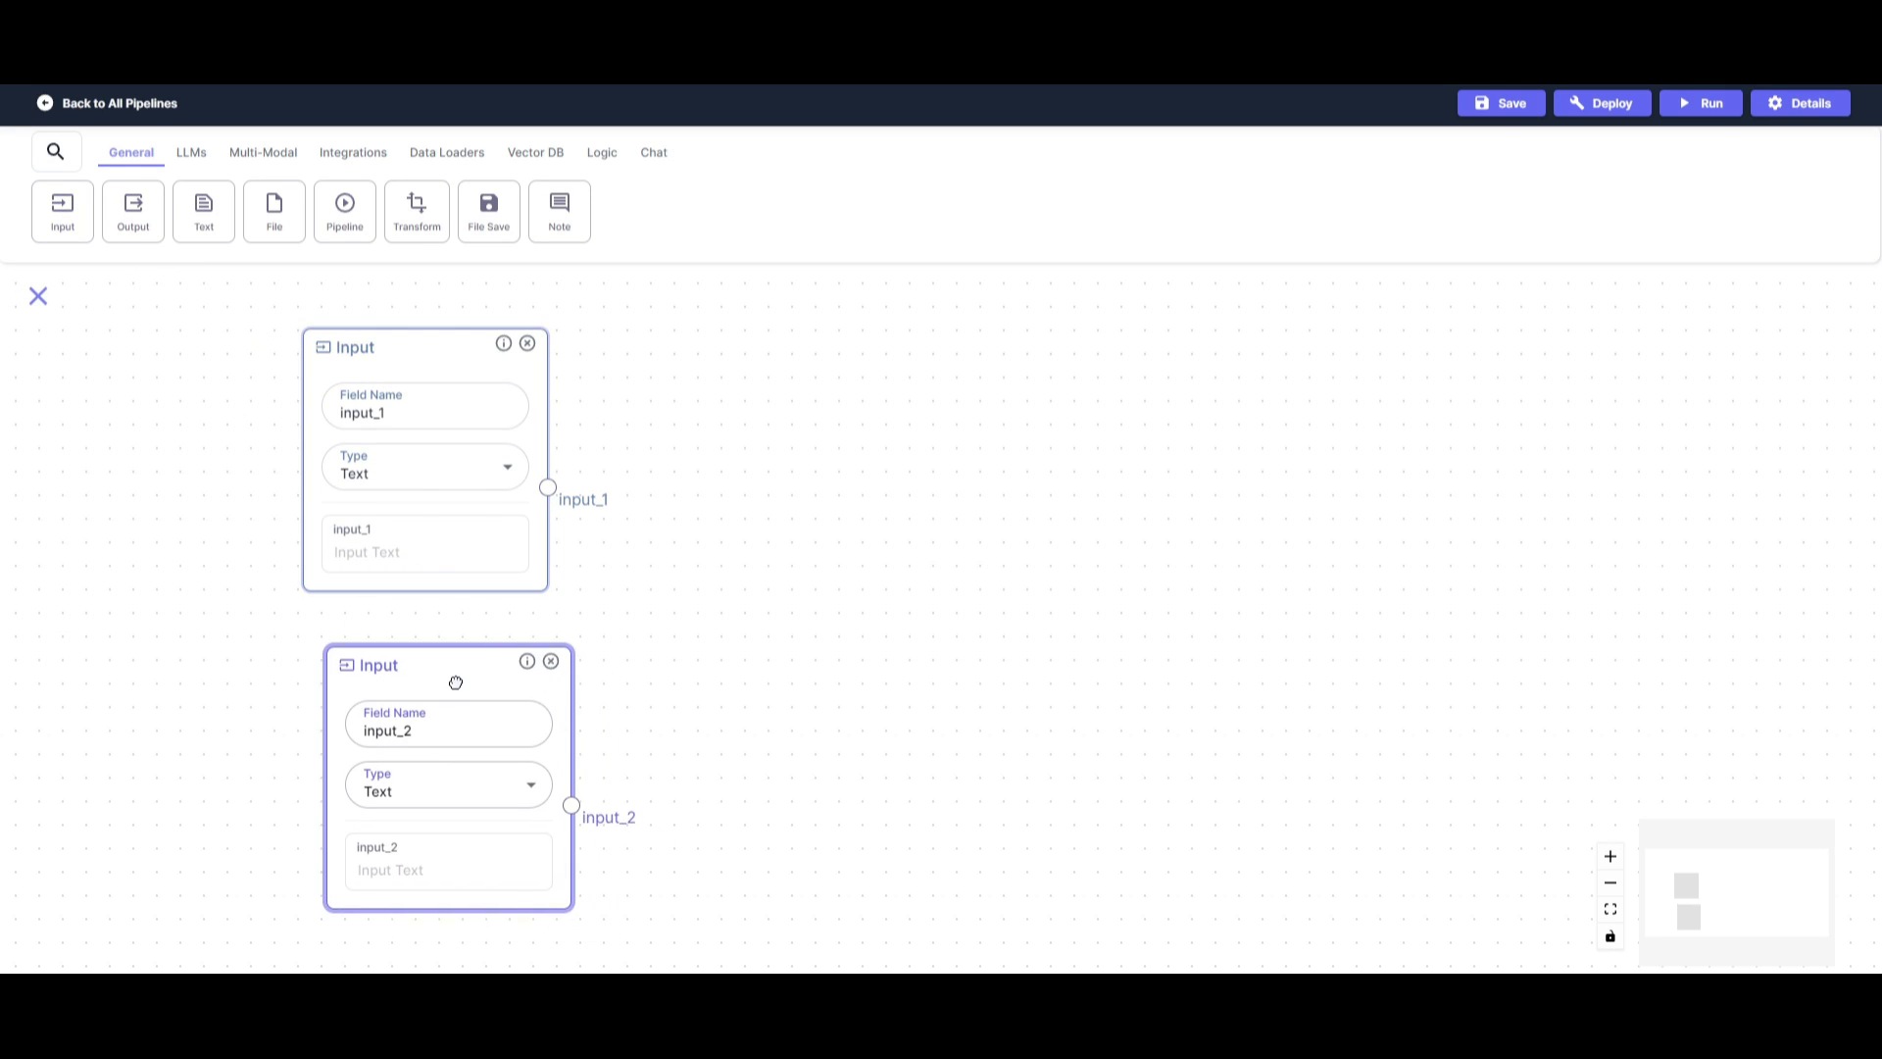
{"action": "left_click_drag", "start_coordinate": [456, 682], "coordinate": [435, 648]}
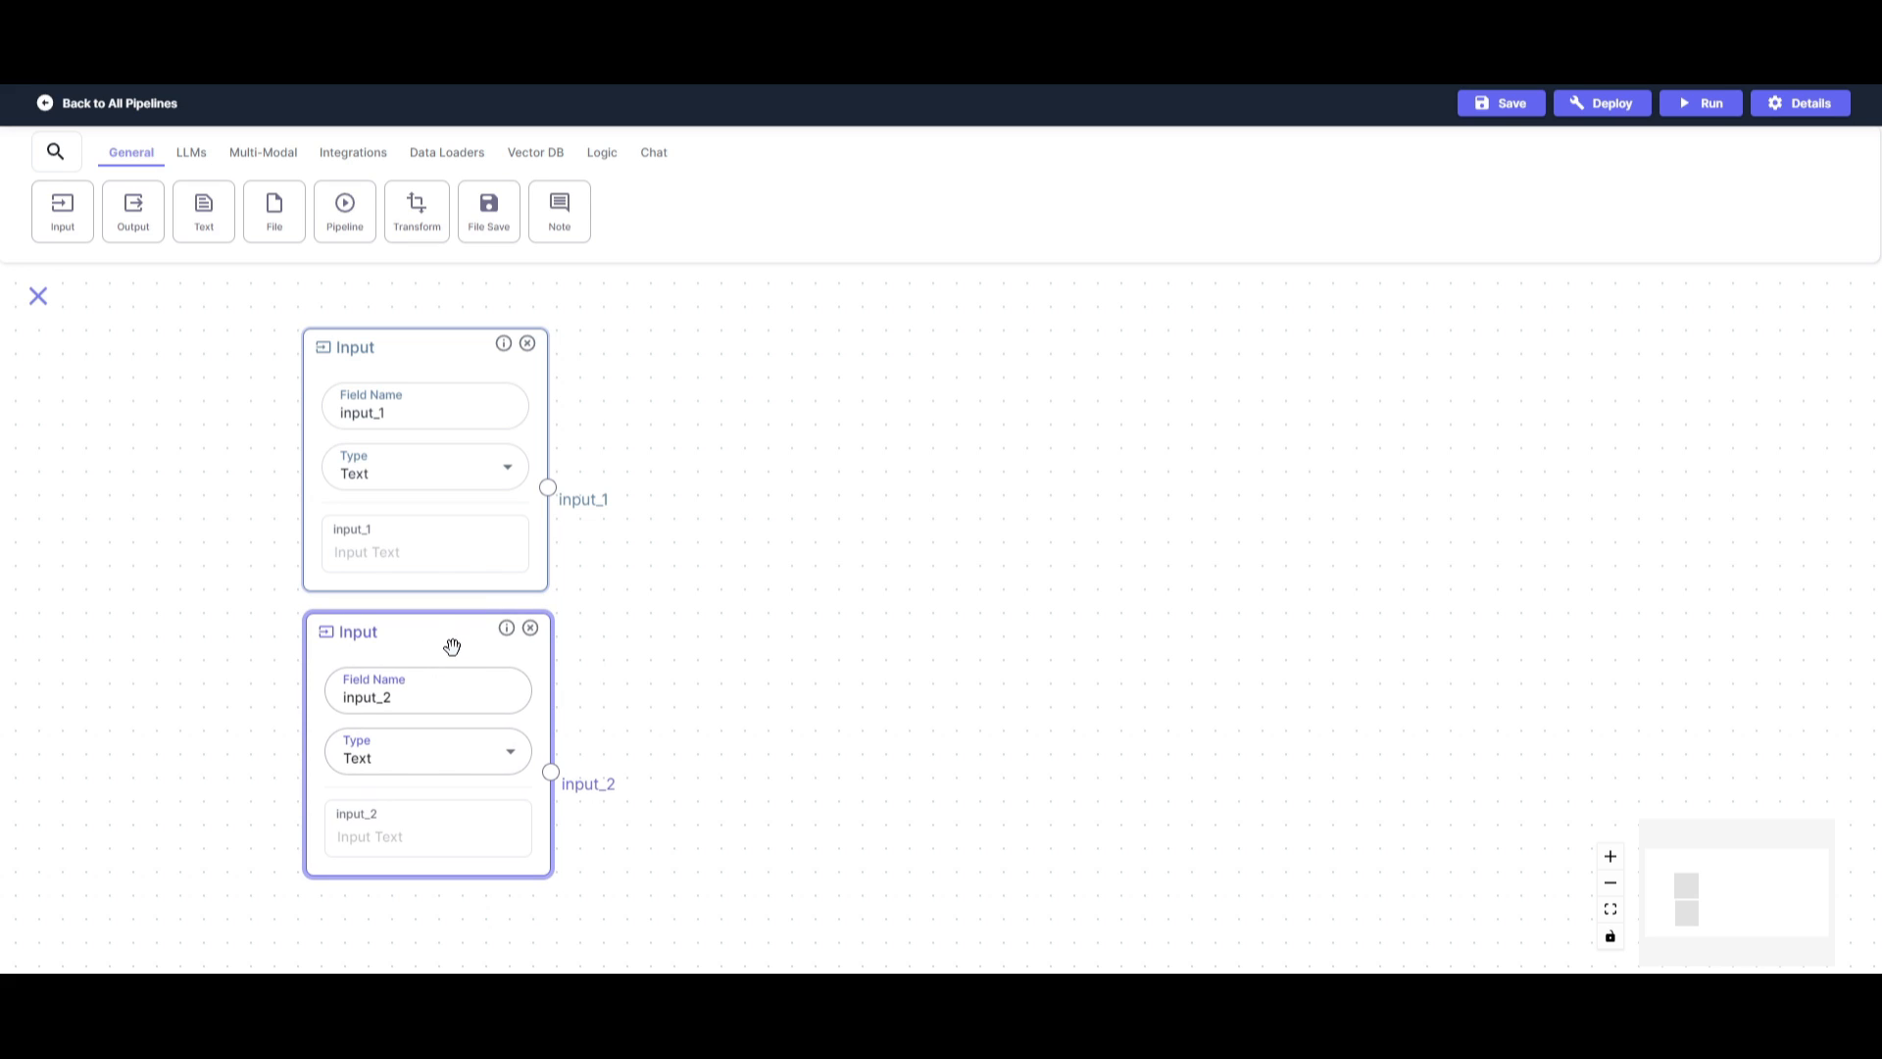
{"action": "mouse_move", "coordinate": [861, 595]}
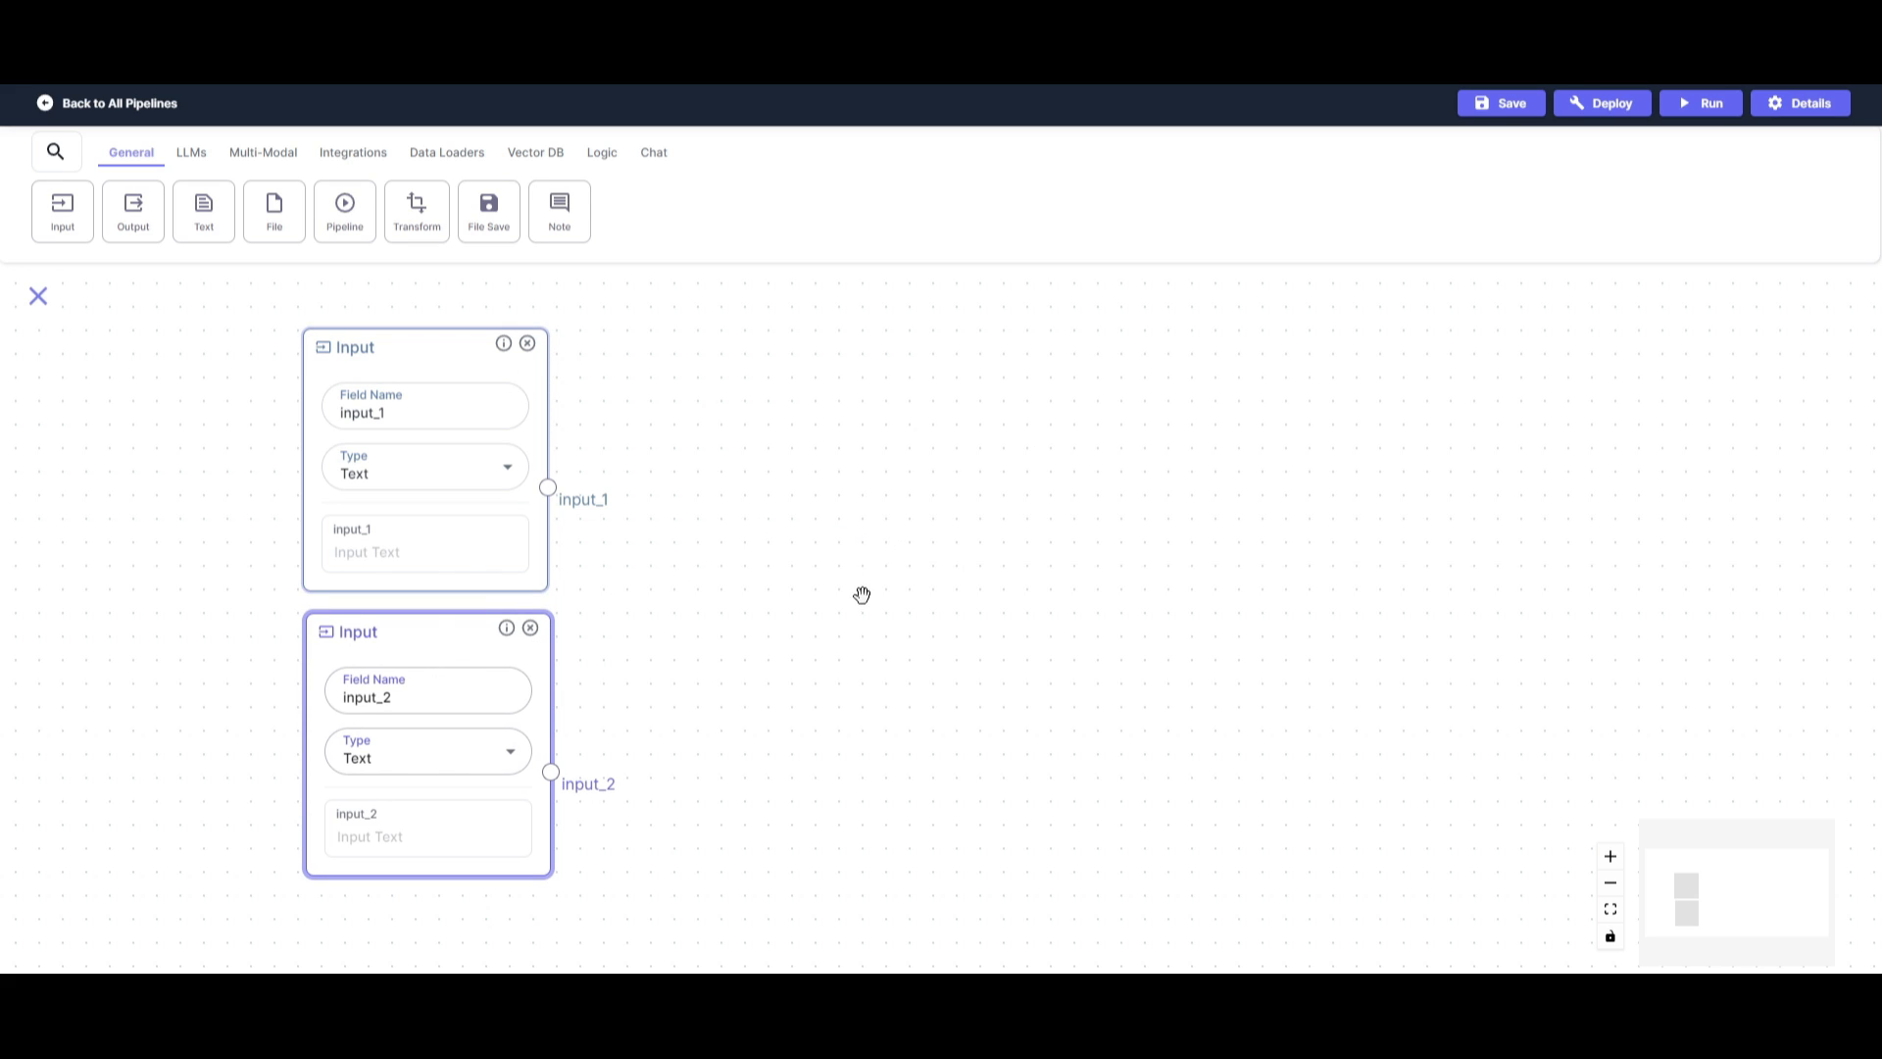
{"action": "mouse_move", "coordinate": [779, 555]}
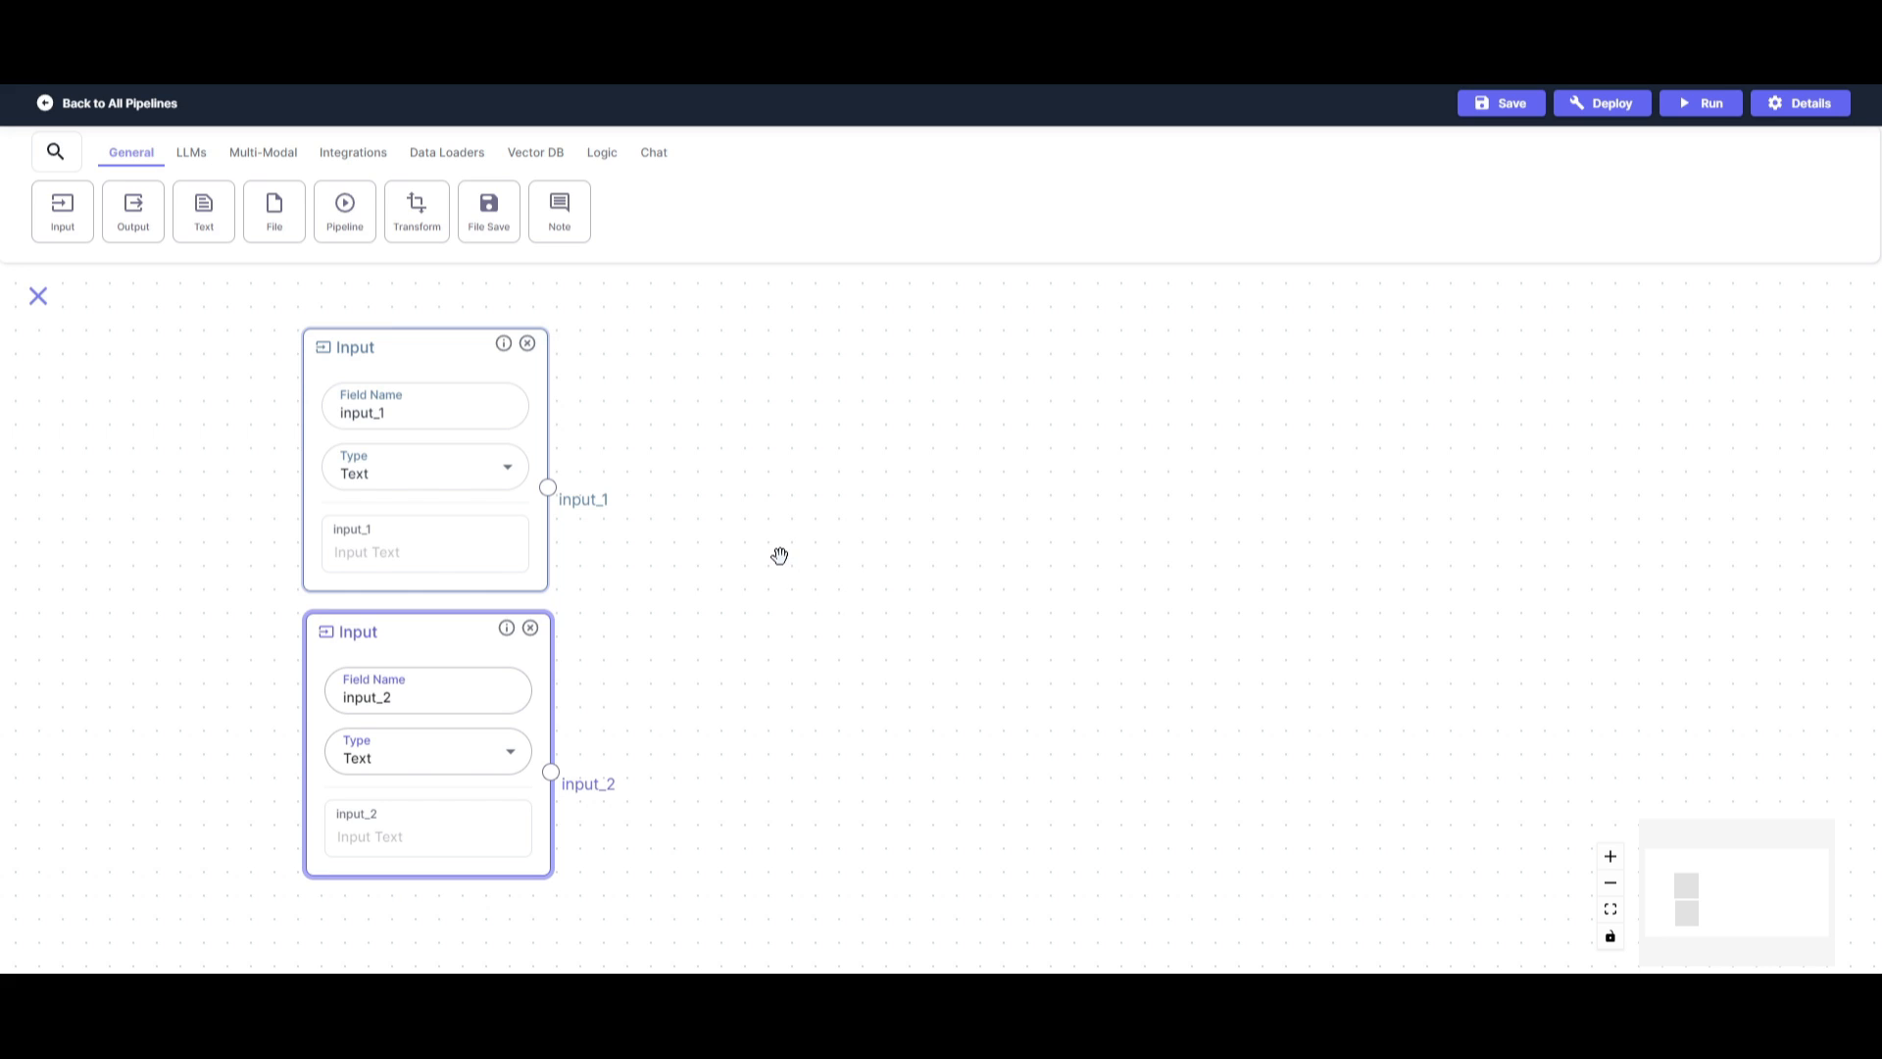
{"action": "mouse_move", "coordinate": [601, 475]}
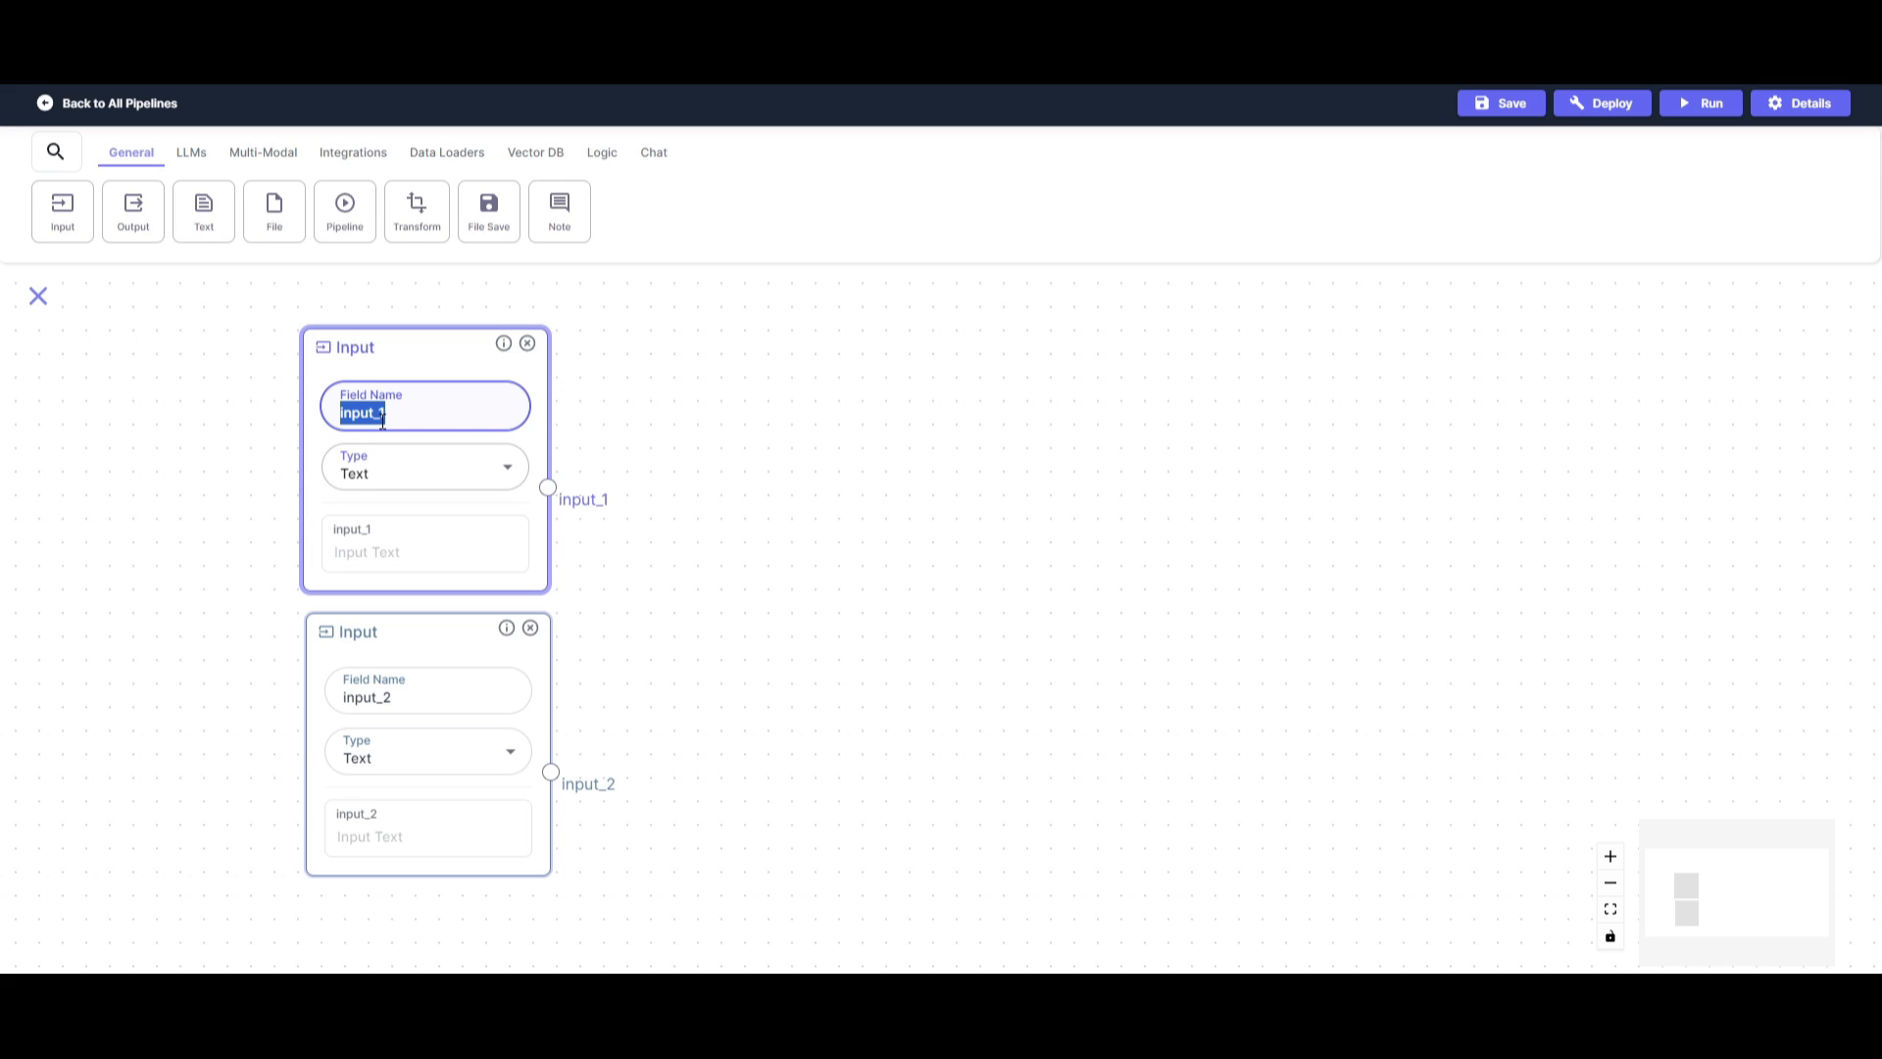
Name the Input node fields email_address and body_text
{"action": "type", "text": "email_a"}
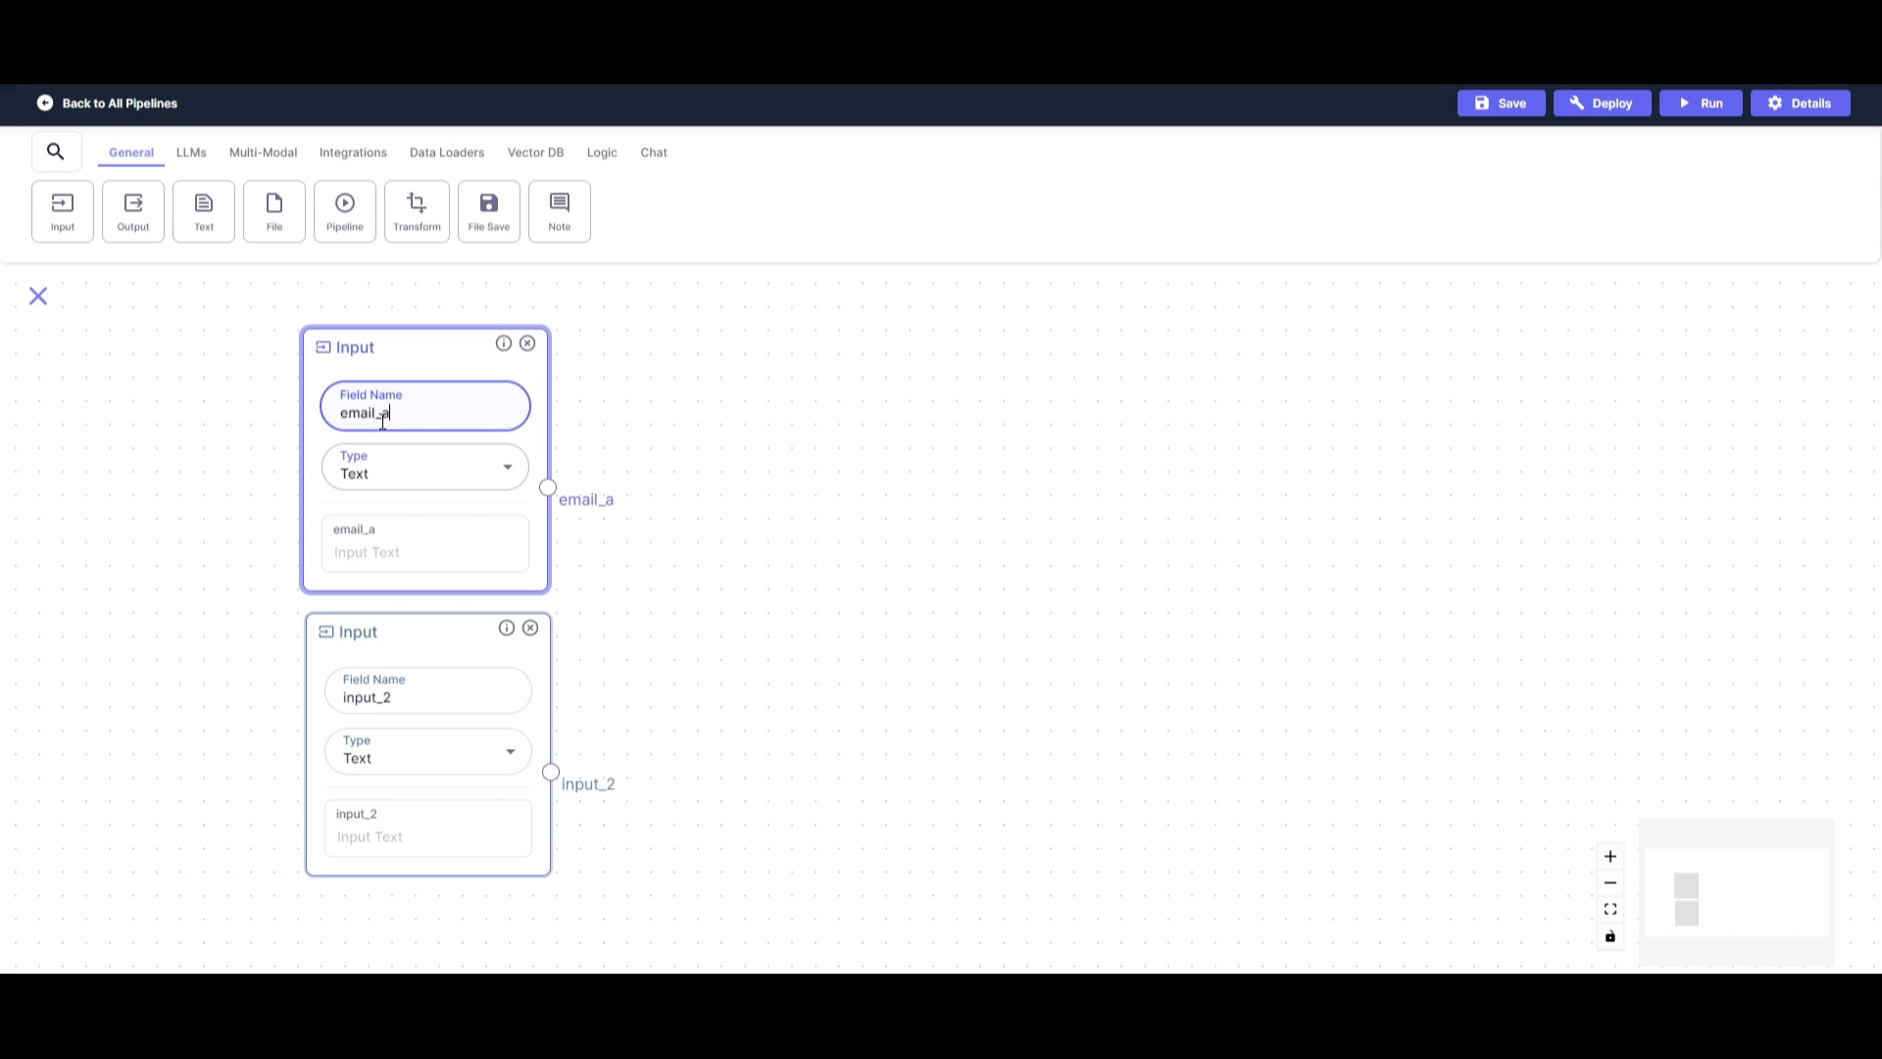
{"action": "type", "text": "ddress"}
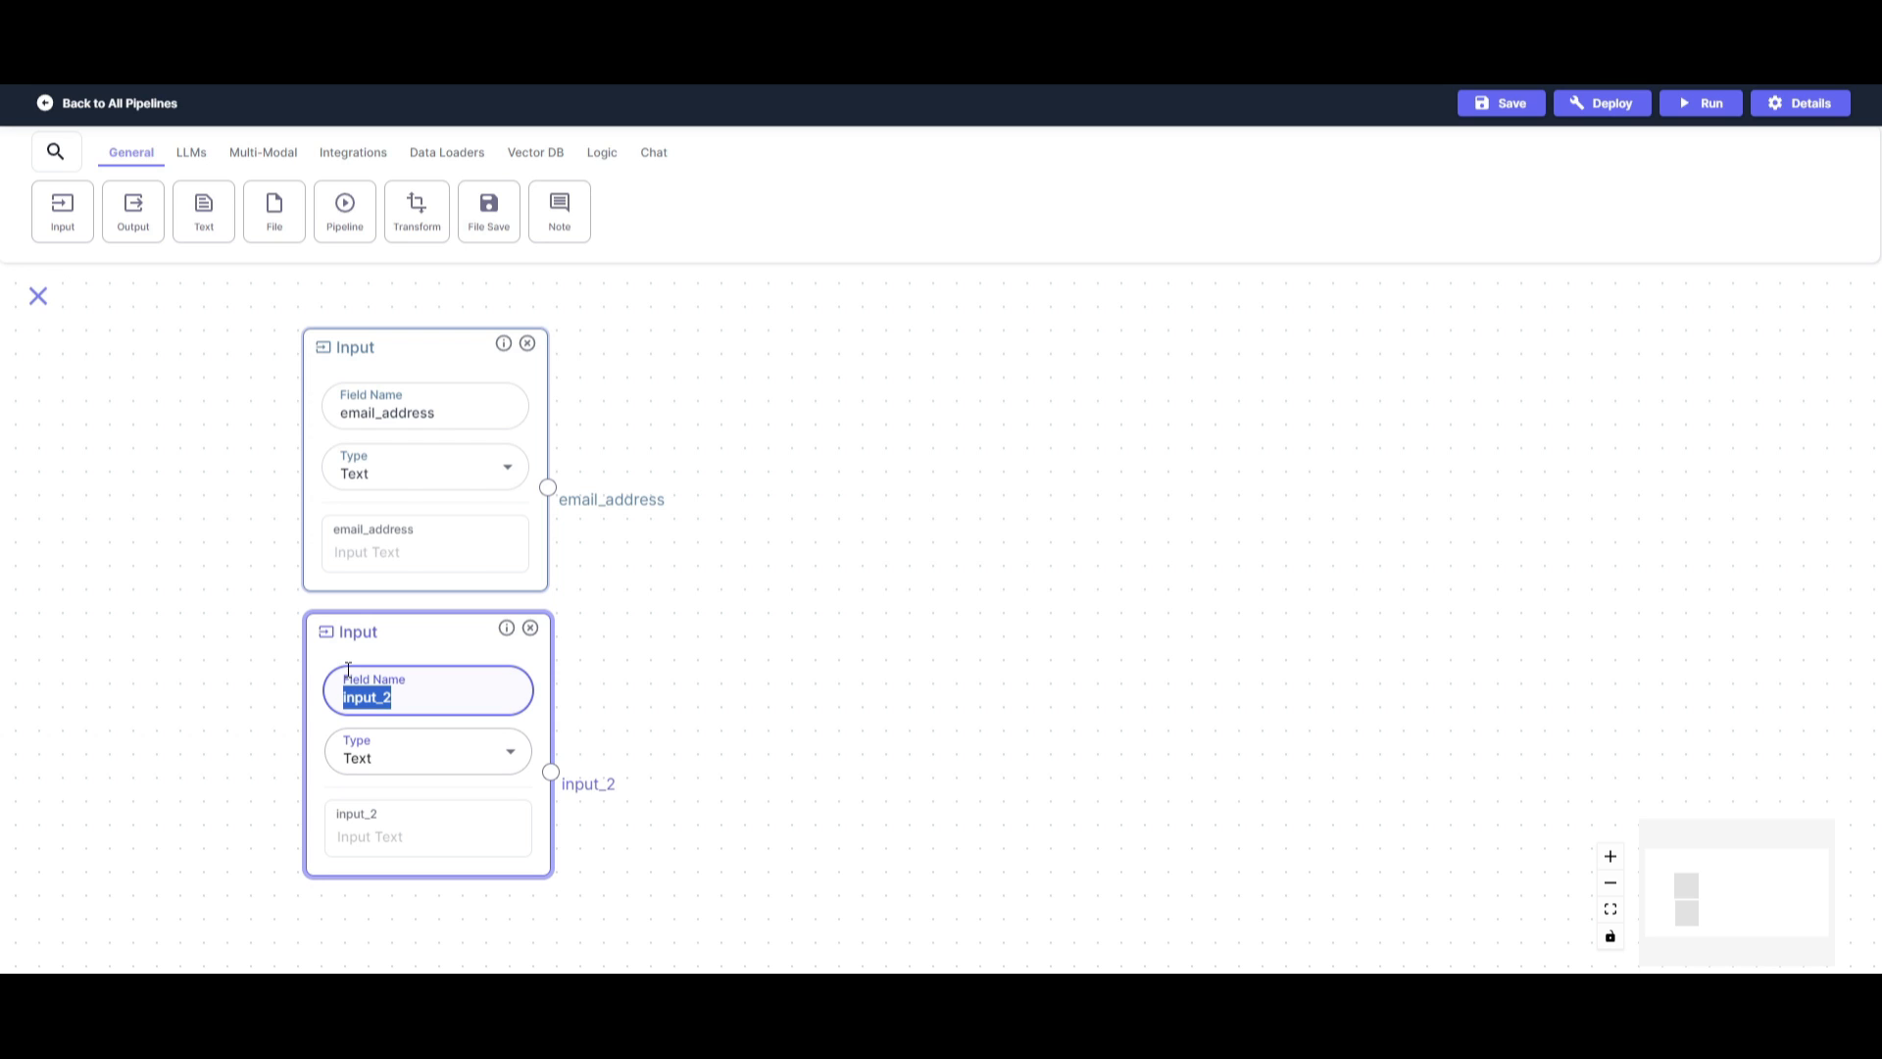
{"action": "mouse_move", "coordinate": [464, 683]}
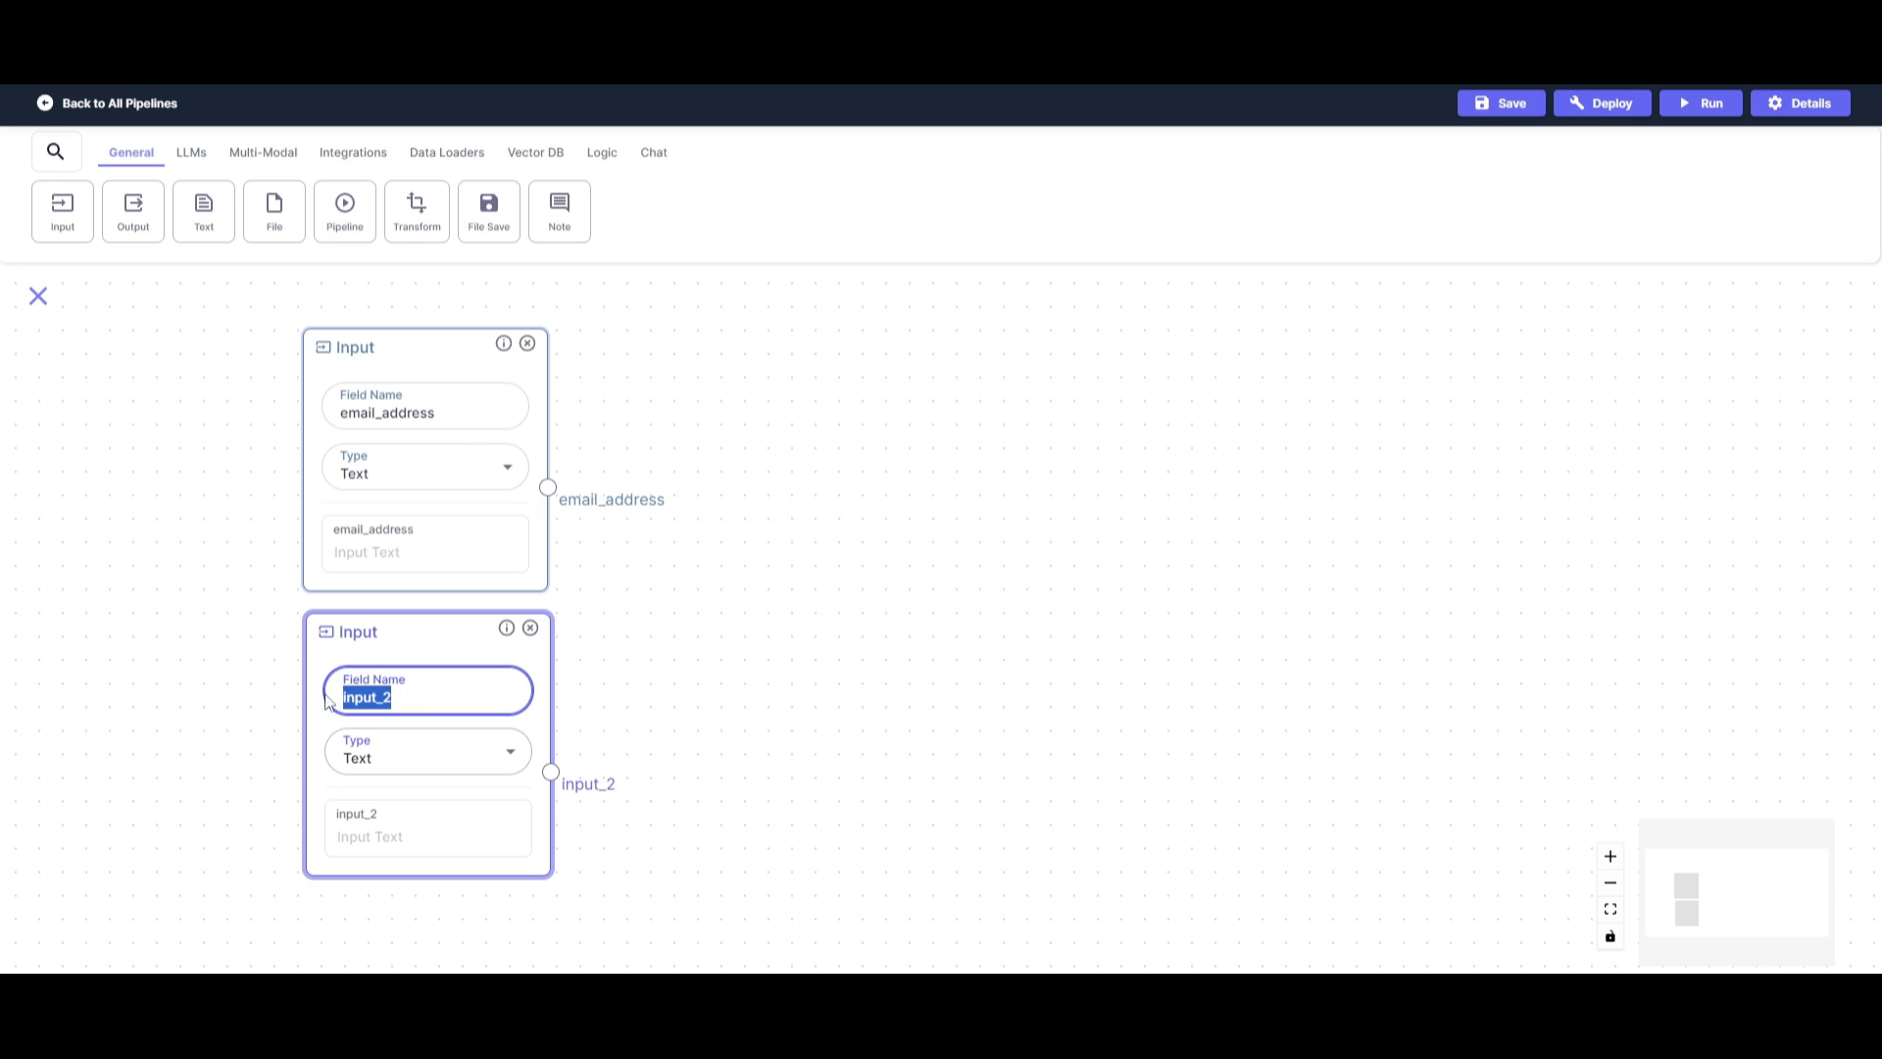
{"action": "type", "text": "body_text"}
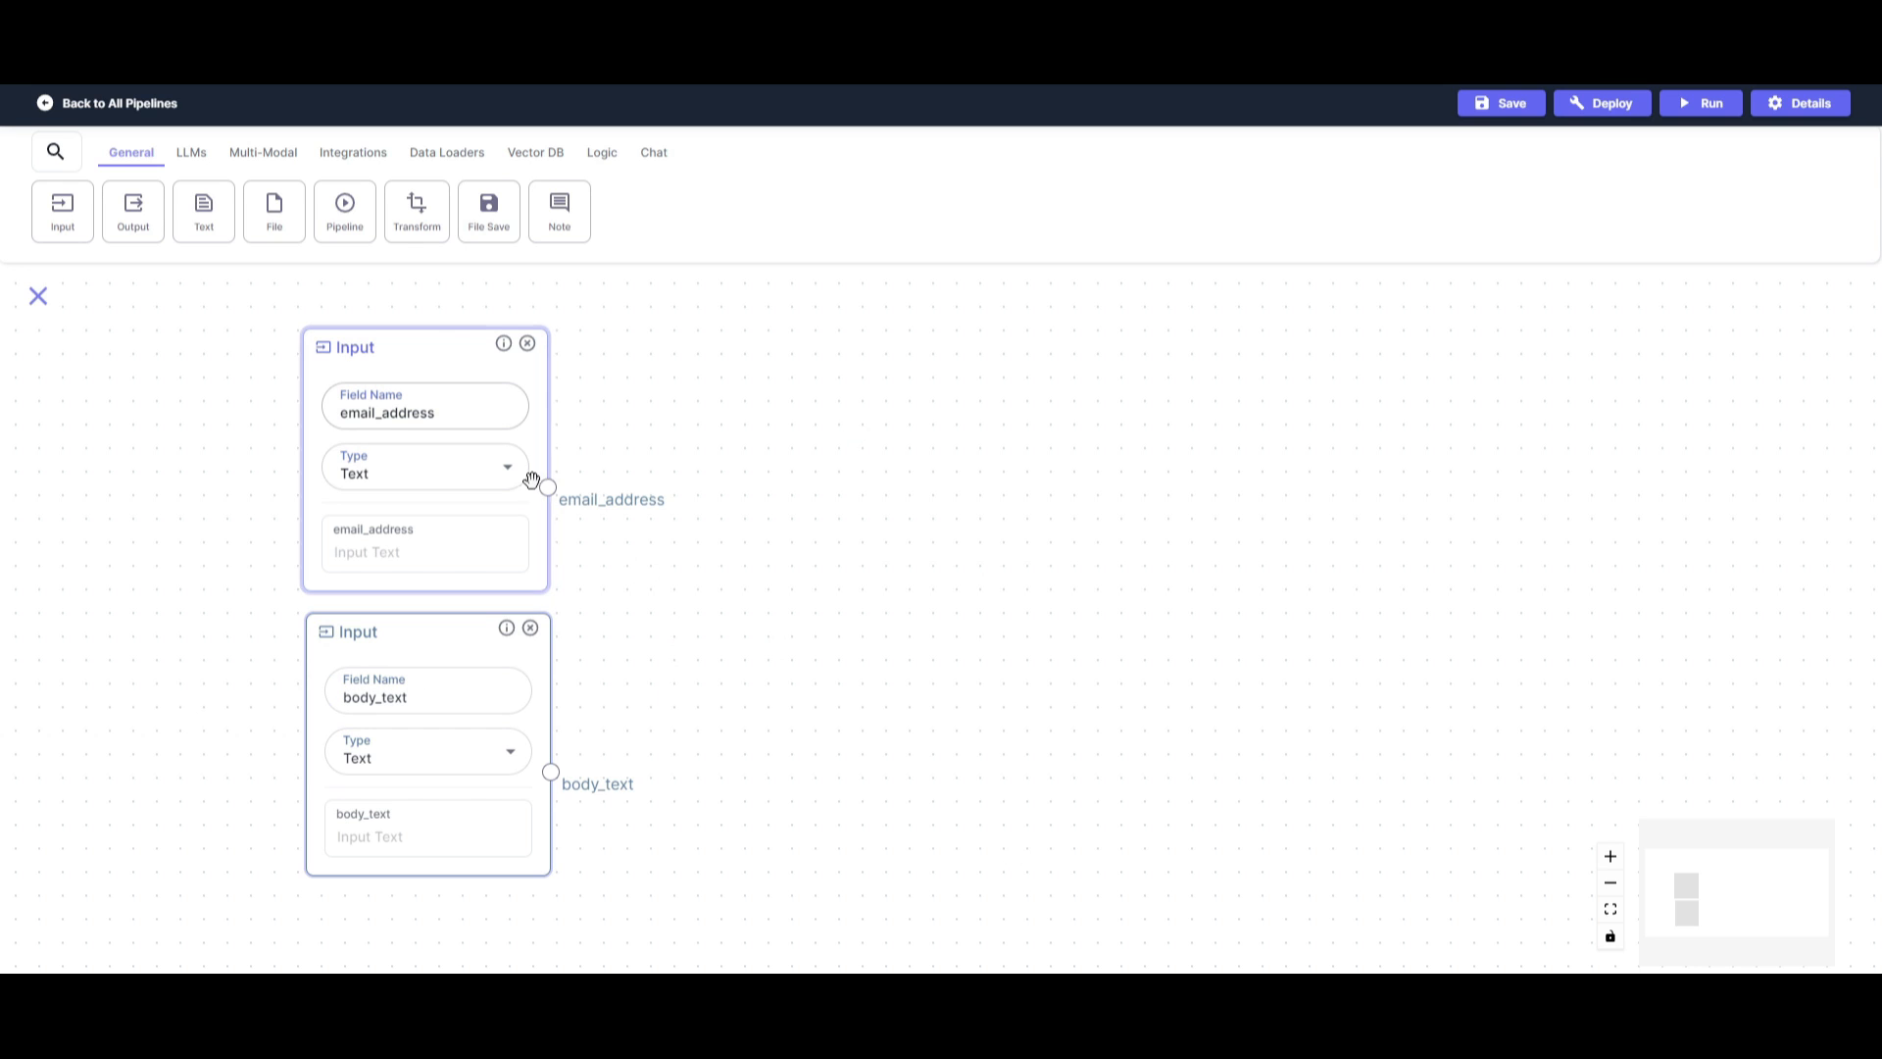
{"action": "mouse_move", "coordinate": [294, 496]}
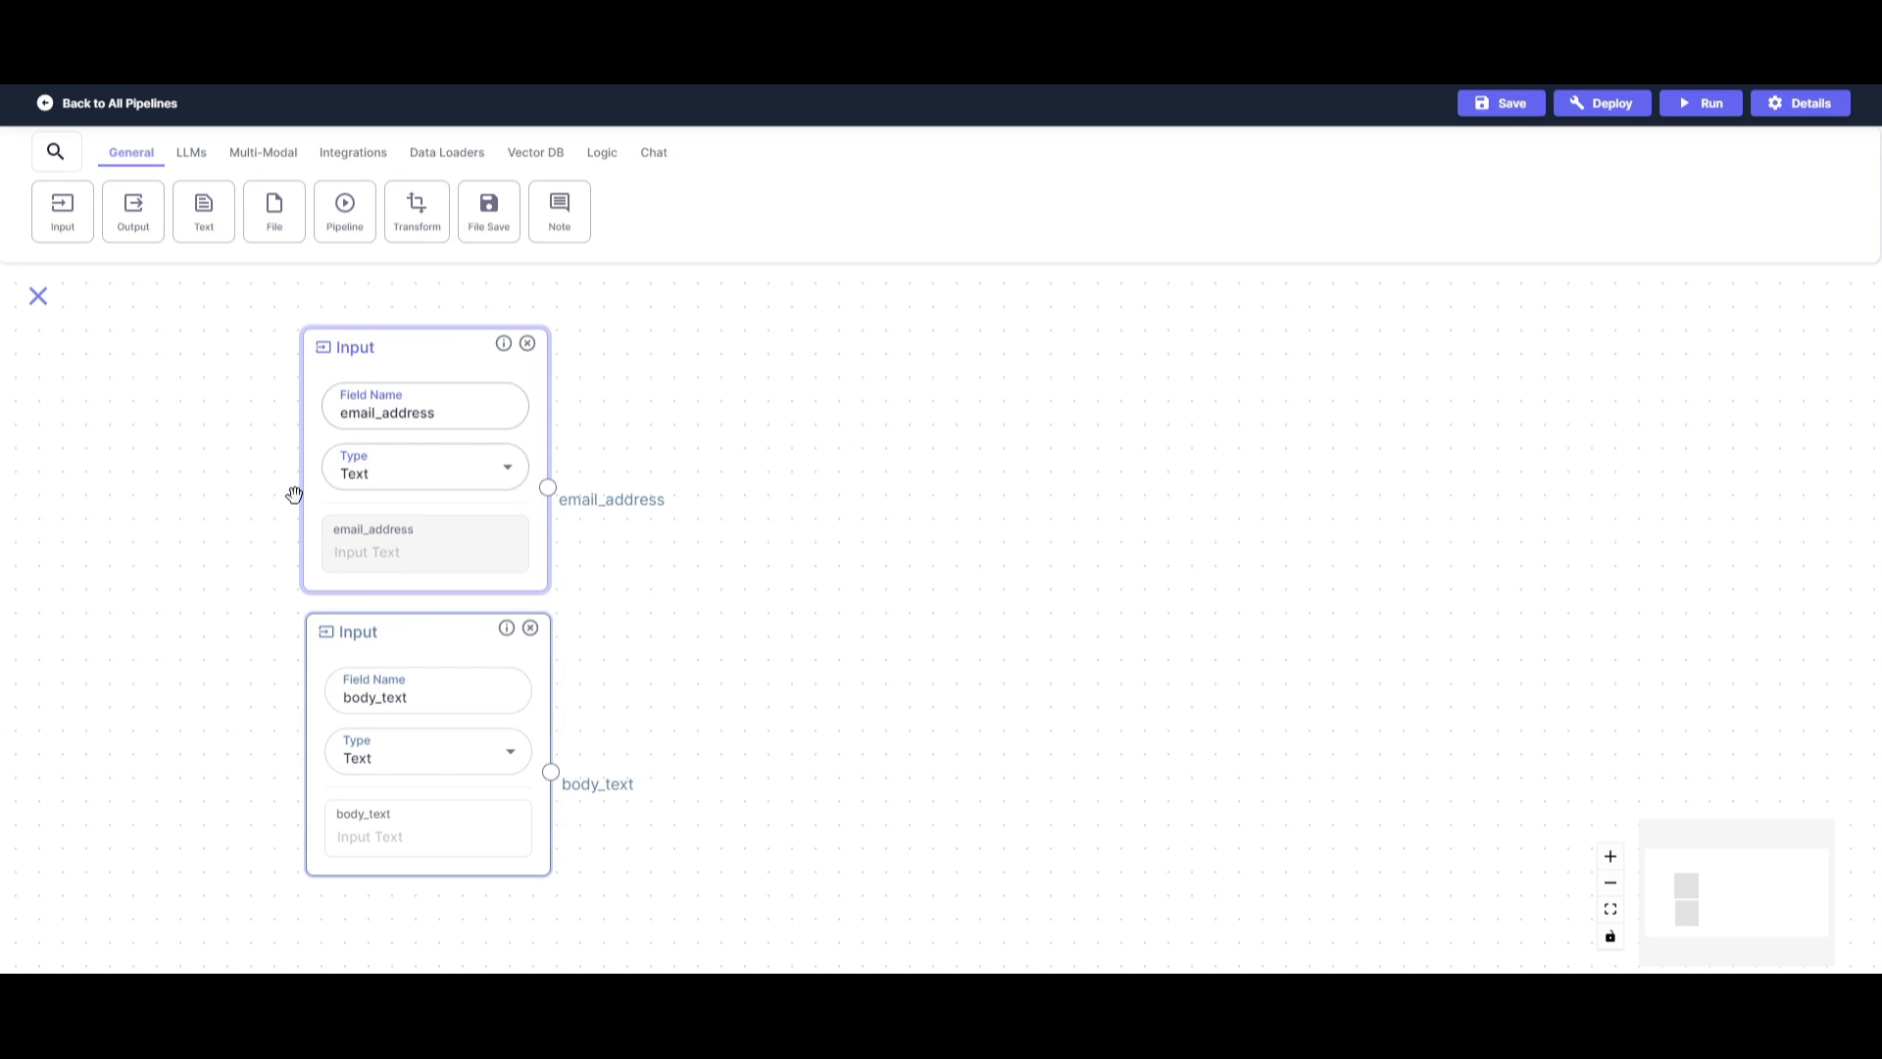
Add an OpenAI gpt-3.5-turbo LLM node and place it beside the inputs
{"action": "left_click", "coordinate": [191, 152]}
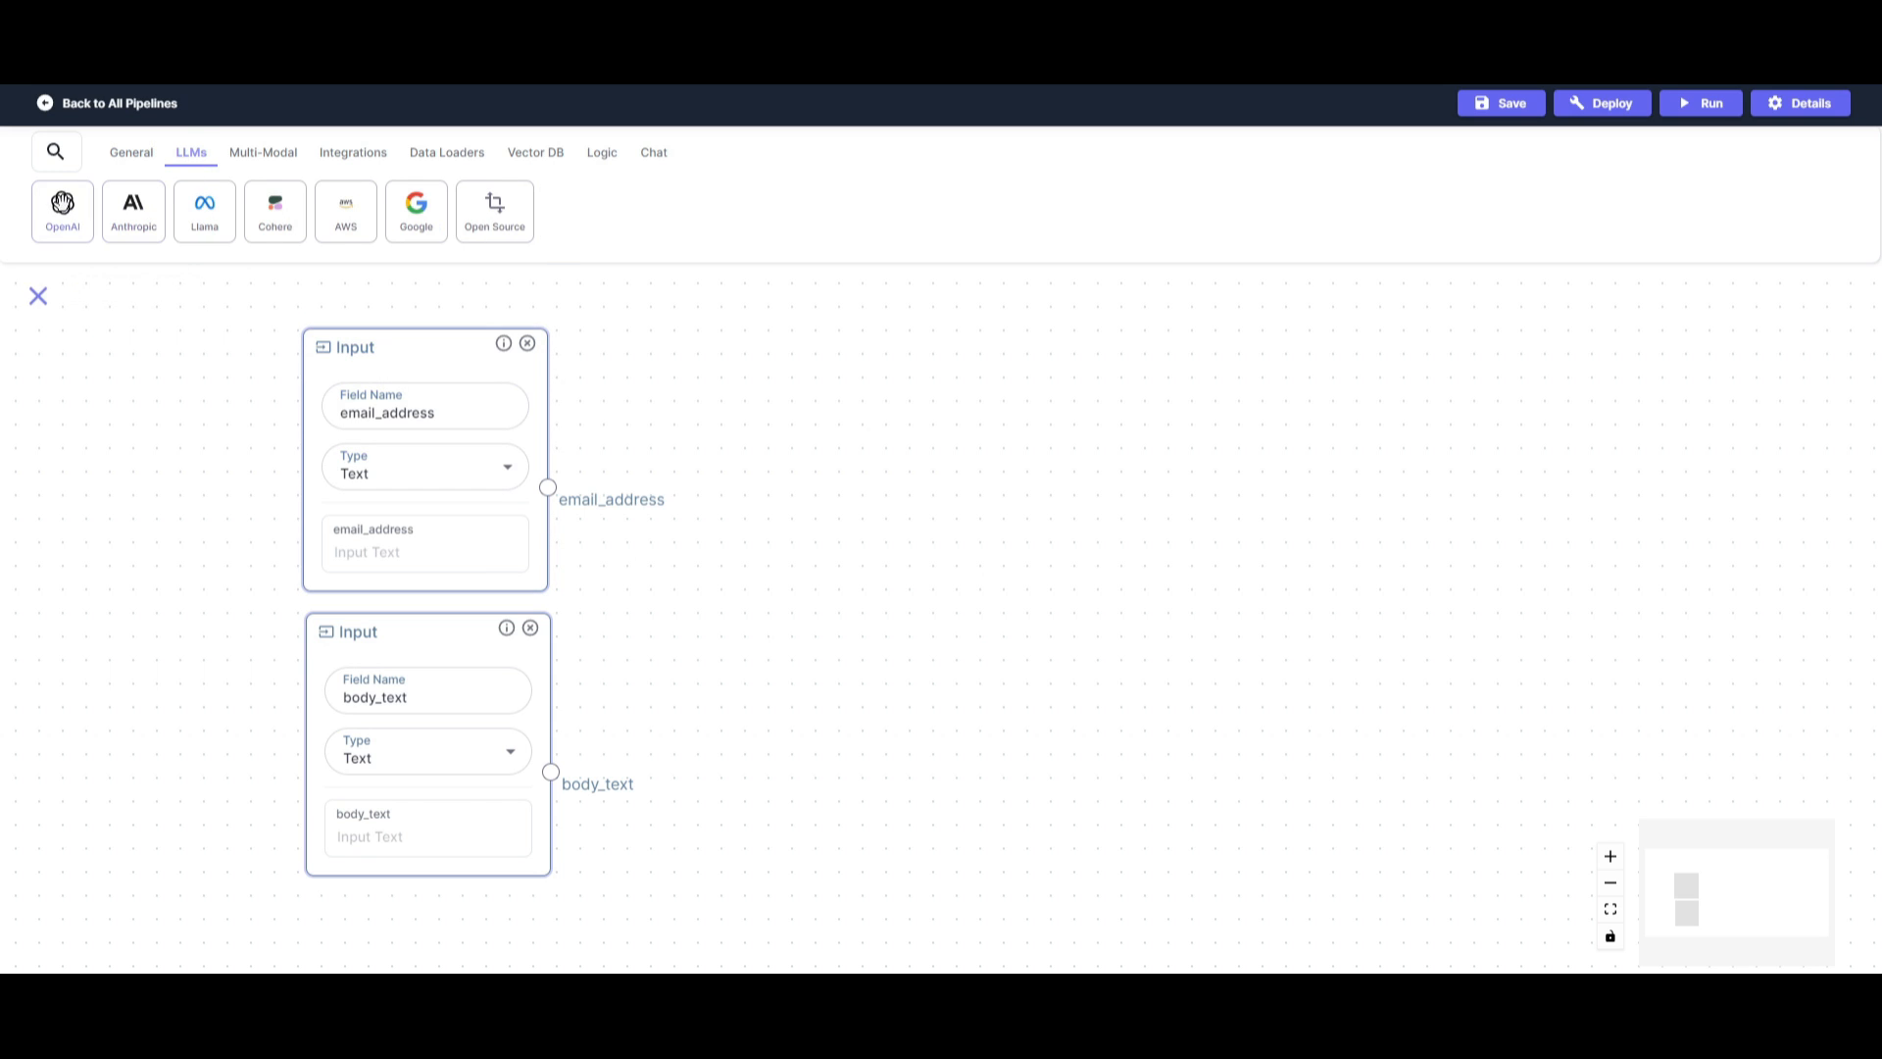
{"action": "mouse_move", "coordinate": [493, 210]}
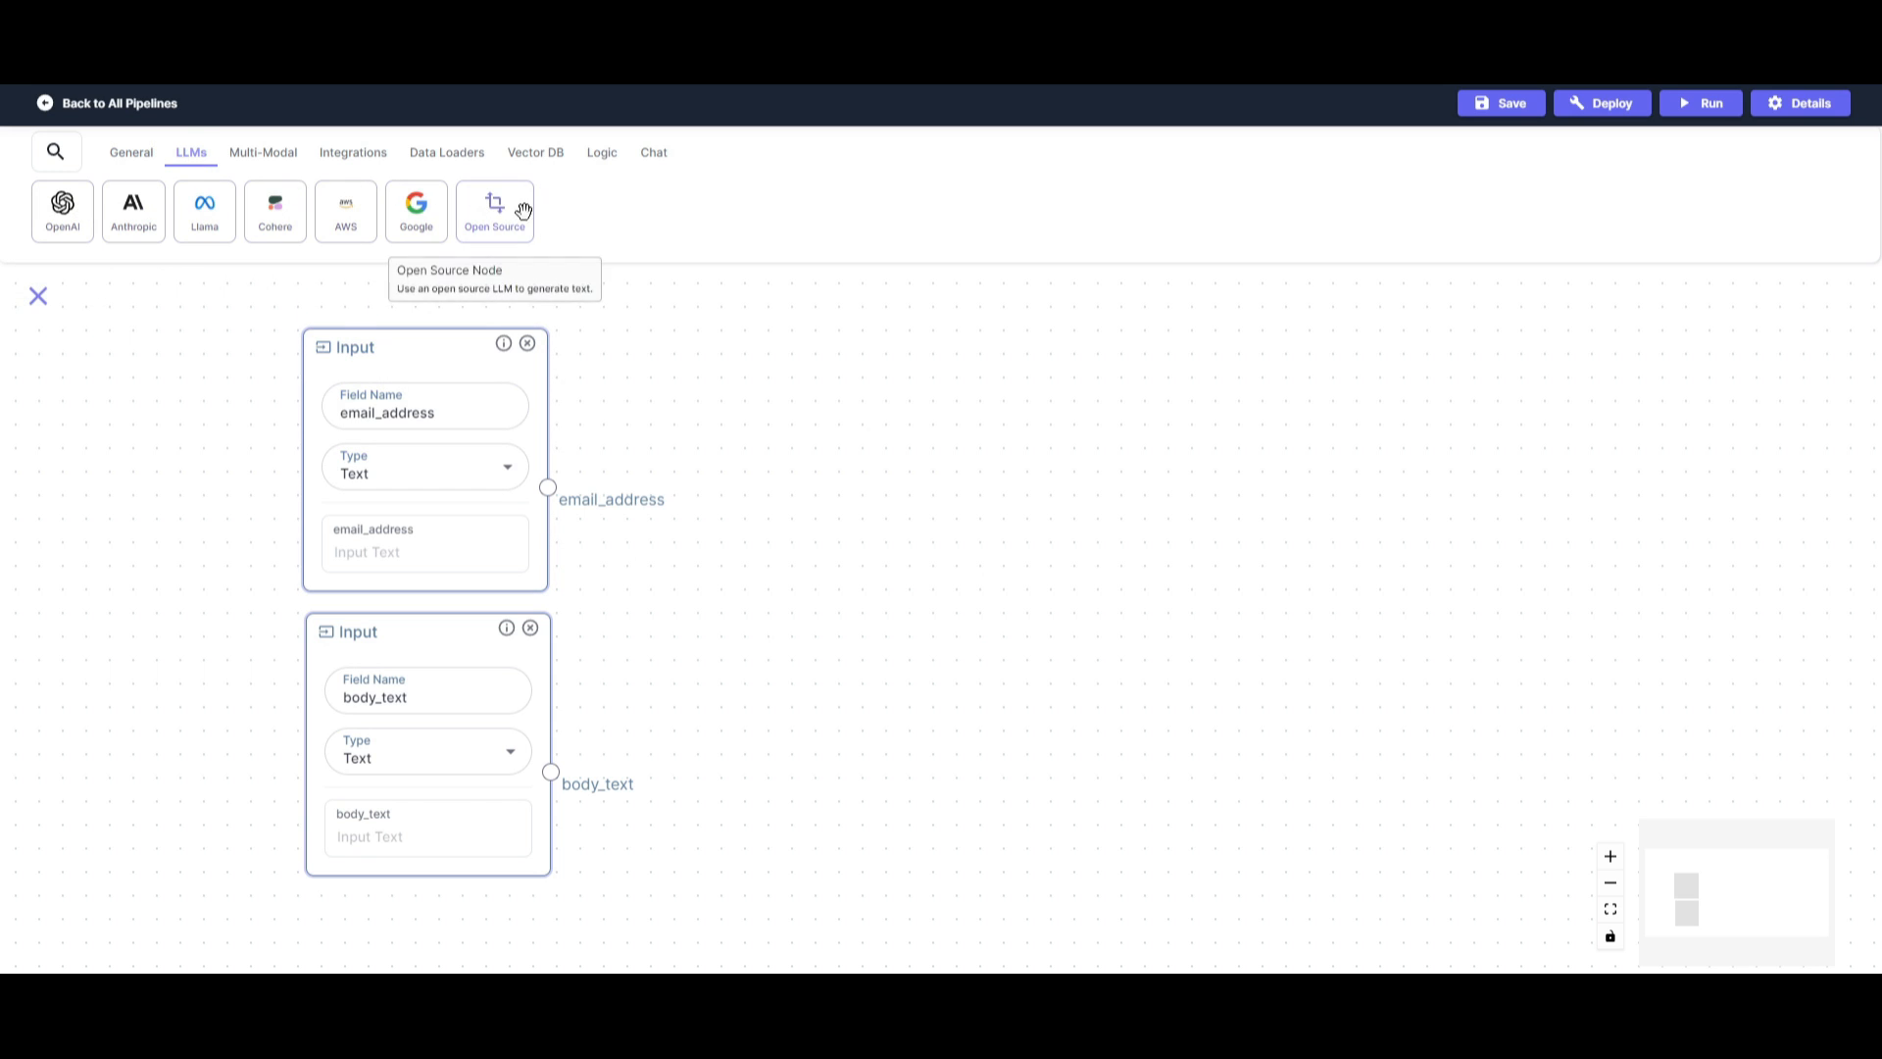
{"action": "mouse_move", "coordinate": [63, 210]}
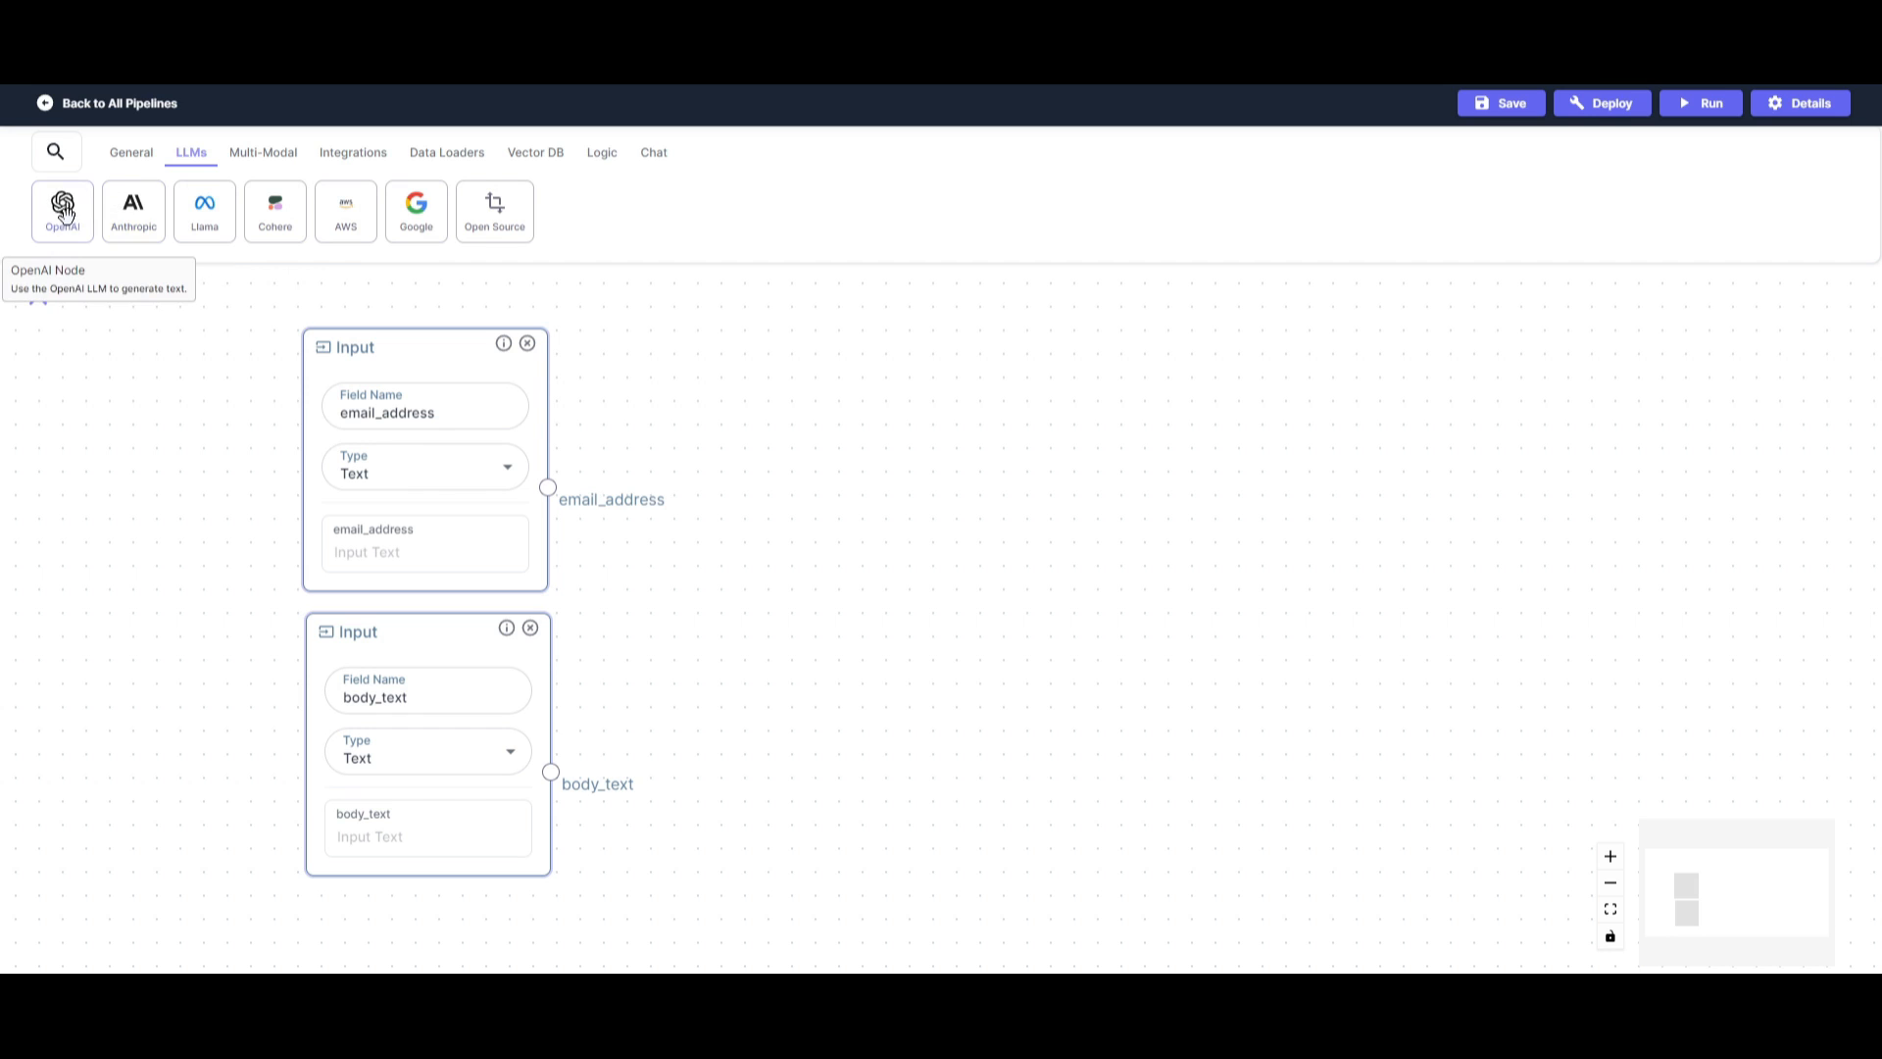
{"action": "left_click", "coordinate": [61, 204]}
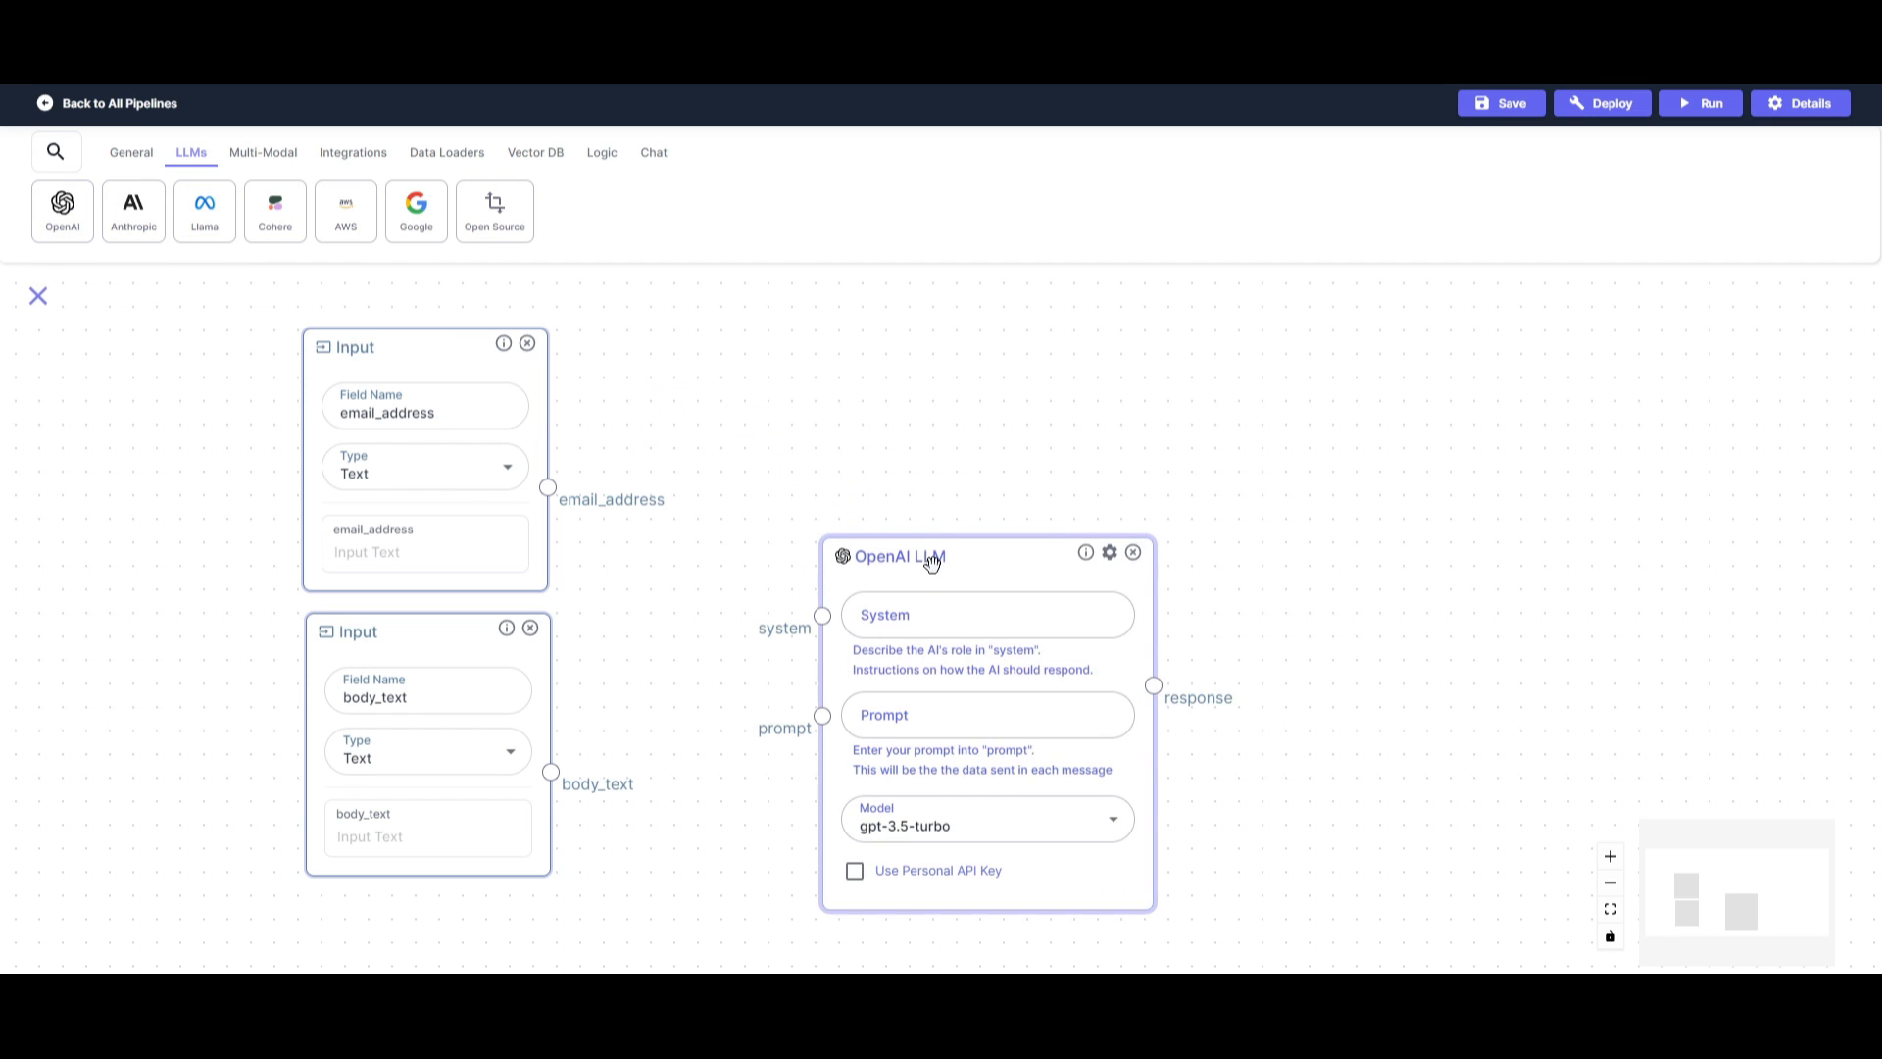
{"action": "left_click_drag", "start_coordinate": [898, 555], "coordinate": [848, 447]}
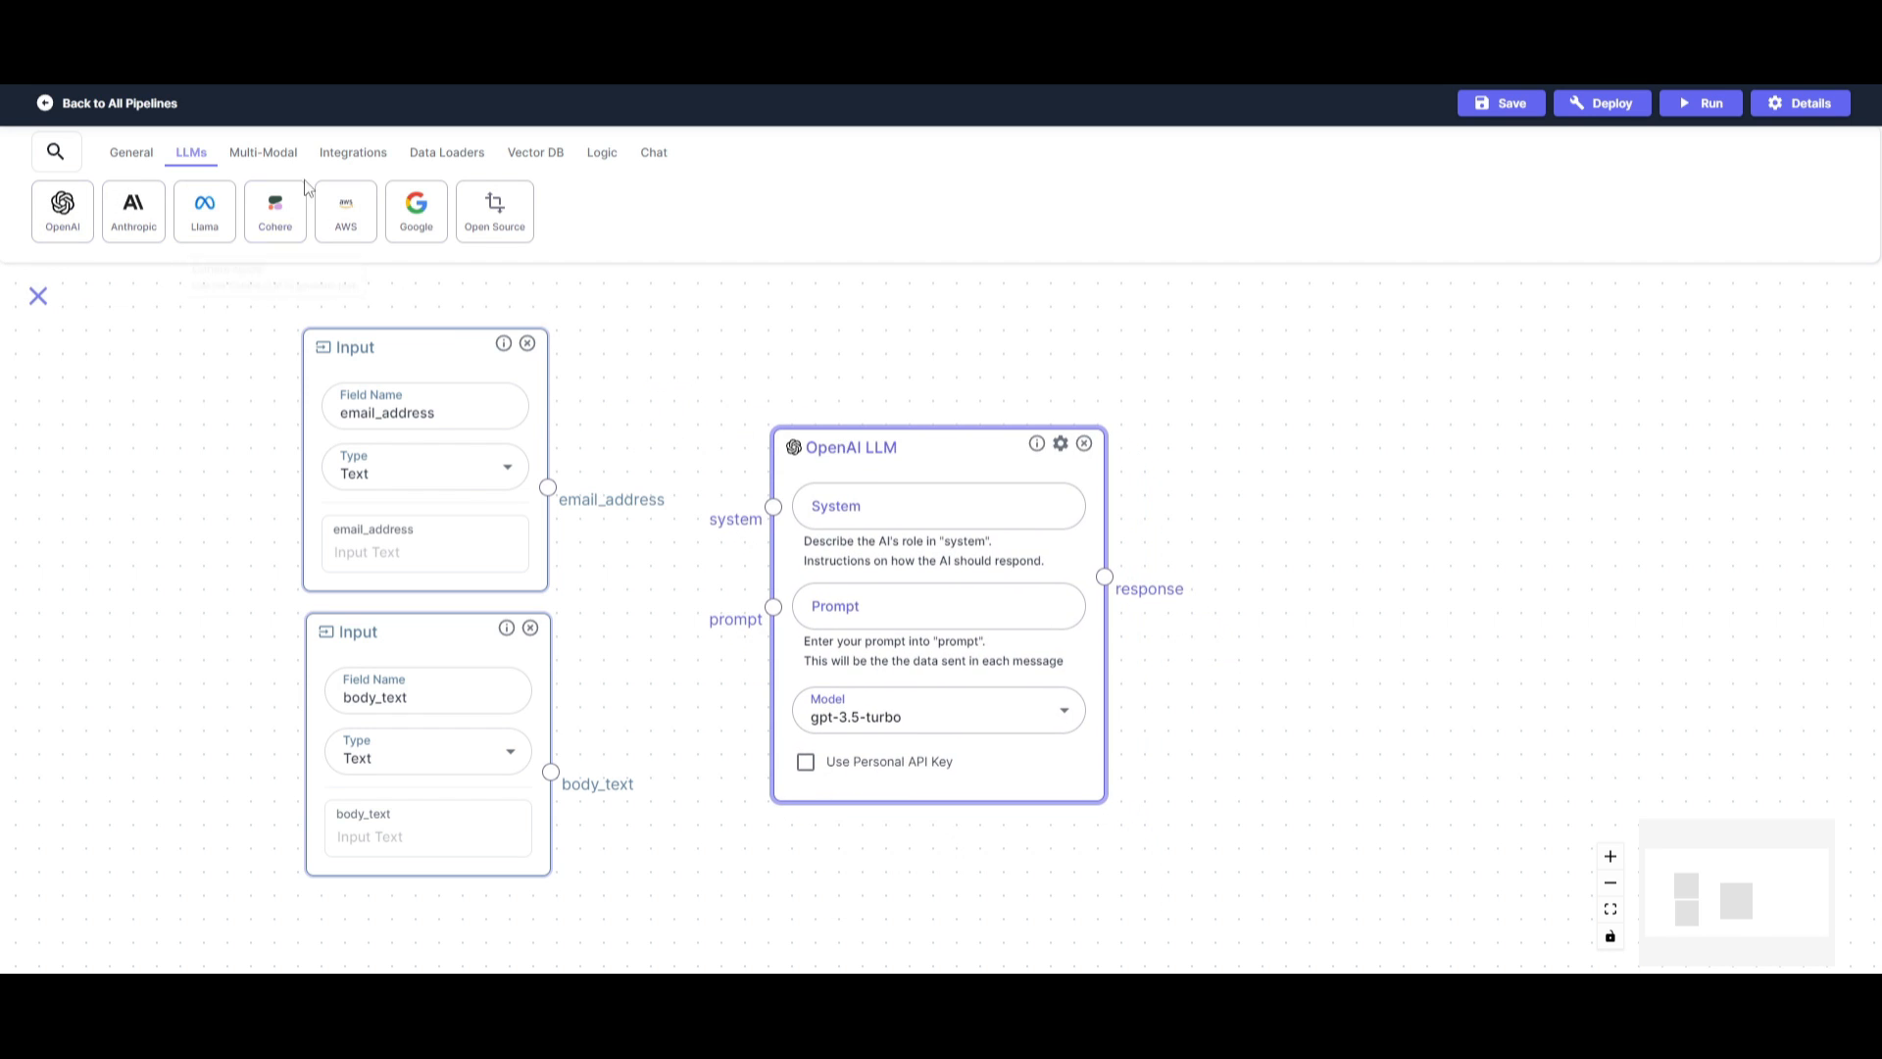
{"action": "mouse_move", "coordinate": [494, 212]}
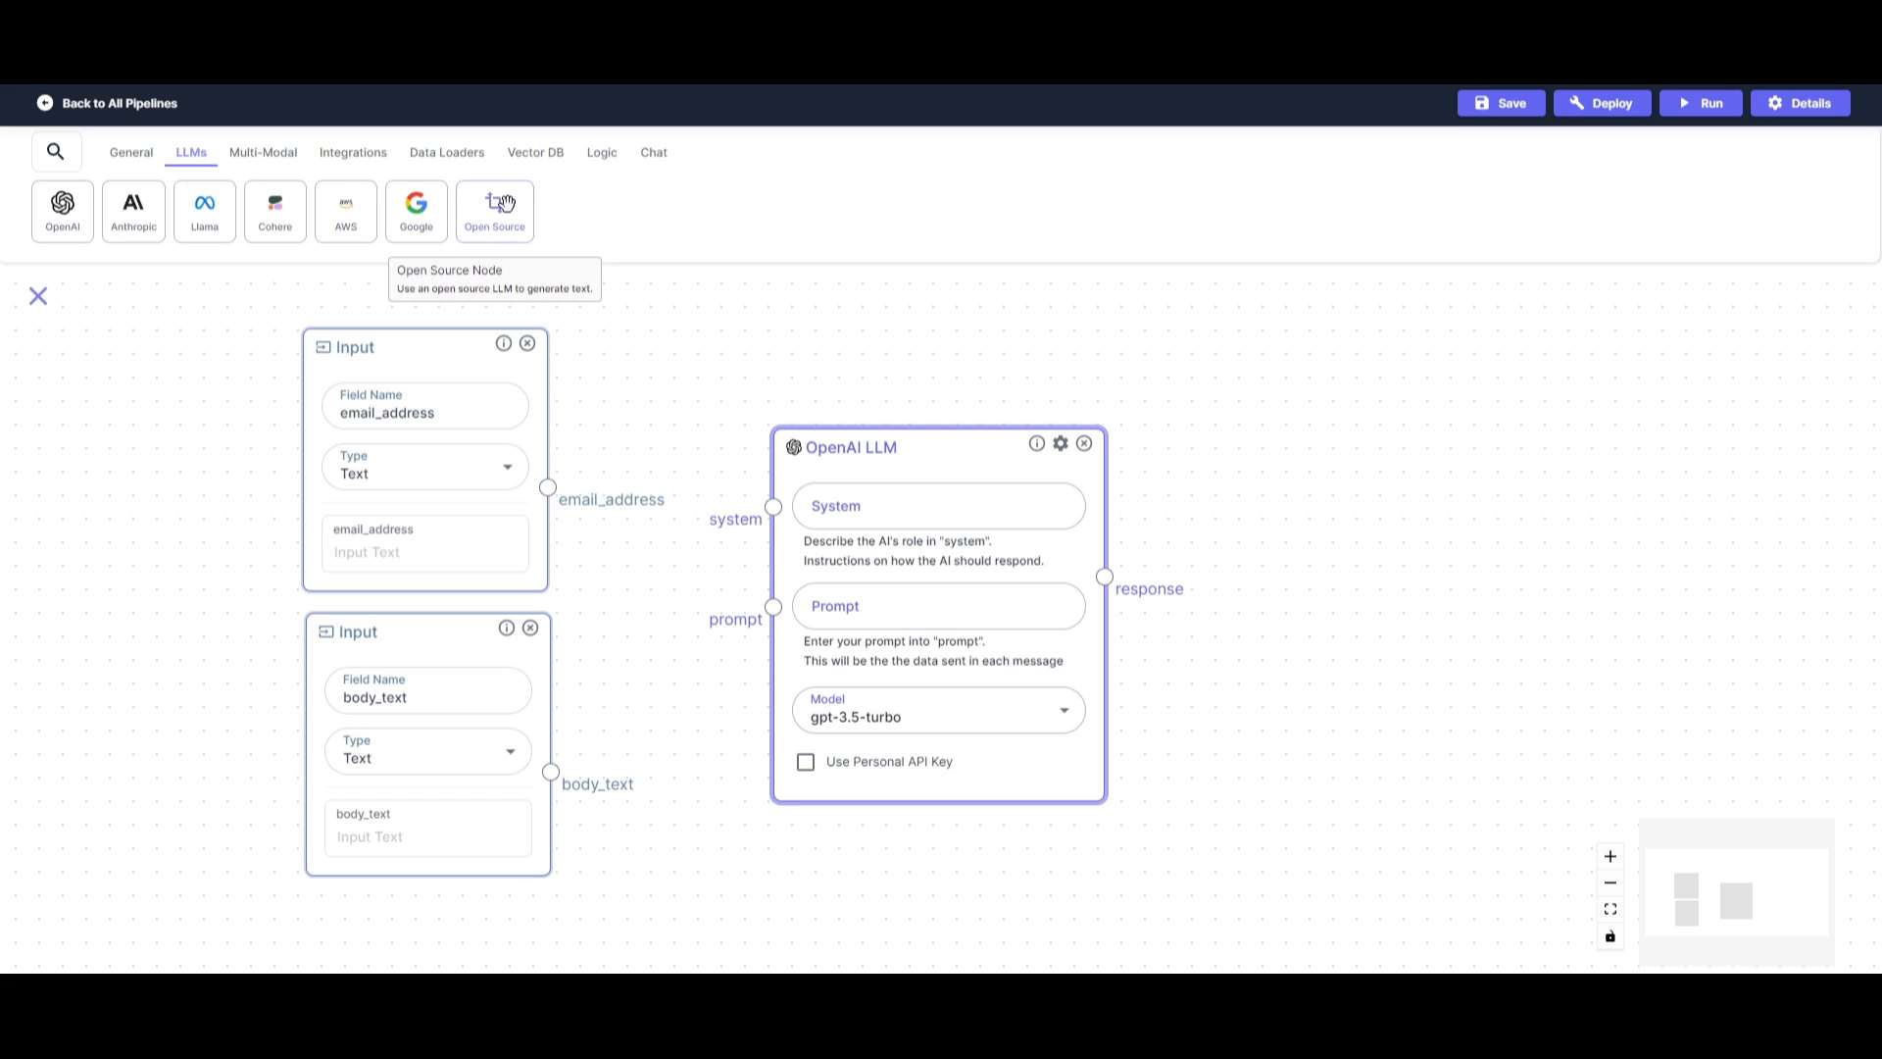
{"action": "mouse_move", "coordinate": [508, 204]}
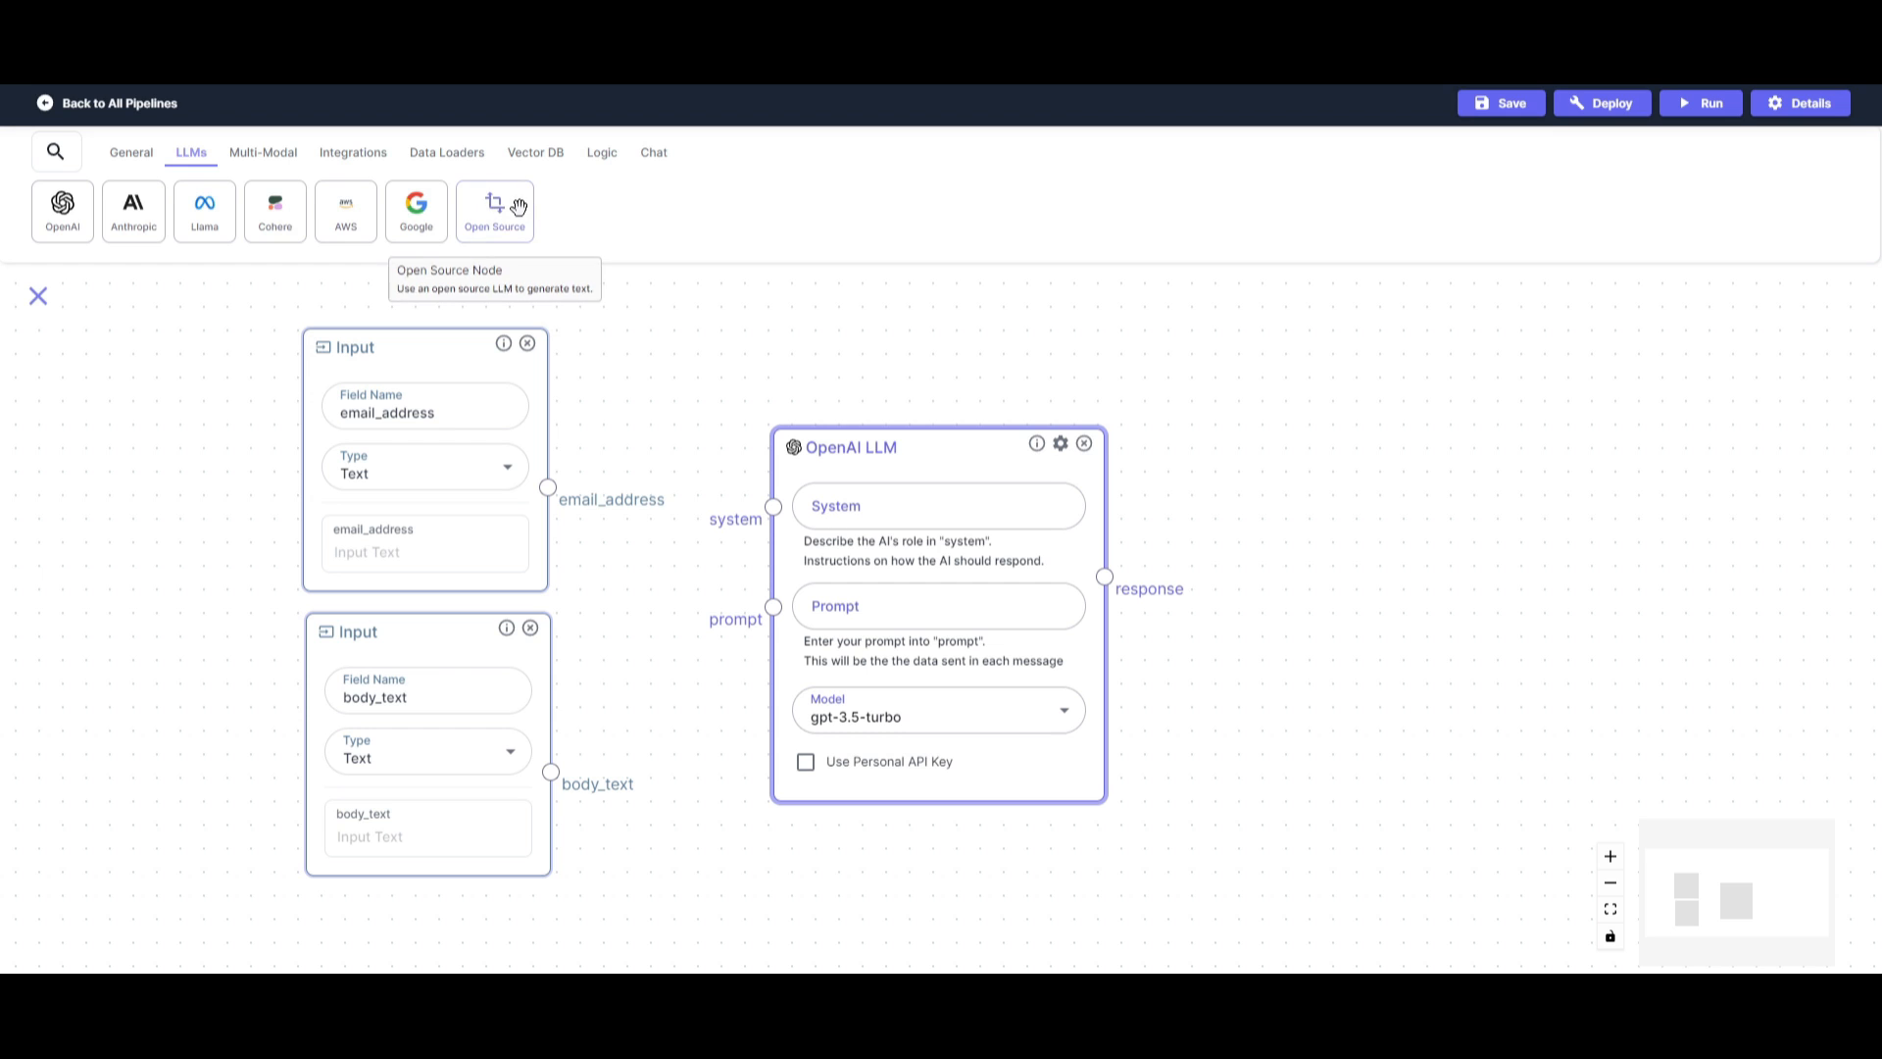
{"action": "mouse_move", "coordinate": [721, 235]}
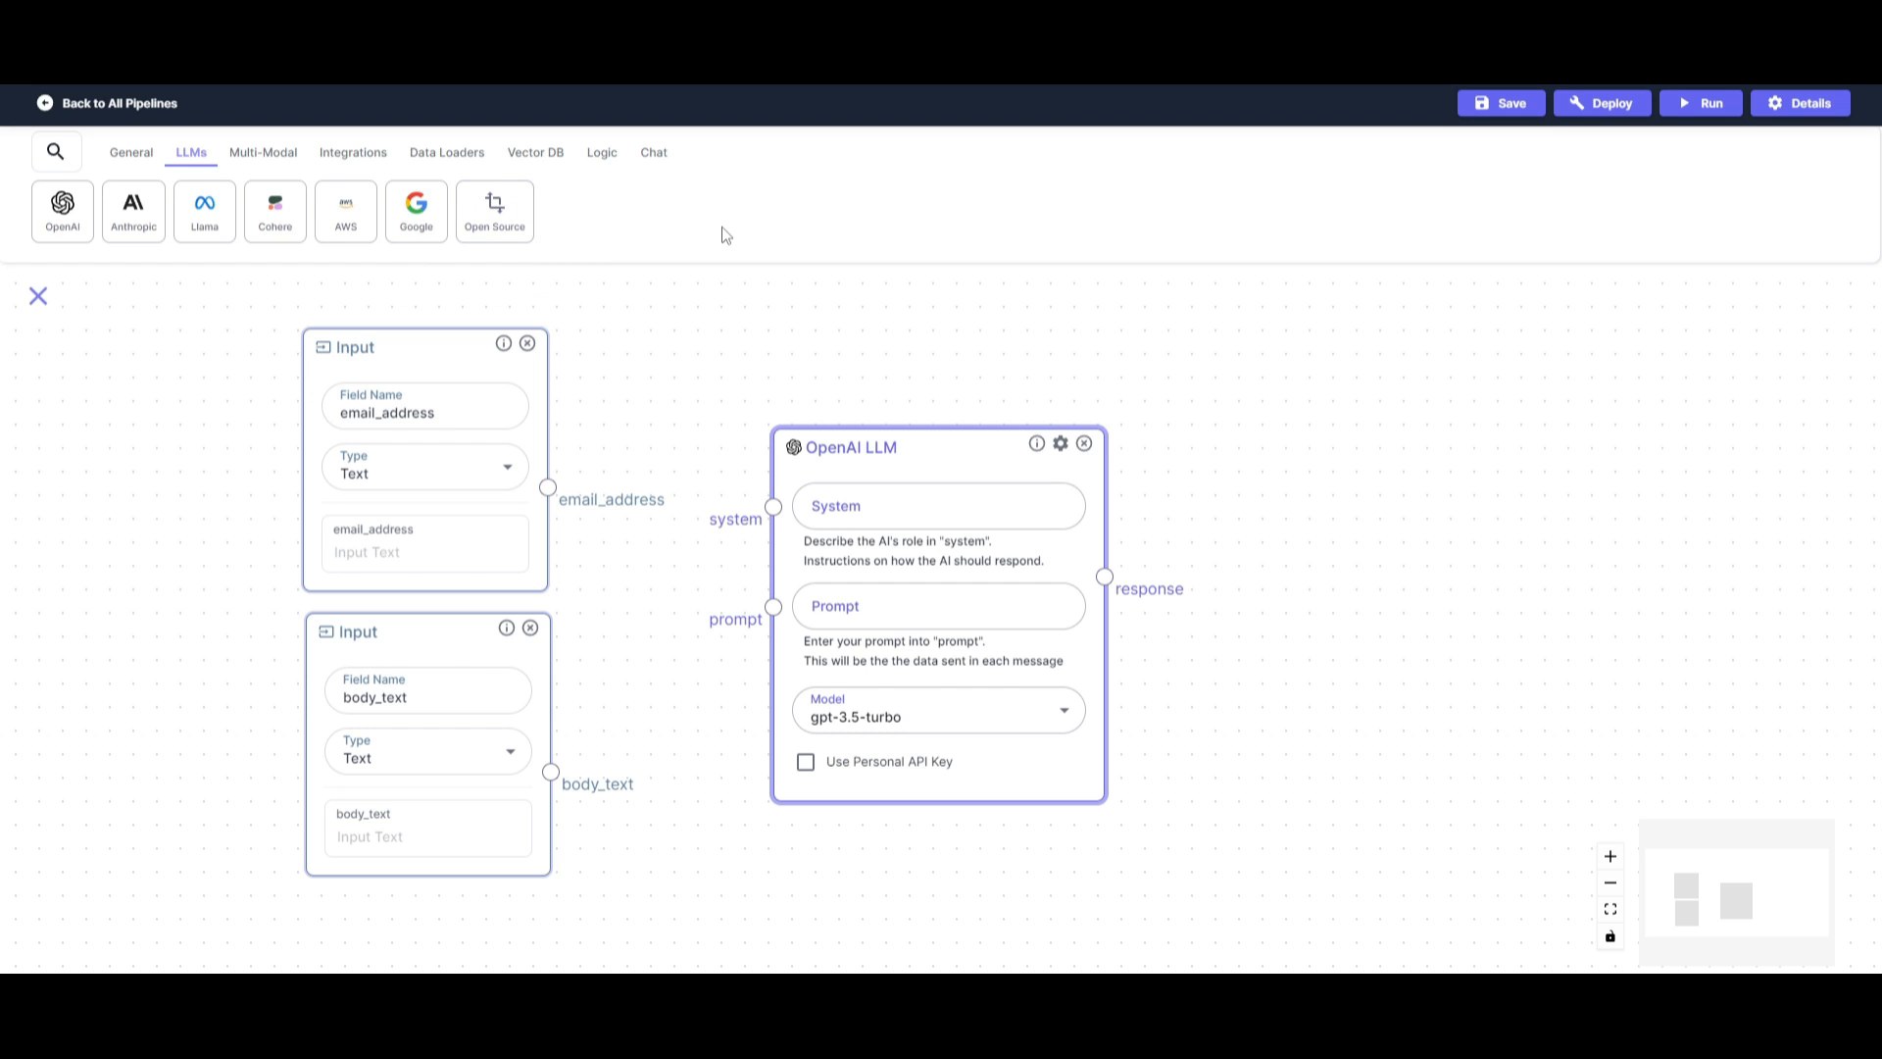
Set the OpenAI system text to 'Your job is to generate an email response...' and begin the prompt
{"action": "type", "text": "Your job is to generate an email response to the request based on context"}
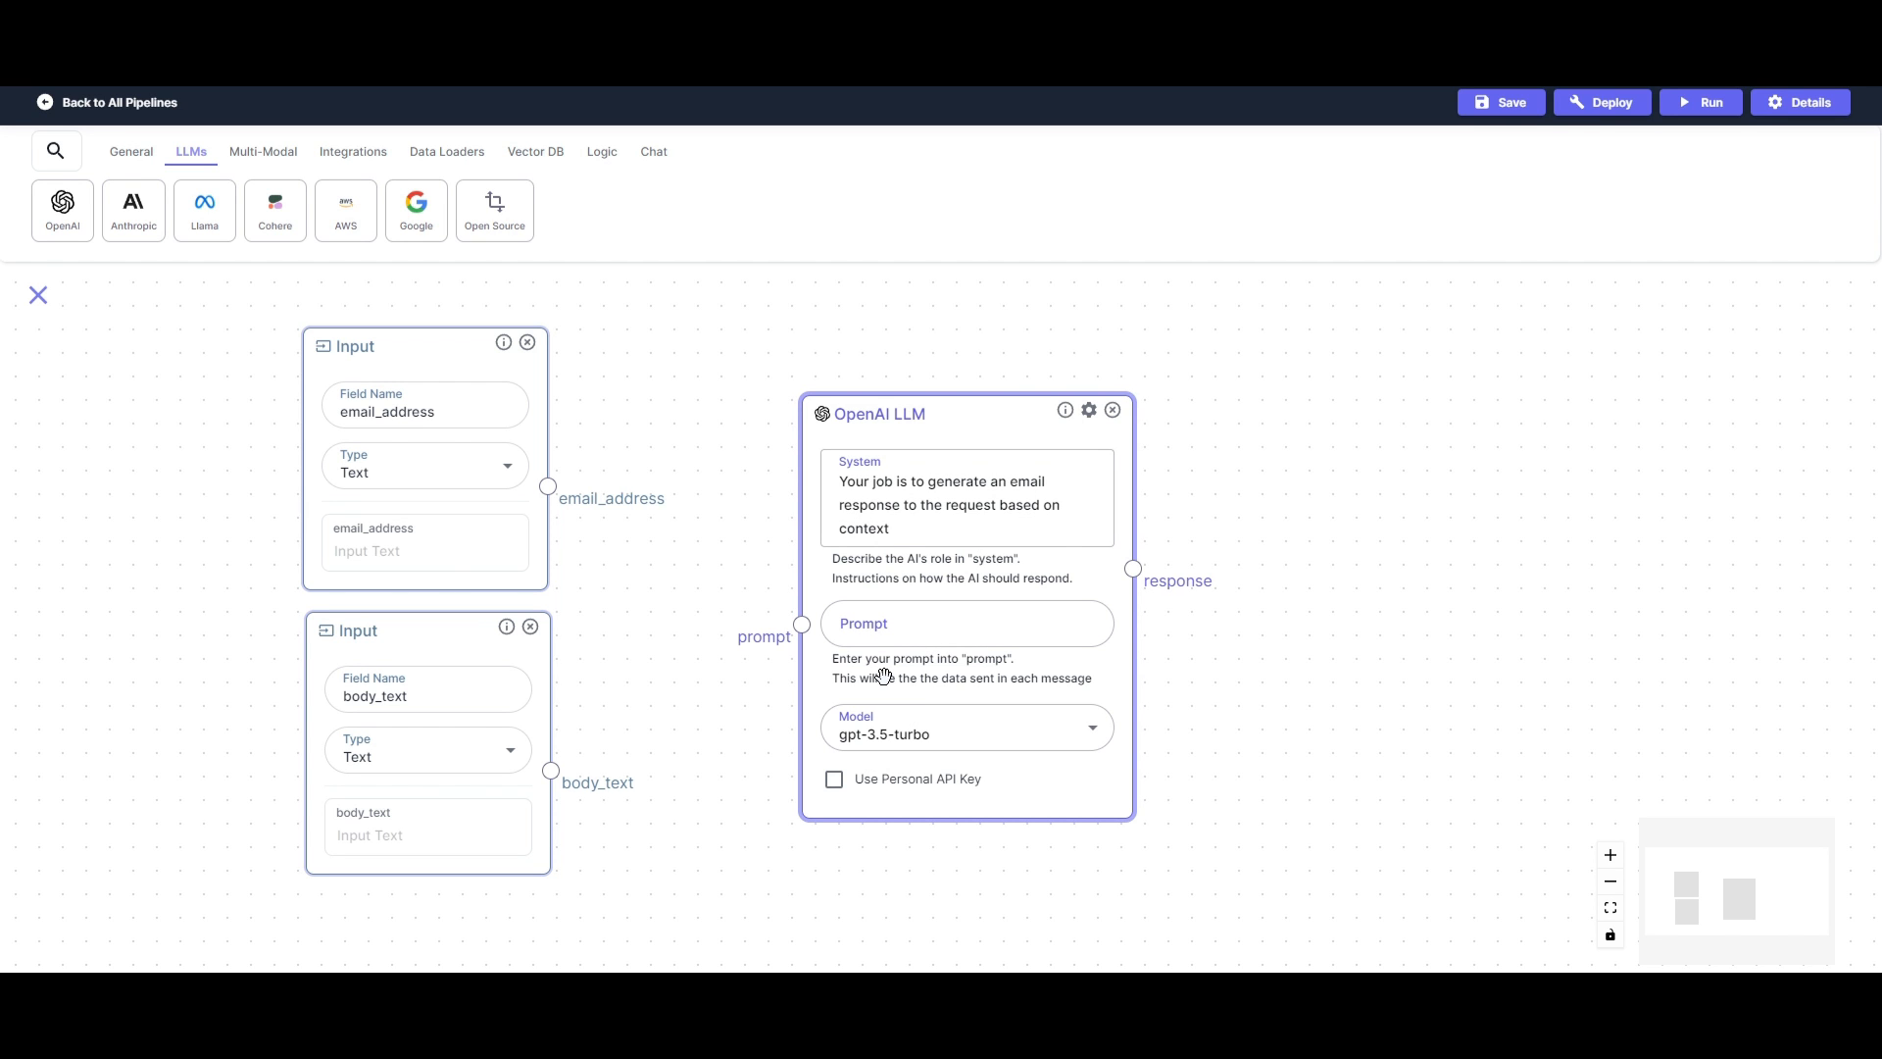
{"action": "mouse_move", "coordinate": [1028, 680]}
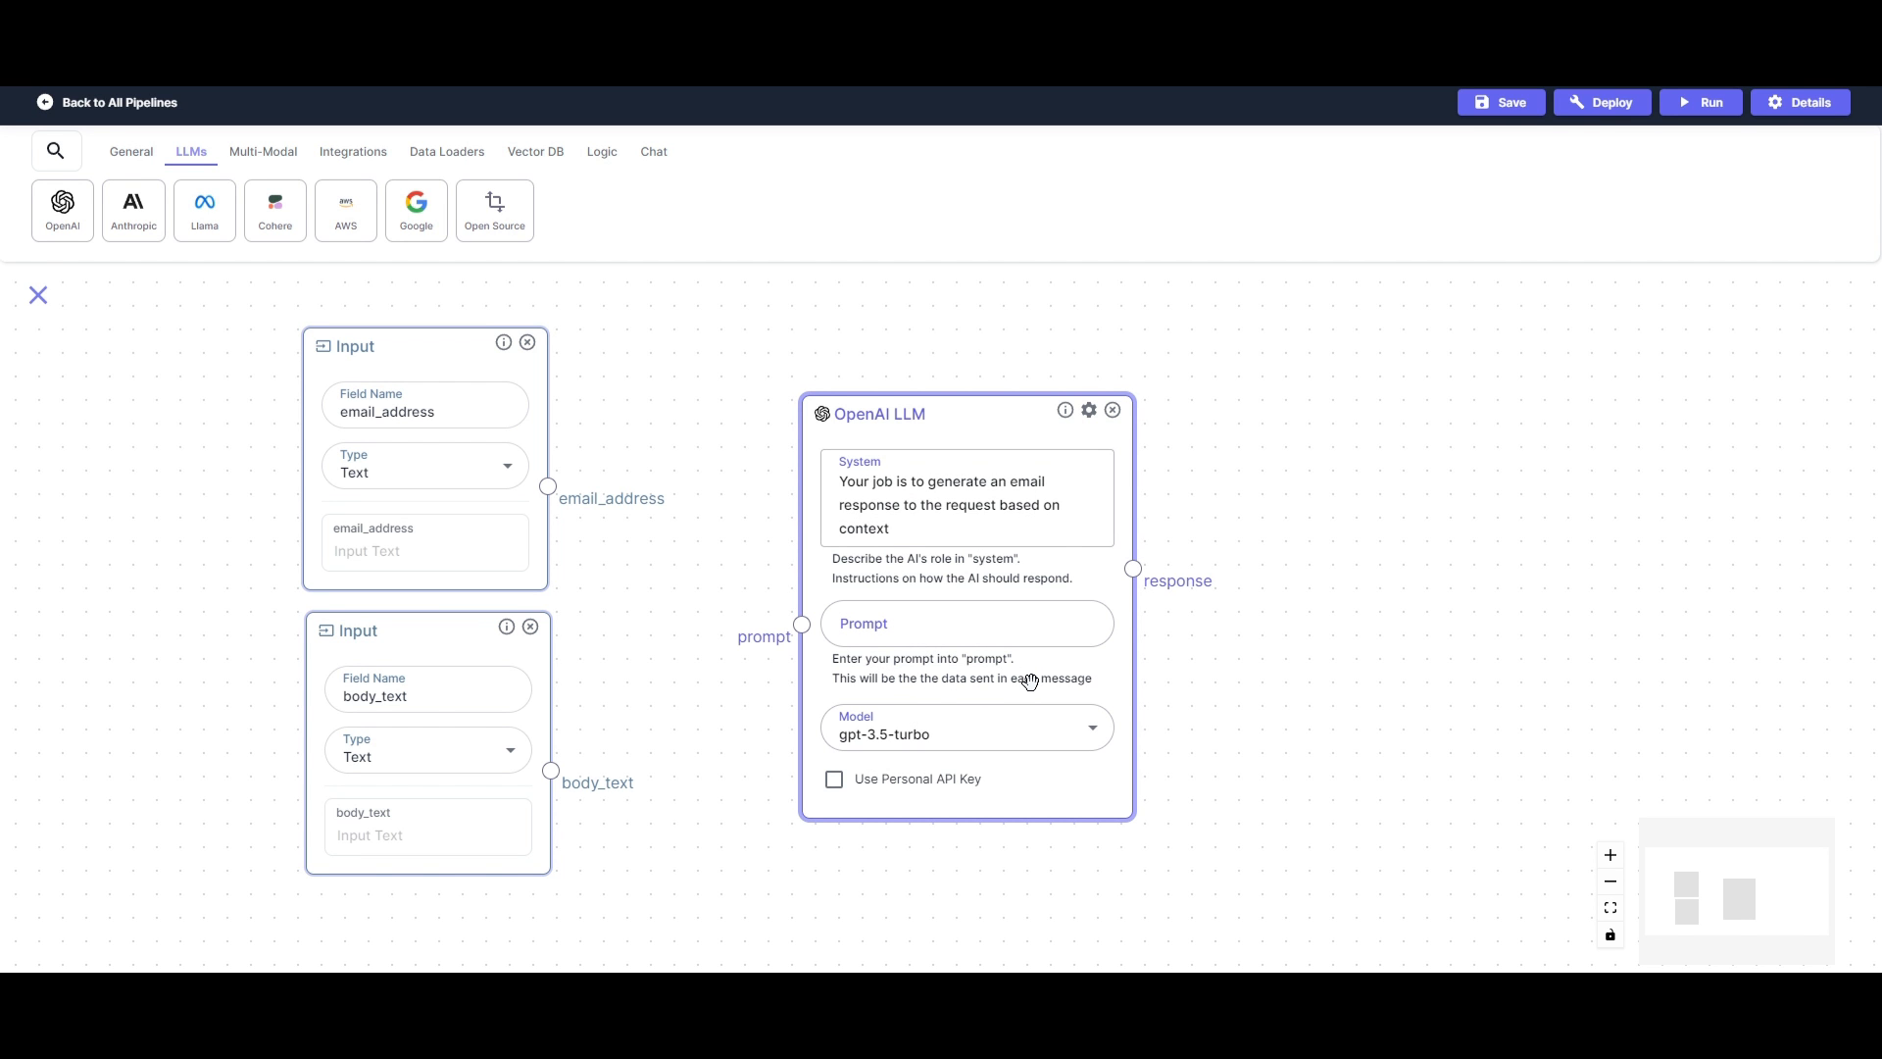
{"action": "mouse_move", "coordinate": [416, 855]}
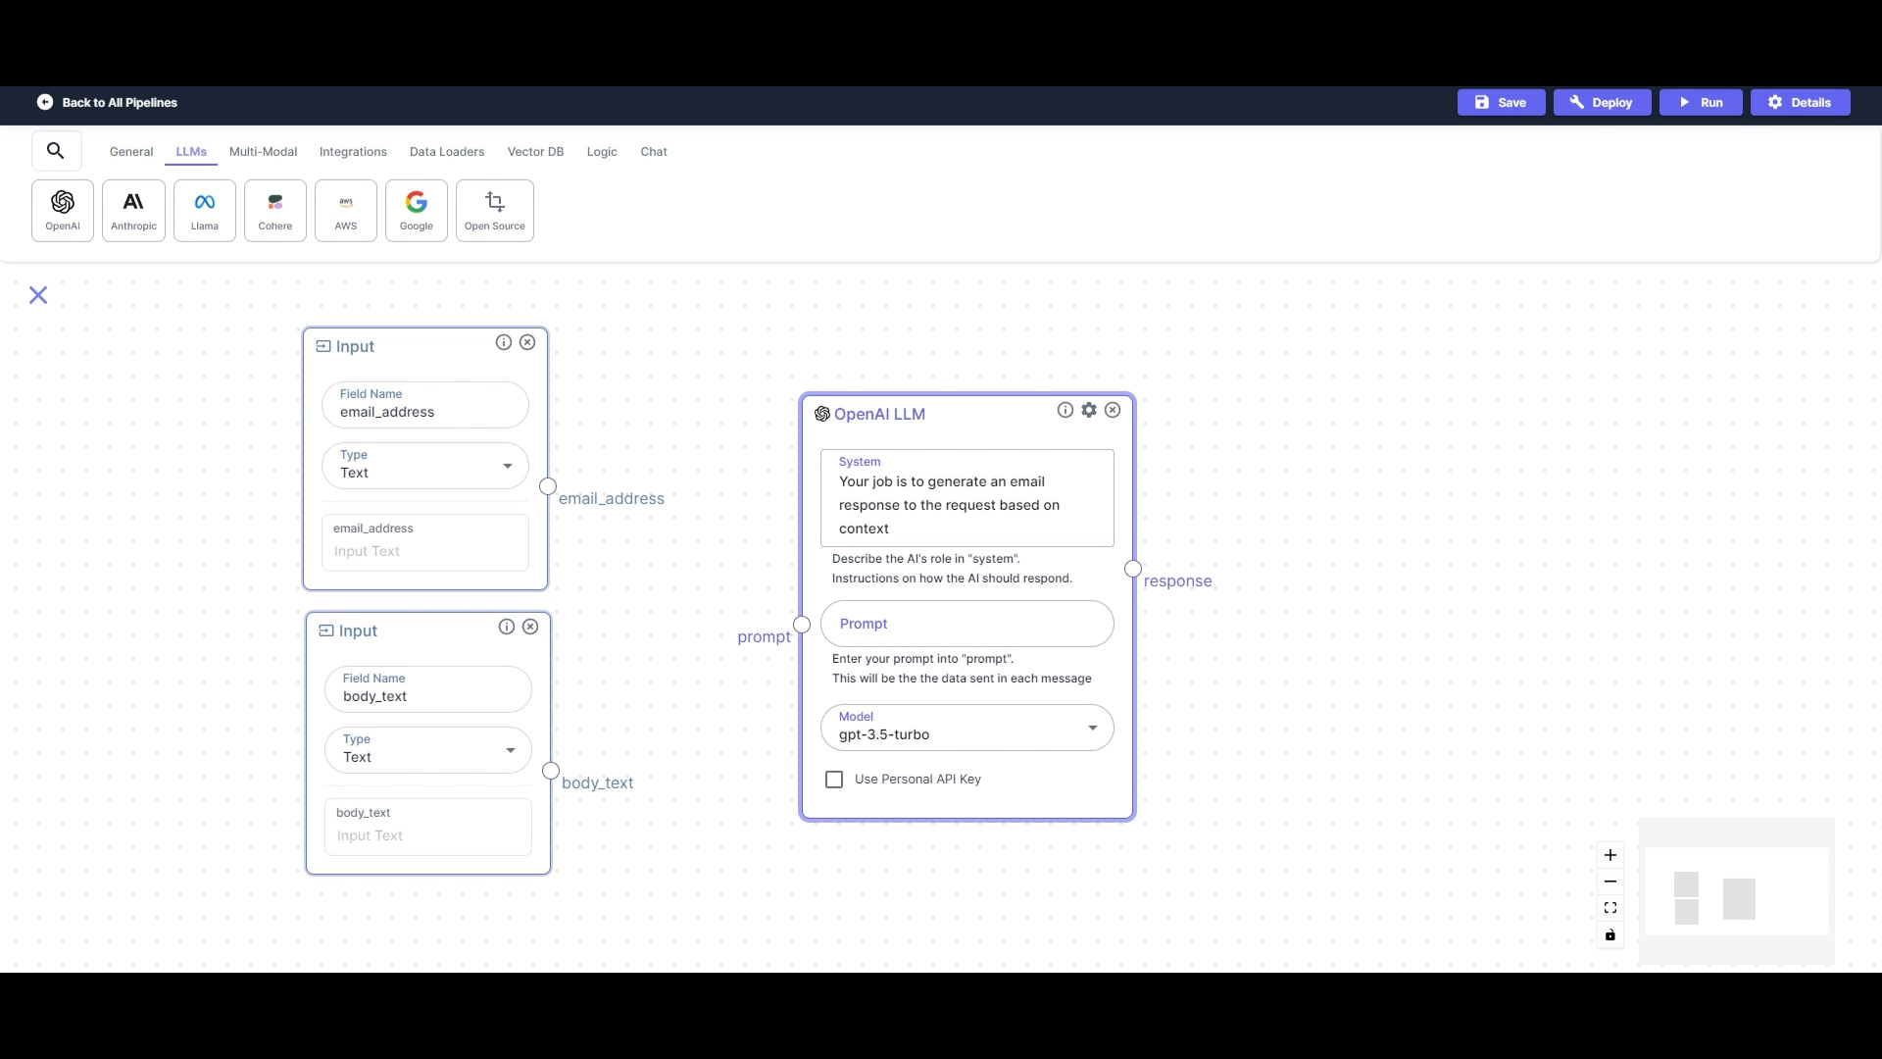
{"action": "left_click", "coordinate": [535, 150]}
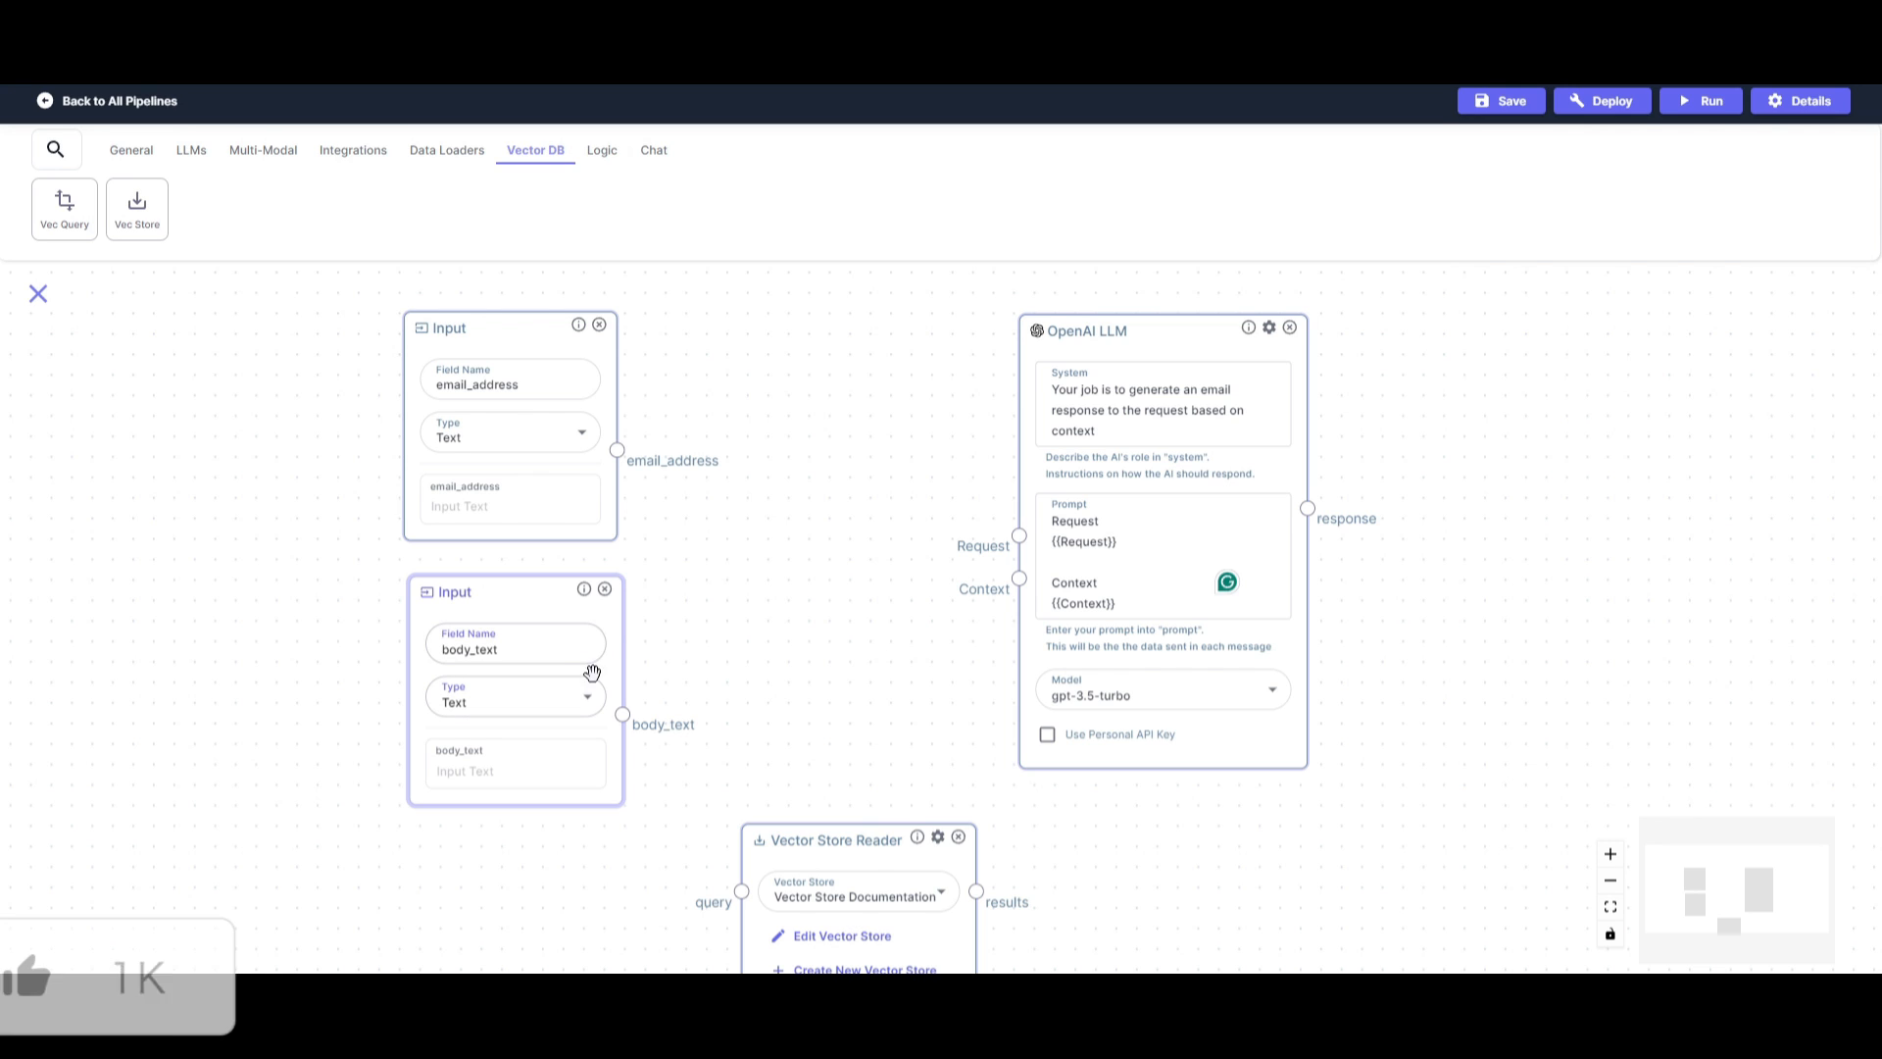
Wire body_text to Request and the vector store query, and results to the LLM Context
{"action": "left_click_drag", "start_coordinate": [622, 713], "coordinate": [1018, 539]}
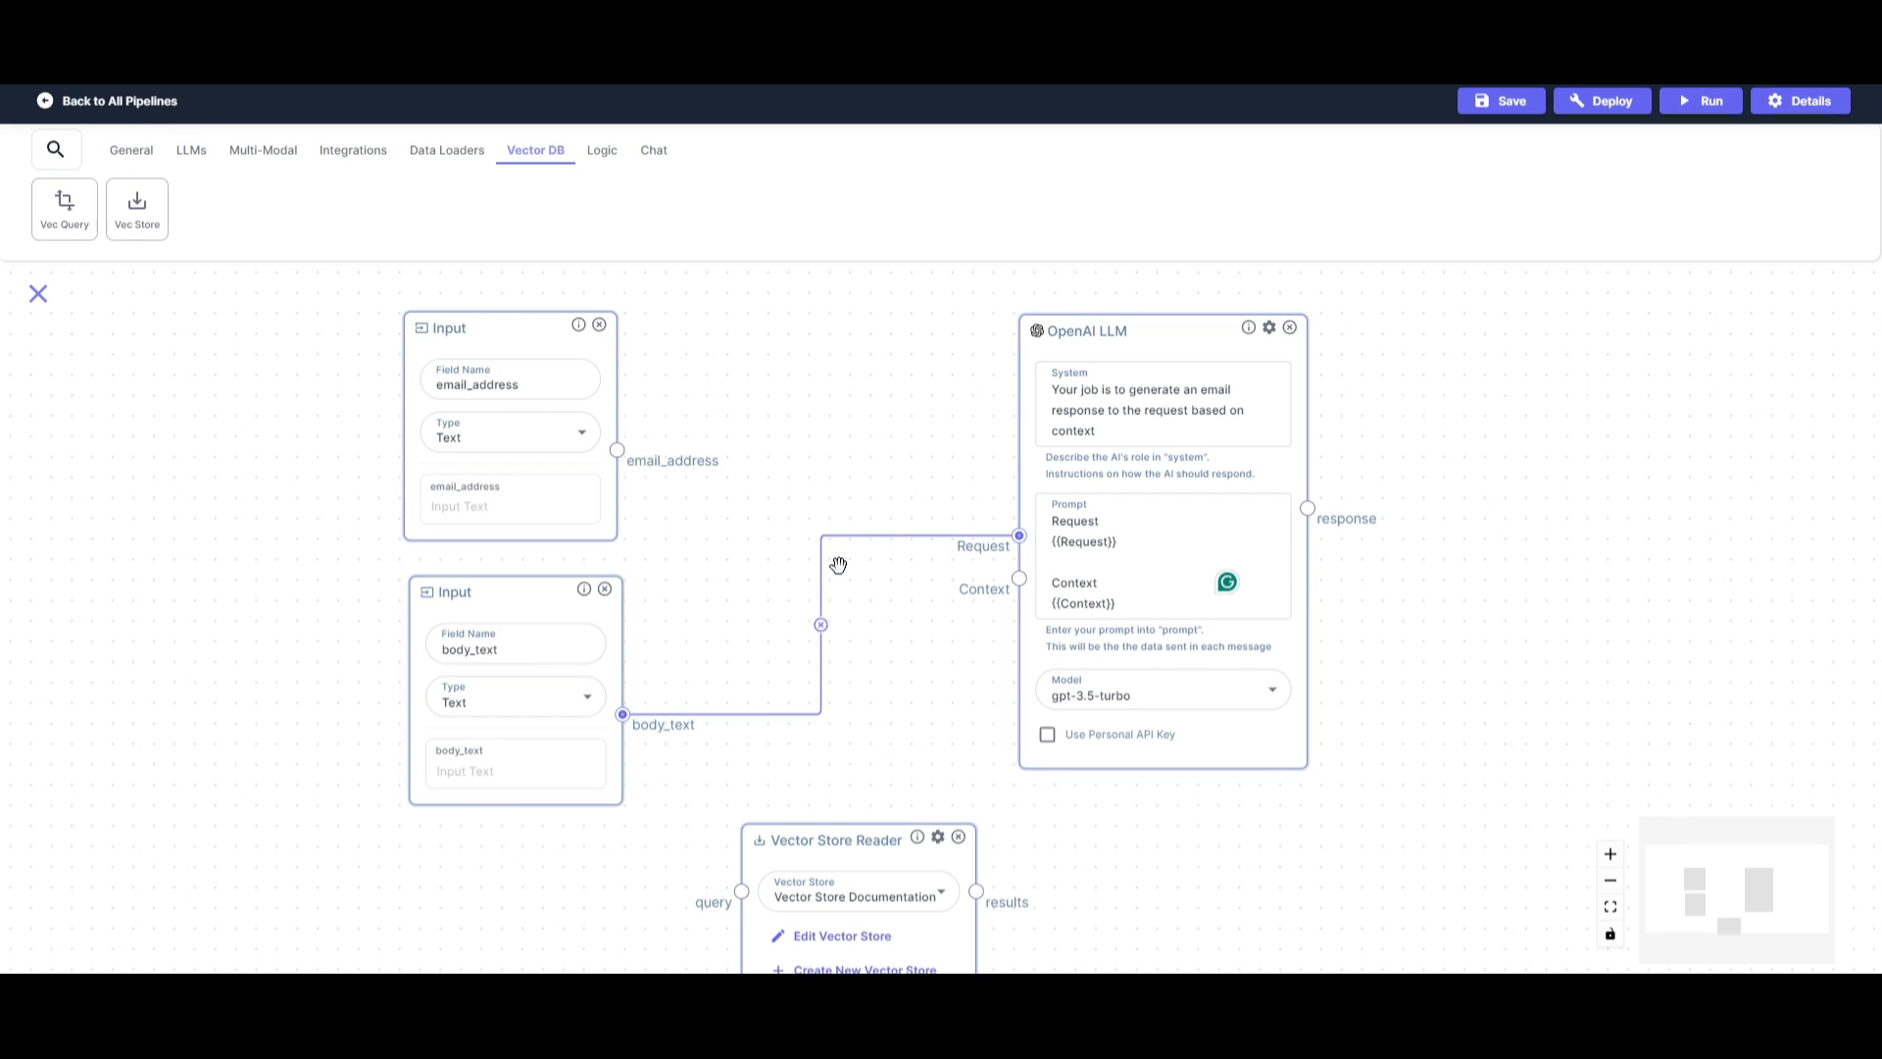
{"action": "mouse_move", "coordinate": [827, 686]}
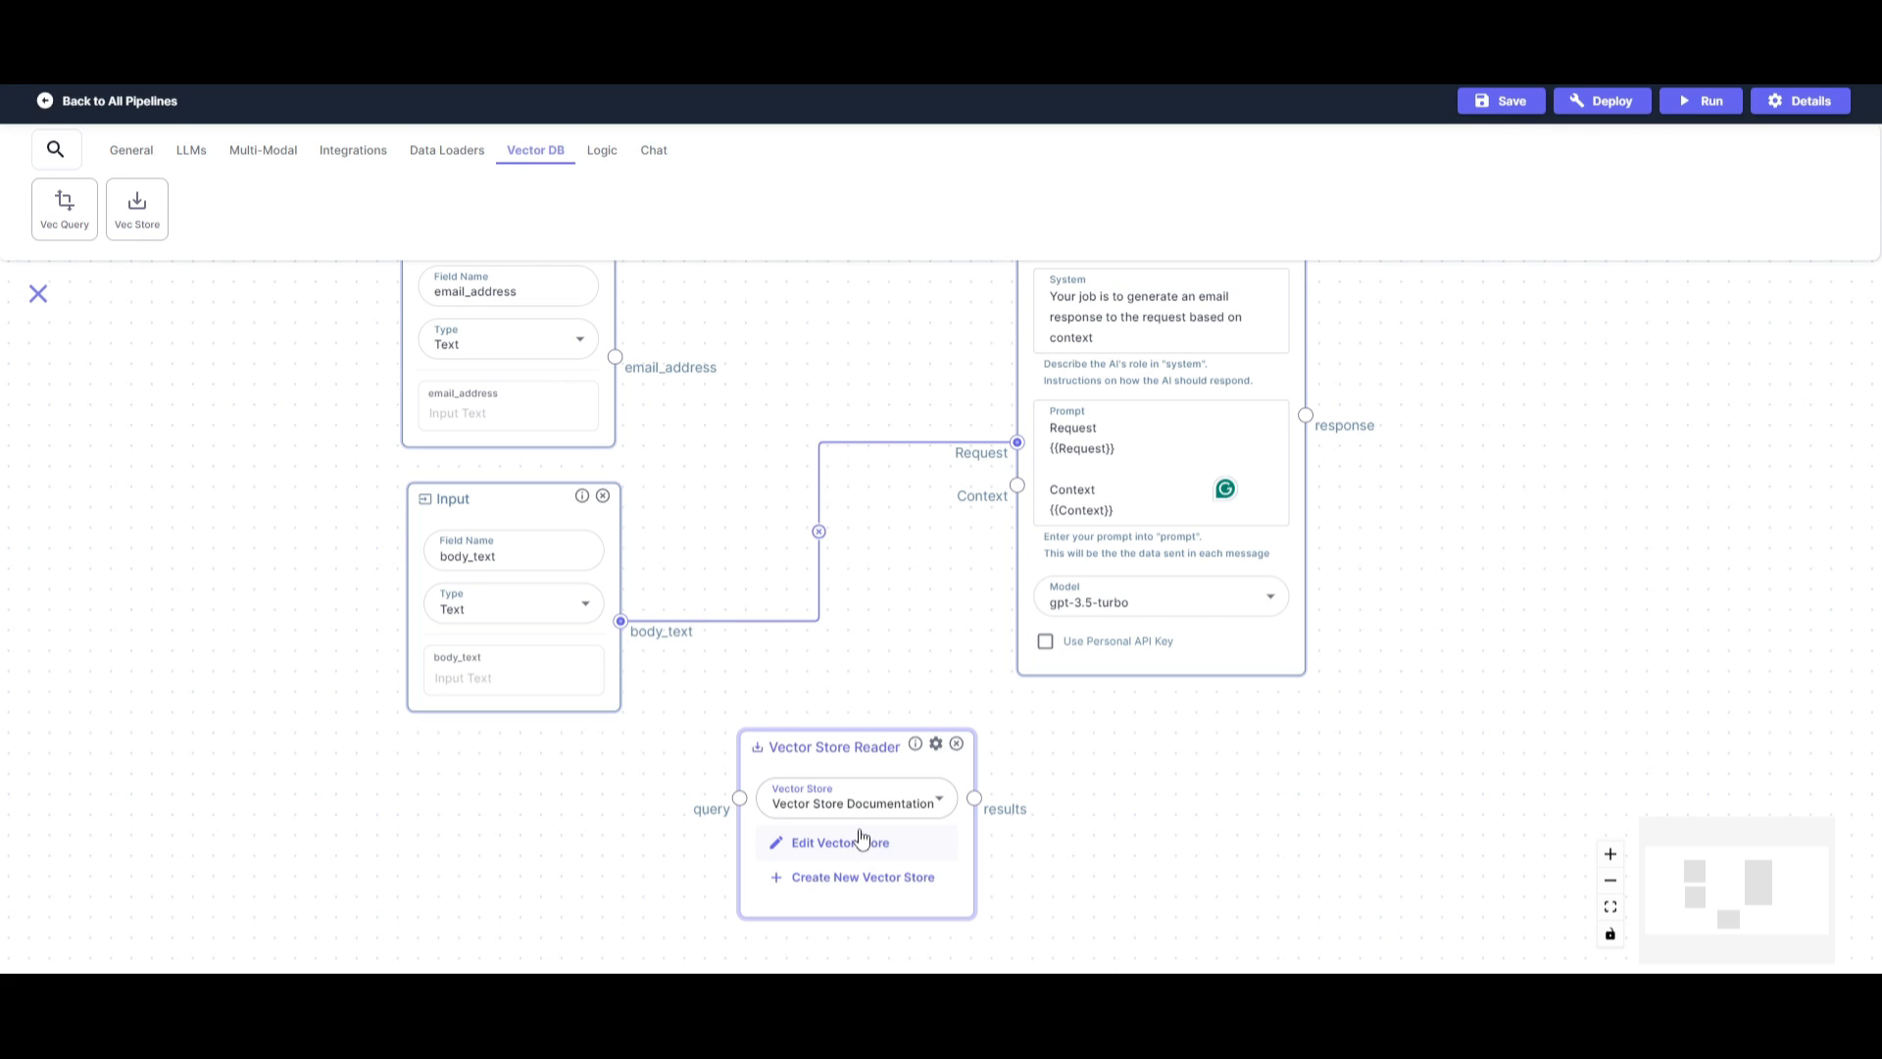
{"action": "mouse_move", "coordinate": [797, 688]}
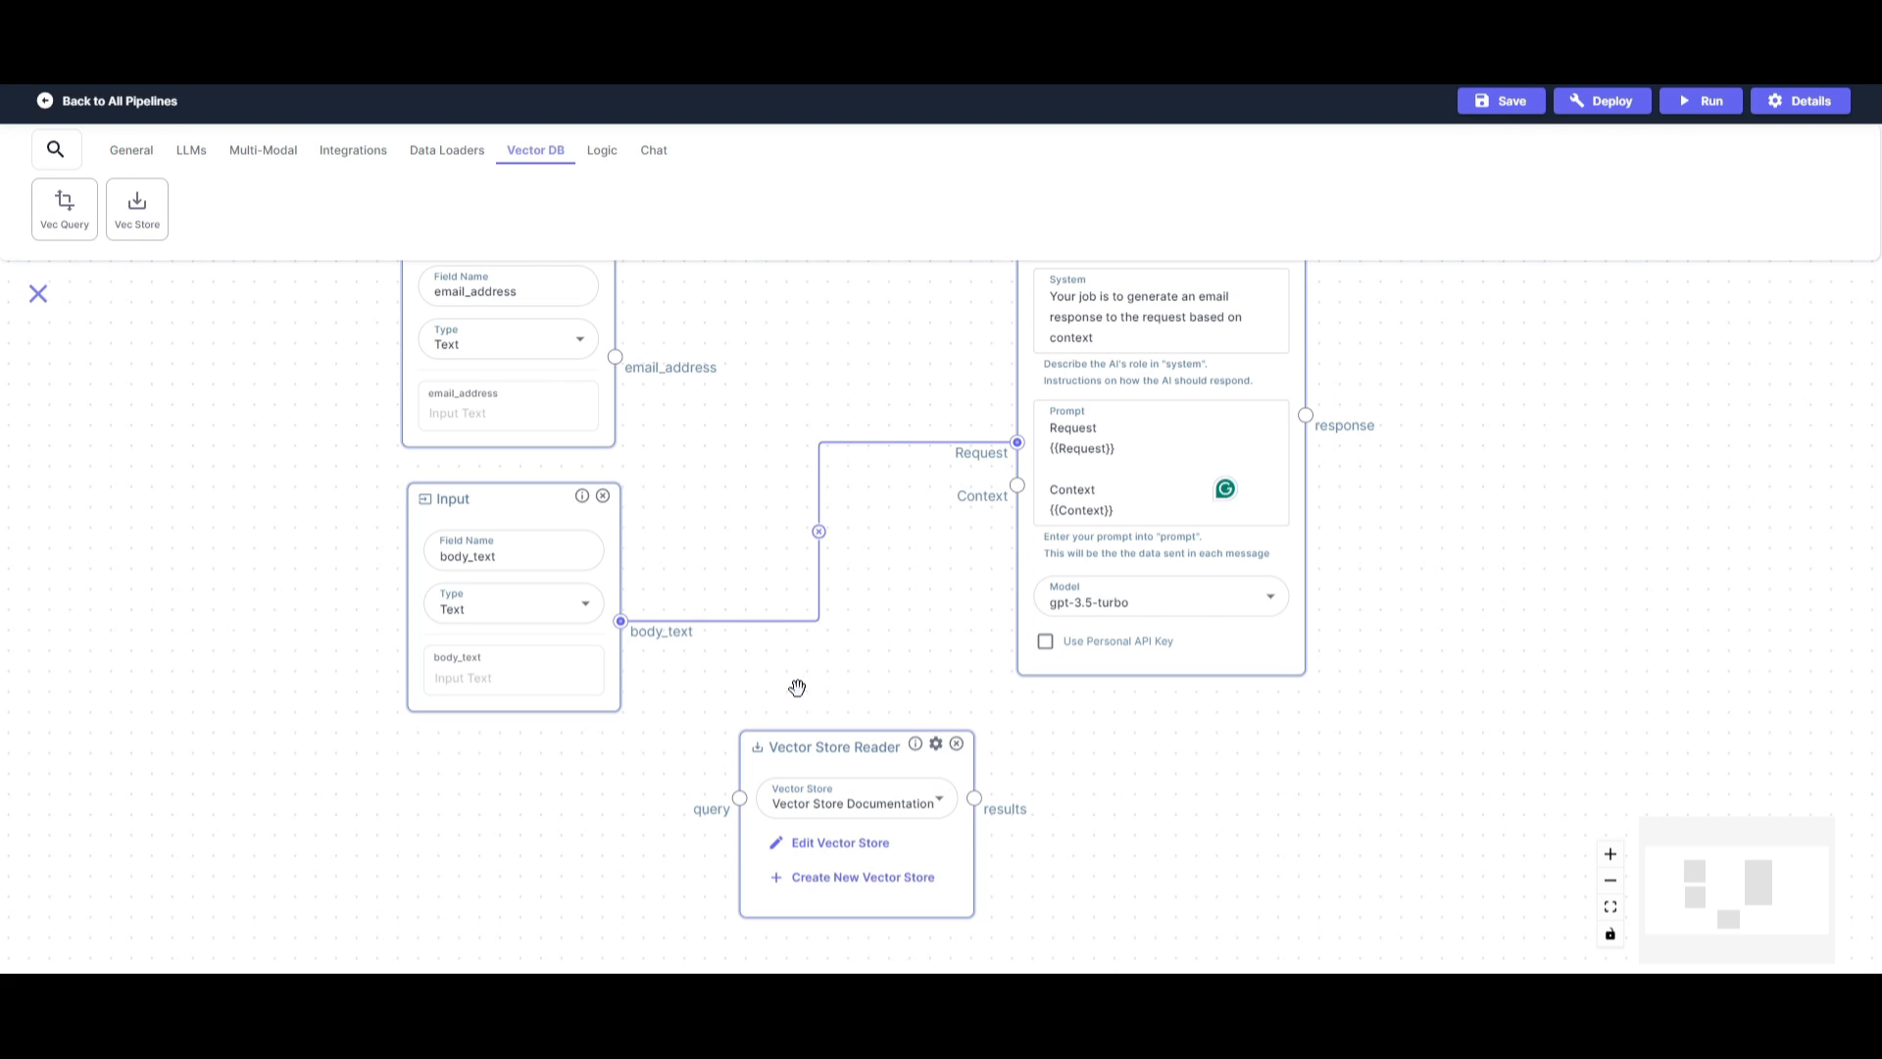
{"action": "mouse_move", "coordinate": [788, 686]}
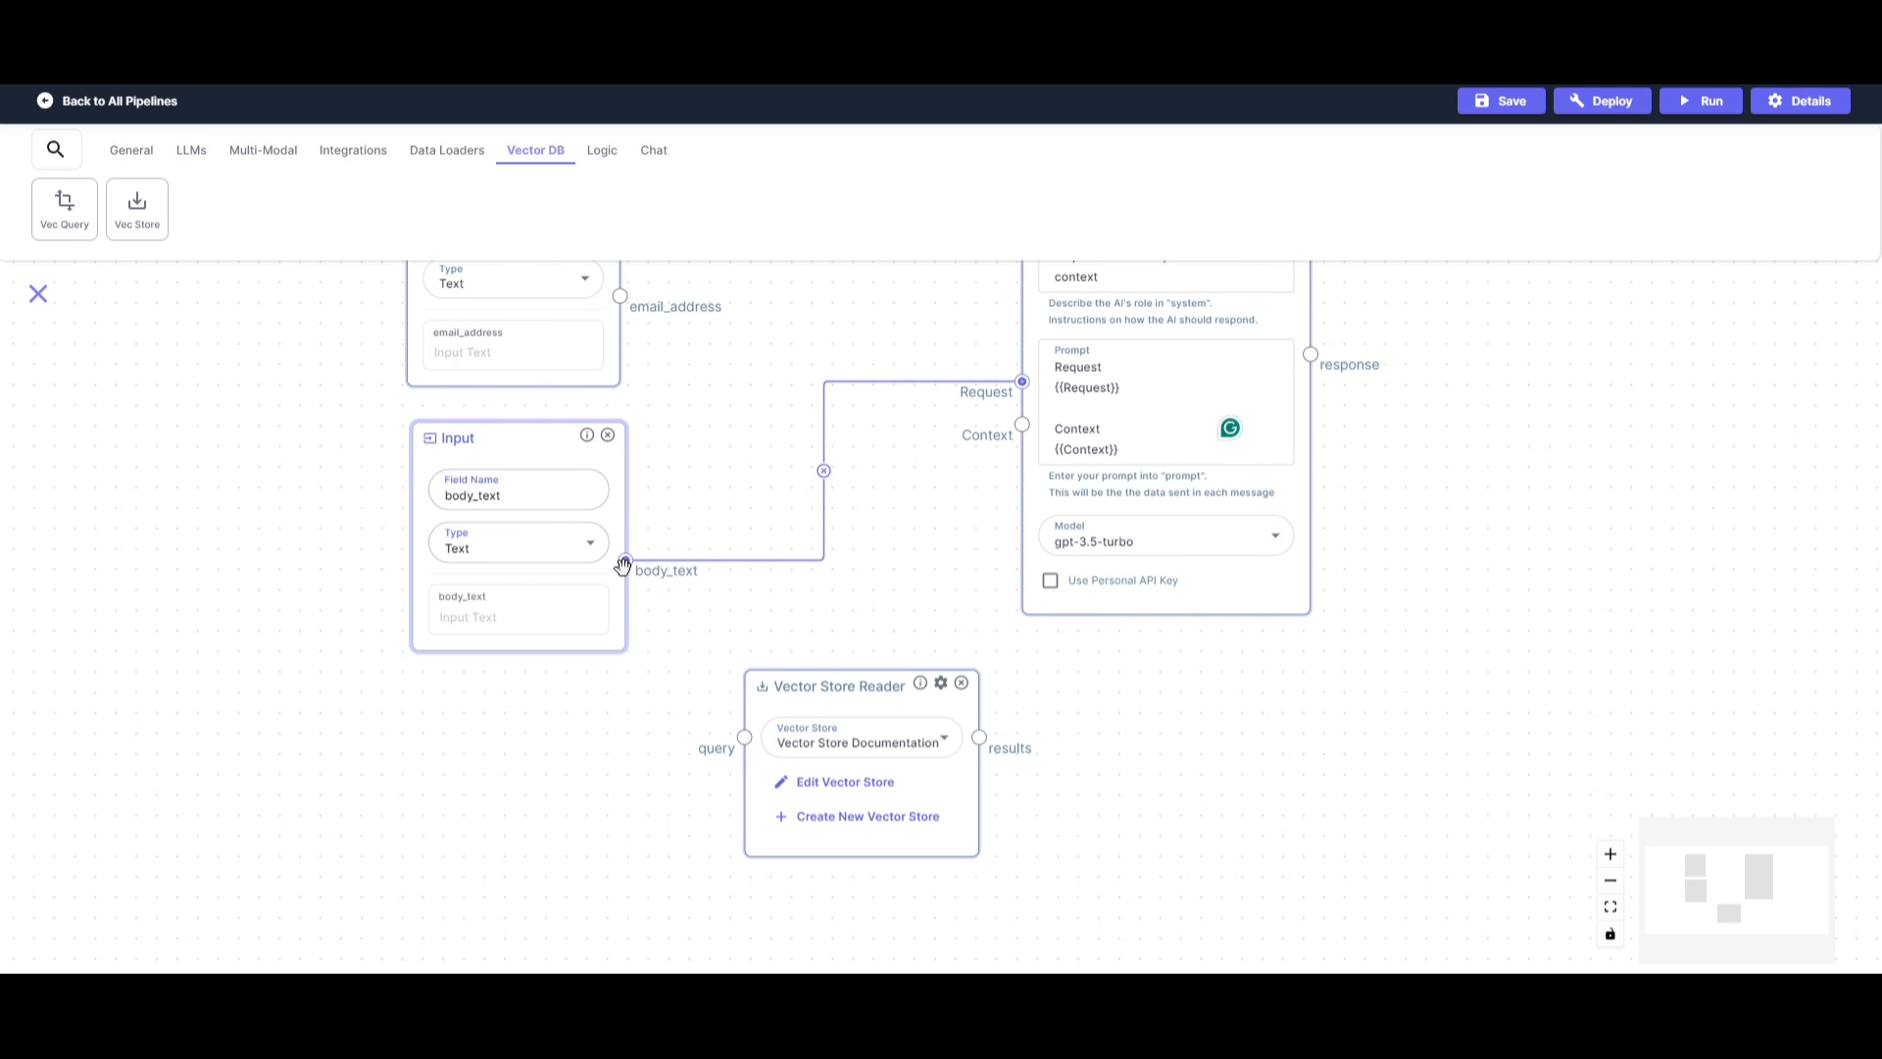
{"action": "left_click_drag", "start_coordinate": [621, 561], "coordinate": [679, 708]}
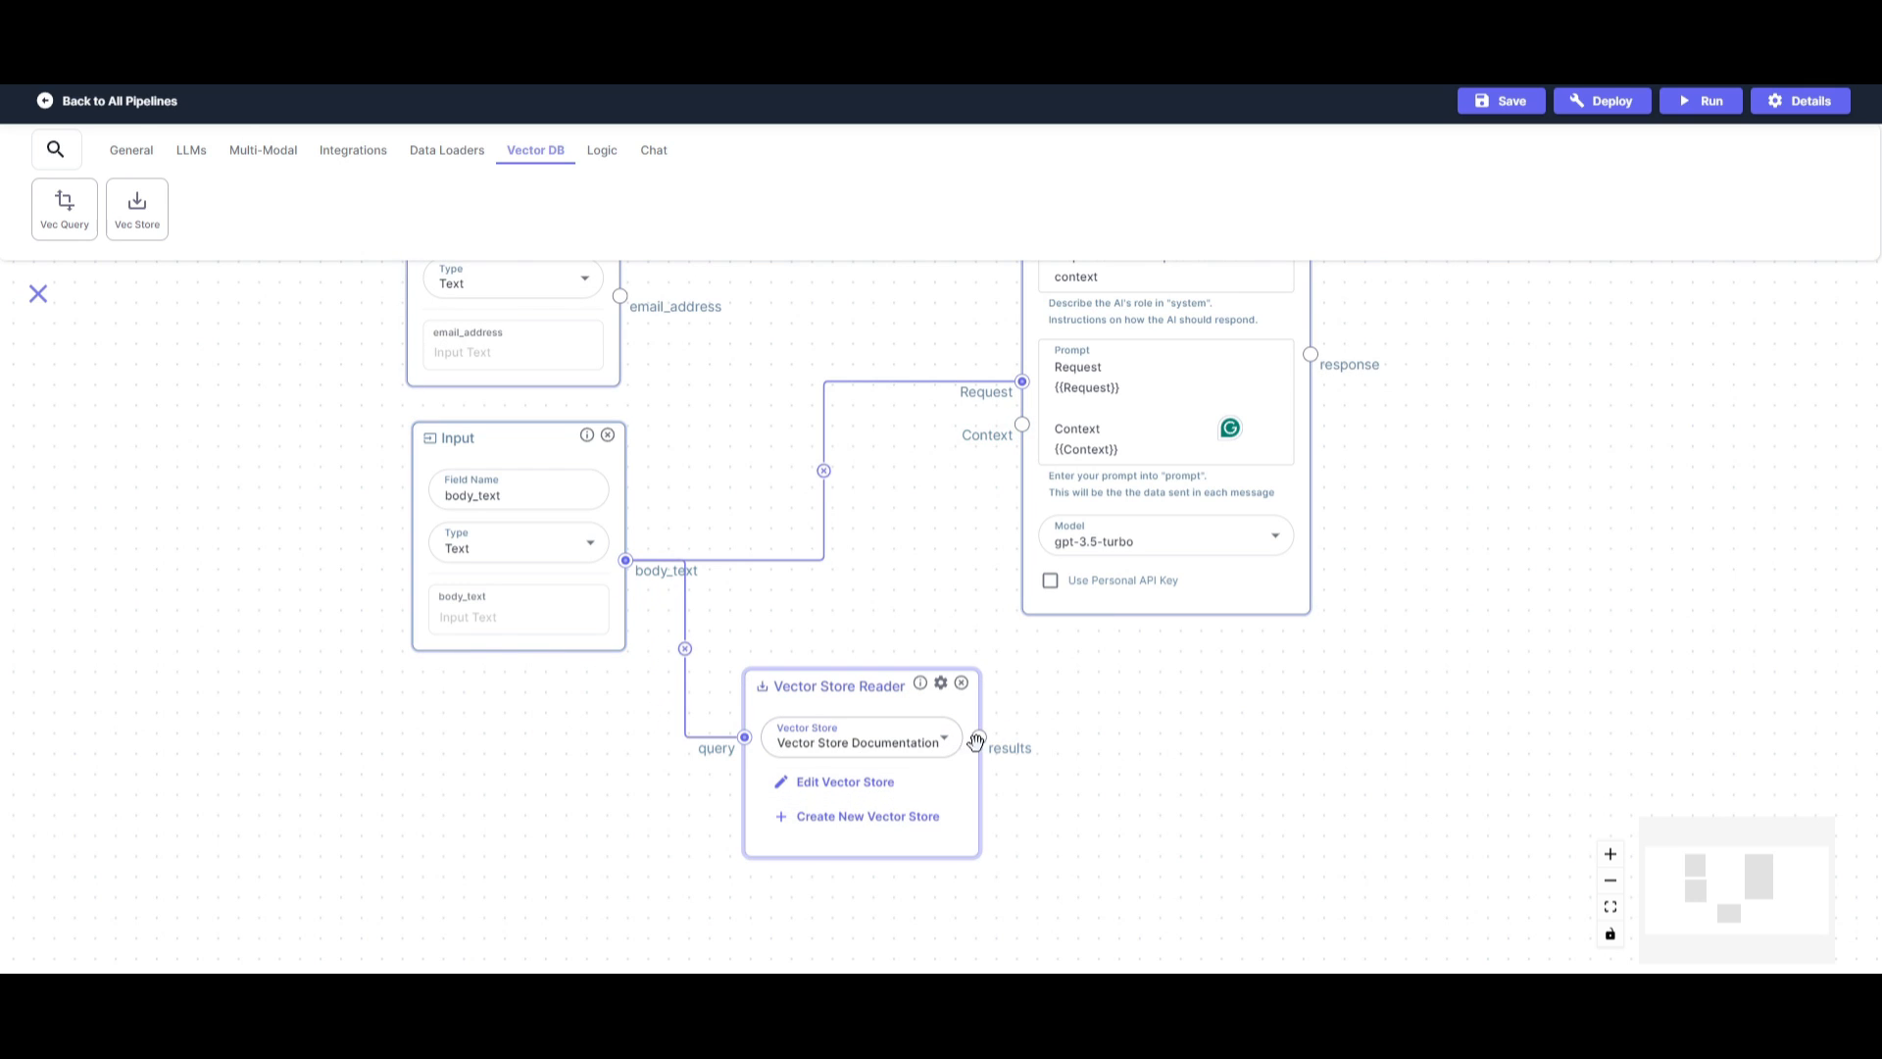
{"action": "left_click_drag", "start_coordinate": [979, 737], "coordinate": [1020, 433]}
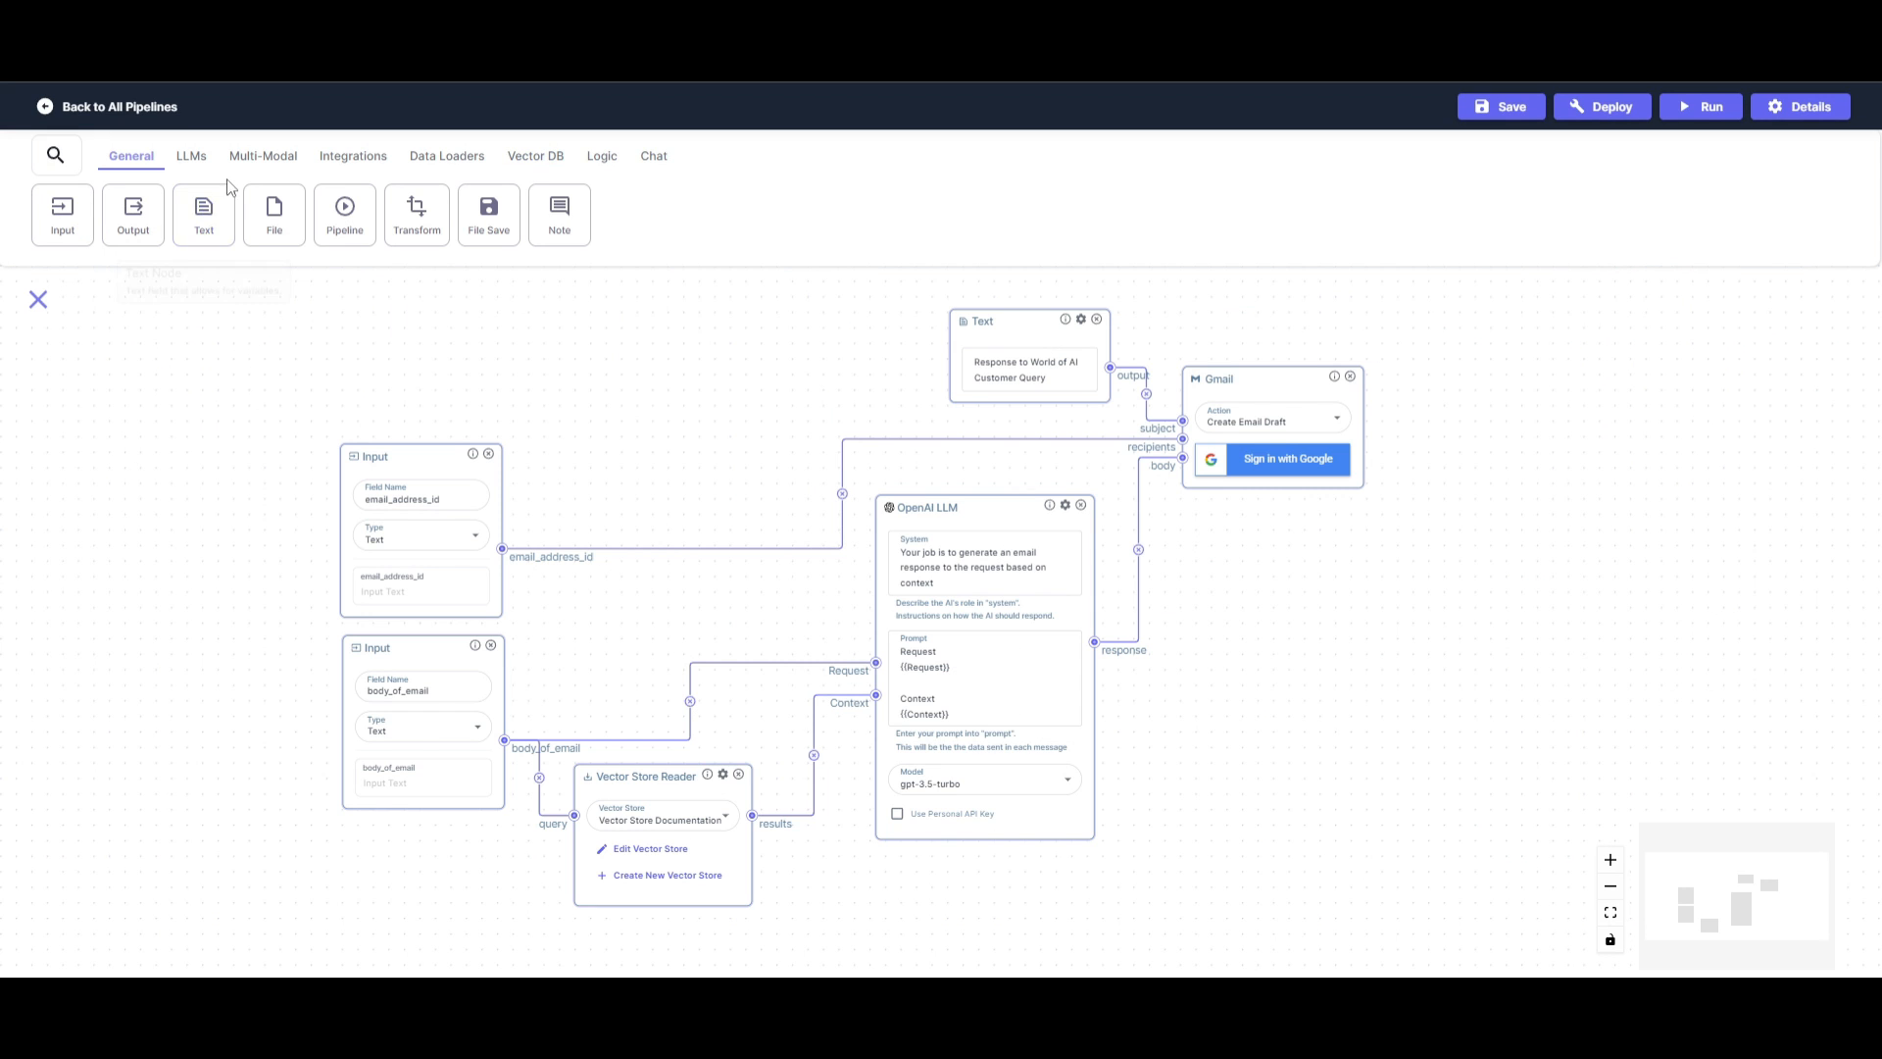
{"action": "mouse_move", "coordinate": [351, 155]}
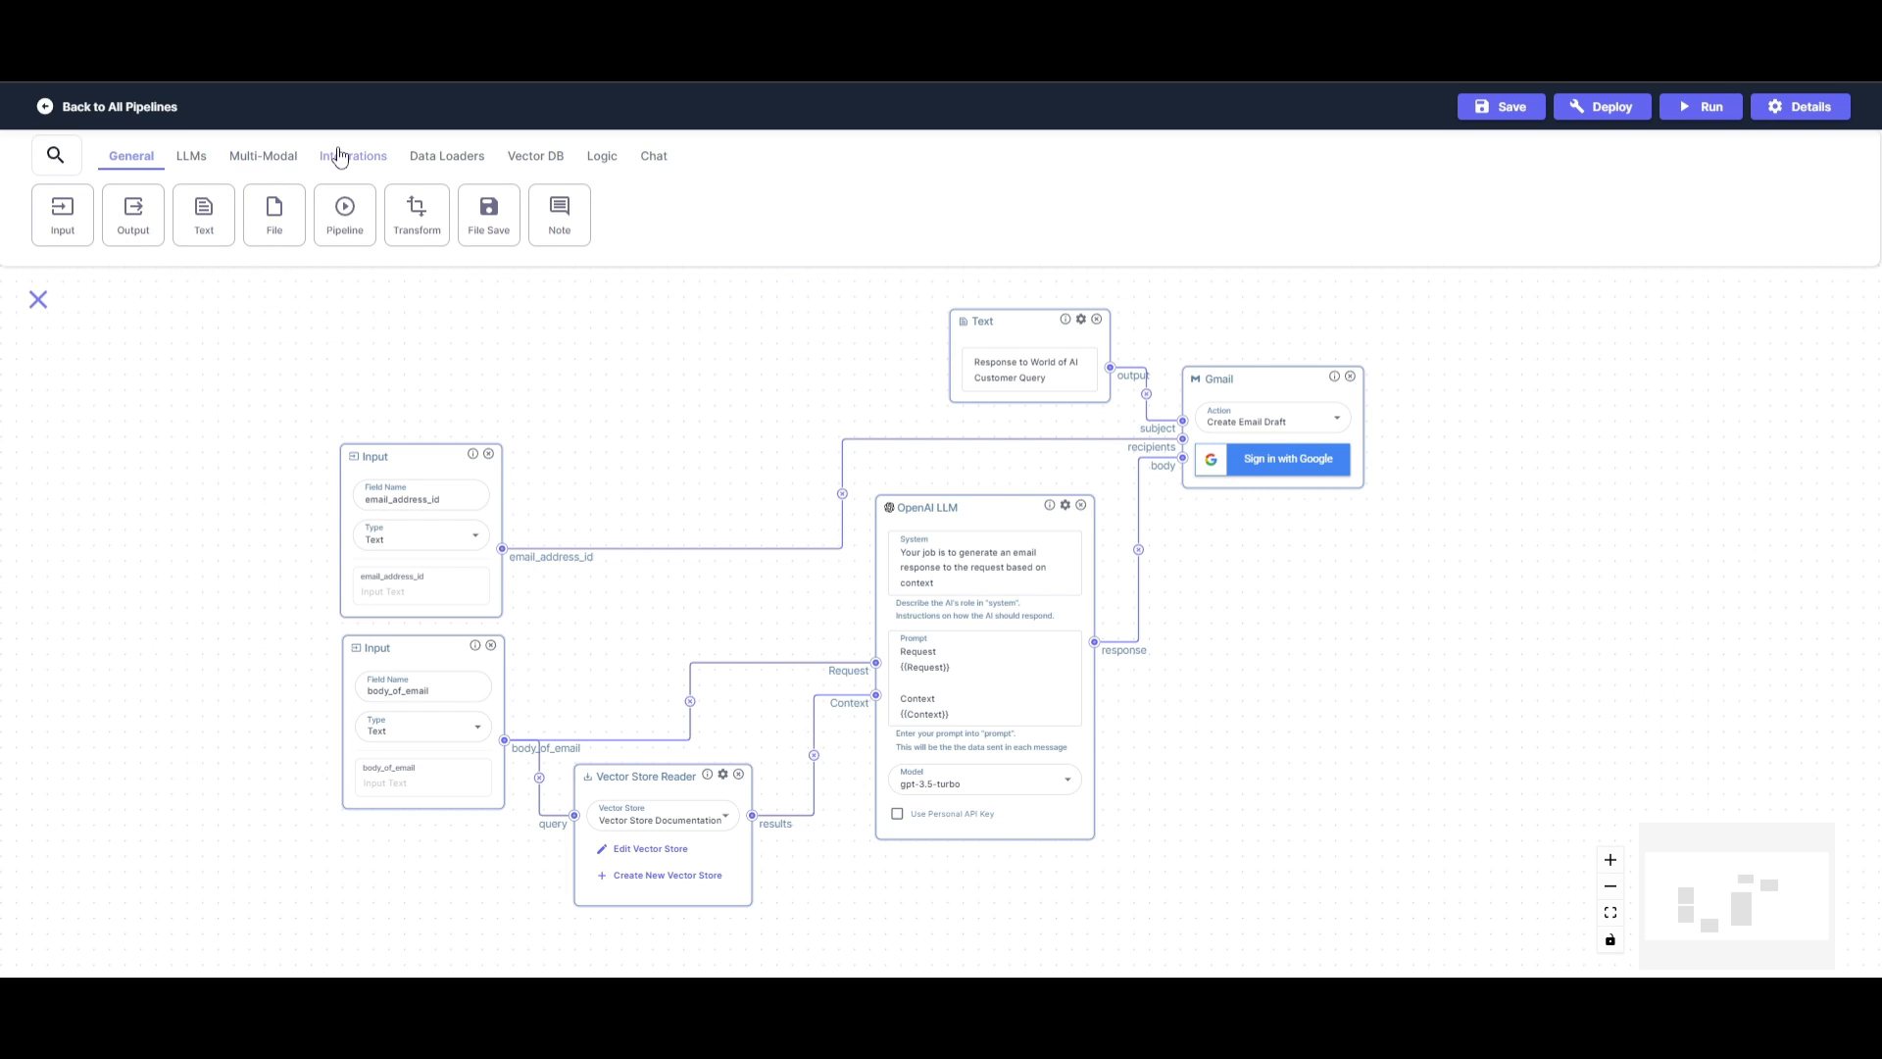
{"action": "left_click", "coordinate": [353, 156]}
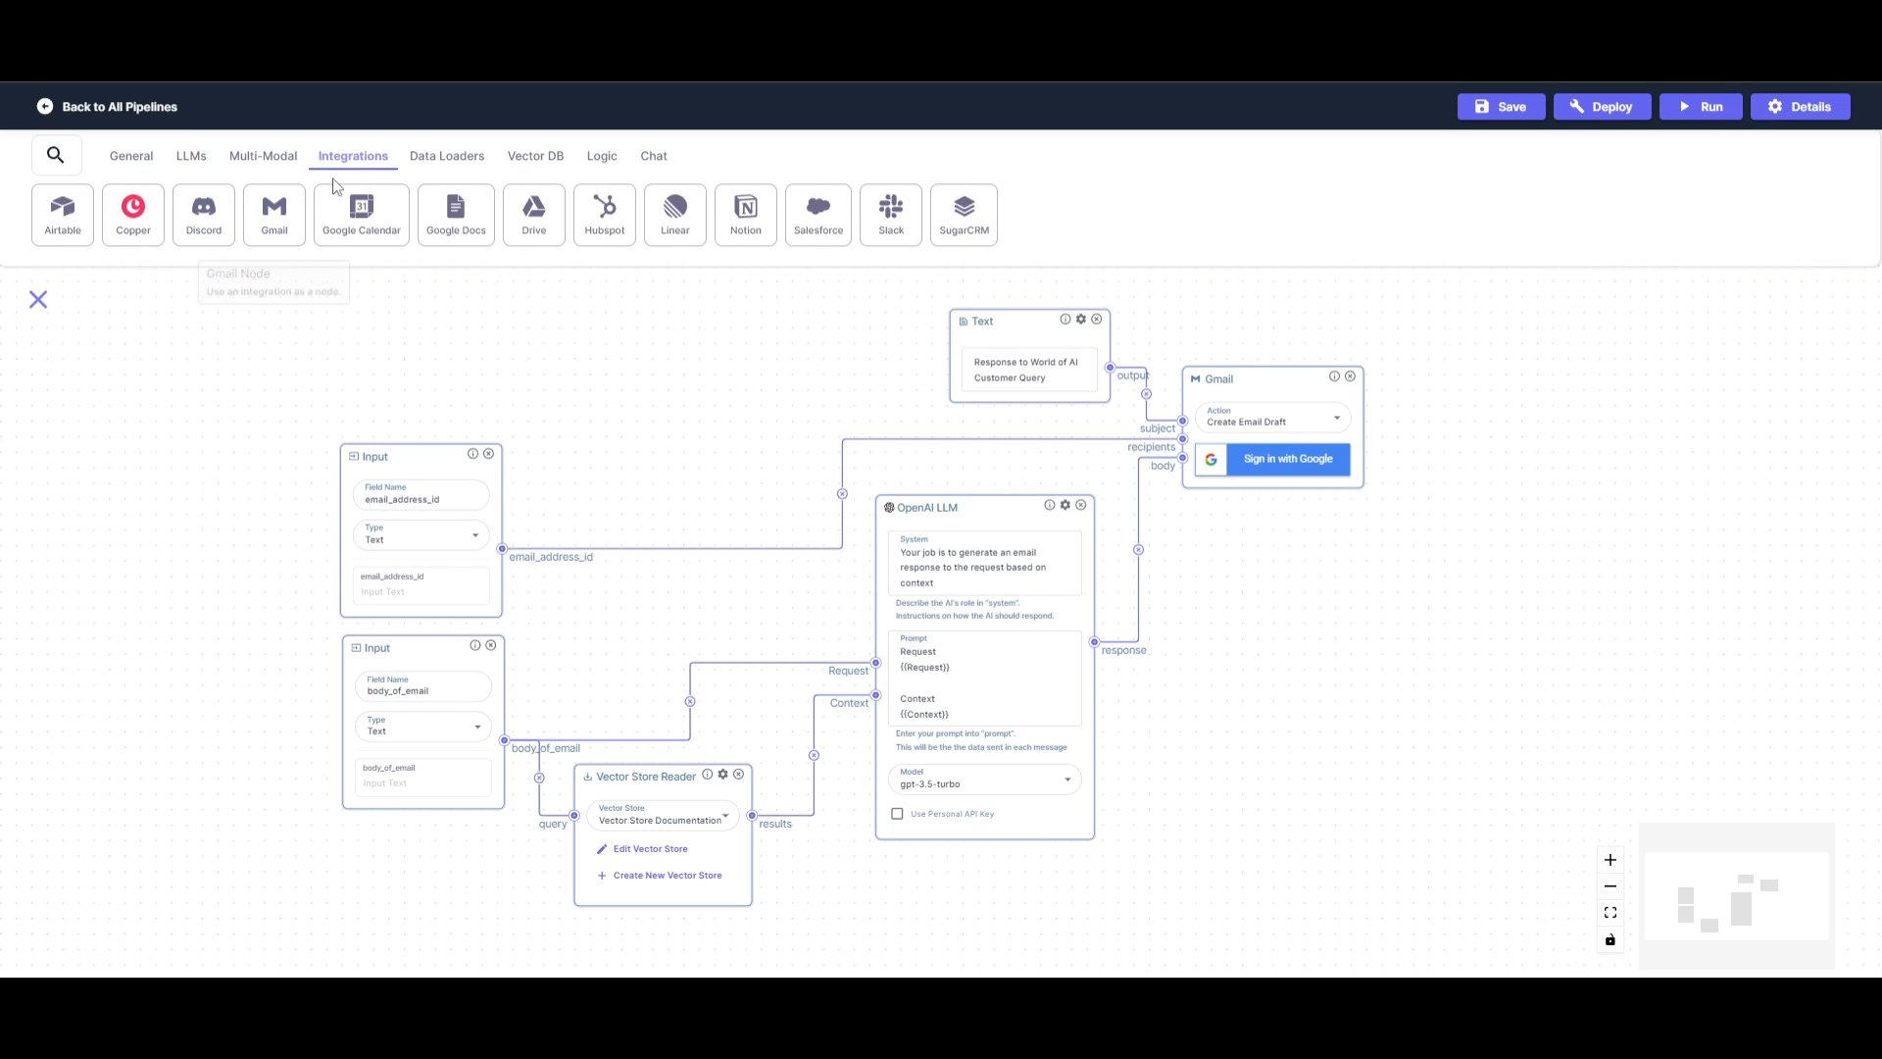
{"action": "left_click", "coordinate": [1270, 422]}
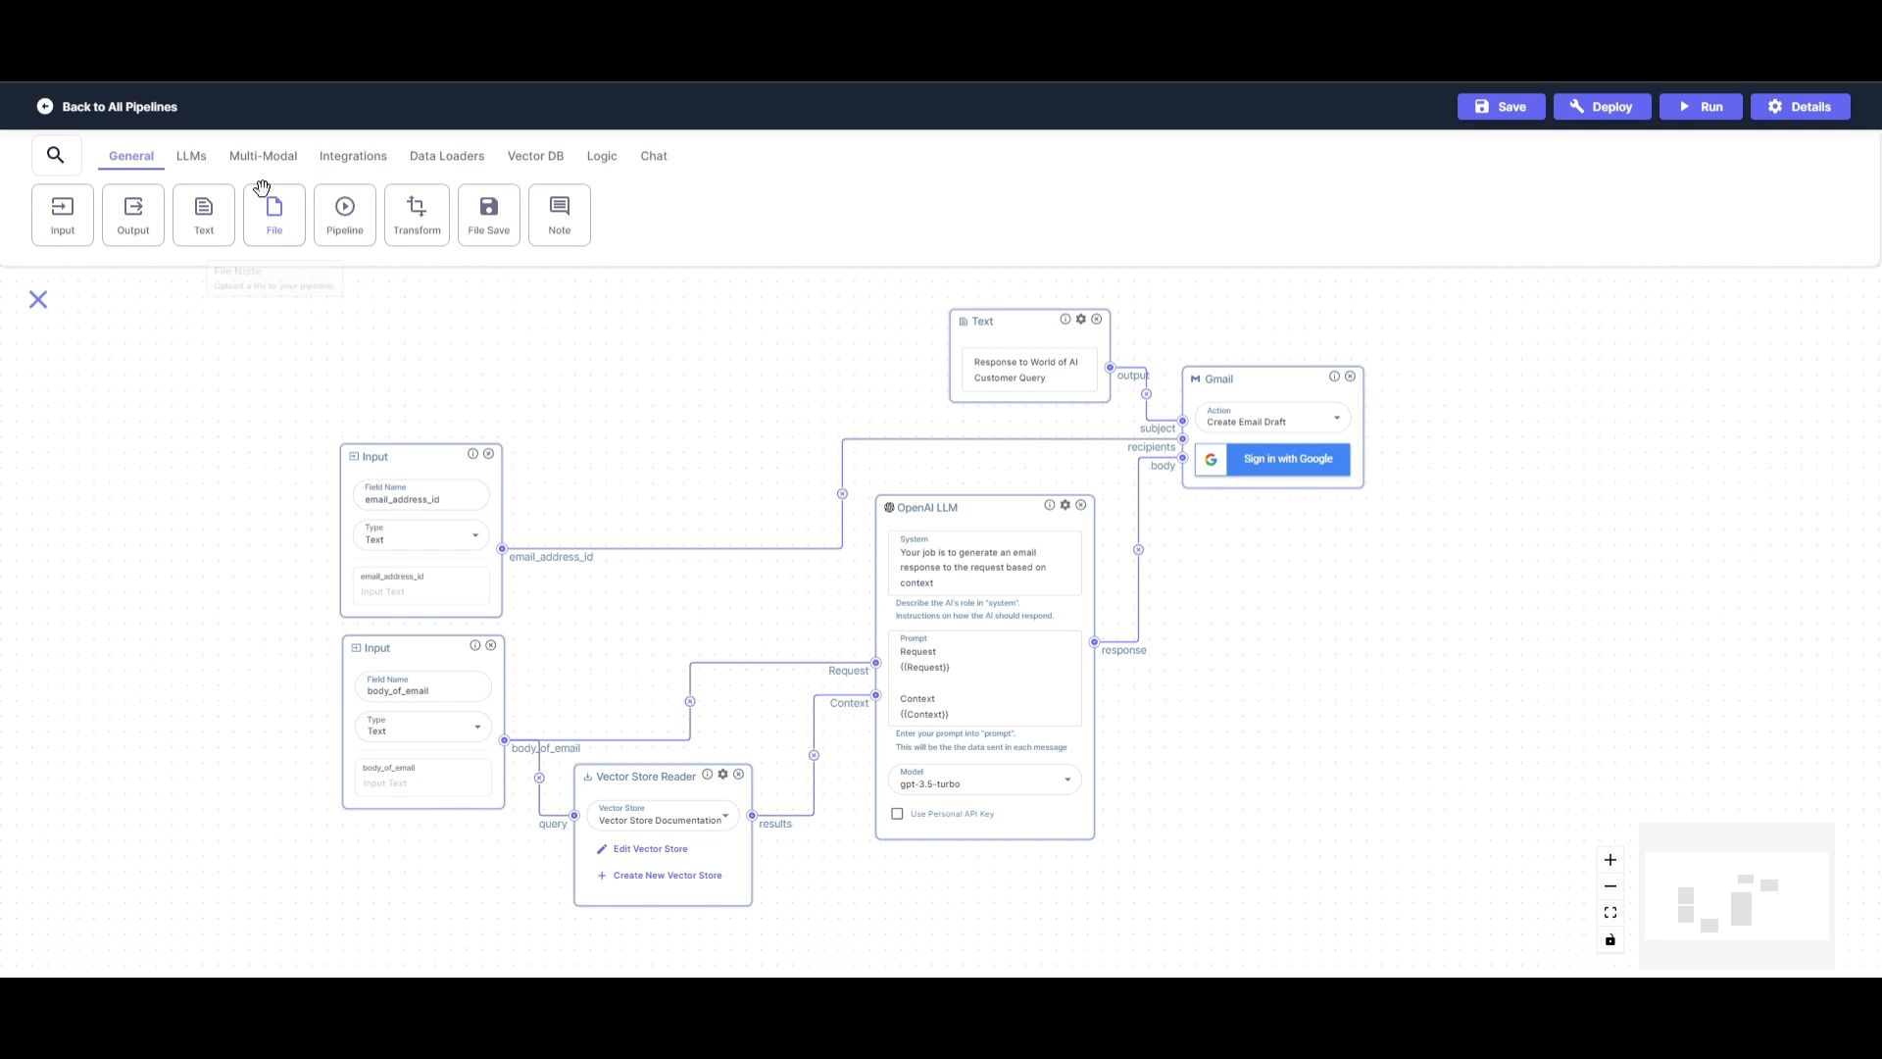
{"action": "mouse_move", "coordinate": [996, 348]}
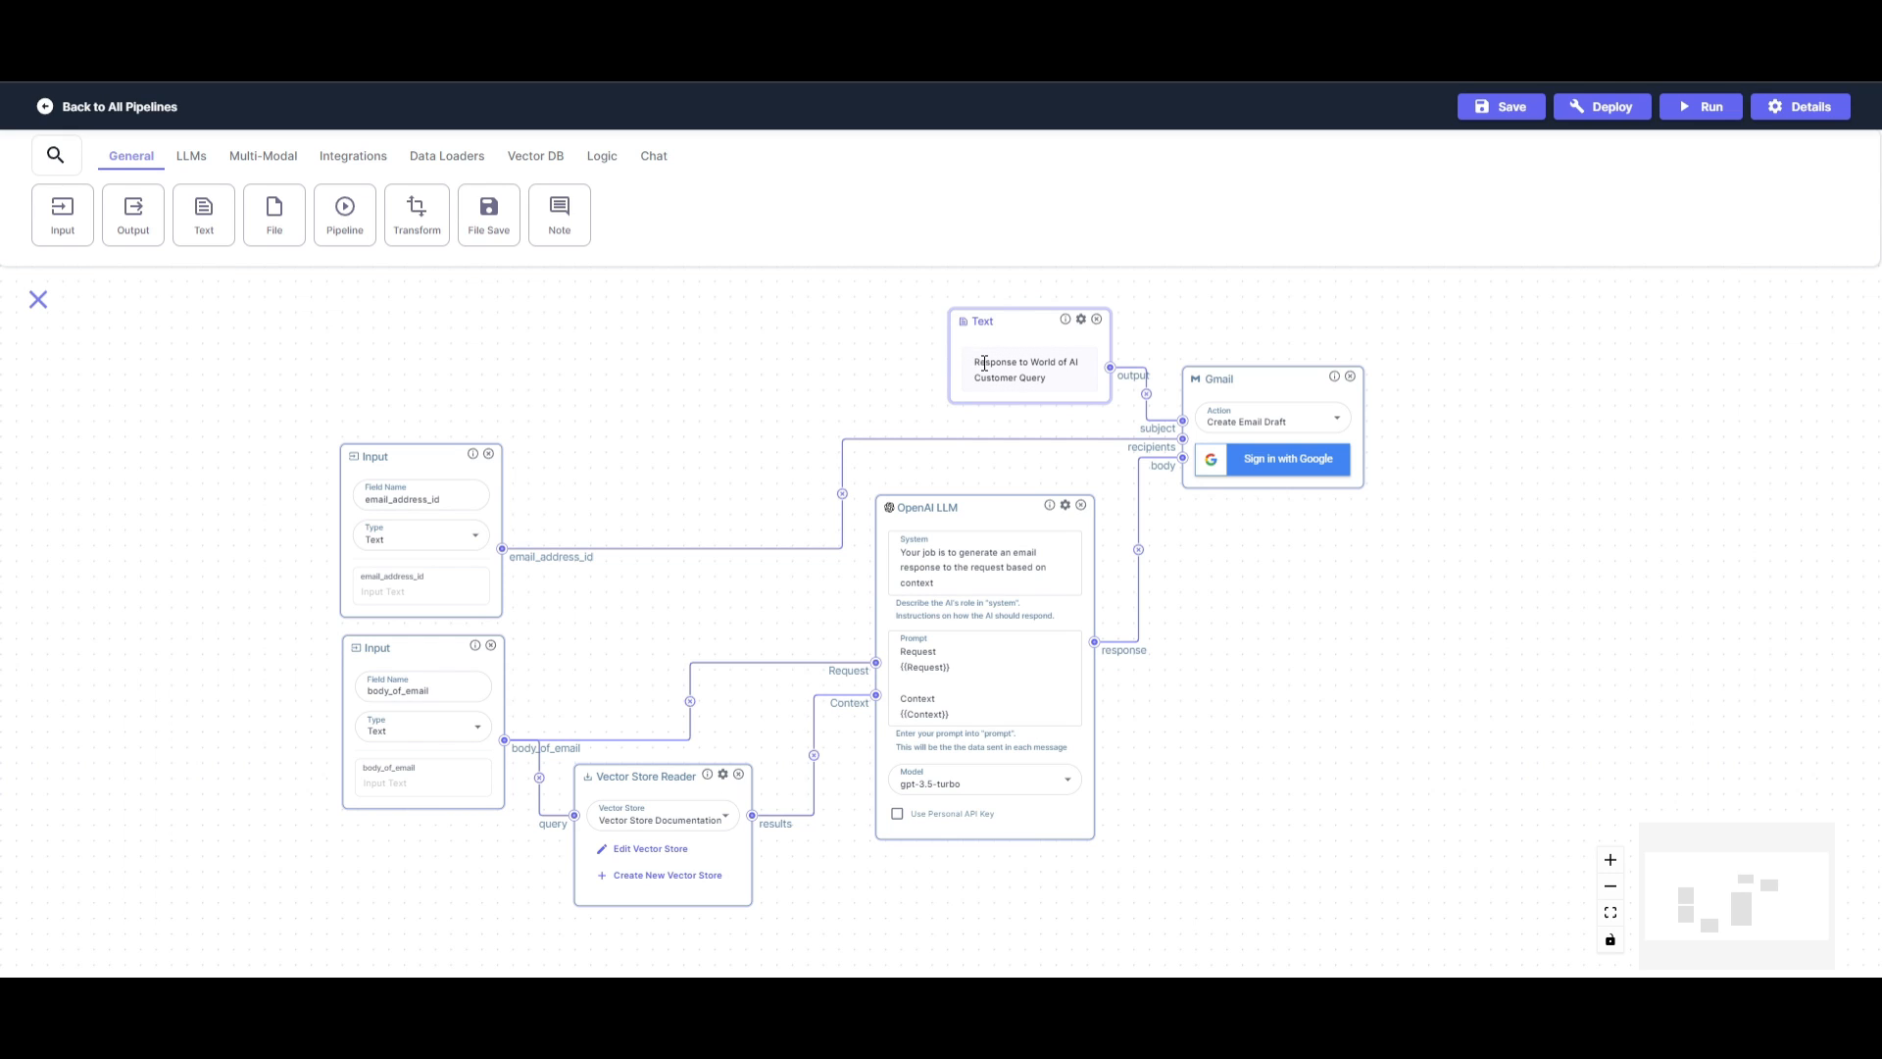
{"action": "mouse_move", "coordinate": [984, 364]}
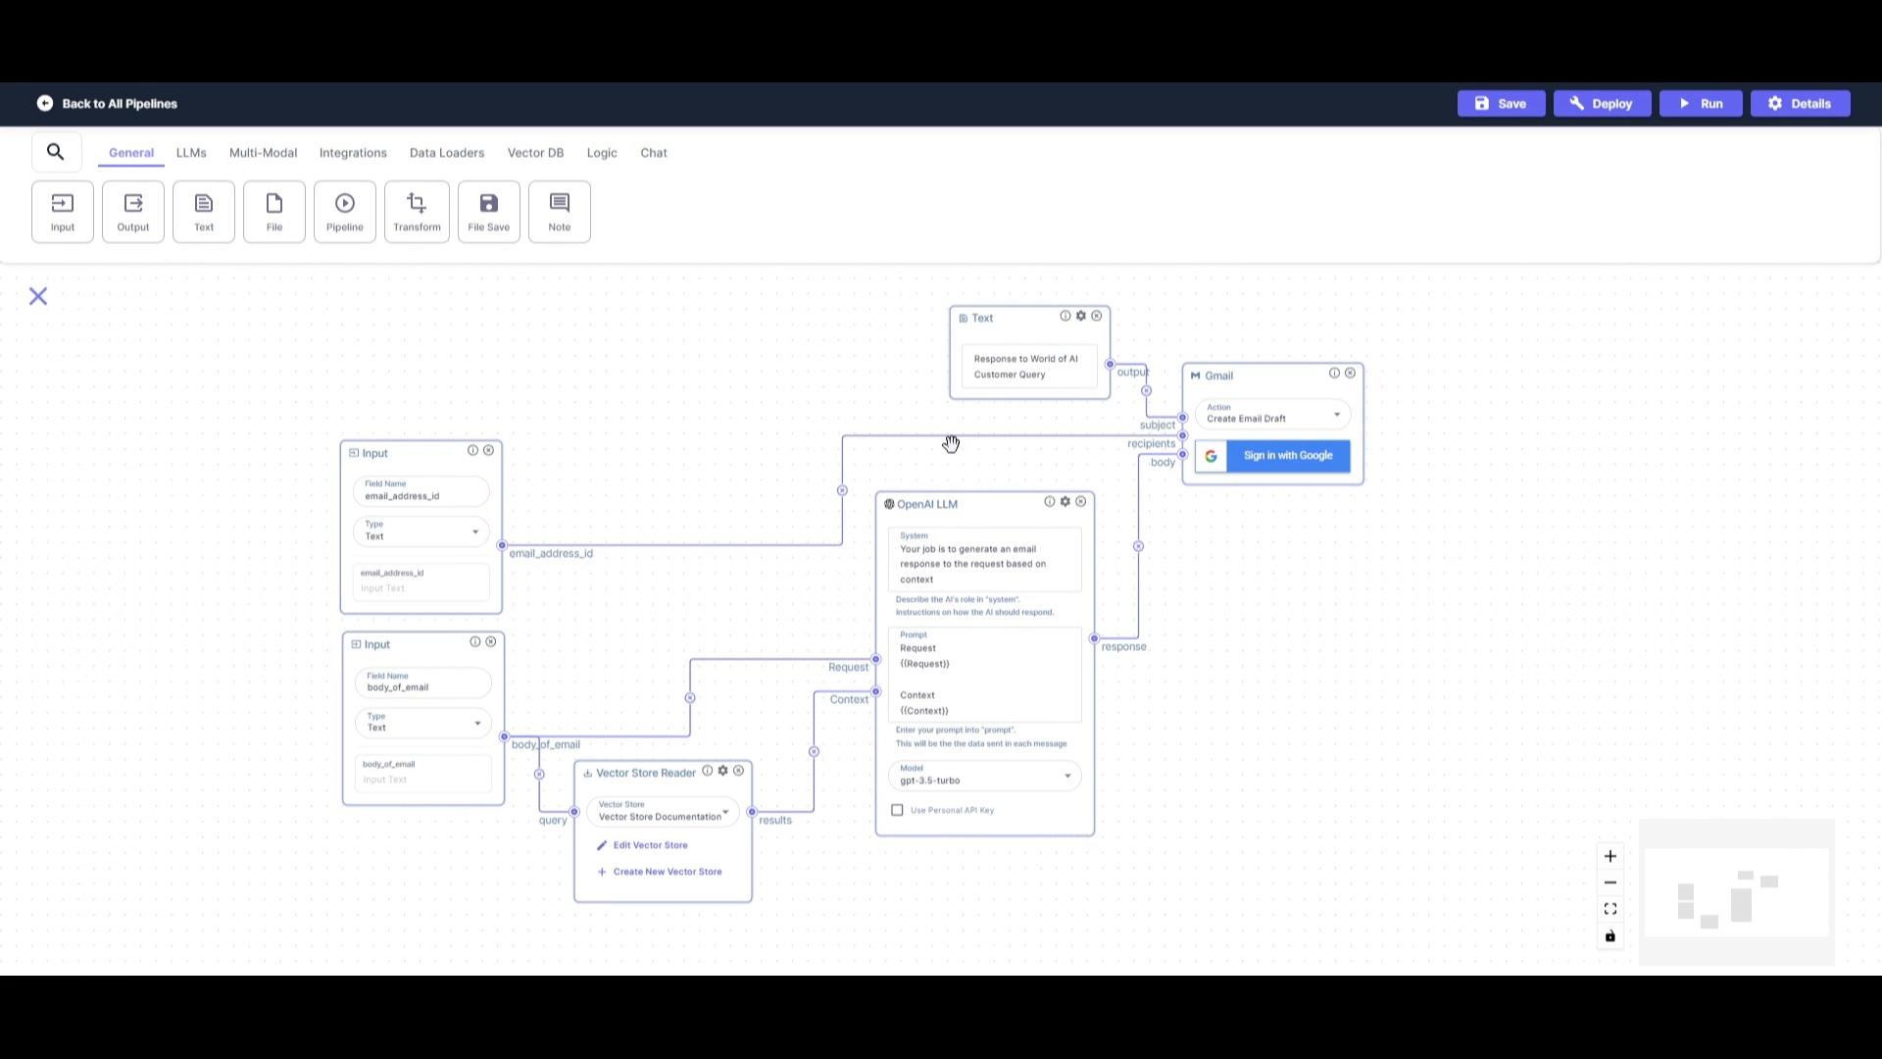
{"action": "mouse_move", "coordinate": [1514, 144]}
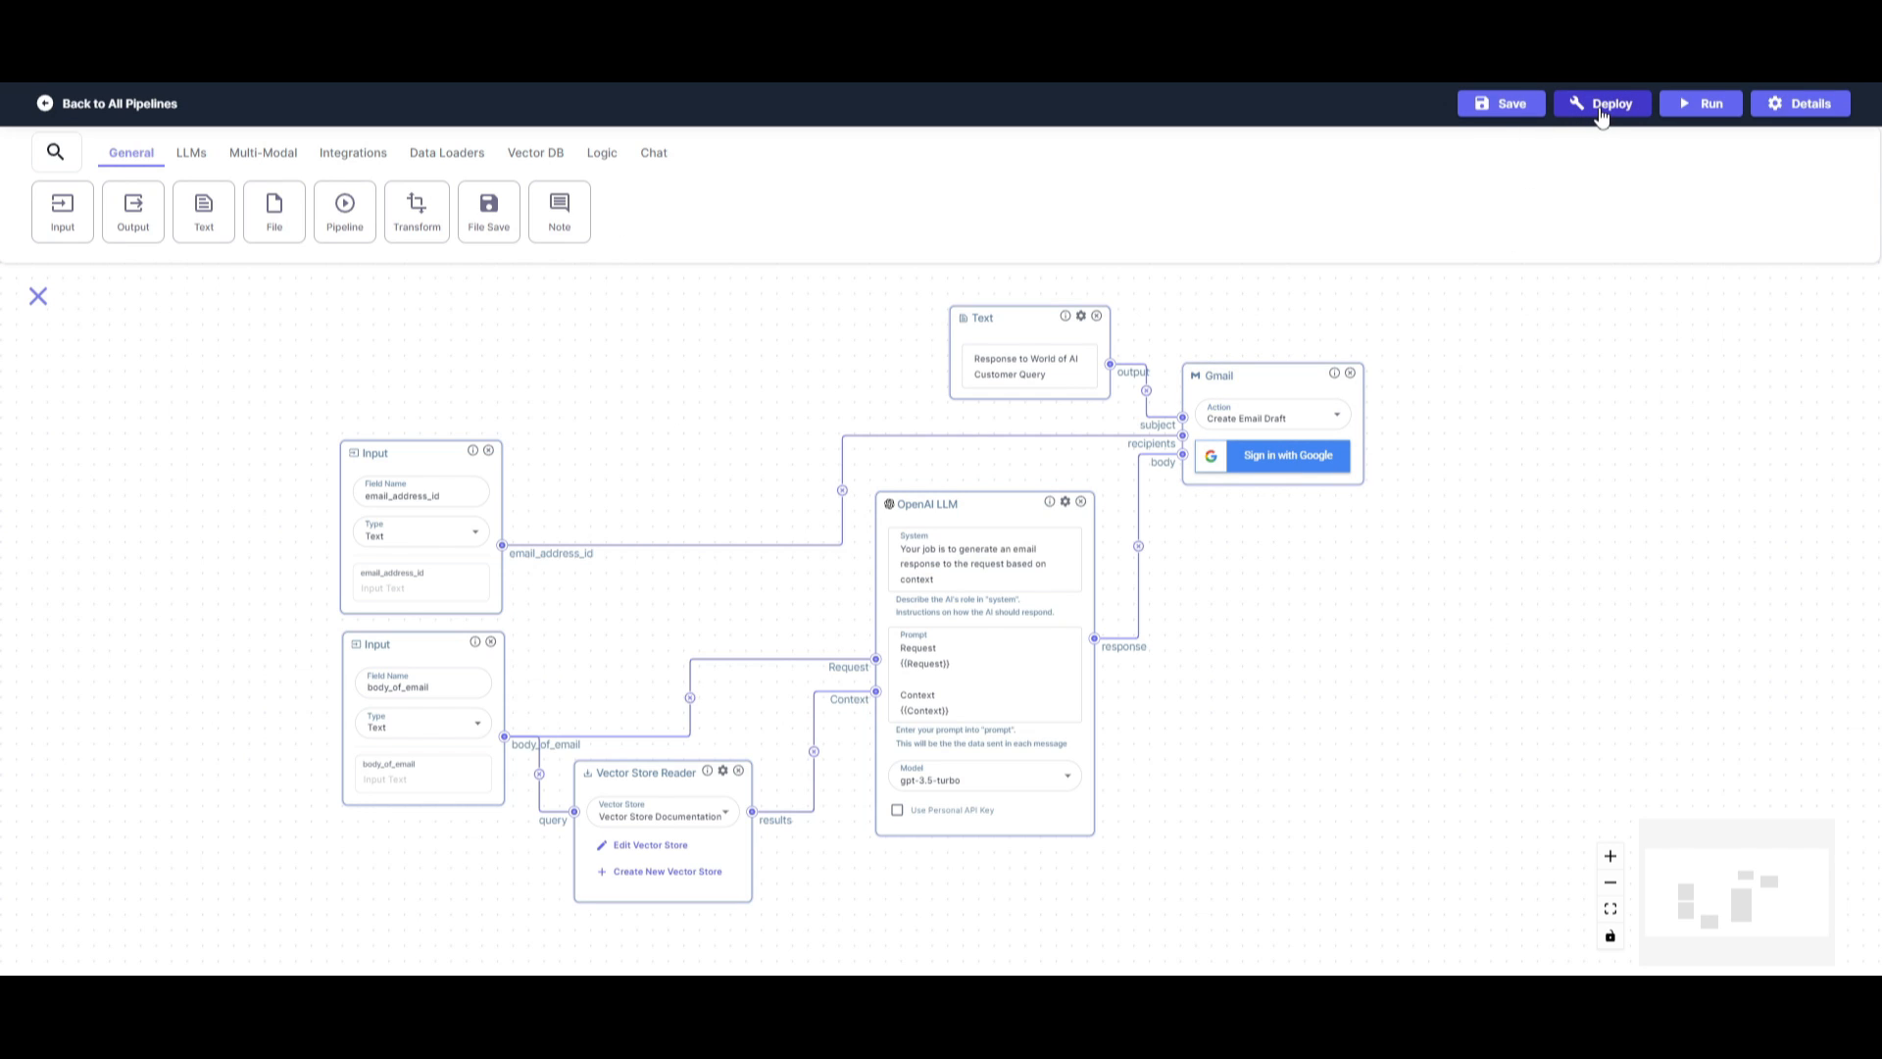
Start deploying the pipeline as a Gmail-triggered automation and connect a Google account
{"action": "left_click", "coordinate": [1600, 103]}
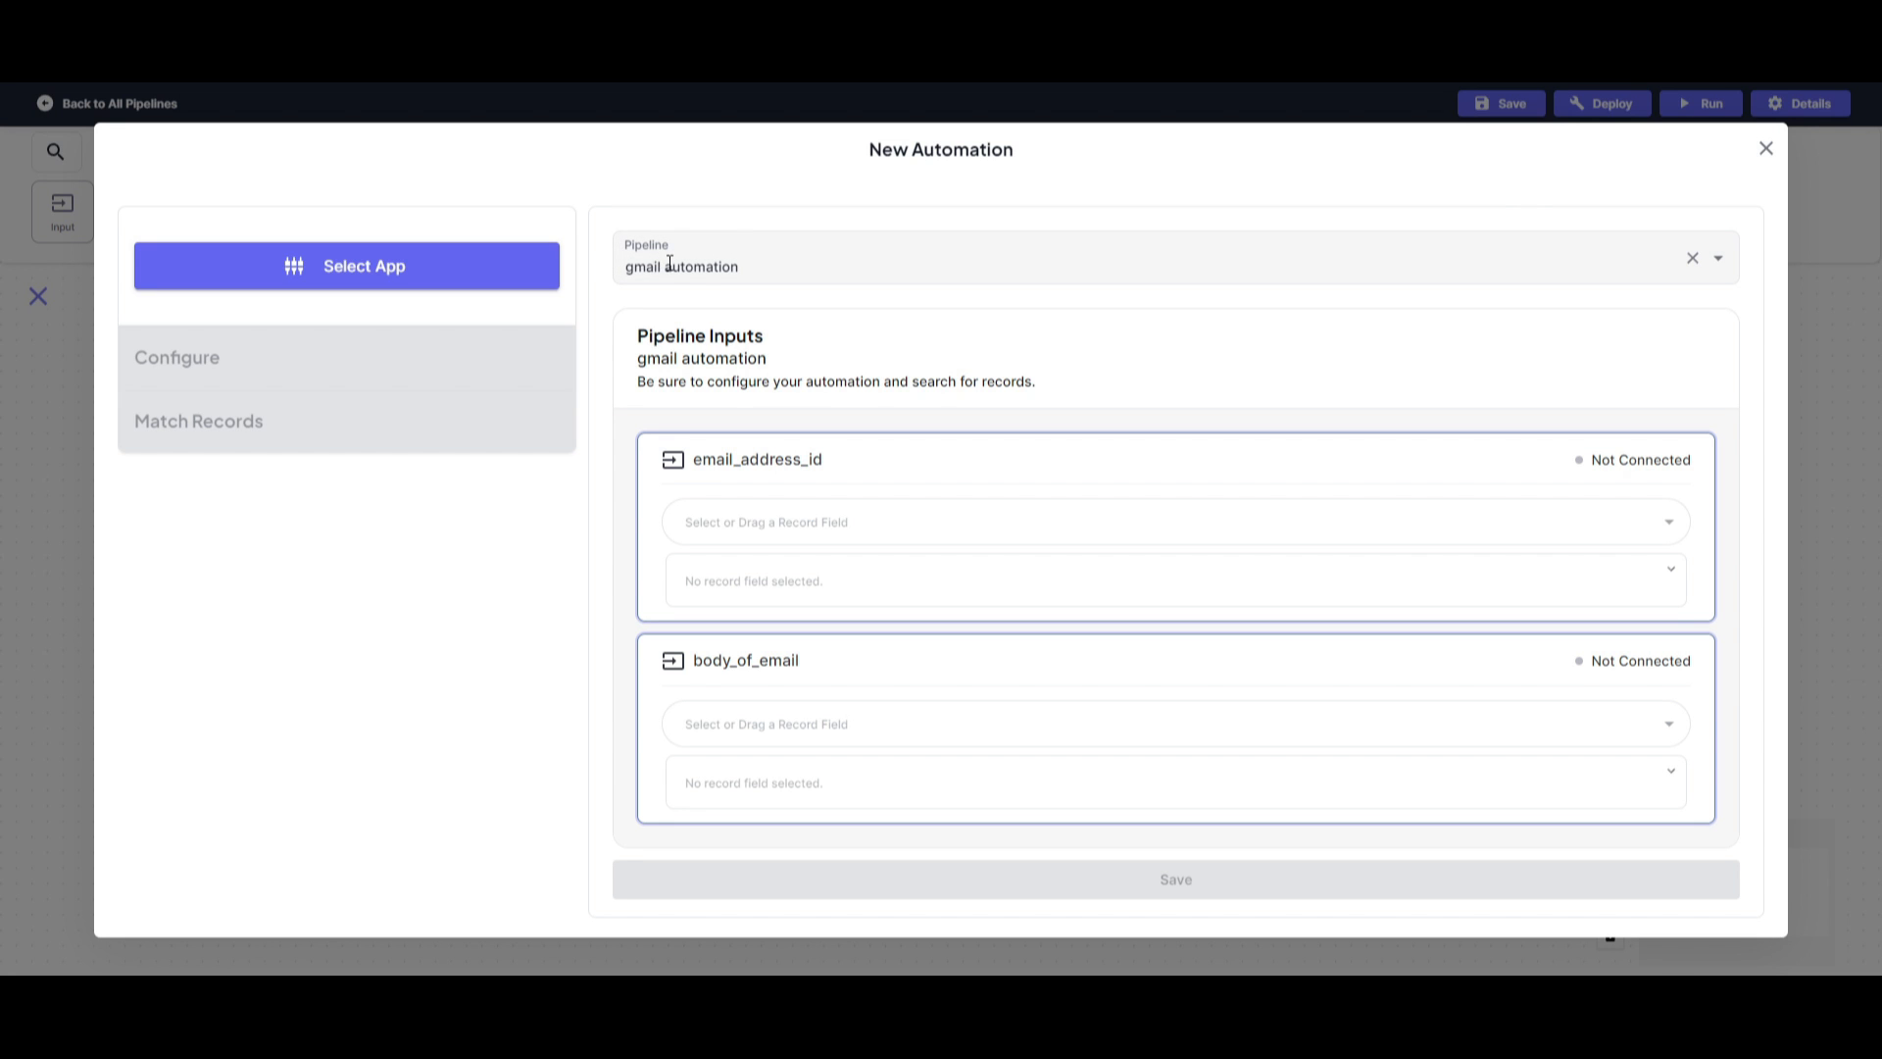
{"action": "left_click", "coordinate": [346, 266]}
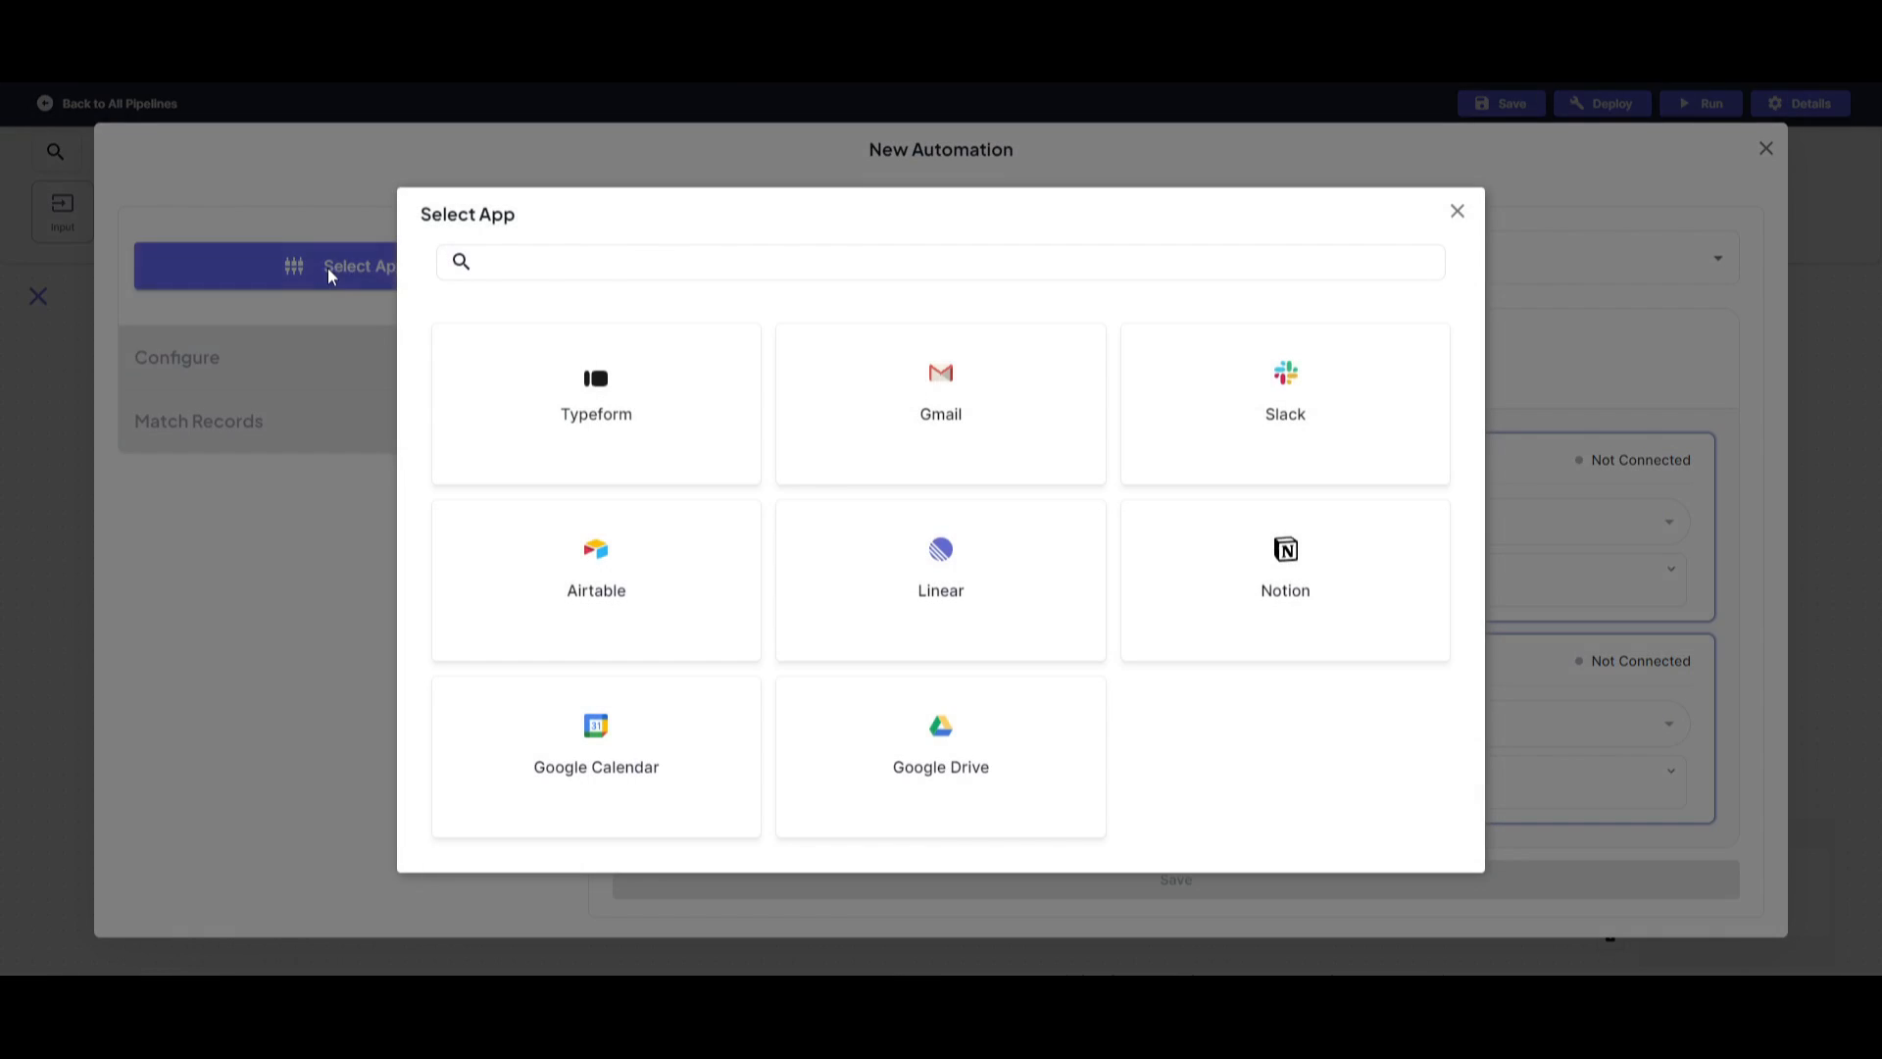
{"action": "left_click", "coordinate": [940, 403]}
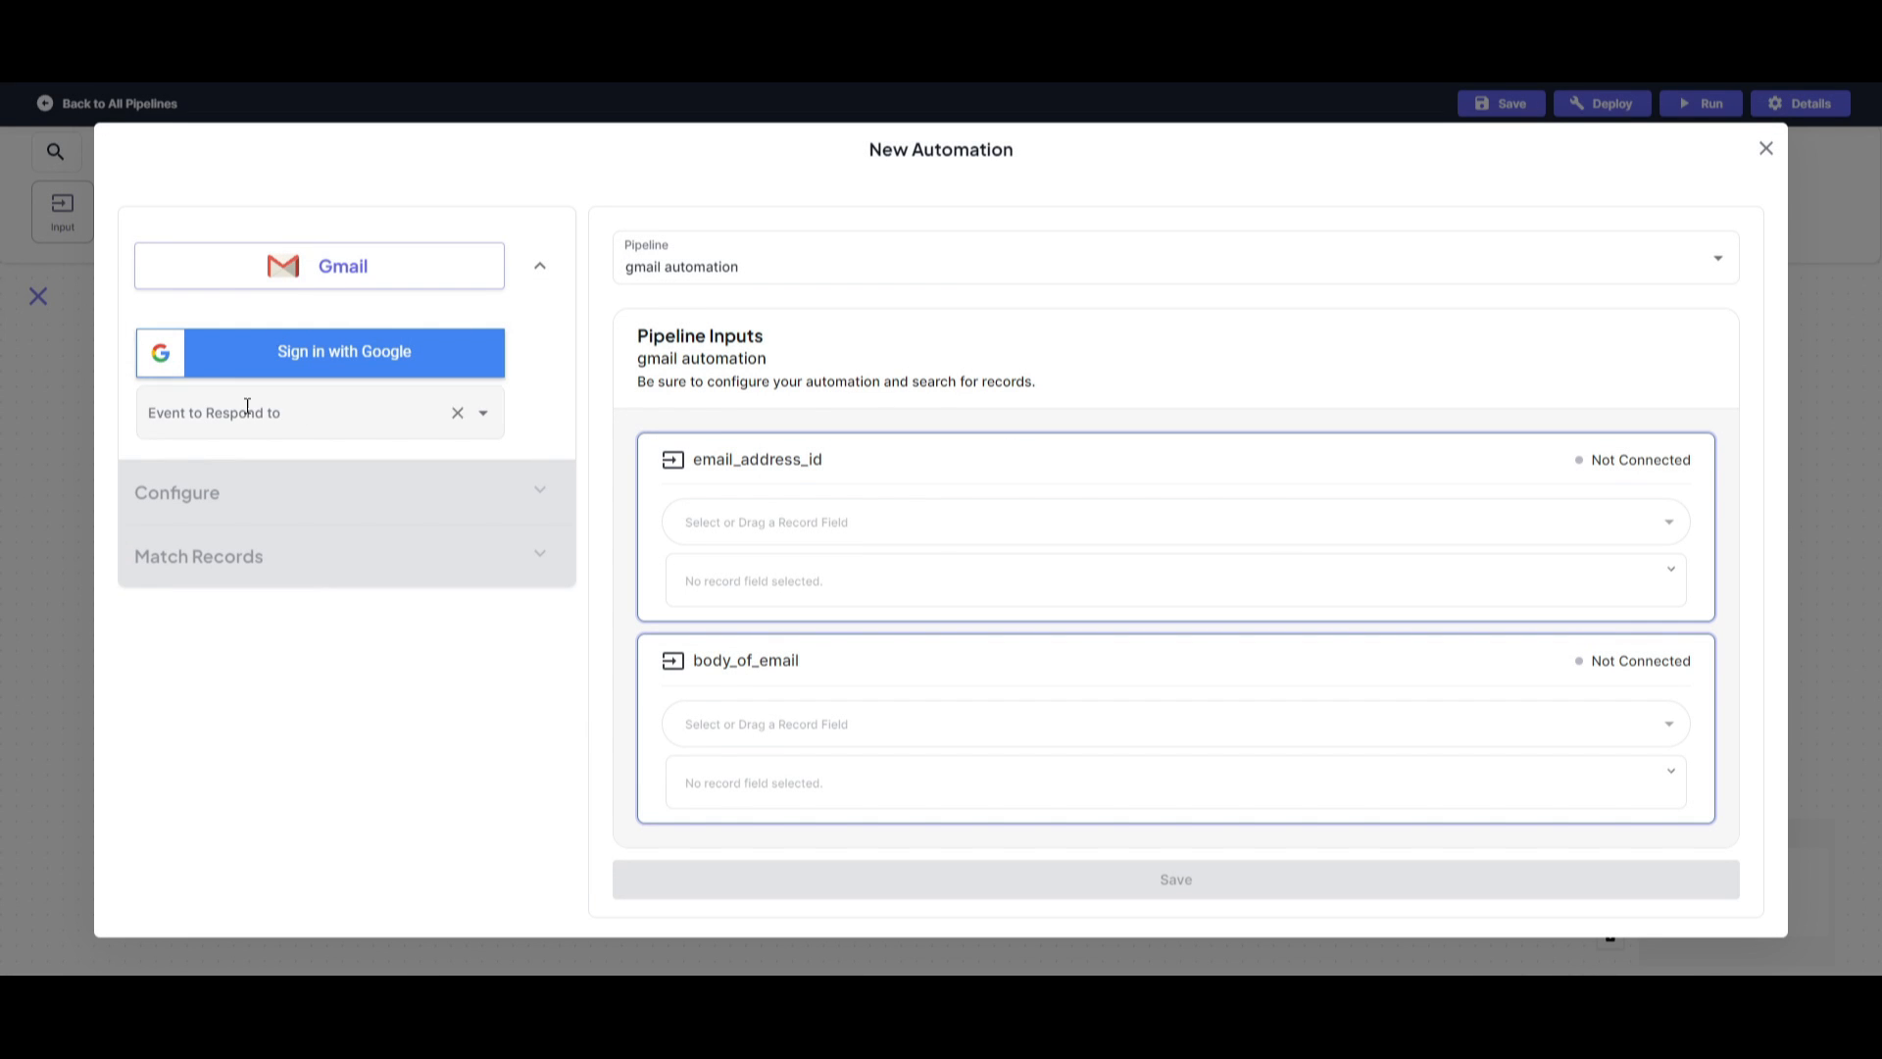
{"action": "left_click", "coordinate": [458, 413]}
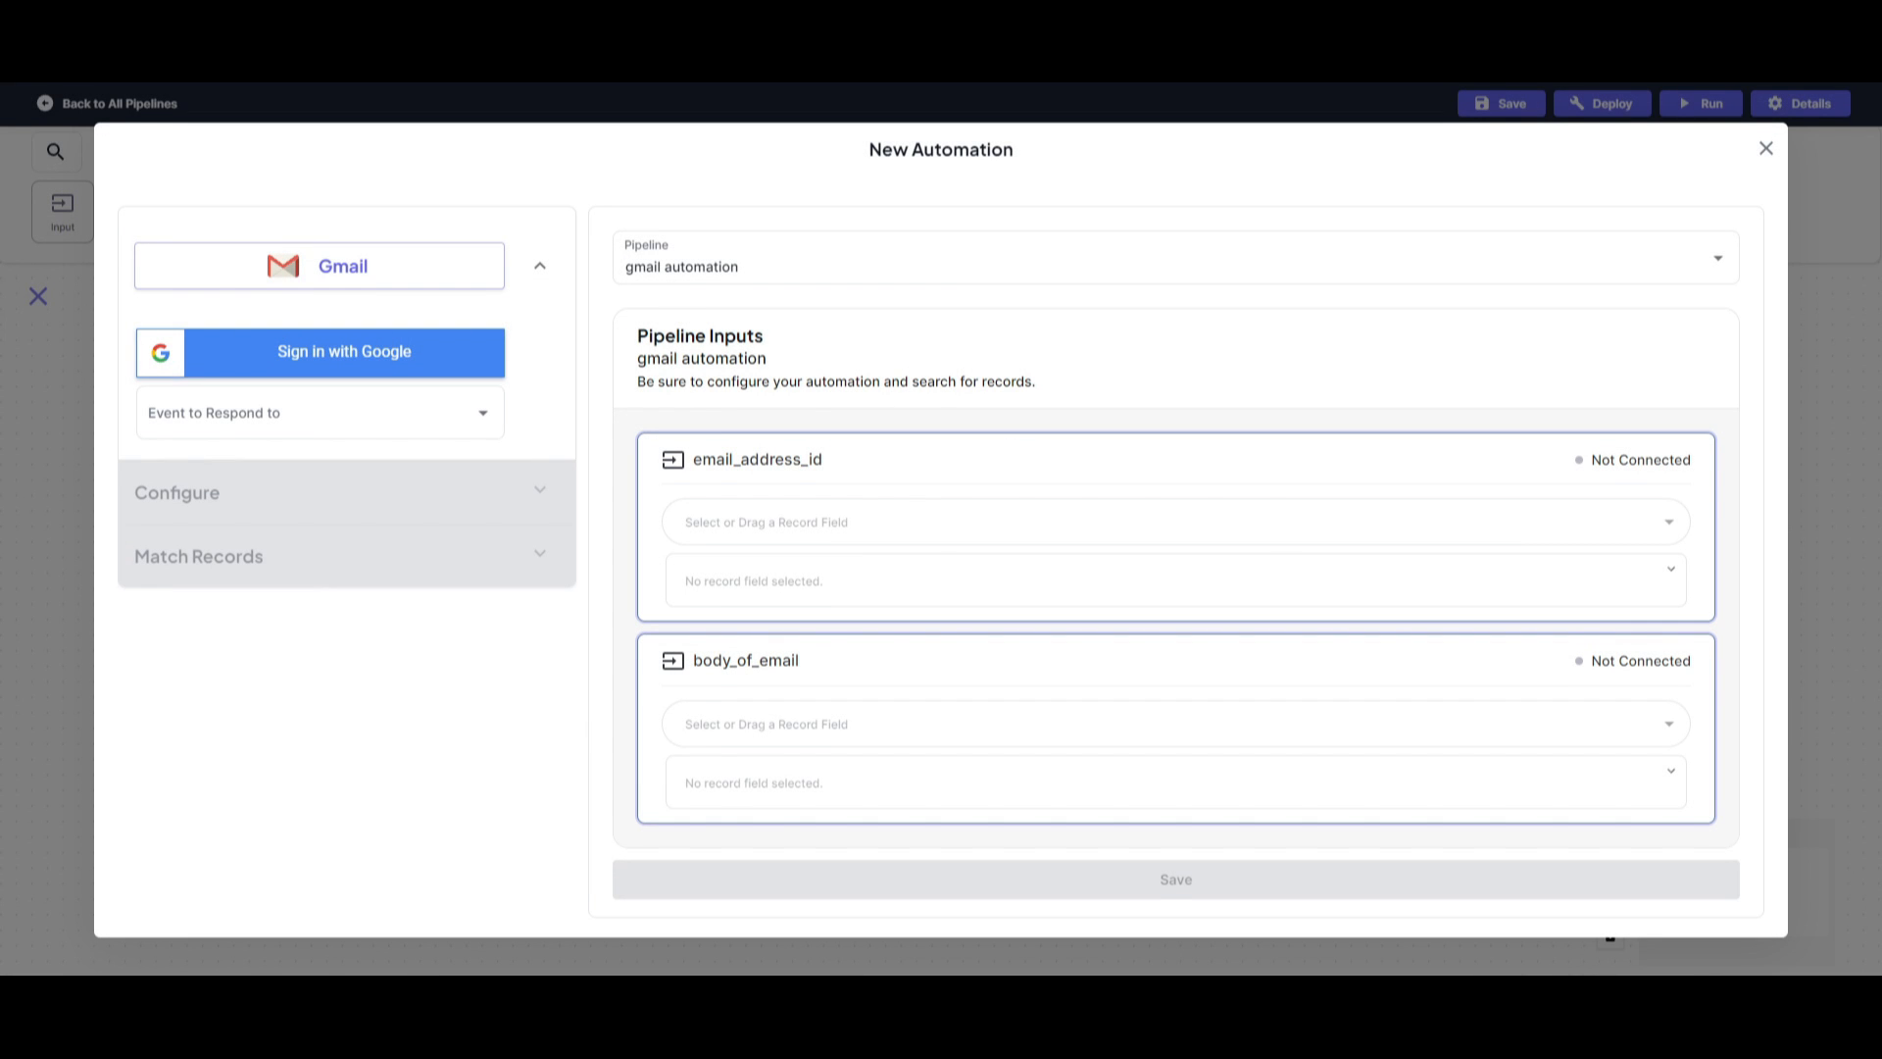
{"action": "left_click", "coordinate": [343, 352]}
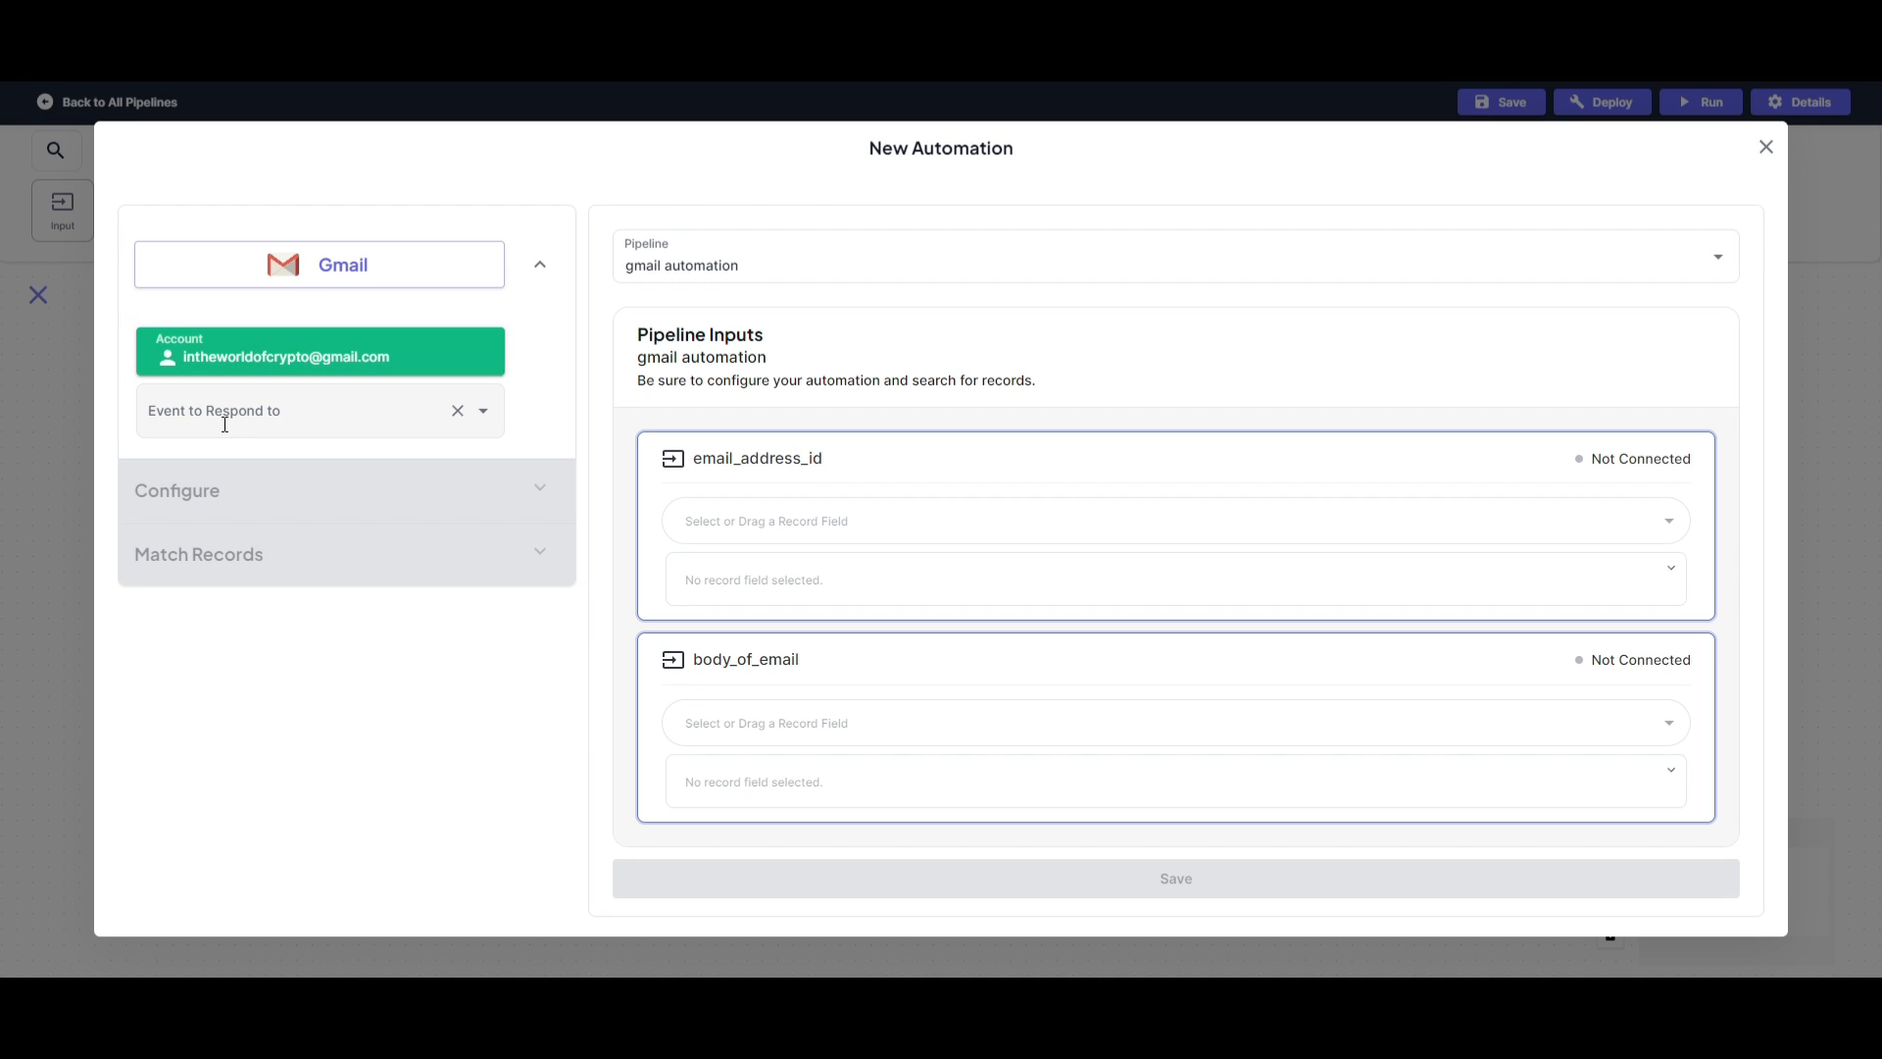
Name the automation 'Gmail auto' and choose the email-fetching trigger
{"action": "left_click", "coordinate": [317, 410]}
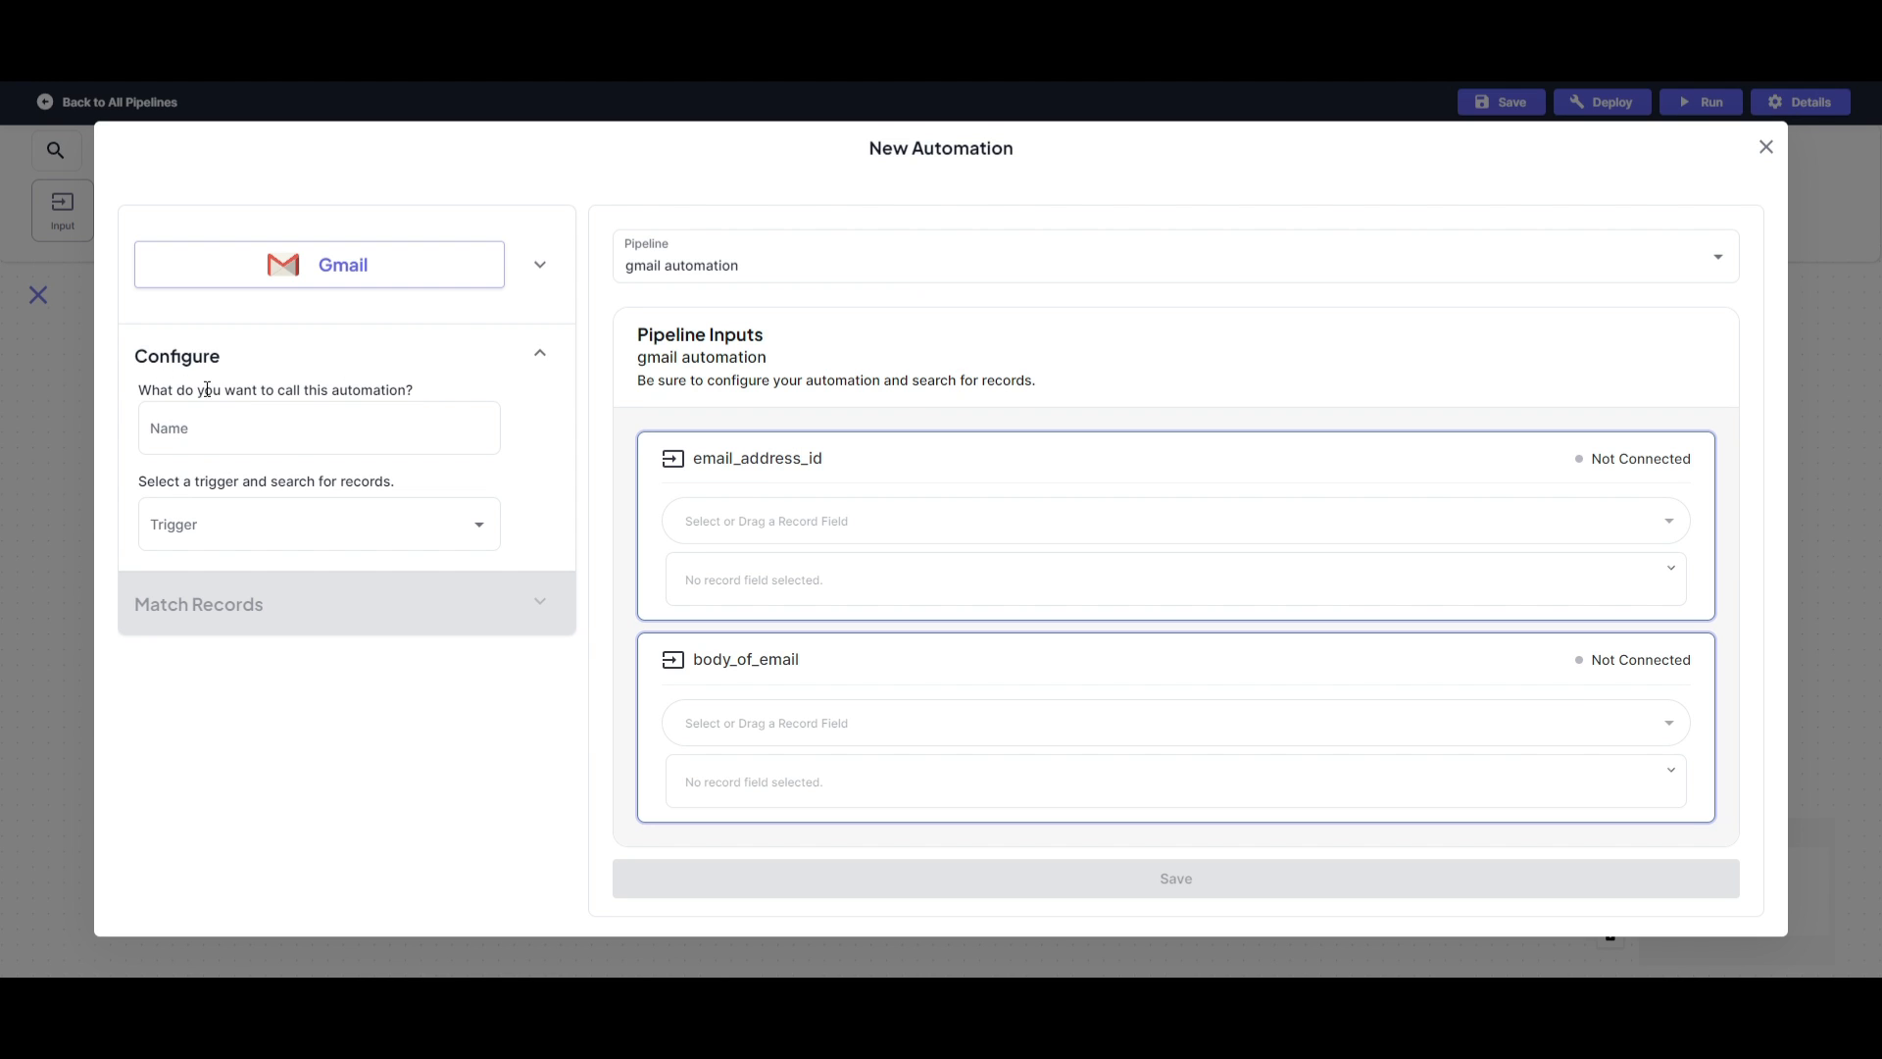
{"action": "left_click", "coordinate": [318, 428]}
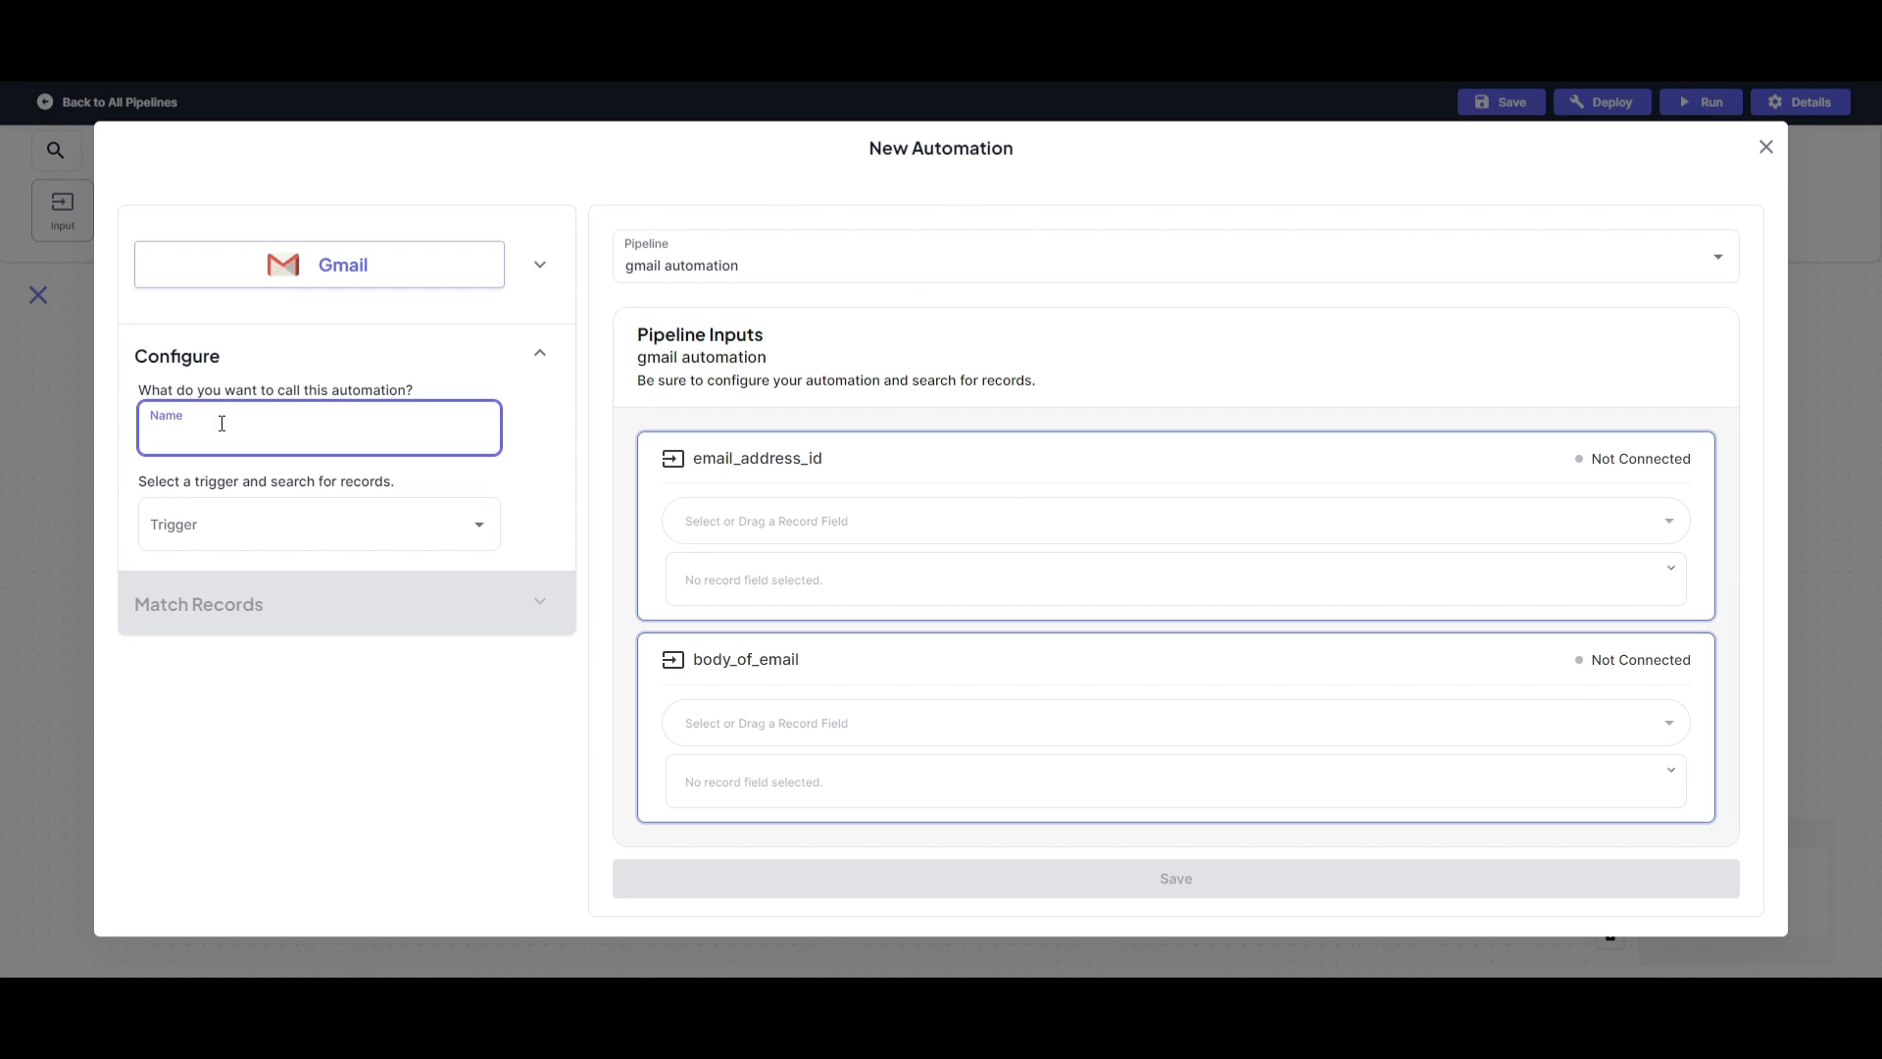
{"action": "type", "text": "Gmail auto"}
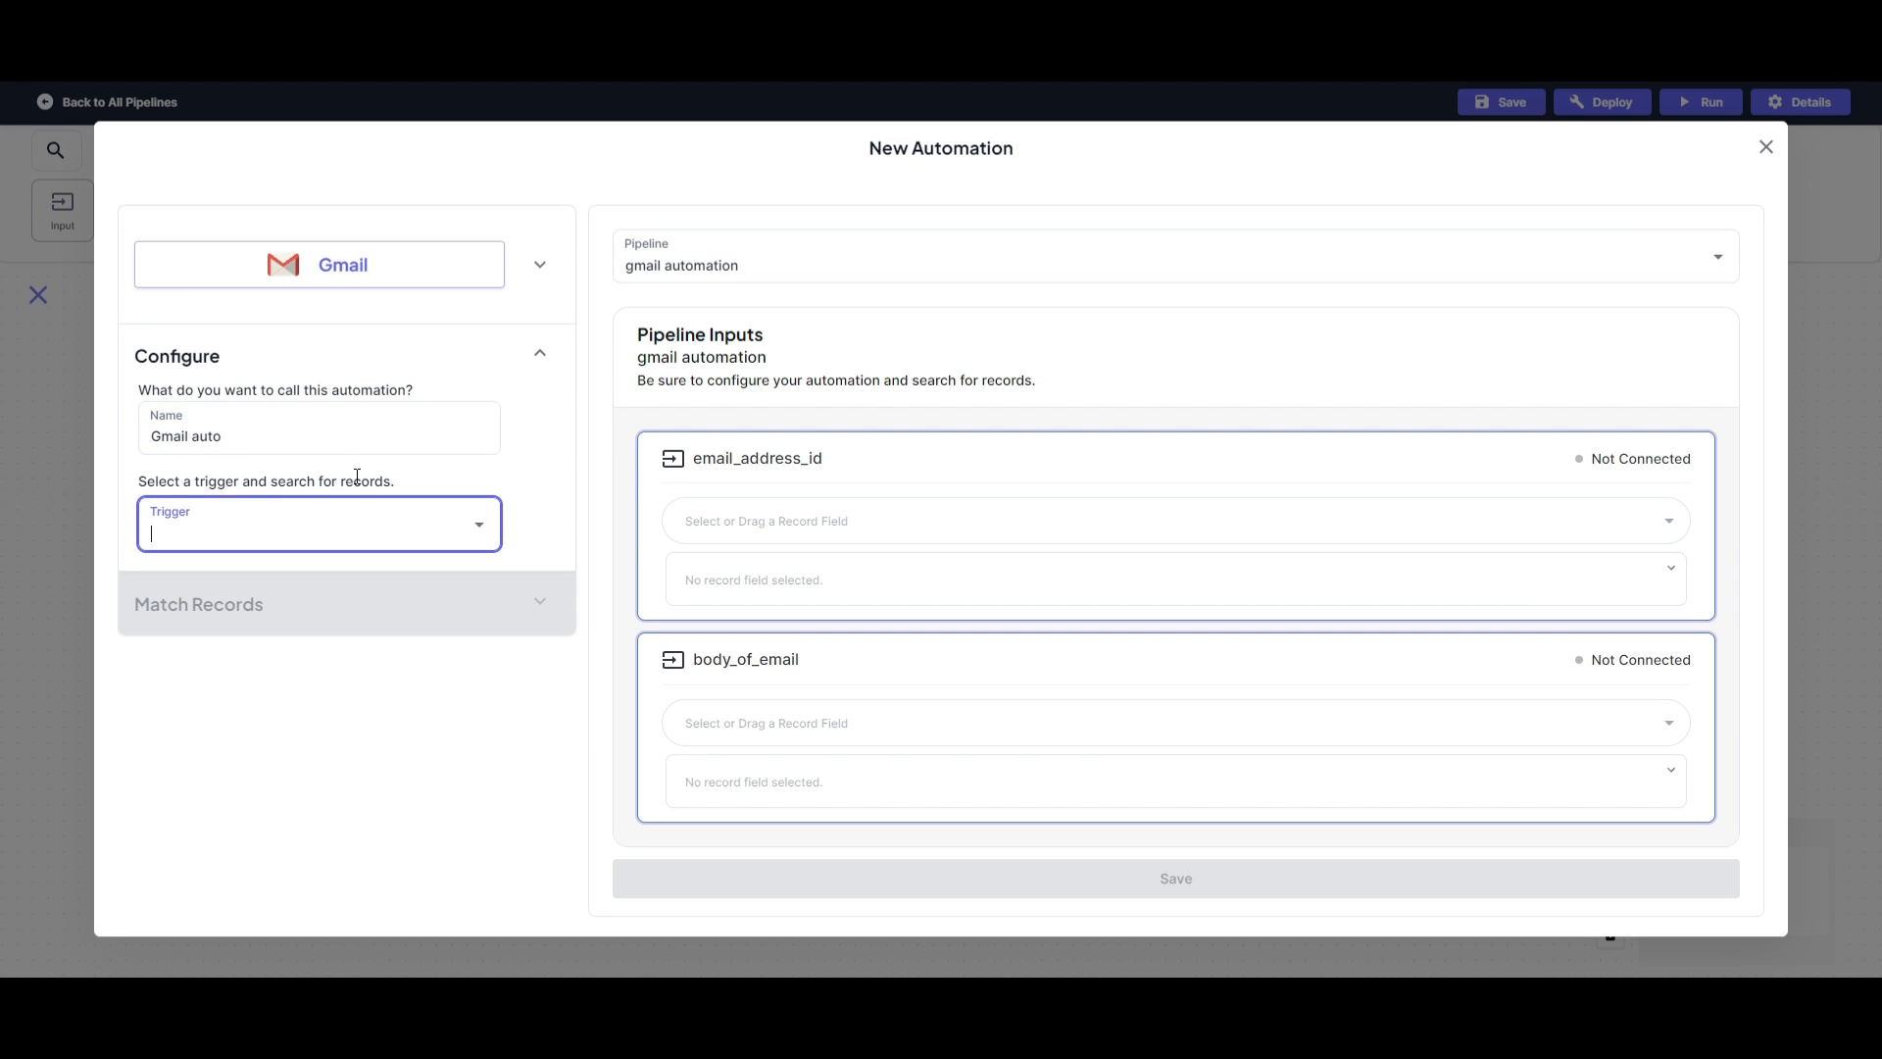
{"action": "left_click", "coordinate": [320, 523]}
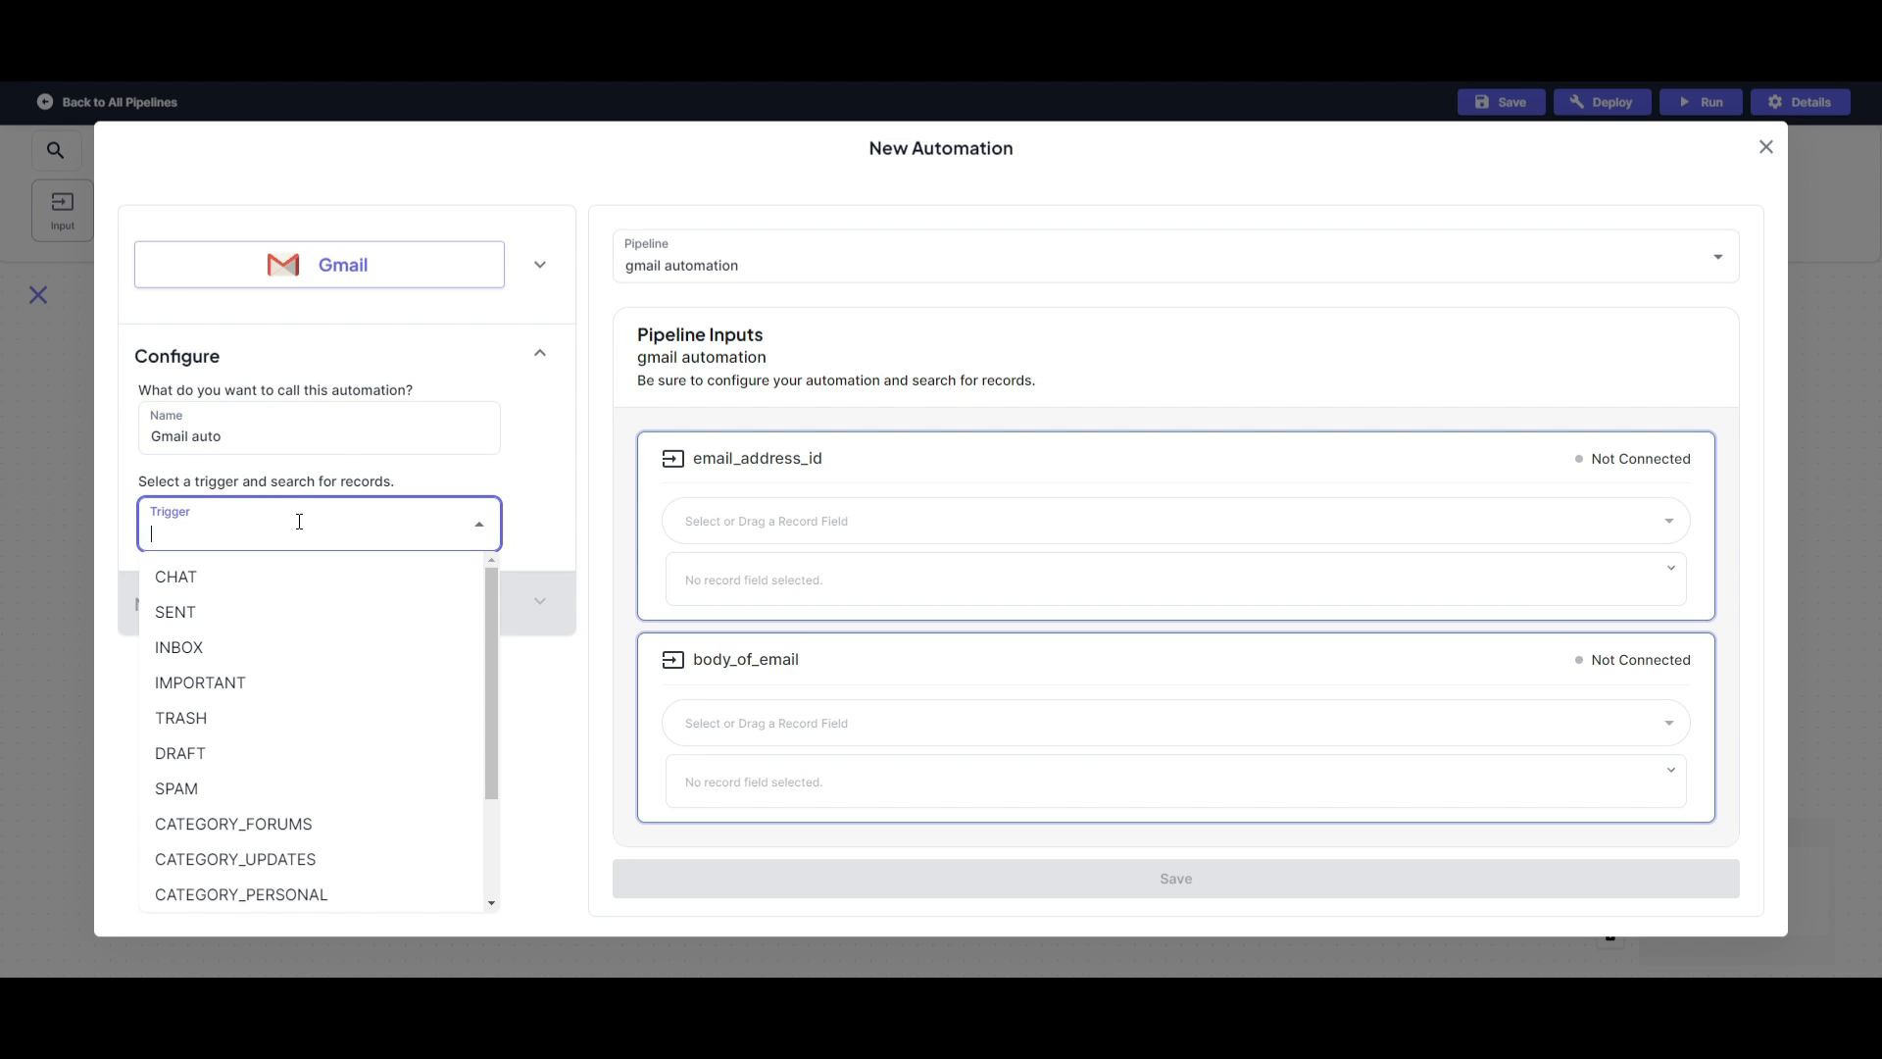
{"action": "left_click", "coordinate": [178, 647]}
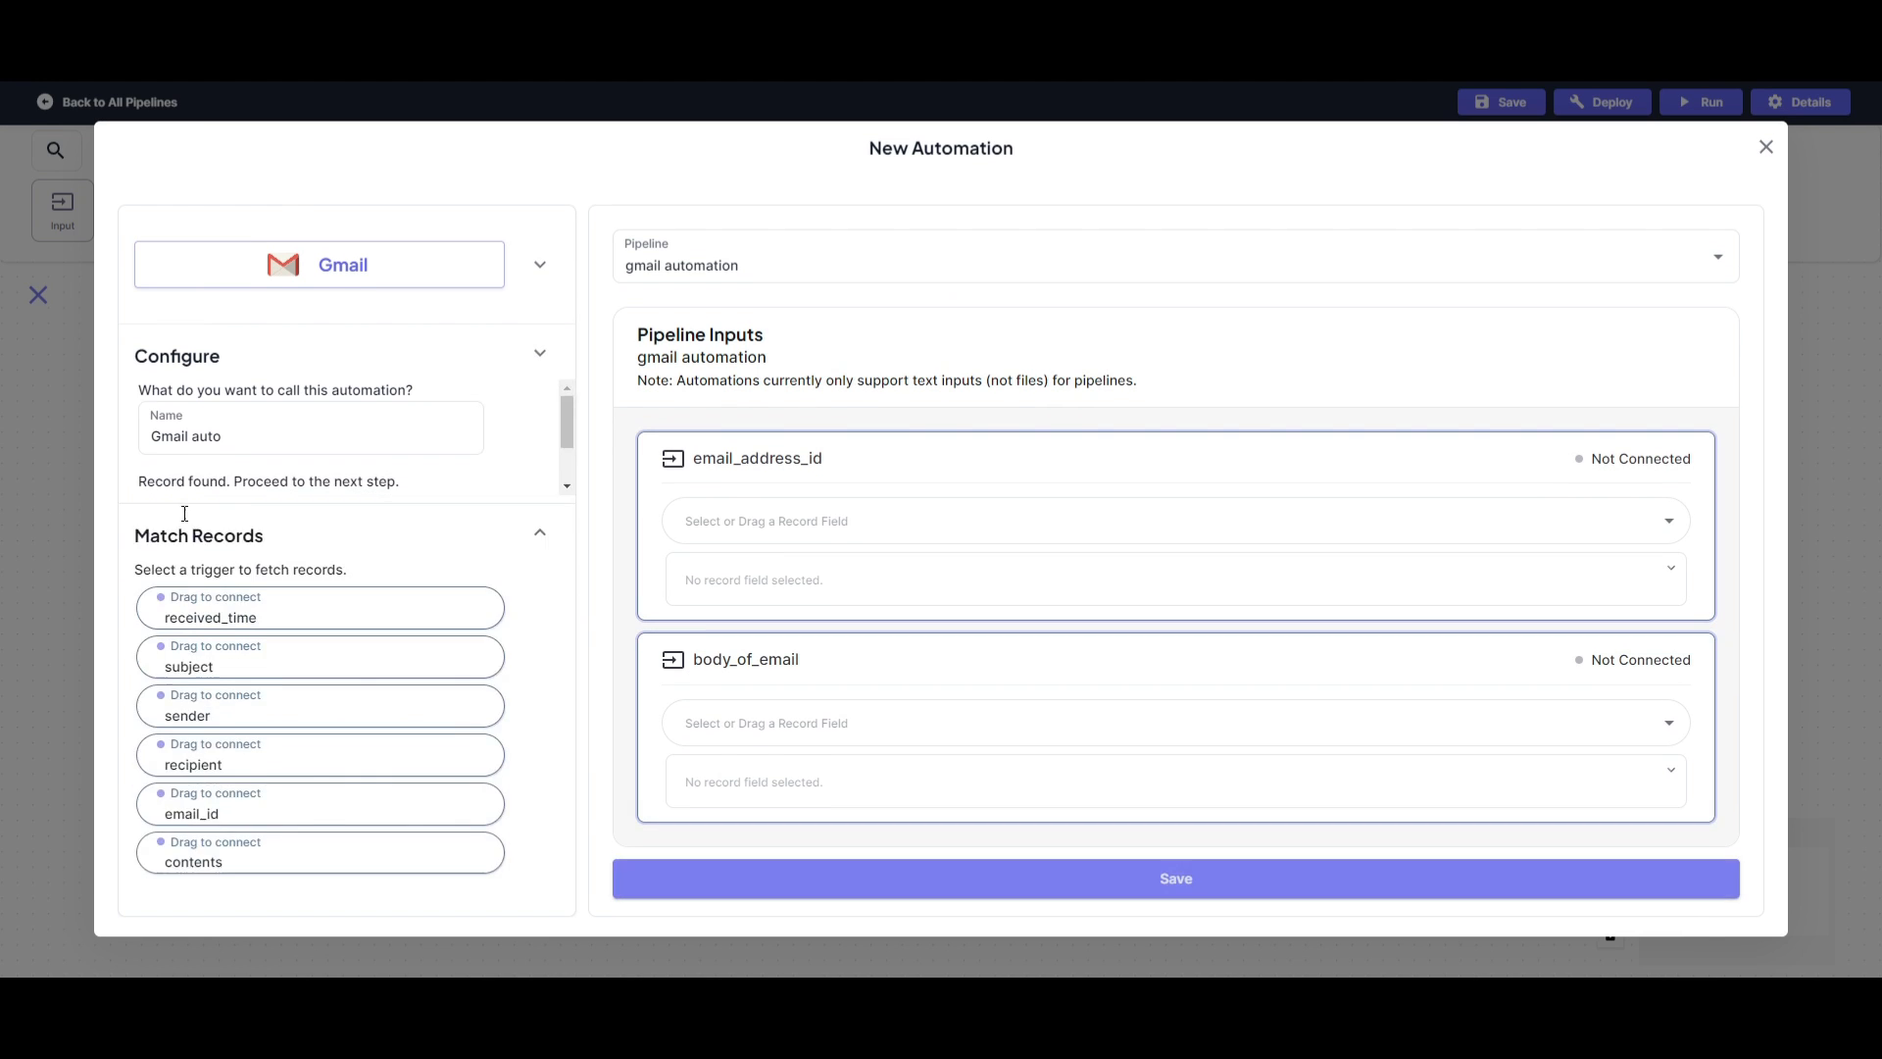
Link the email record fields to the pipeline inputs in Match Records
{"action": "left_click", "coordinate": [539, 353]}
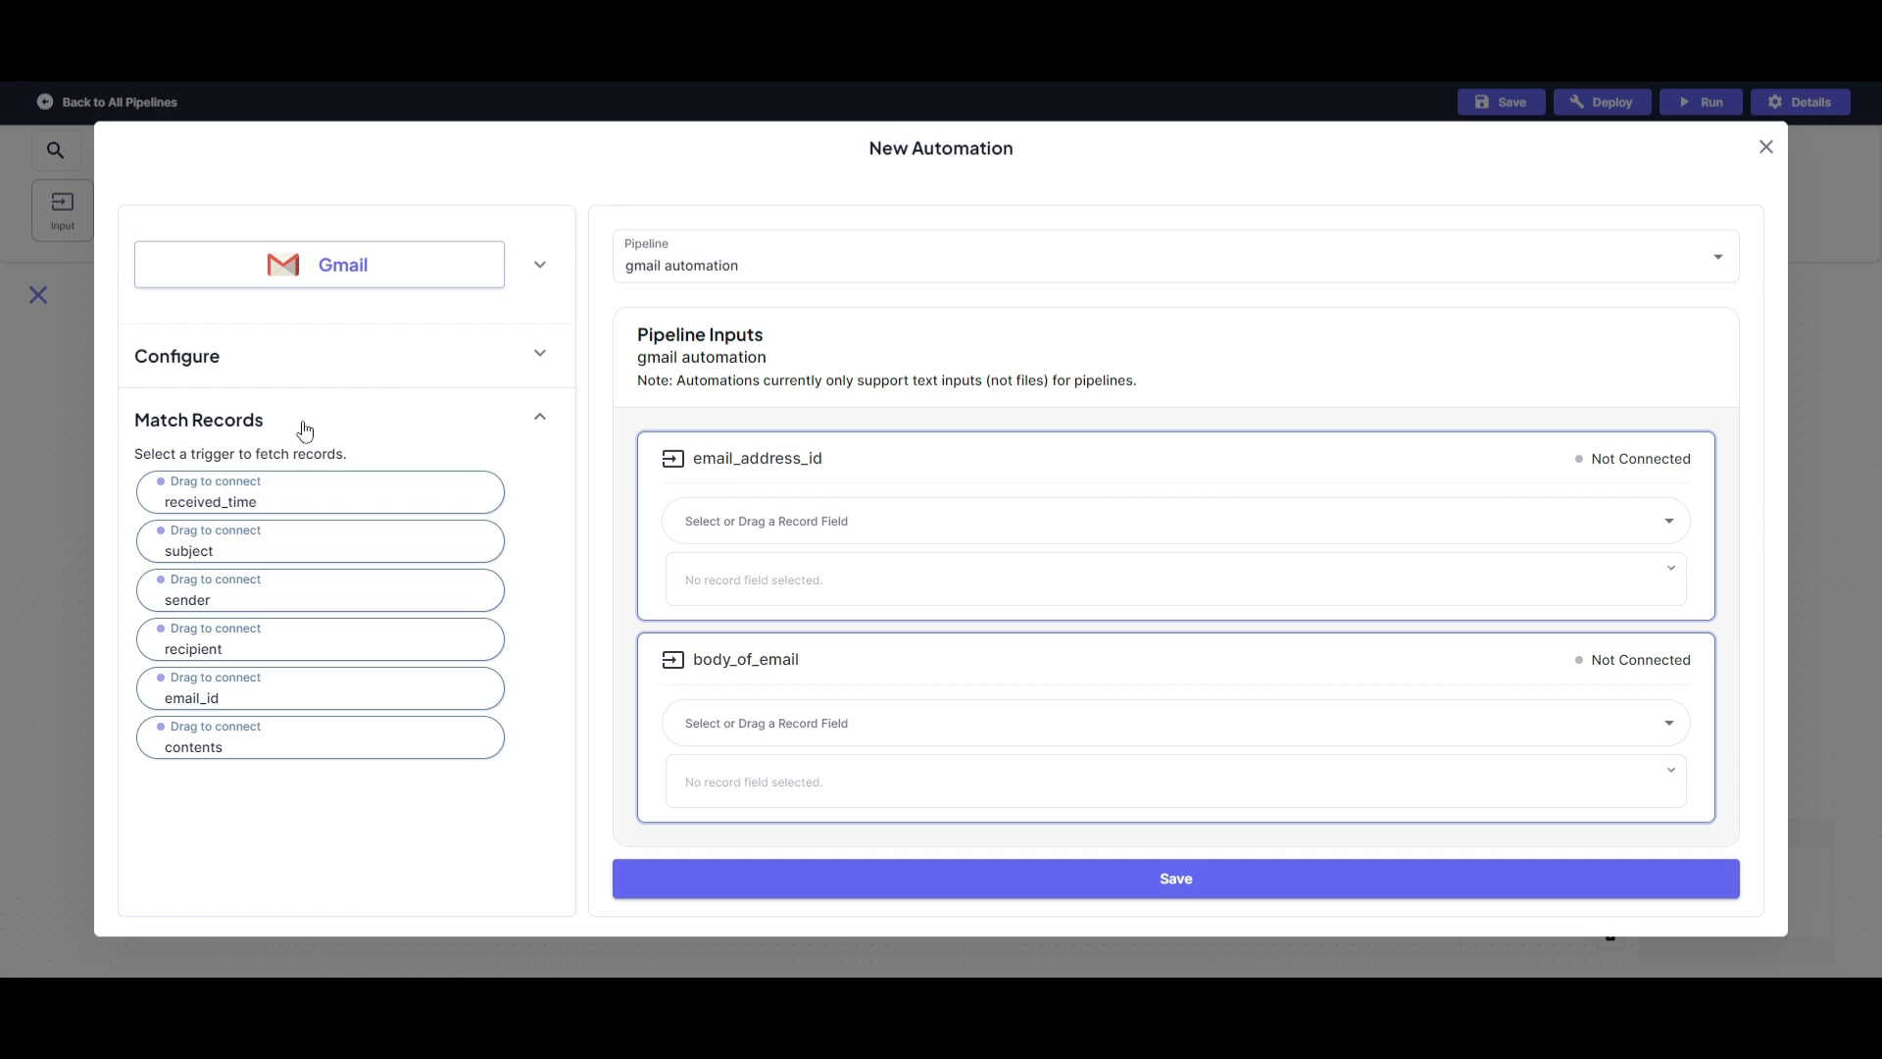
{"action": "mouse_move", "coordinate": [219, 458]}
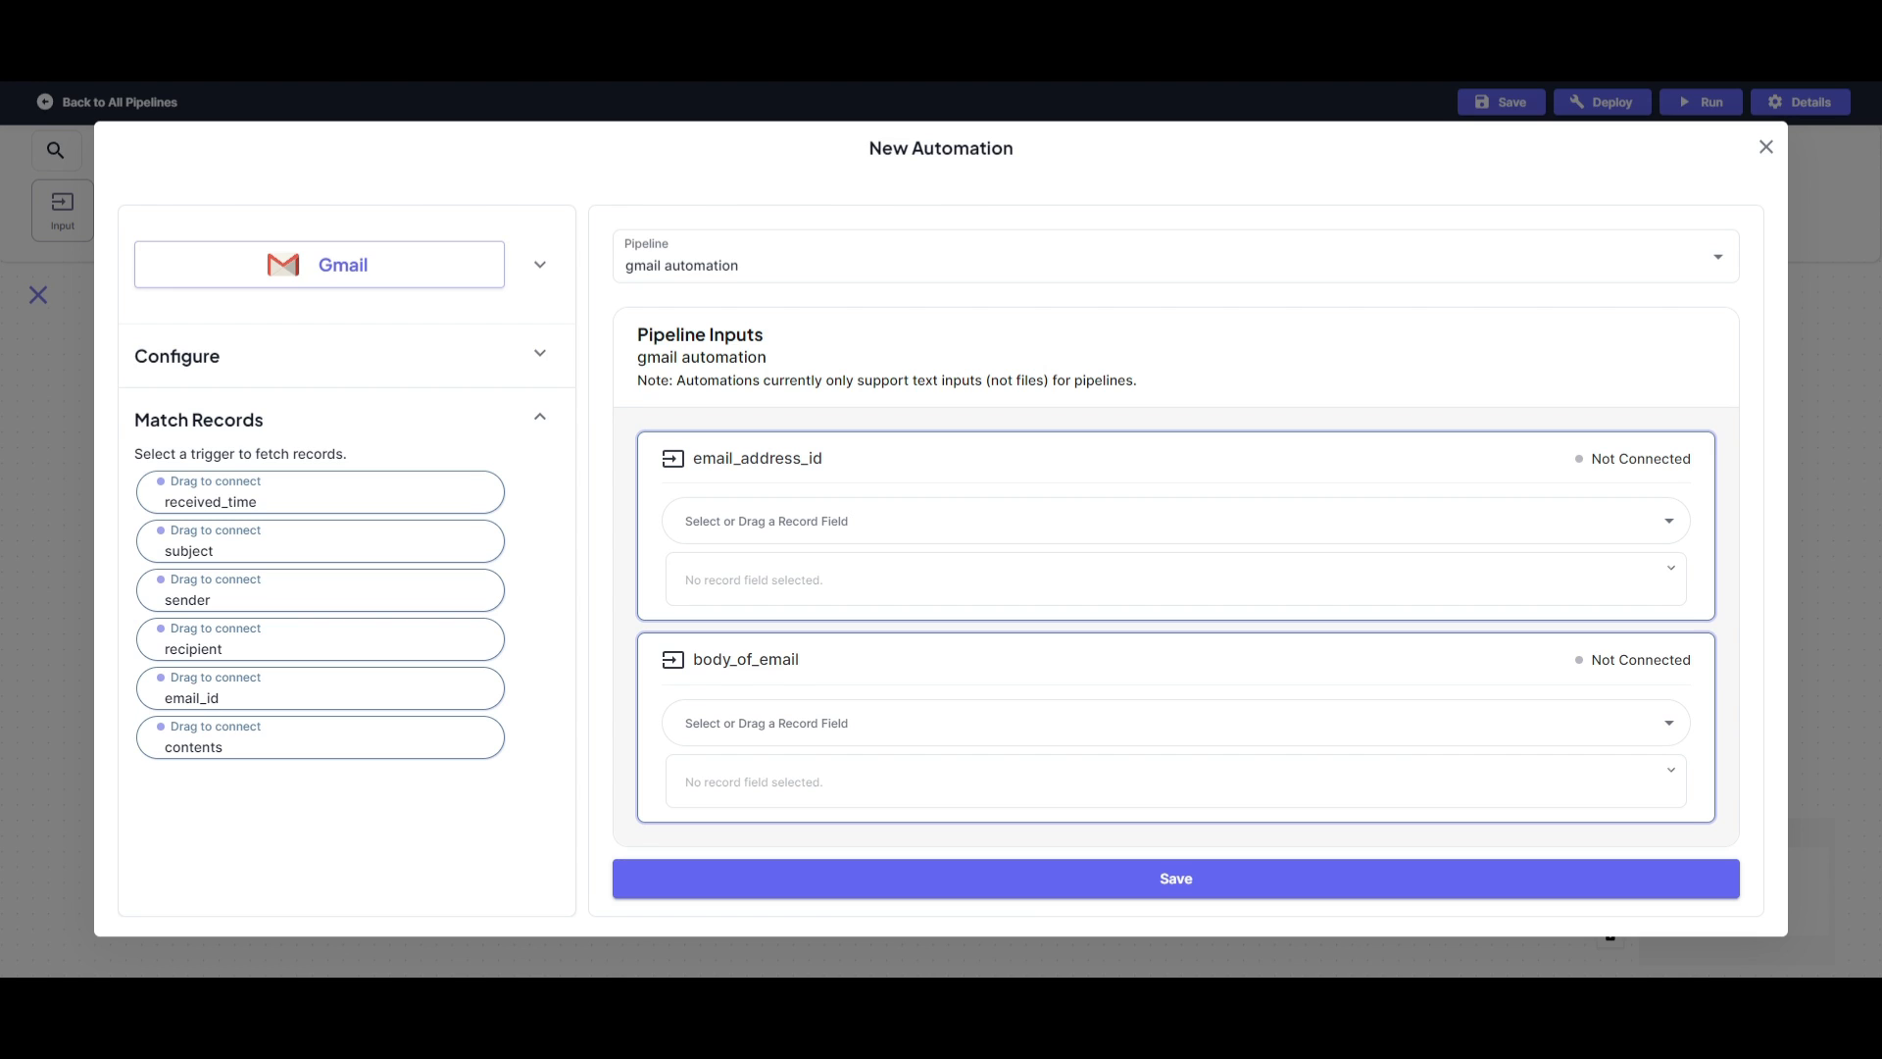
{"action": "mouse_move", "coordinate": [788, 458]}
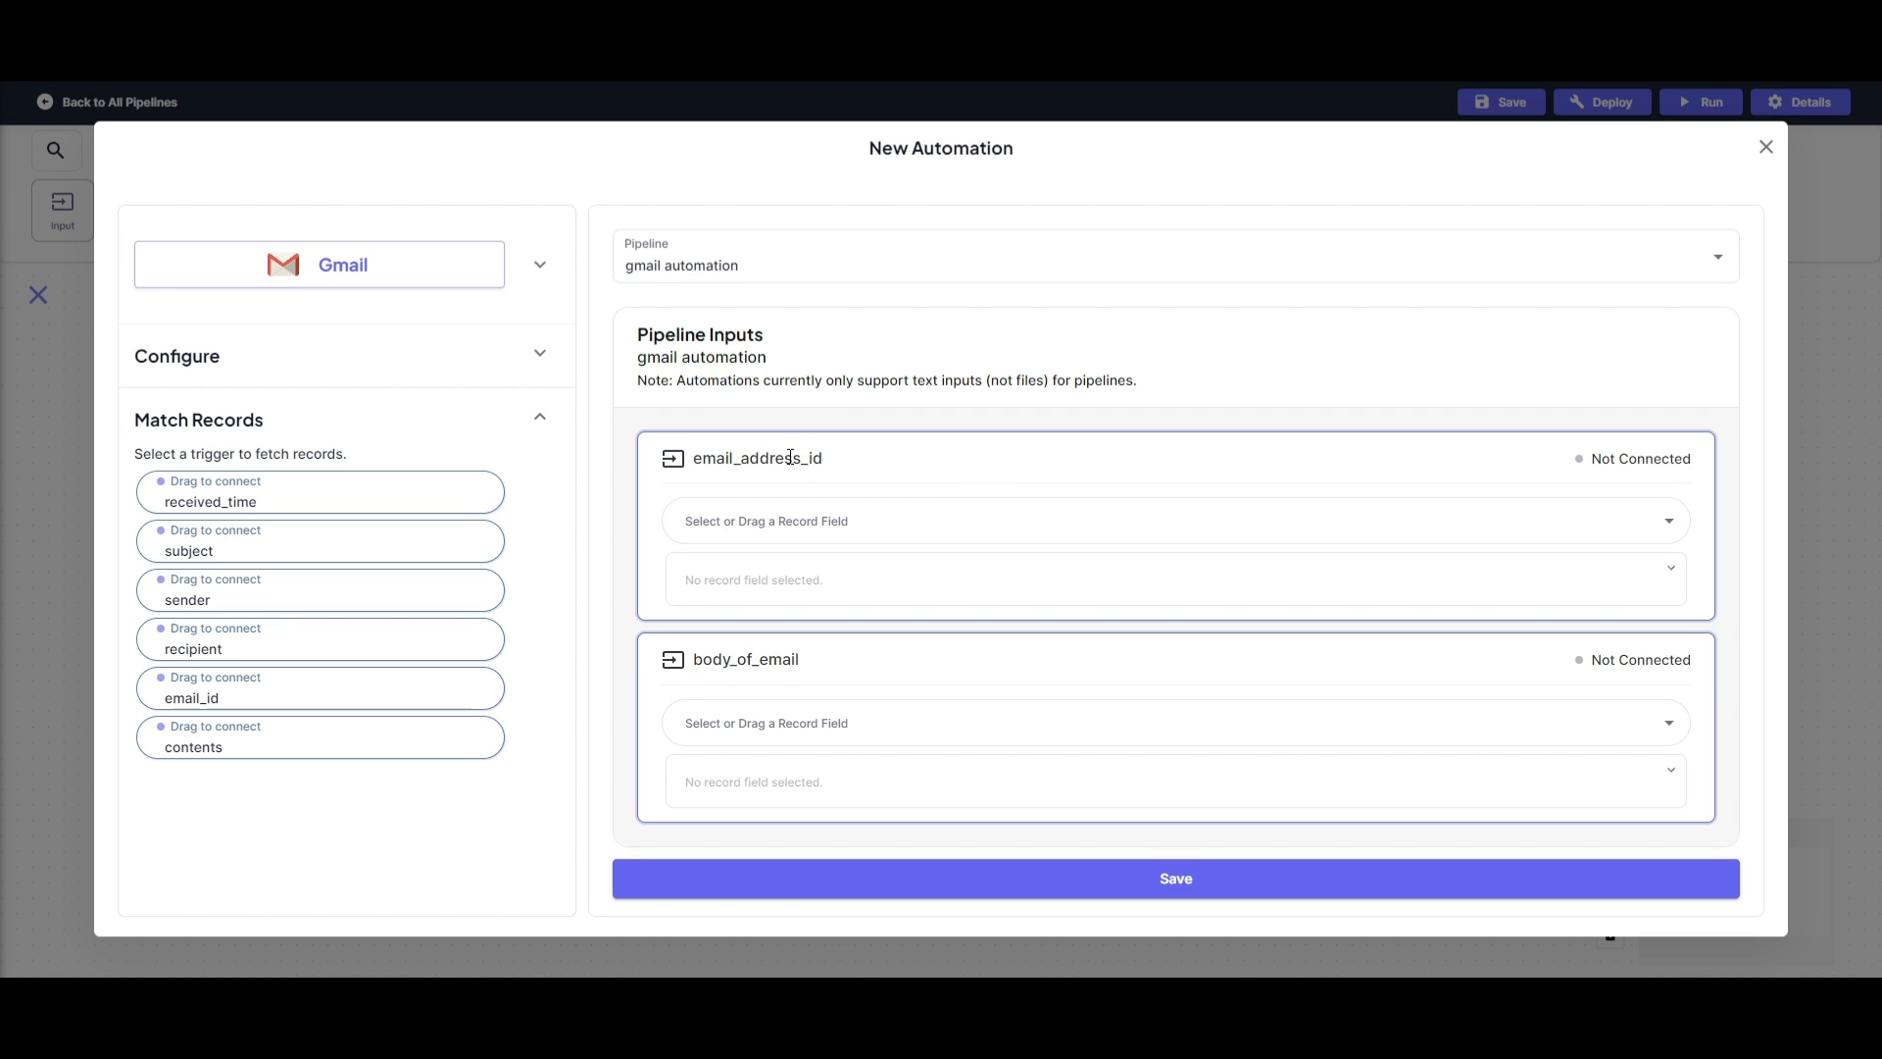
{"action": "mouse_move", "coordinate": [186, 600]}
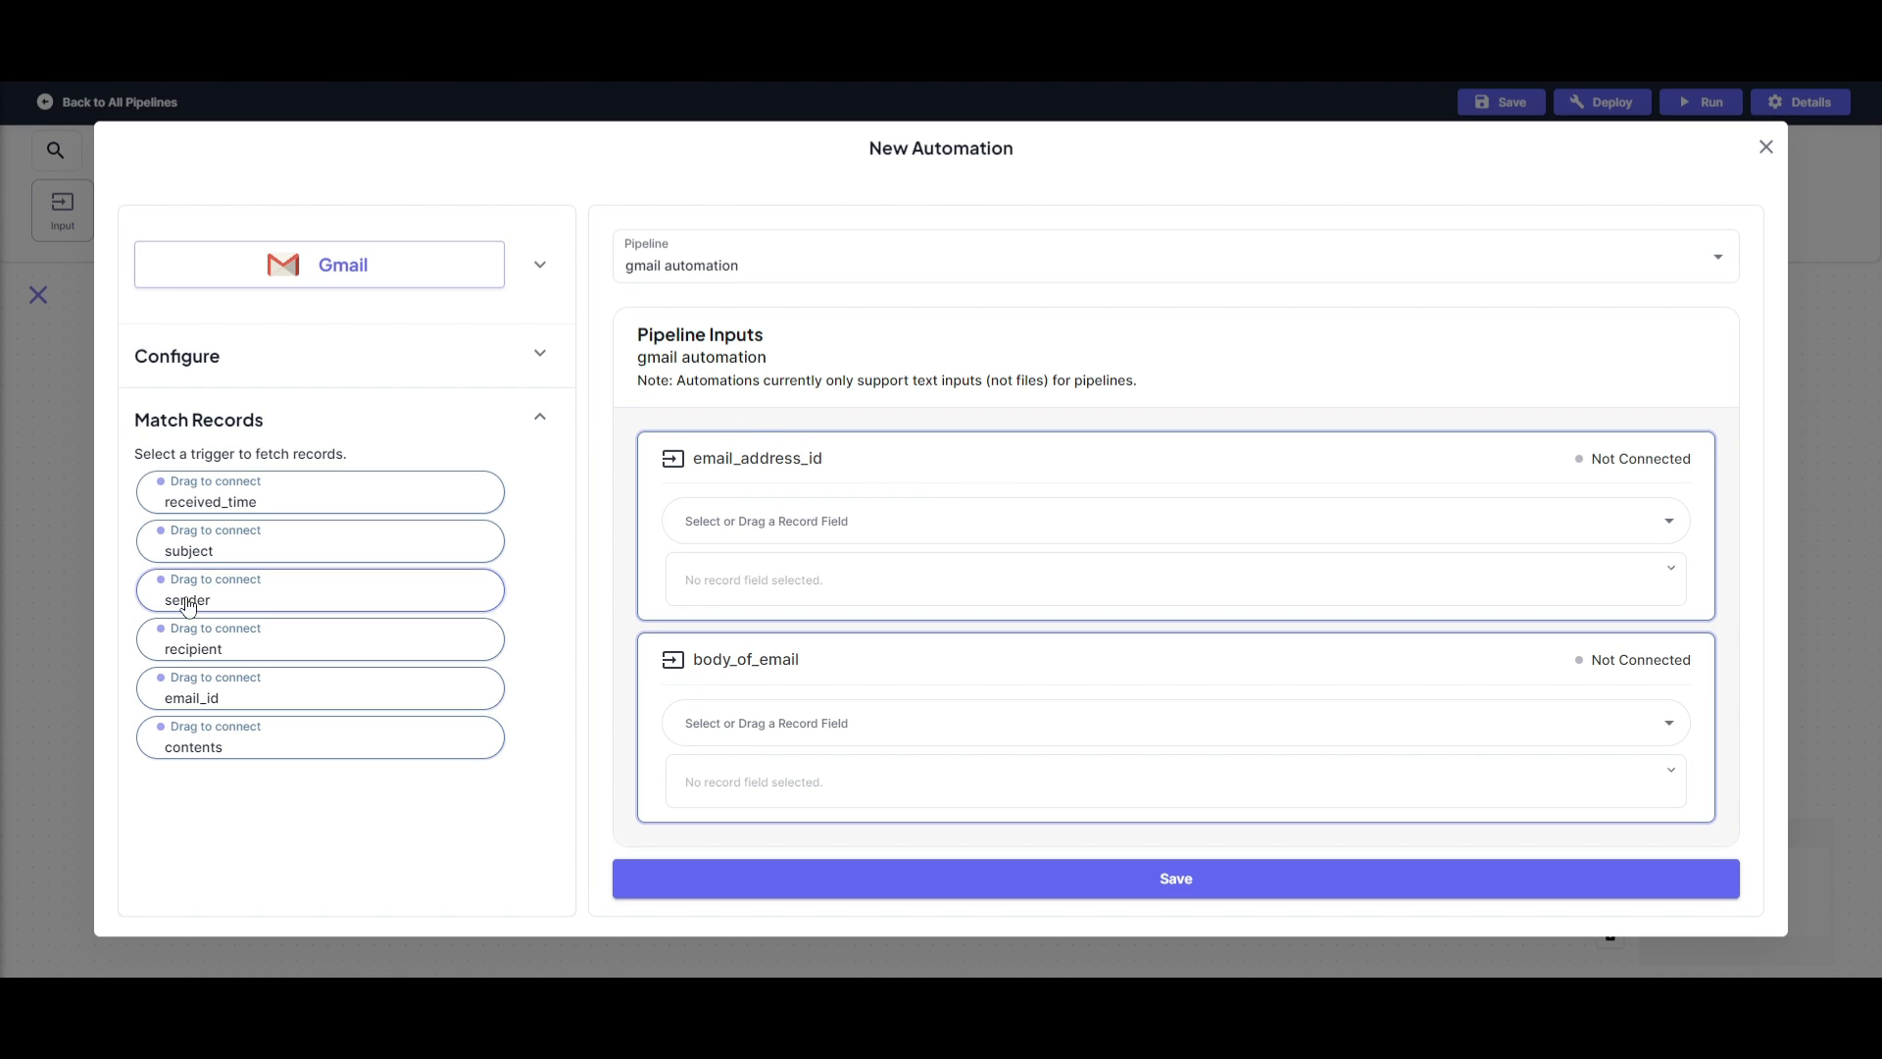
{"action": "left_click_drag", "start_coordinate": [187, 600], "coordinate": [888, 522]}
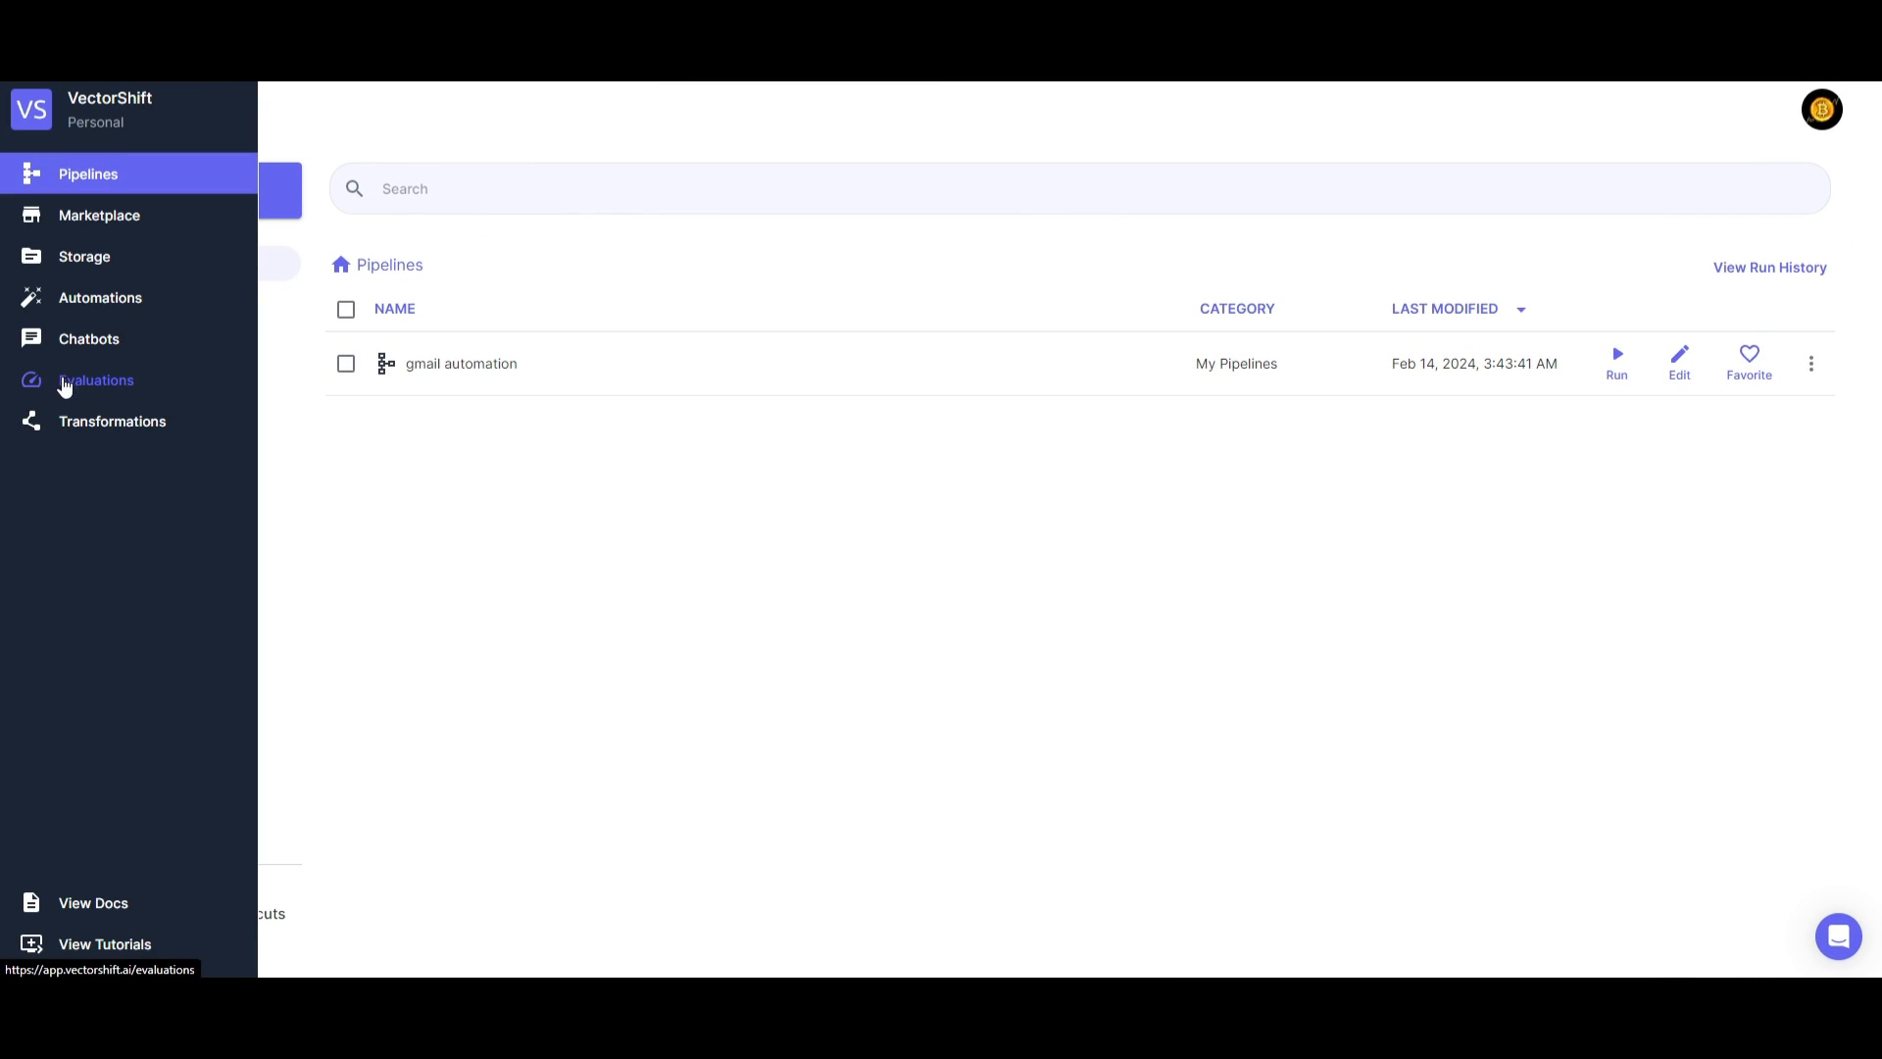
Deploy Gmail auto from Automations and bring up the pipeline's run form
{"action": "left_click", "coordinate": [100, 296]}
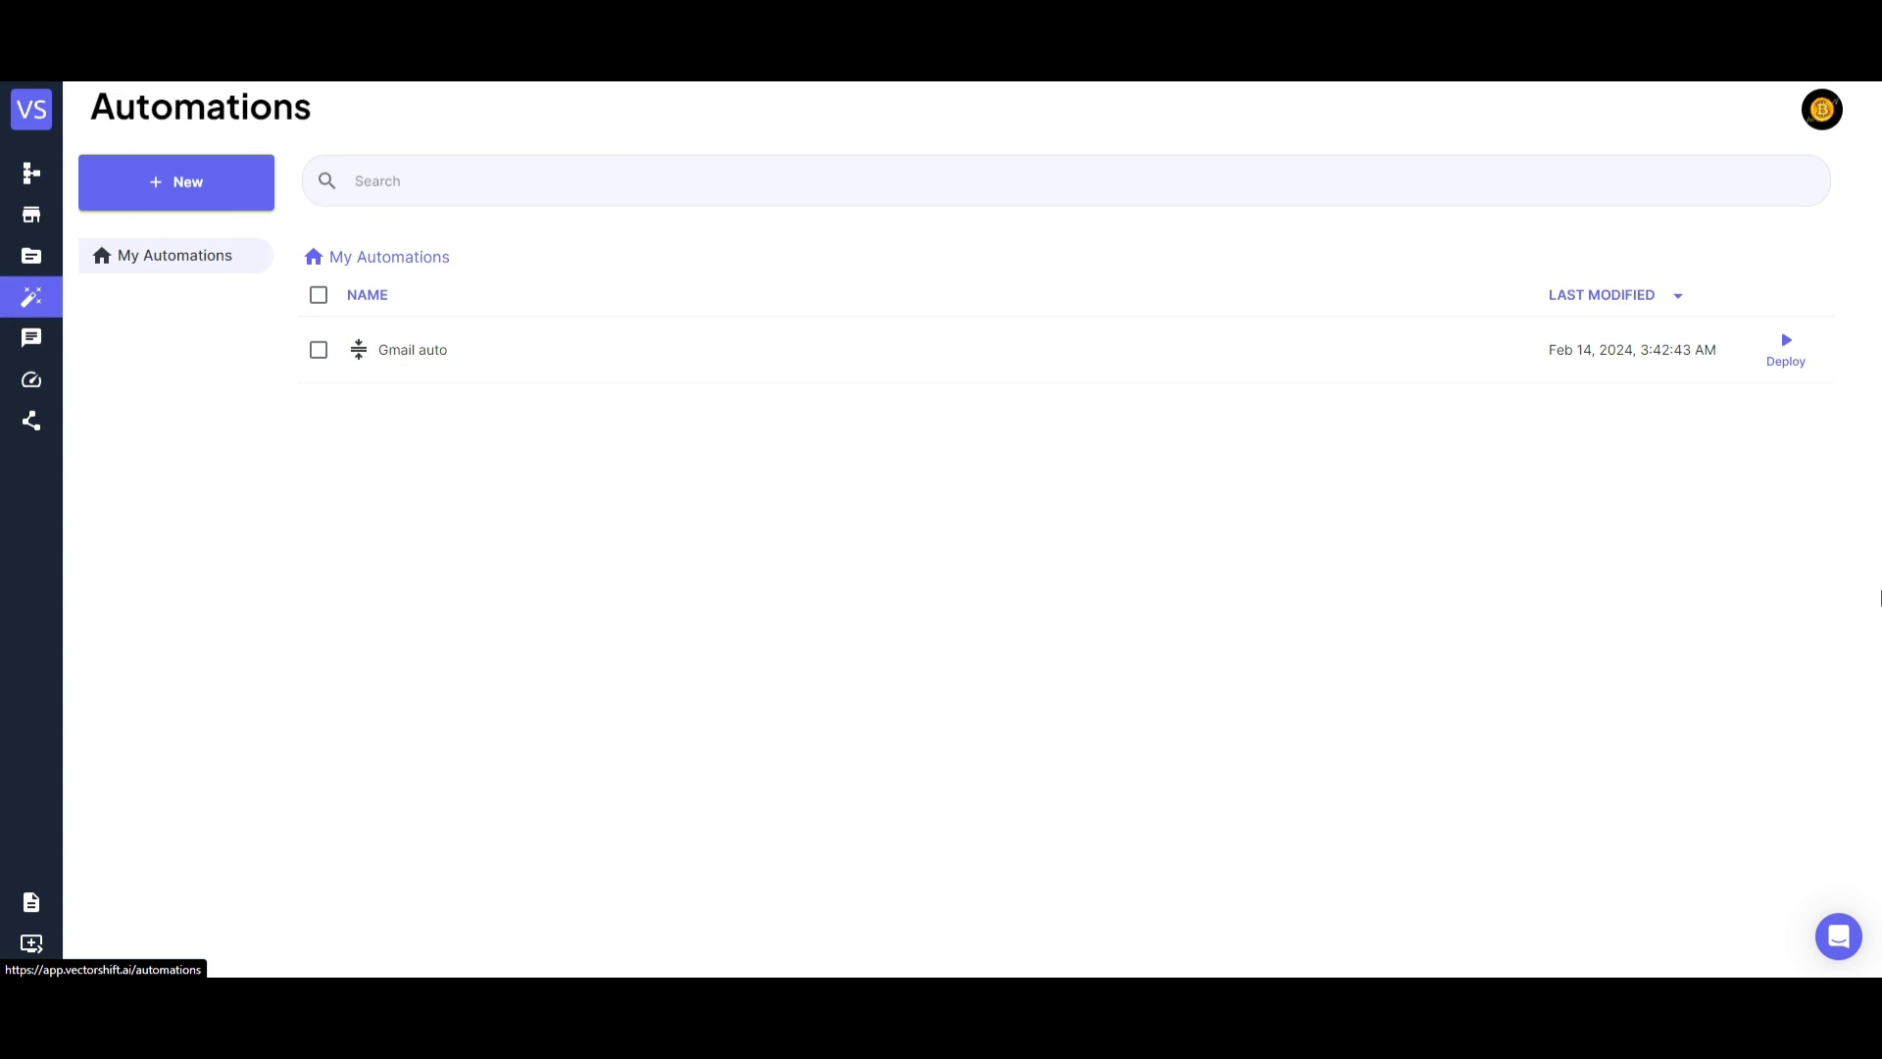
{"action": "left_click", "coordinate": [317, 348]}
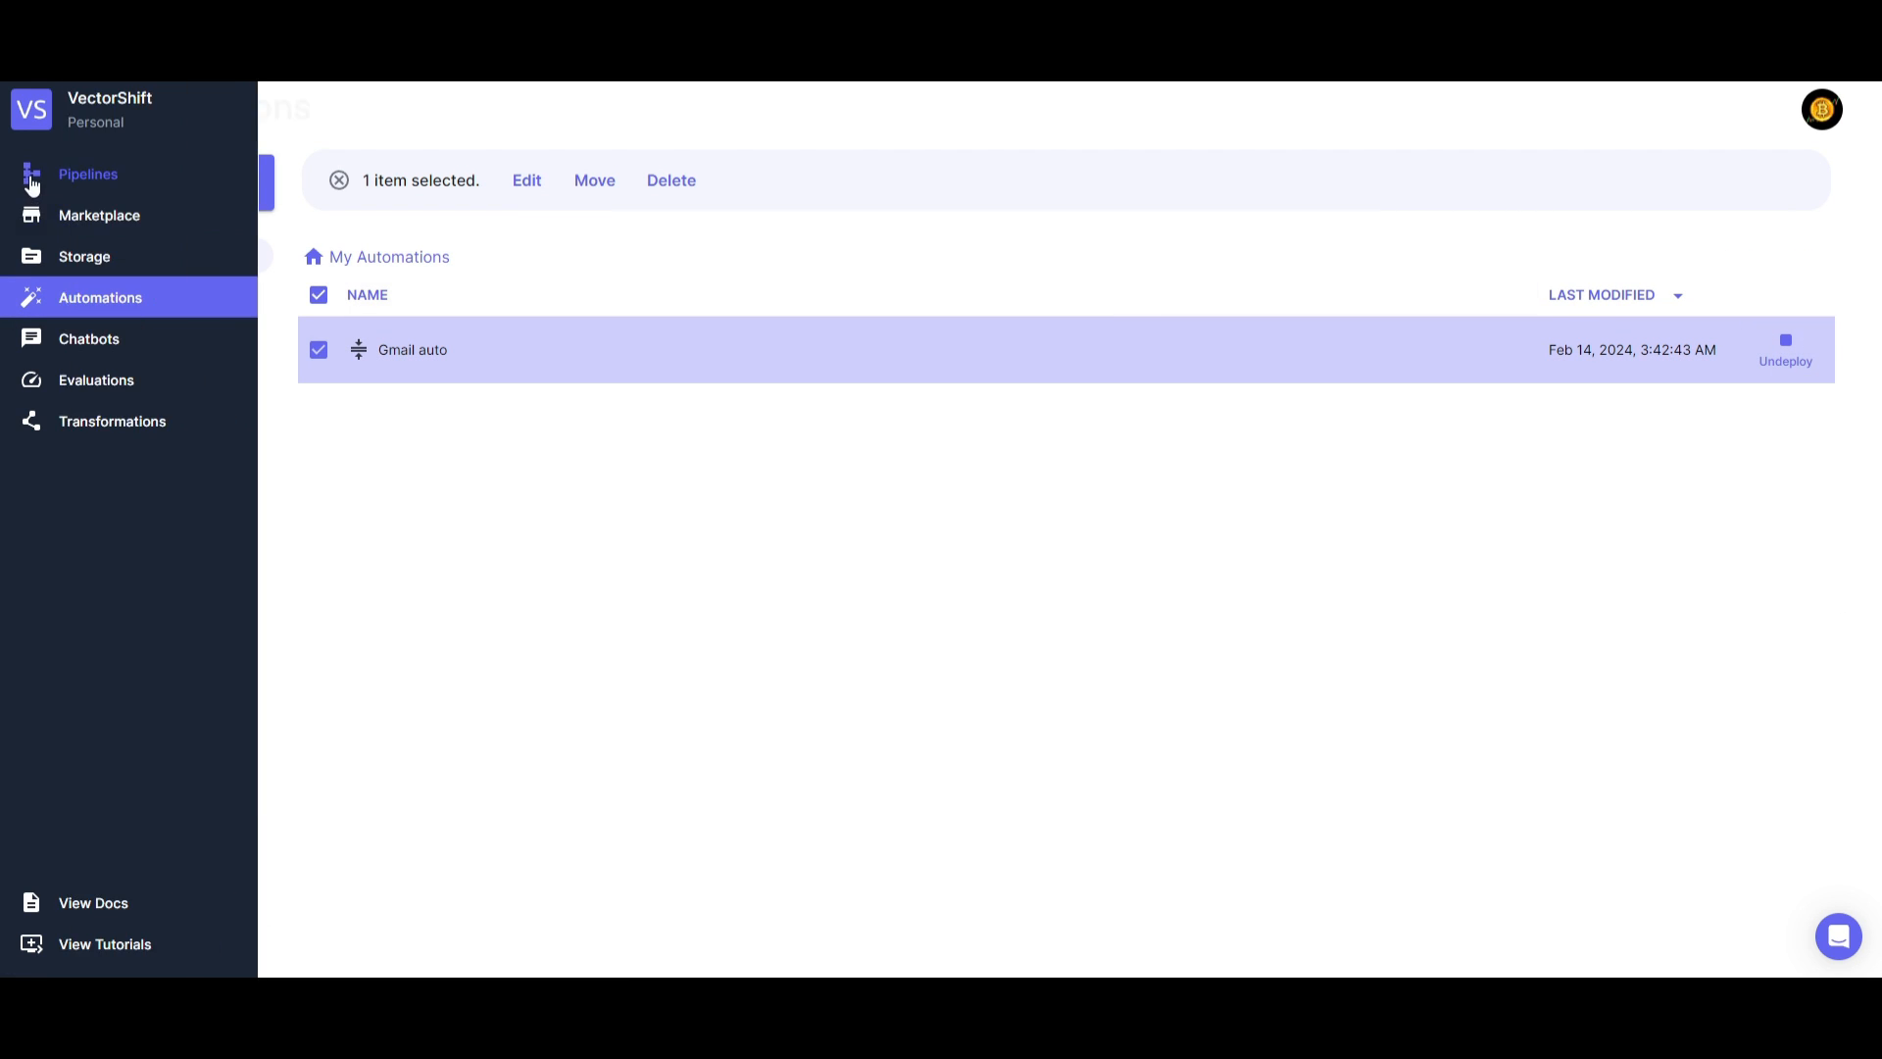
{"action": "left_click", "coordinate": [88, 175]}
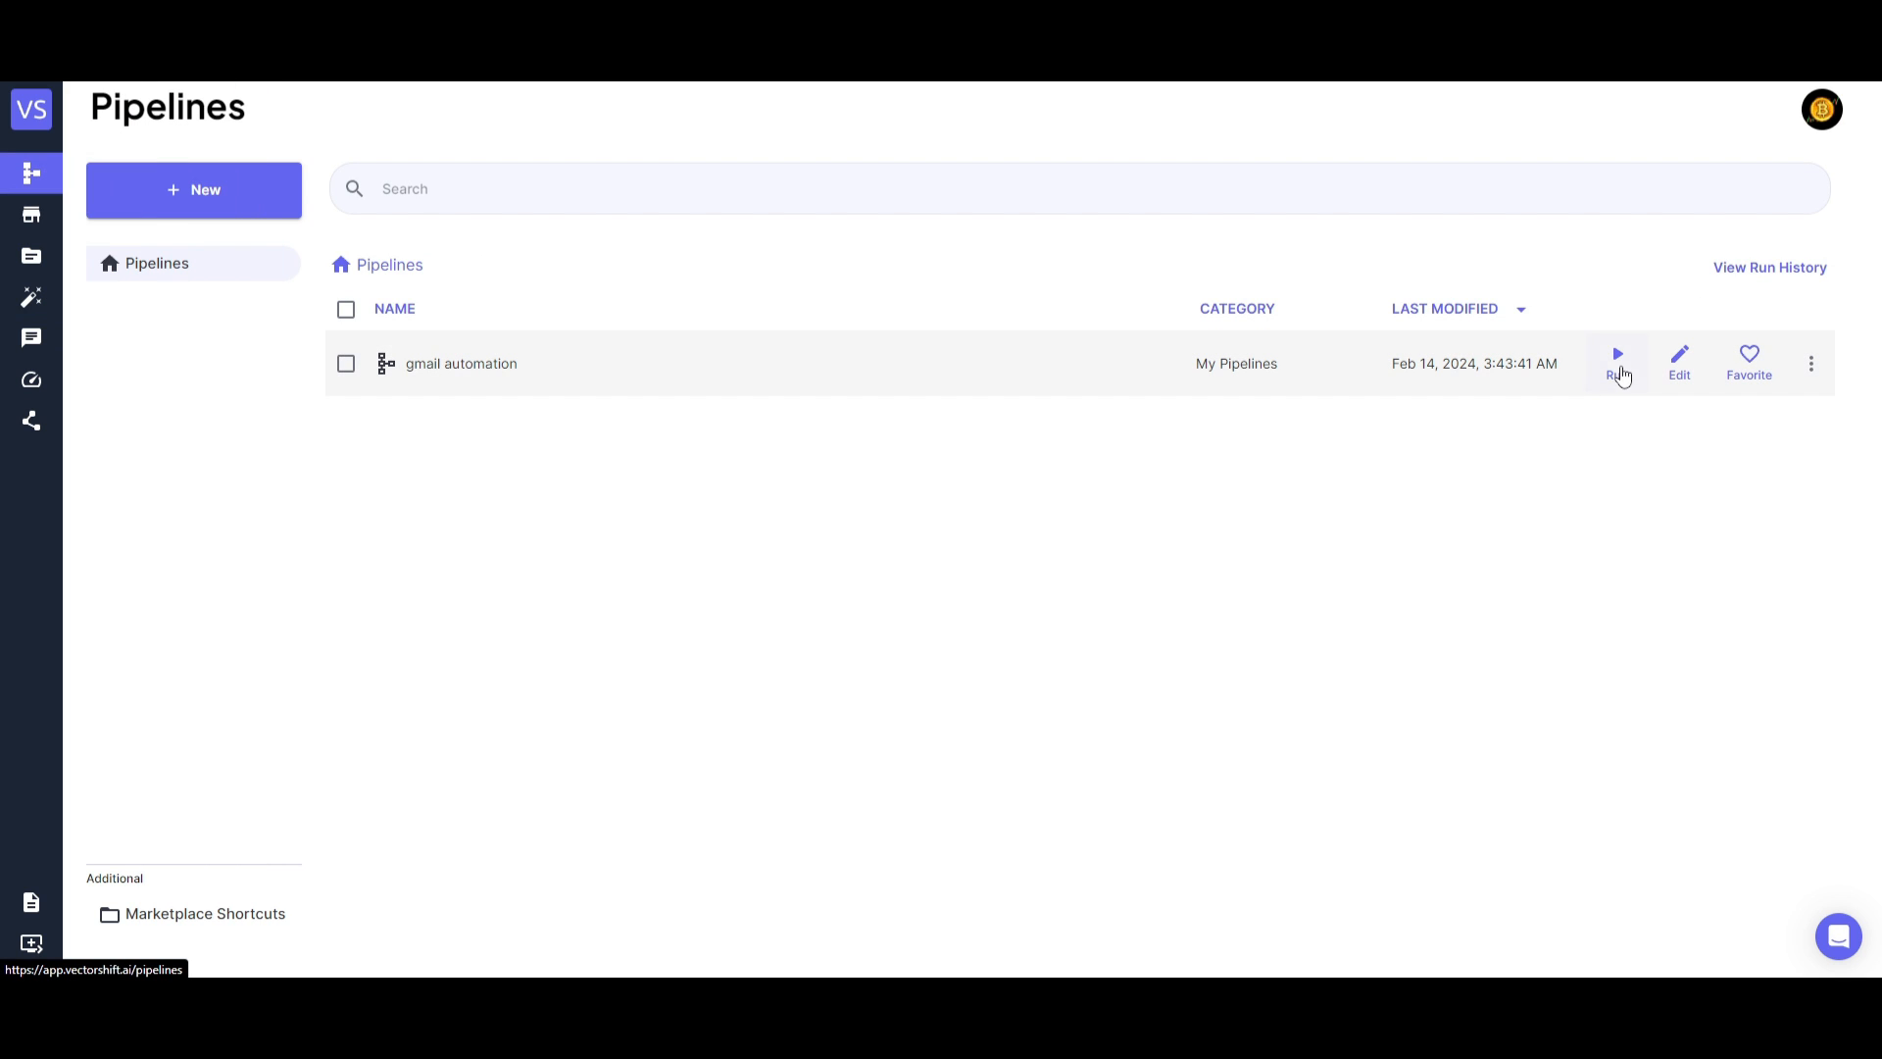
{"action": "left_click", "coordinate": [1617, 355]}
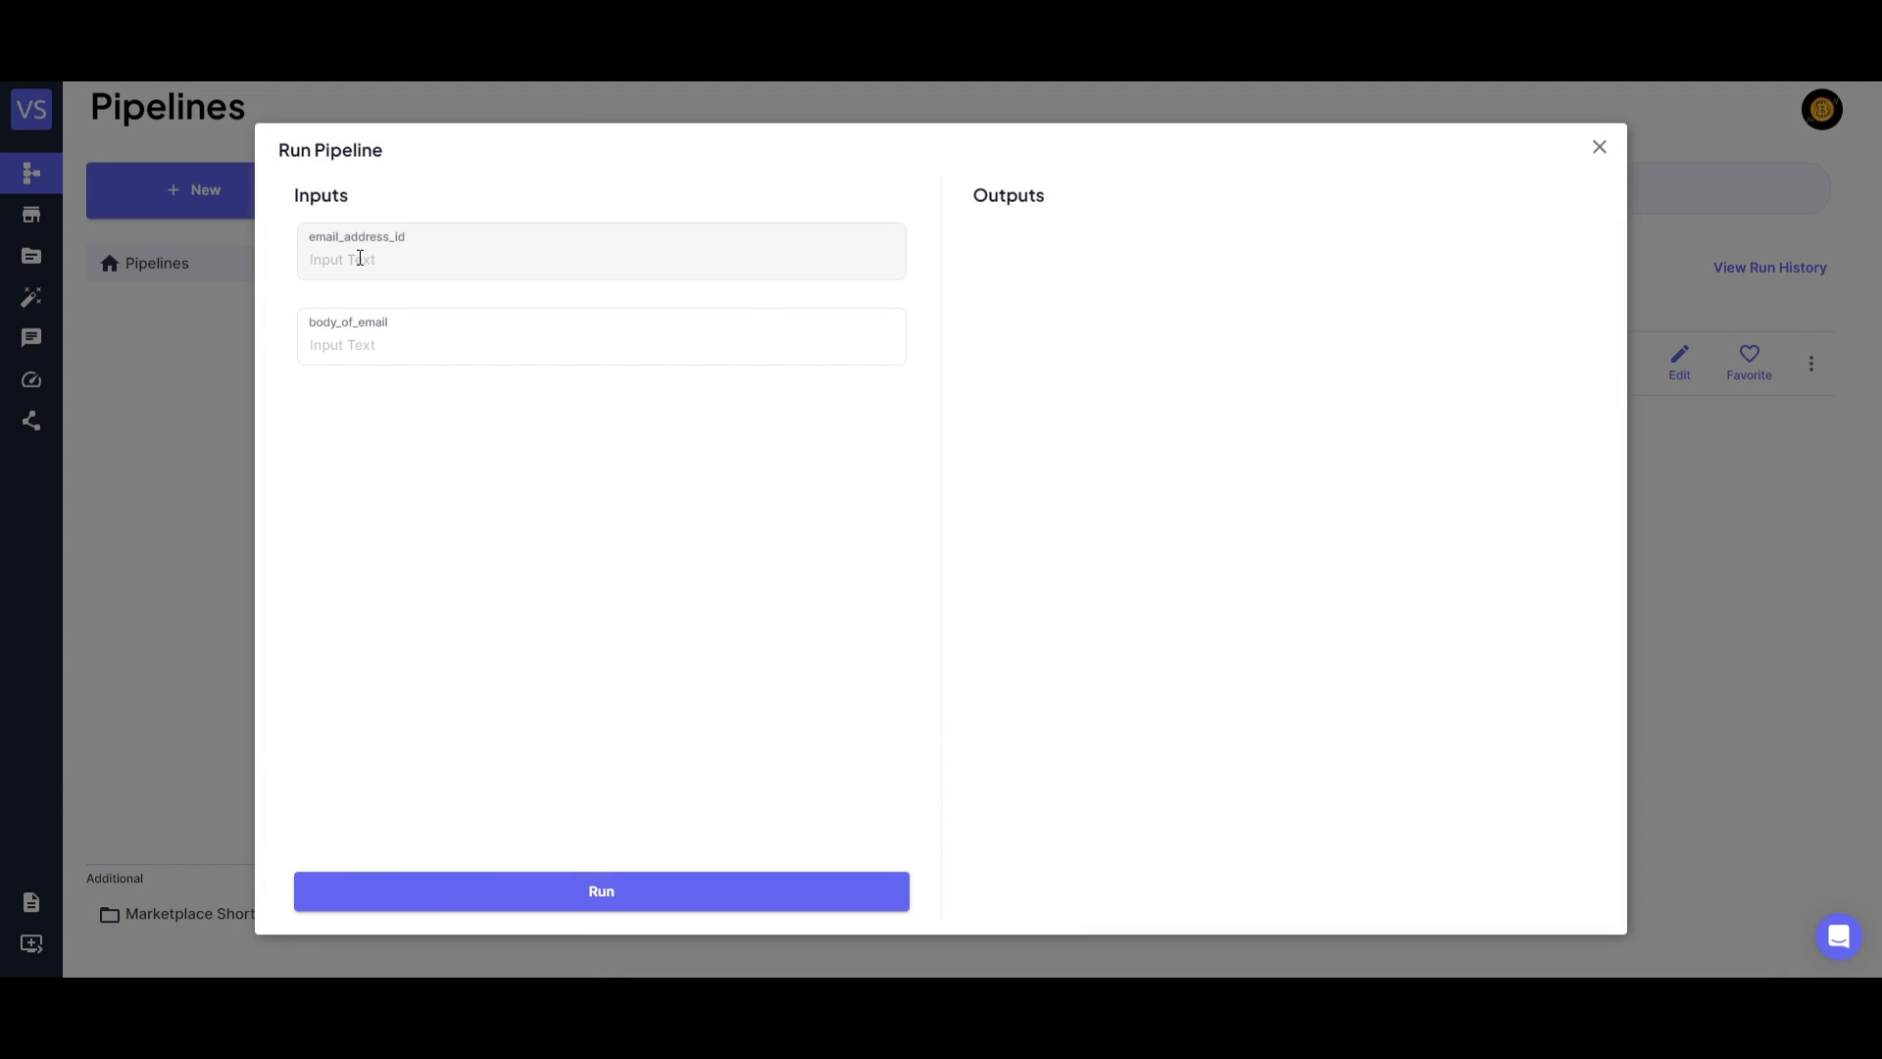
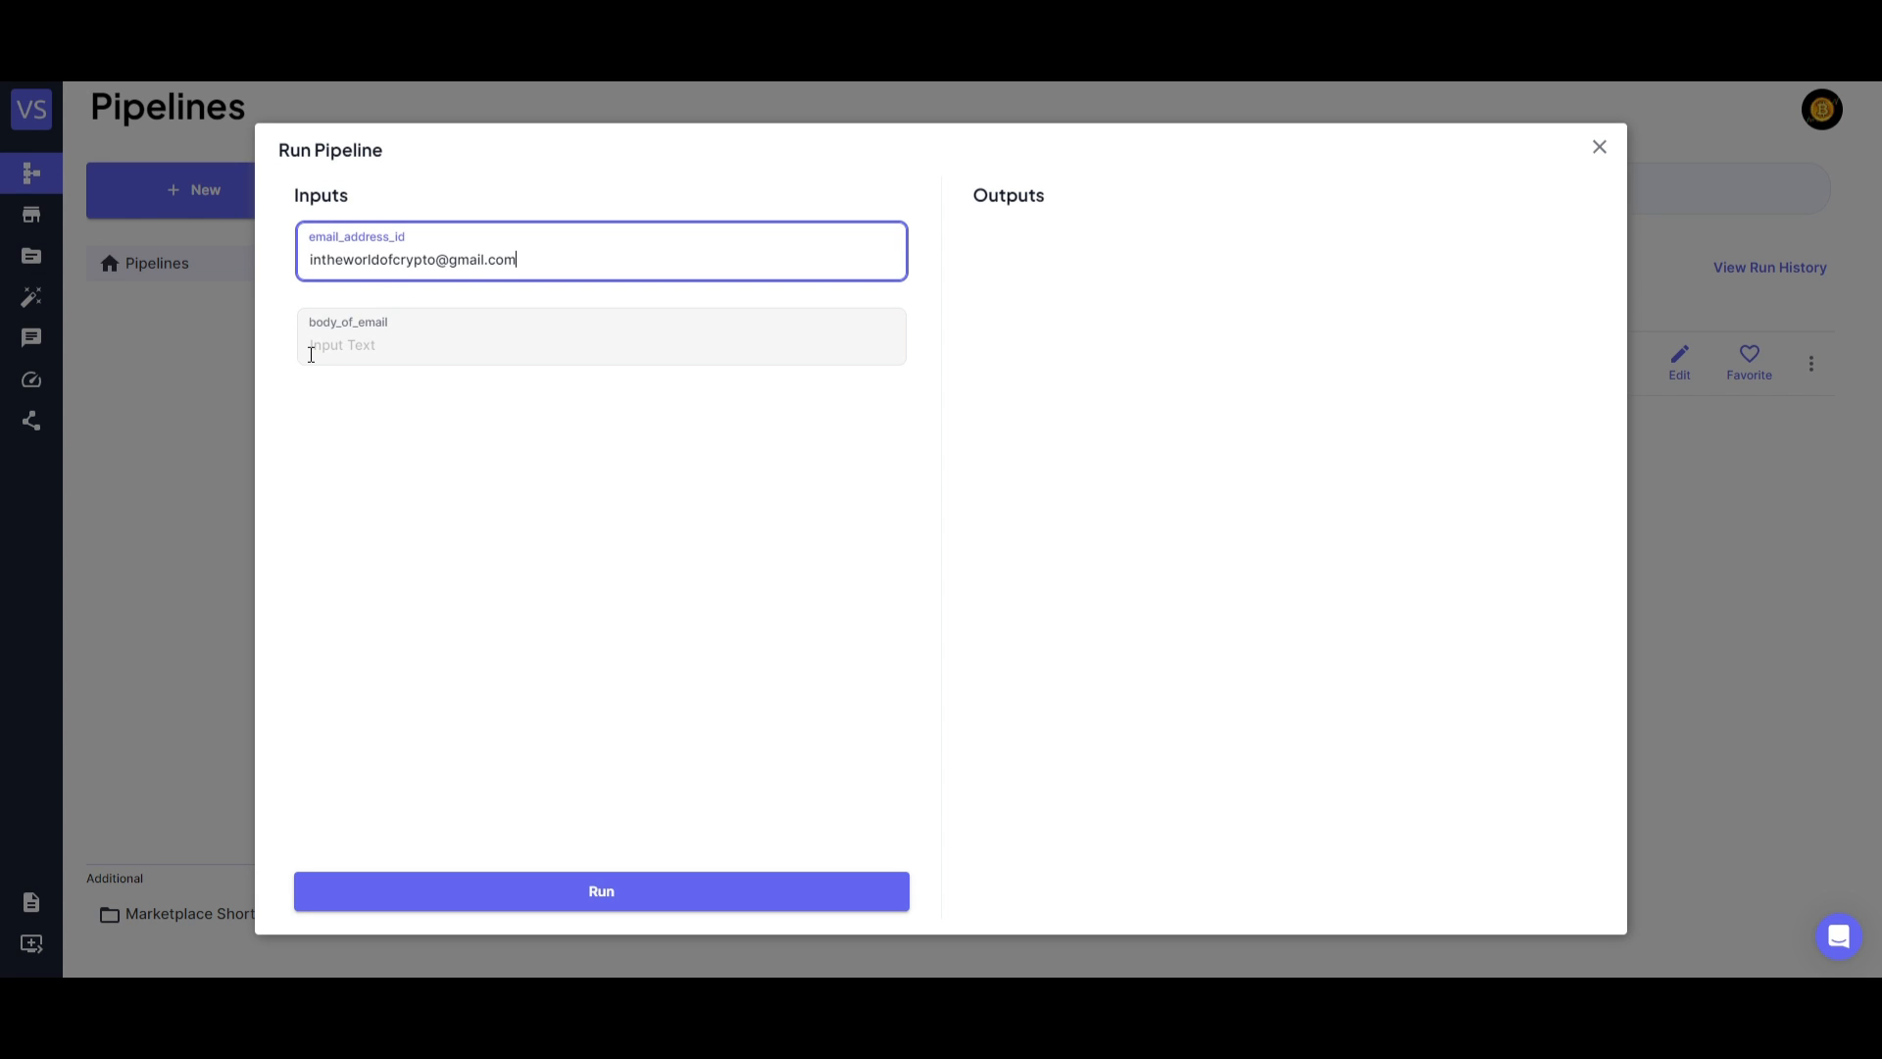
{"action": "type", "text": "What"}
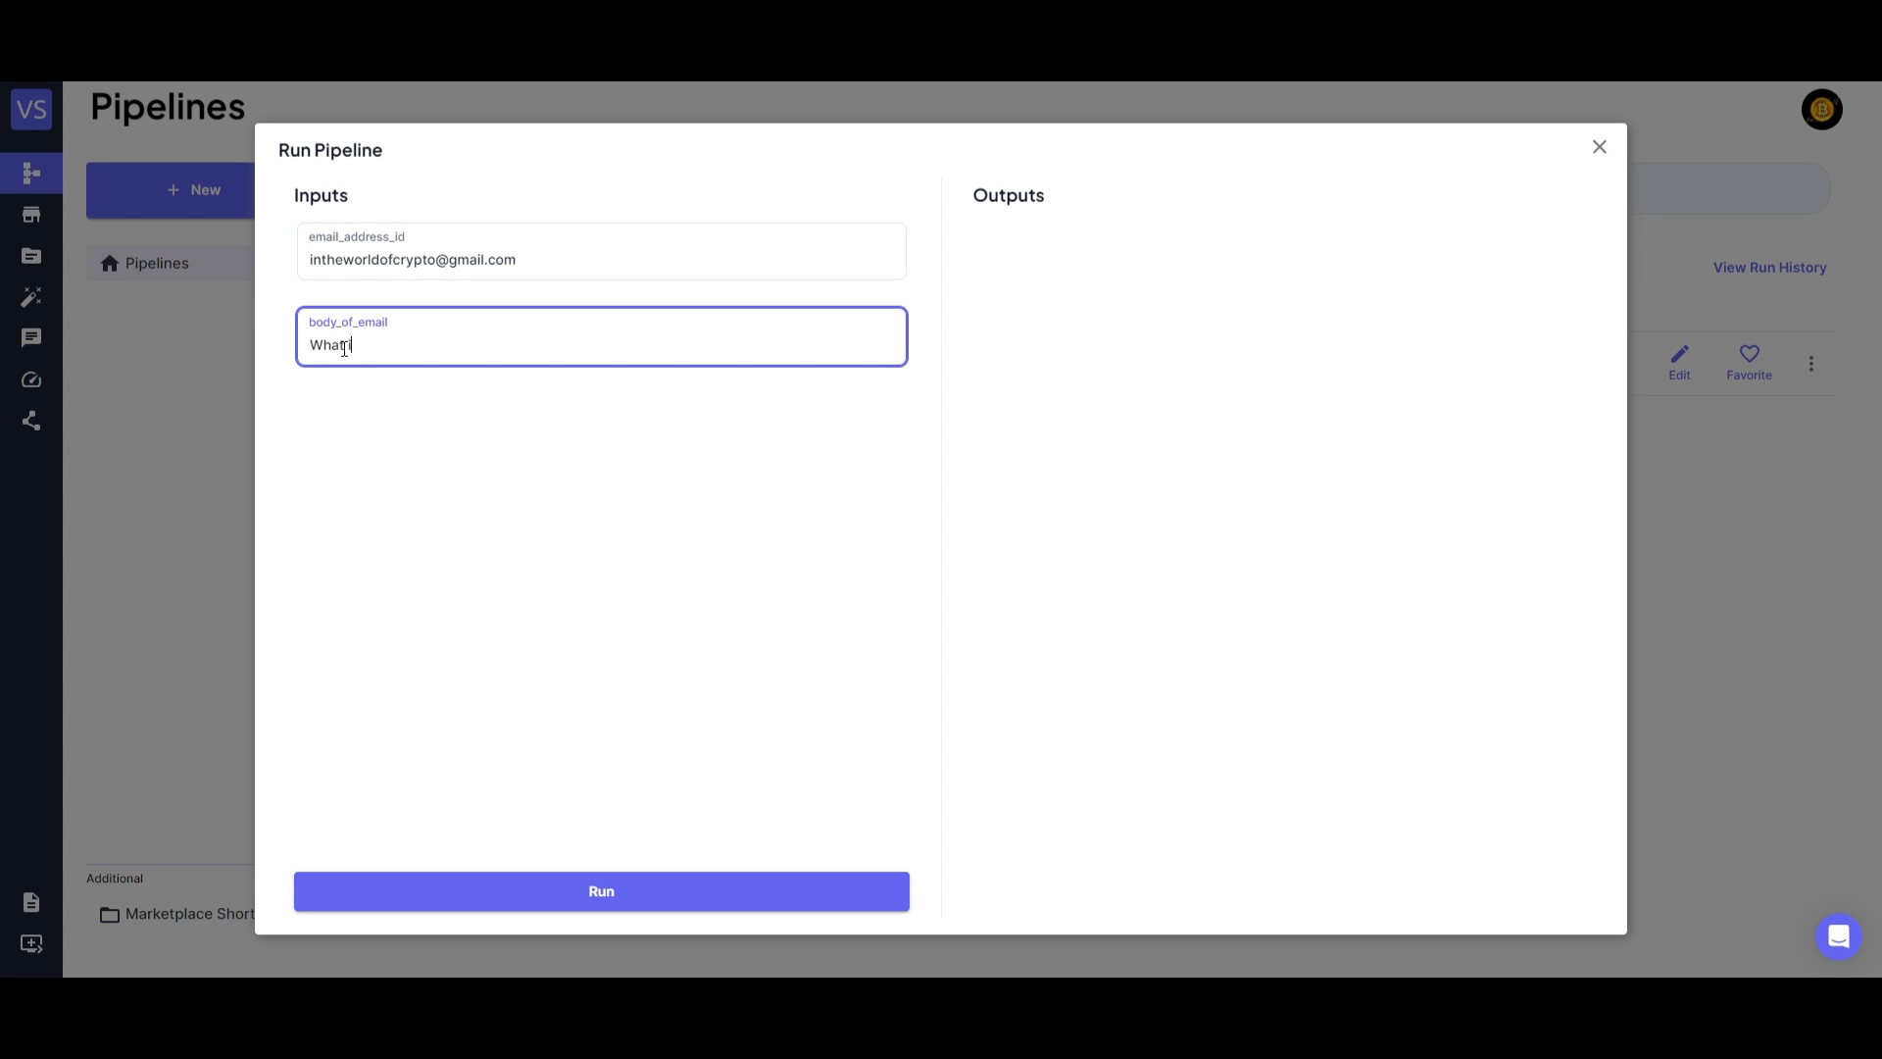
{"action": "type", "text": "is crypto?"}
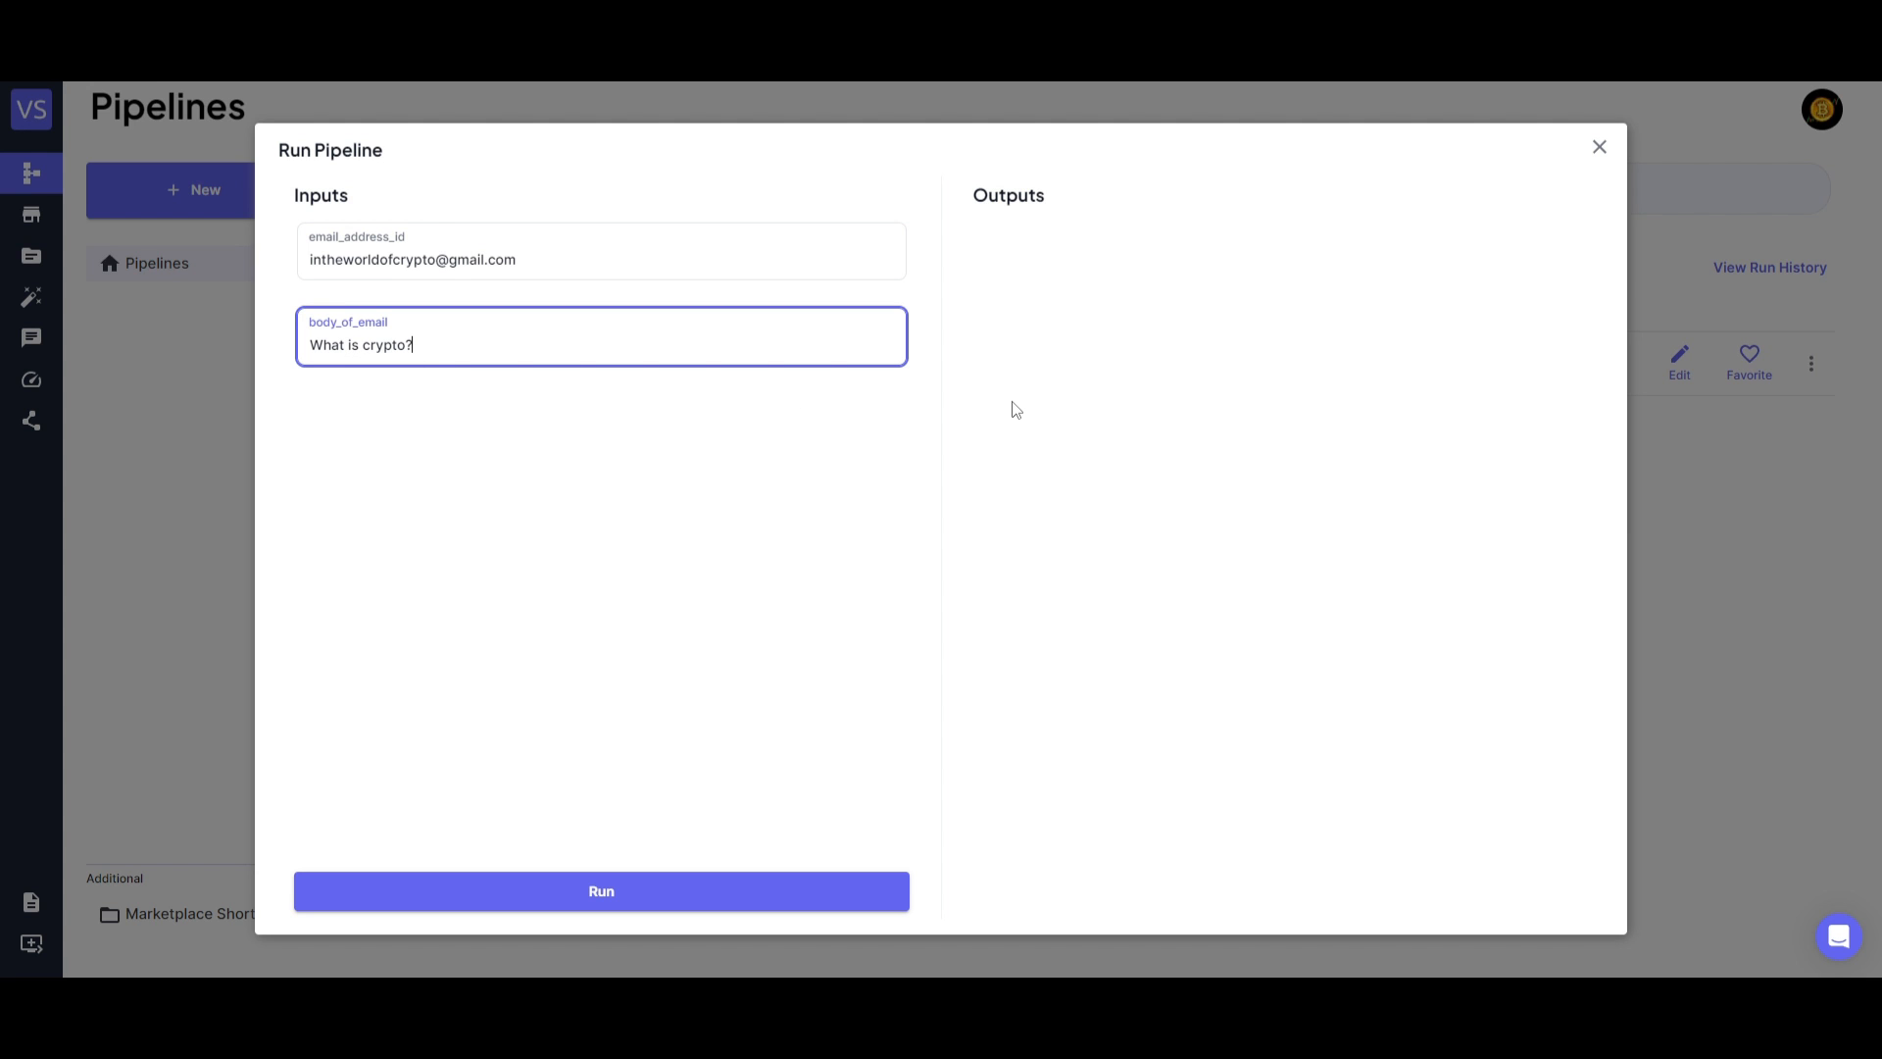
{"action": "mouse_move", "coordinate": [925, 359]}
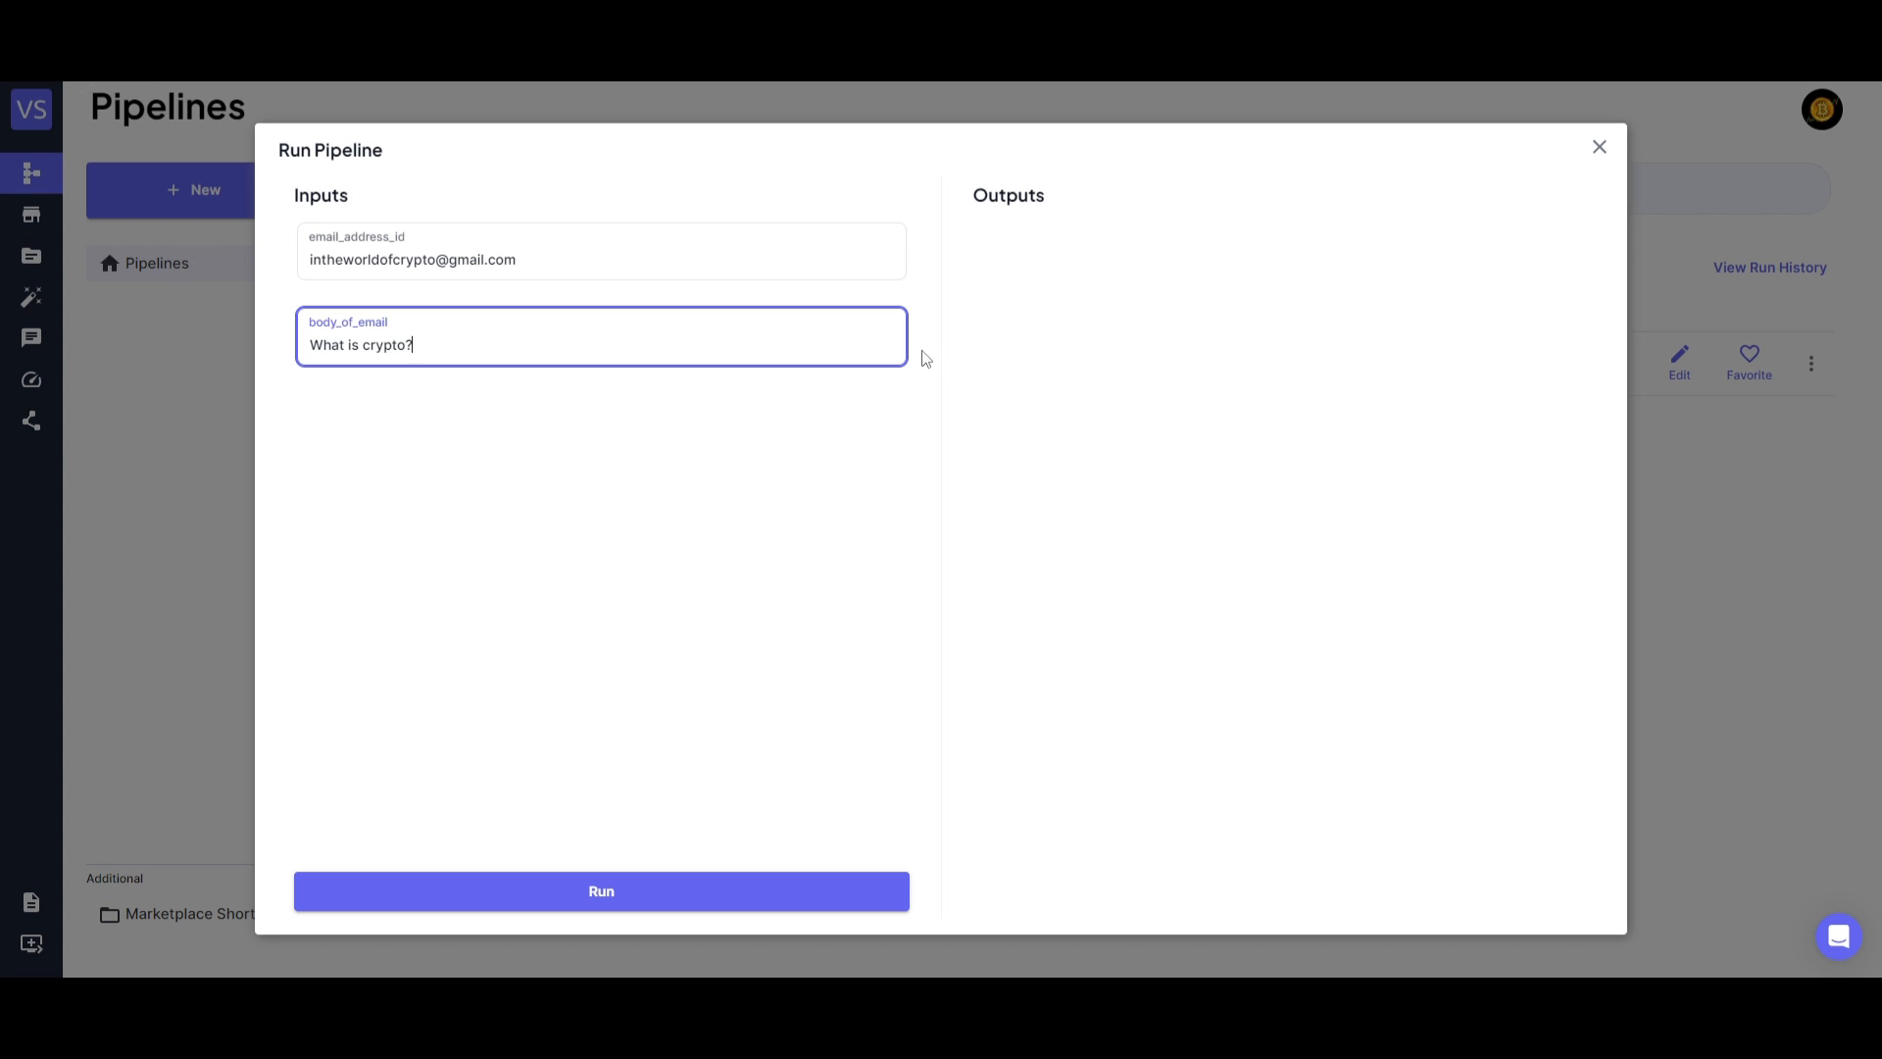
{"action": "mouse_move", "coordinate": [632, 793]}
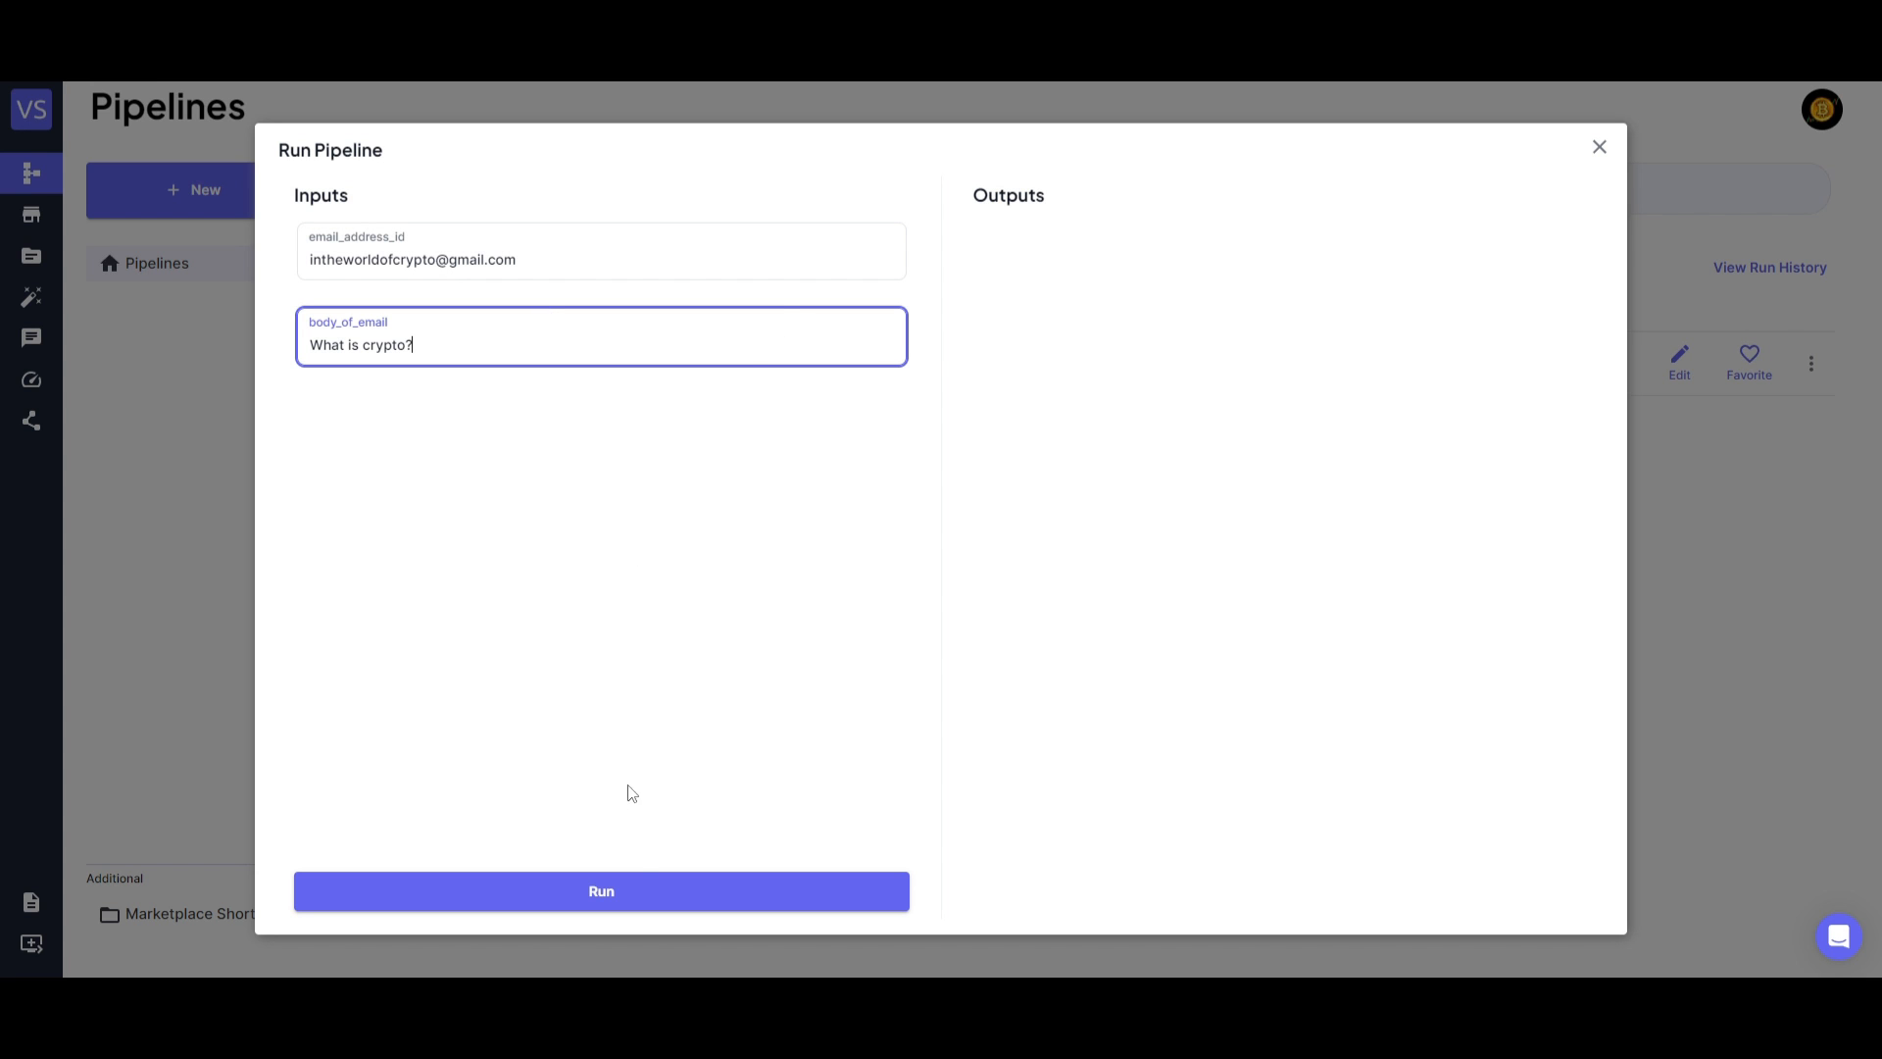
{"action": "left_click", "coordinate": [600, 891]}
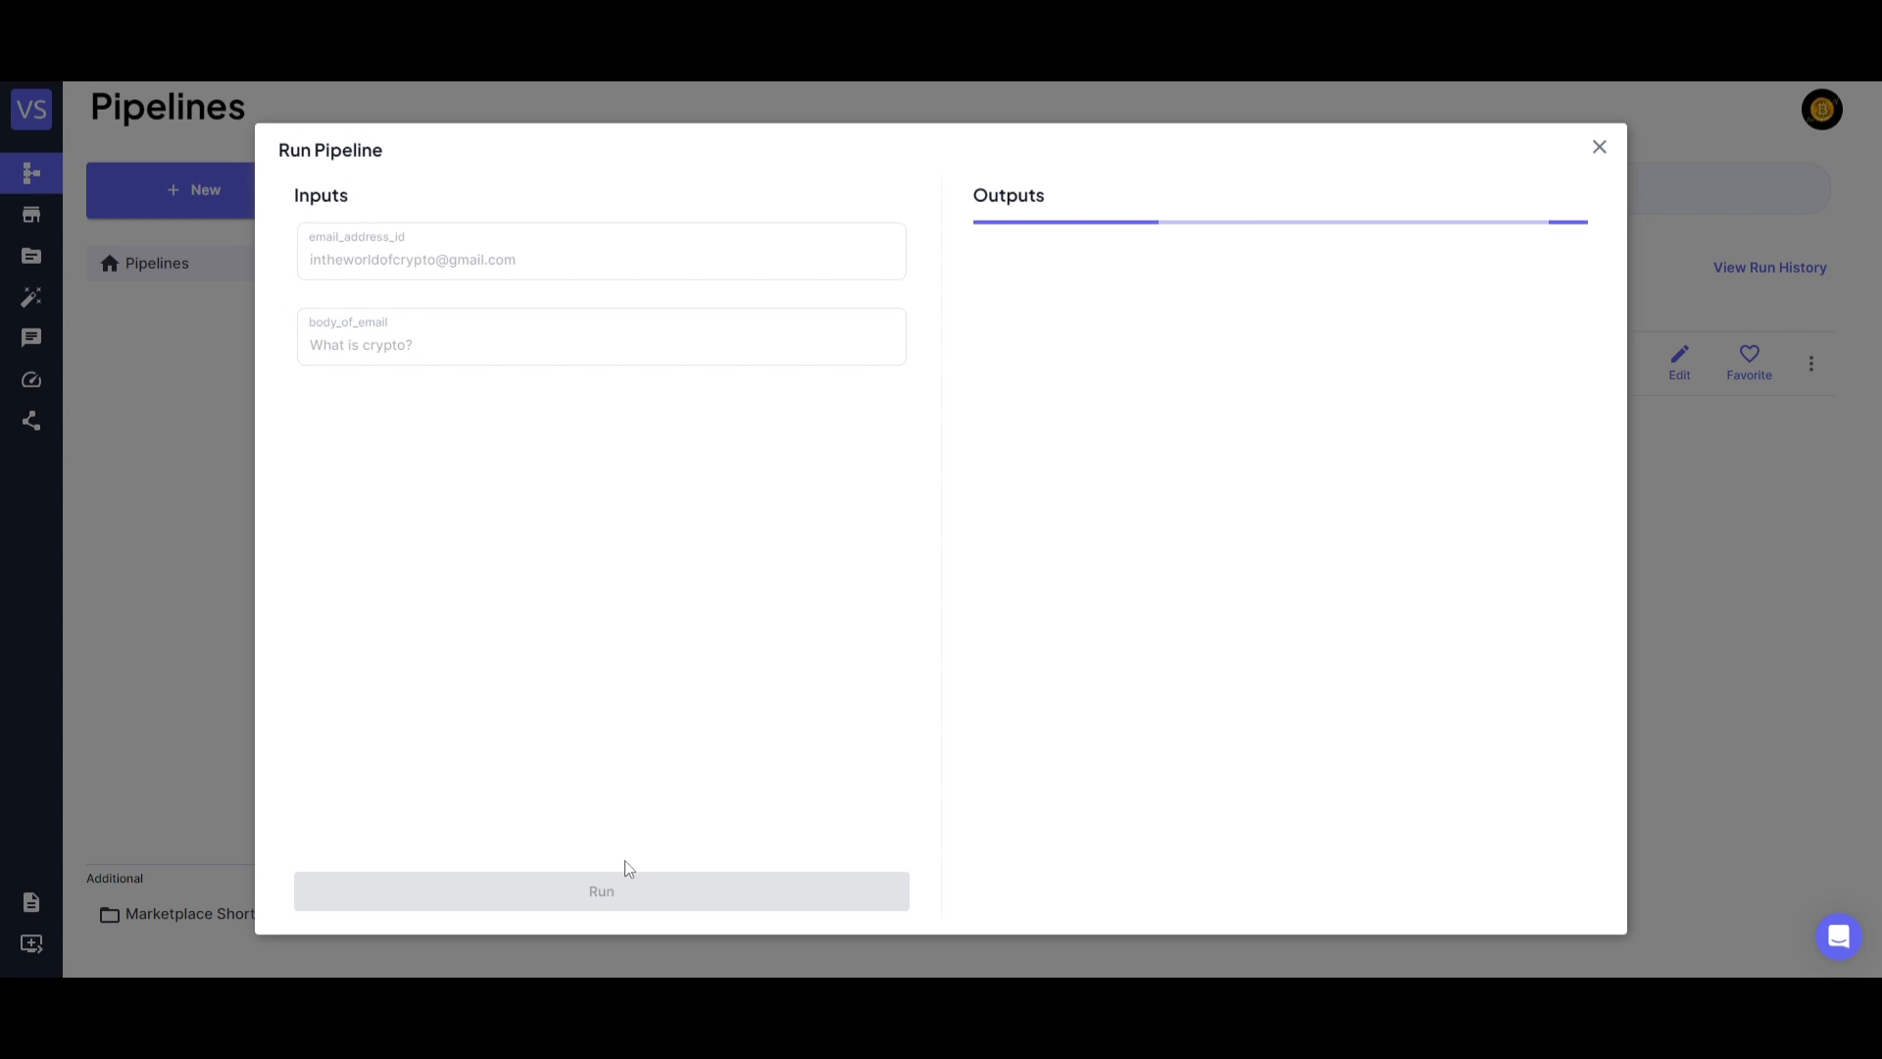
{"action": "mouse_move", "coordinate": [602, 823]}
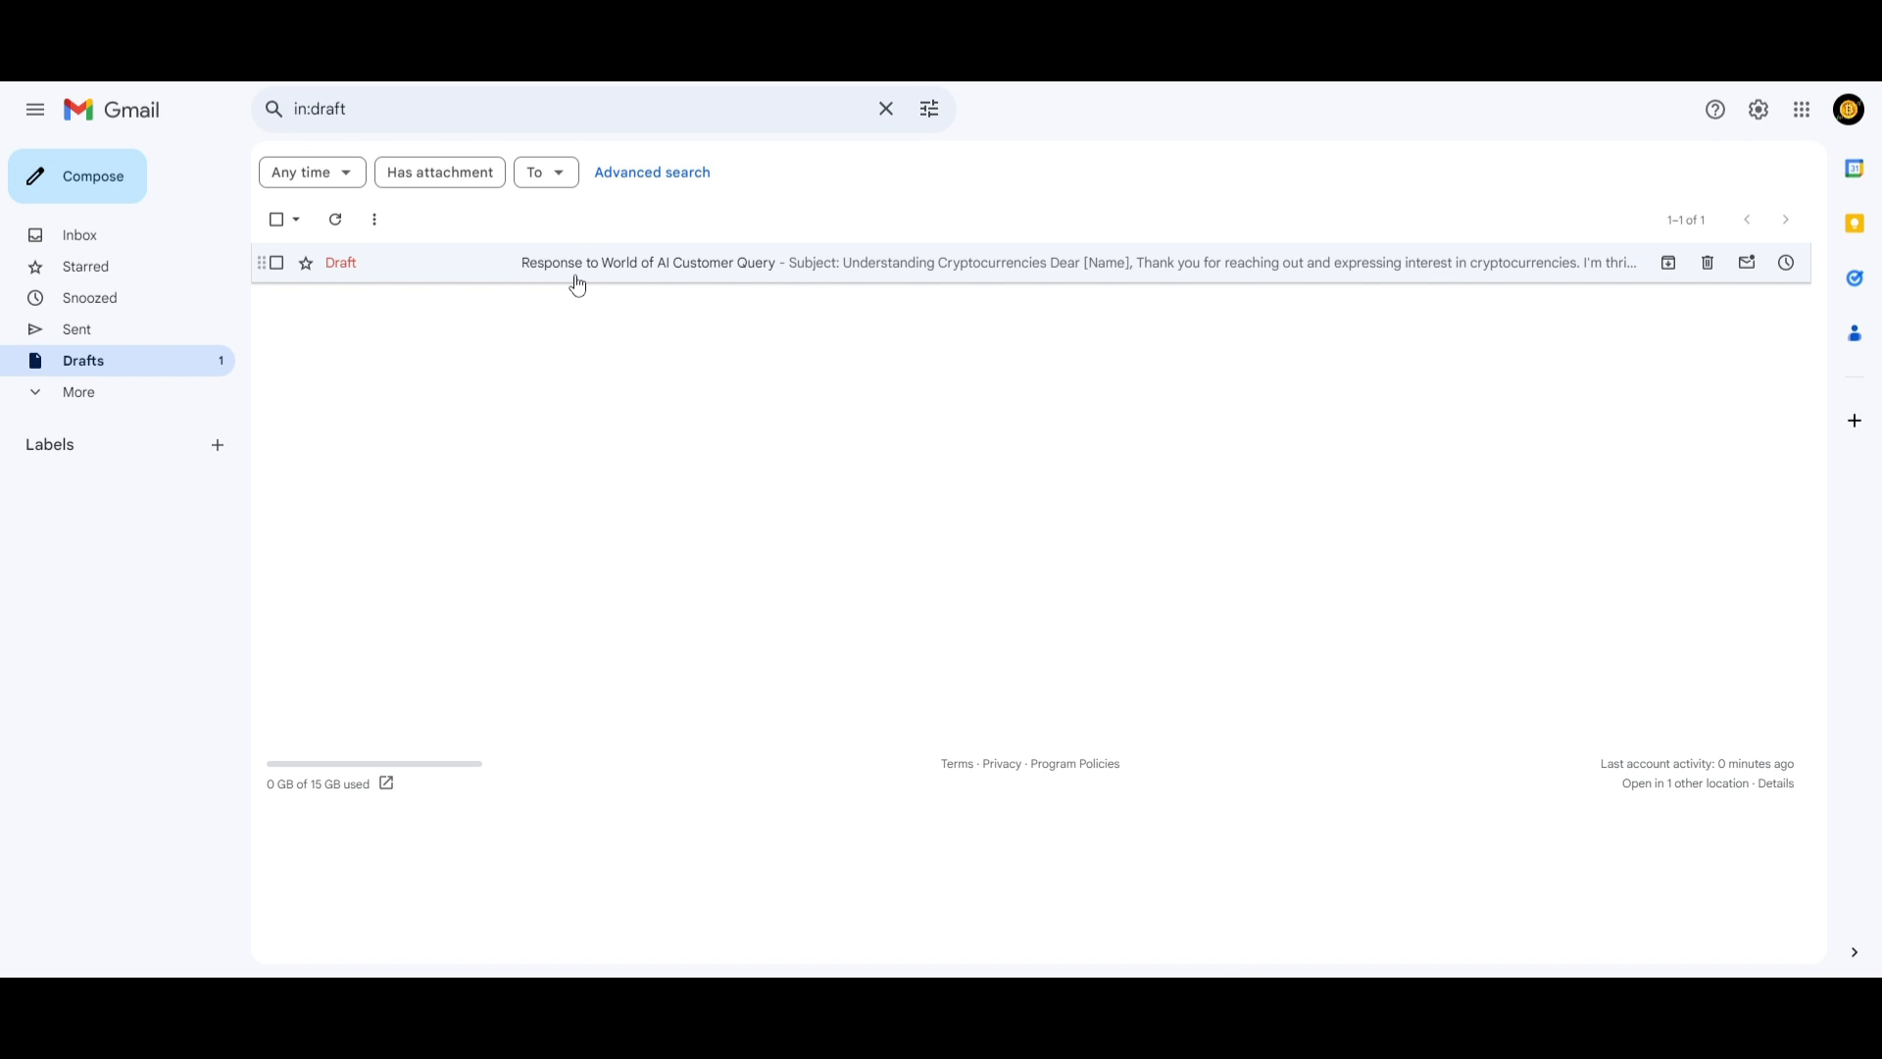
Read the 'Response to World of AI Customer Query' draft, then close the run dialog
{"action": "left_click", "coordinate": [648, 261]}
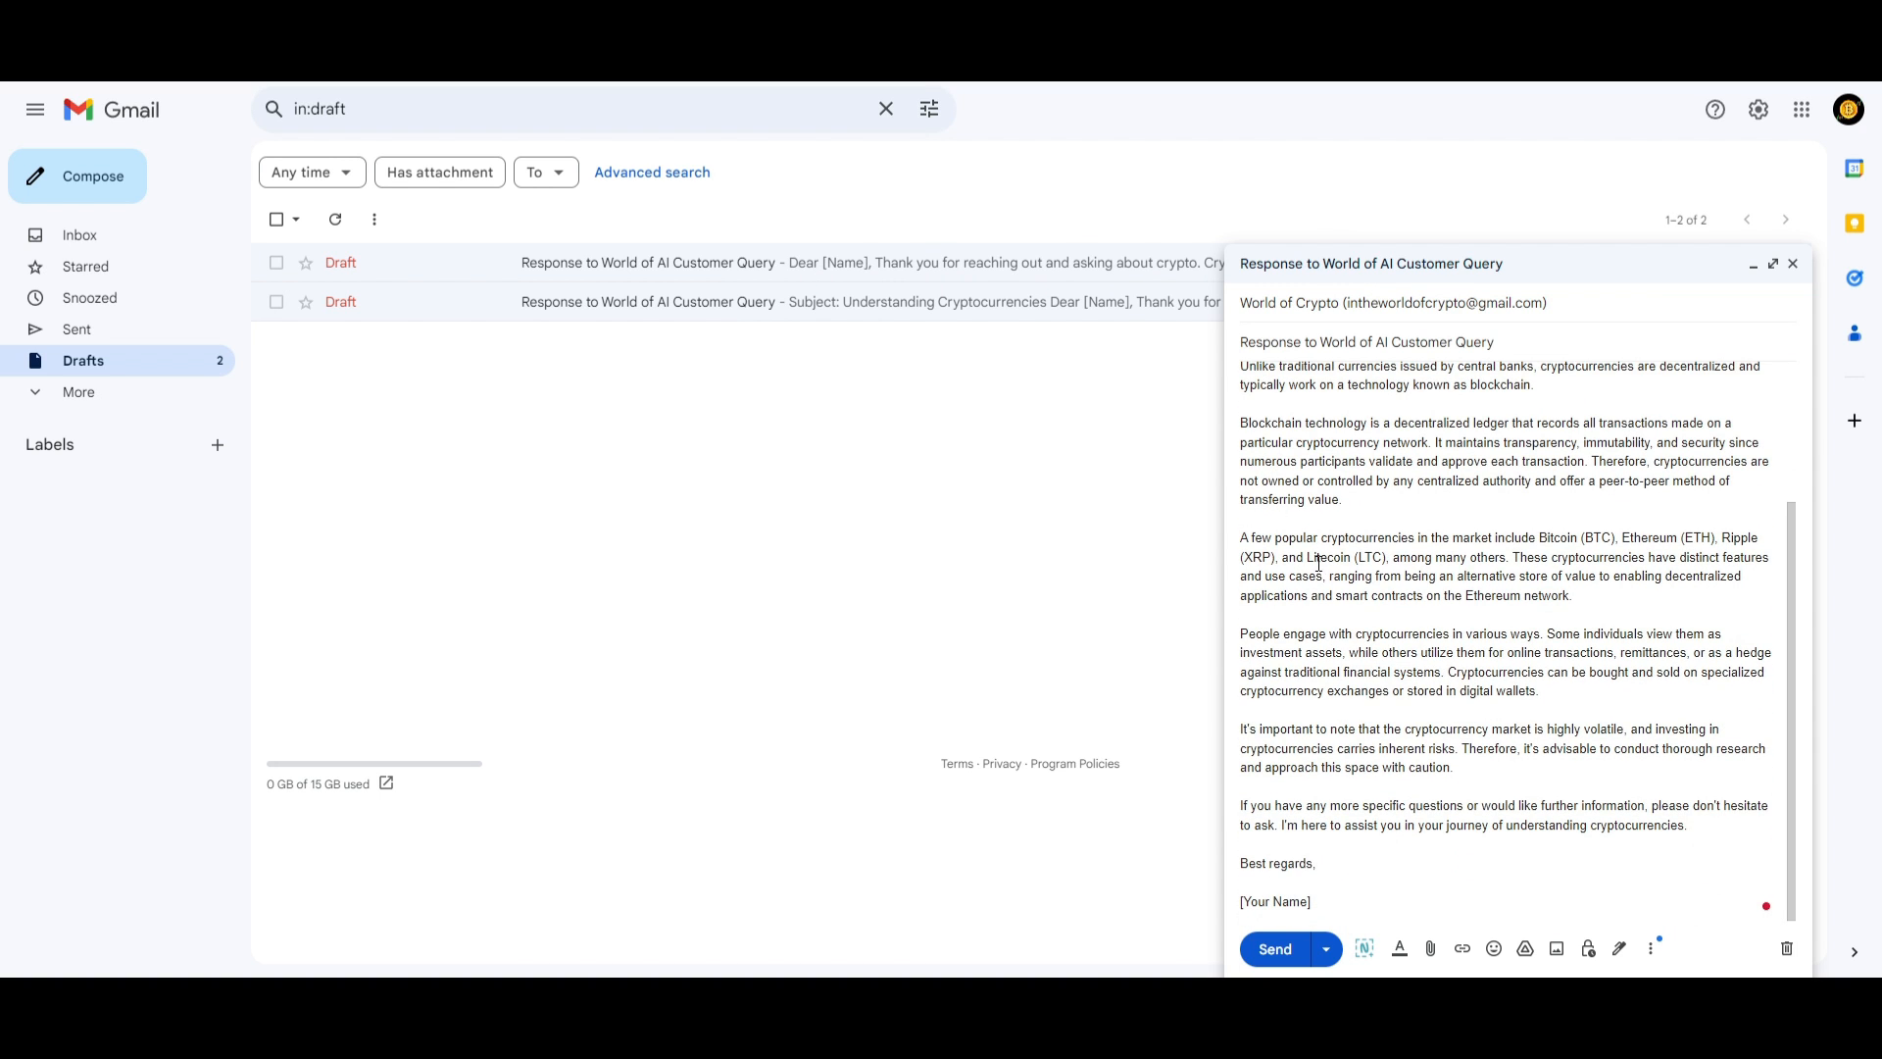
{"action": "scroll", "scroll_direction": "up", "scroll_amount": 3}
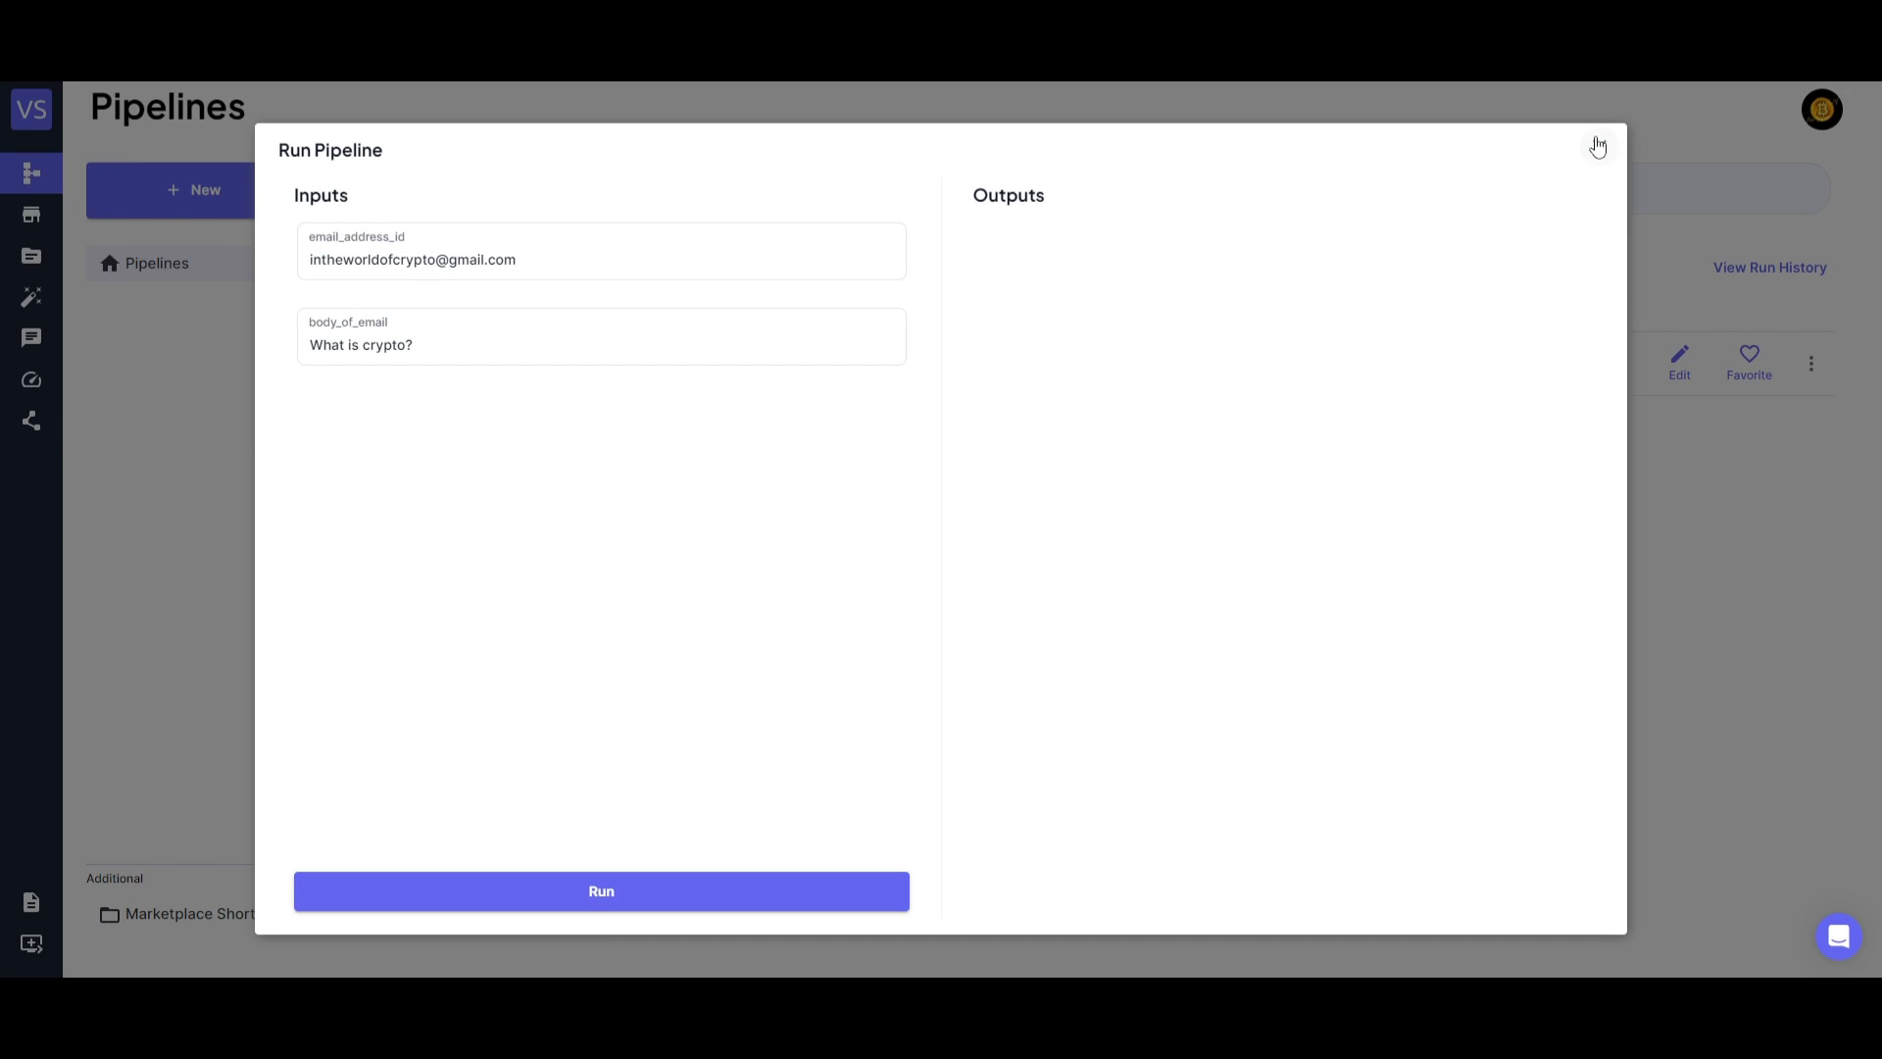
{"action": "left_click", "coordinate": [1597, 145]}
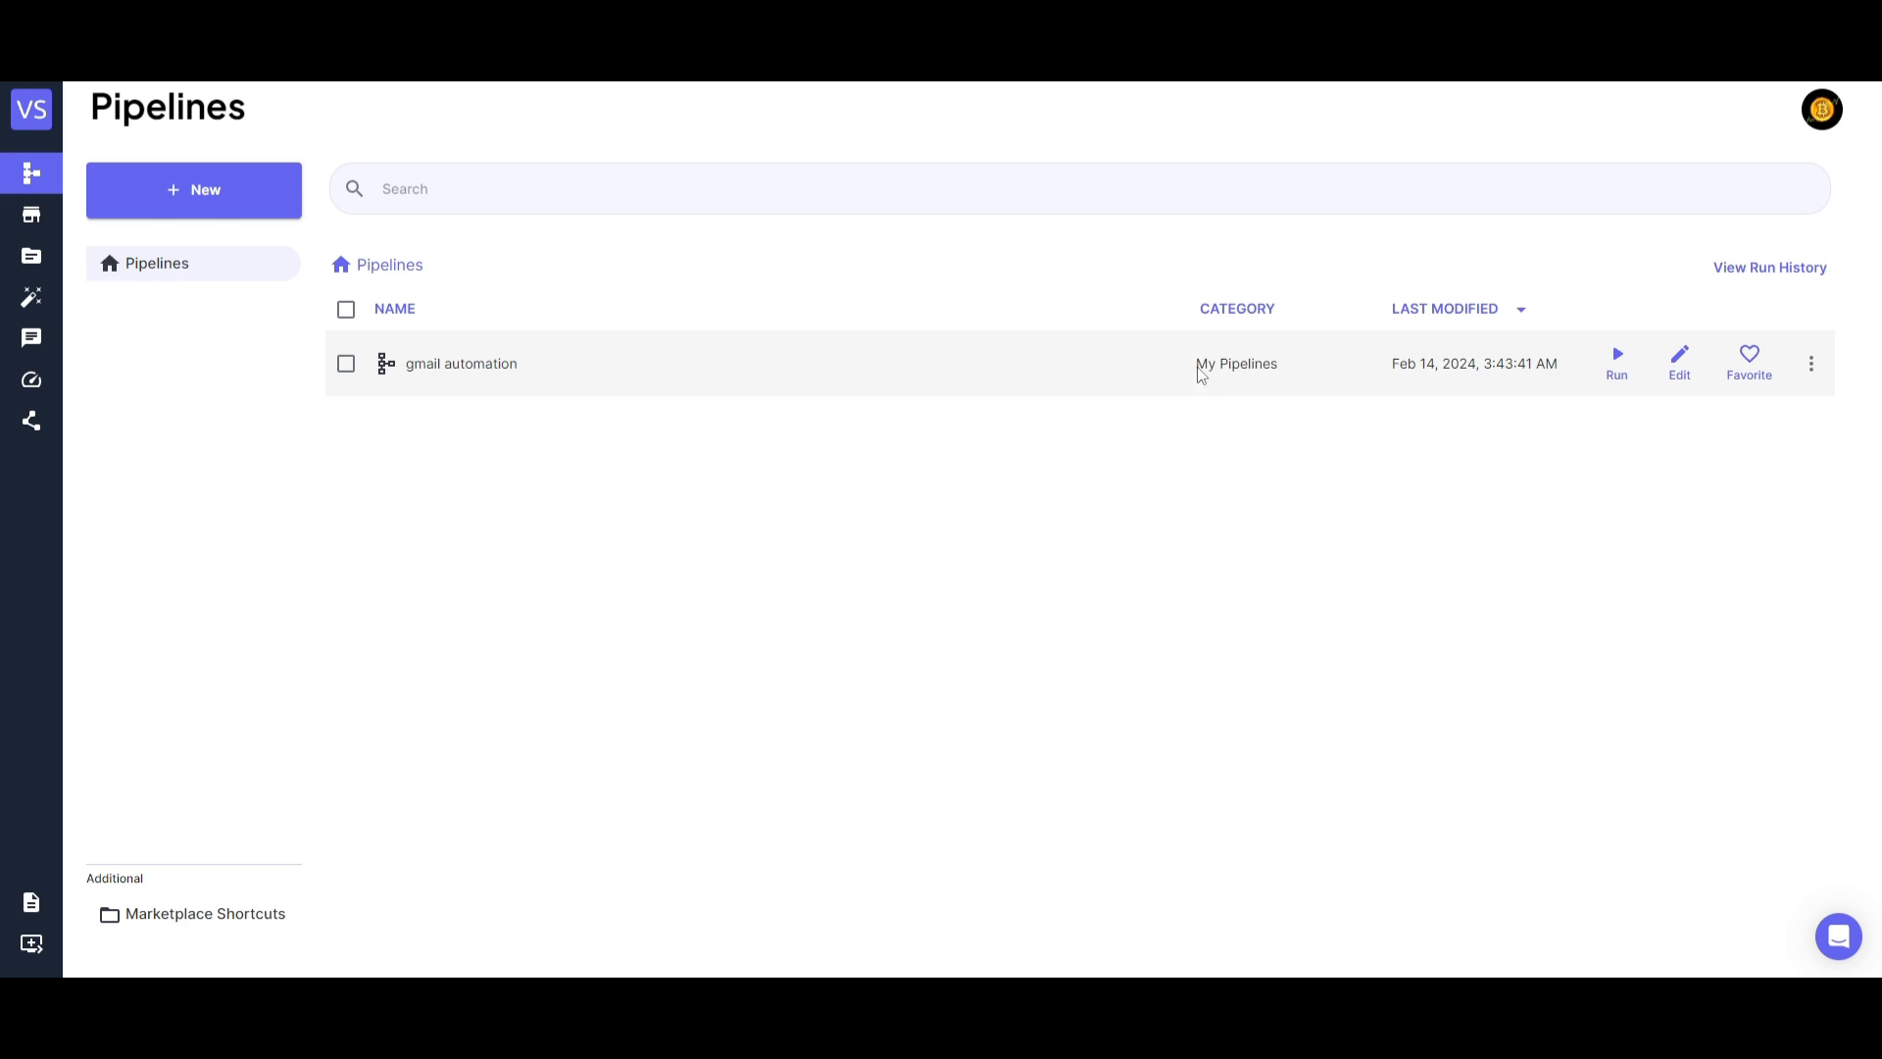
{"action": "mouse_move", "coordinate": [429, 362]}
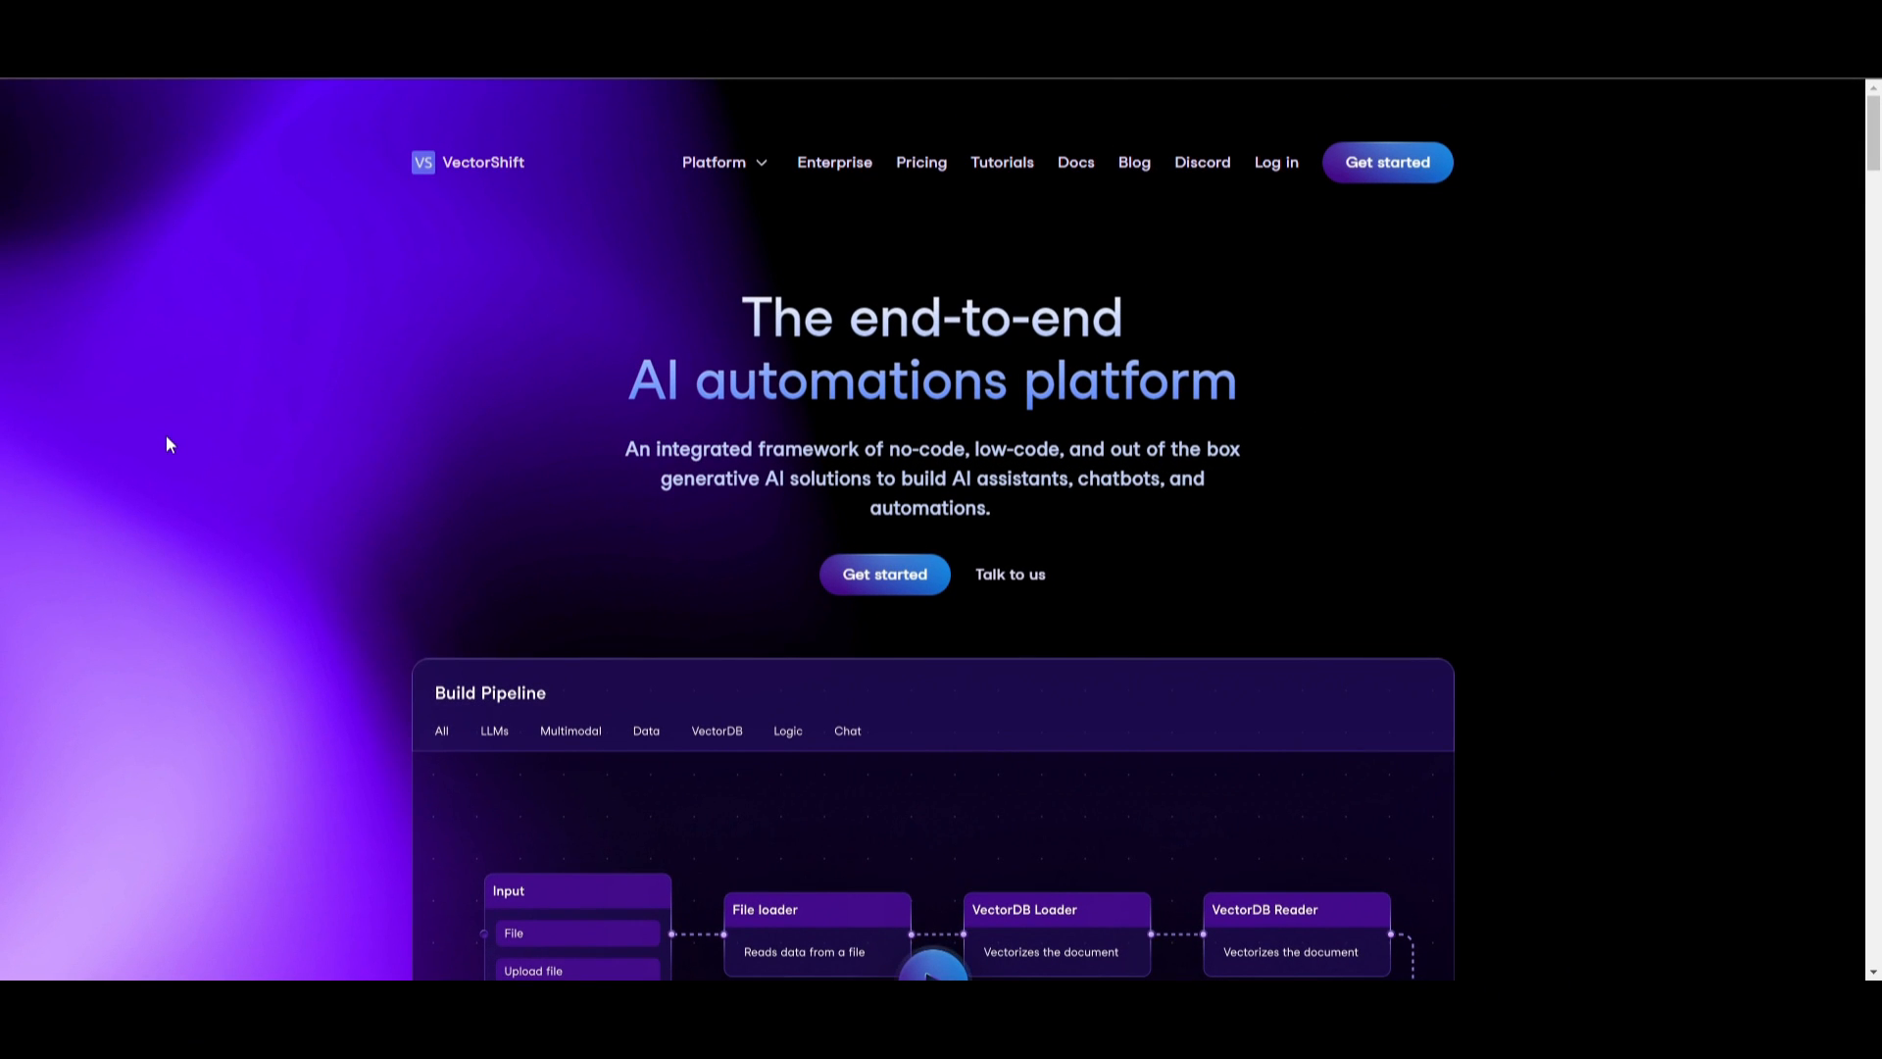
{"action": "mouse_move", "coordinate": [370, 347]}
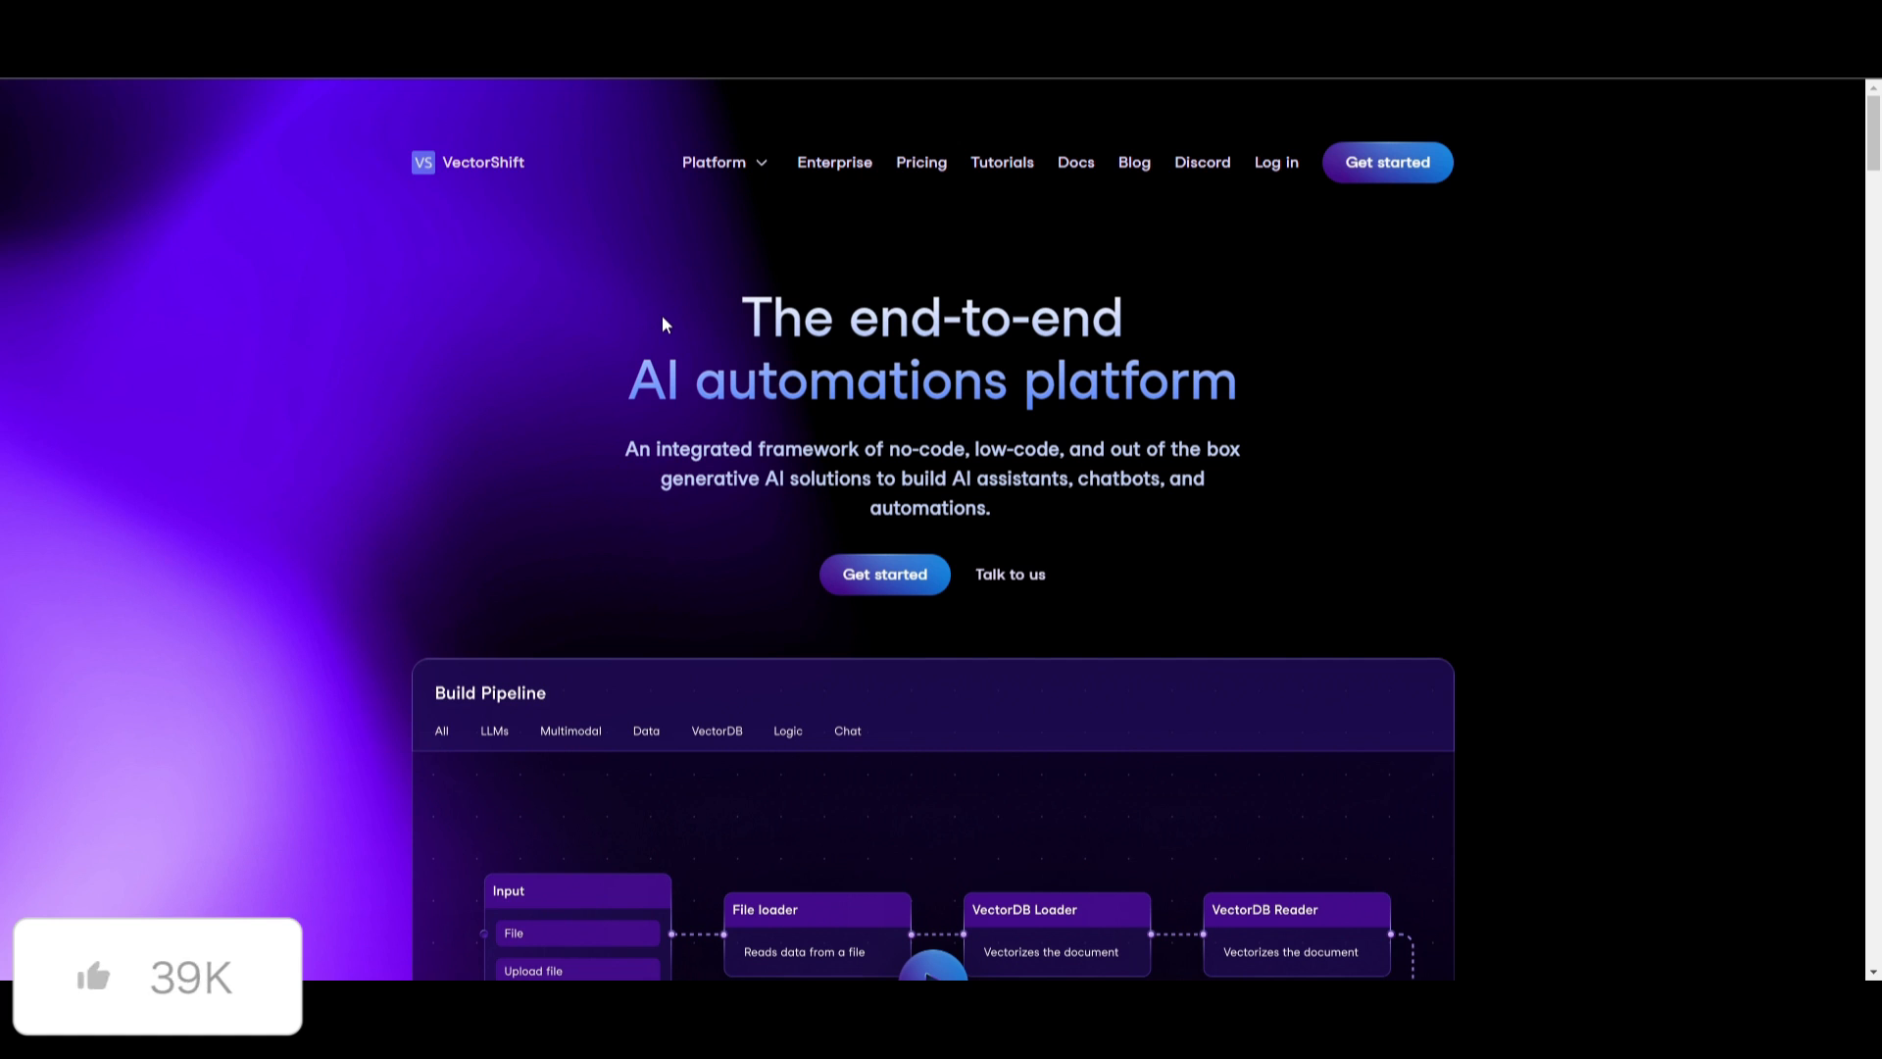
{"action": "scroll", "scroll_direction": "down", "scroll_amount": 3}
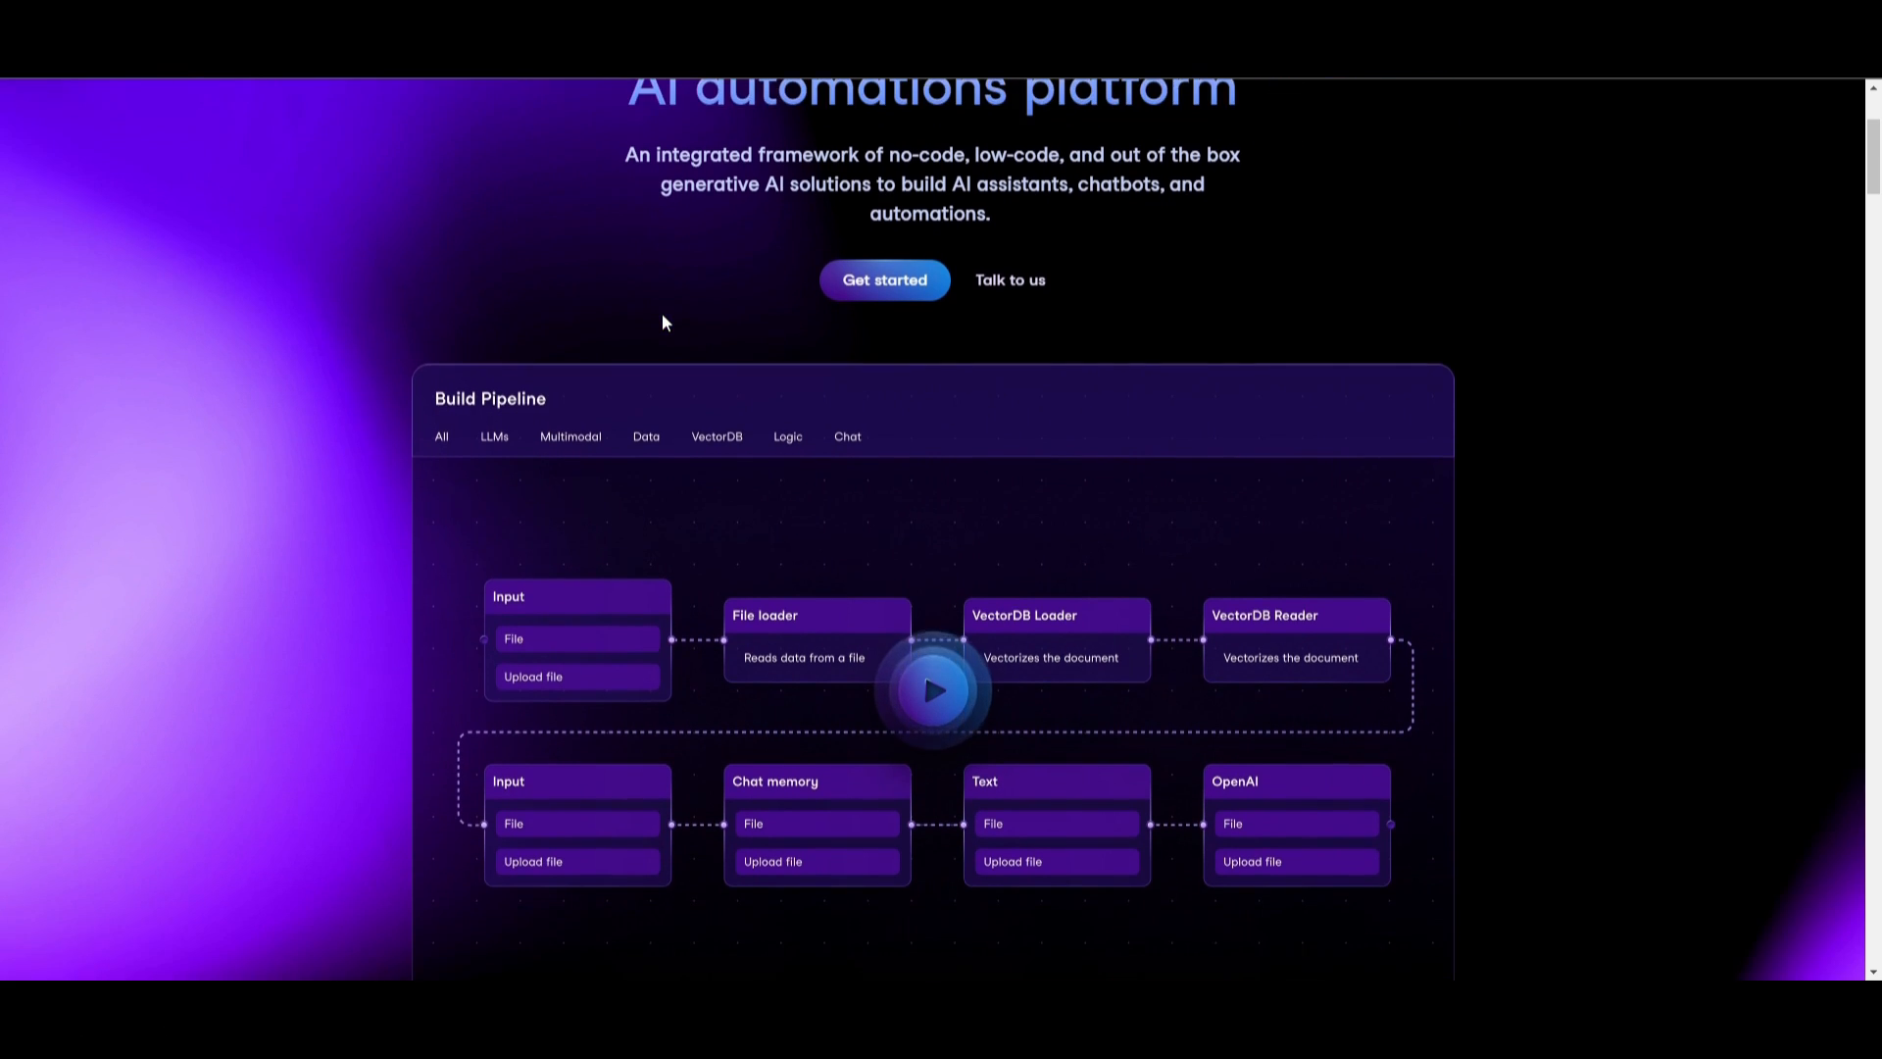
{"action": "scroll", "scroll_direction": "down", "scroll_amount": 3}
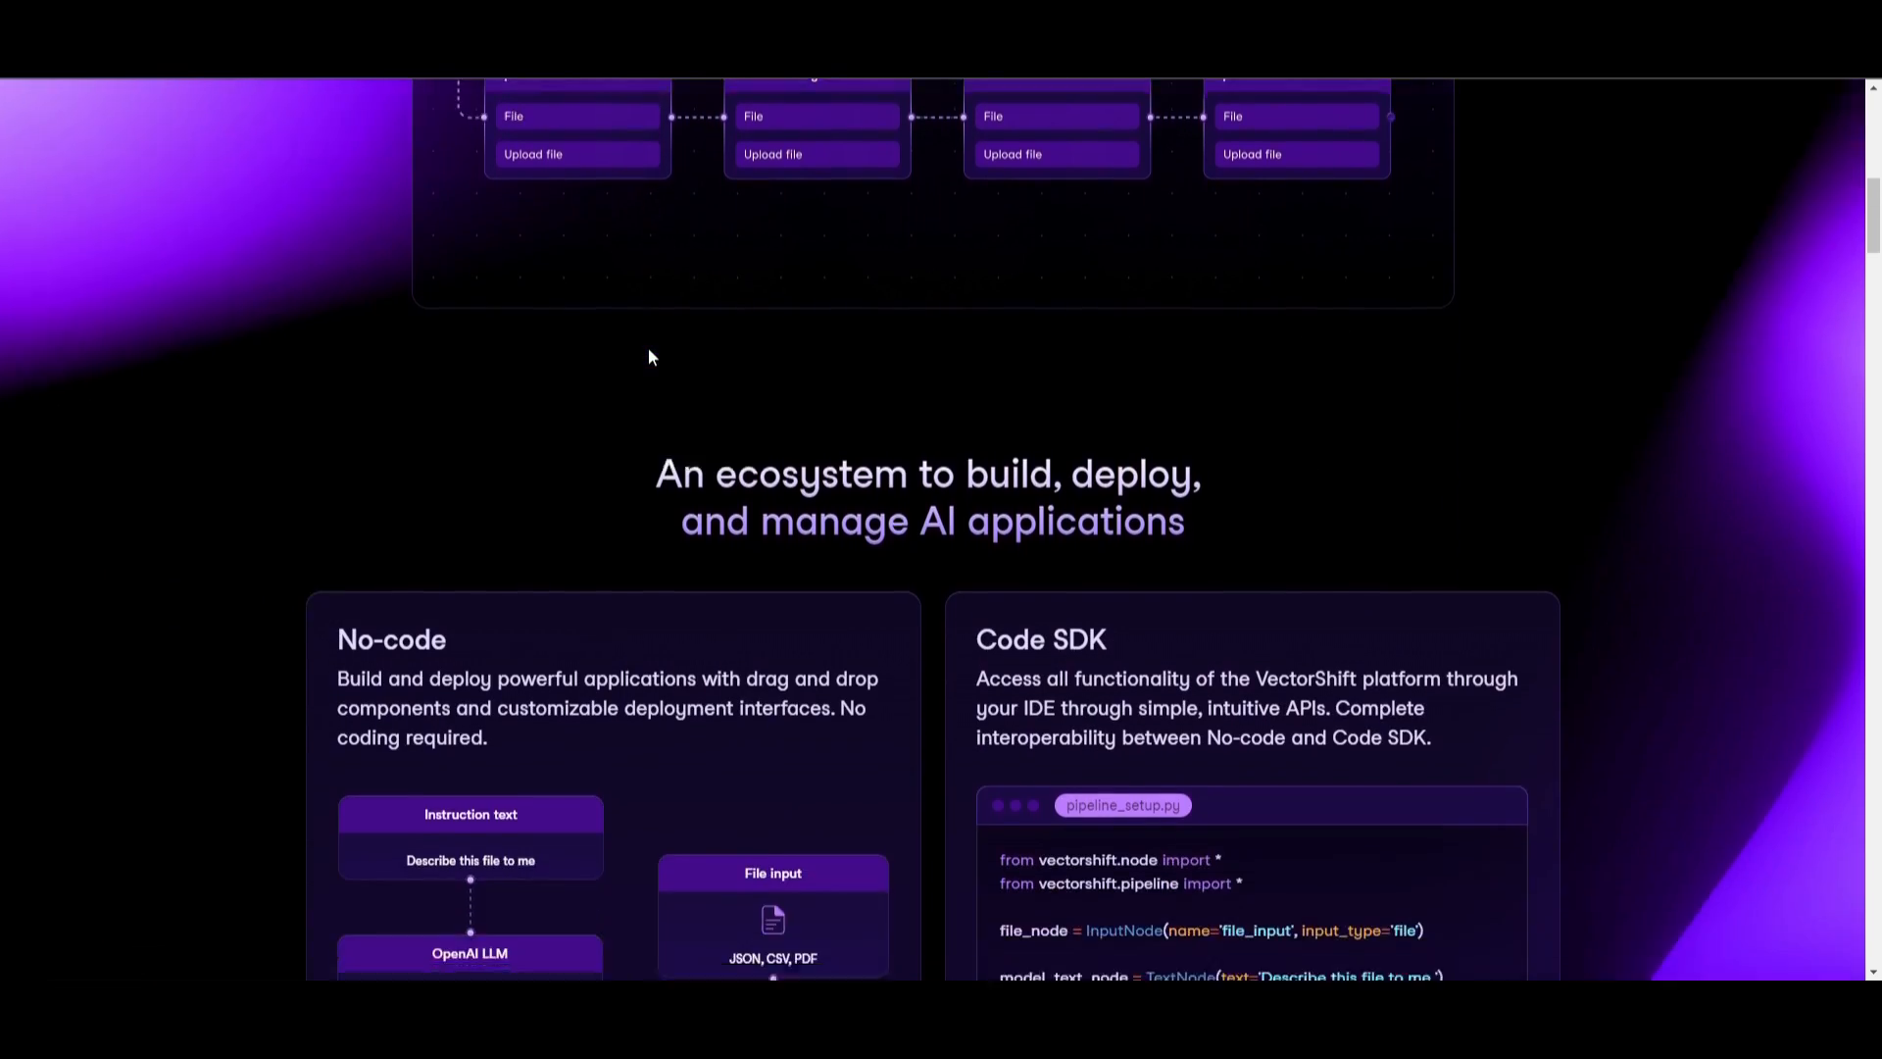
{"action": "scroll", "scroll_direction": "down", "scroll_amount": 3}
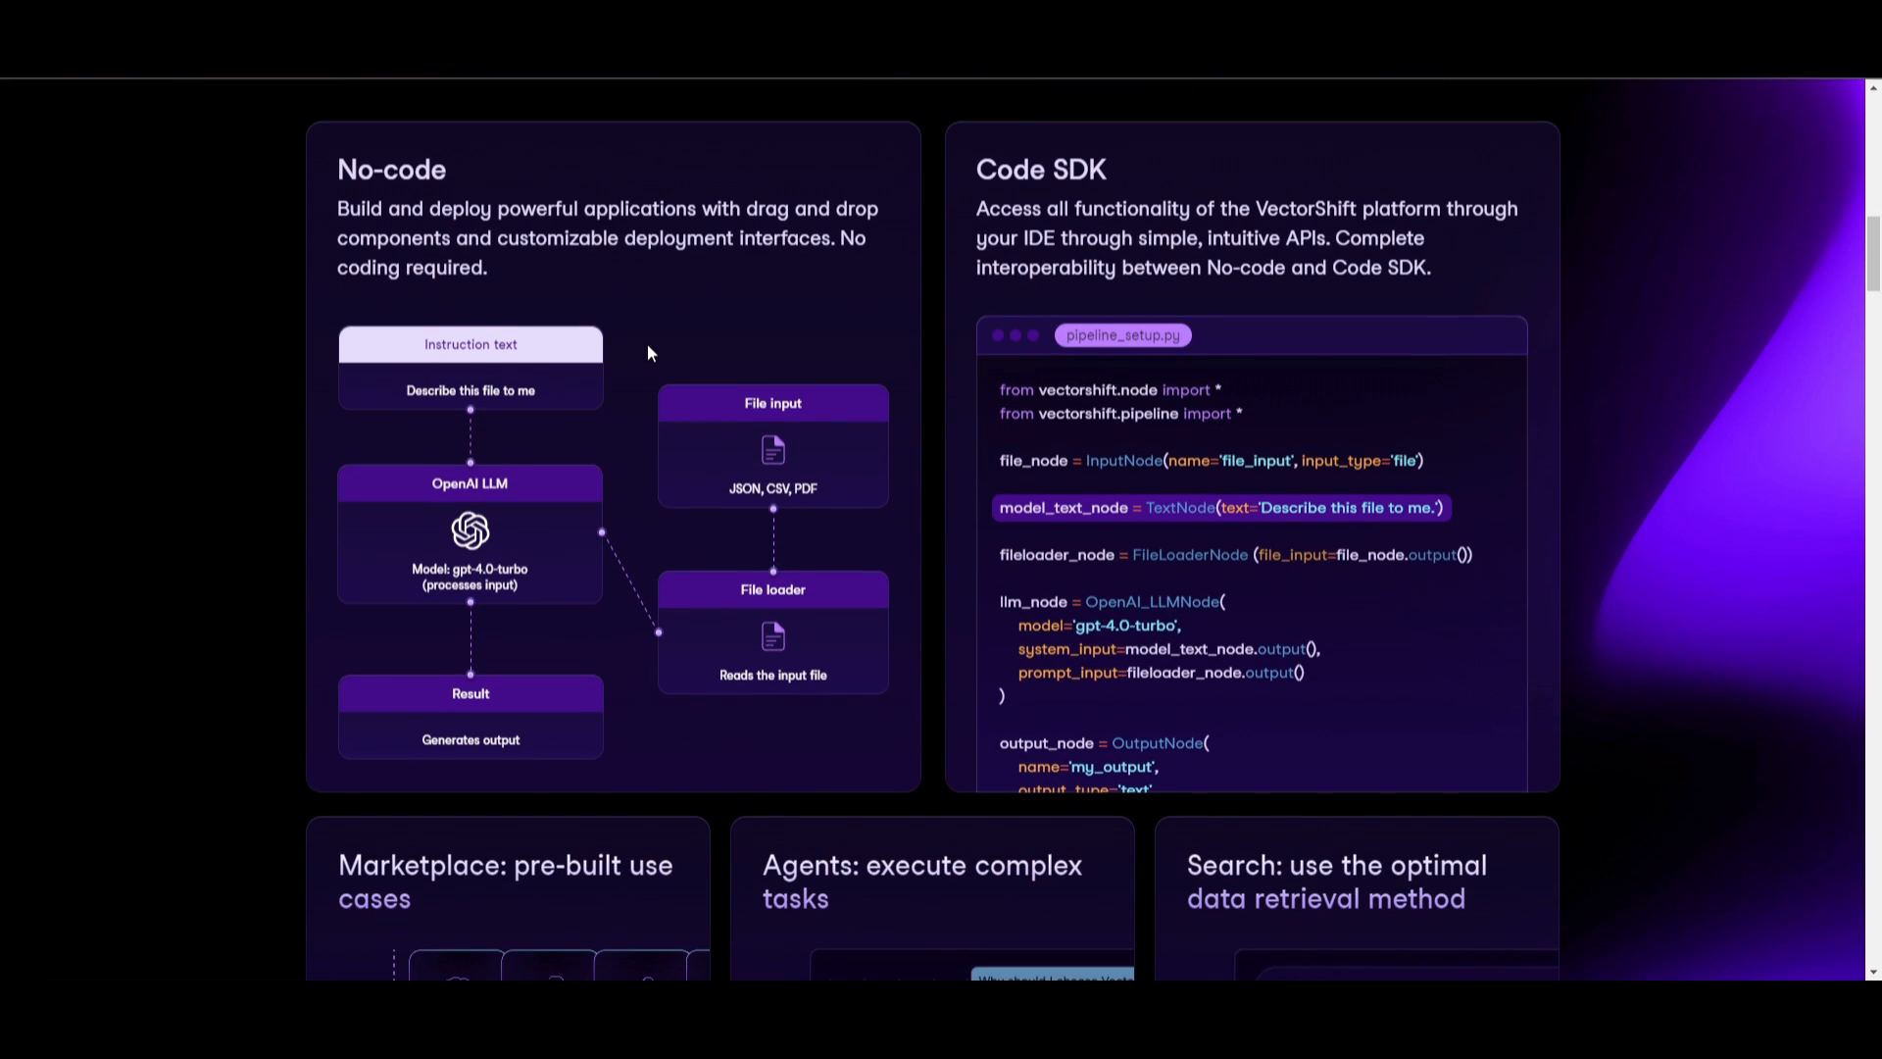
{"action": "scroll", "scroll_direction": "down", "scroll_amount": 3}
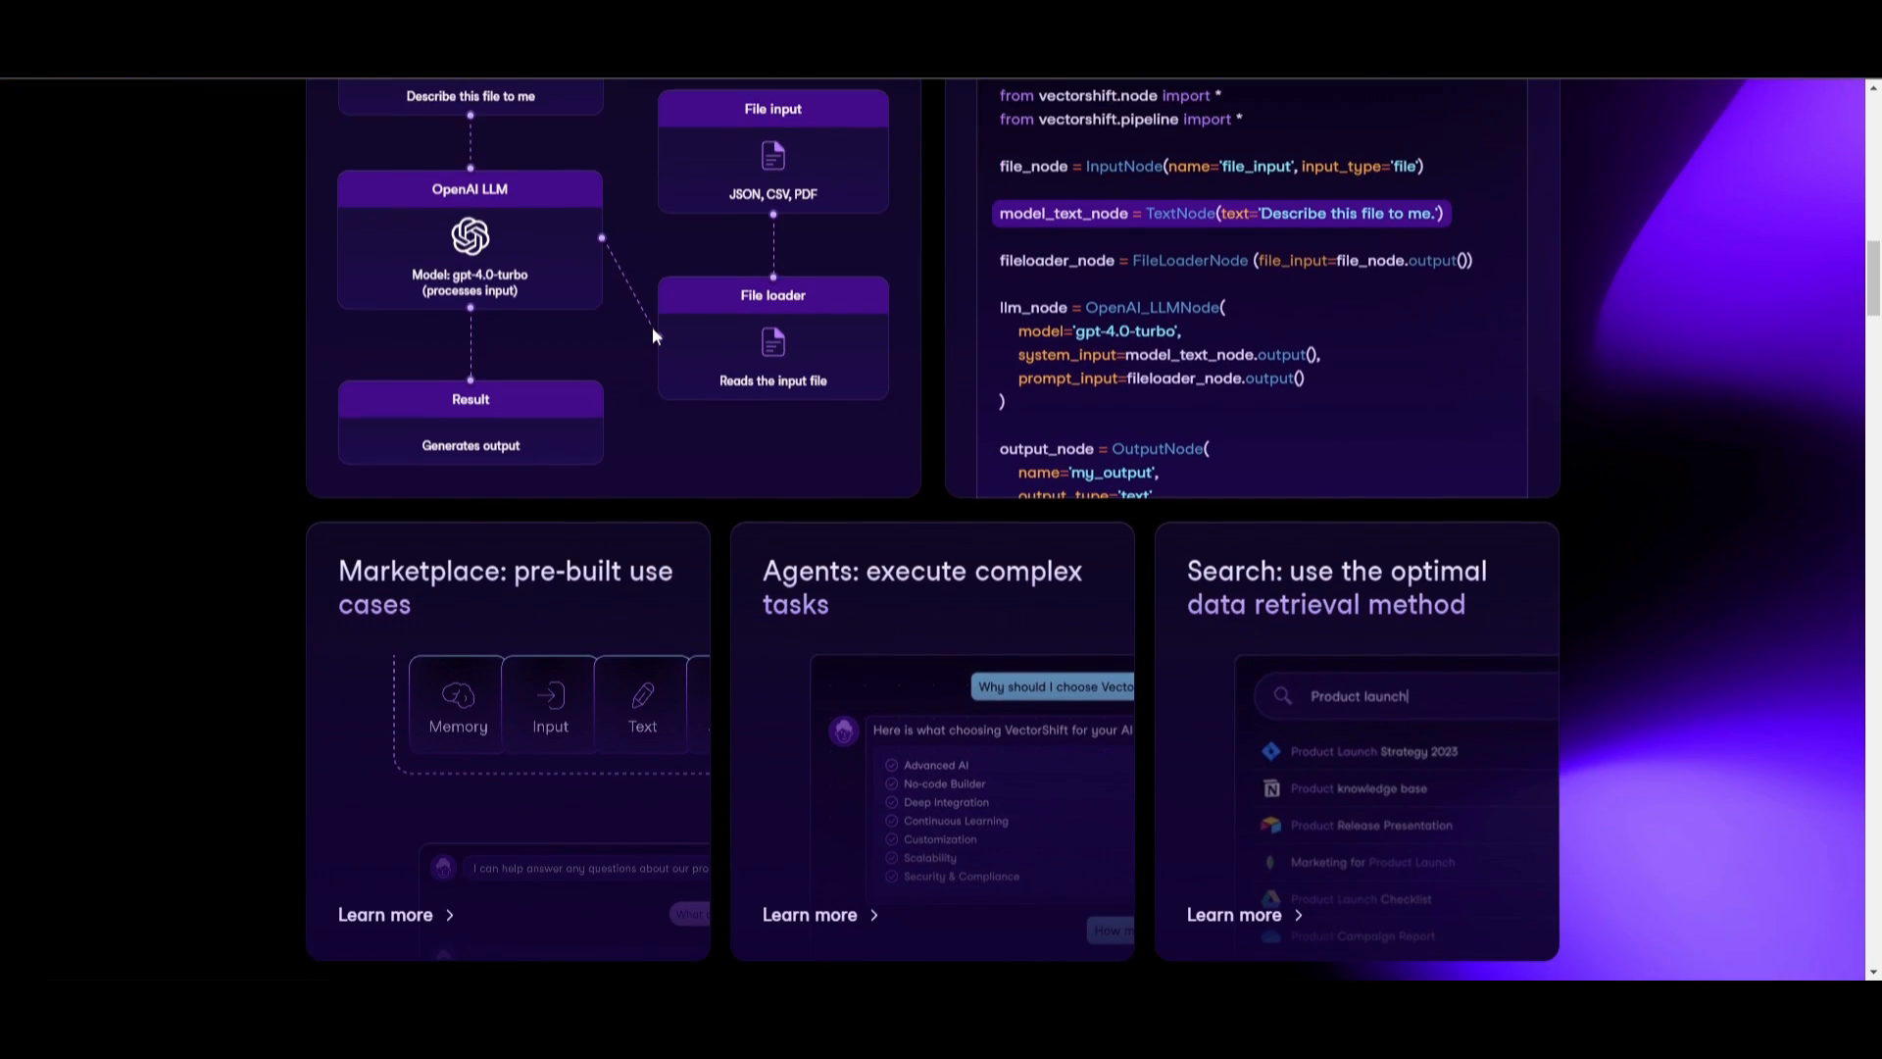
{"action": "scroll", "scroll_direction": "down", "scroll_amount": 3}
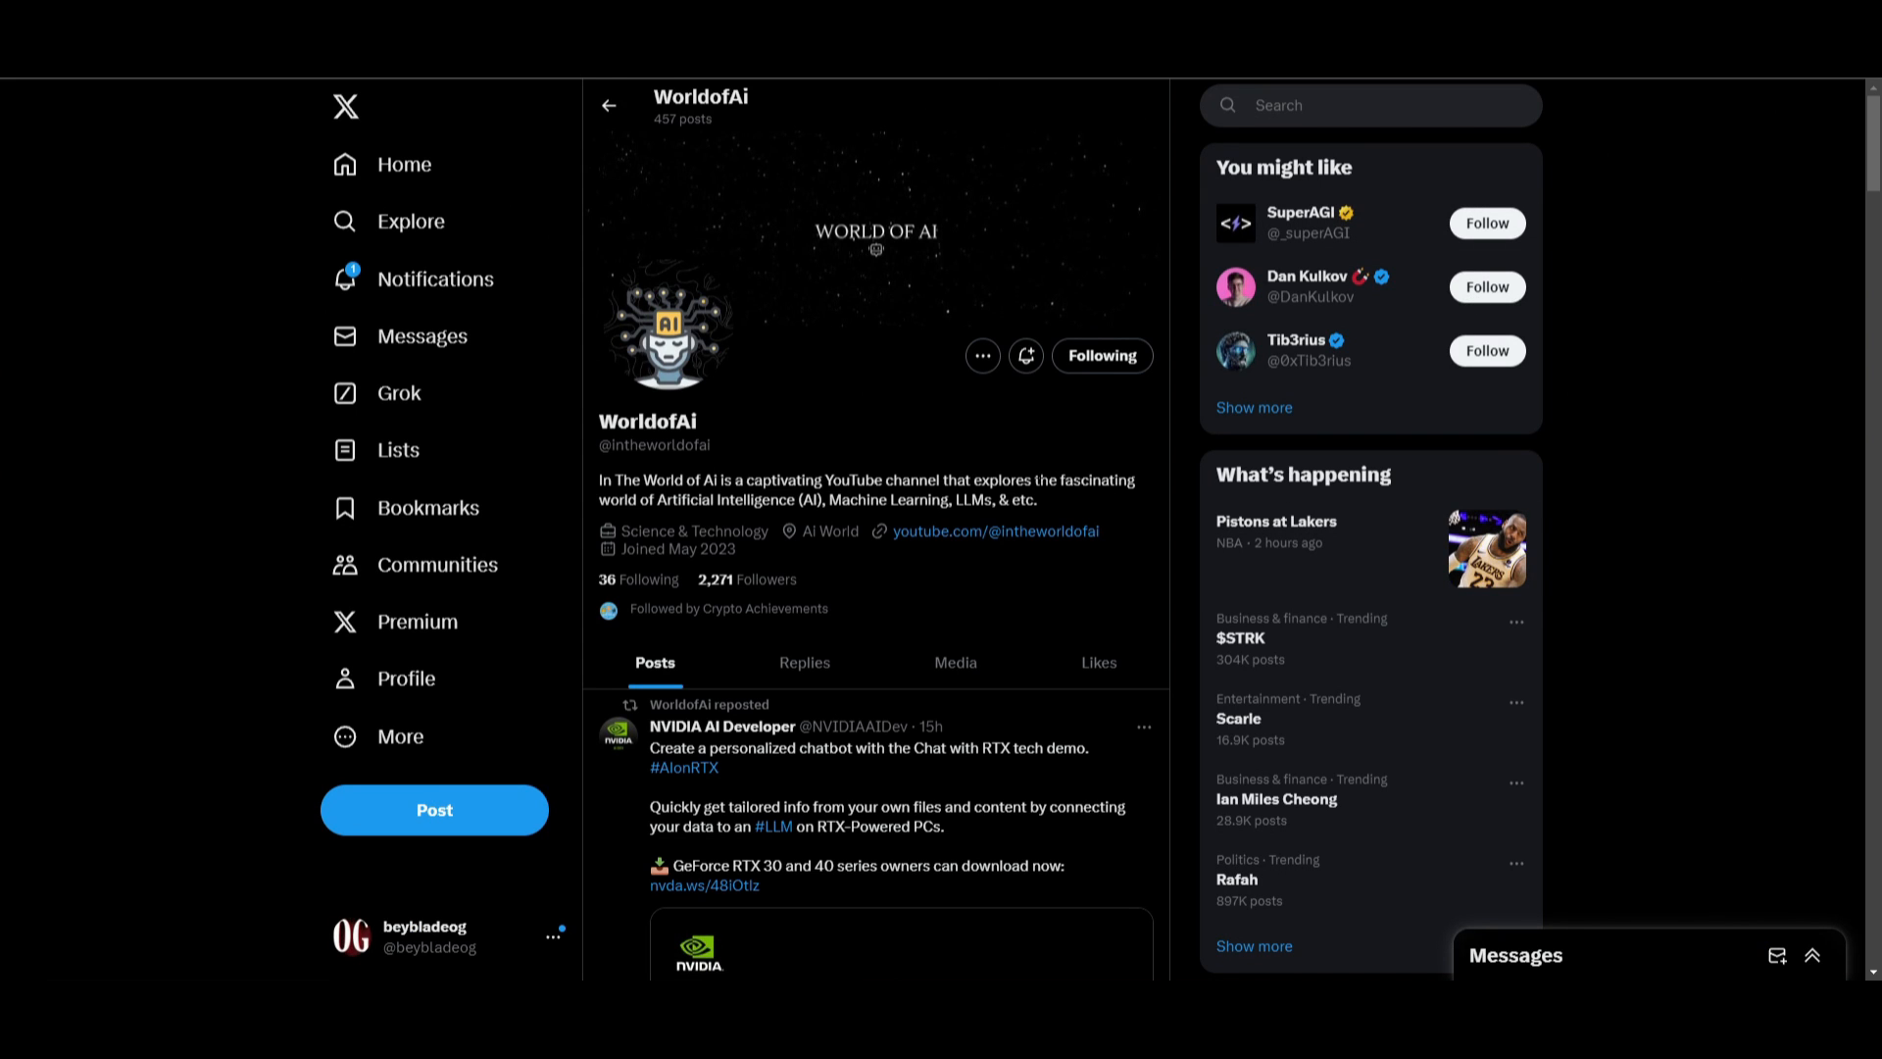
Switch the WorldofAI channel to its Videos tab and scroll through the uploads
{"action": "scroll", "scroll_direction": "down", "scroll_amount": 3}
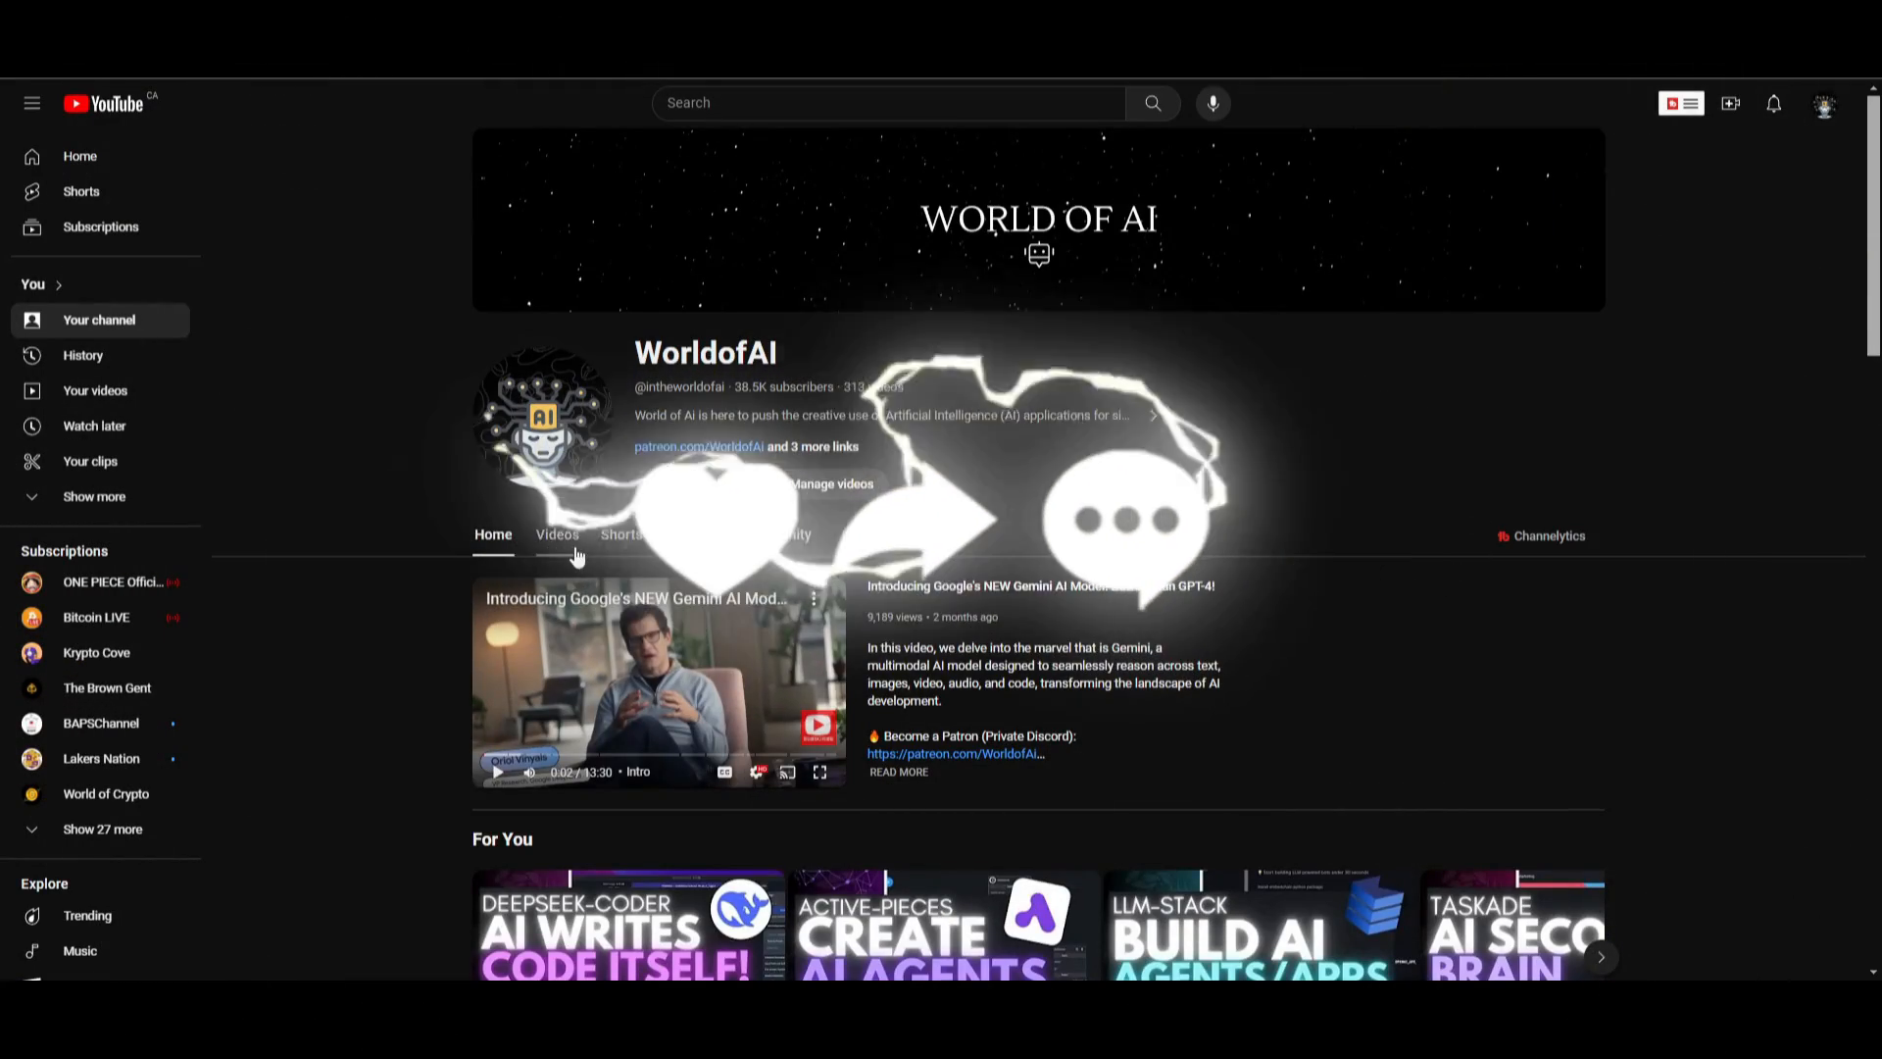
{"action": "left_click", "coordinate": [557, 534]}
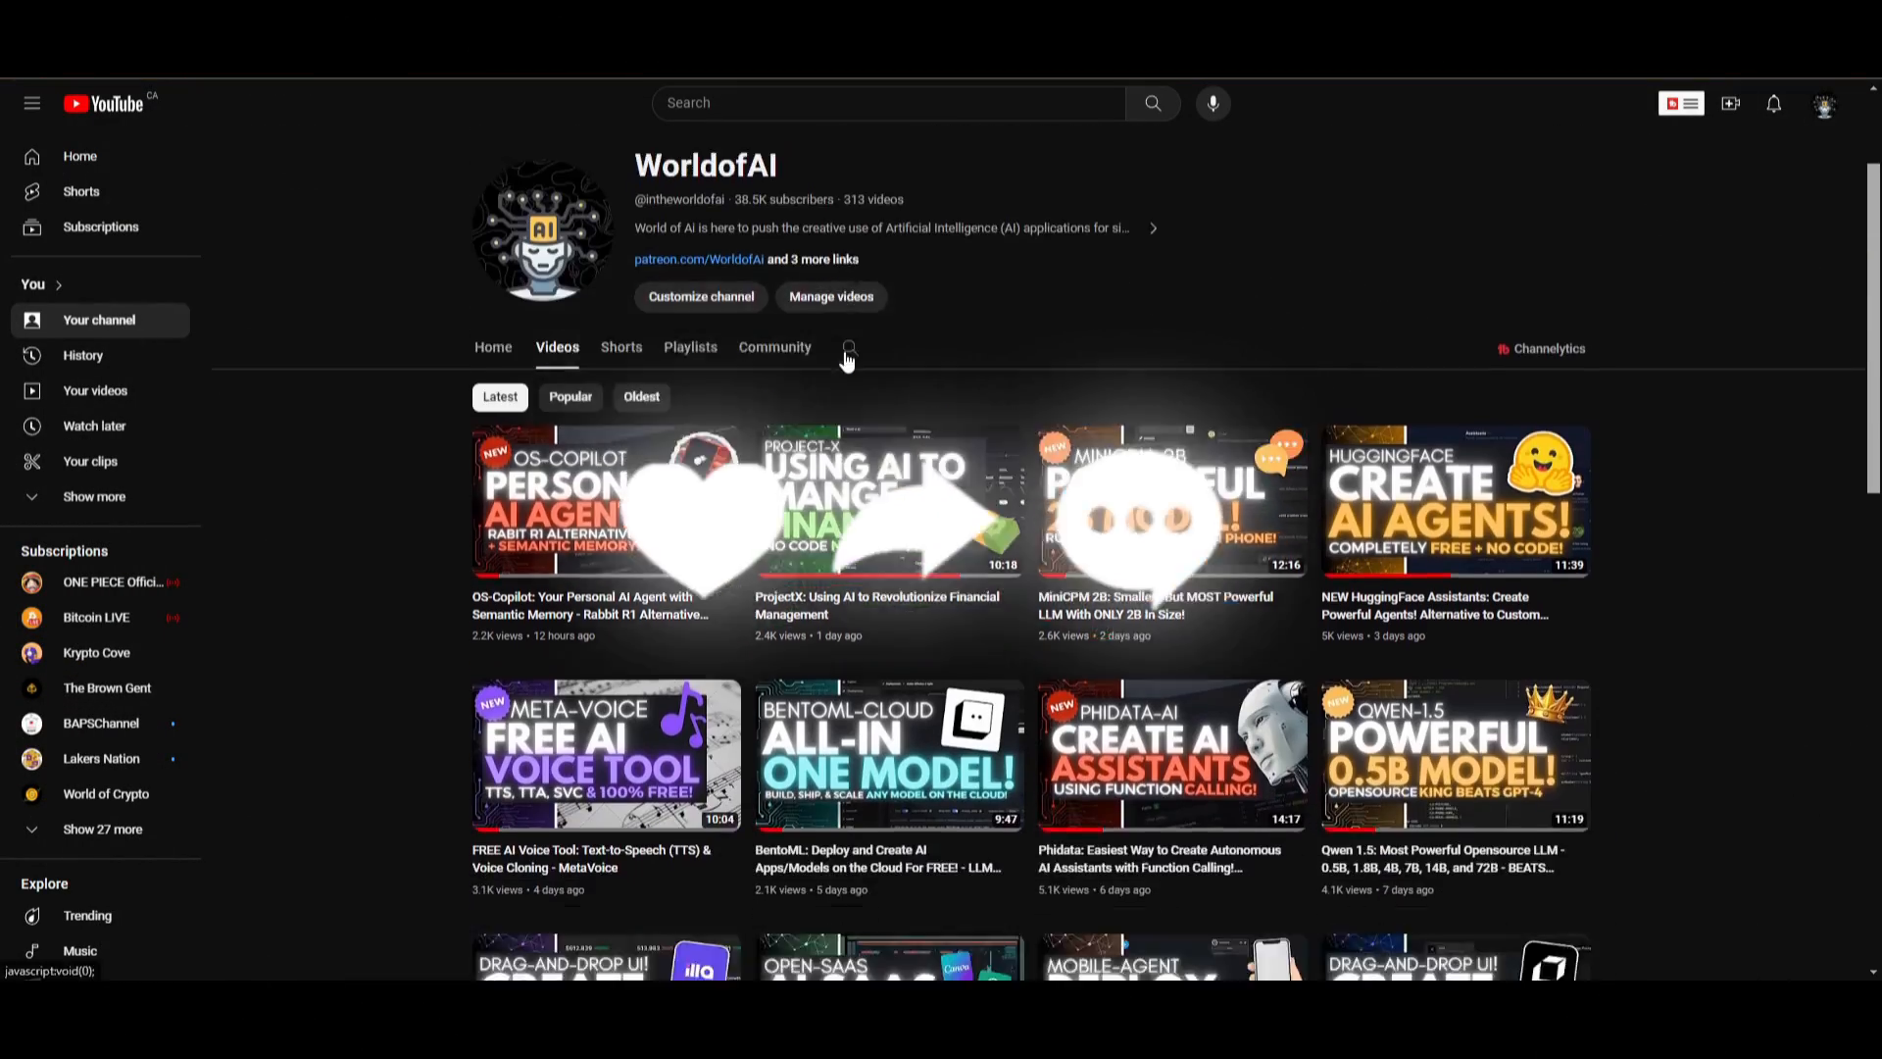
{"action": "scroll", "scroll_direction": "down", "scroll_amount": 3}
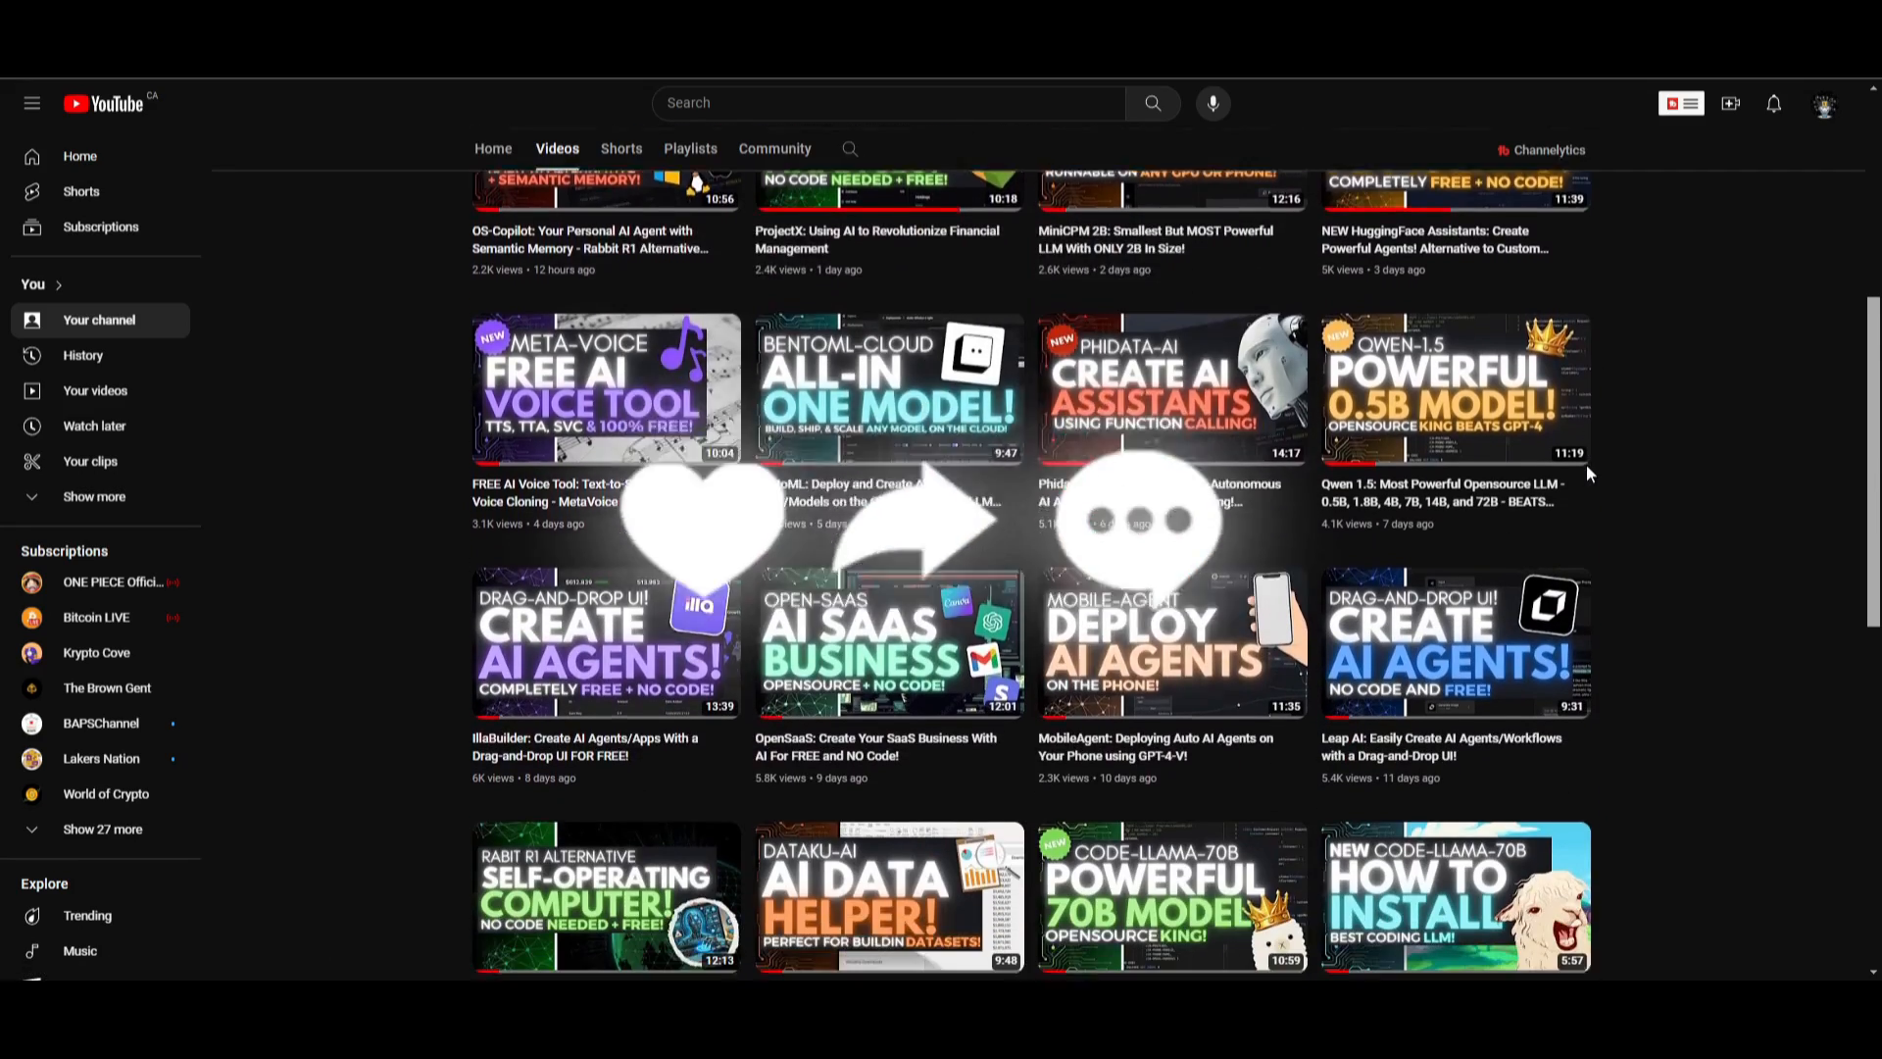
{"action": "scroll", "scroll_direction": "down", "scroll_amount": 3}
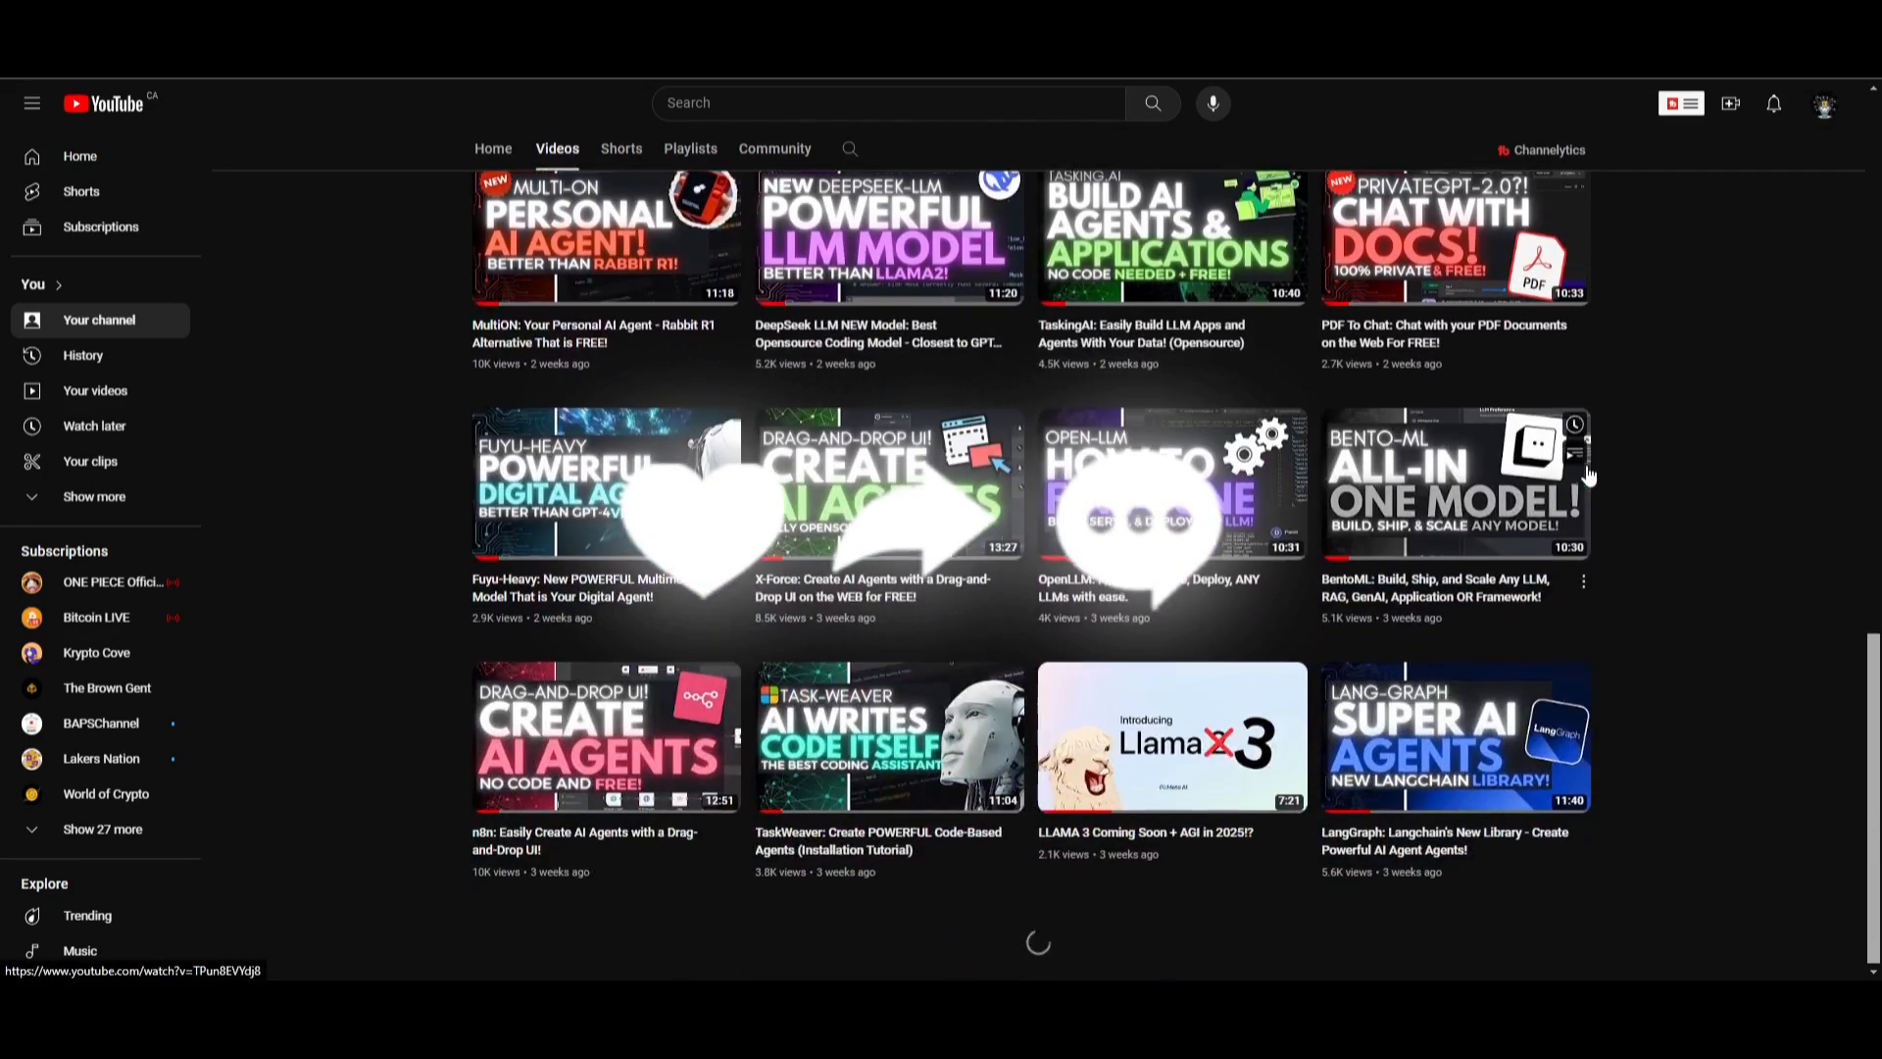
{"action": "scroll", "scroll_direction": "down", "scroll_amount": 3}
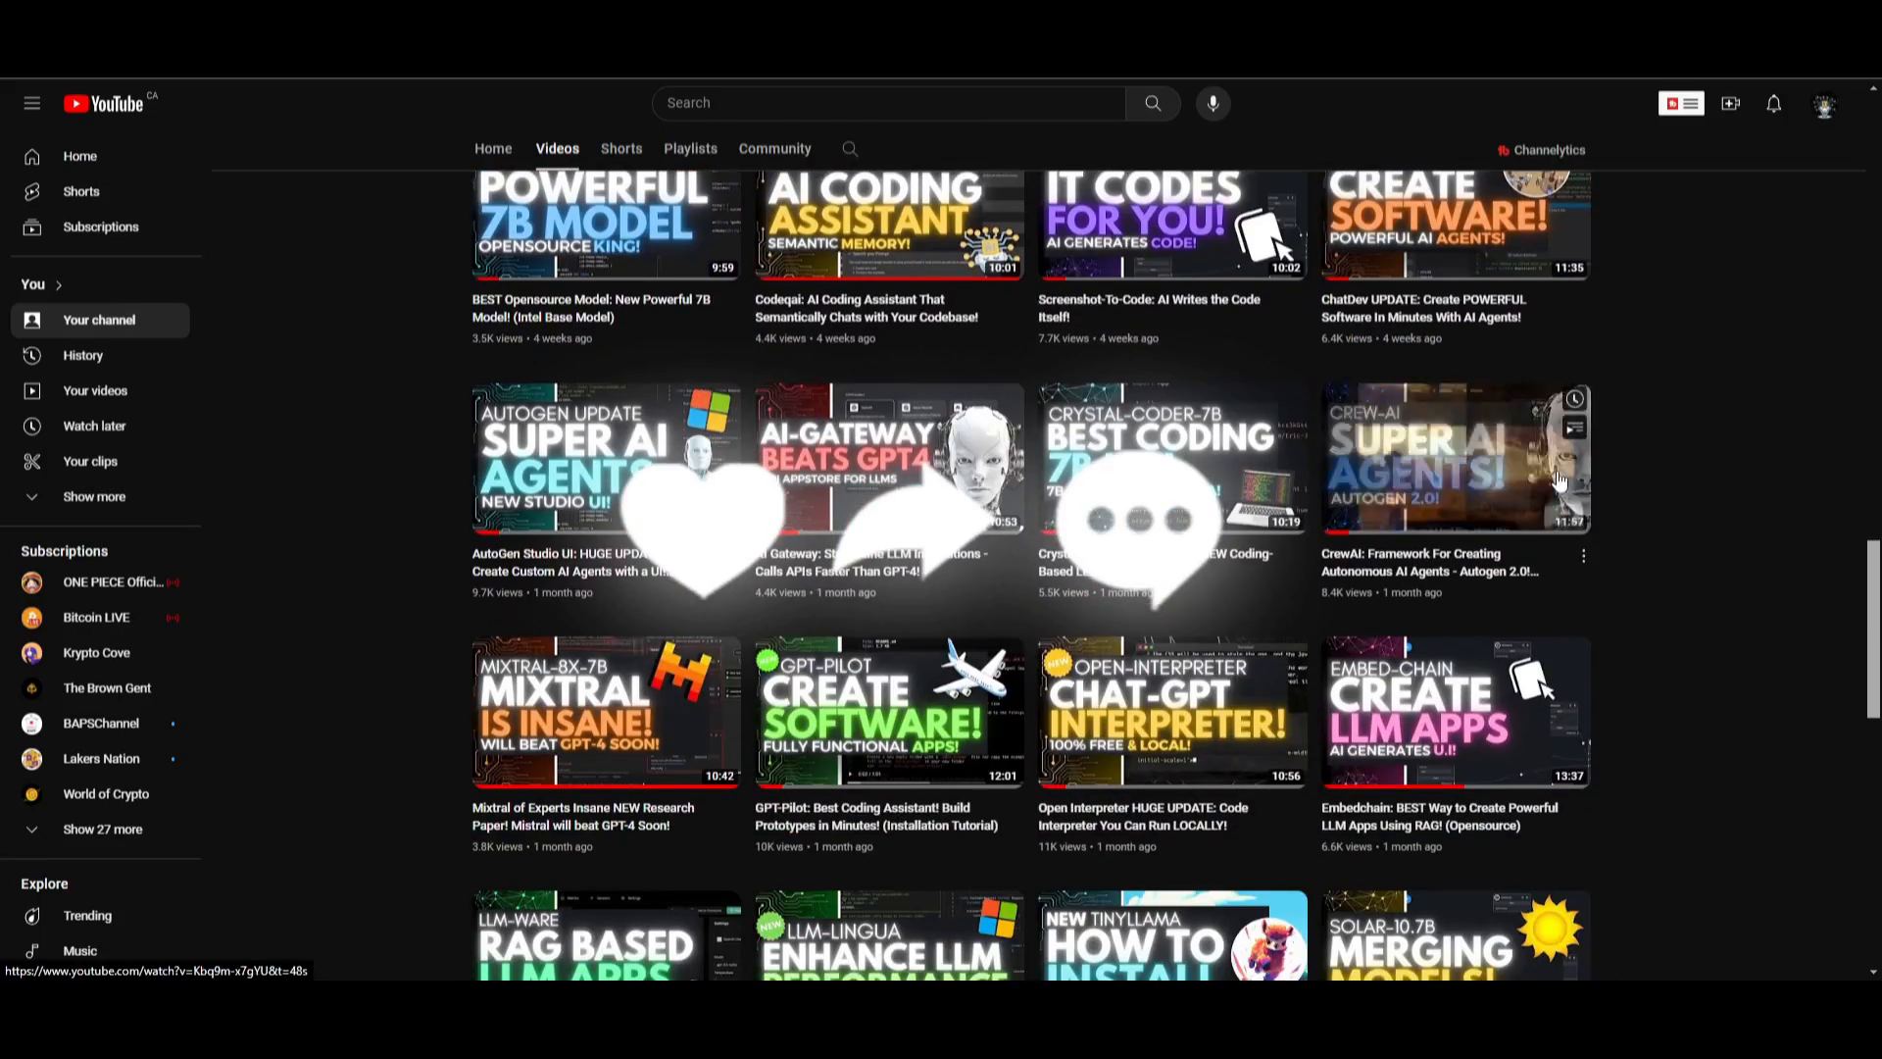
{"action": "scroll", "scroll_direction": "down", "scroll_amount": 3}
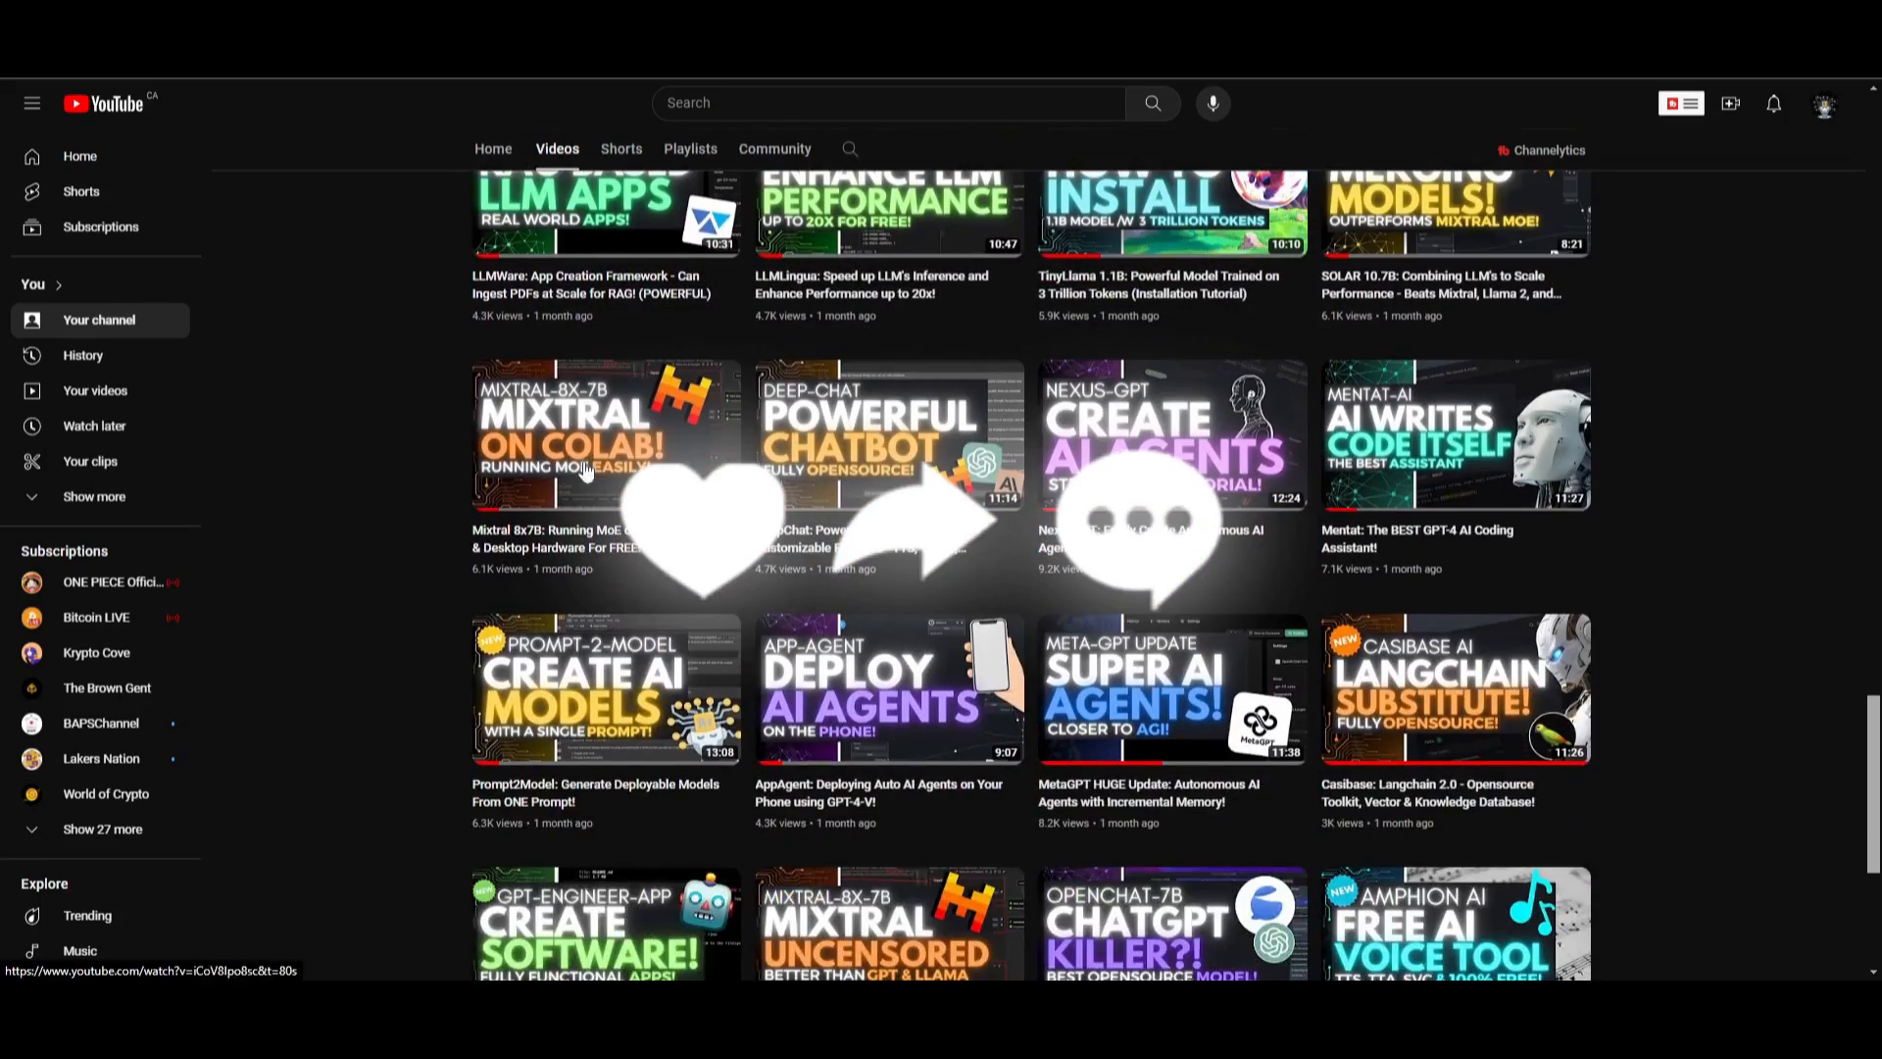
{"action": "scroll", "scroll_direction": "down", "scroll_amount": 3}
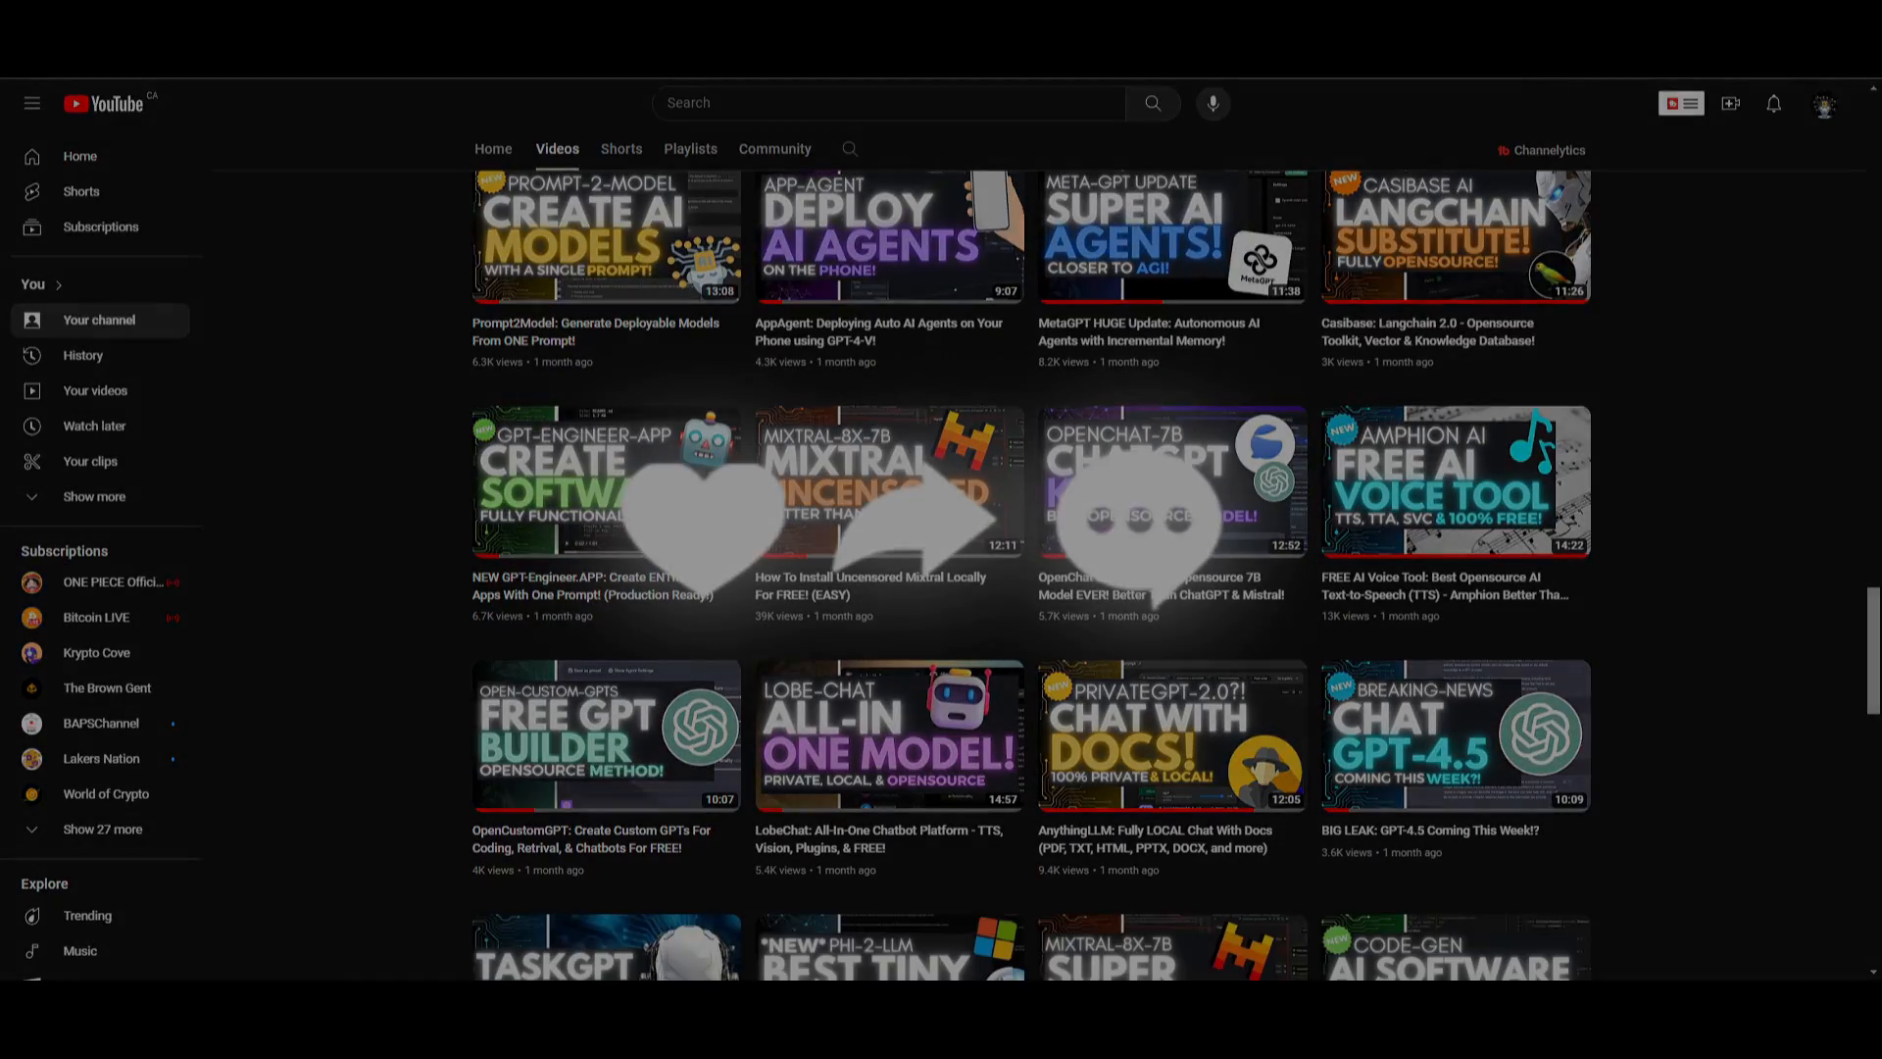